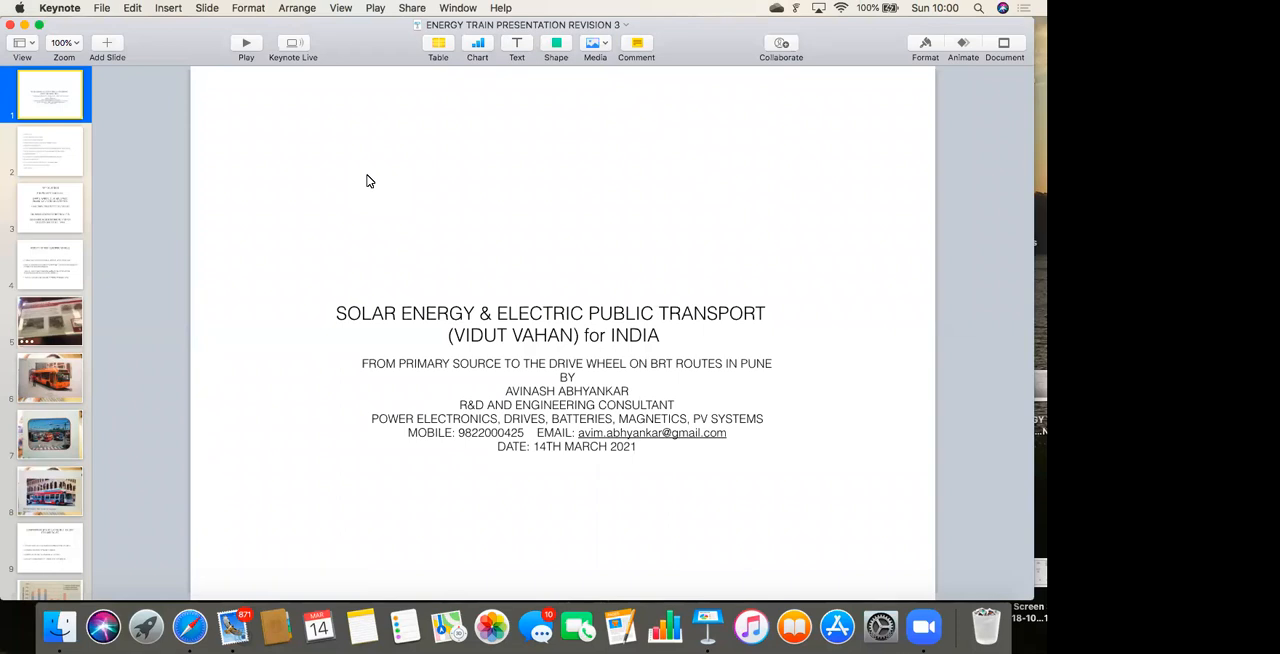
{"action": "mouse_move", "coordinate": [644, 200]}
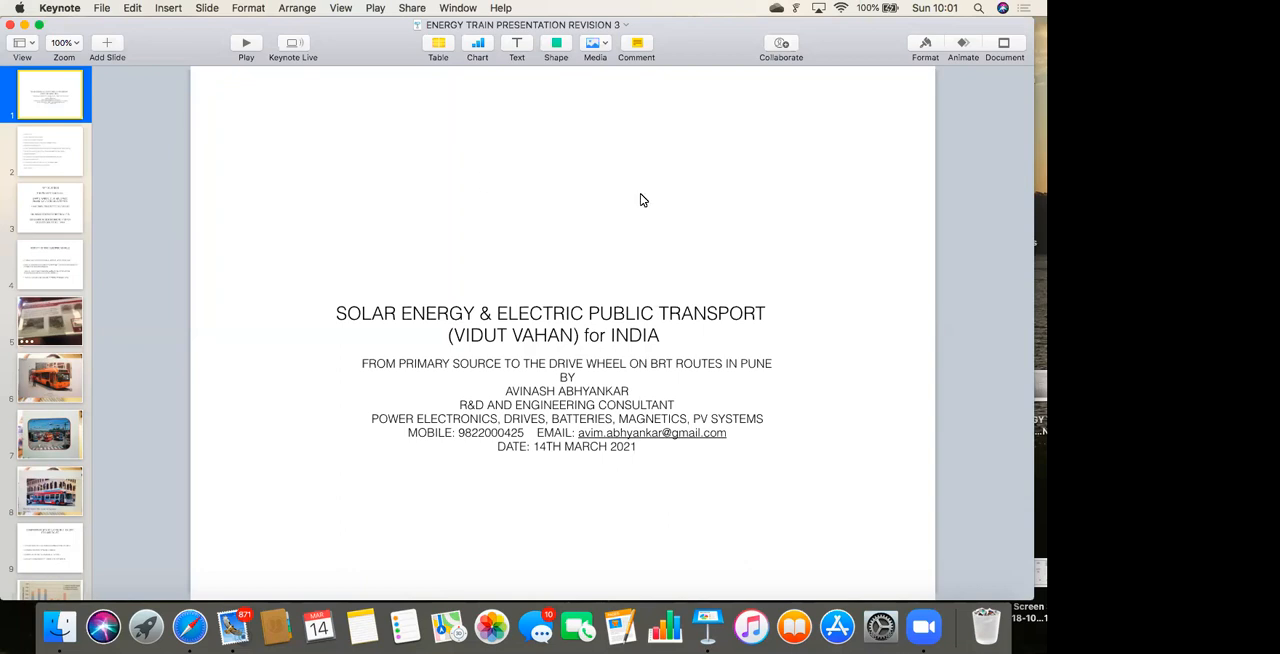
{"action": "mouse_move", "coordinate": [624, 200]}
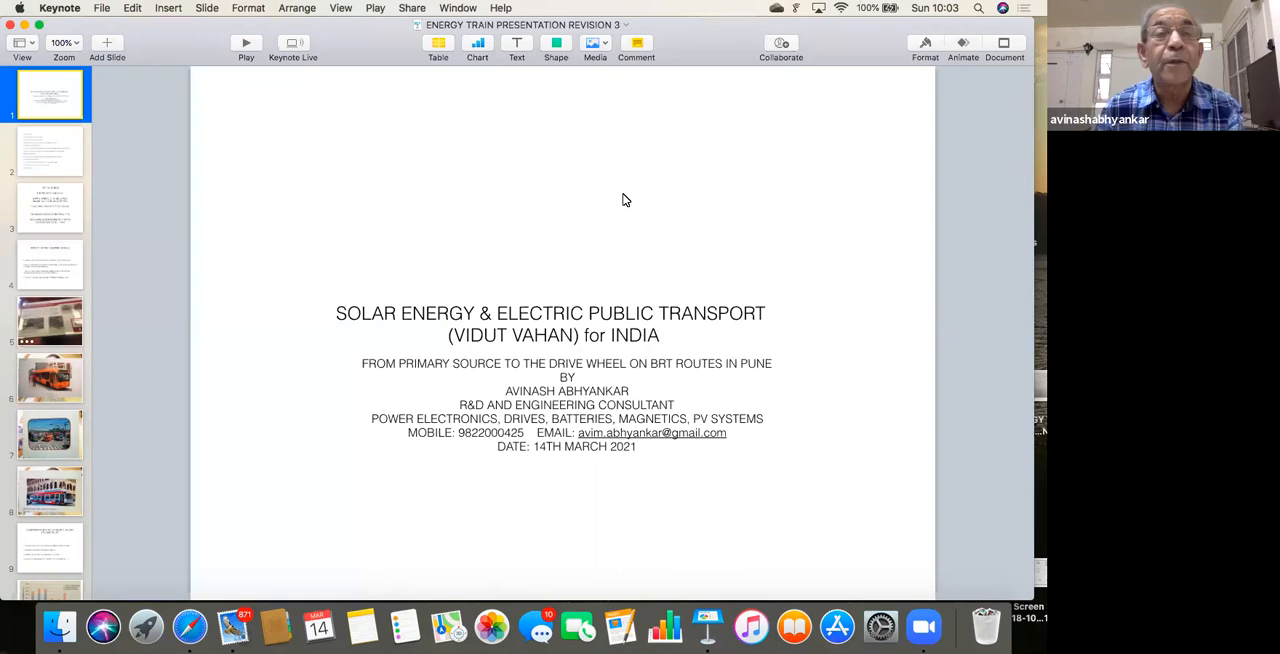
{"action": "mouse_move", "coordinate": [124, 208]}
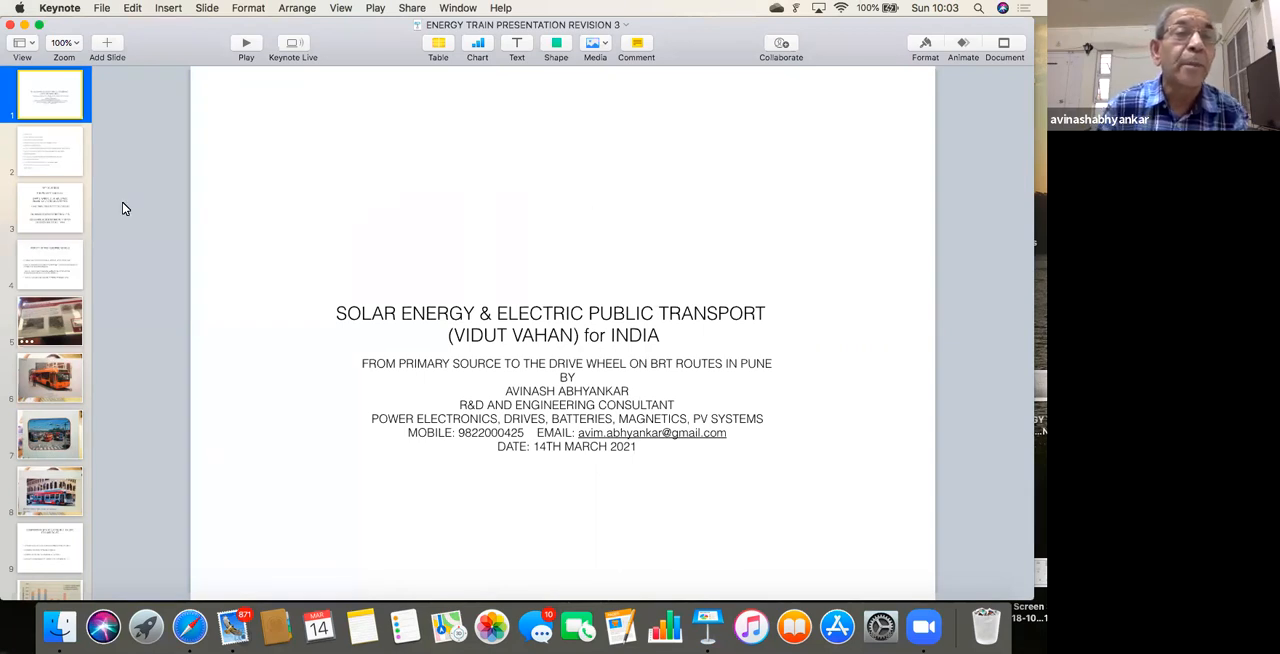
Show the agenda slide listing topics from EV history to the way forward.
{"action": "left_click", "coordinate": [50, 150]}
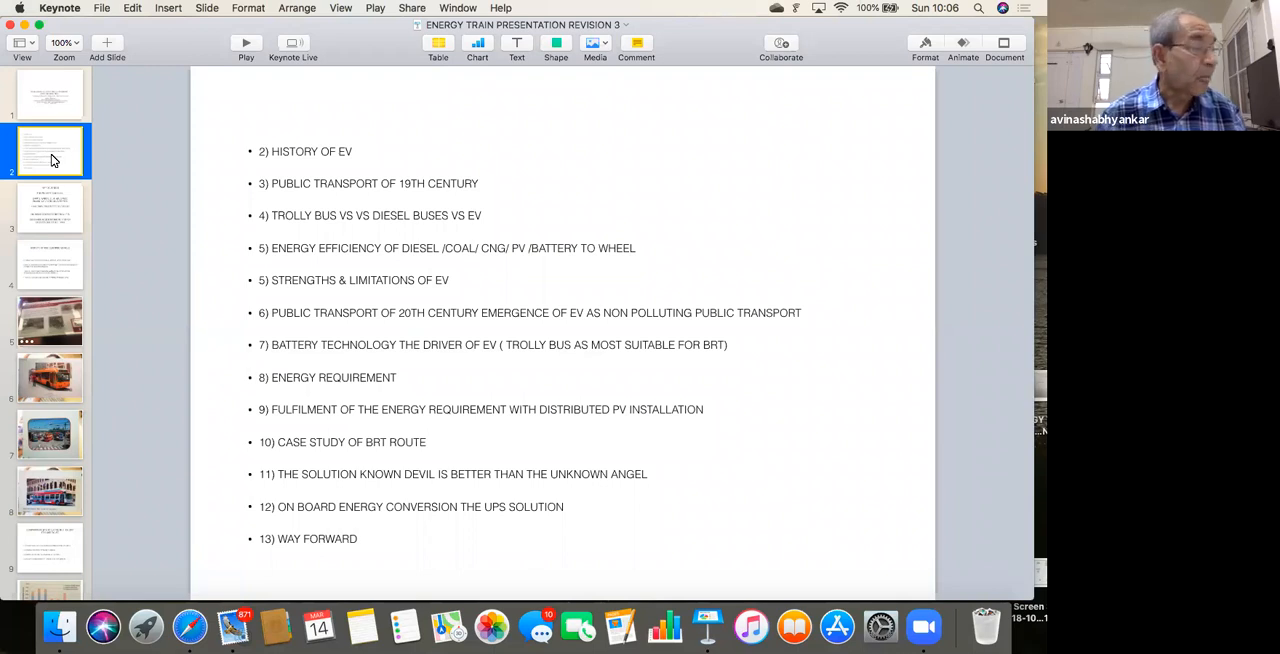
{"action": "mouse_move", "coordinate": [60, 216]}
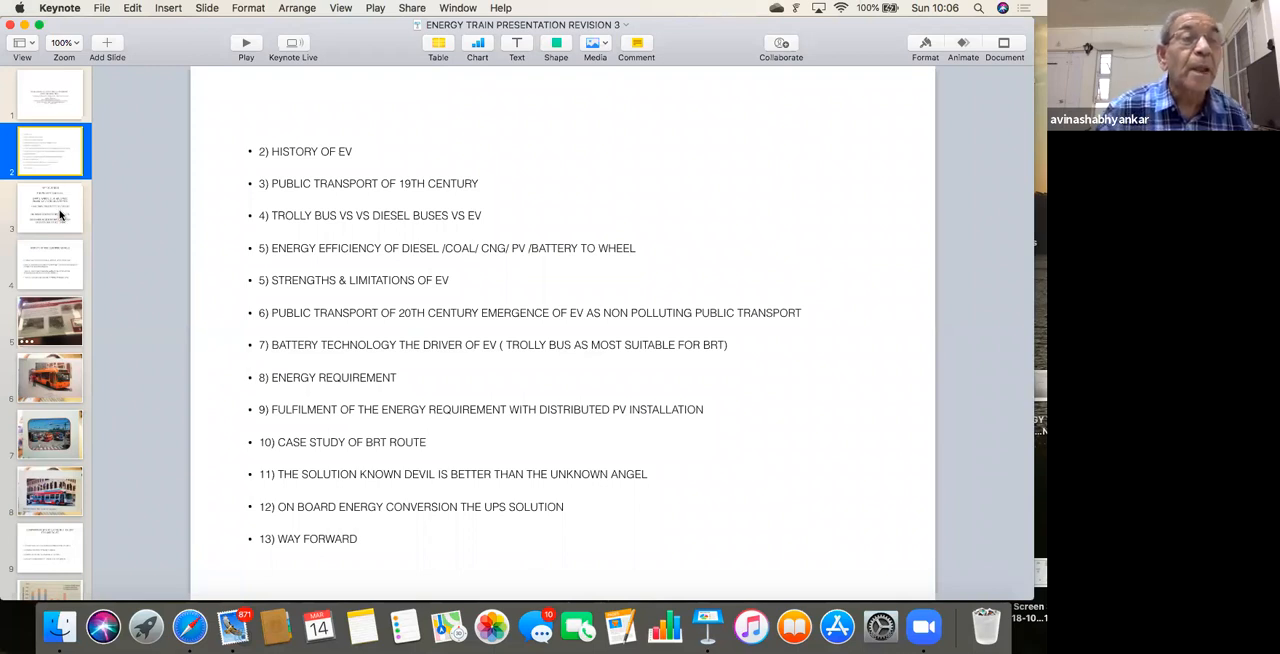
{"action": "left_click", "coordinate": [50, 208]}
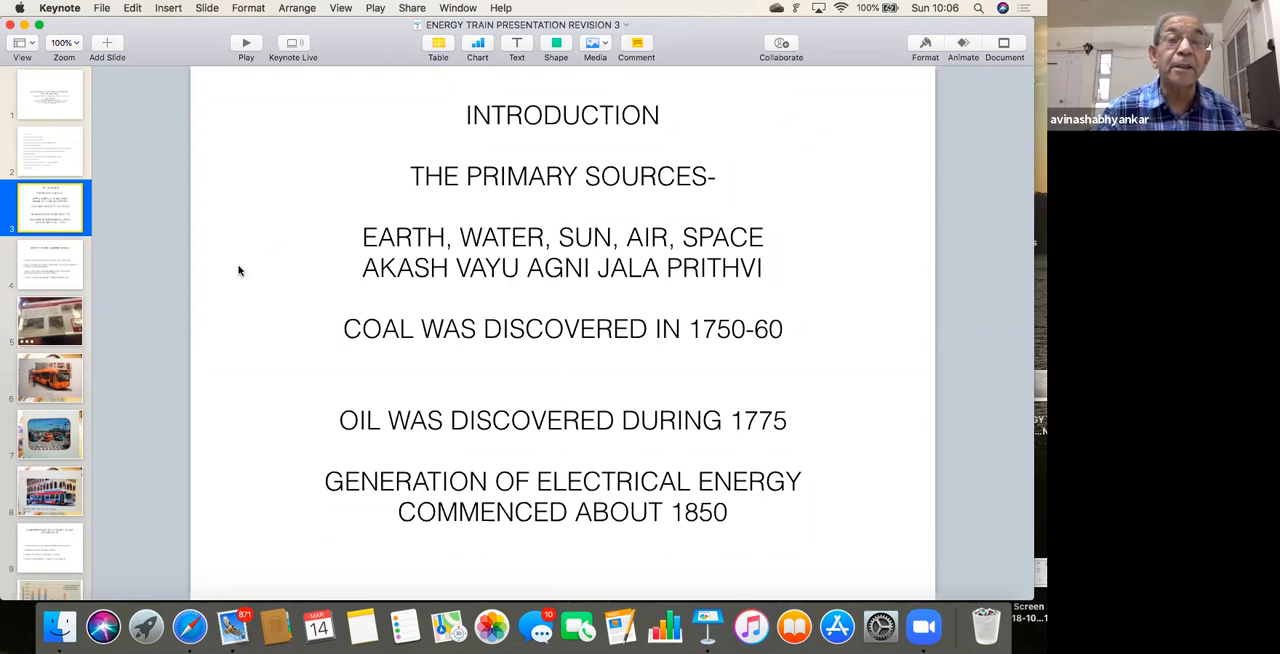
{"action": "mouse_move", "coordinate": [358, 292]}
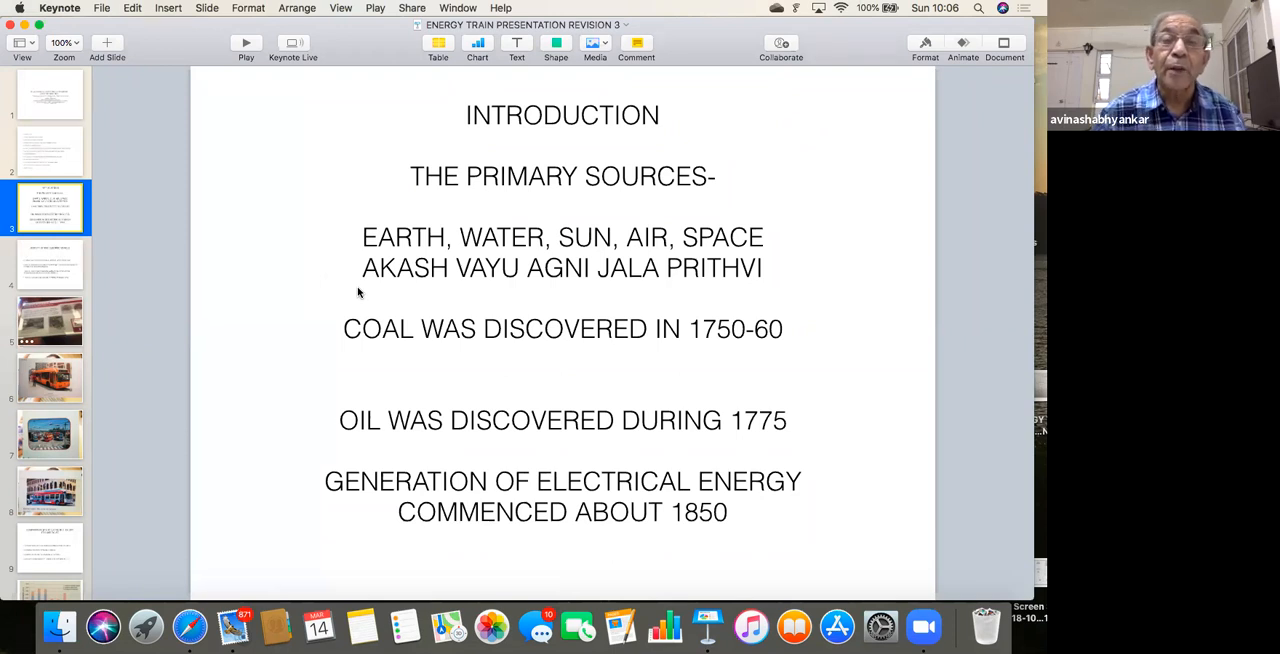
{"action": "mouse_move", "coordinate": [576, 288]}
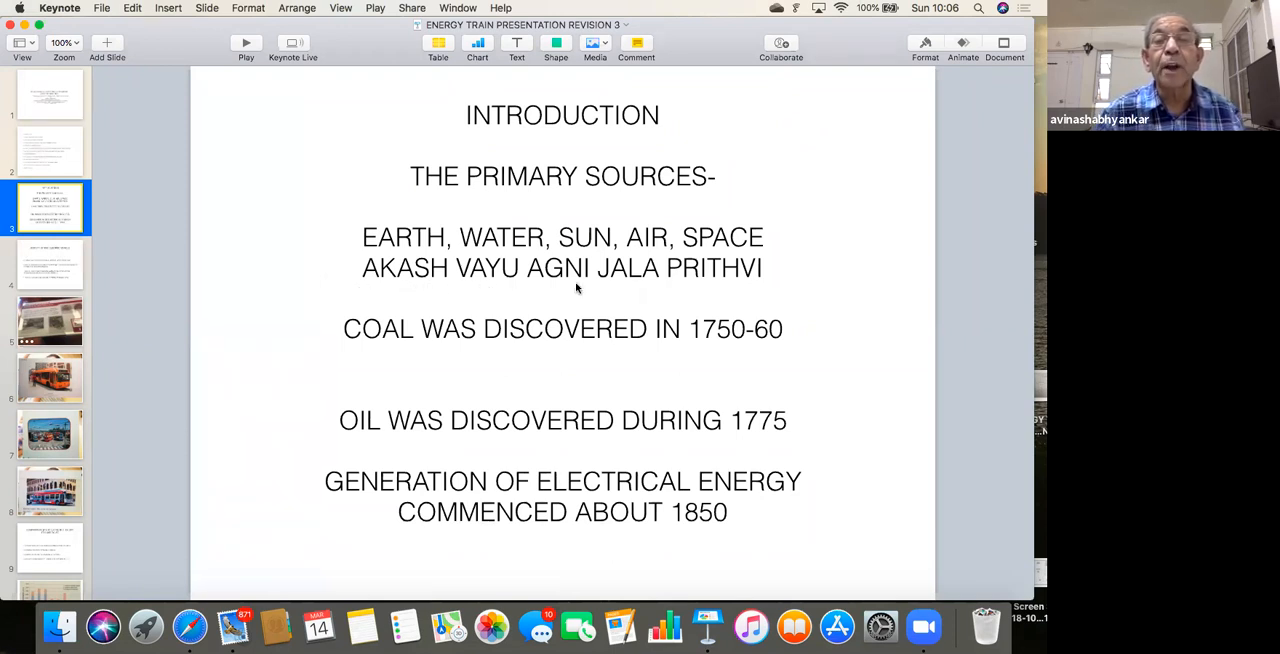
{"action": "mouse_move", "coordinate": [586, 288]}
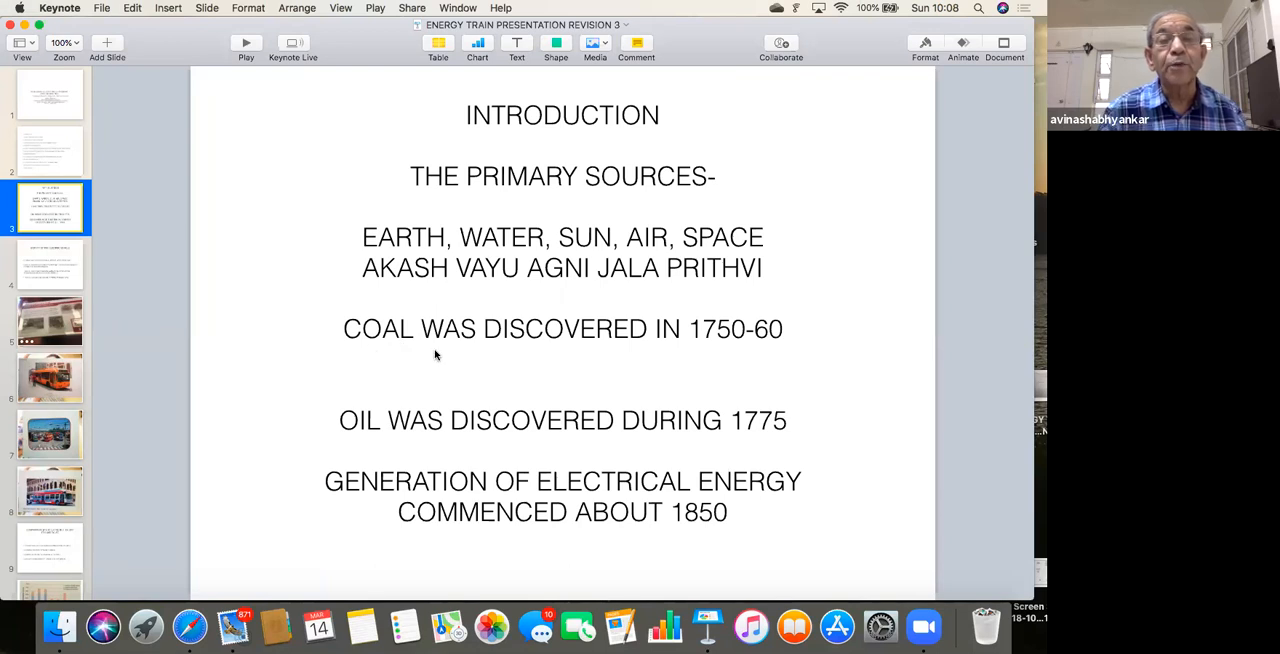
{"action": "mouse_move", "coordinate": [536, 372]}
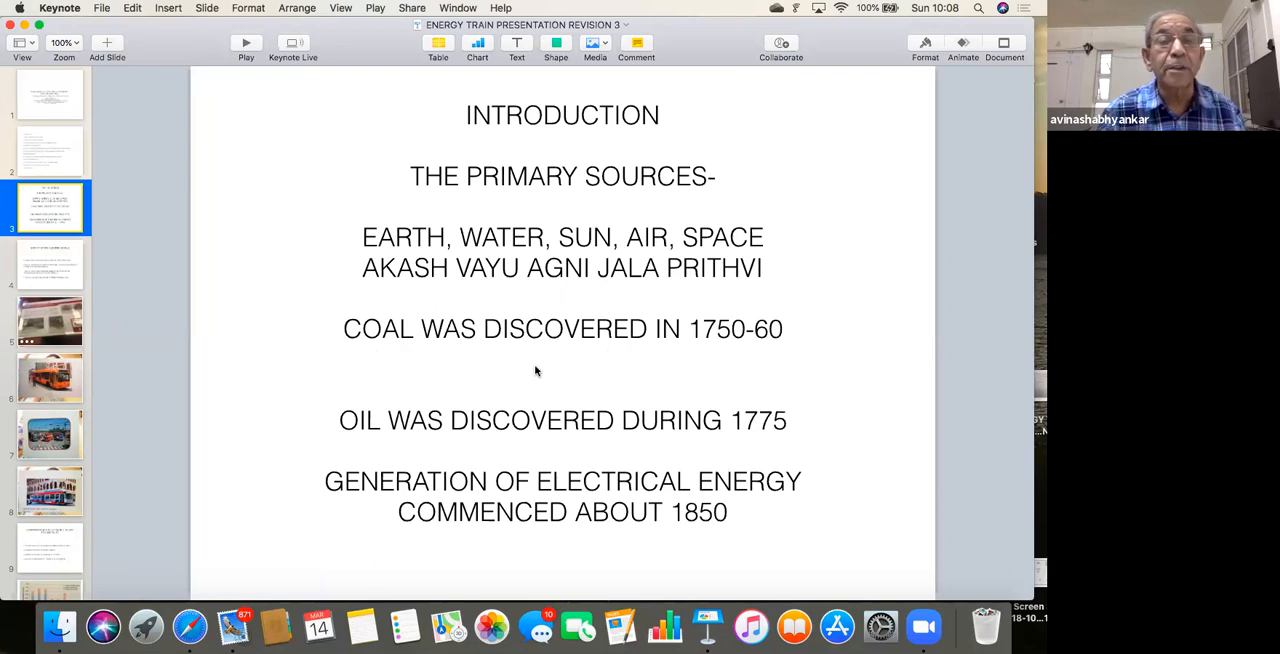
{"action": "mouse_move", "coordinate": [428, 446]}
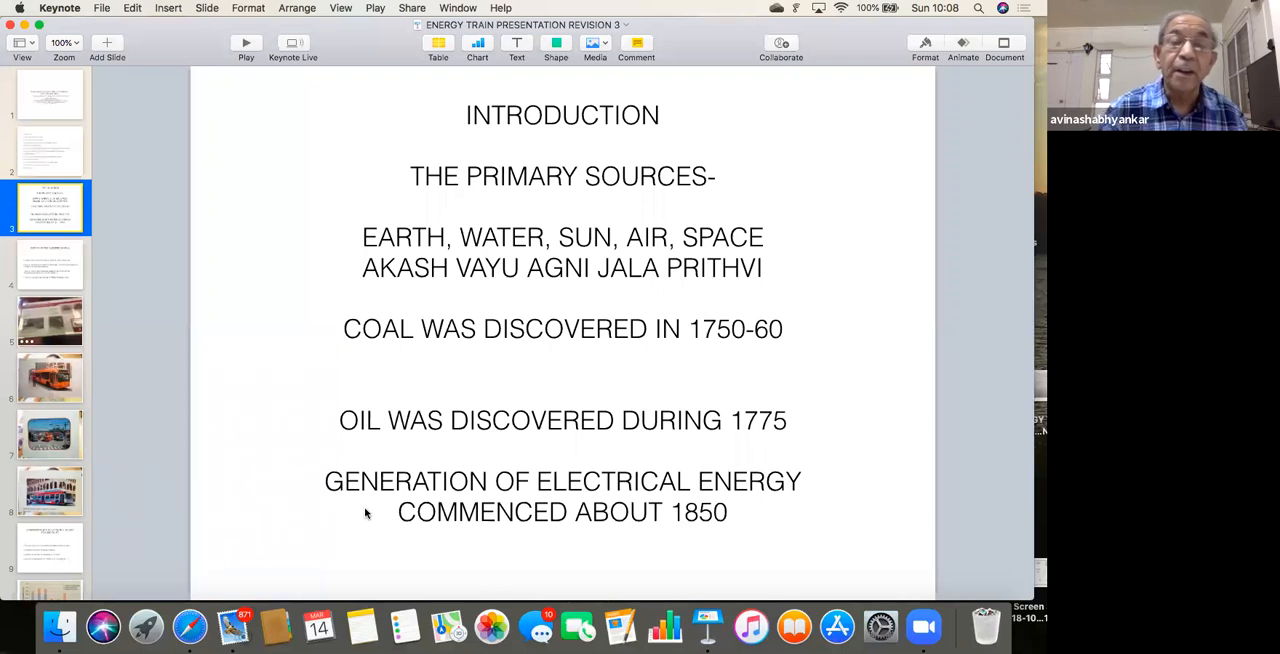
{"action": "mouse_move", "coordinate": [724, 536]}
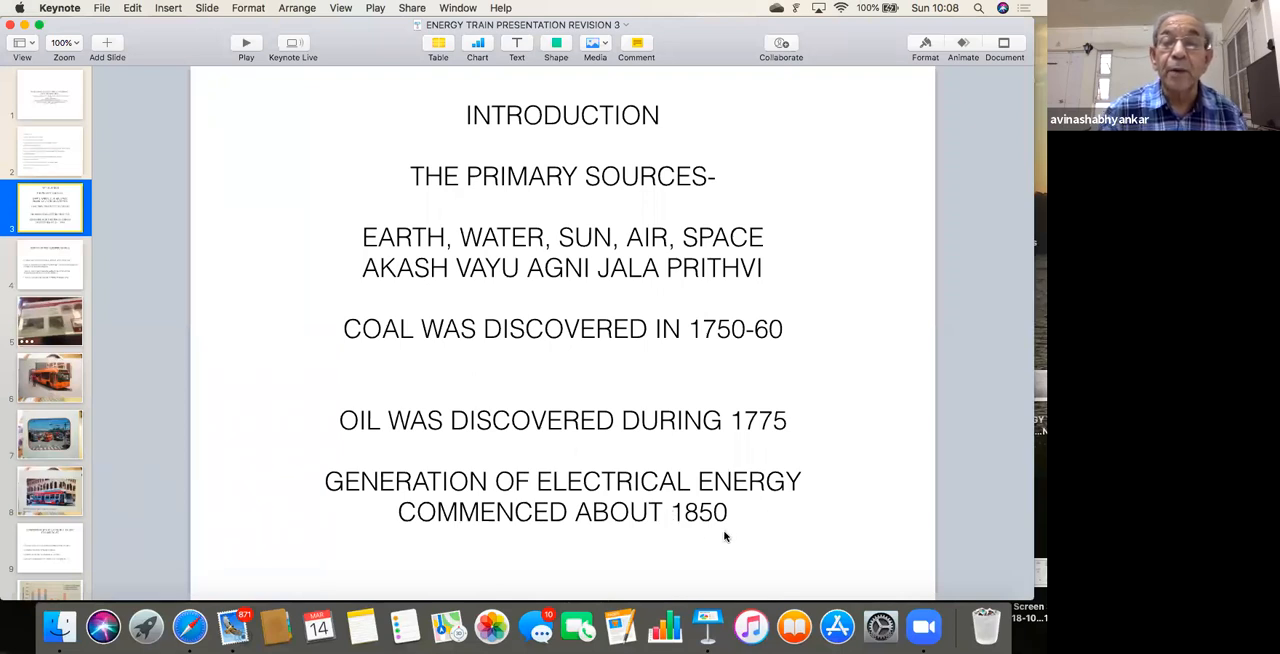
{"action": "mouse_move", "coordinate": [112, 298]}
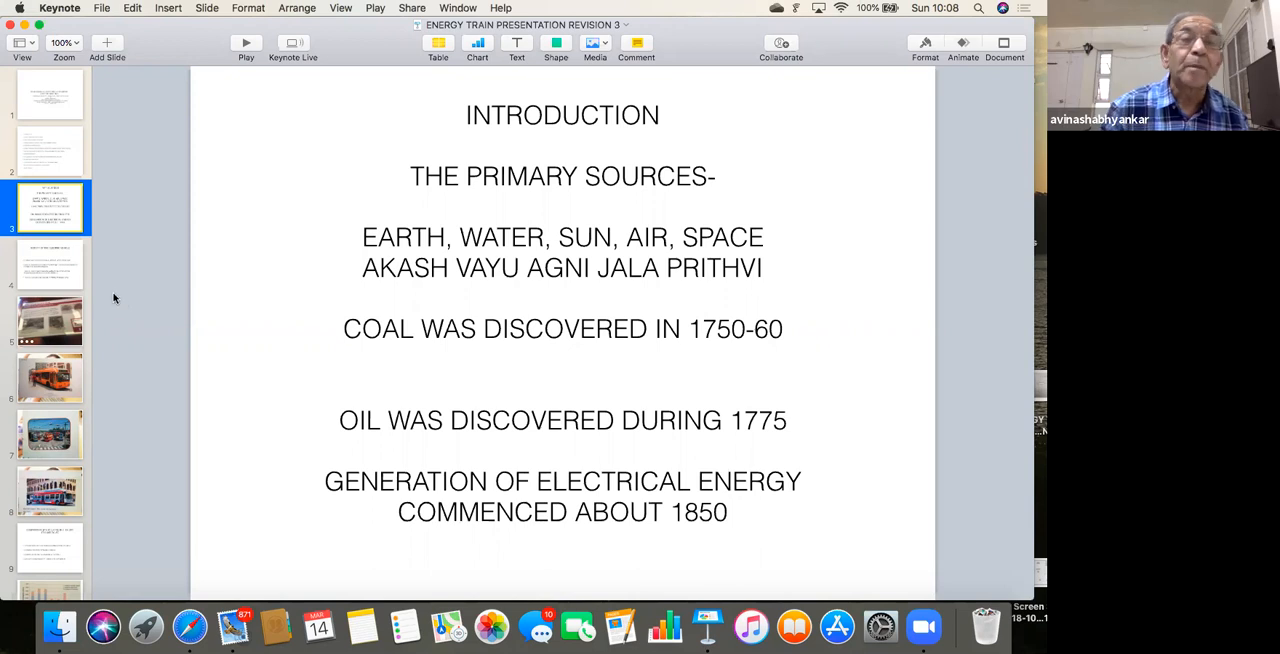
Show the History of the Electric Vehicle slide covering steam, electric and gasoline eras.
{"action": "left_click", "coordinate": [50, 264]}
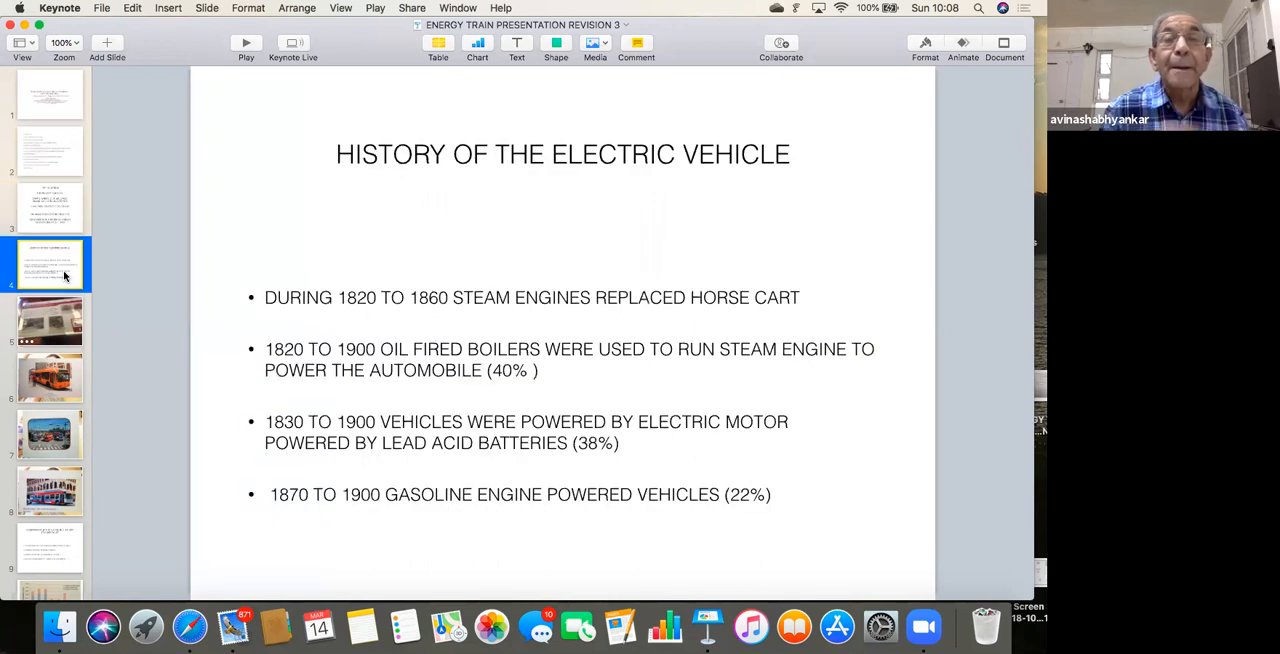
{"action": "mouse_move", "coordinate": [244, 308]}
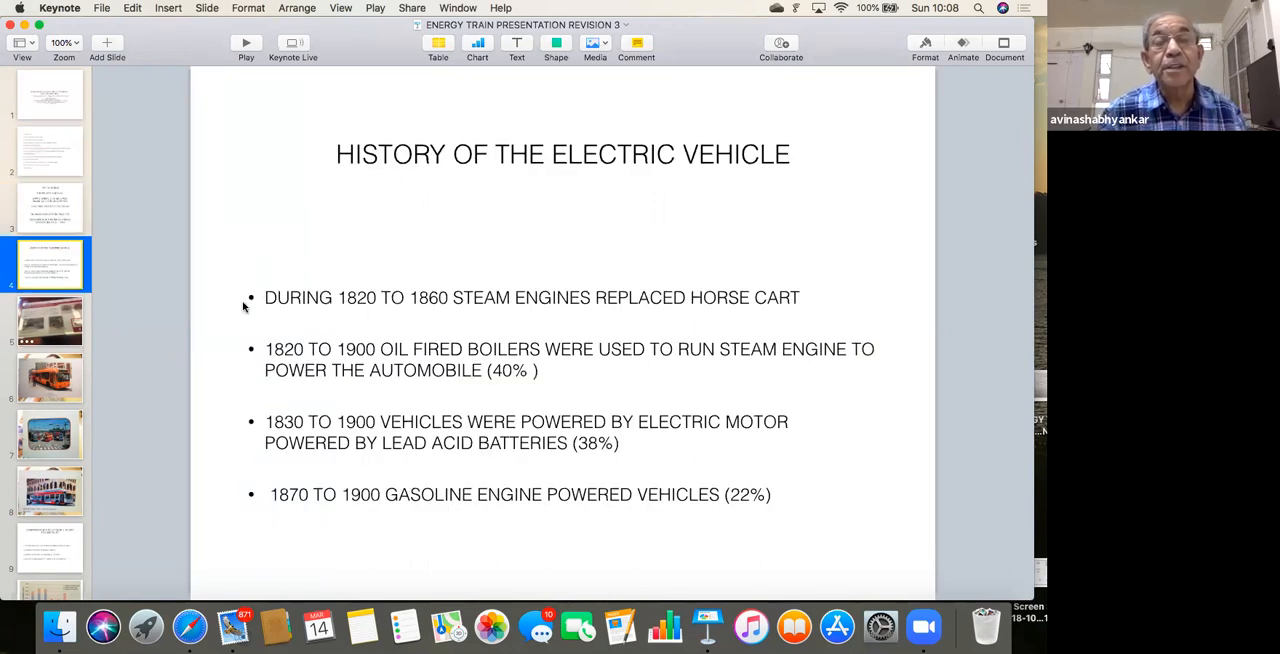
{"action": "mouse_move", "coordinate": [240, 318]}
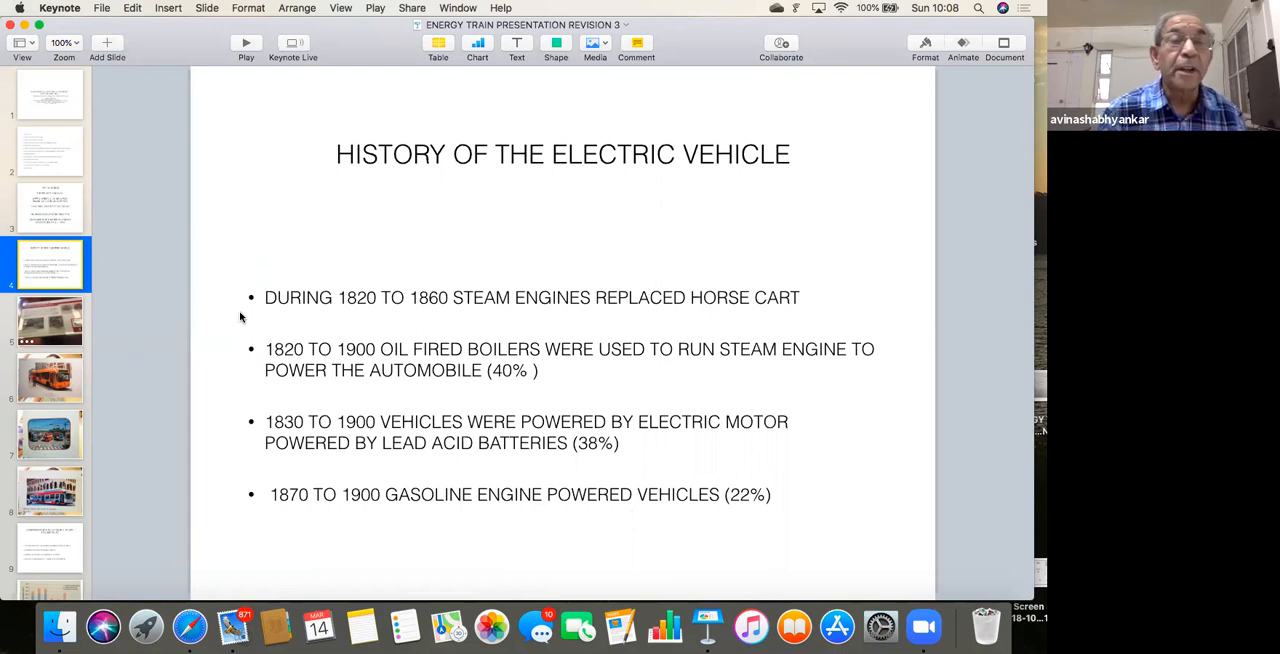
{"action": "mouse_move", "coordinate": [442, 320]}
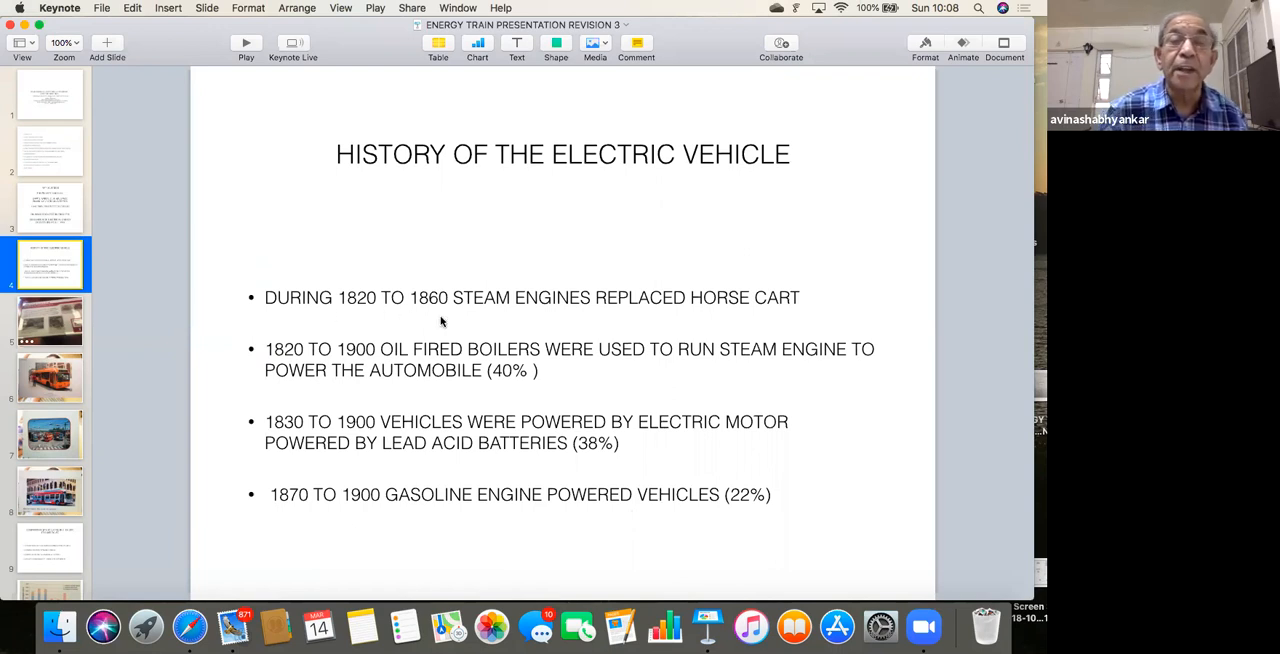
{"action": "mouse_move", "coordinate": [548, 370]}
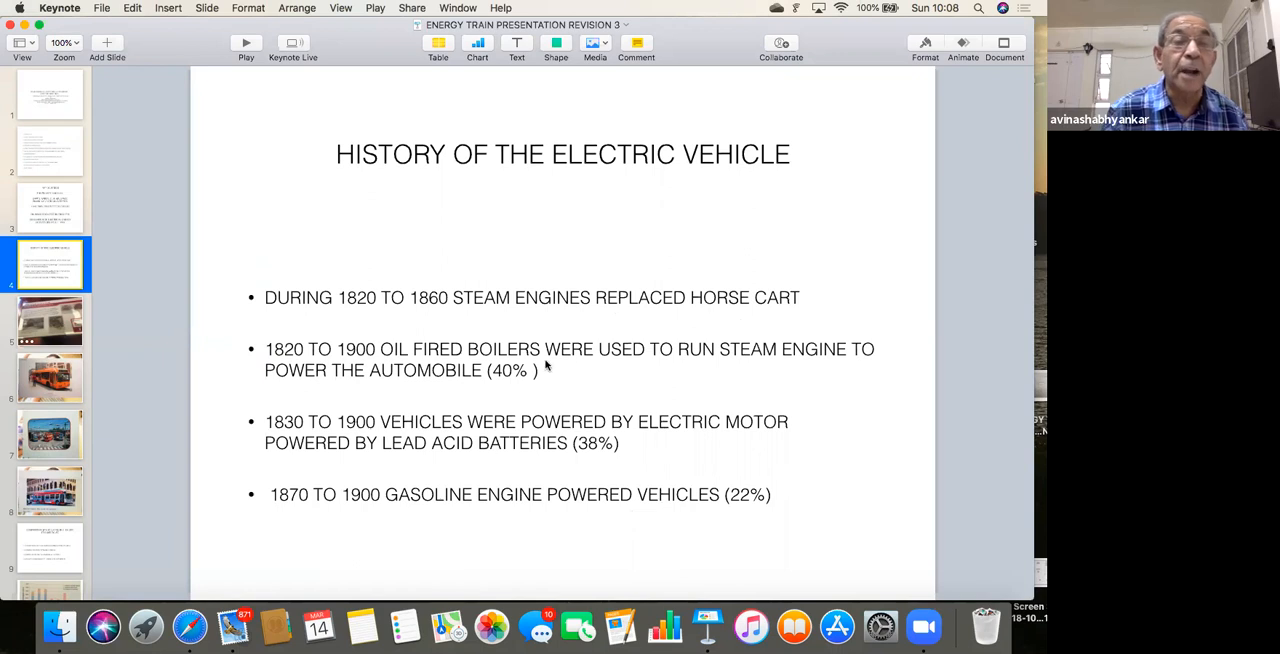
{"action": "mouse_move", "coordinate": [474, 388]}
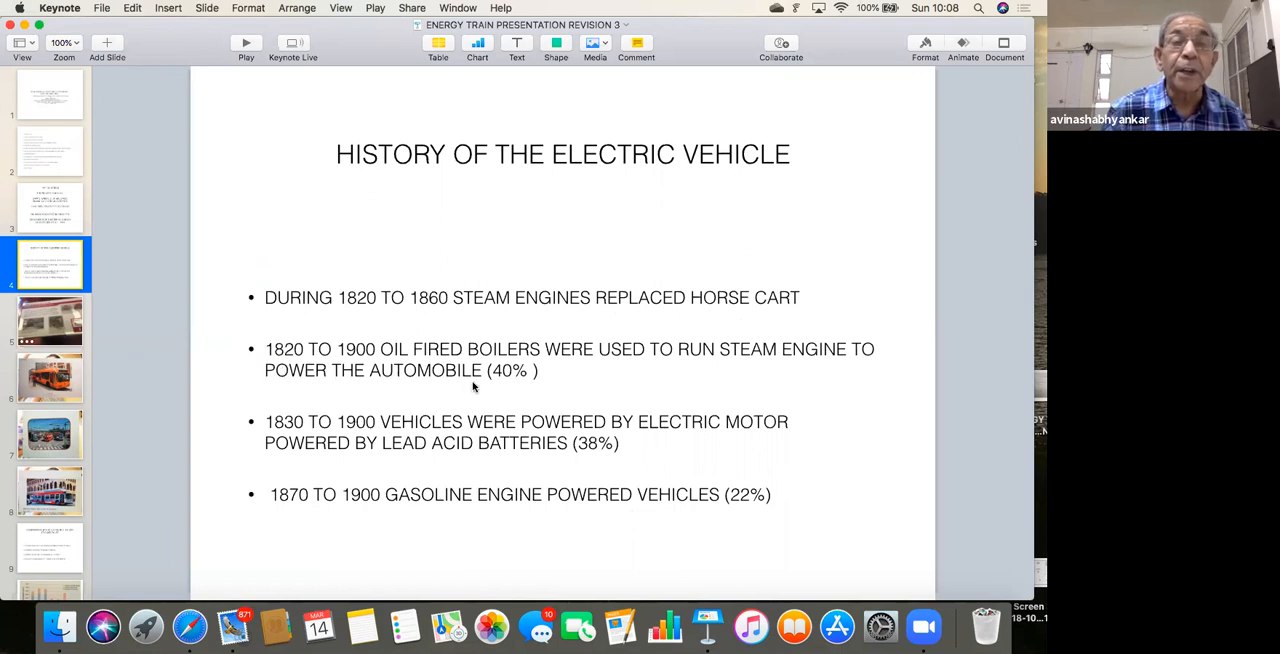
{"action": "mouse_move", "coordinate": [680, 380]}
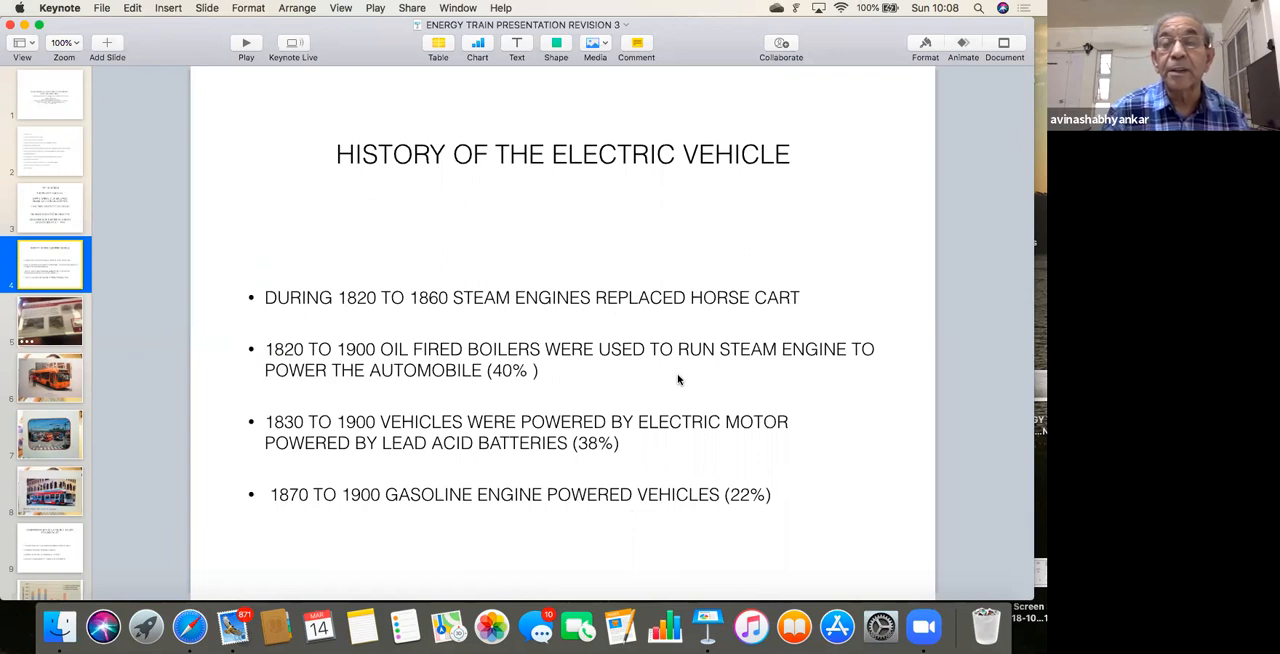
{"action": "mouse_move", "coordinate": [328, 438]}
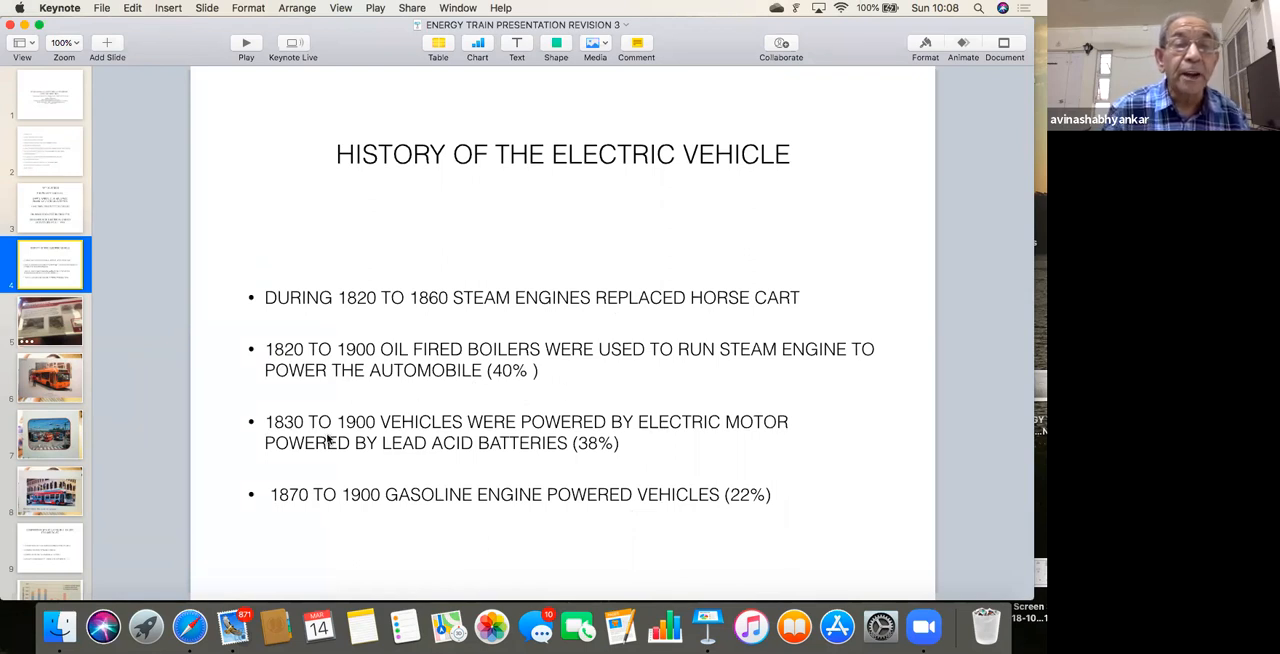
{"action": "mouse_move", "coordinate": [644, 452]}
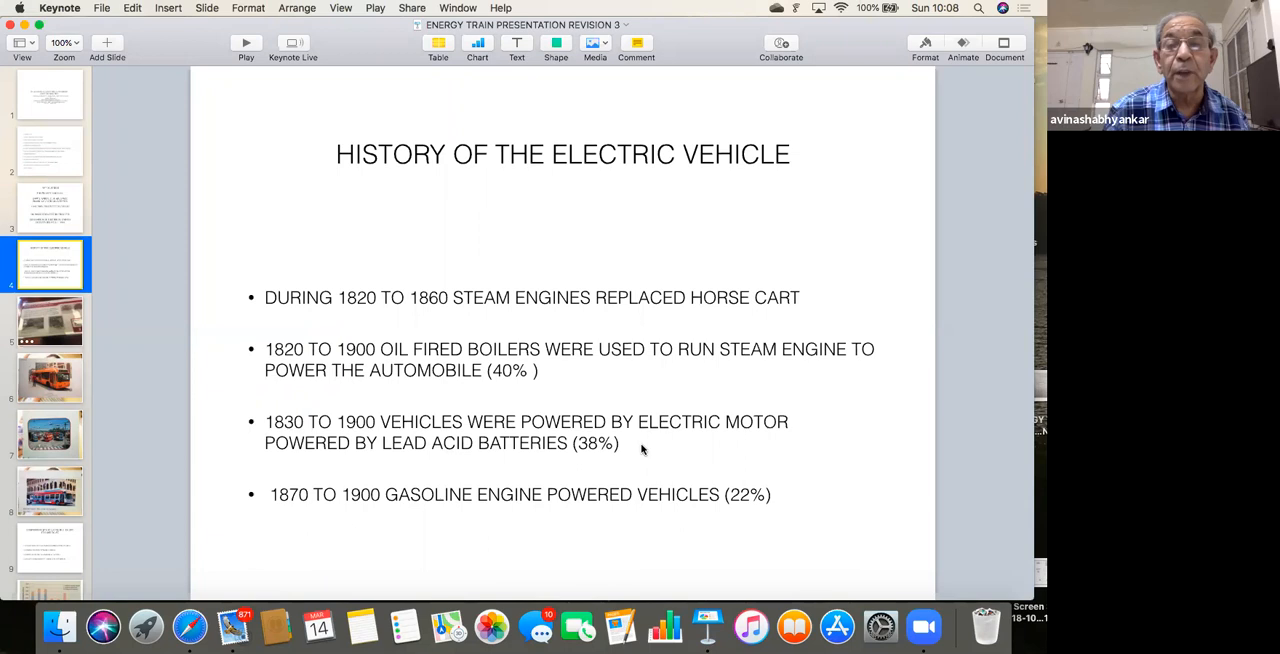
{"action": "mouse_move", "coordinate": [618, 476]}
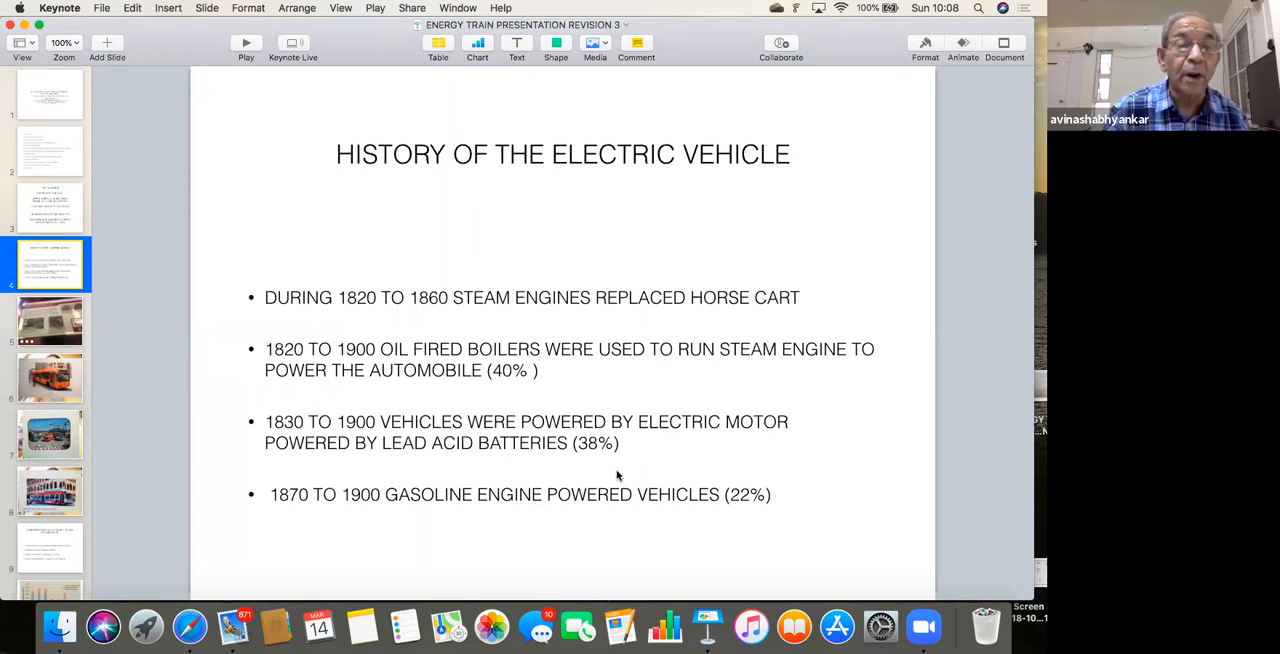
{"action": "mouse_move", "coordinate": [552, 540]}
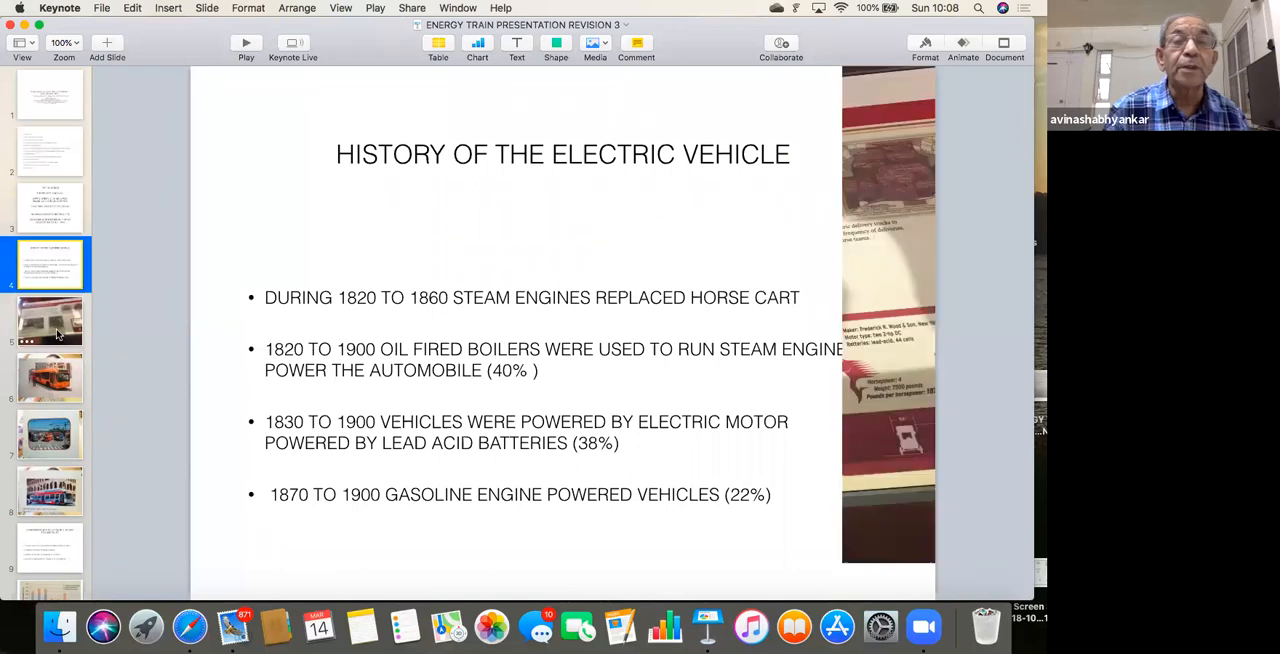
Show the 1900 Wood electric truck exhibit photo slide.
{"action": "left_click", "coordinate": [50, 320]}
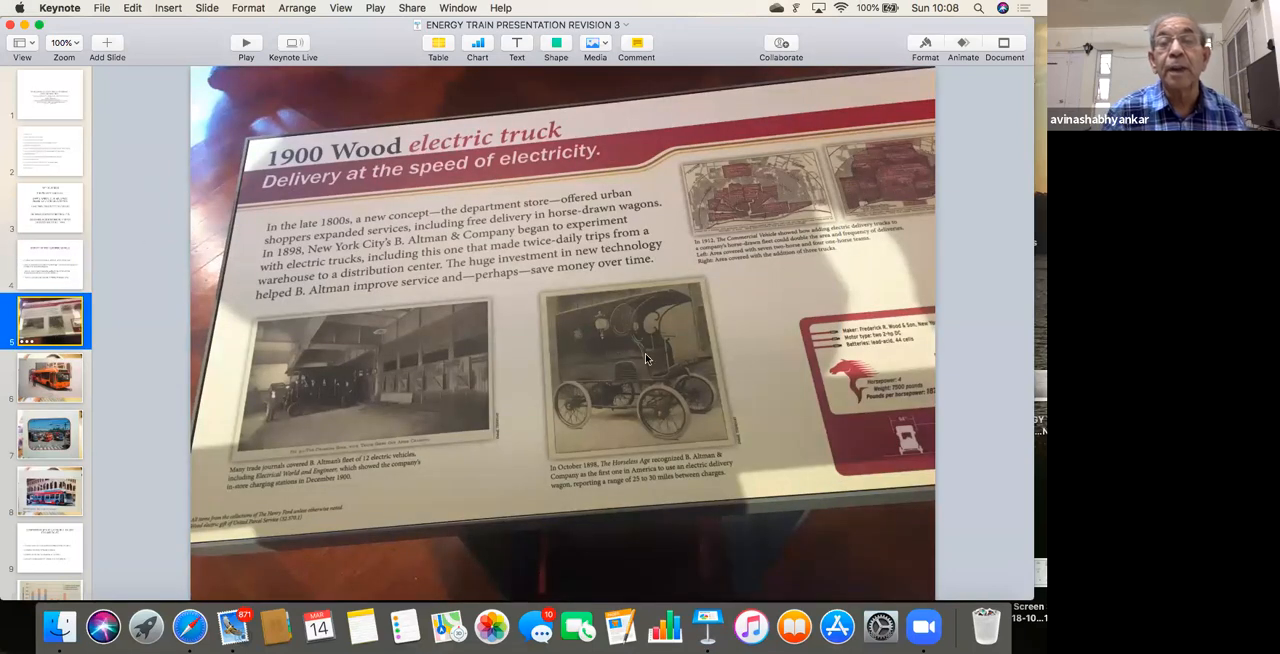
{"action": "mouse_move", "coordinate": [632, 392]}
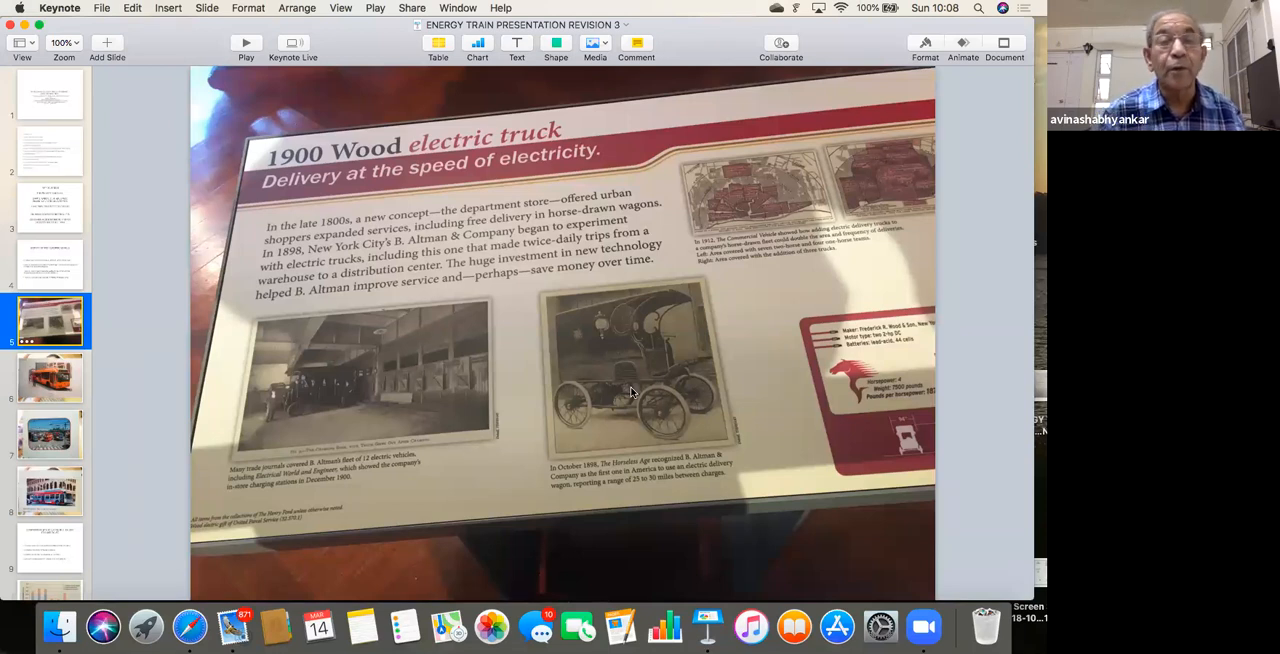
{"action": "mouse_move", "coordinate": [596, 368]}
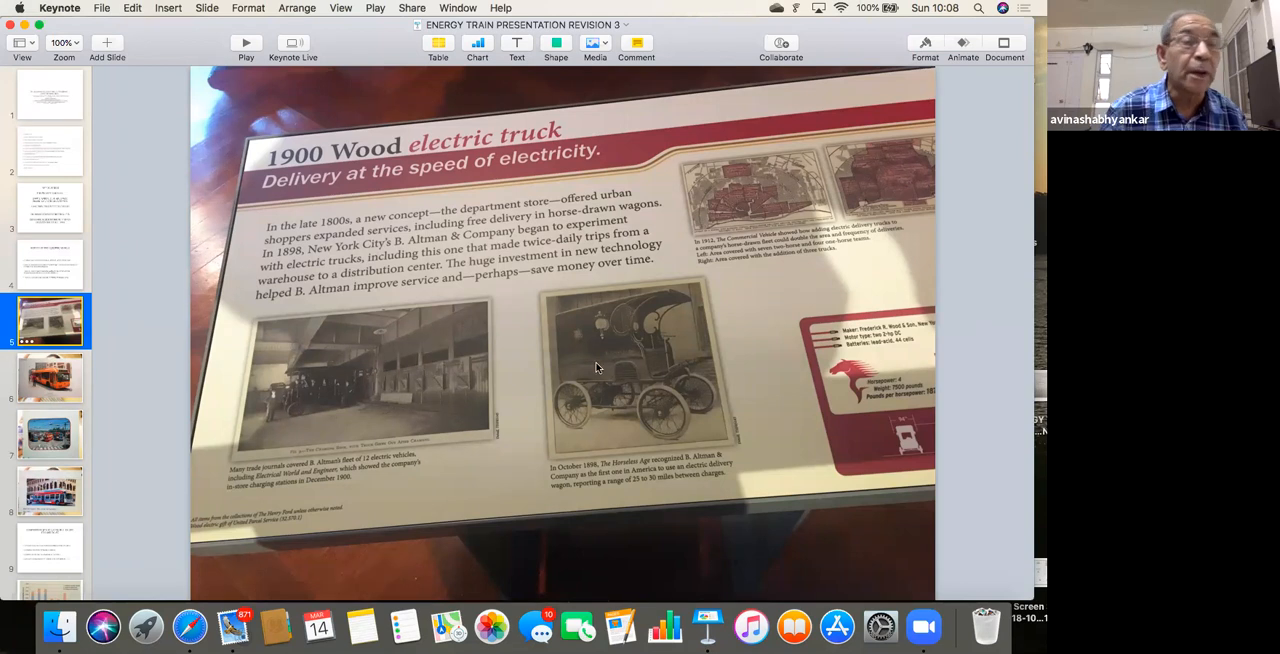
{"action": "mouse_move", "coordinate": [98, 400]}
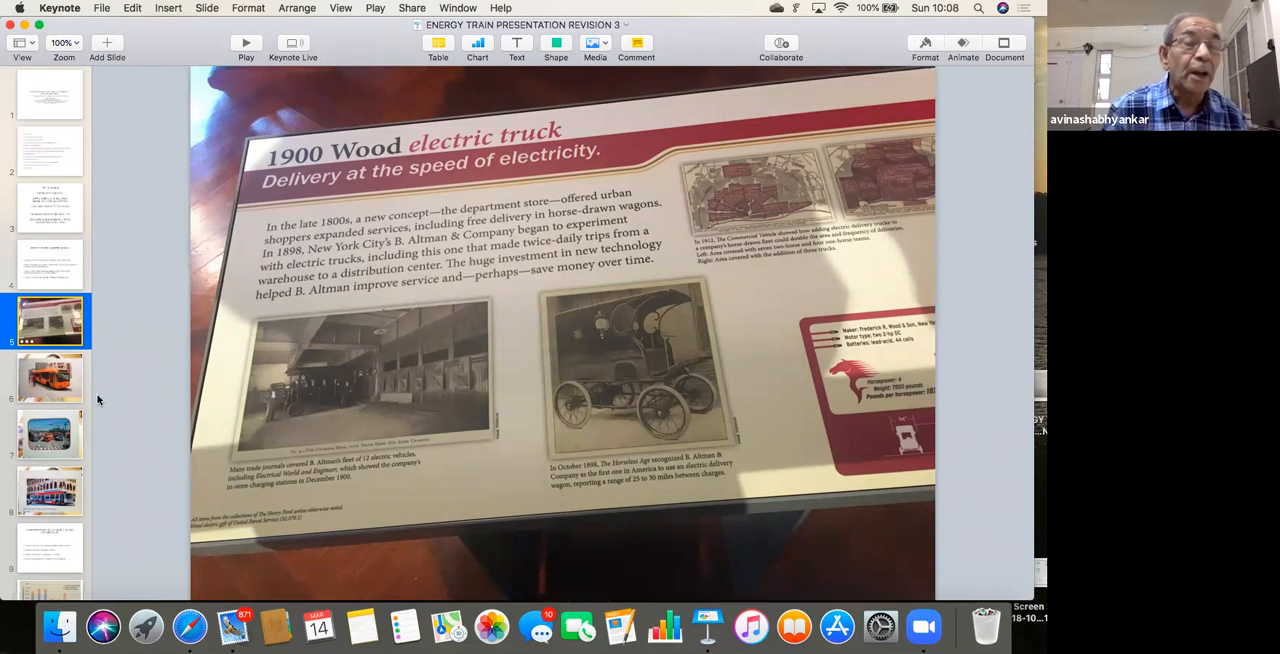
{"action": "left_click", "coordinate": [50, 378]}
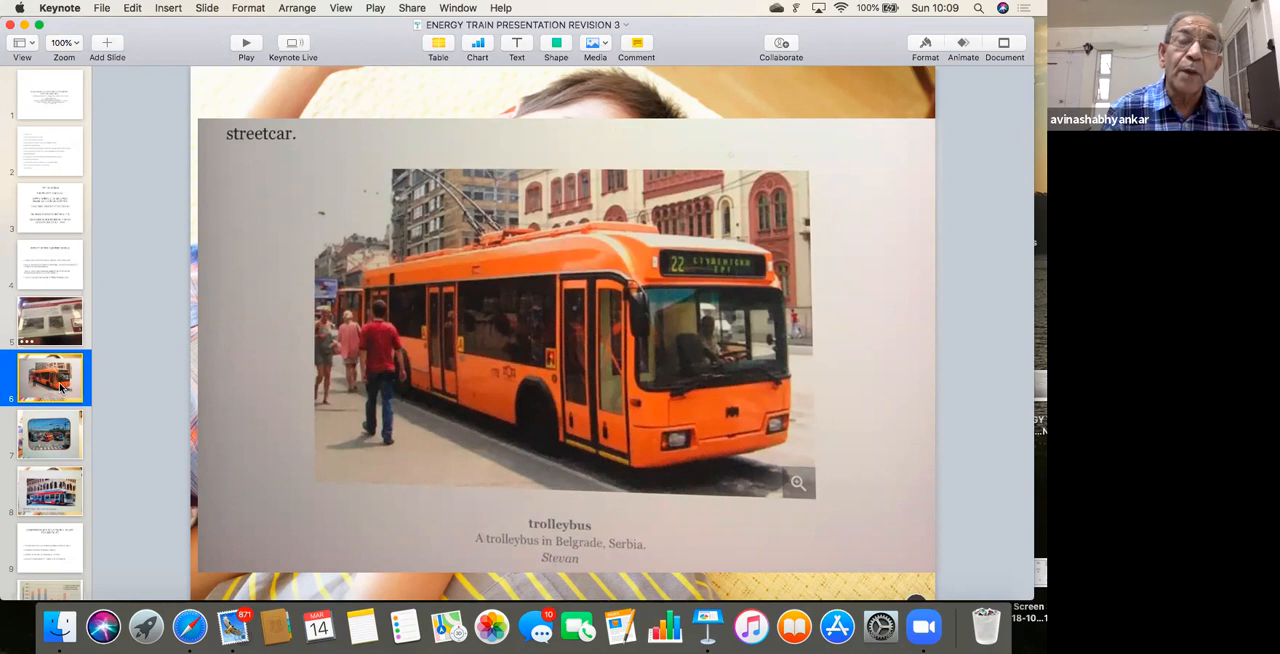
{"action": "mouse_move", "coordinate": [96, 440]}
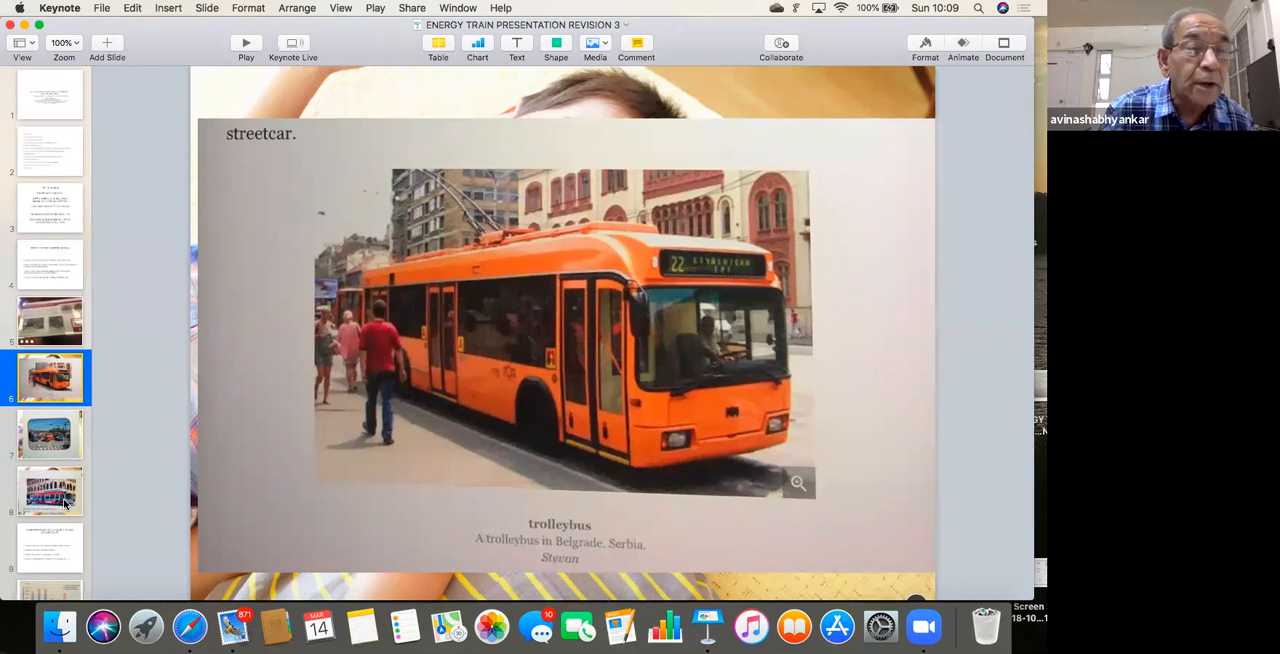
{"action": "scroll", "scroll_direction": "down", "scroll_amount": 3}
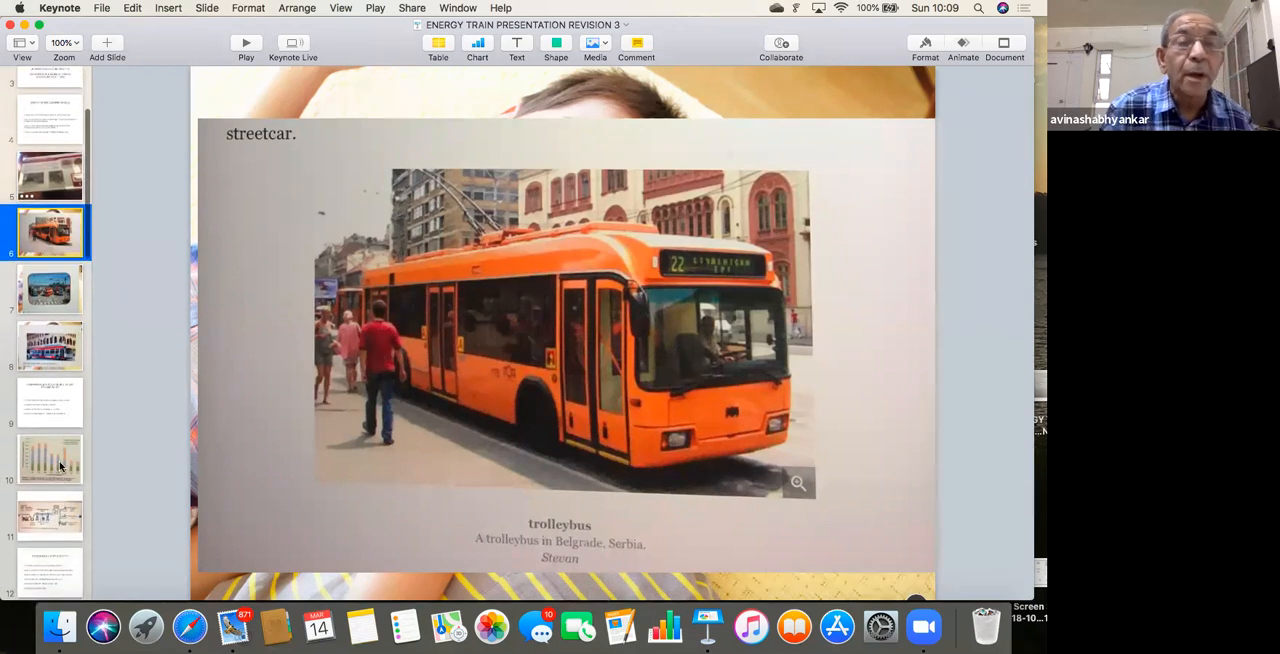
Show the Figure 7 bar chart of energy consumption for 12-m bus drivetrains.
{"action": "left_click", "coordinate": [48, 460]}
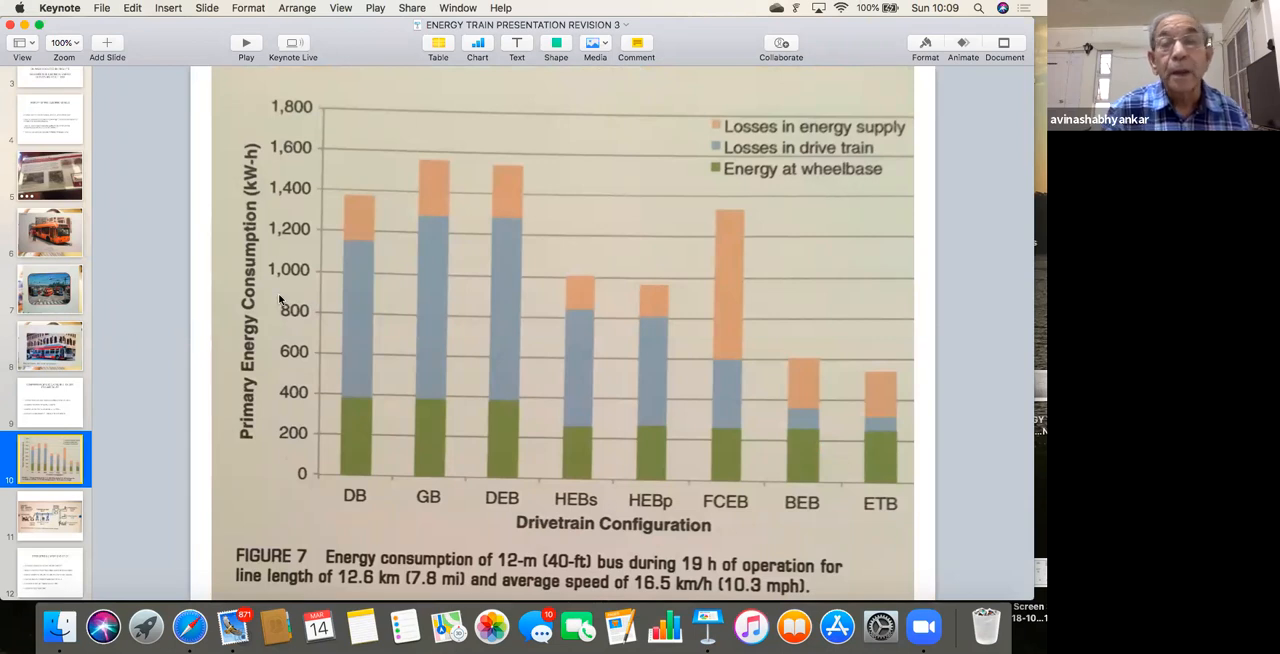
{"action": "mouse_move", "coordinate": [352, 208]}
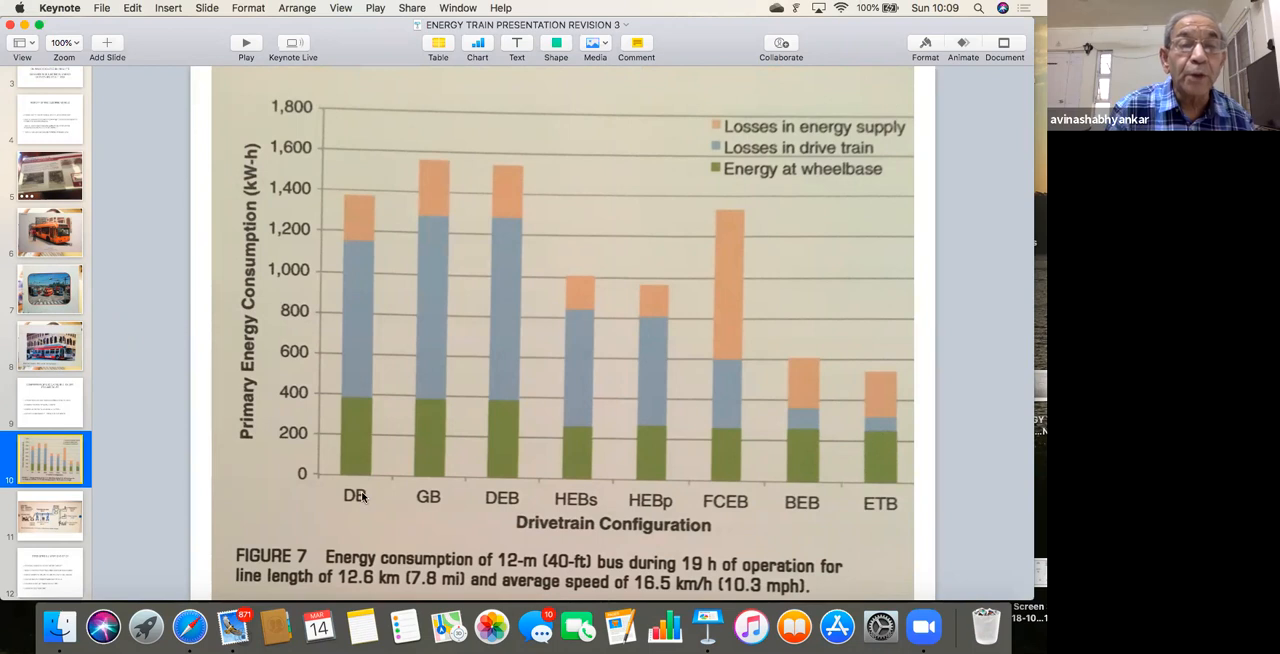
{"action": "mouse_move", "coordinate": [360, 208]}
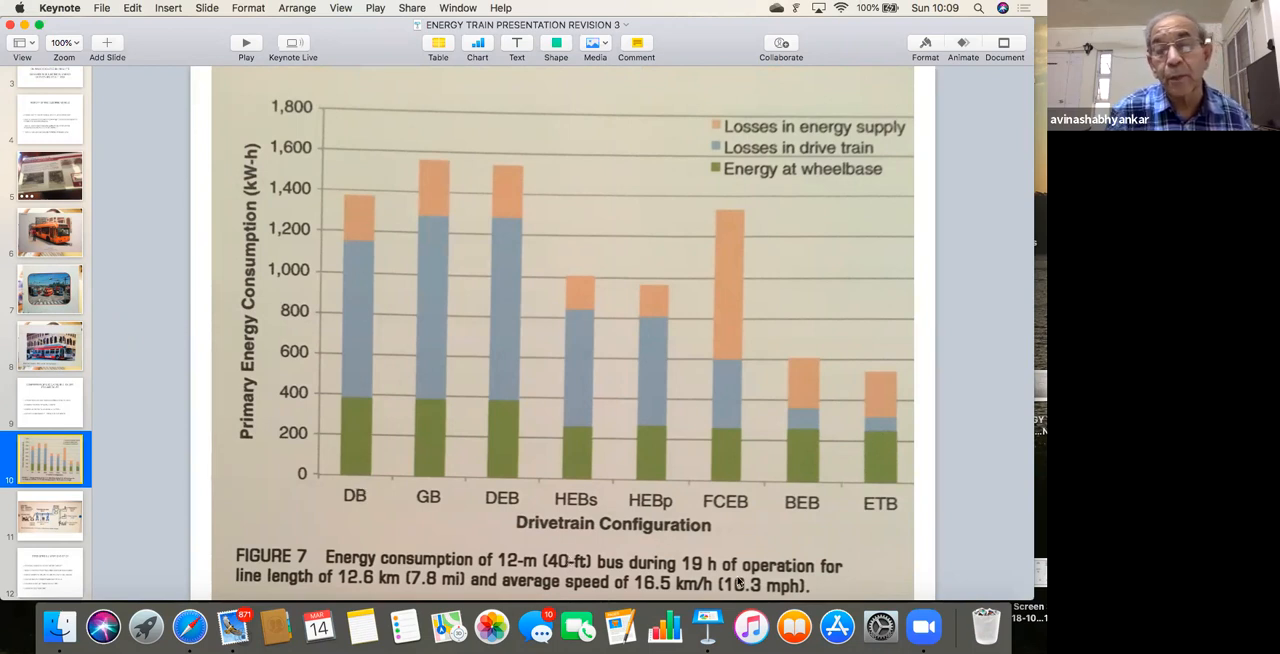
{"action": "mouse_move", "coordinate": [452, 568]}
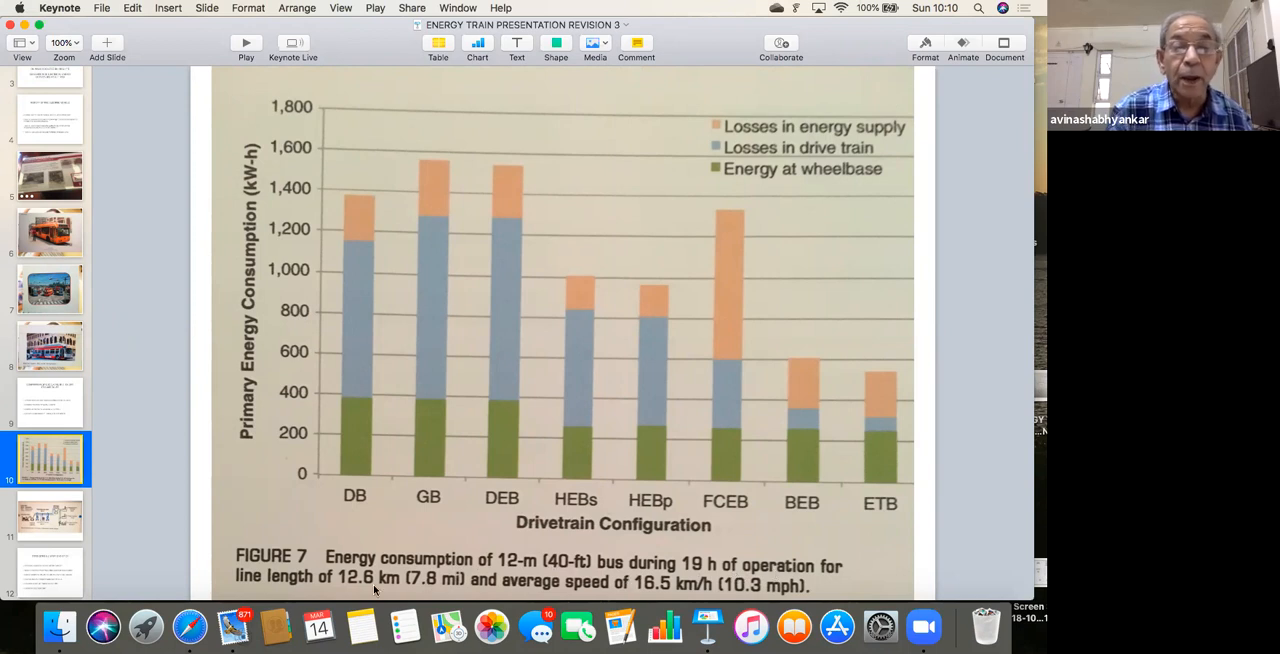
{"action": "mouse_move", "coordinate": [372, 336]}
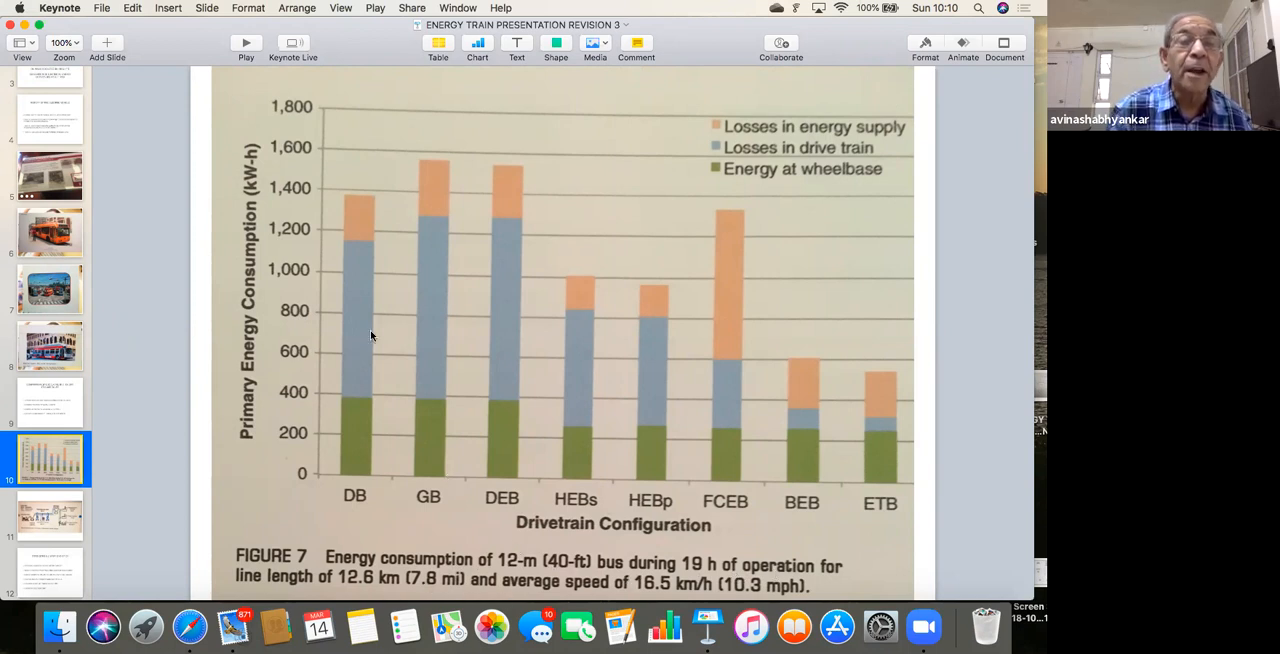
{"action": "mouse_move", "coordinate": [320, 152]}
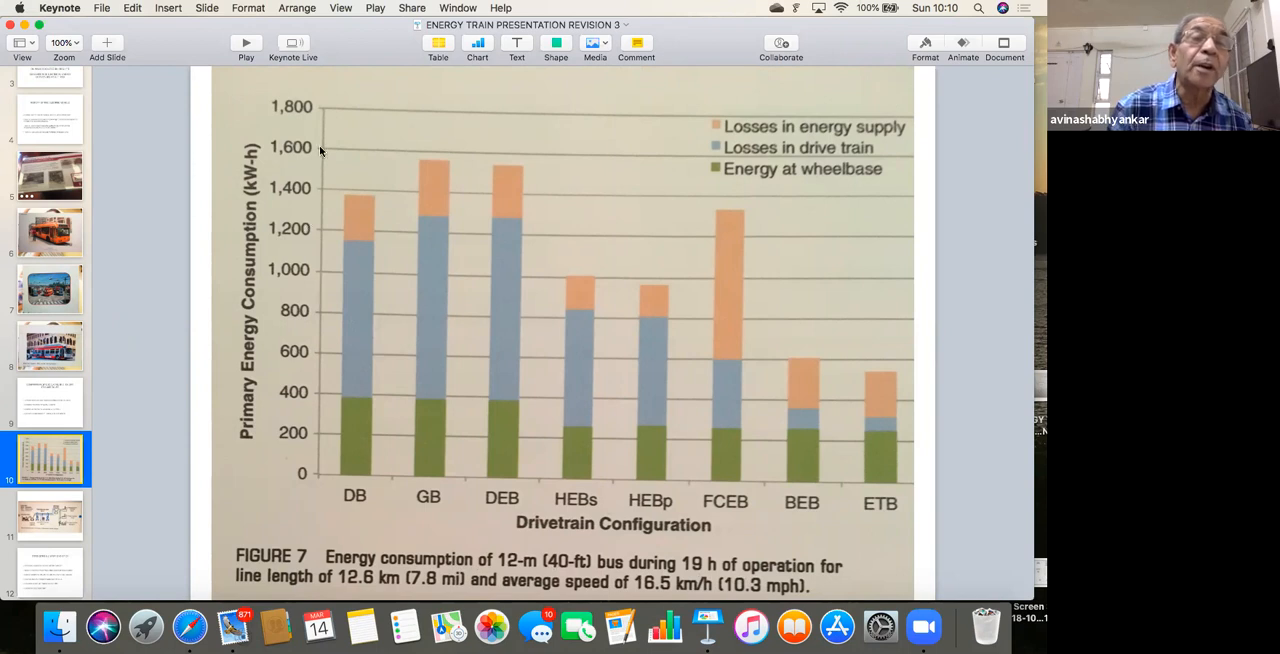
{"action": "mouse_move", "coordinate": [652, 222]}
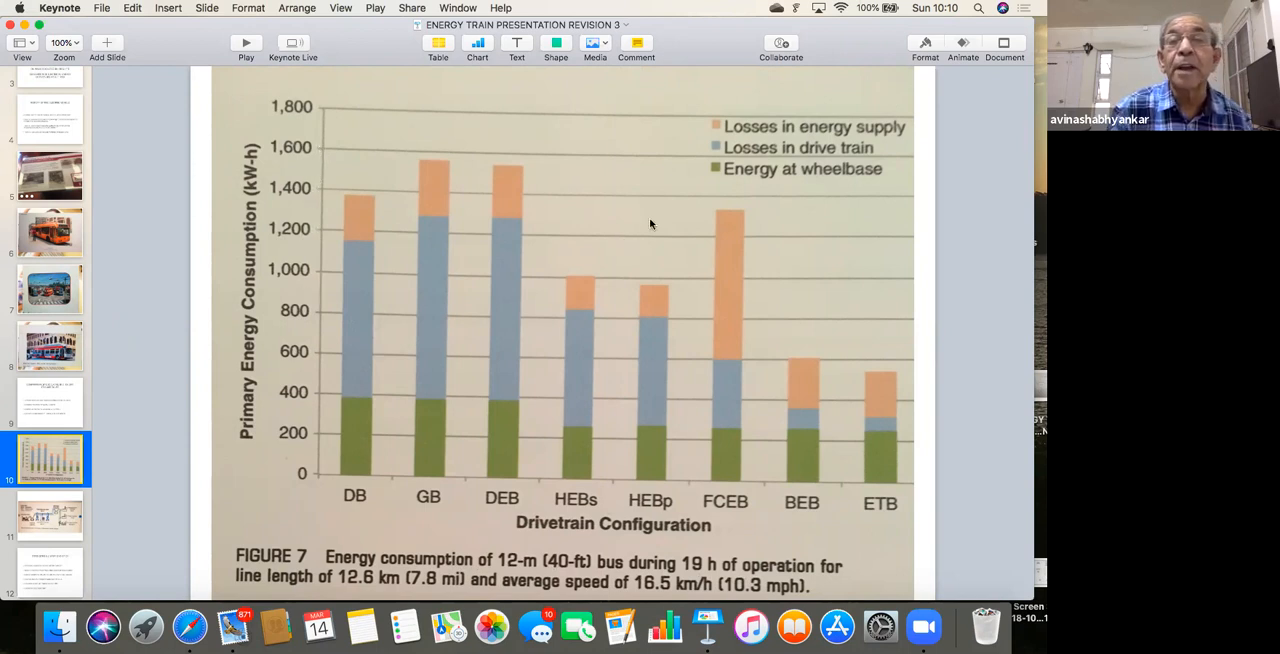
{"action": "mouse_move", "coordinate": [744, 152]}
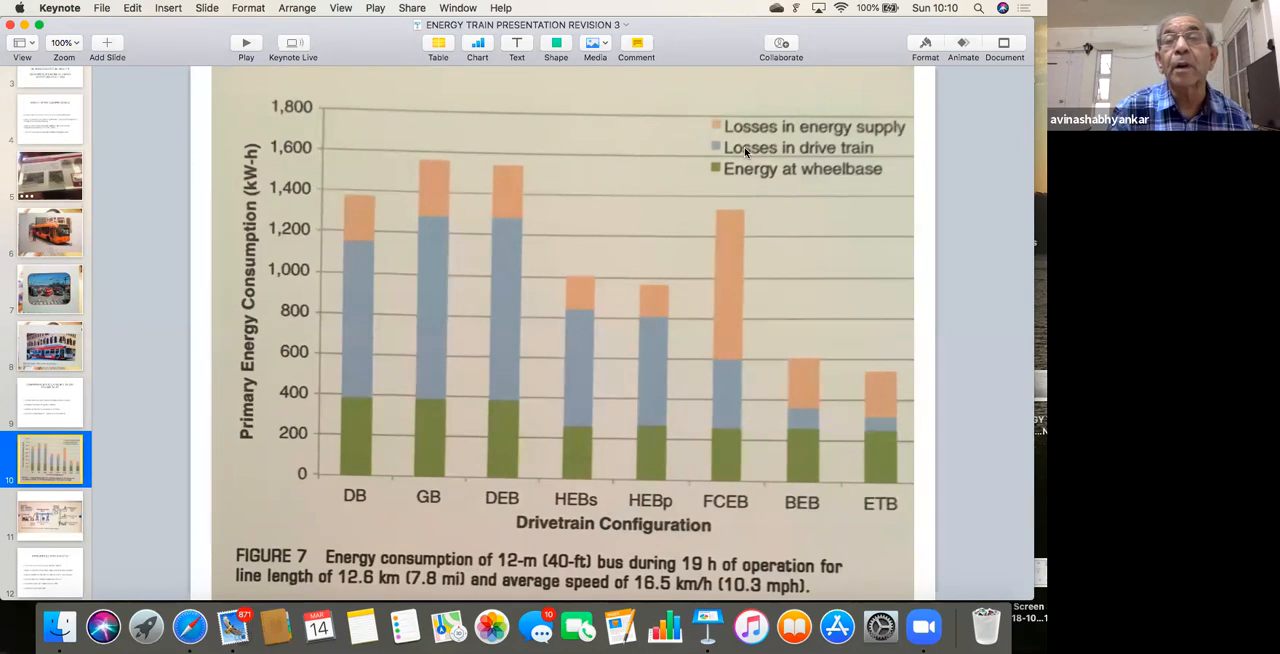
{"action": "mouse_move", "coordinate": [812, 142]}
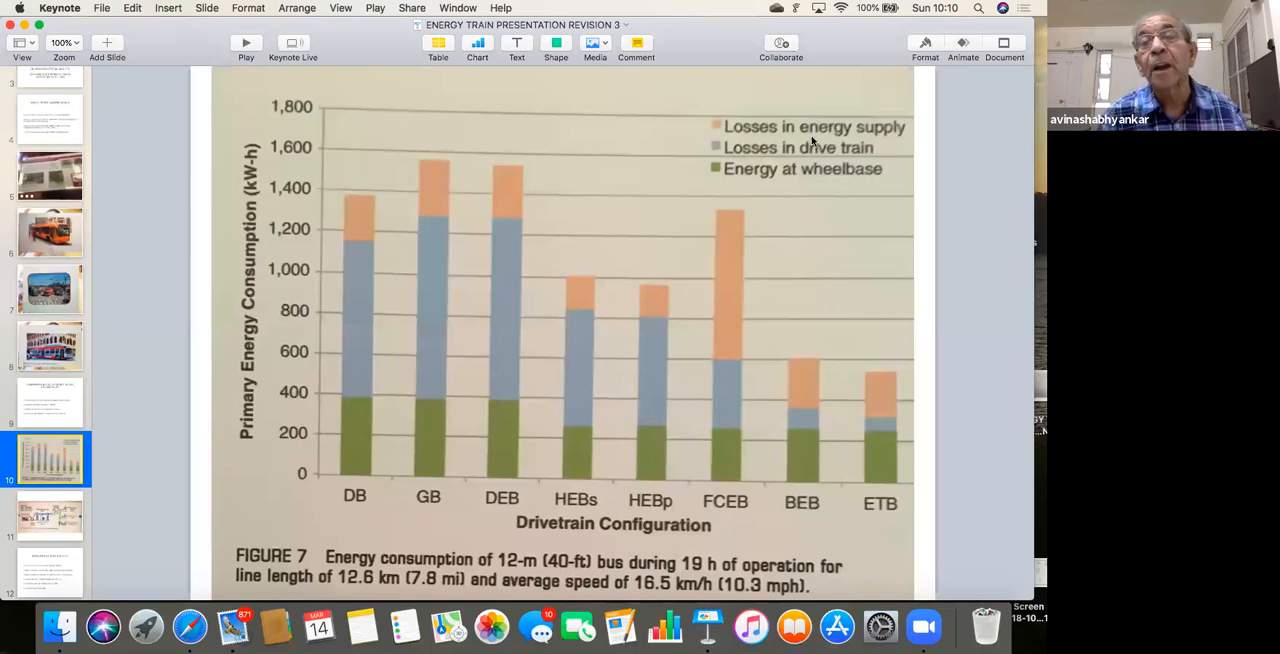
{"action": "mouse_move", "coordinate": [804, 176]}
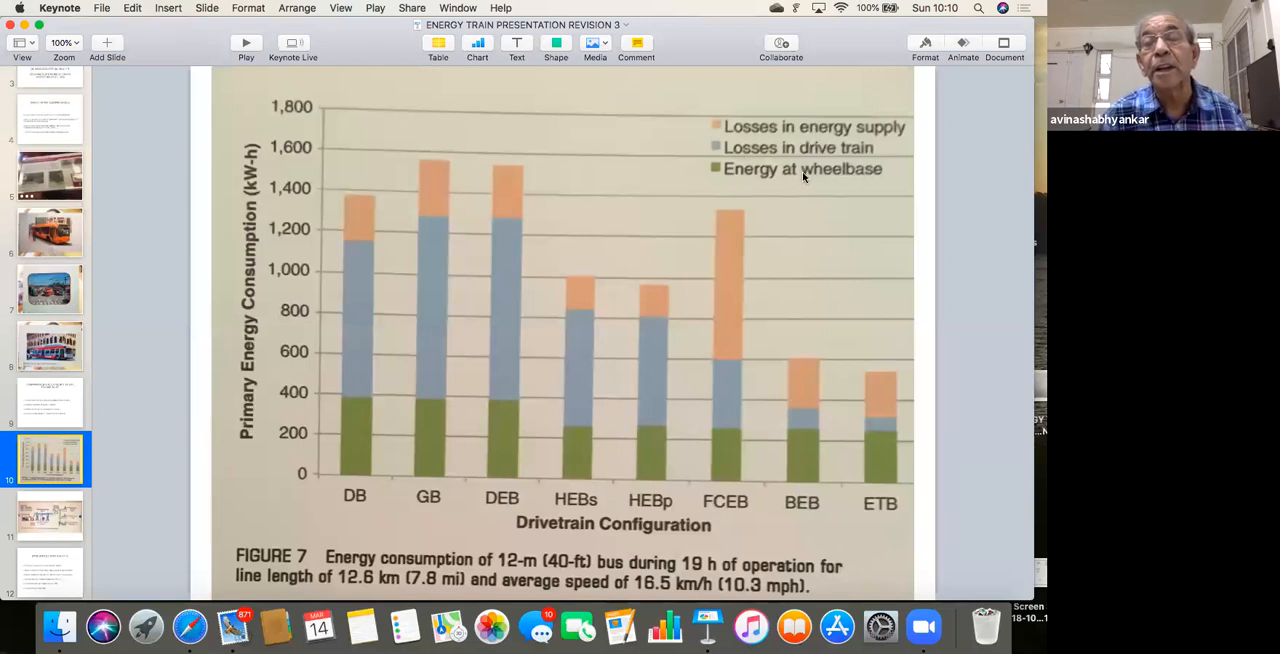
{"action": "mouse_move", "coordinate": [368, 404]}
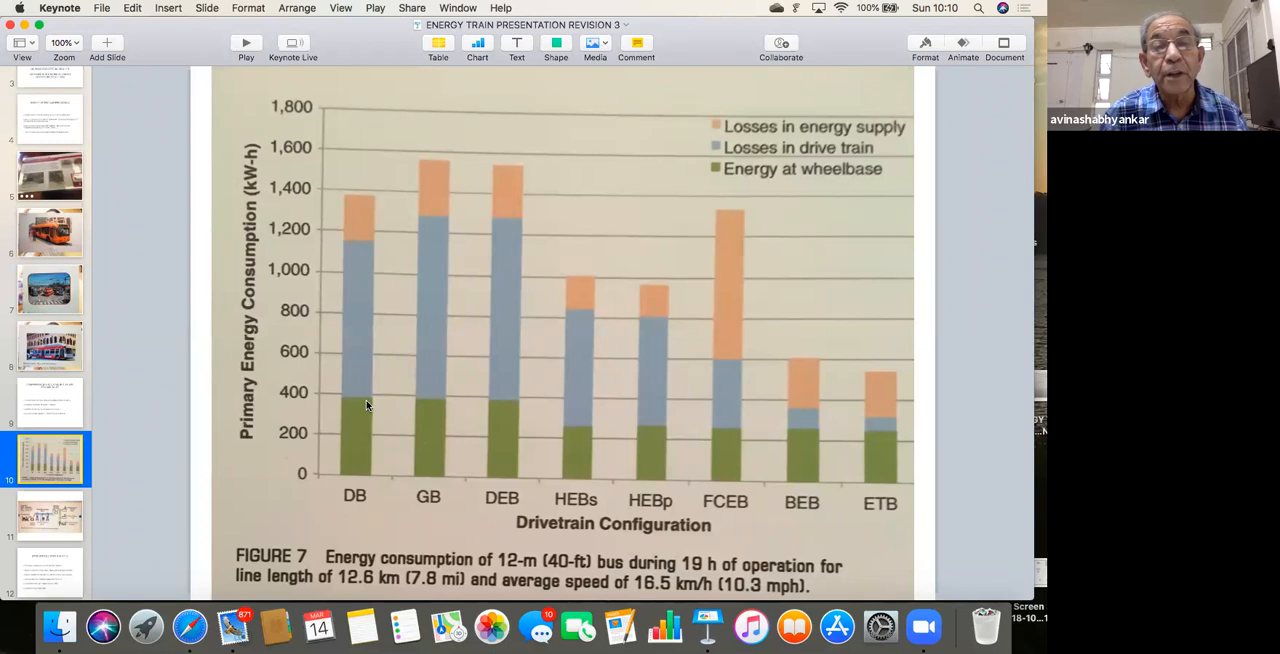
{"action": "mouse_move", "coordinate": [496, 404]}
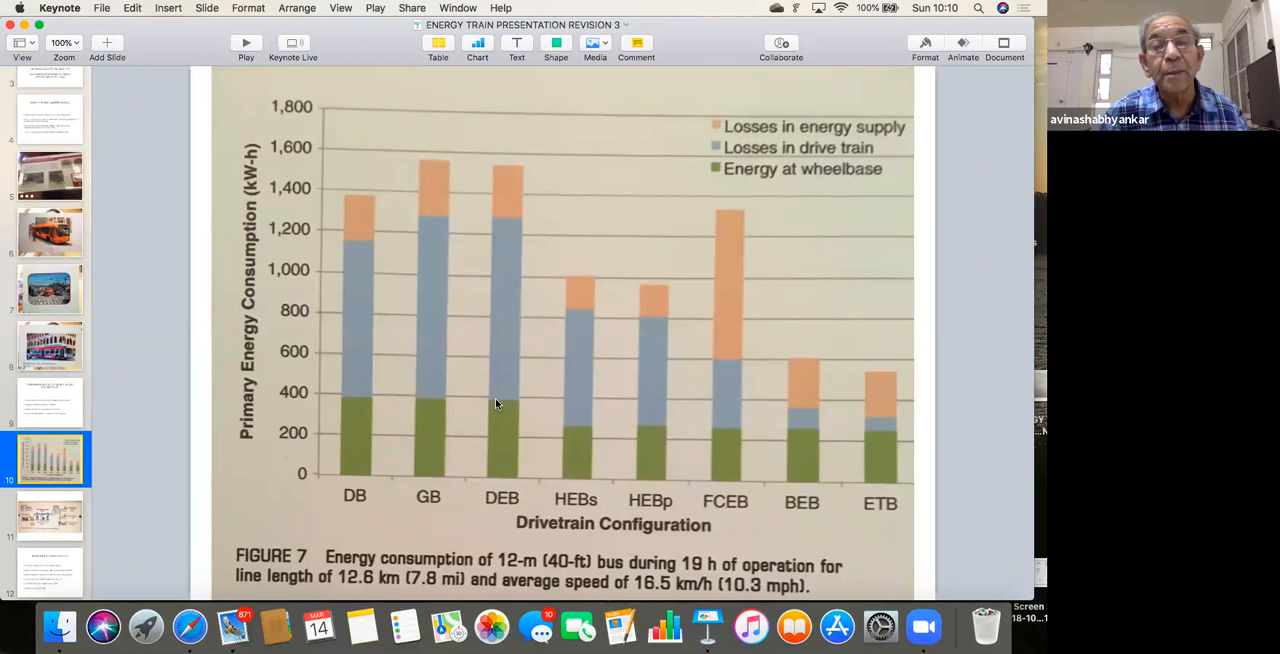
{"action": "mouse_move", "coordinate": [728, 446]}
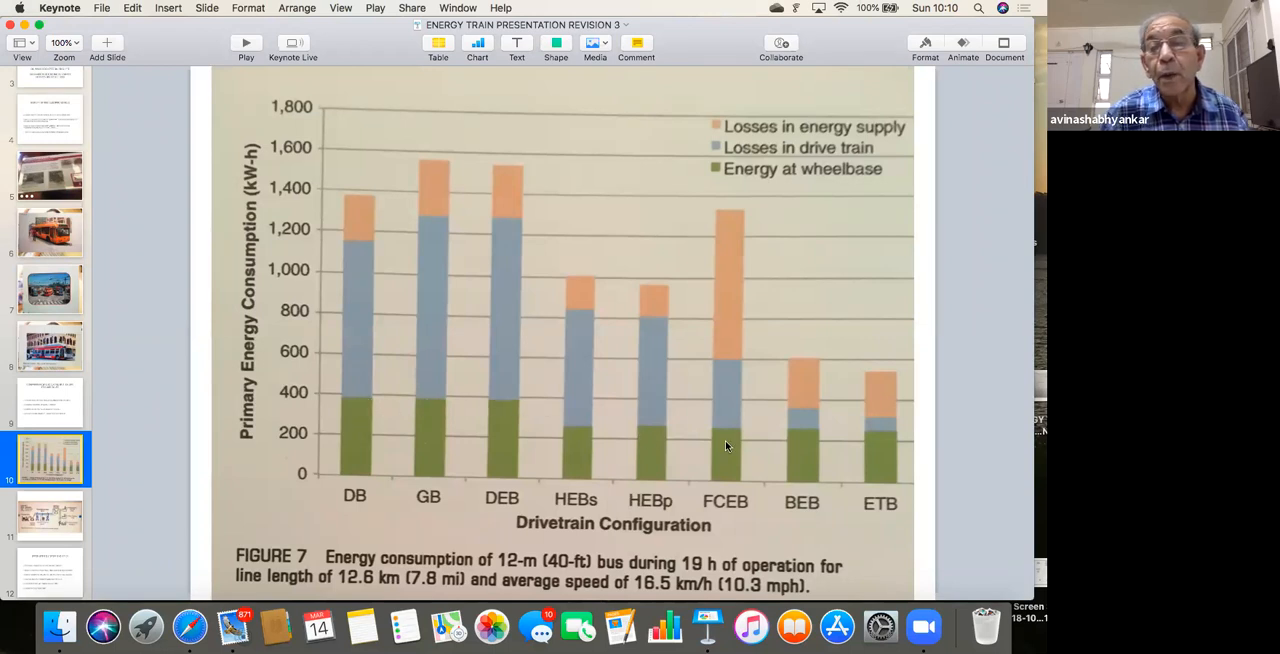
{"action": "mouse_move", "coordinate": [728, 464]}
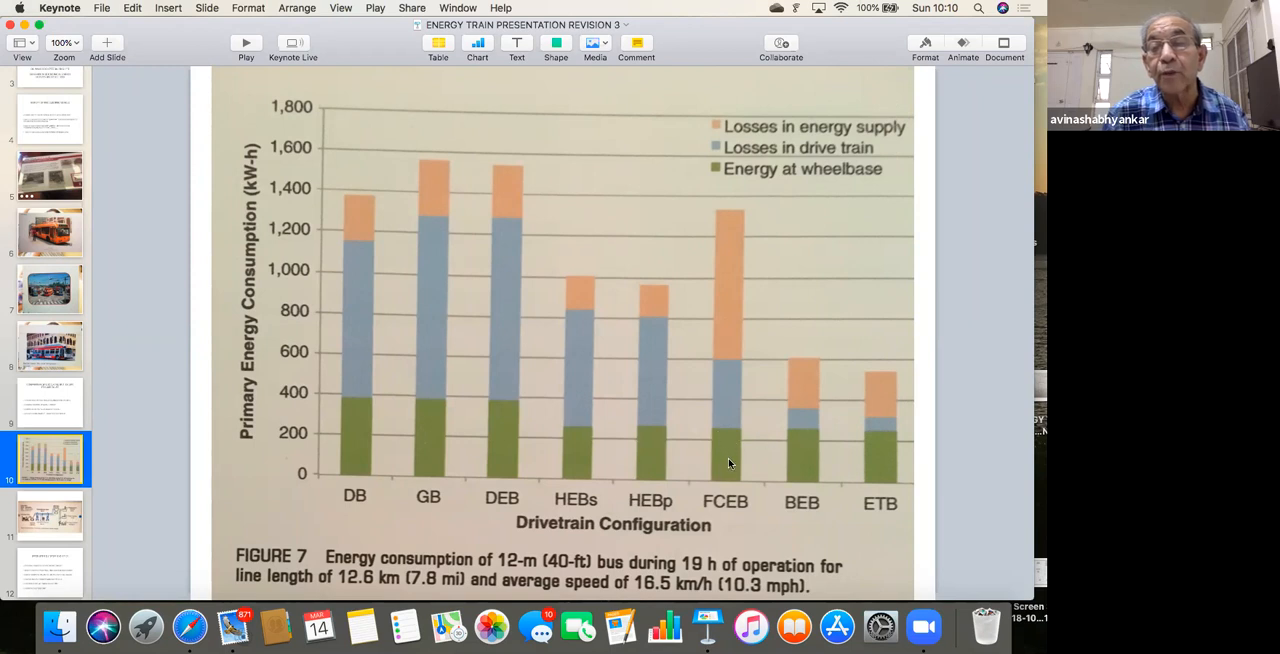
{"action": "mouse_move", "coordinate": [804, 468]}
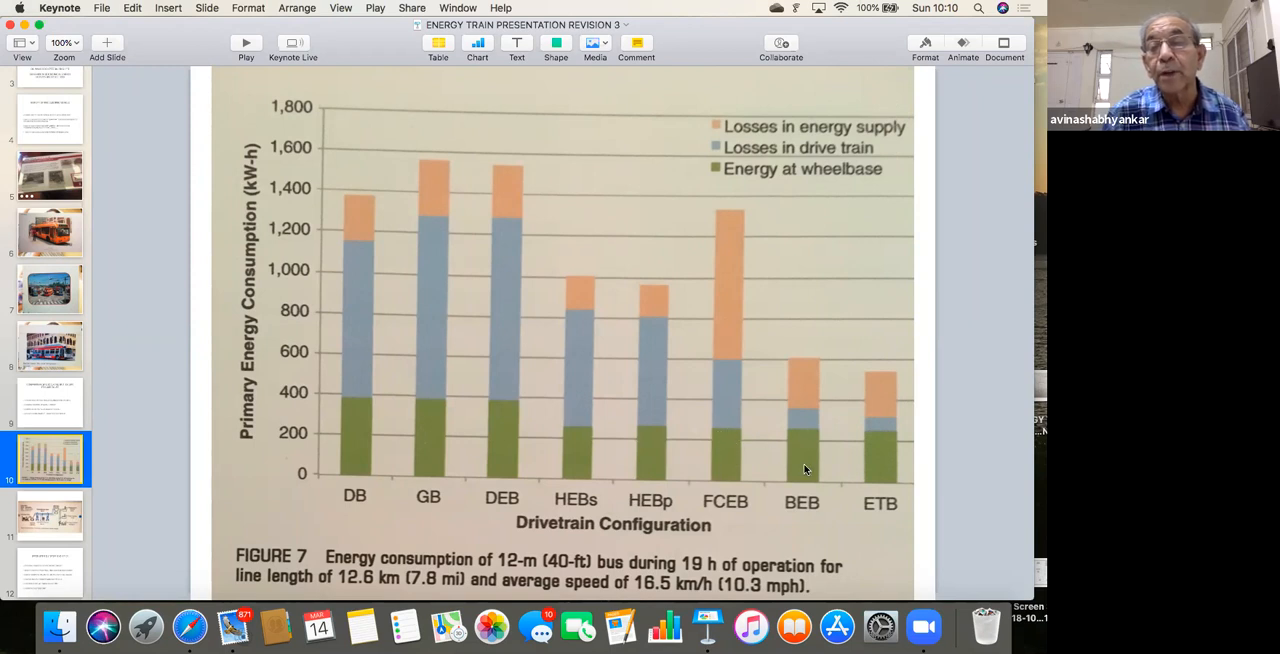
{"action": "mouse_move", "coordinate": [808, 444]}
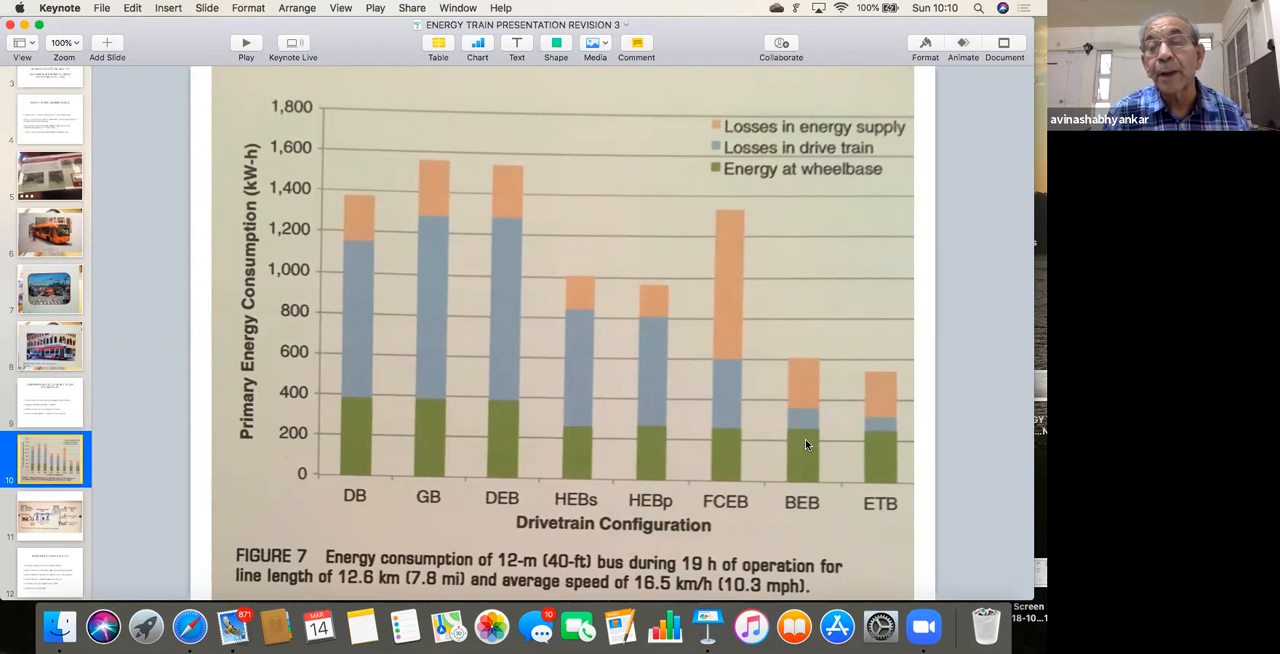
{"action": "mouse_move", "coordinate": [810, 444]}
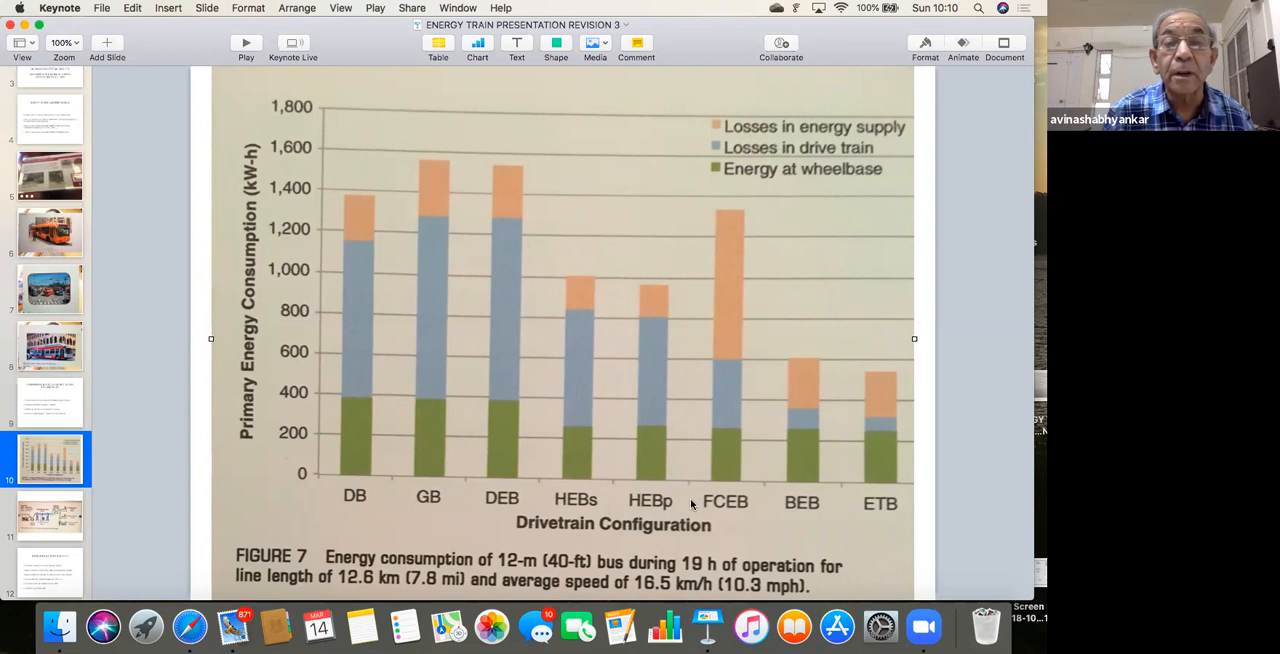
{"action": "mouse_move", "coordinate": [732, 512]}
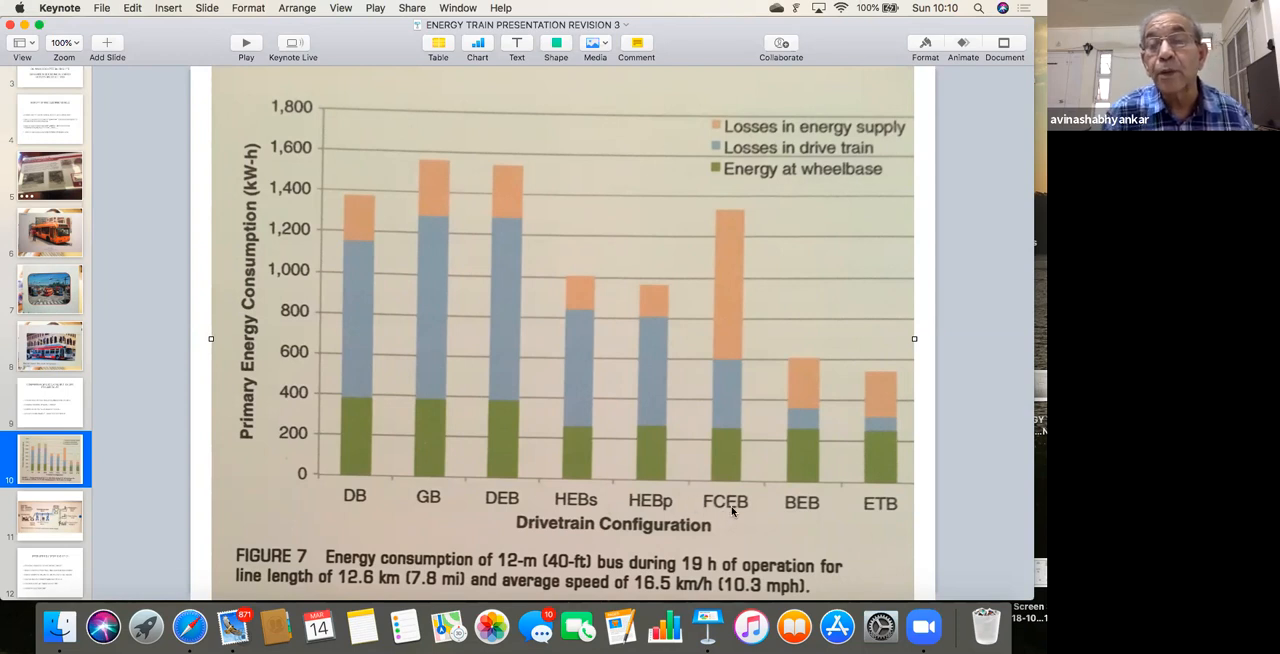
{"action": "mouse_move", "coordinate": [796, 374]}
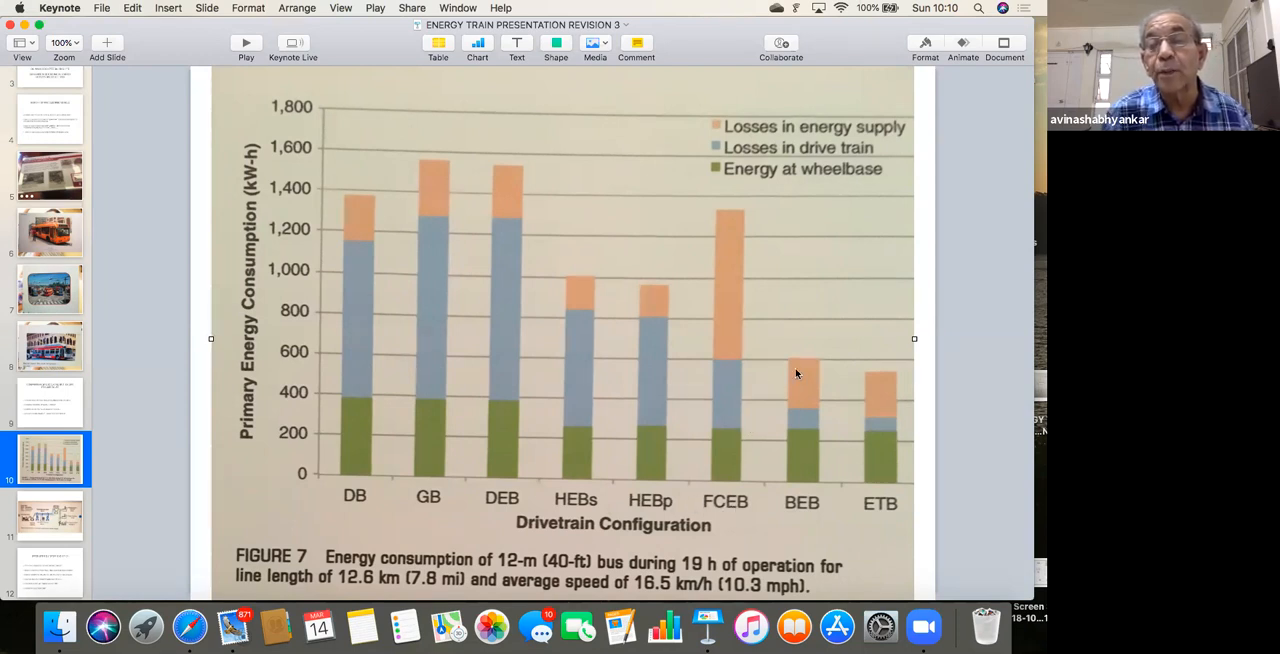
{"action": "mouse_move", "coordinate": [816, 404]}
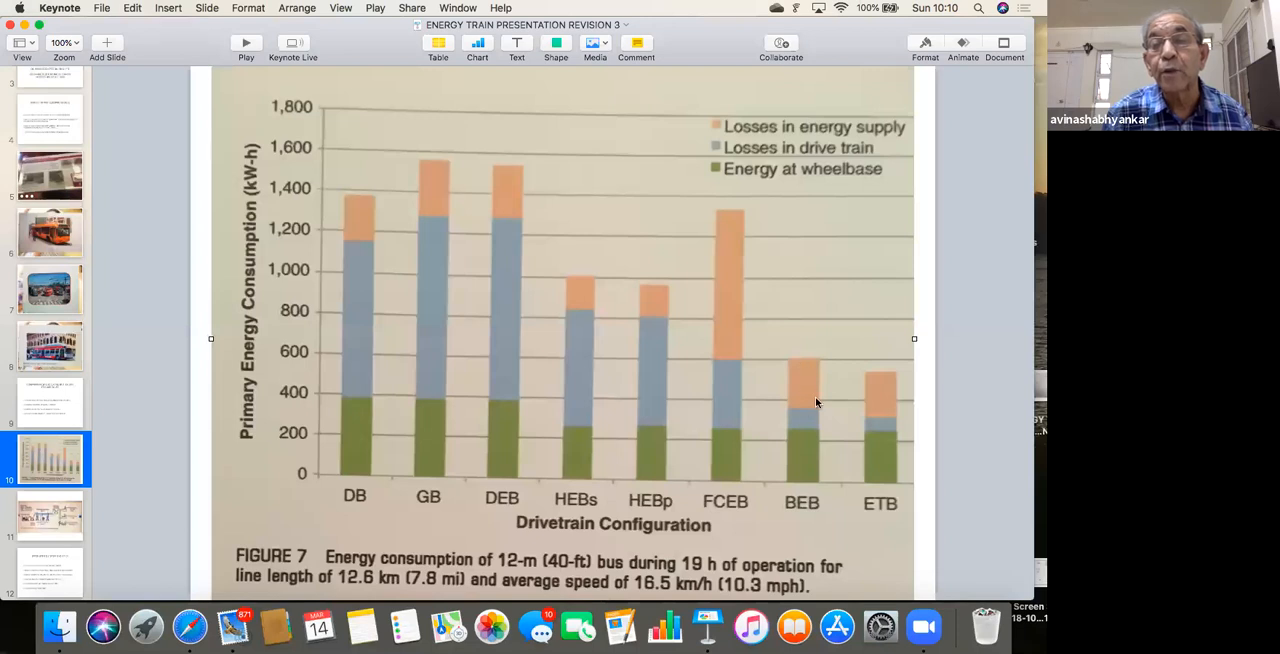
{"action": "mouse_move", "coordinate": [224, 396]}
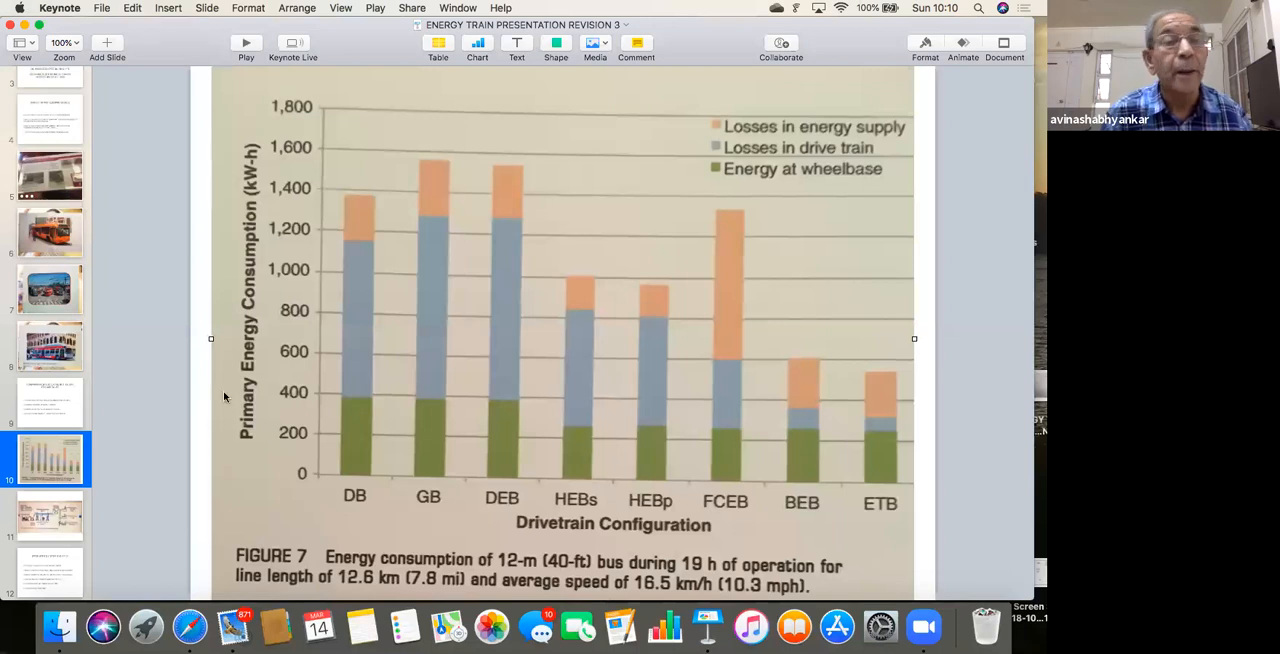
{"action": "mouse_move", "coordinate": [64, 296]}
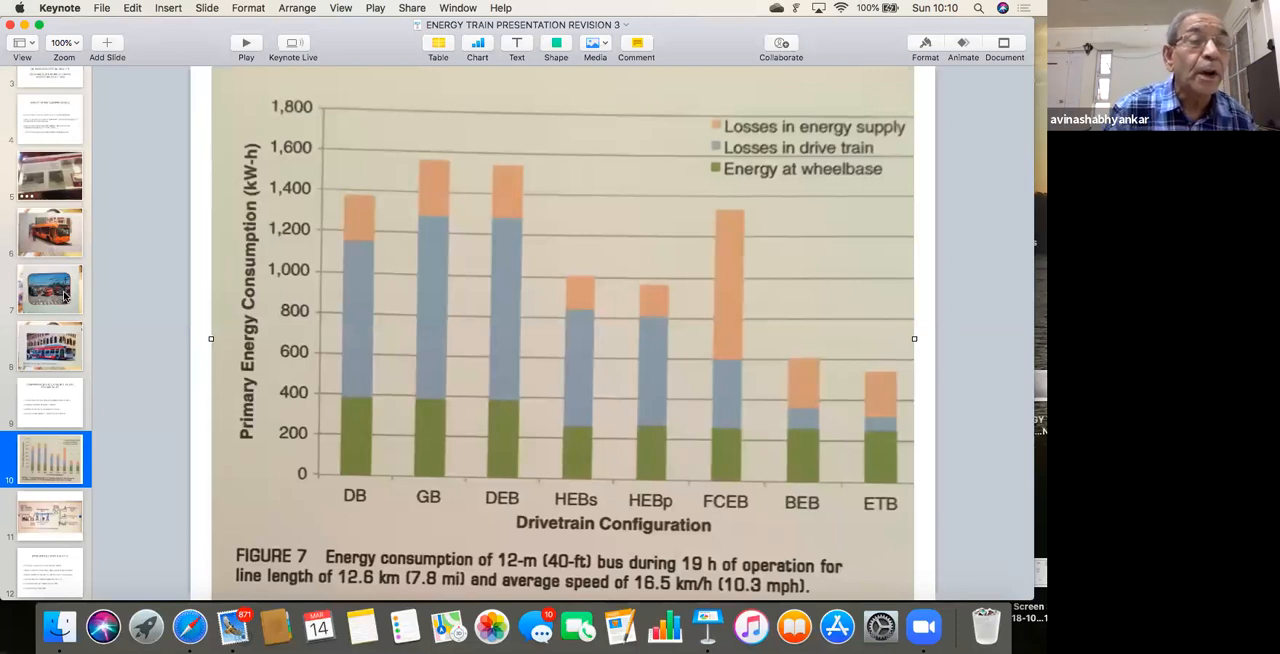
{"action": "left_click", "coordinate": [50, 232]}
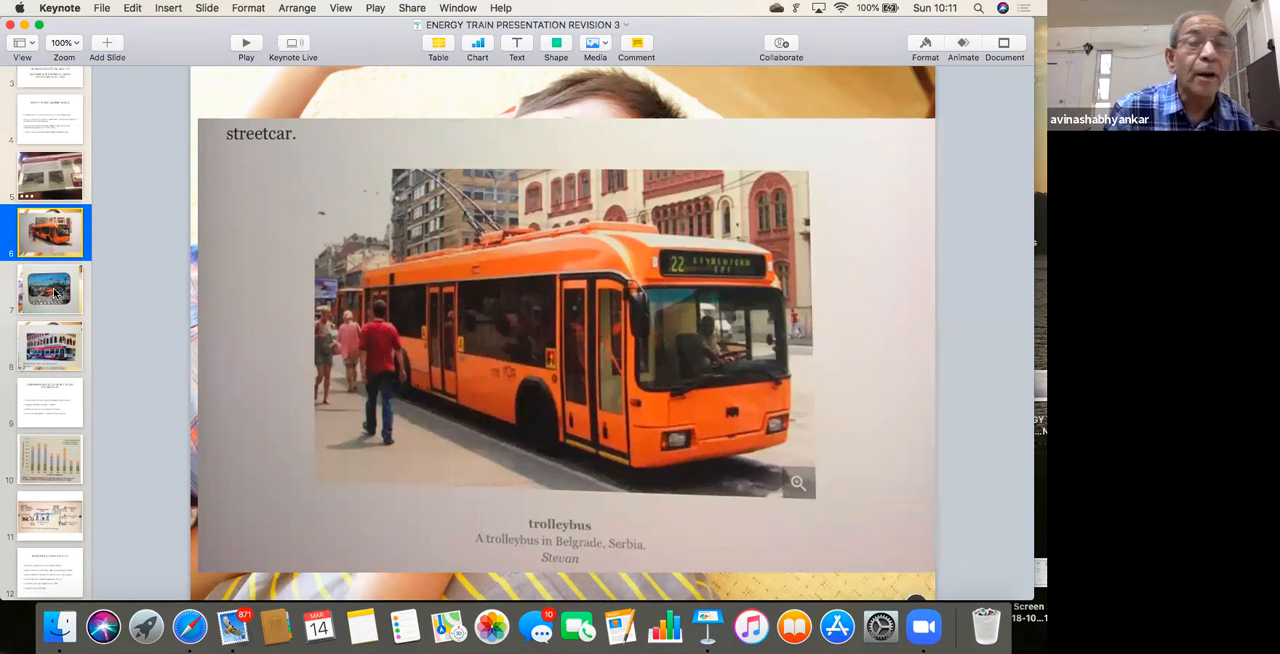
{"action": "left_click", "coordinate": [48, 288]}
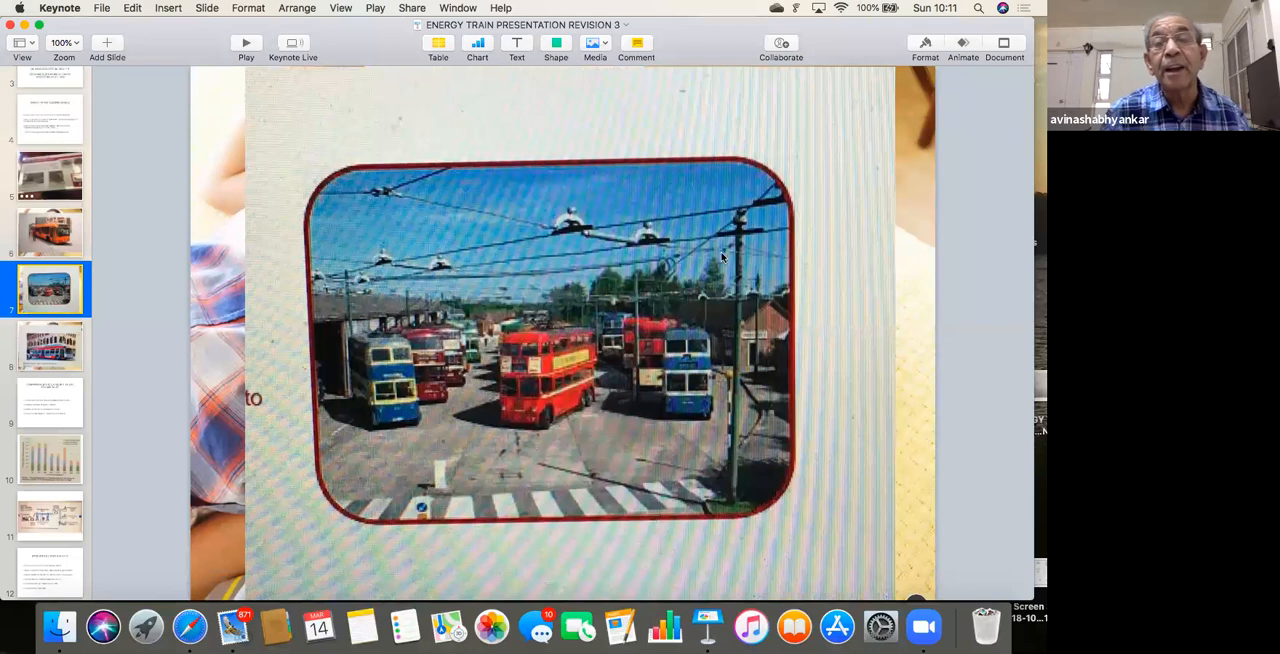
{"action": "mouse_move", "coordinate": [596, 324]}
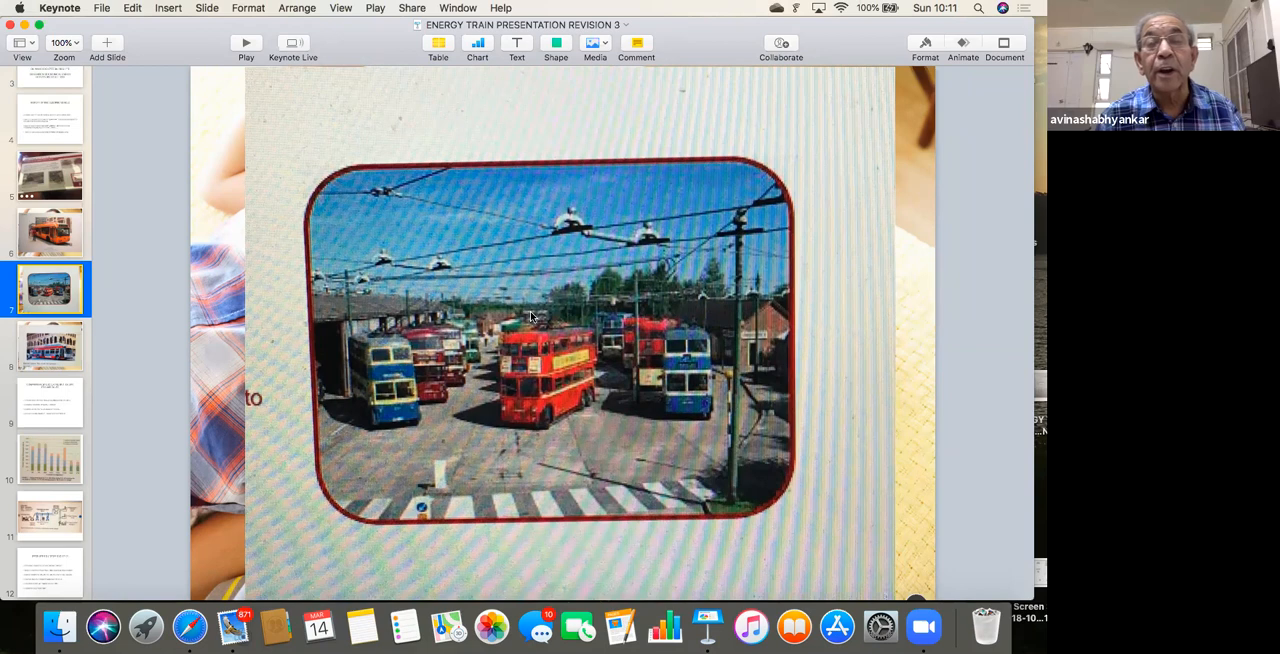
{"action": "mouse_move", "coordinate": [556, 244]}
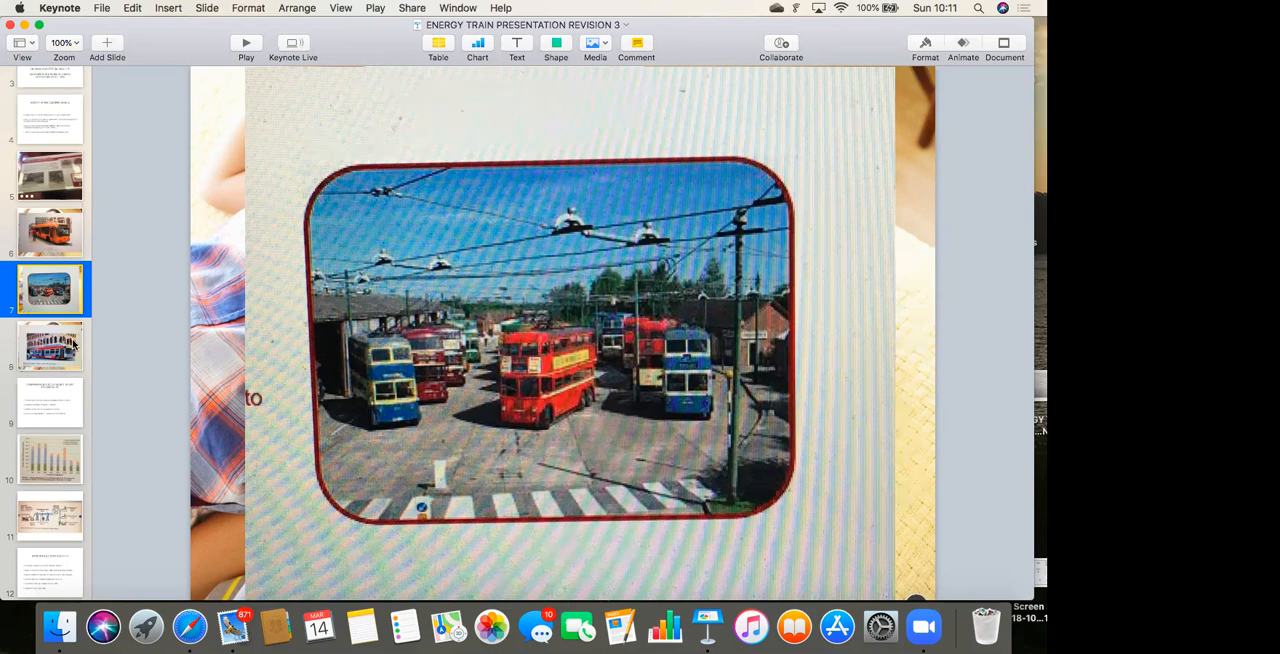
{"action": "left_click", "coordinate": [50, 348]}
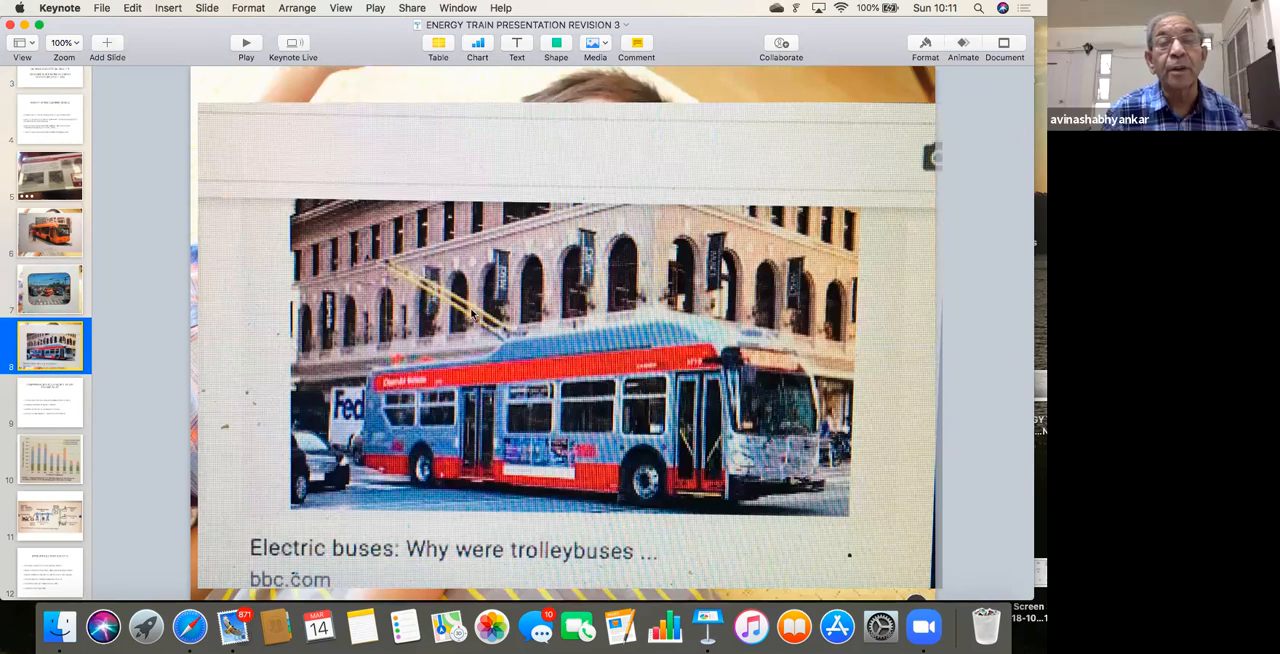
{"action": "mouse_move", "coordinate": [152, 408]}
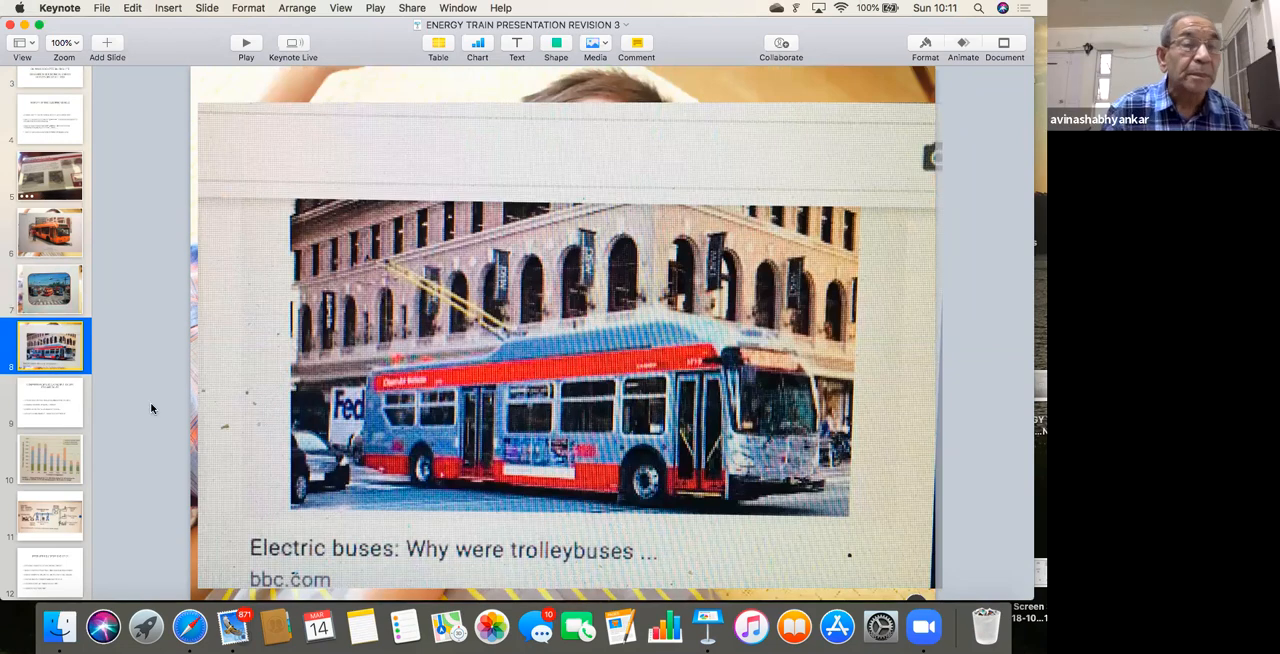
Show the slide comparing diesel/CNG bus, EV and BRT range and energy figures.
{"action": "left_click", "coordinate": [50, 402]}
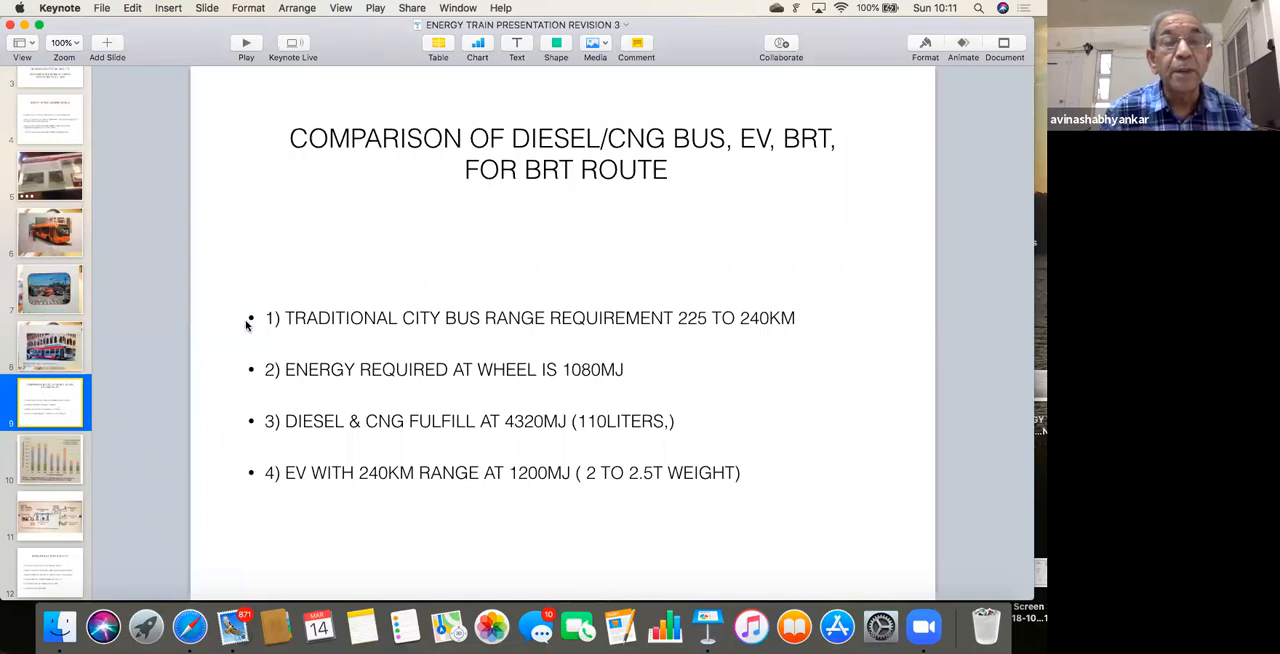
{"action": "mouse_move", "coordinate": [496, 298]}
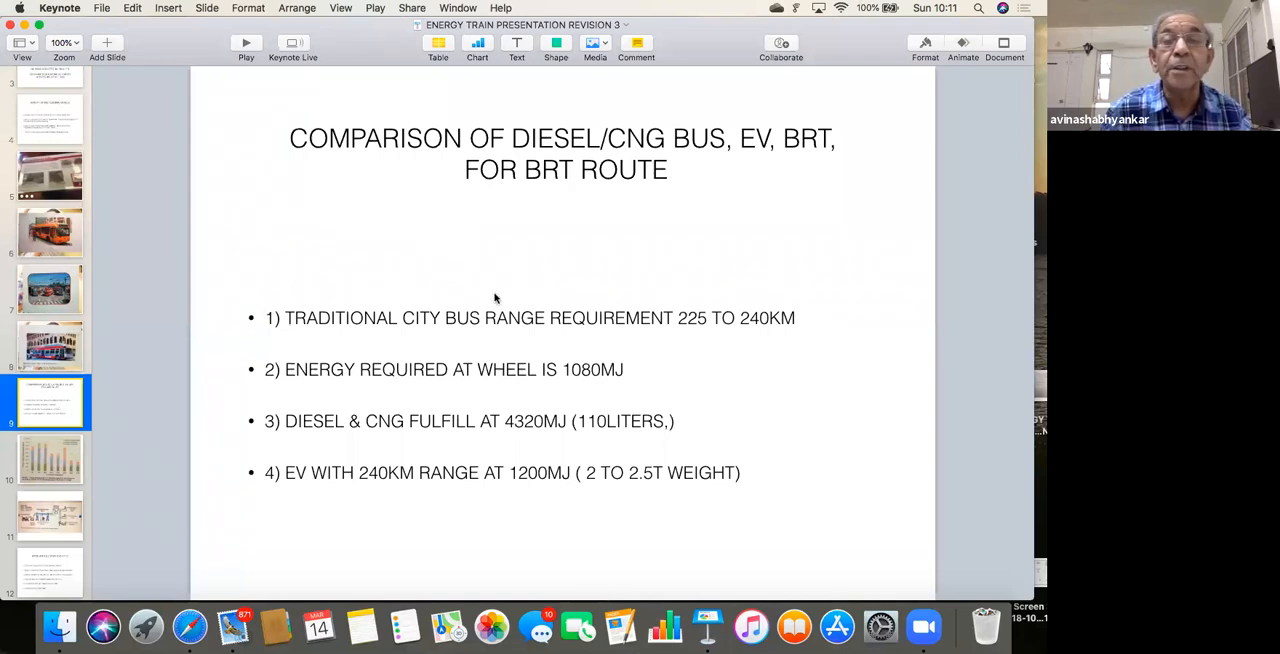
{"action": "mouse_move", "coordinate": [692, 352]}
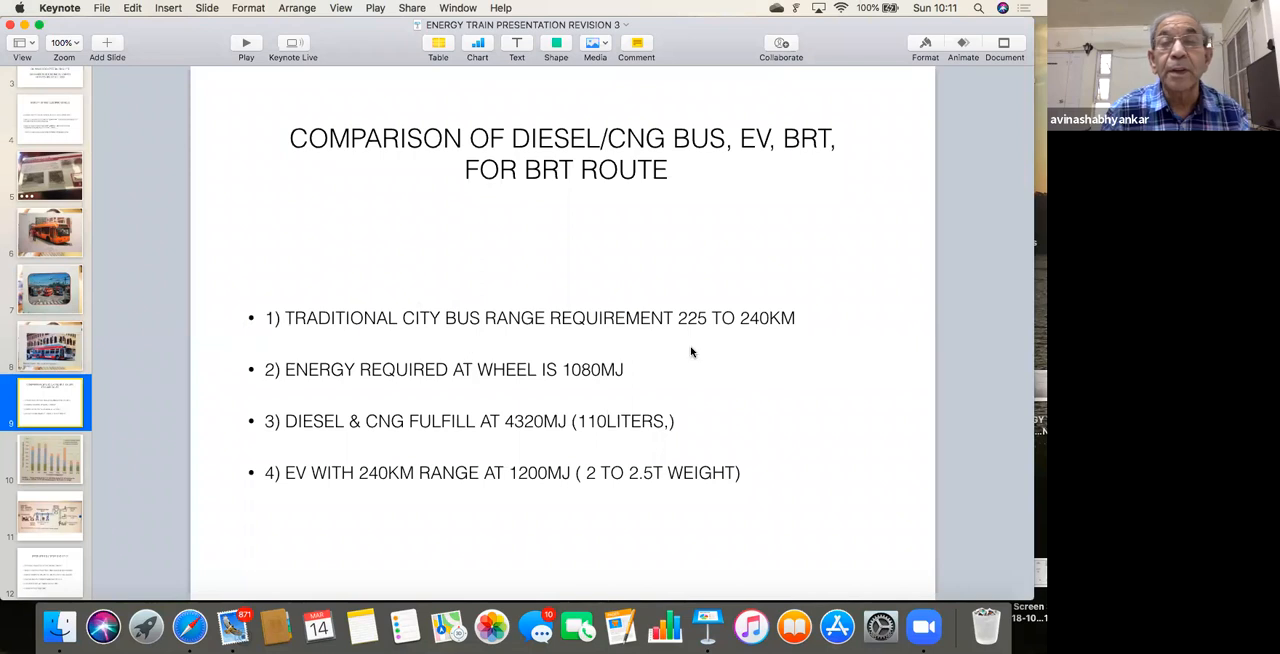
{"action": "mouse_move", "coordinate": [696, 336]}
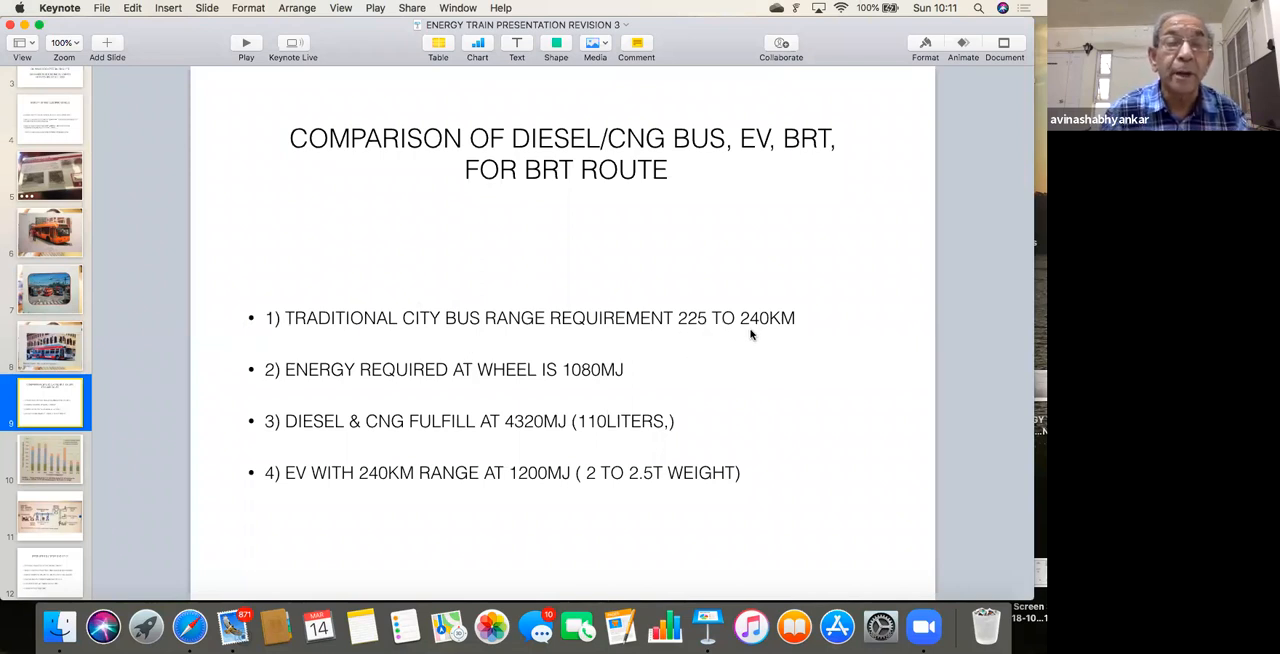
{"action": "mouse_move", "coordinate": [478, 396]}
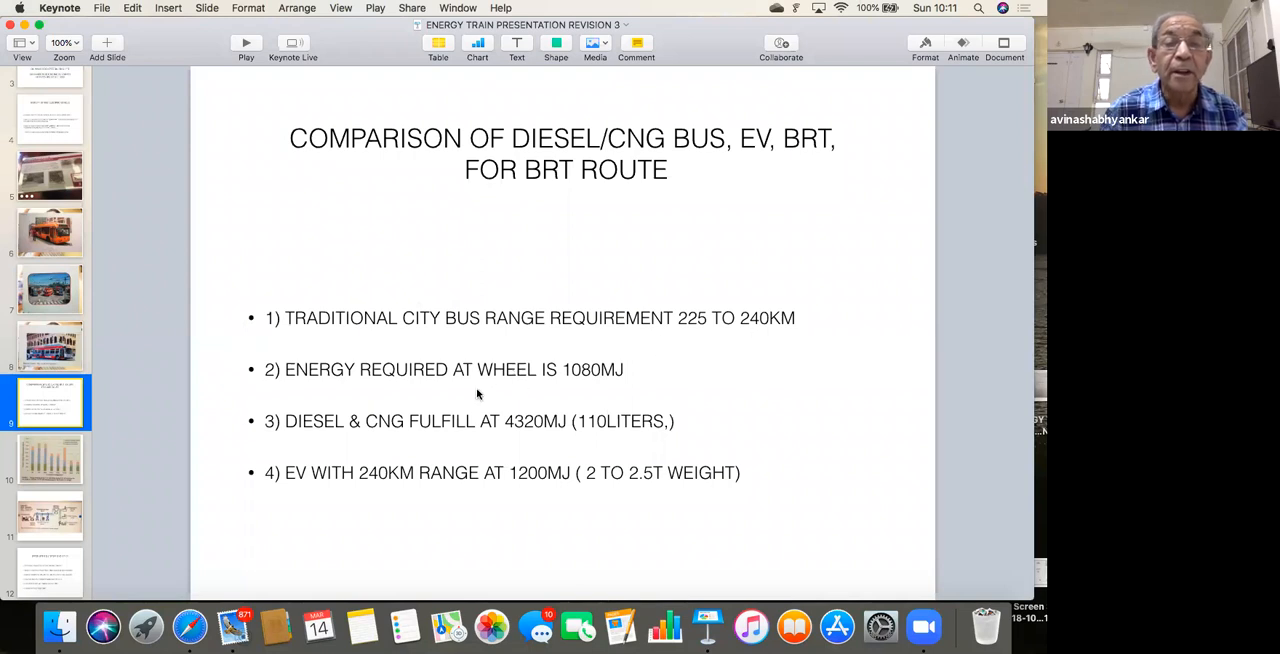
{"action": "mouse_move", "coordinate": [584, 380]}
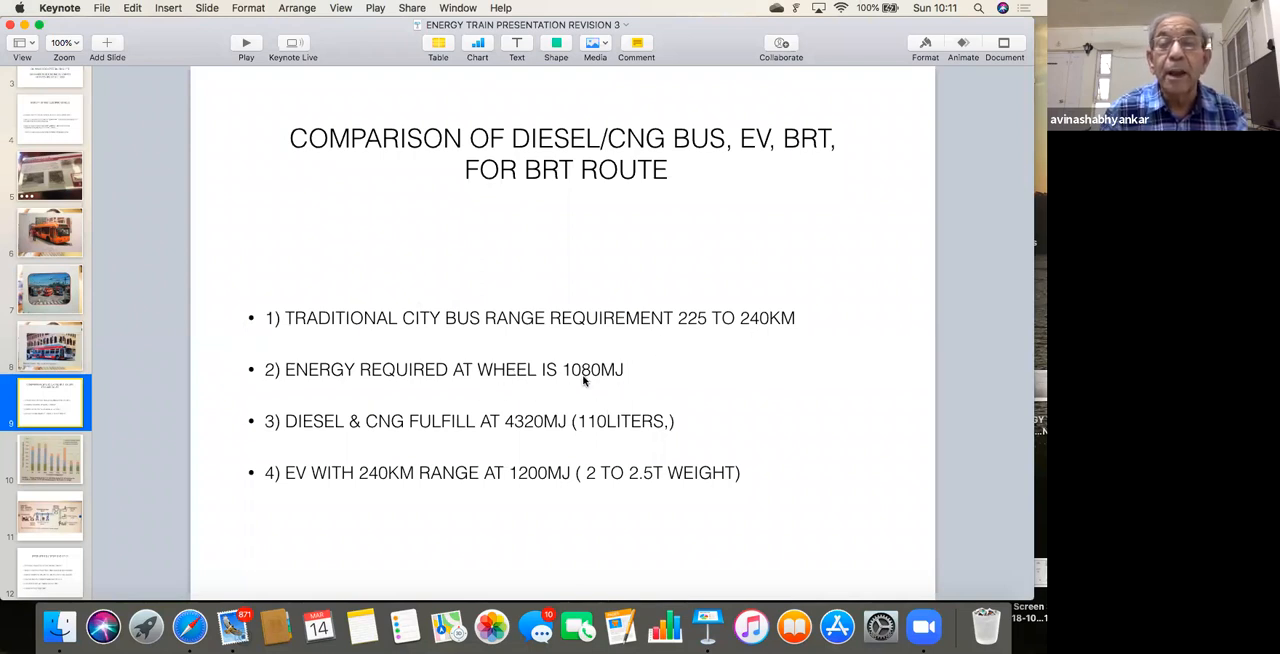
{"action": "mouse_move", "coordinate": [540, 392]}
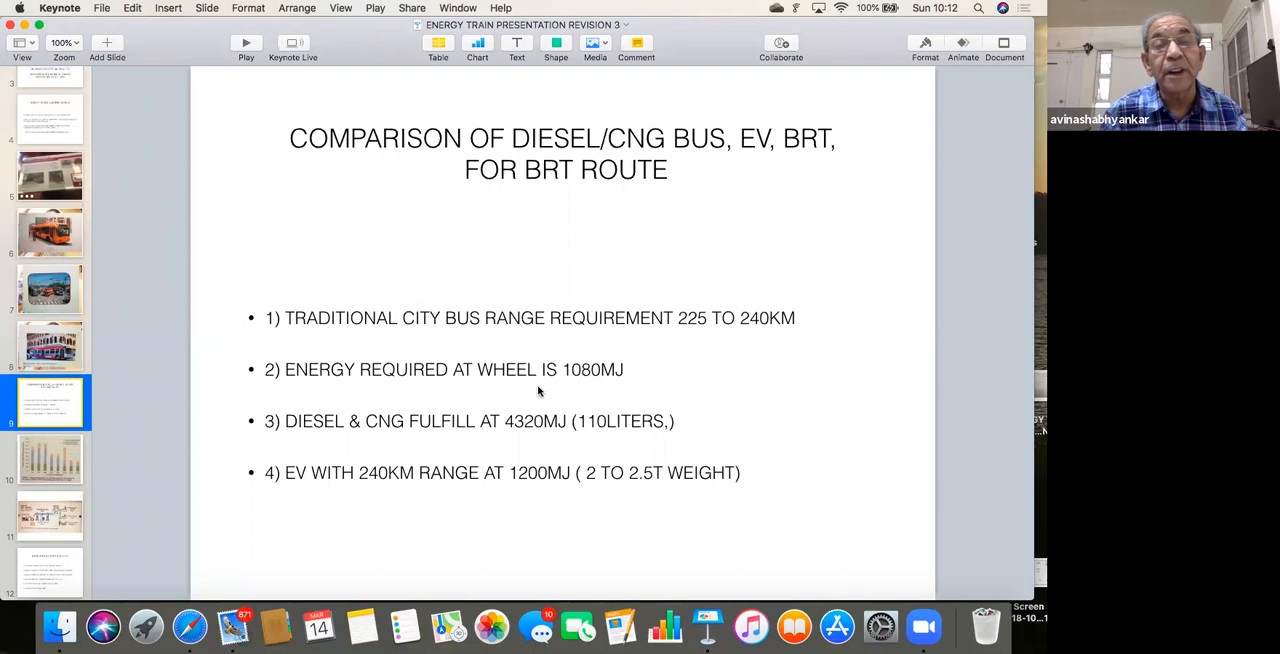
{"action": "mouse_move", "coordinate": [620, 392]}
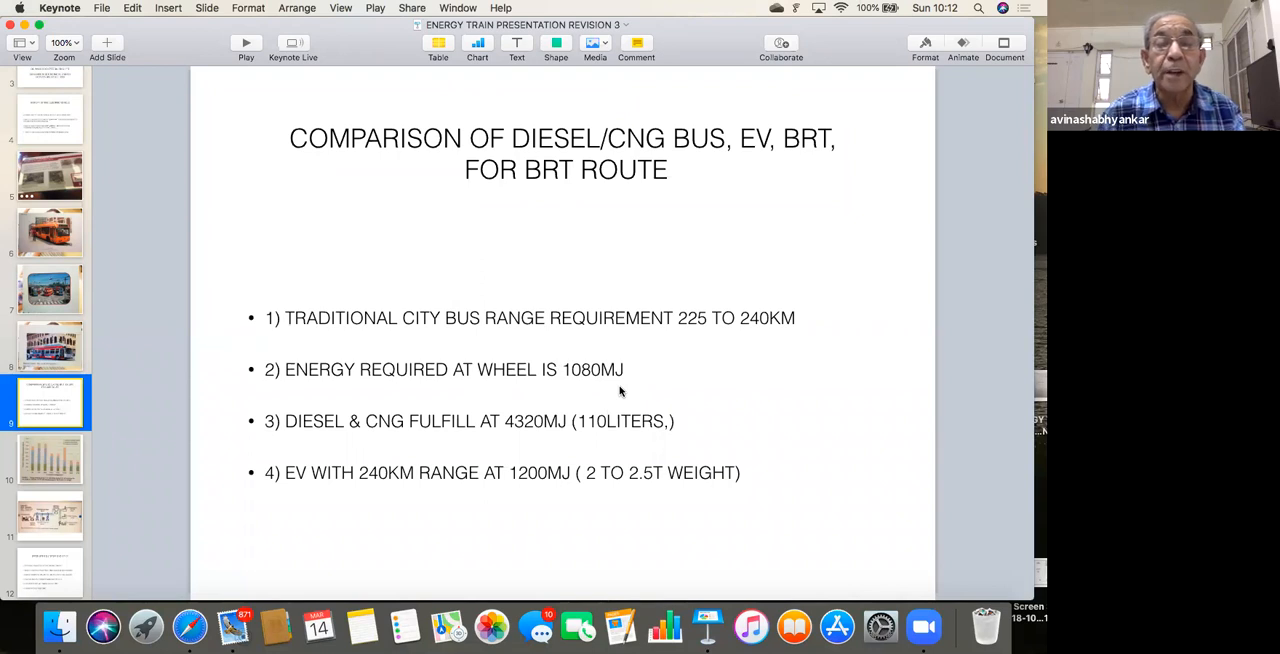
{"action": "mouse_move", "coordinate": [590, 400]}
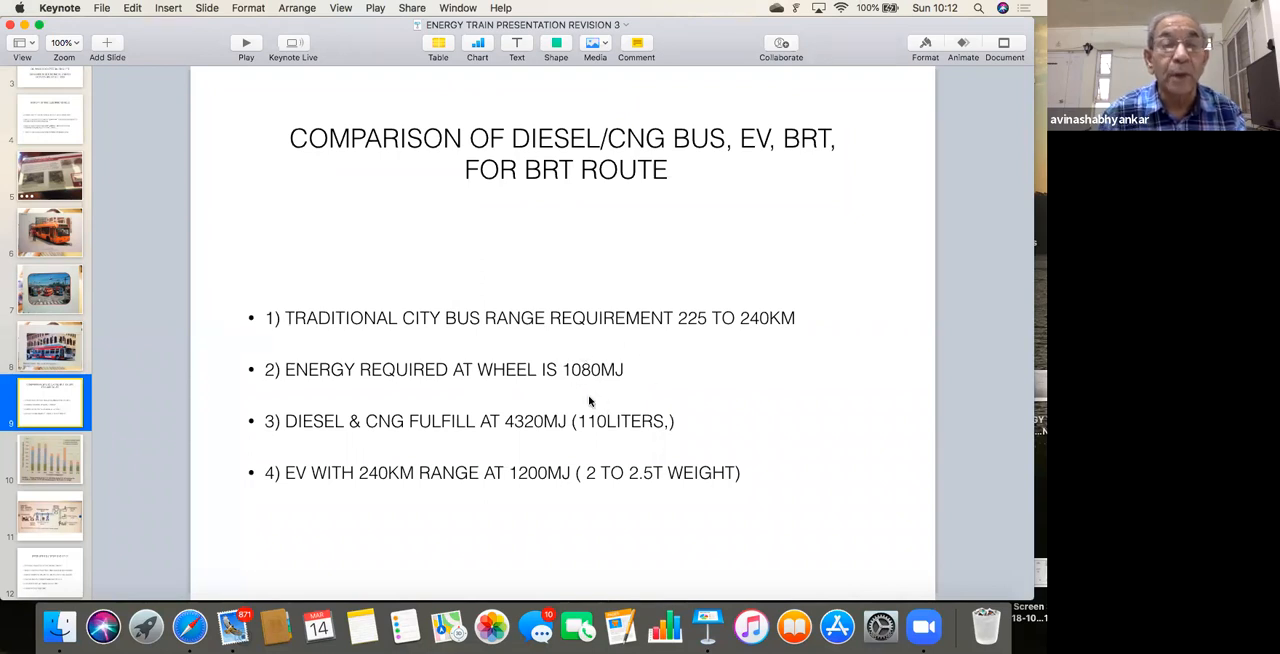
{"action": "mouse_move", "coordinate": [436, 448]}
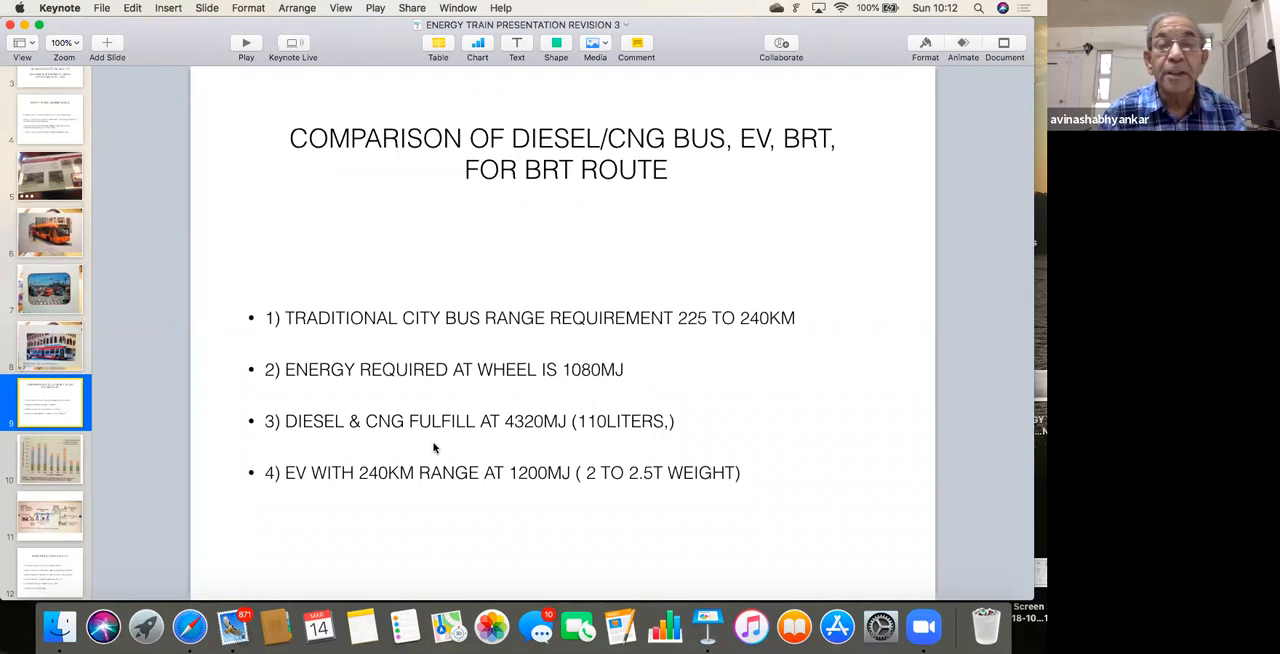
{"action": "mouse_move", "coordinate": [504, 422]}
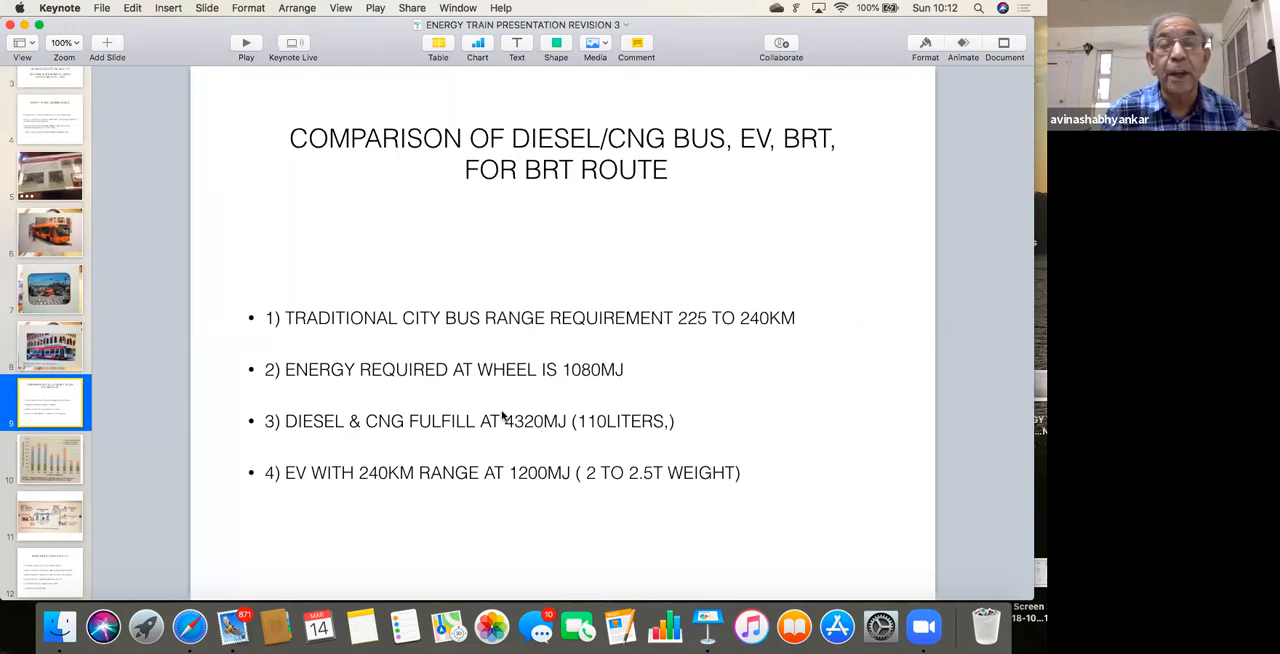
{"action": "mouse_move", "coordinate": [572, 438]}
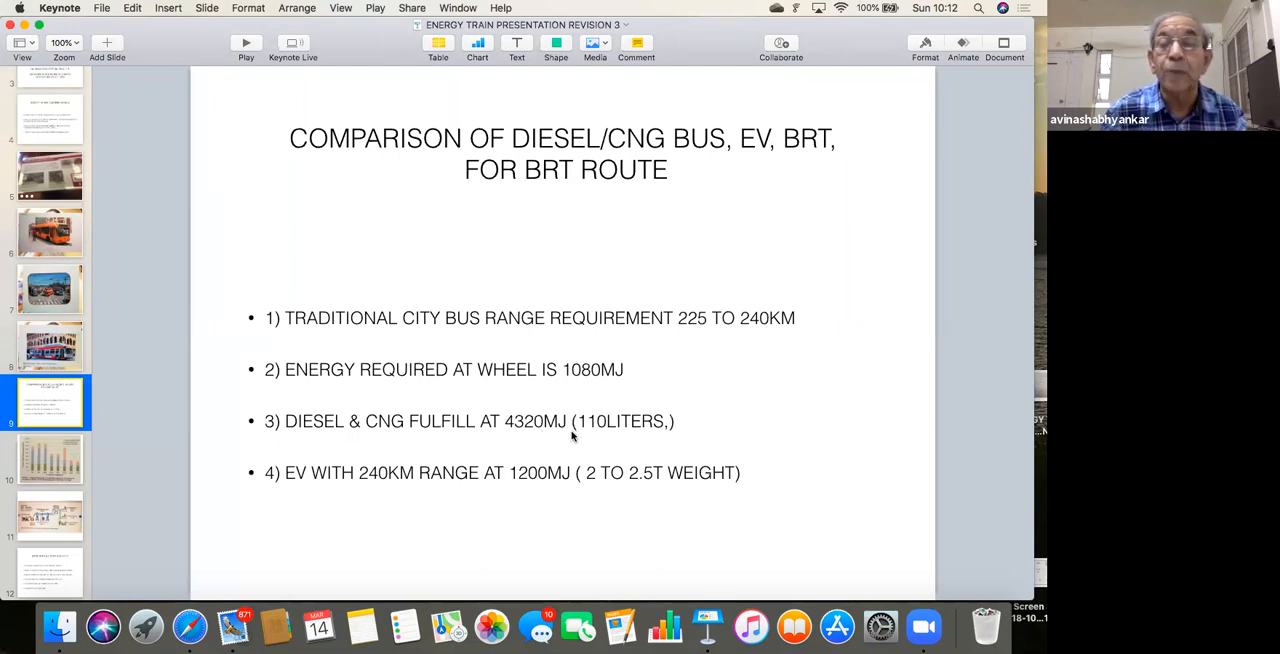
{"action": "mouse_move", "coordinate": [646, 404]}
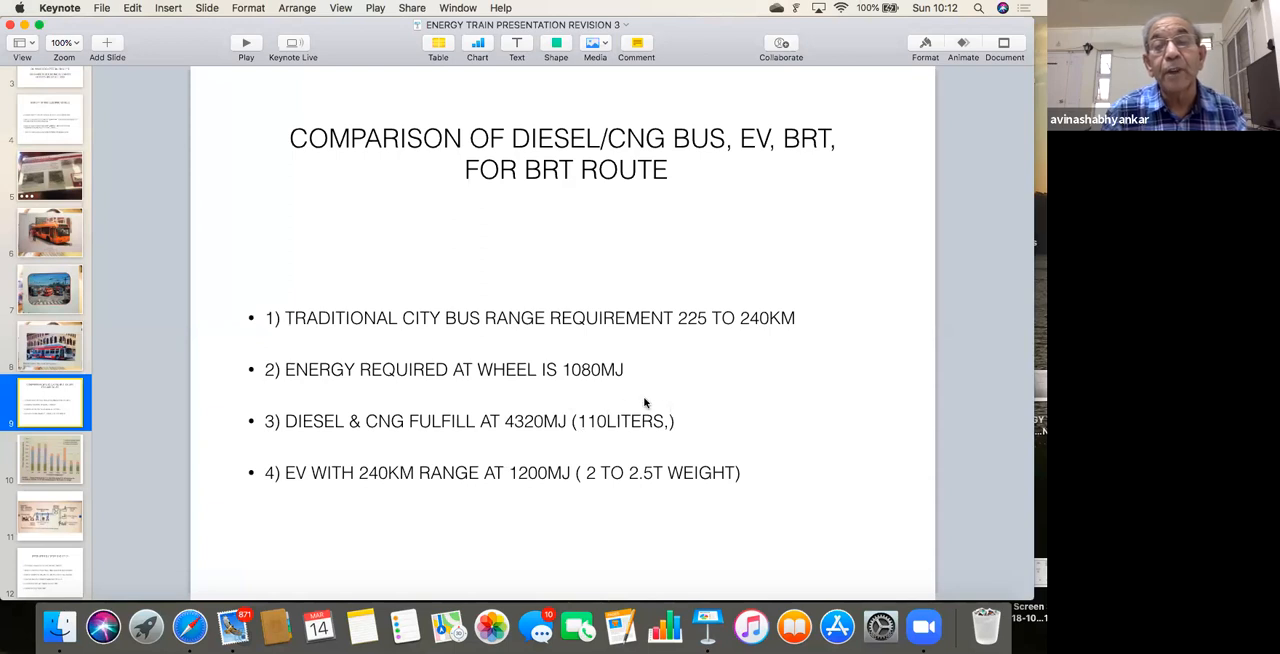
{"action": "mouse_move", "coordinate": [636, 436]}
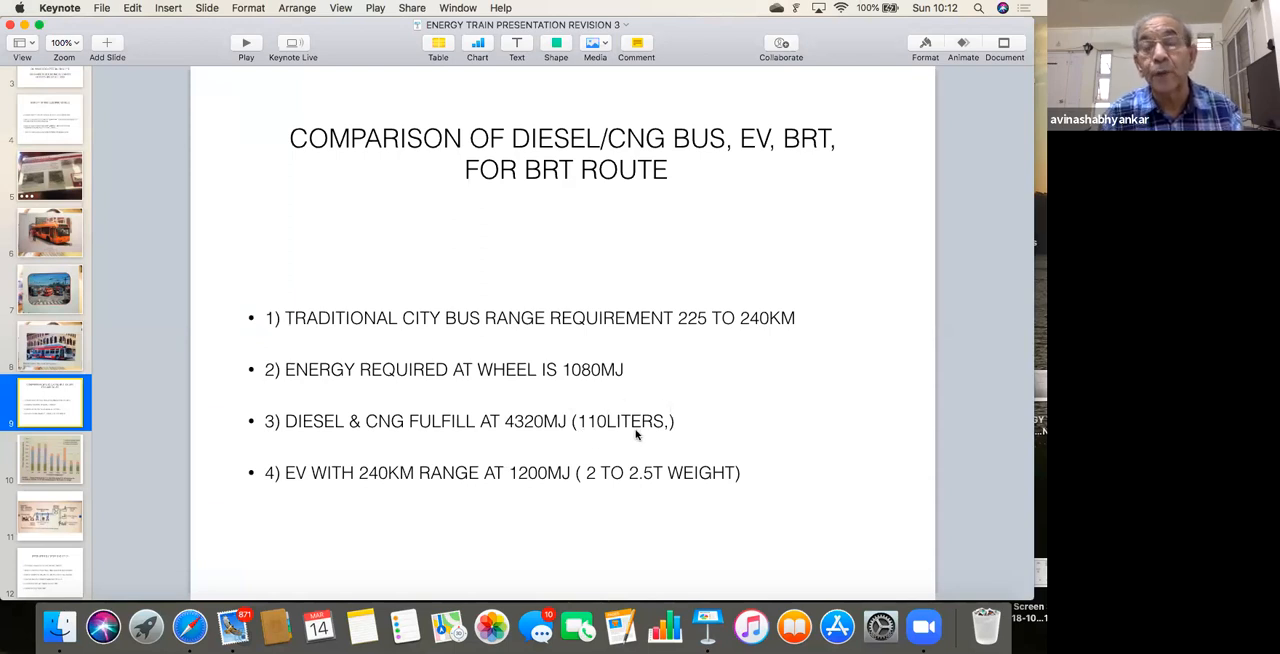
{"action": "mouse_move", "coordinate": [330, 500]}
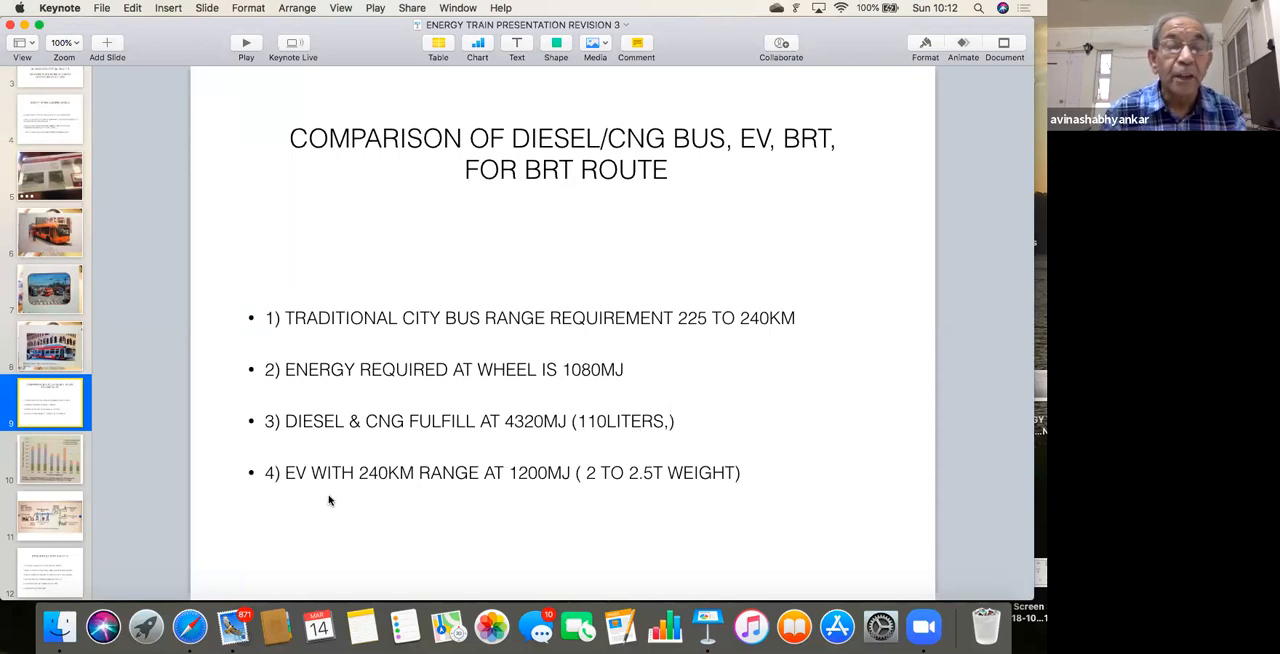
{"action": "mouse_move", "coordinate": [484, 502]}
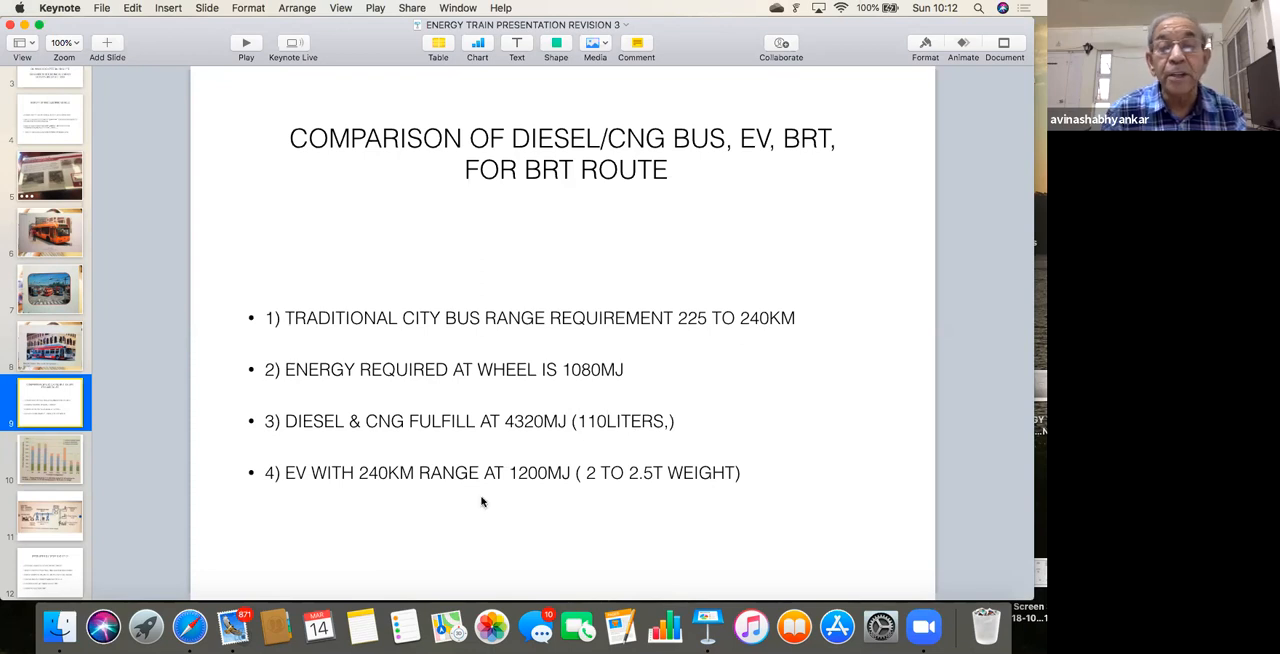
{"action": "mouse_move", "coordinate": [584, 370]}
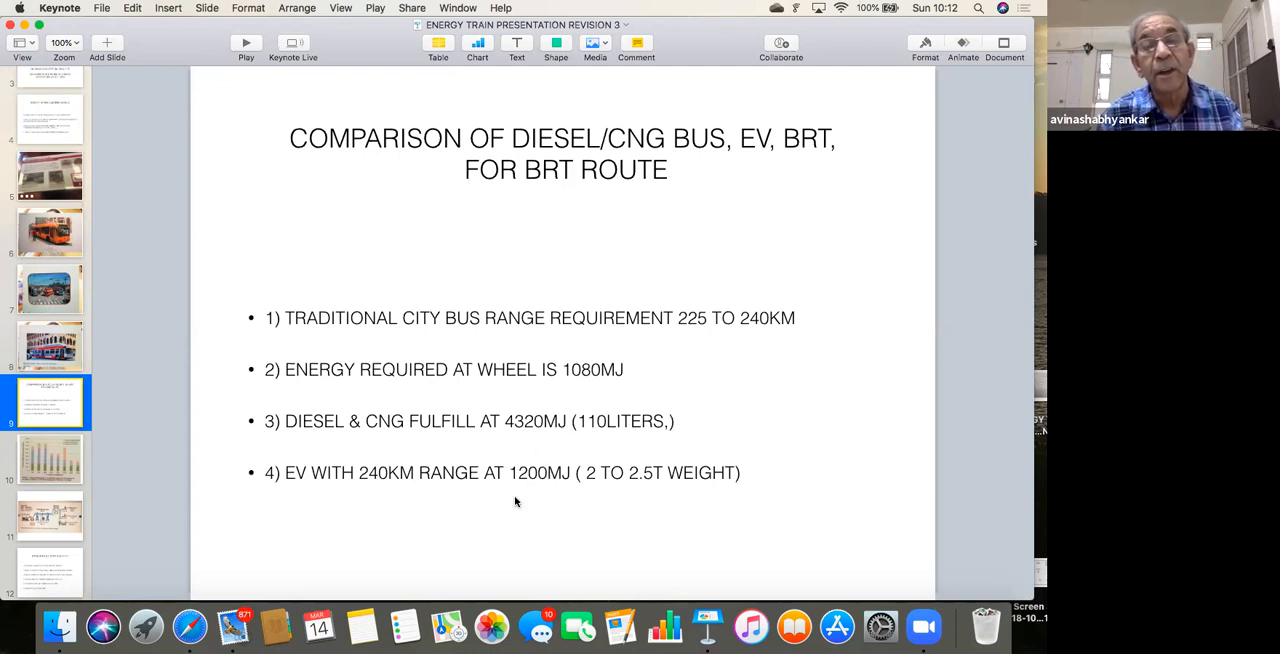
{"action": "mouse_move", "coordinate": [538, 488]}
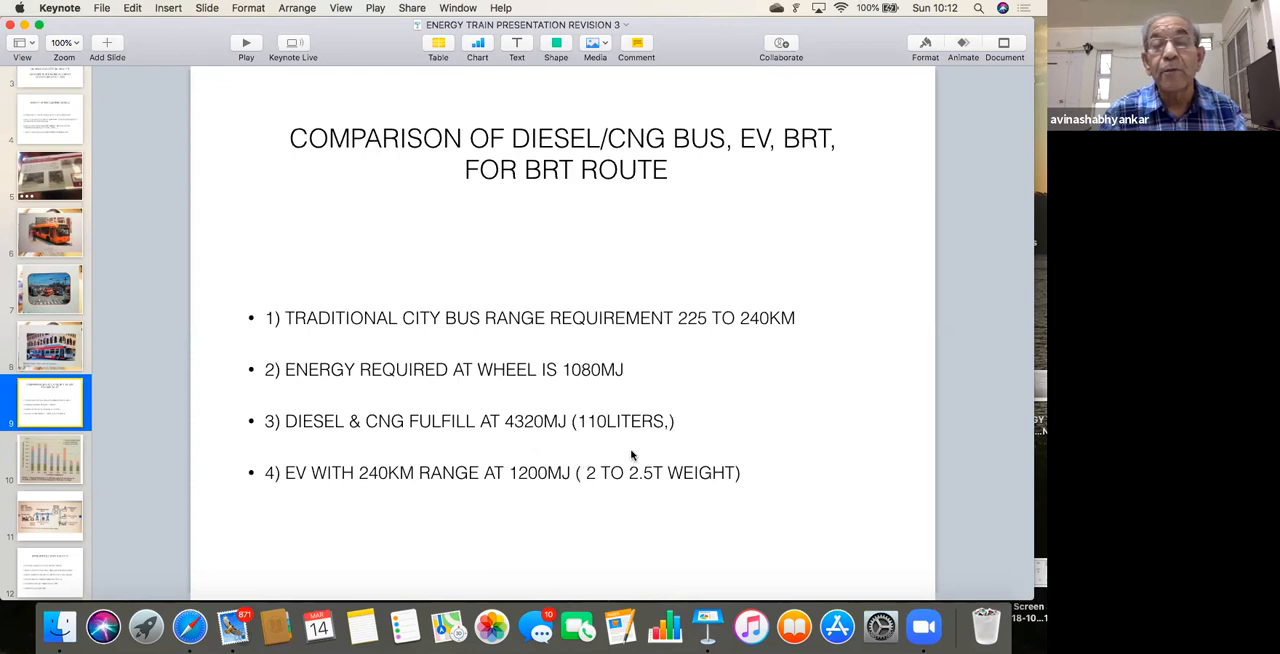
{"action": "mouse_move", "coordinate": [576, 500]}
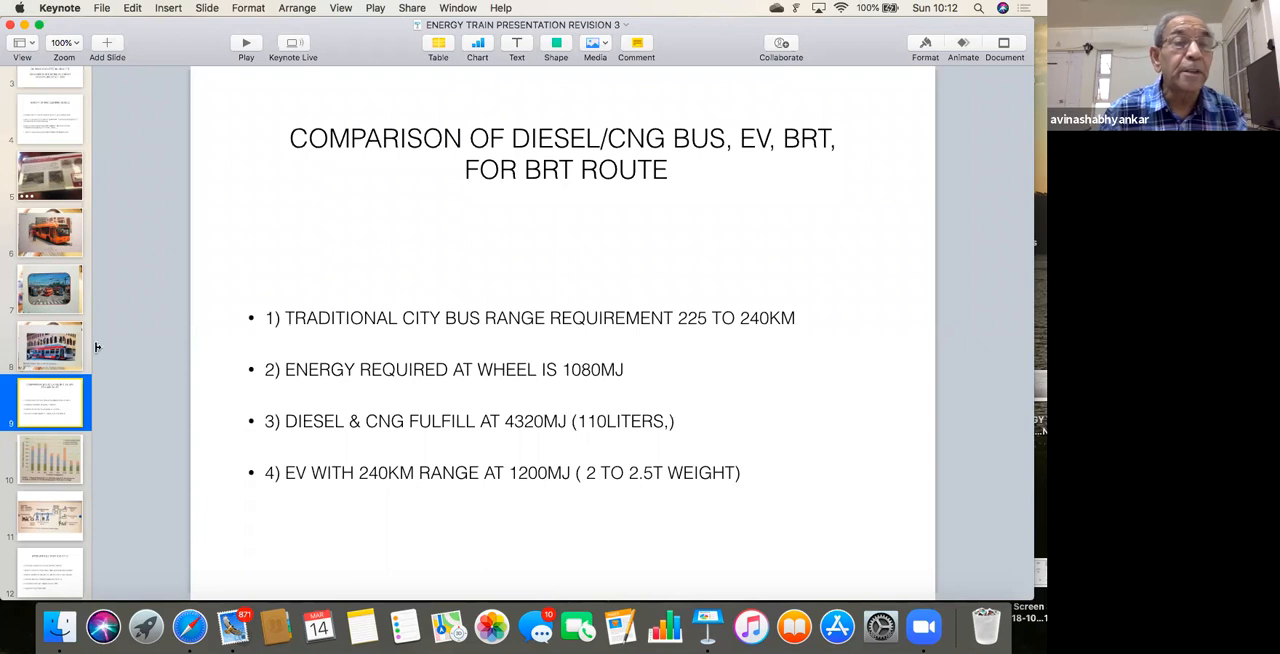
{"action": "left_click", "coordinate": [50, 344]}
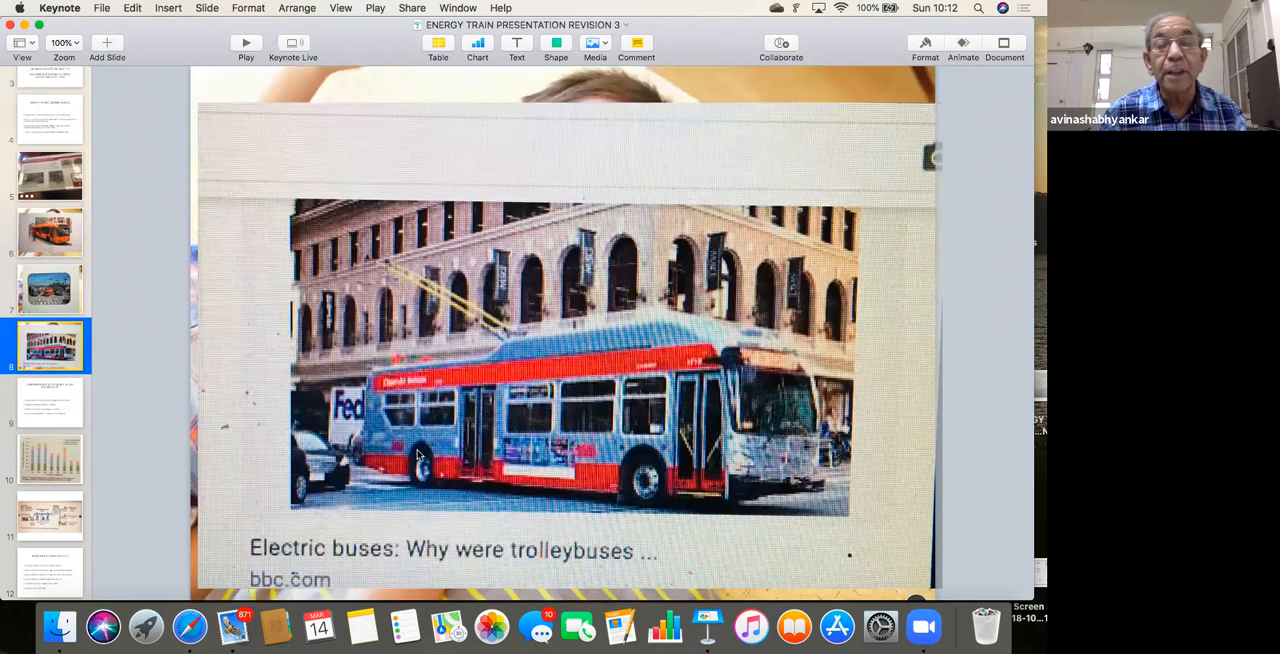
{"action": "left_click", "coordinate": [48, 400]}
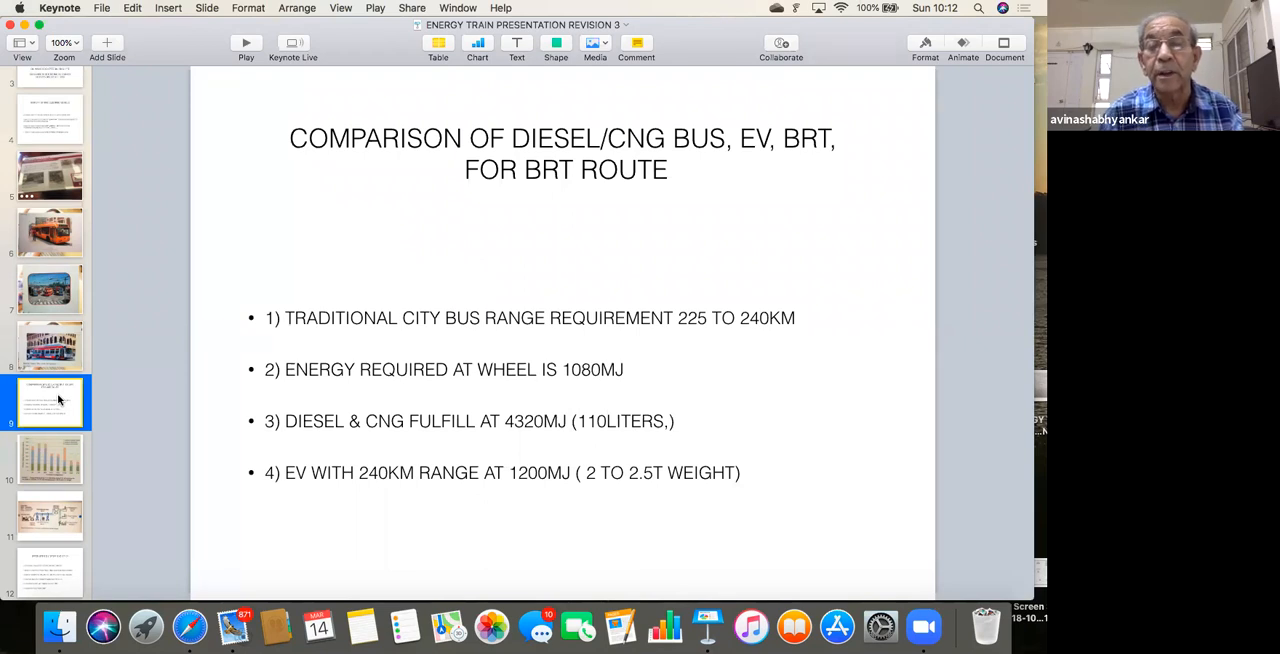
{"action": "mouse_move", "coordinate": [500, 530]}
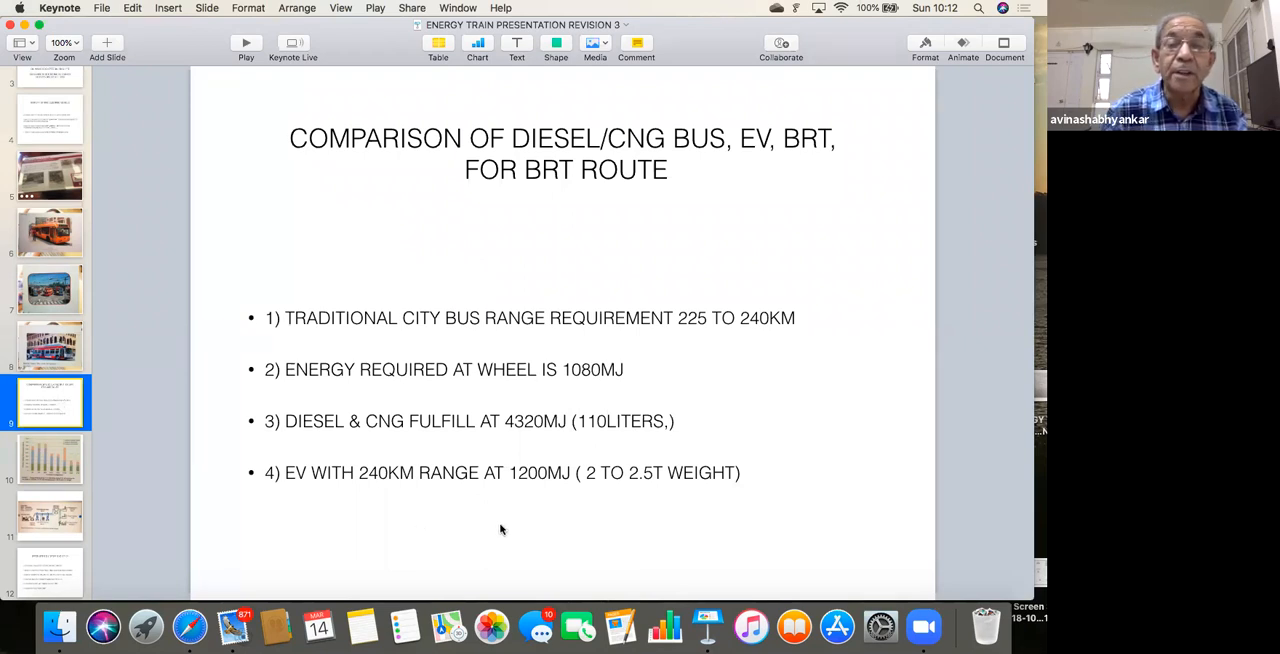
{"action": "mouse_move", "coordinate": [636, 504]}
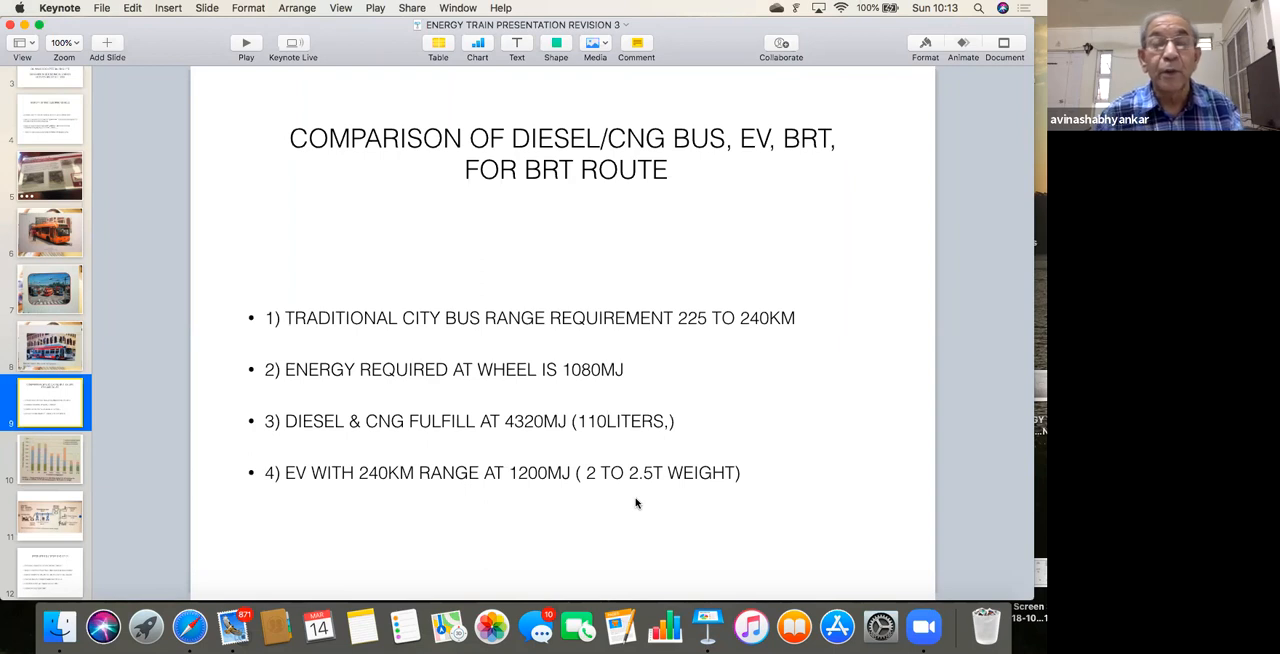
{"action": "mouse_move", "coordinate": [632, 498]}
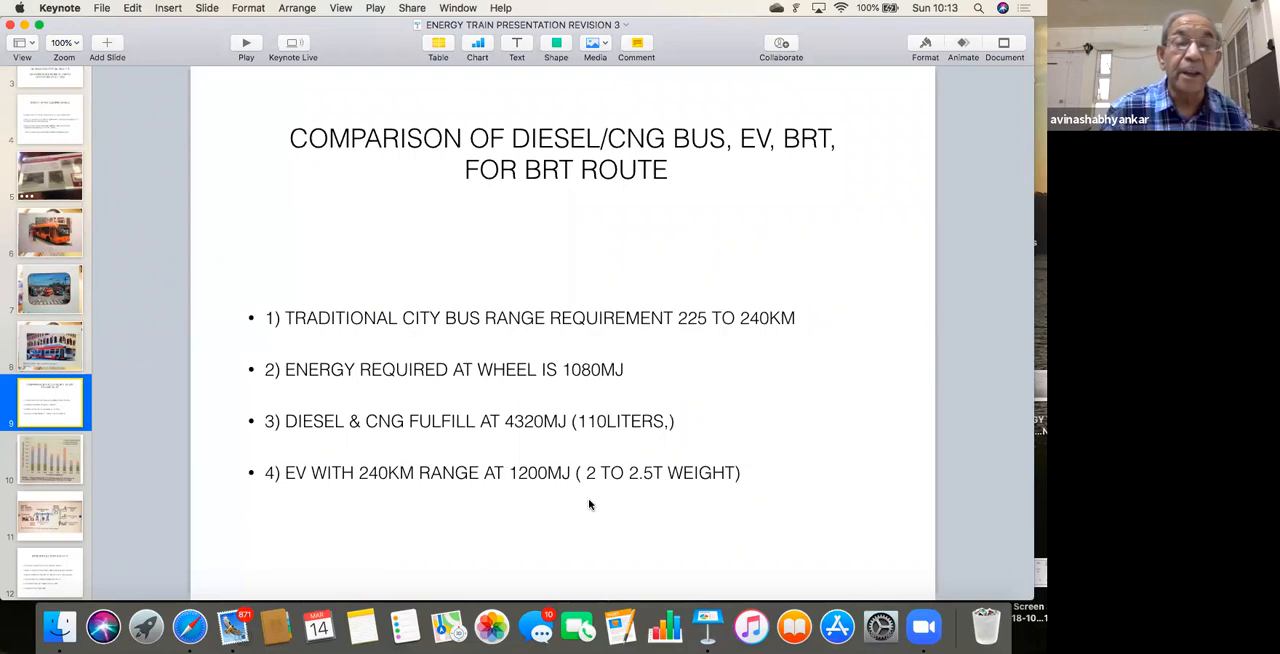
{"action": "mouse_move", "coordinate": [612, 436]}
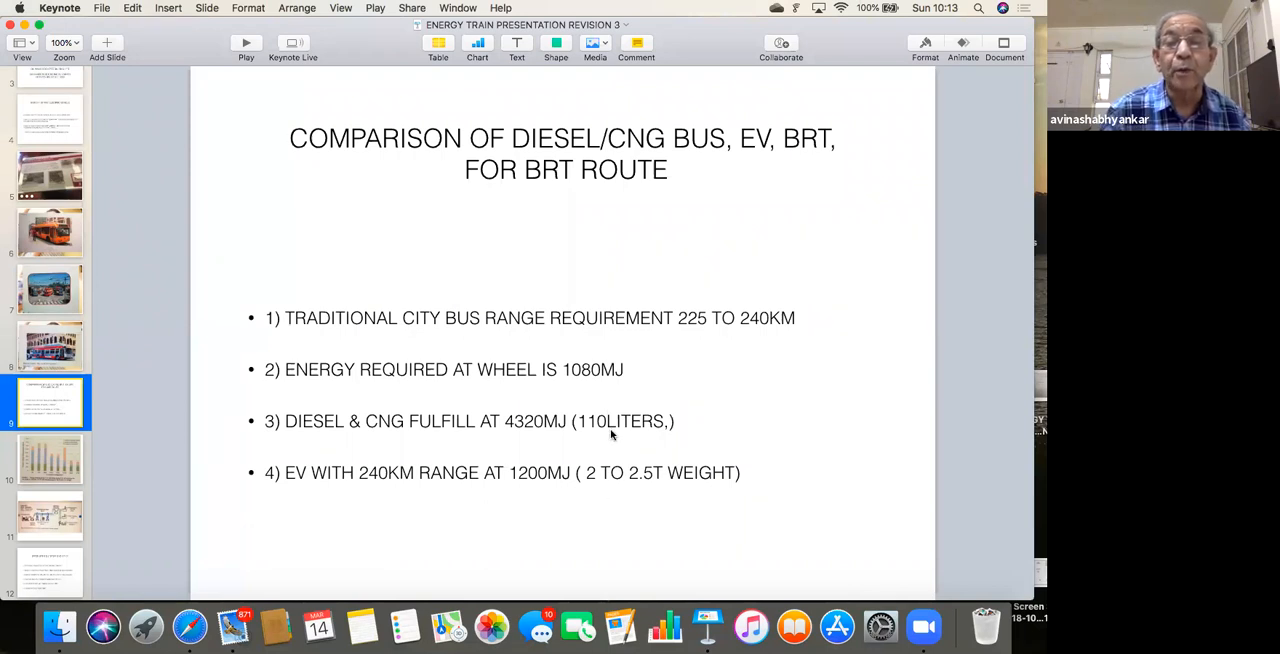
{"action": "mouse_move", "coordinate": [628, 448]}
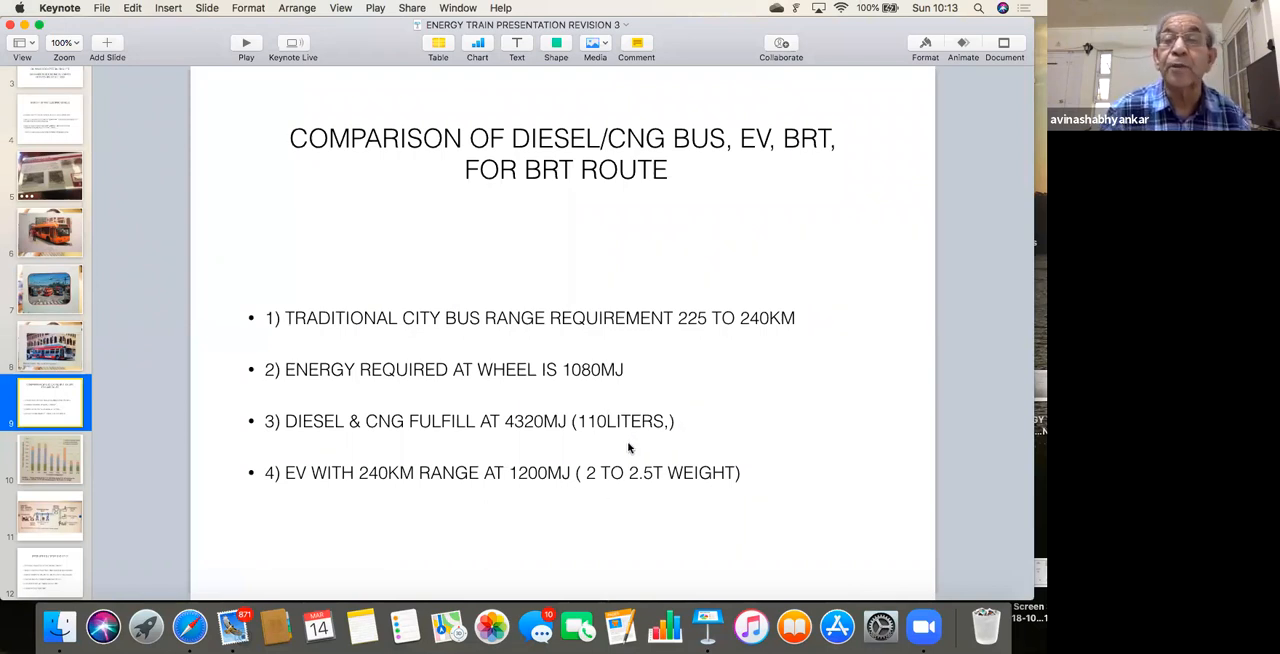
{"action": "mouse_move", "coordinate": [668, 498]}
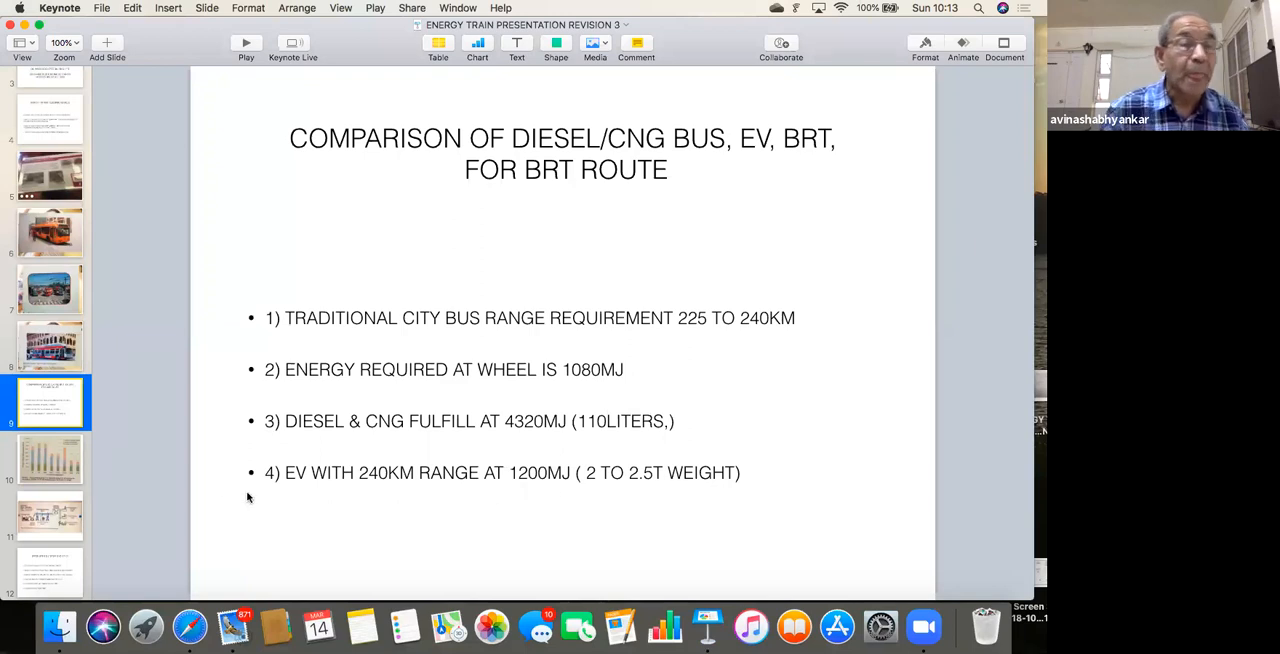
{"action": "mouse_move", "coordinate": [128, 464]}
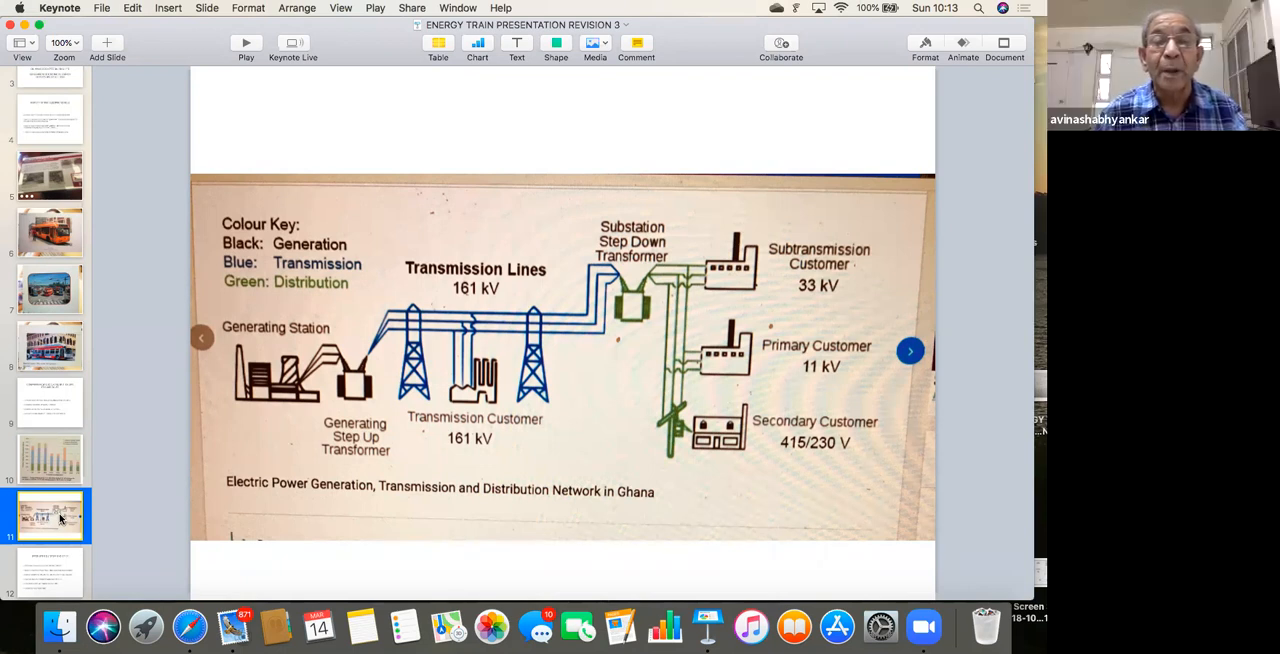
{"action": "mouse_move", "coordinate": [30, 510]}
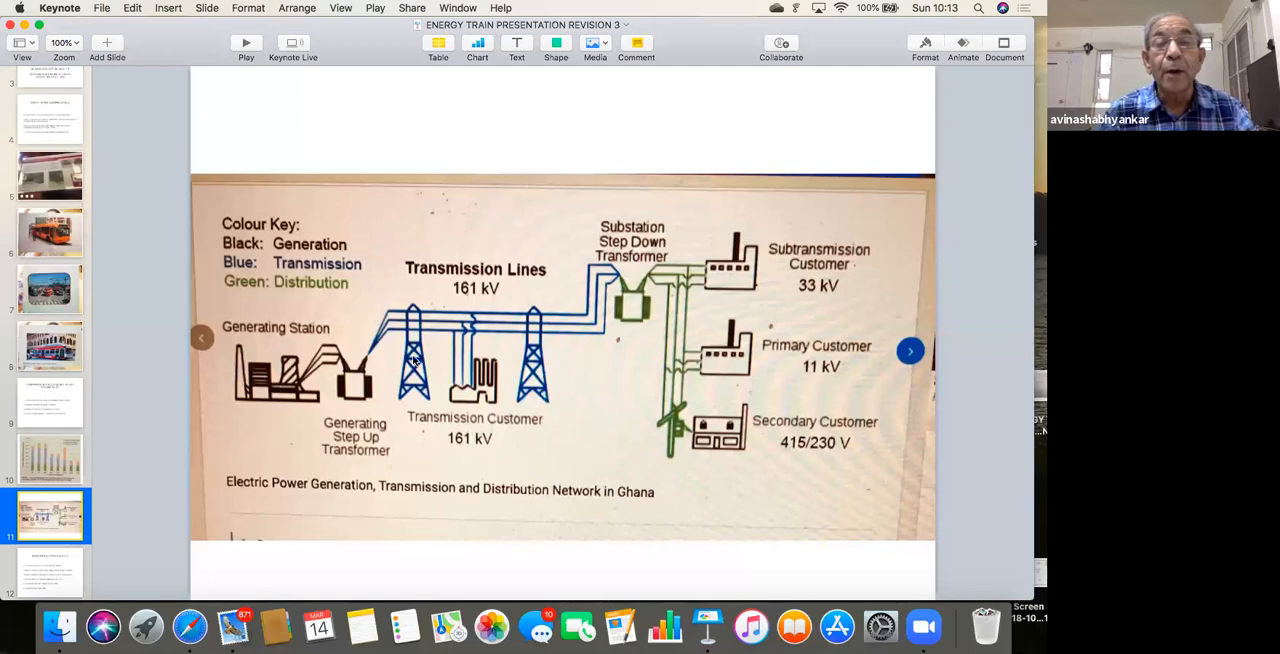
{"action": "mouse_move", "coordinate": [808, 456]}
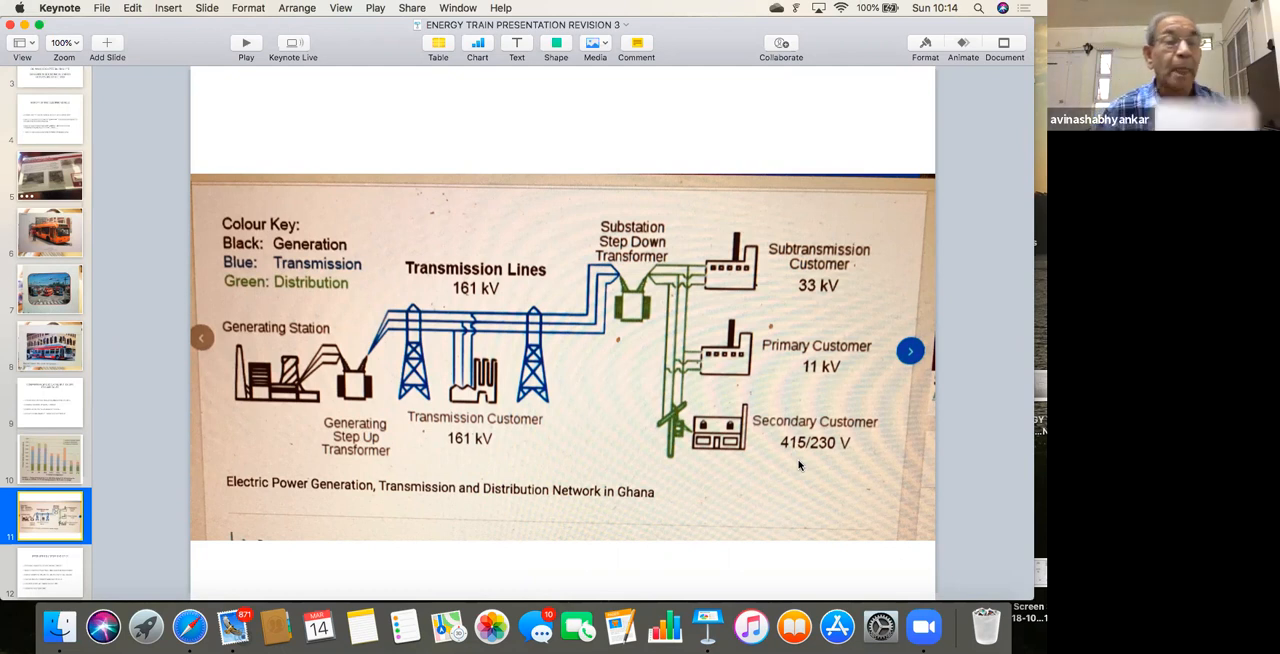
{"action": "mouse_move", "coordinate": [760, 448]}
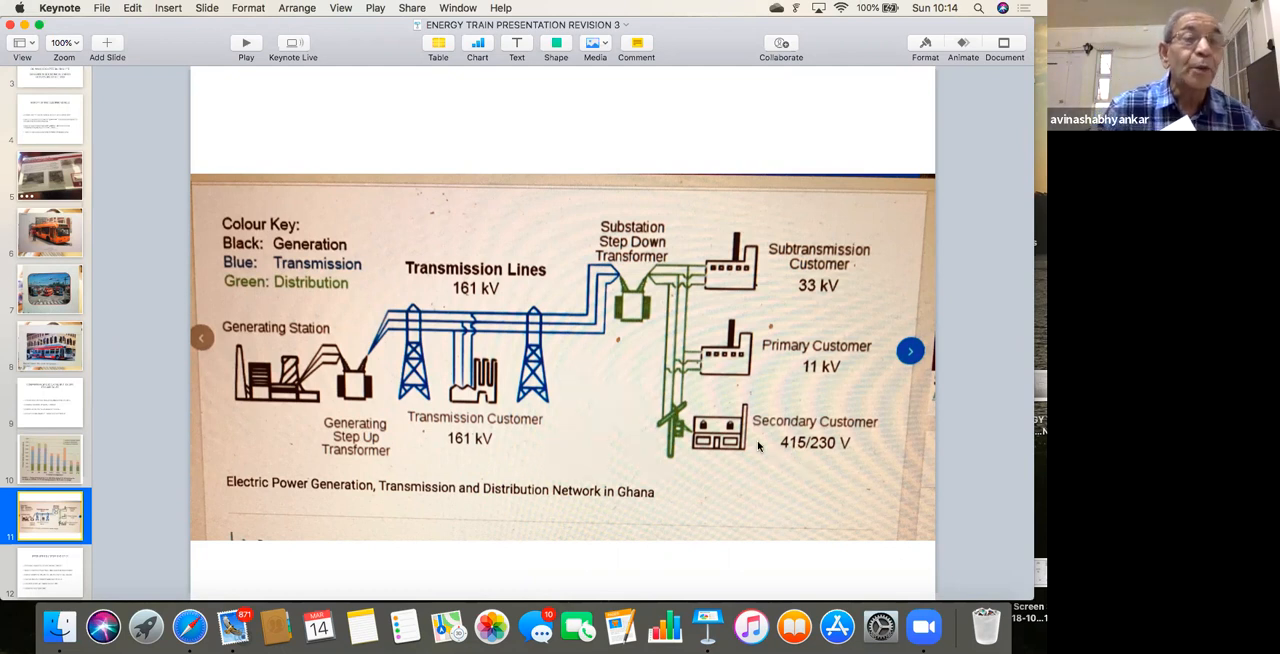
{"action": "mouse_move", "coordinate": [128, 384]}
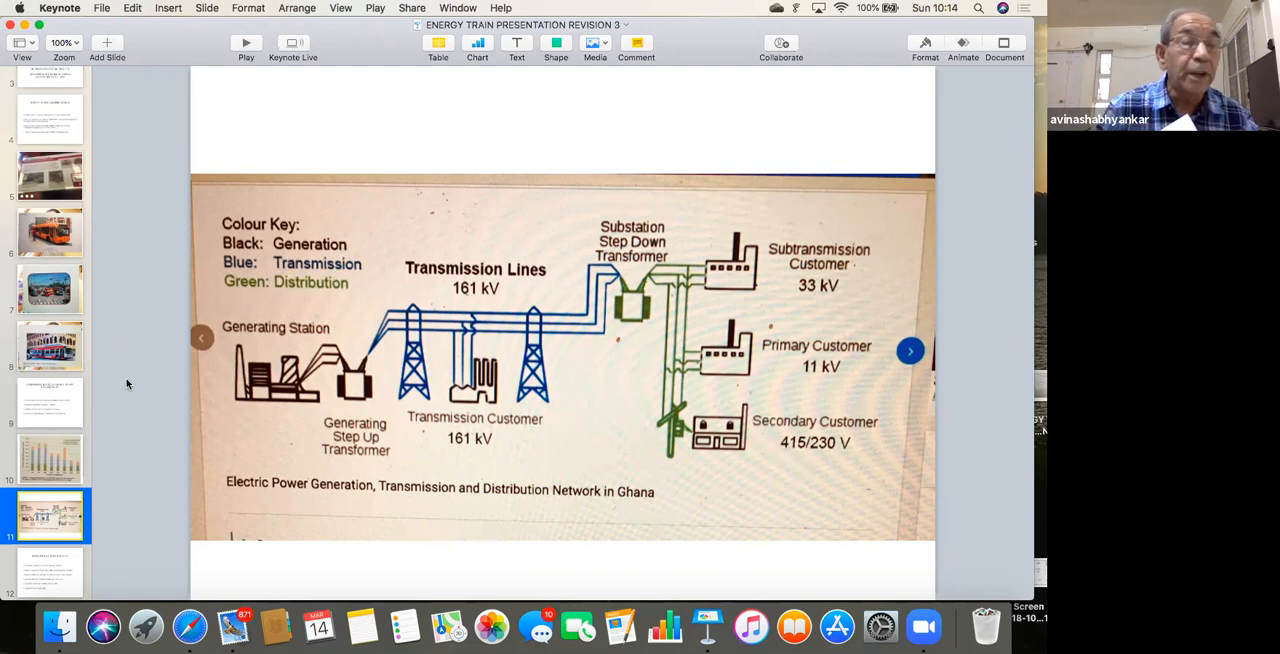
{"action": "scroll", "scroll_direction": "down", "scroll_amount": 3}
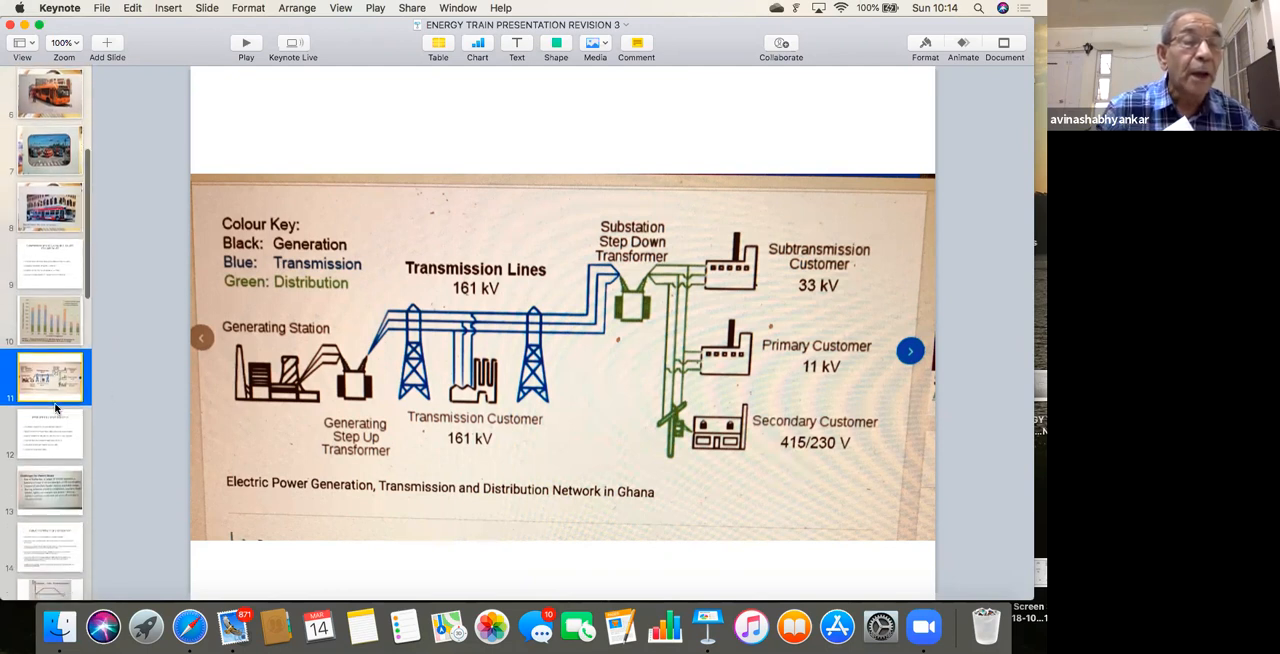
{"action": "mouse_move", "coordinate": [152, 334]}
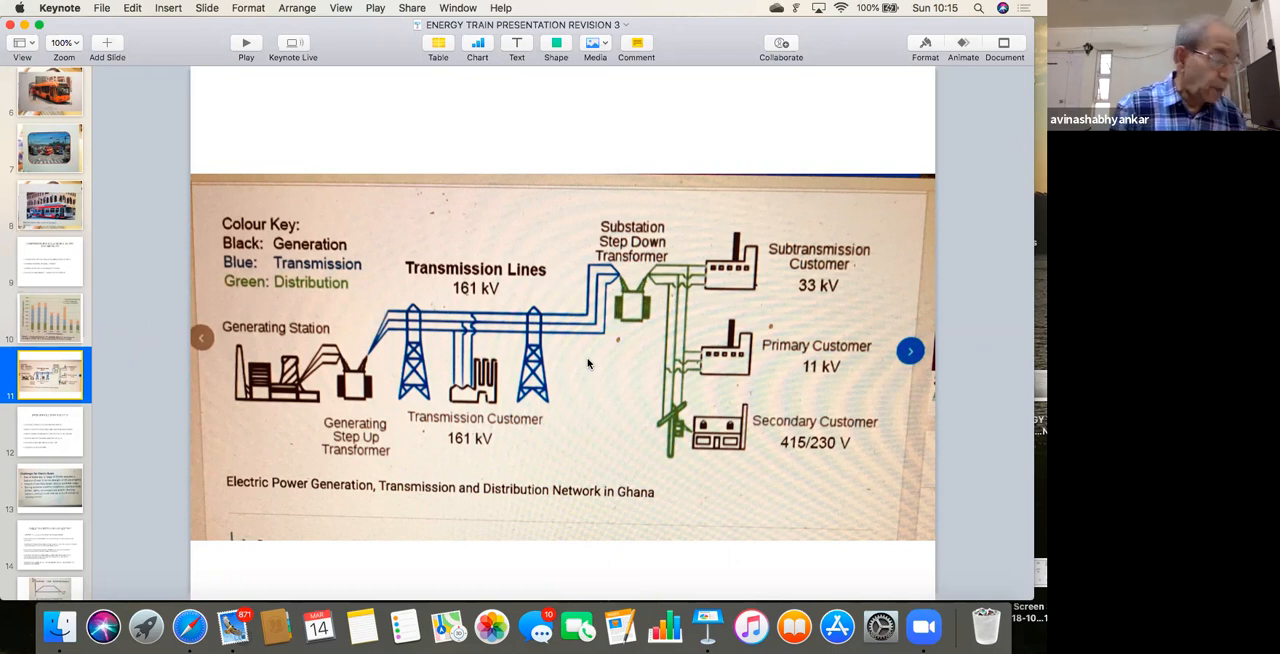
{"action": "mouse_move", "coordinate": [476, 440]}
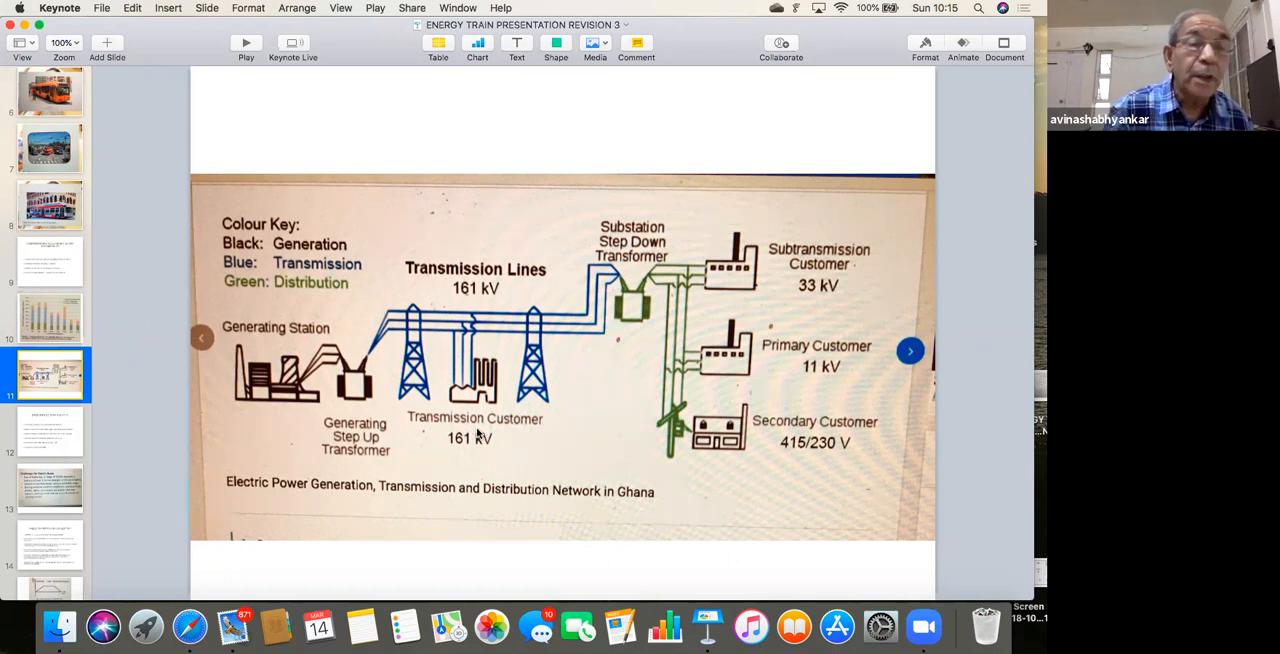
Show the Strengths & Limitations of EV slide on battery range, weight and recharge time.
{"action": "left_click", "coordinate": [50, 430]}
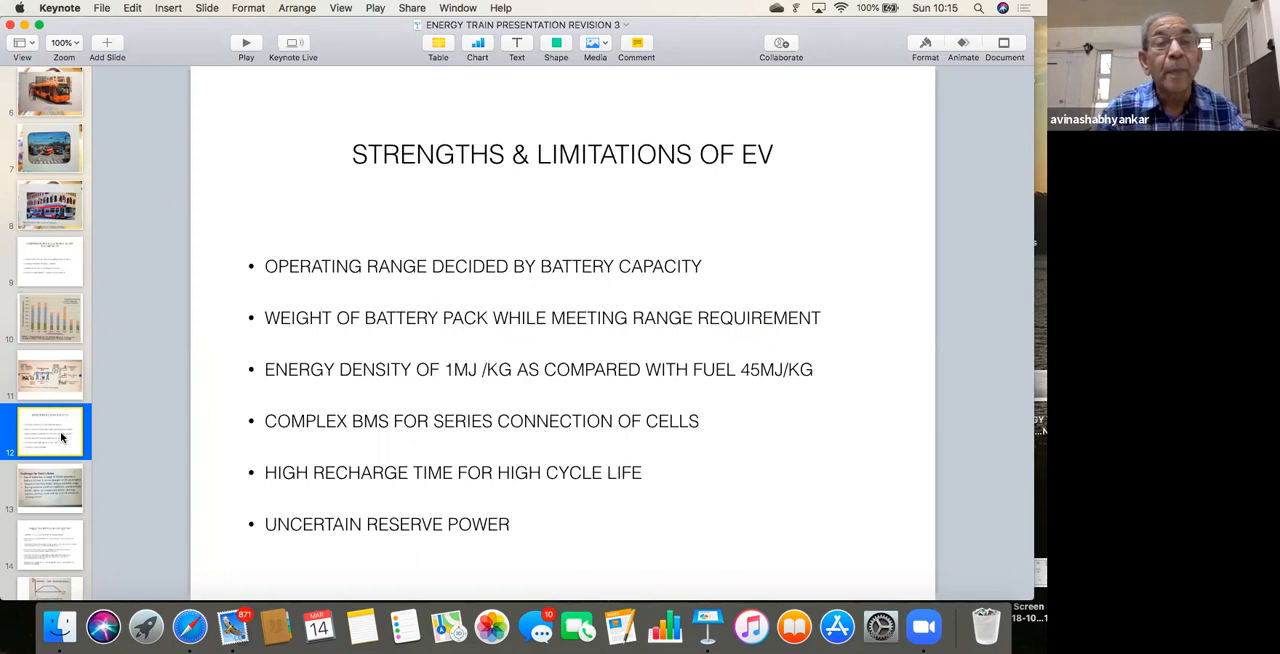
{"action": "mouse_move", "coordinate": [528, 292]}
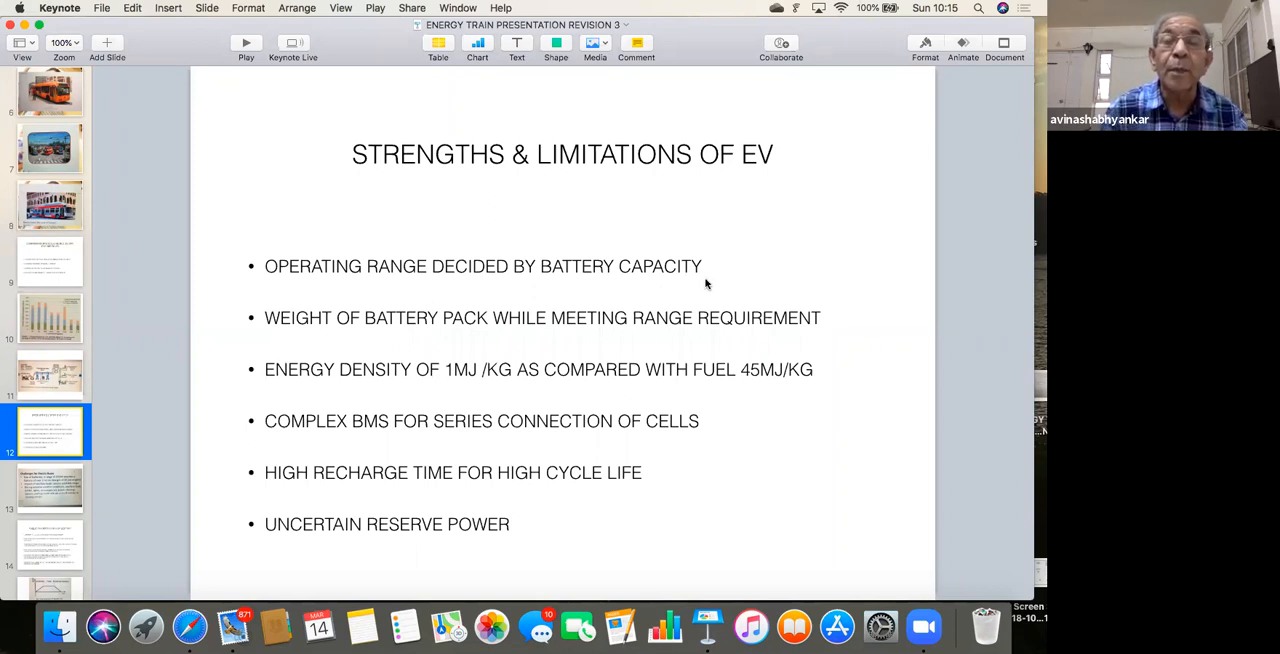
{"action": "mouse_move", "coordinate": [656, 296]}
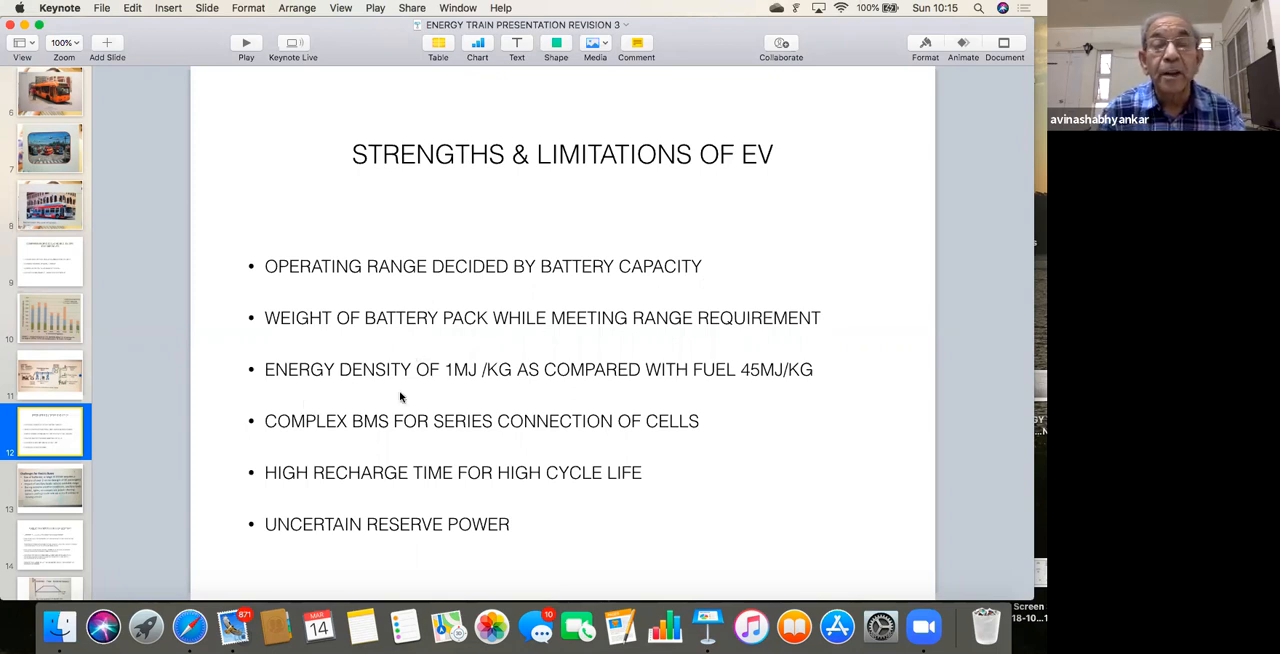
{"action": "mouse_move", "coordinate": [766, 396]}
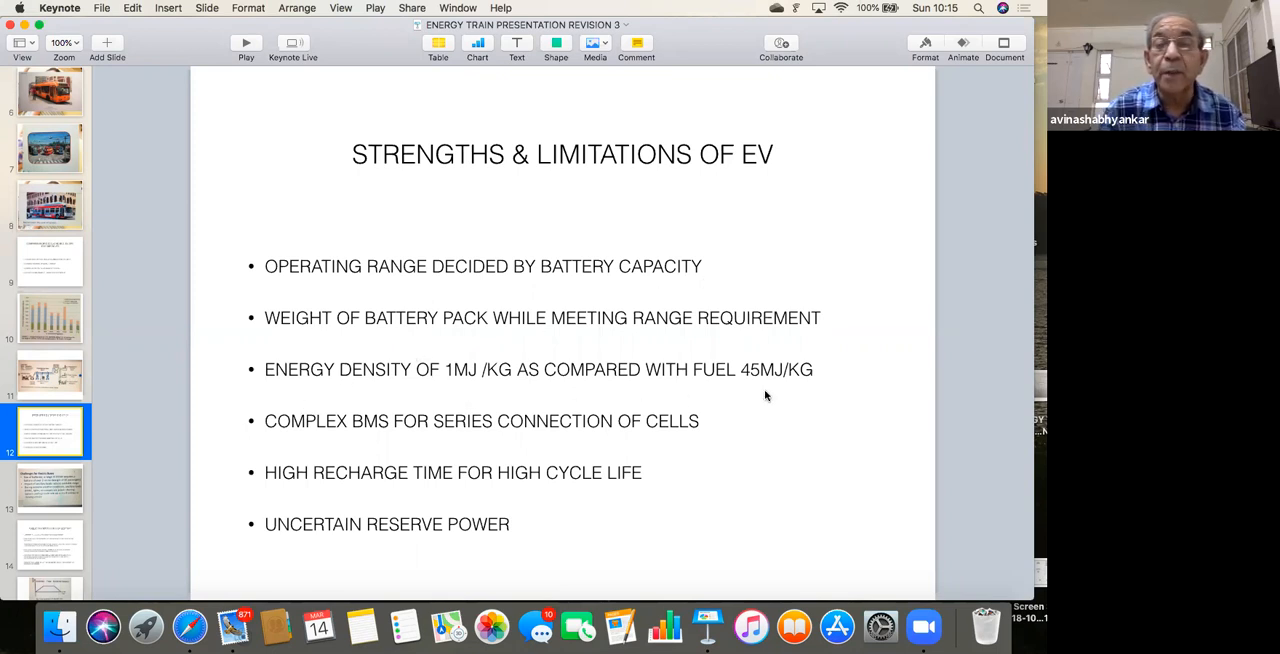
{"action": "mouse_move", "coordinate": [760, 396]}
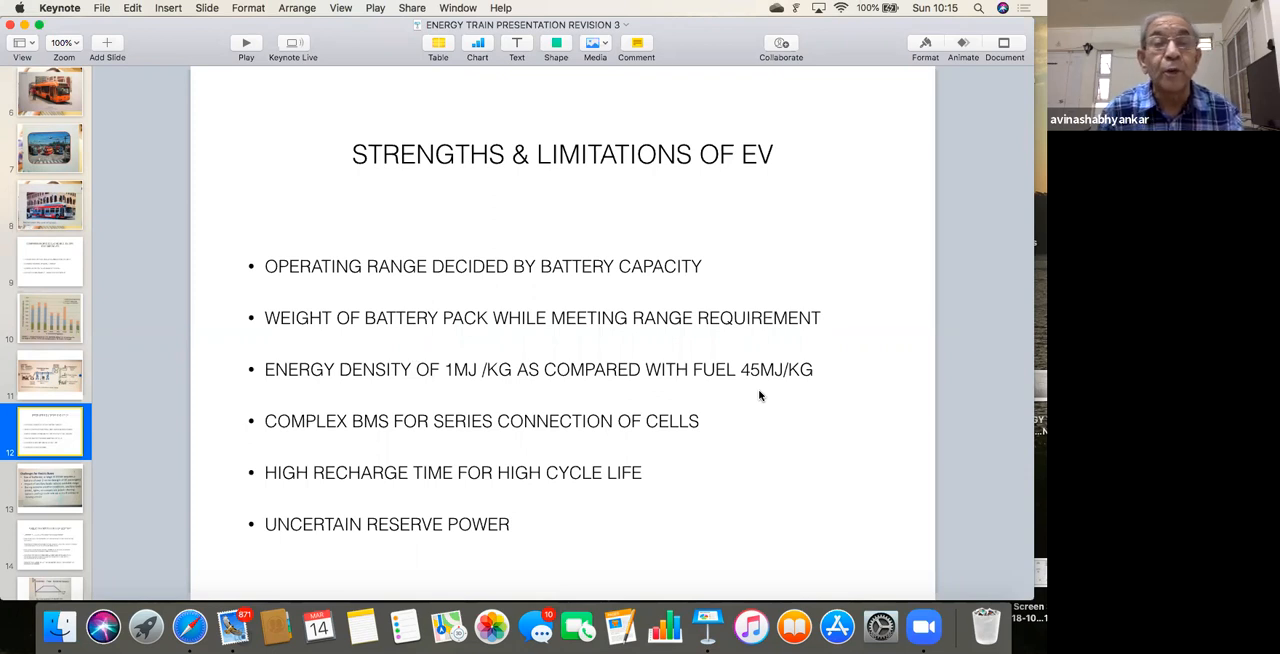
{"action": "mouse_move", "coordinate": [704, 392]}
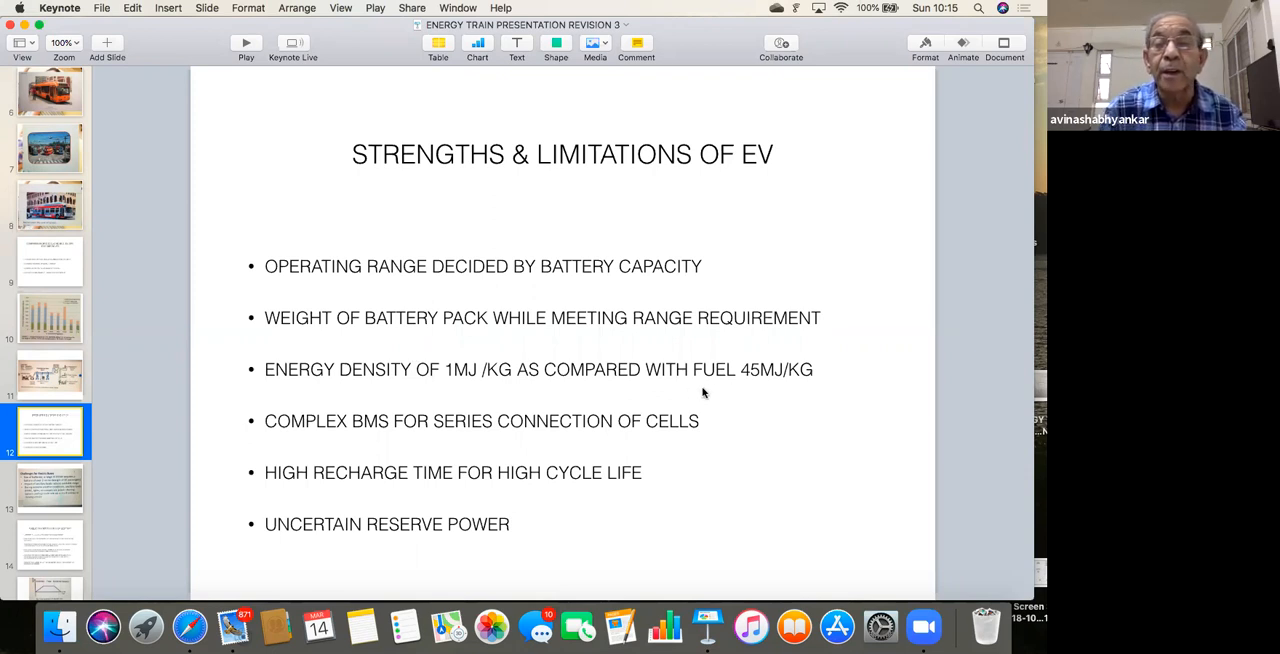
{"action": "mouse_move", "coordinate": [626, 396]}
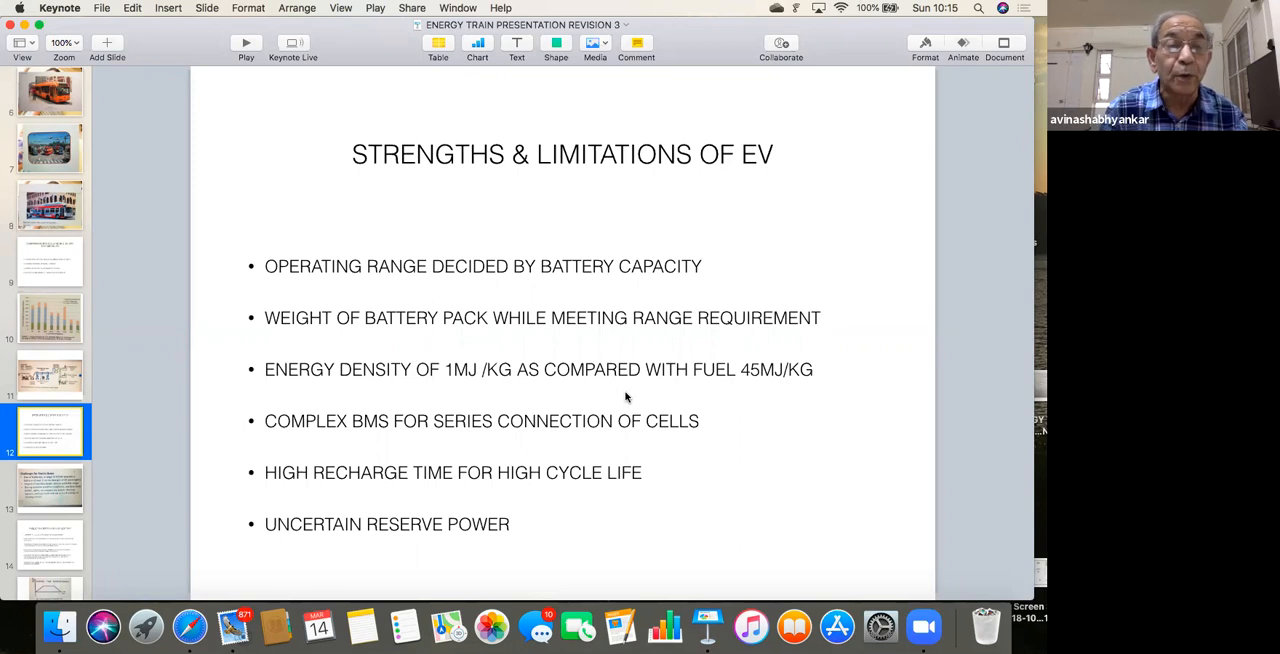
{"action": "mouse_move", "coordinate": [312, 444]}
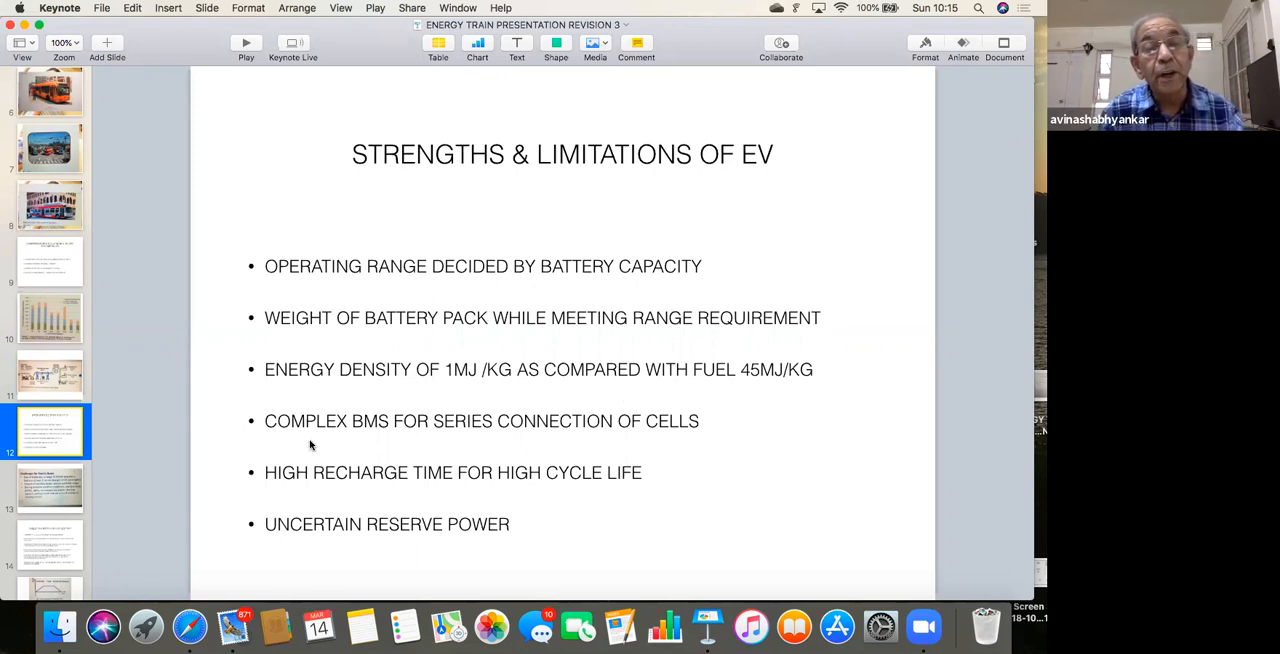
{"action": "mouse_move", "coordinate": [516, 444]}
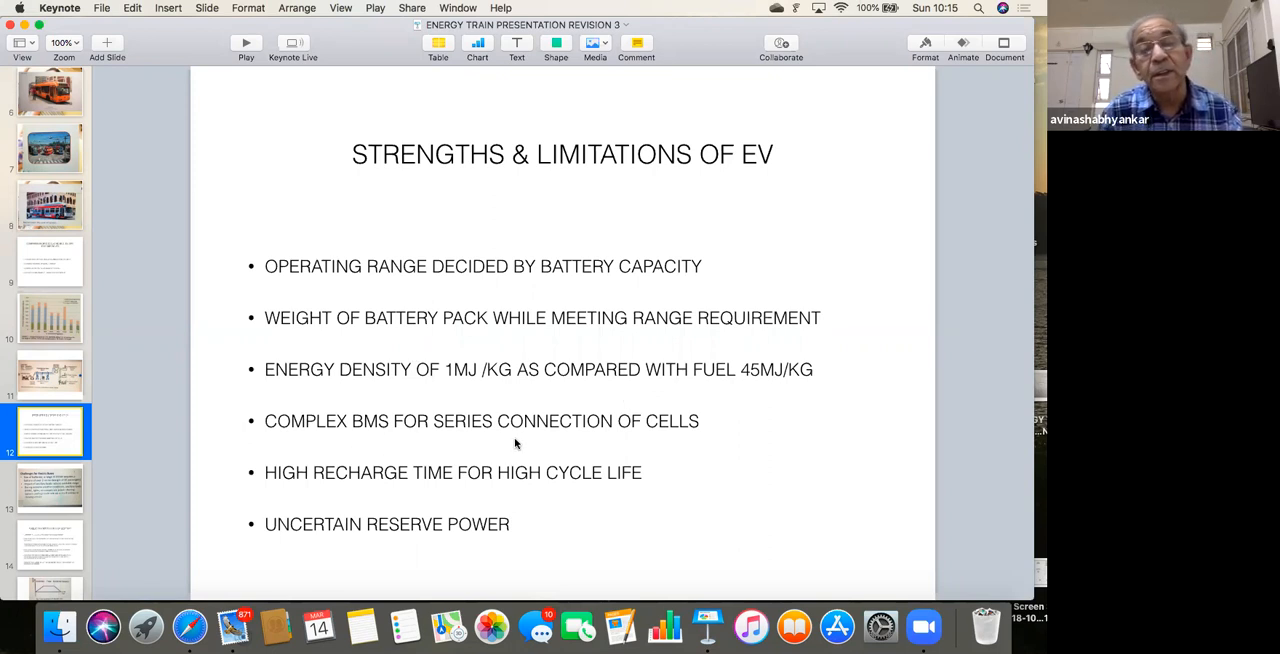
{"action": "mouse_move", "coordinate": [724, 426]}
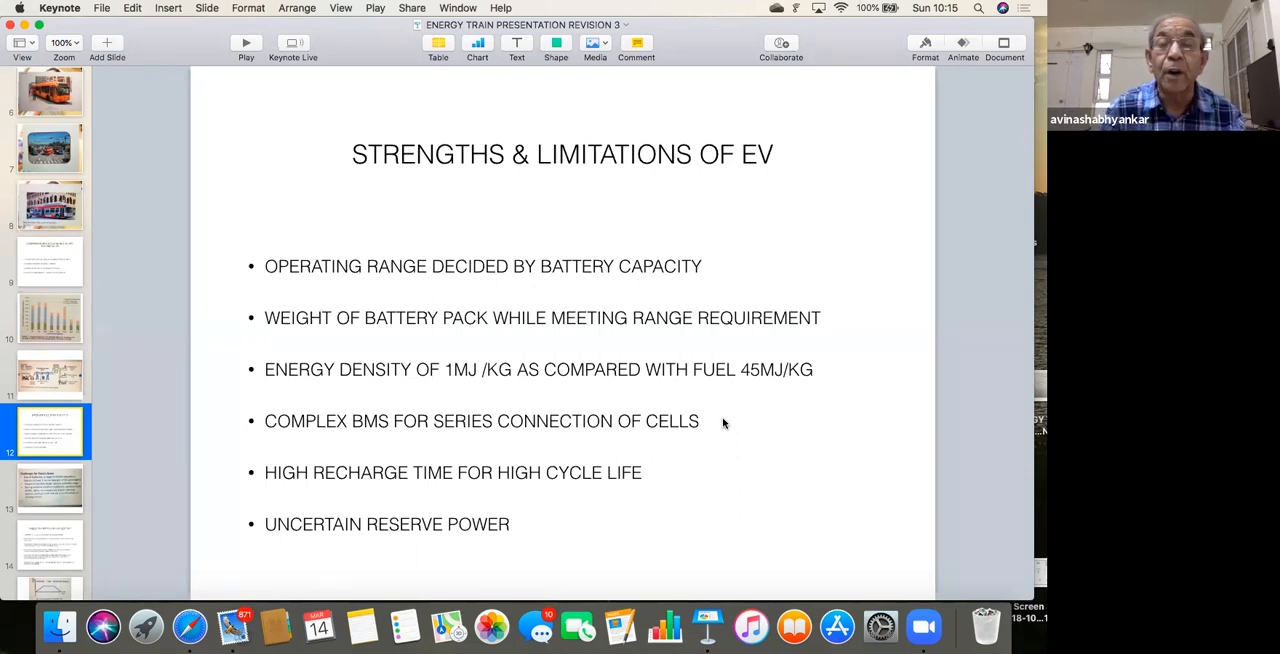
{"action": "mouse_move", "coordinate": [718, 420]}
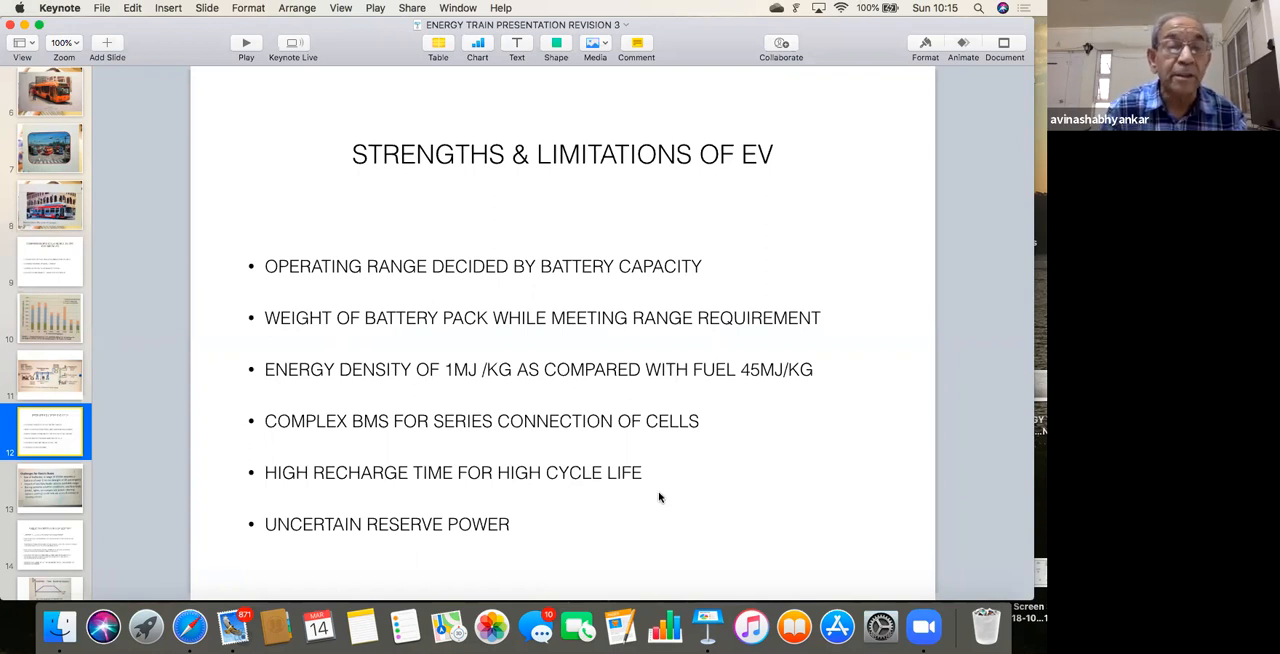
{"action": "mouse_move", "coordinate": [682, 478]}
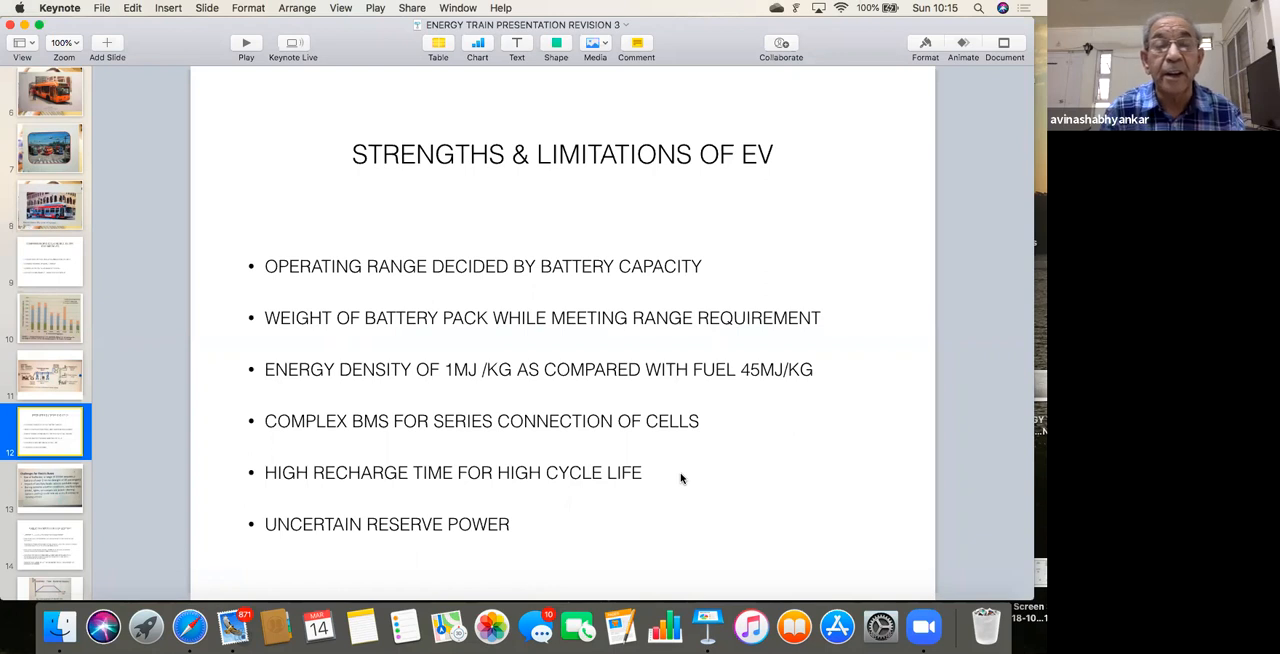
{"action": "mouse_move", "coordinate": [612, 516]}
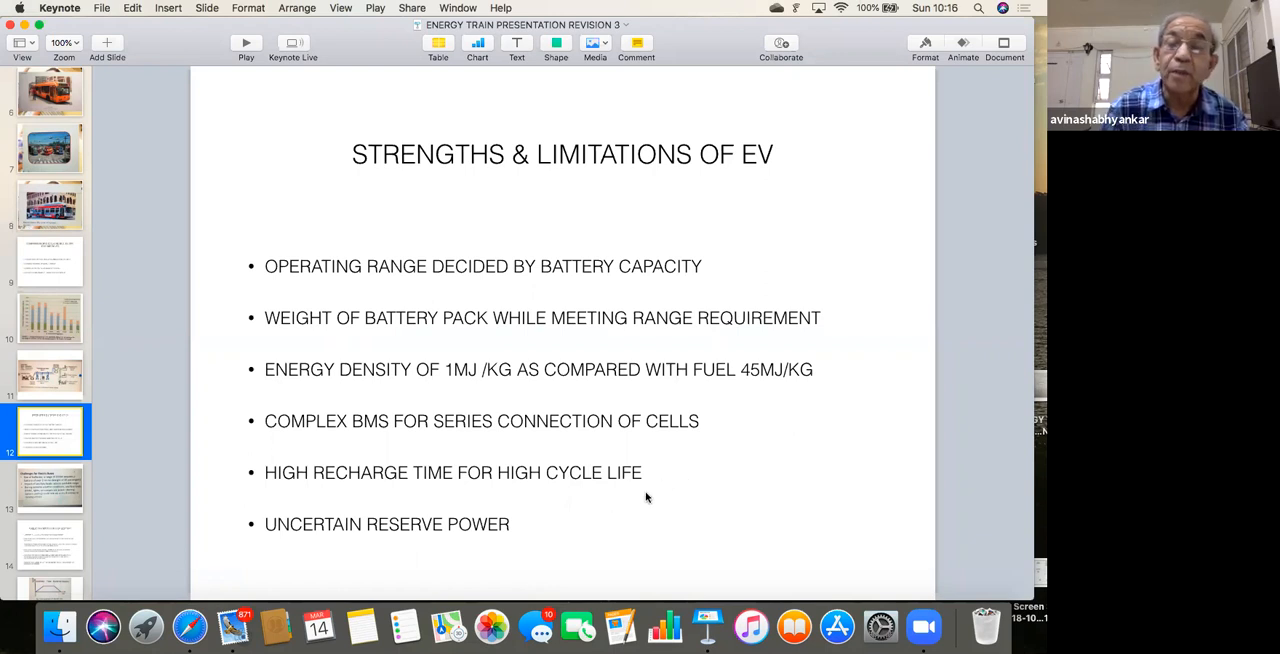
{"action": "mouse_move", "coordinate": [656, 484]}
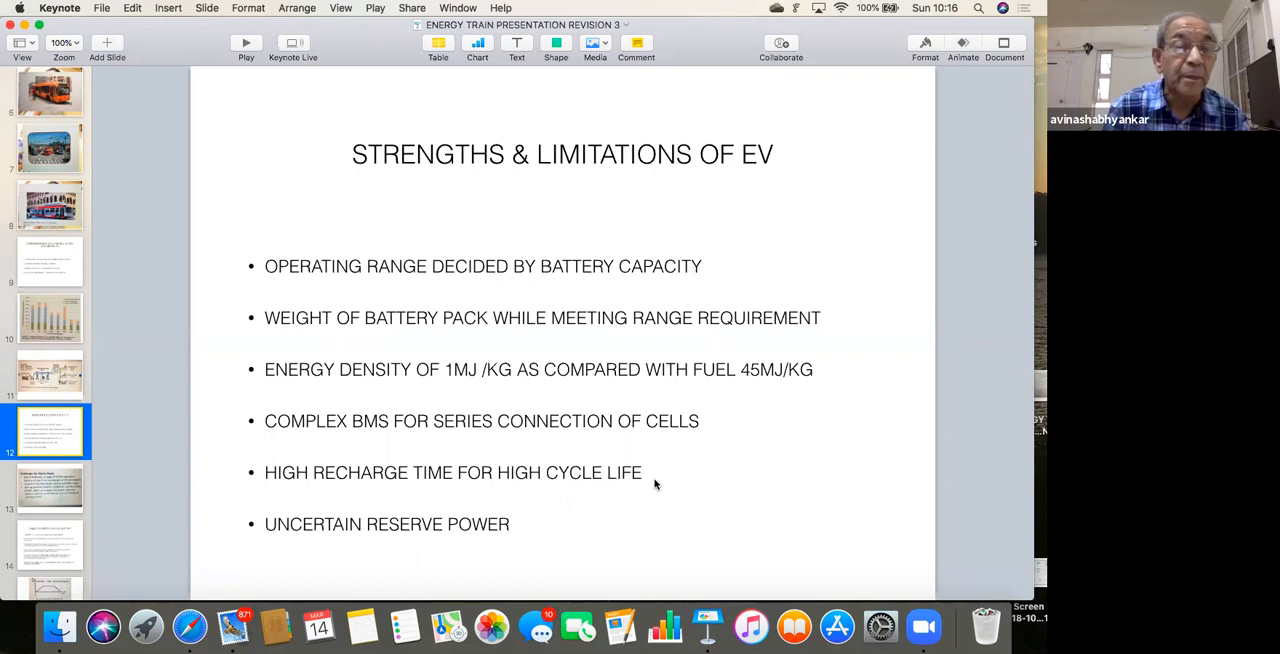
{"action": "mouse_move", "coordinate": [620, 514]}
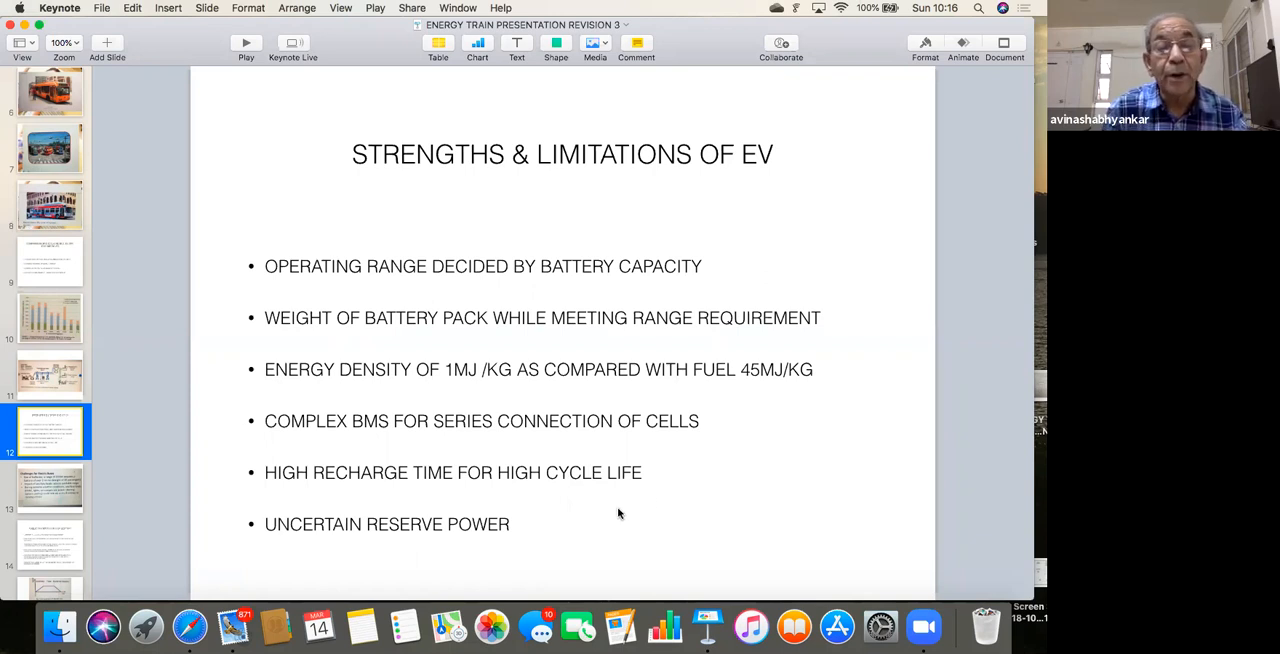
{"action": "mouse_move", "coordinate": [532, 532]}
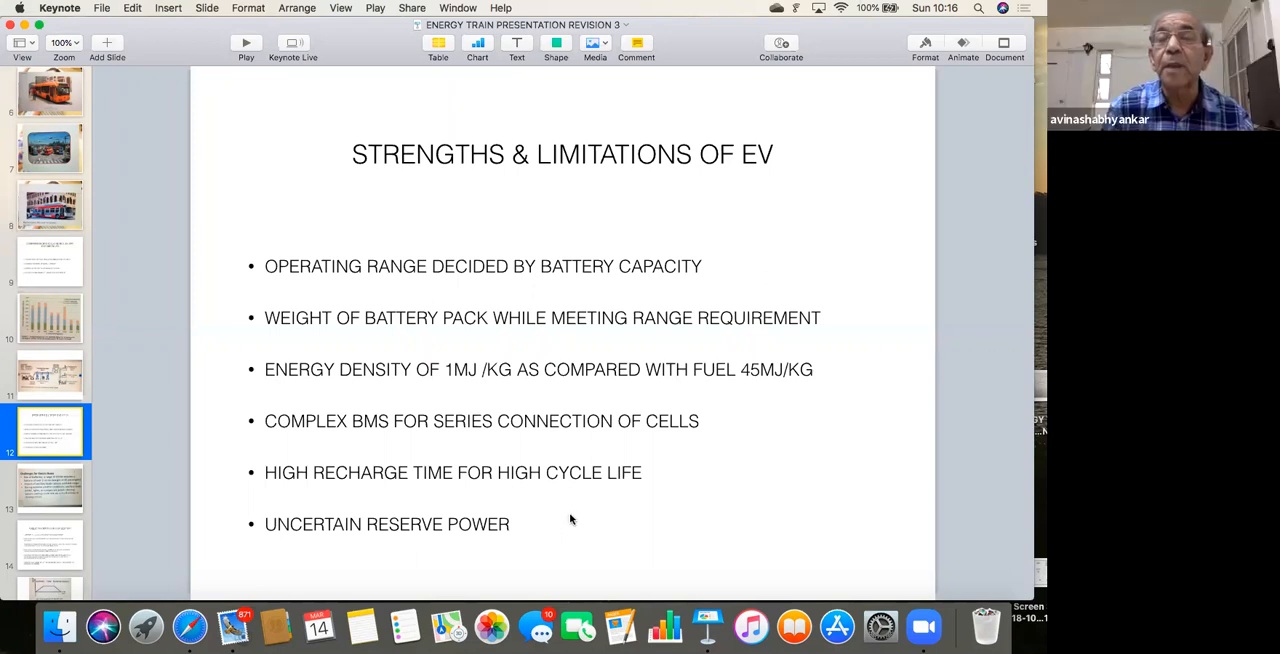
{"action": "mouse_move", "coordinate": [546, 526]}
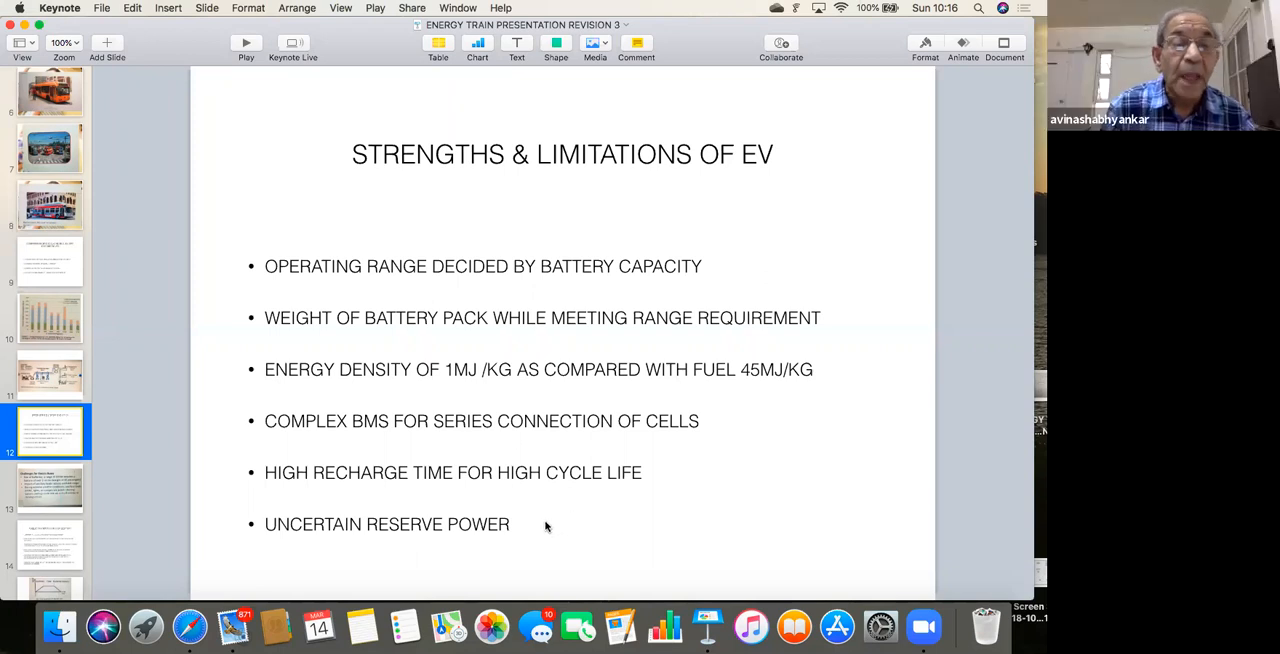
{"action": "mouse_move", "coordinate": [554, 536]}
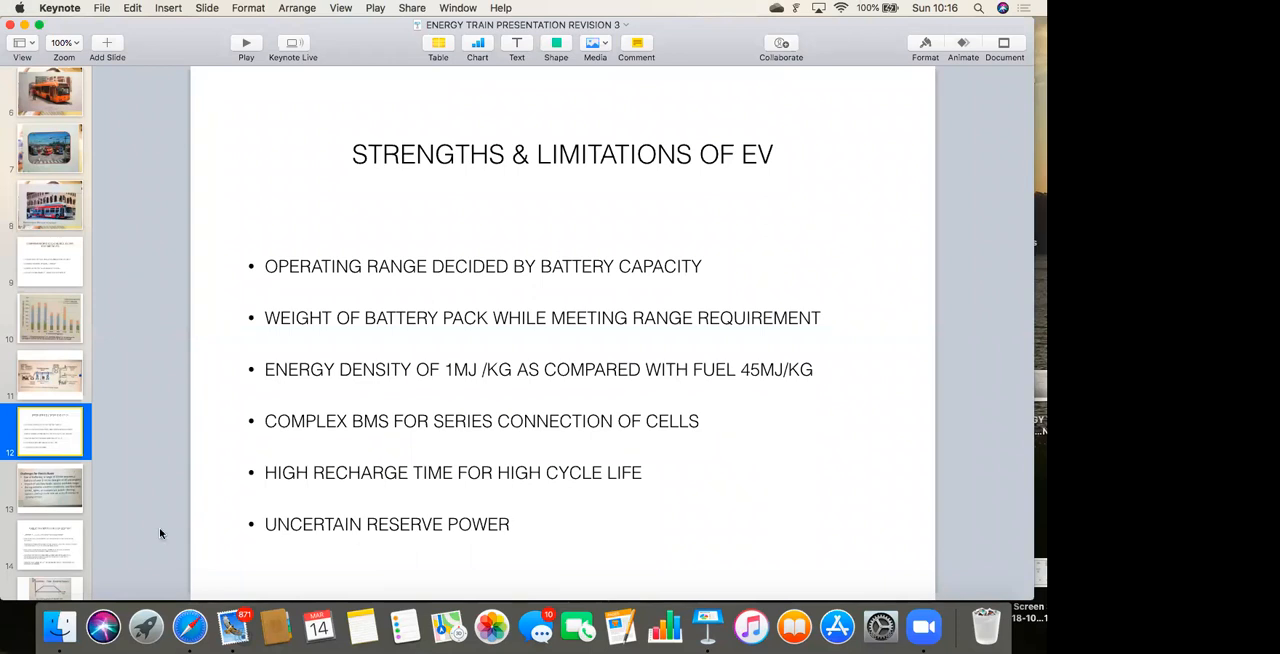
{"action": "left_click", "coordinate": [50, 488]}
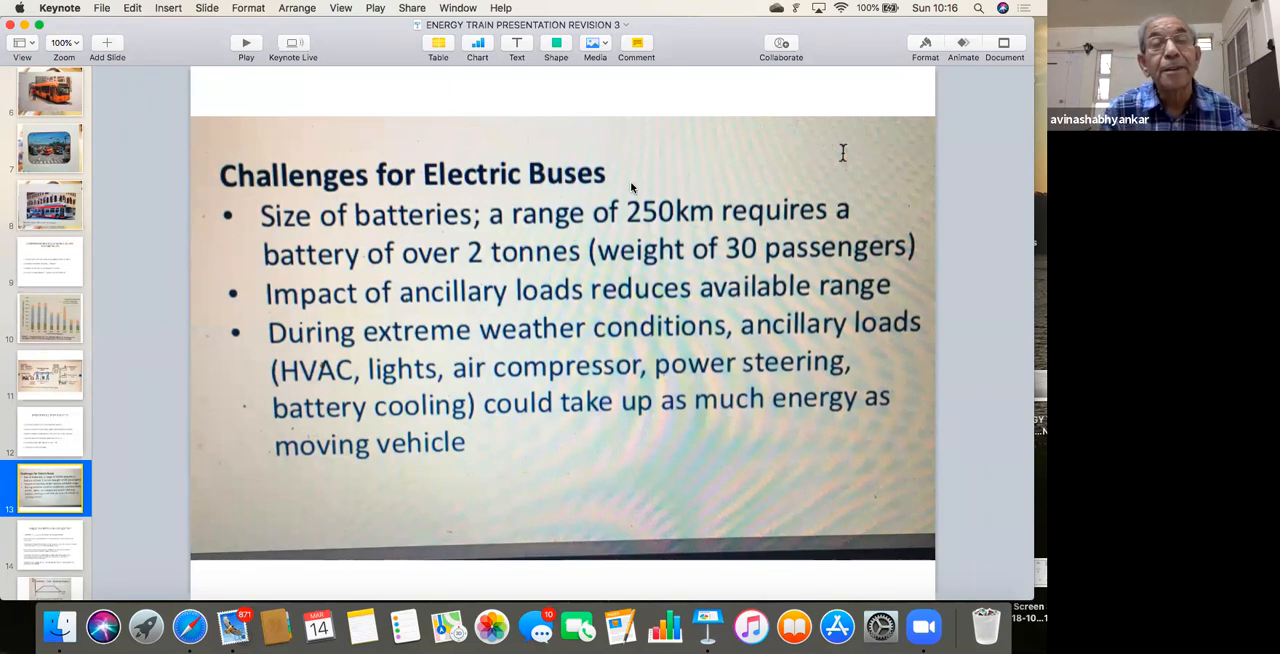
{"action": "mouse_move", "coordinate": [504, 242]}
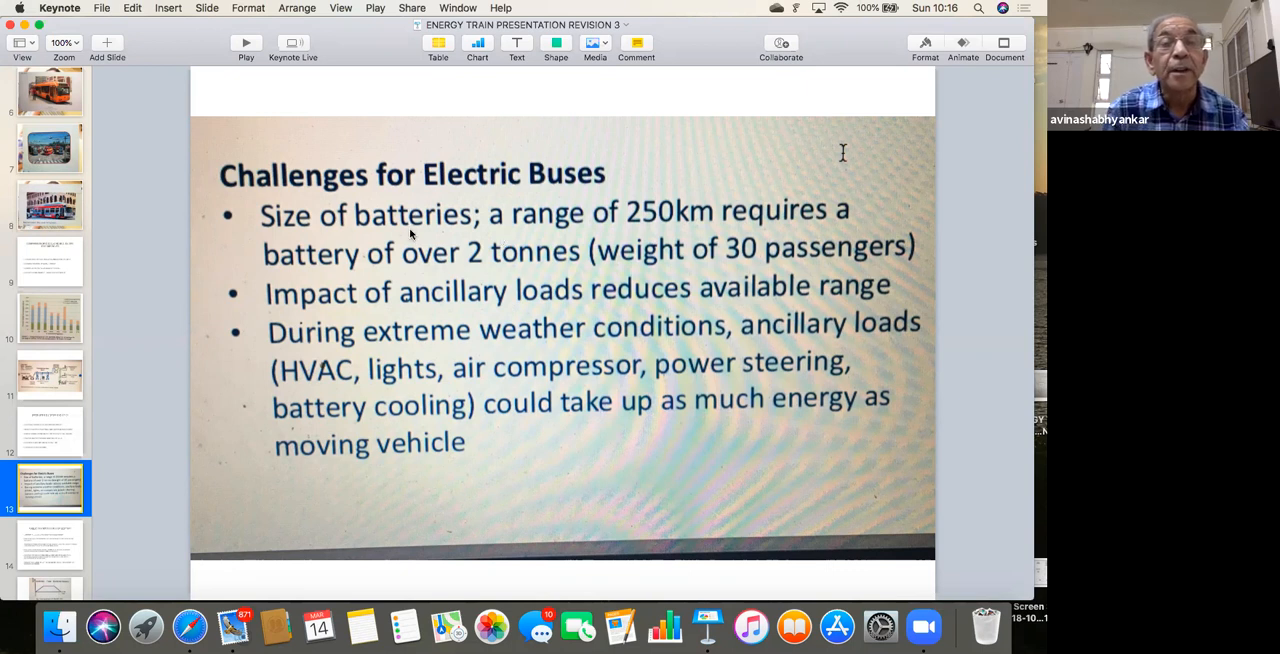
{"action": "mouse_move", "coordinate": [688, 228]}
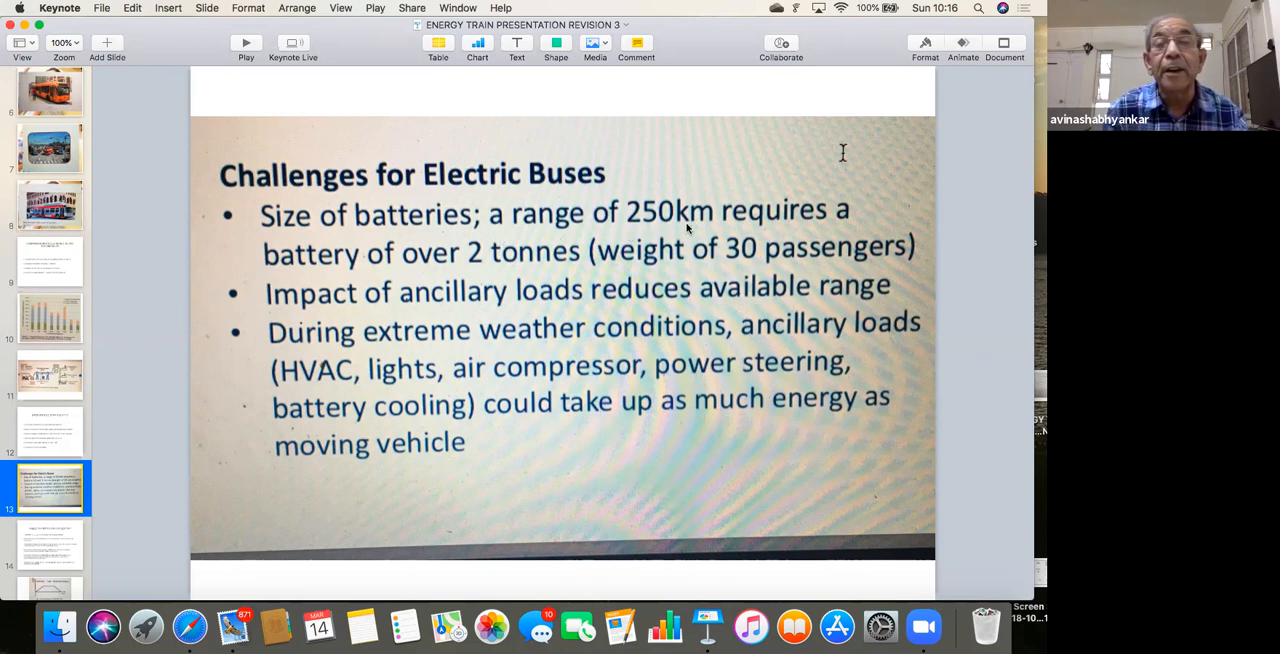
{"action": "mouse_move", "coordinate": [358, 328]}
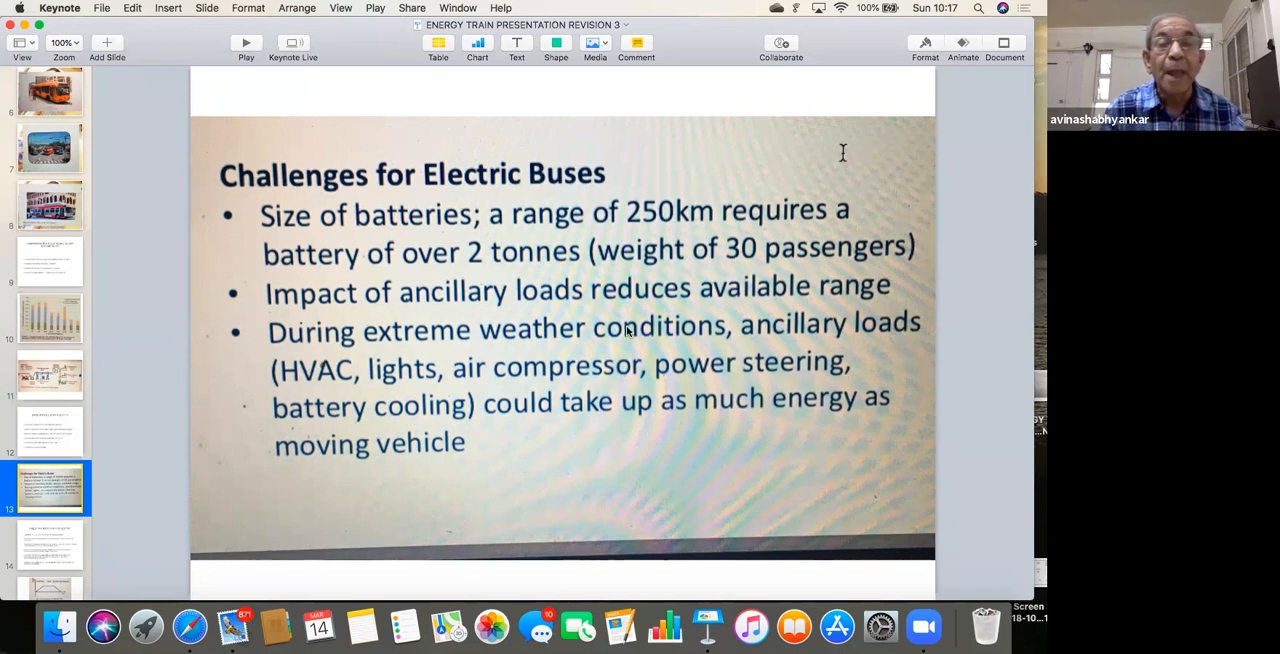
{"action": "mouse_move", "coordinate": [568, 434]}
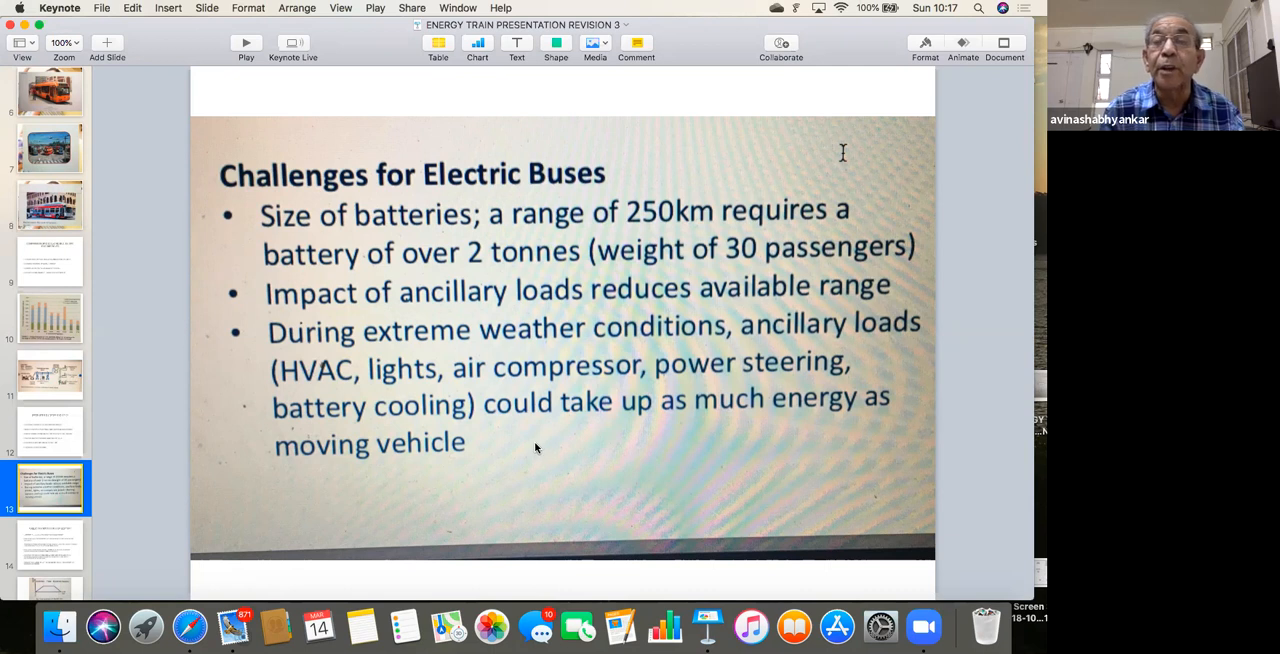
{"action": "mouse_move", "coordinate": [548, 448]}
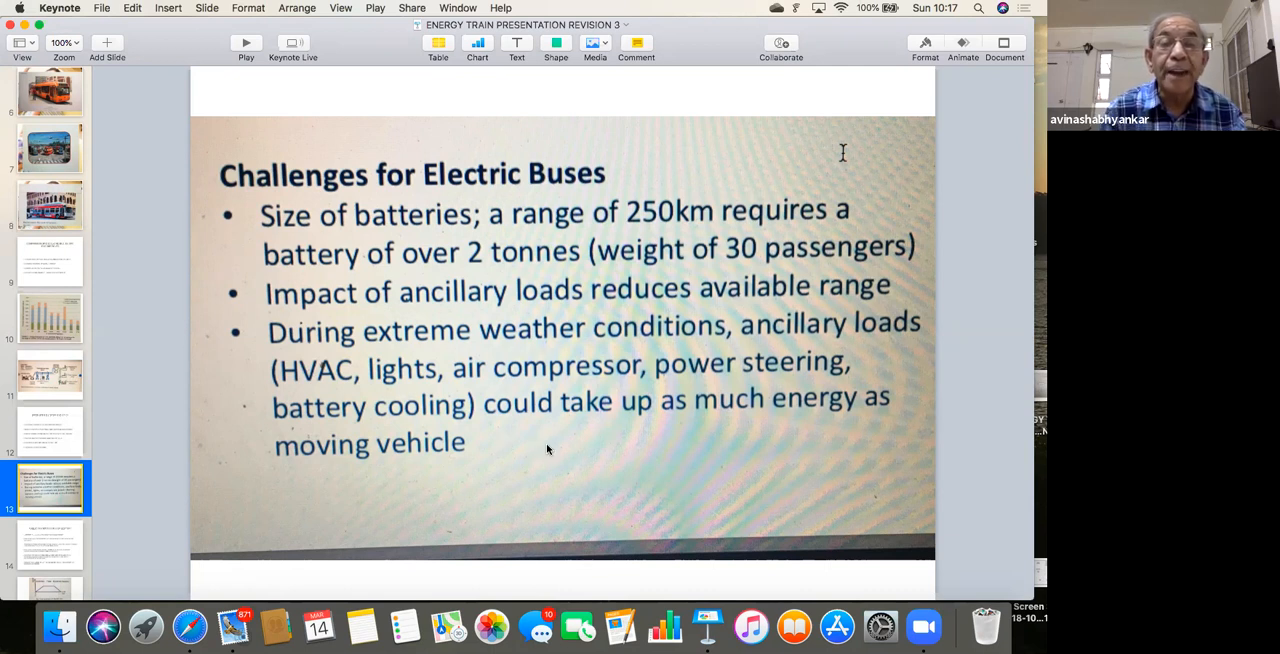
{"action": "mouse_move", "coordinate": [544, 450]}
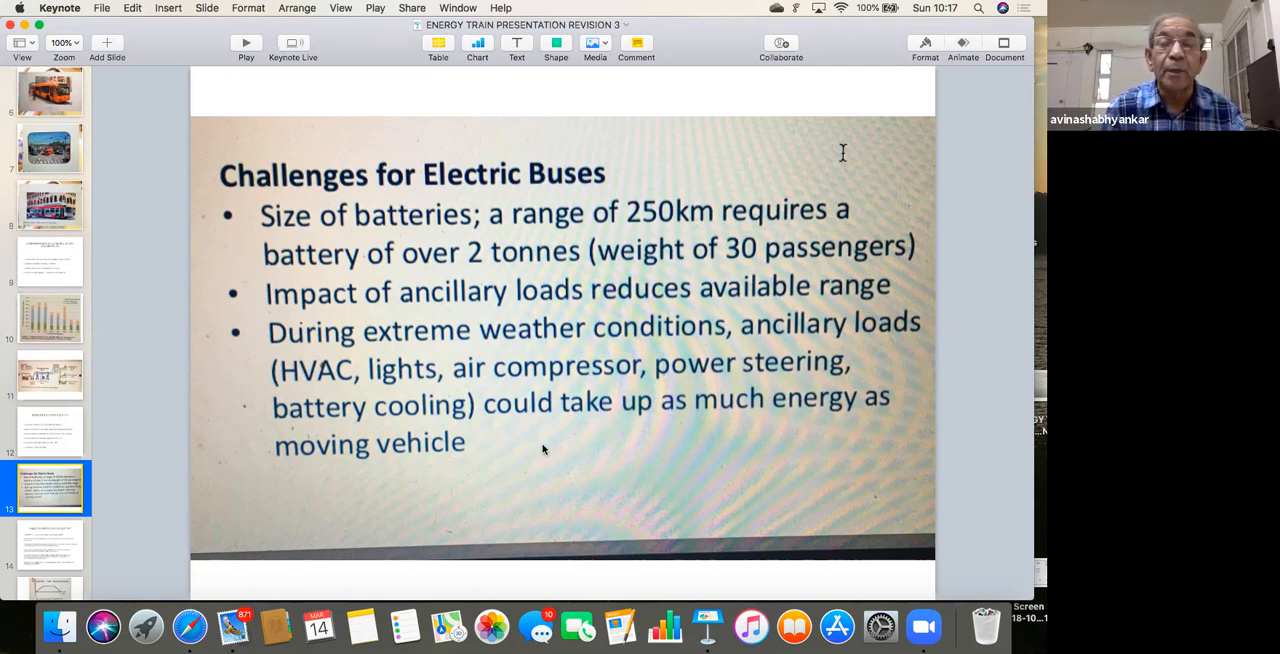
{"action": "mouse_move", "coordinate": [200, 508]}
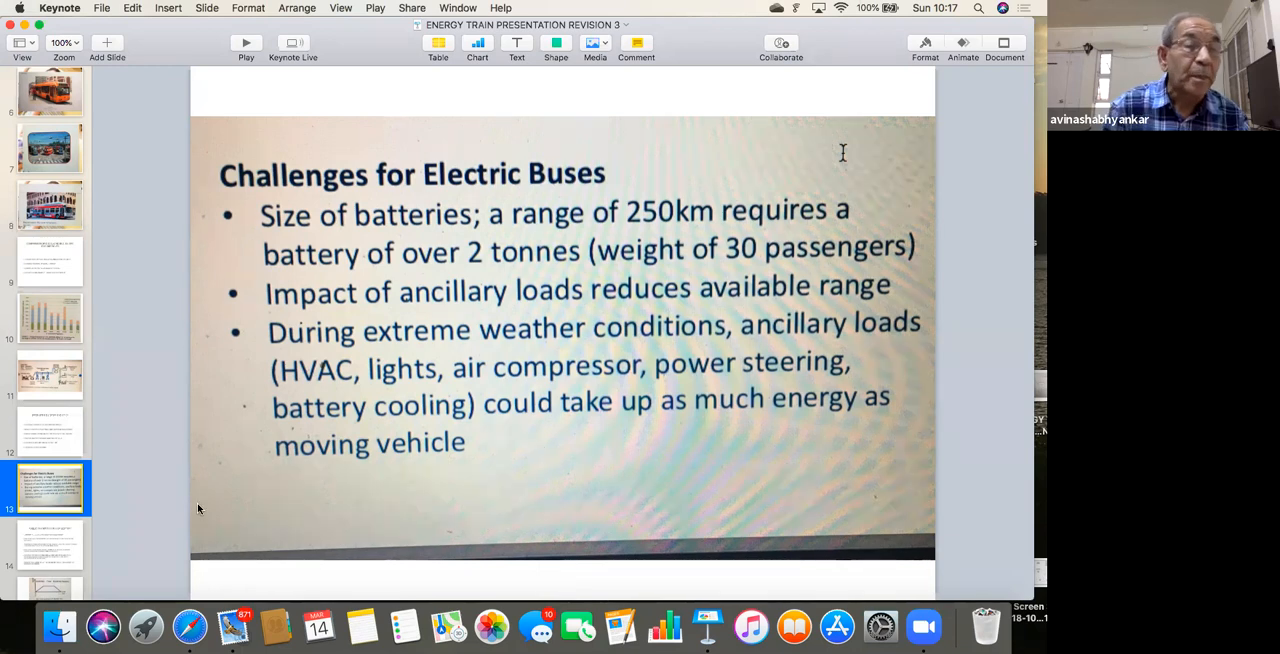
Show the Public Transport of 21st Century slide on Li battery, motor and ECU advances.
{"action": "left_click", "coordinate": [50, 540]}
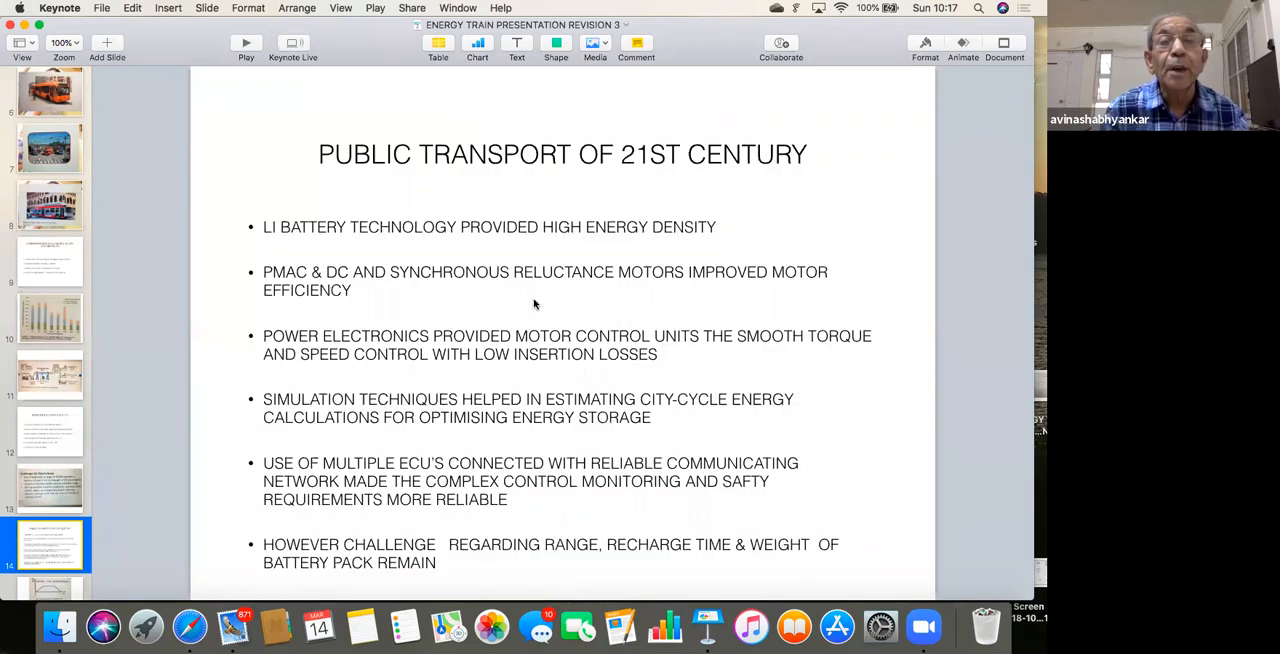
{"action": "mouse_move", "coordinate": [718, 212]}
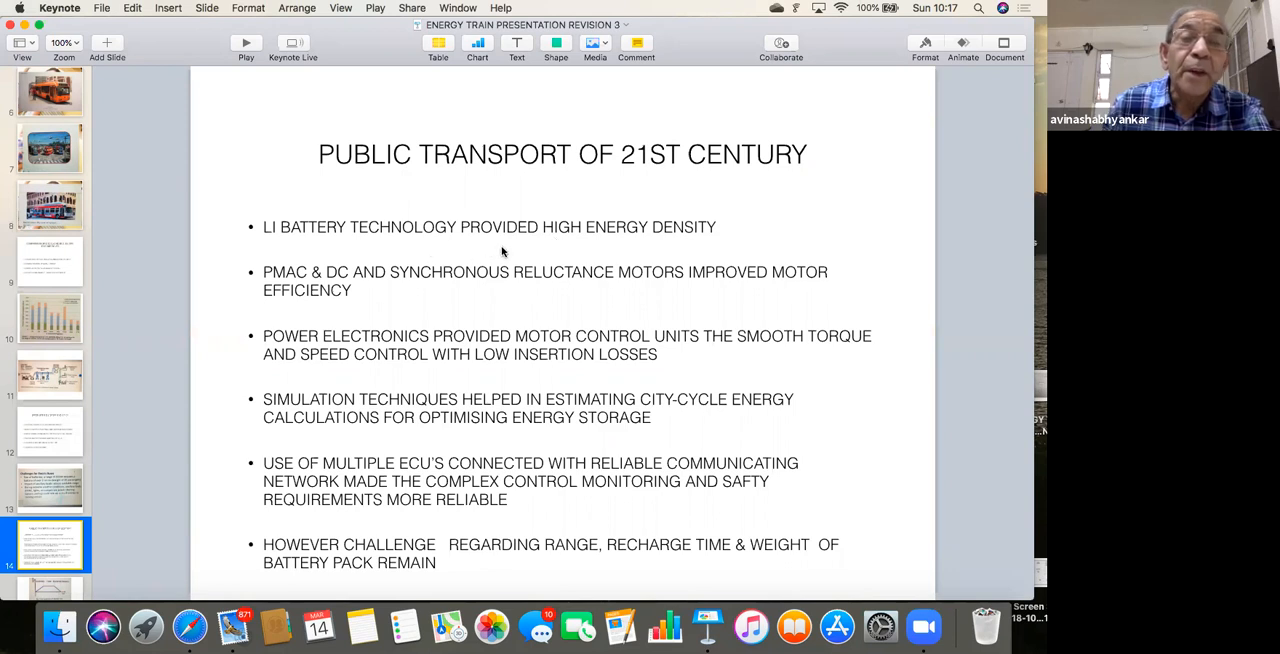
{"action": "mouse_move", "coordinate": [746, 228]}
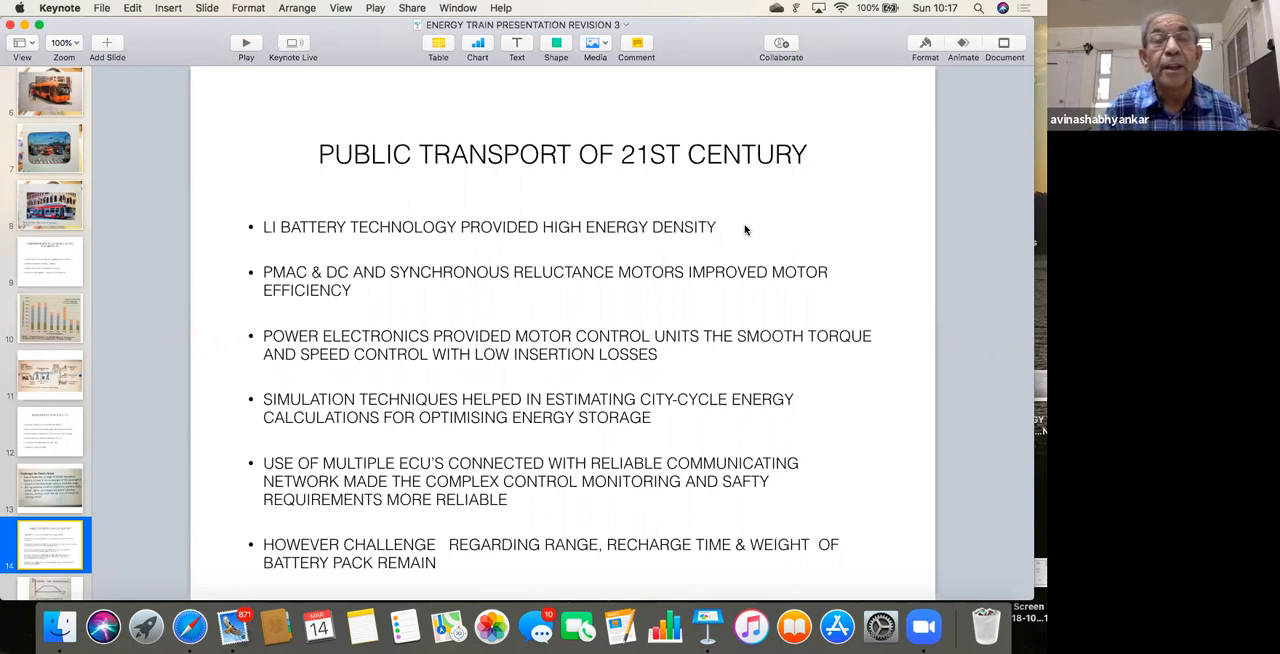
{"action": "mouse_move", "coordinate": [724, 240]}
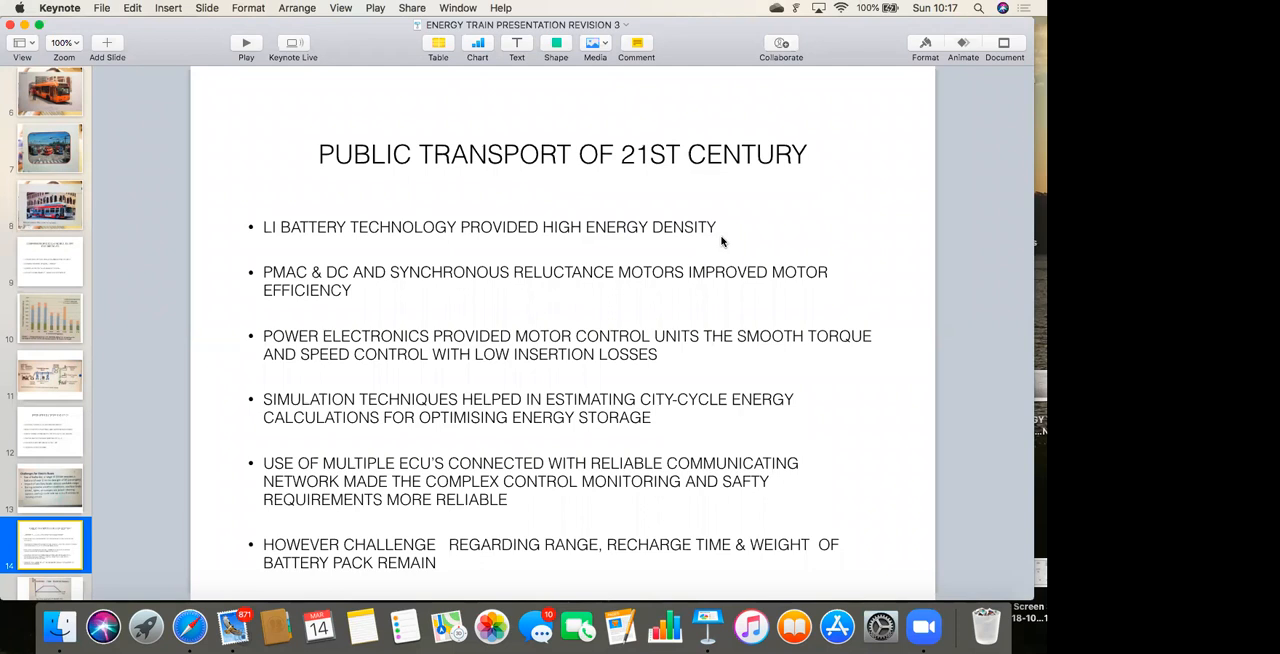
{"action": "mouse_move", "coordinate": [632, 248]}
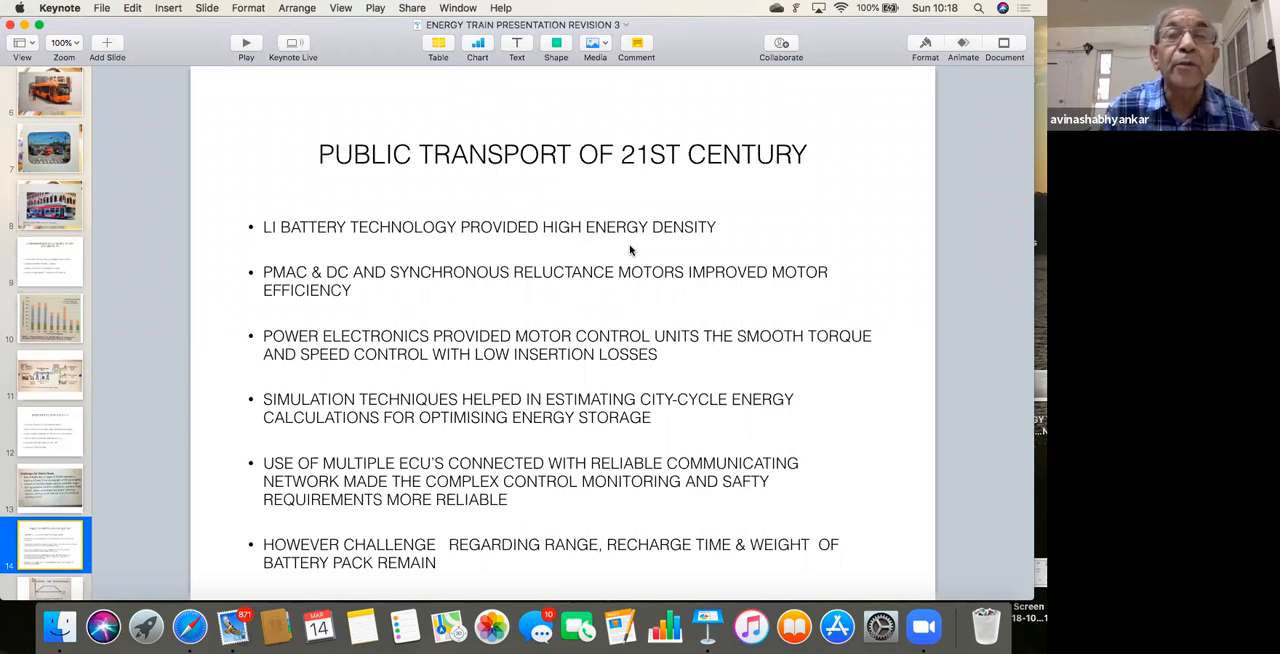
{"action": "mouse_move", "coordinate": [728, 244]}
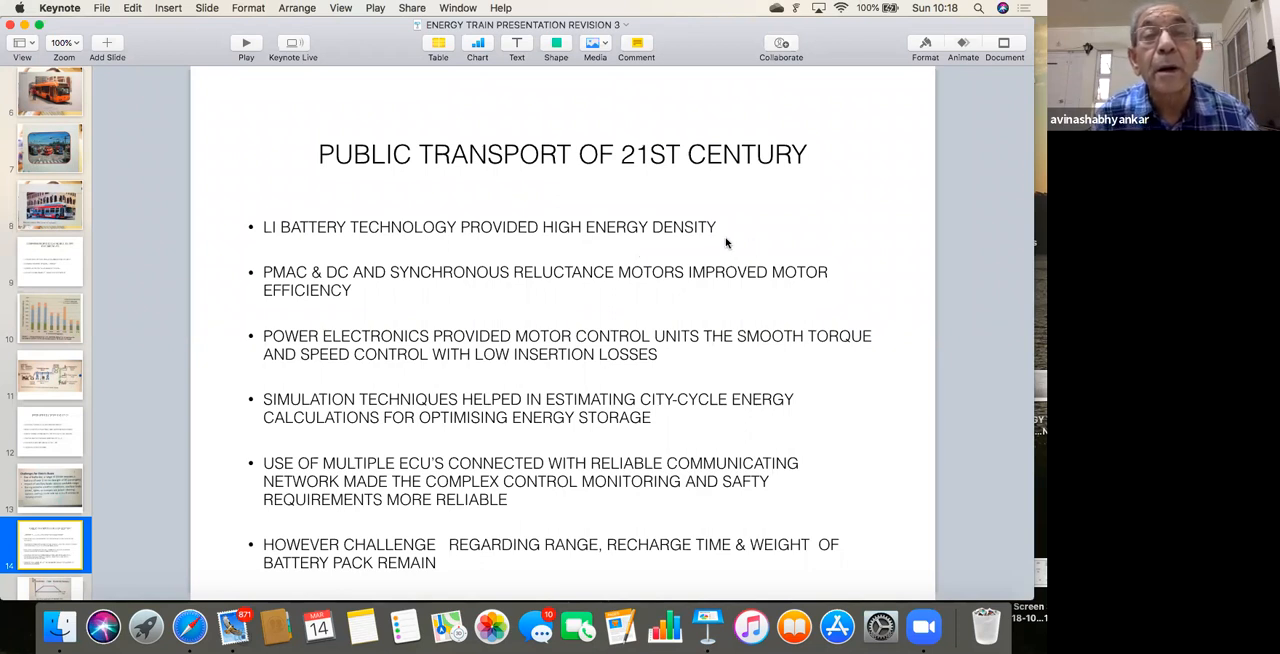
{"action": "mouse_move", "coordinate": [746, 238]}
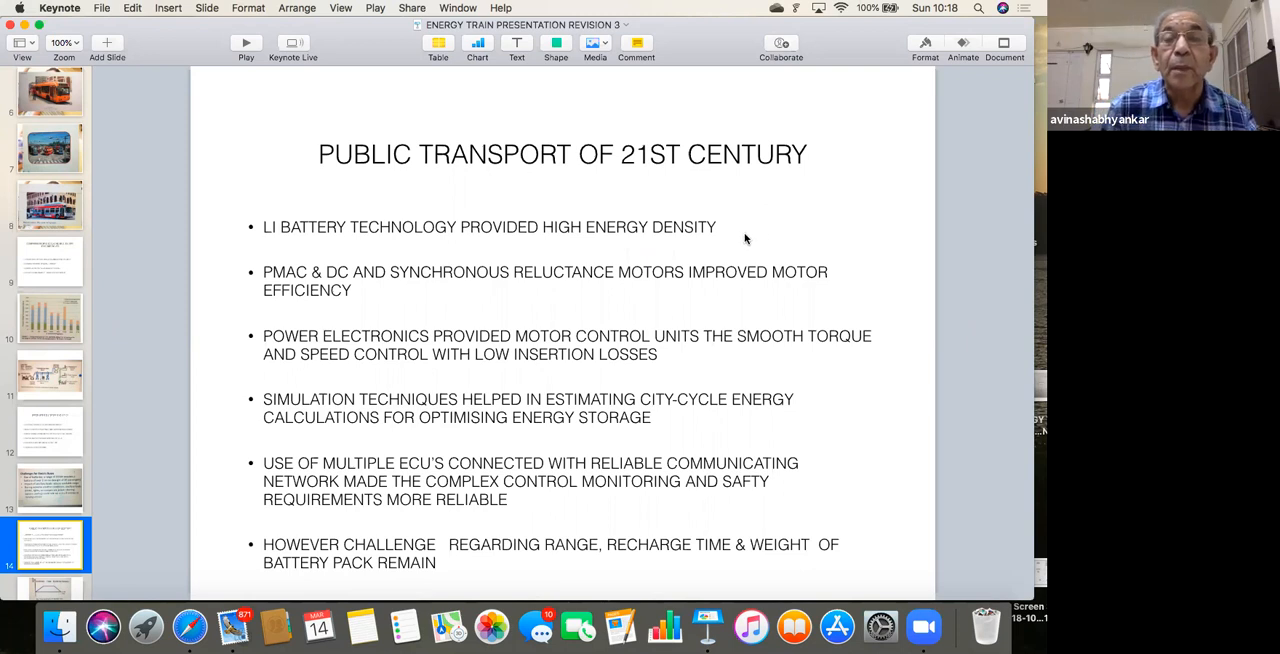
{"action": "mouse_move", "coordinate": [704, 248]}
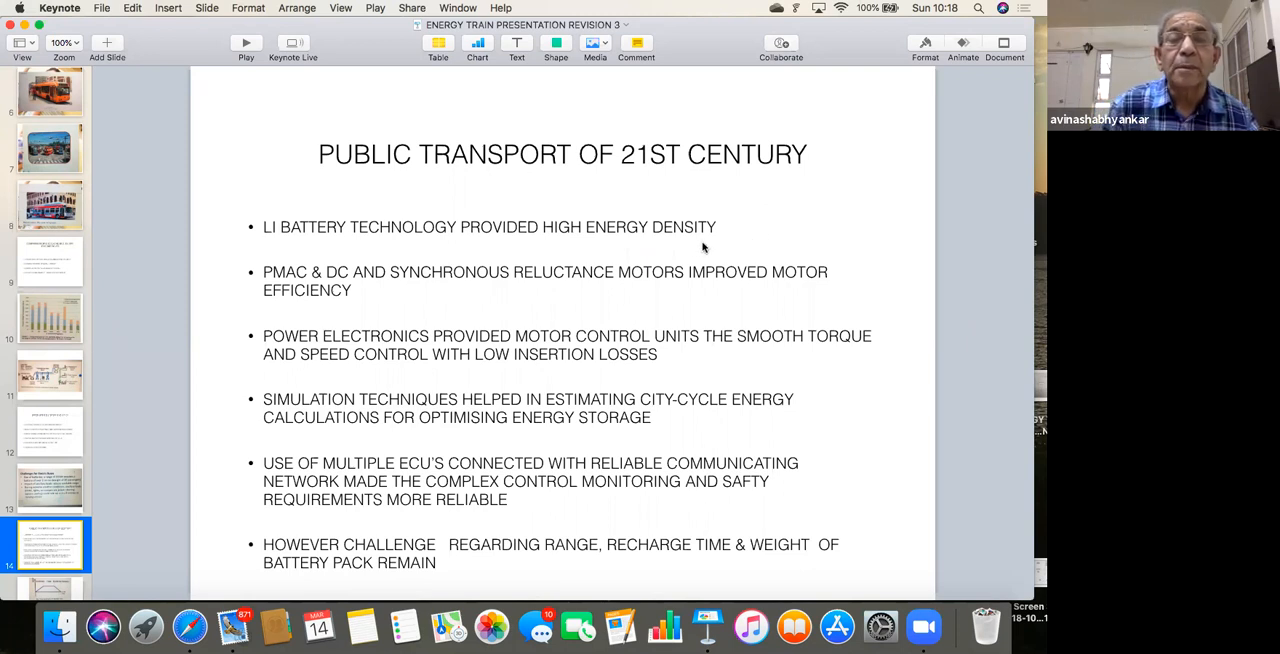
{"action": "mouse_move", "coordinate": [690, 266]}
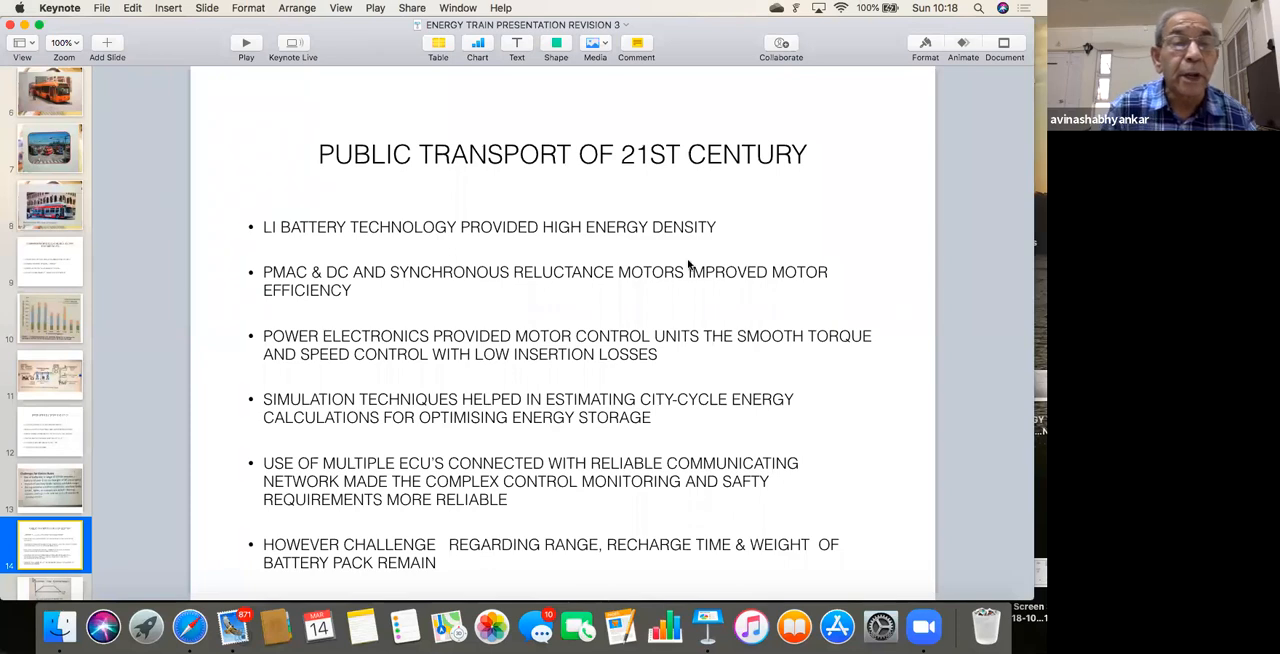
{"action": "mouse_move", "coordinate": [498, 314]}
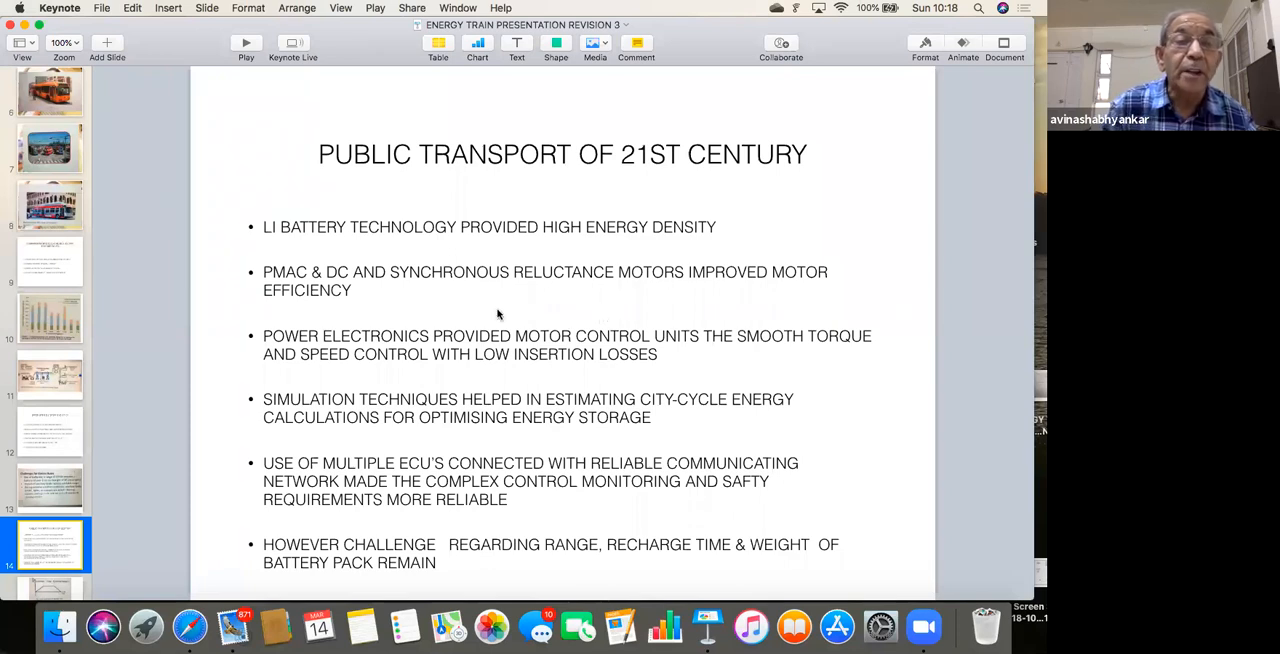
{"action": "mouse_move", "coordinate": [444, 328]}
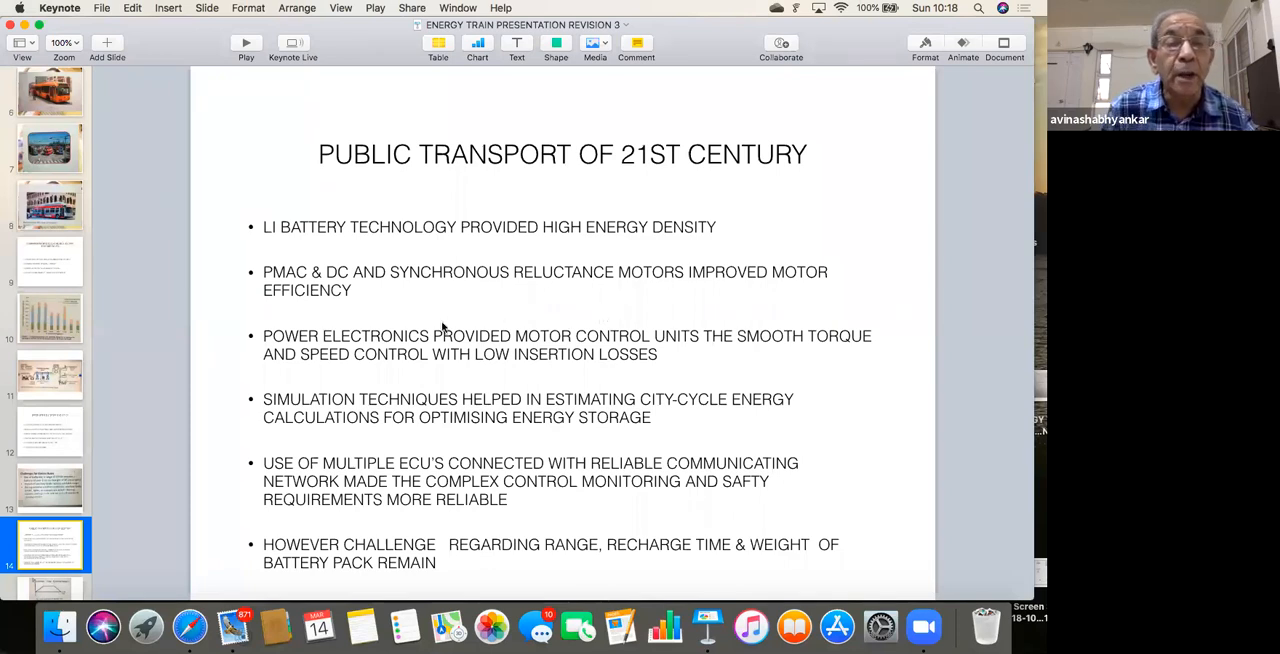
{"action": "mouse_move", "coordinate": [330, 302]}
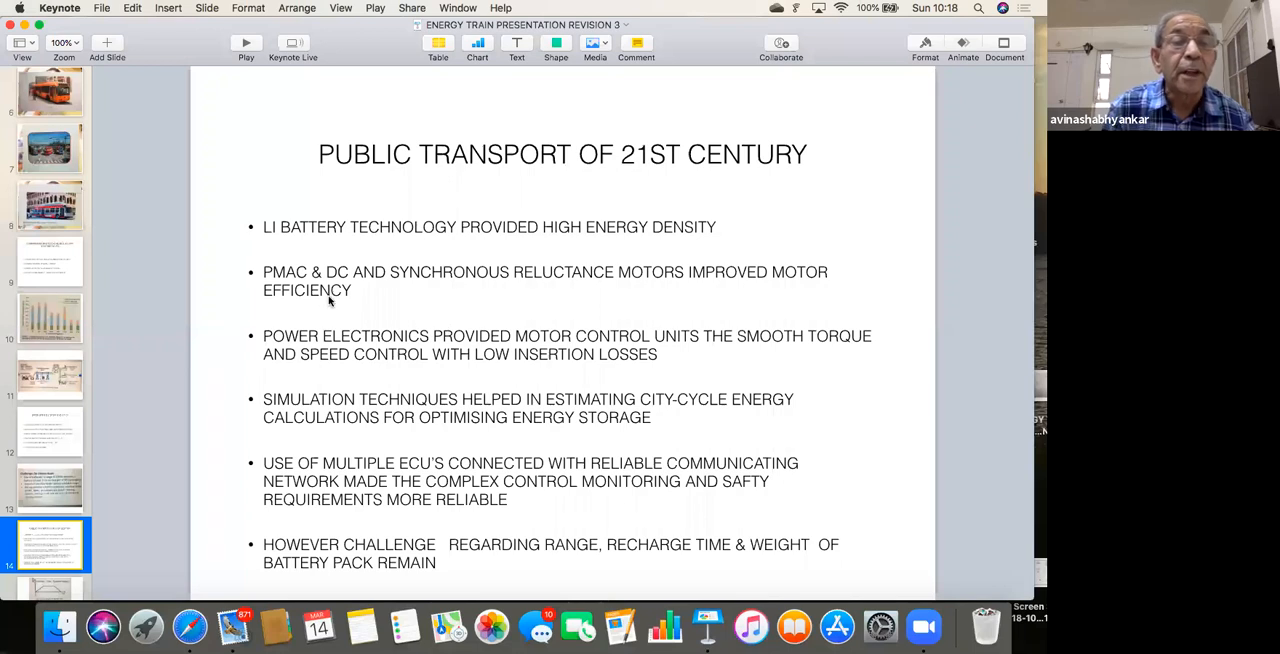
{"action": "mouse_move", "coordinate": [360, 292]}
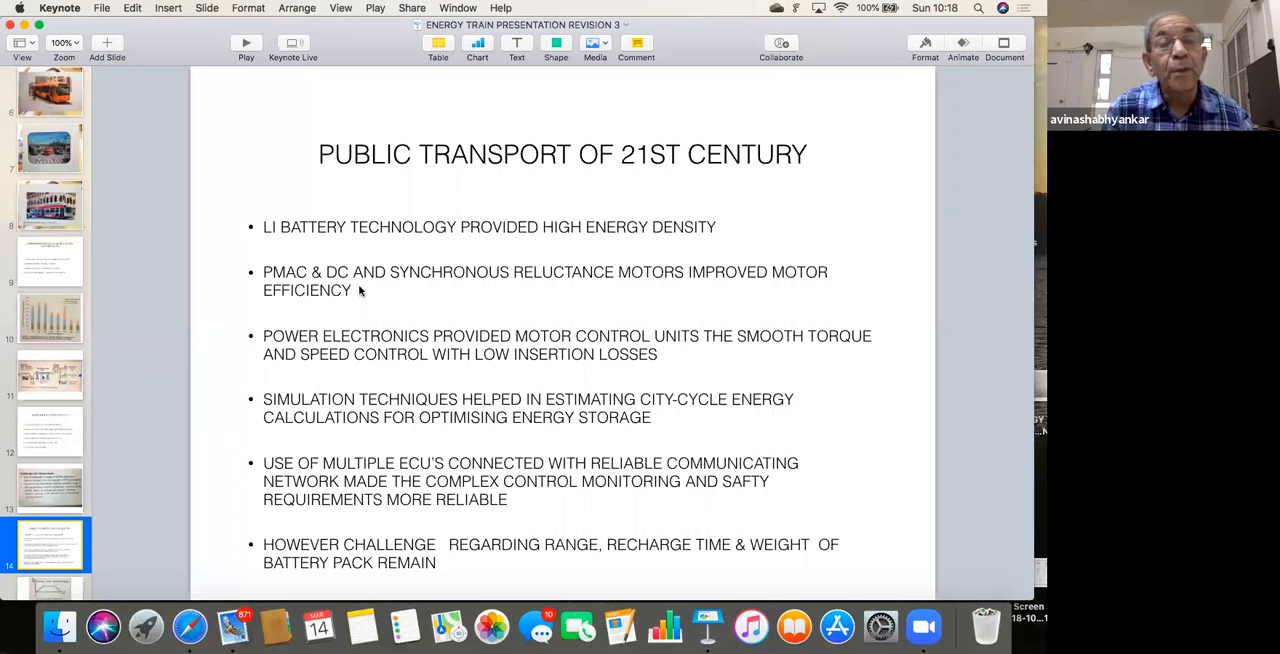
{"action": "mouse_move", "coordinate": [390, 290]}
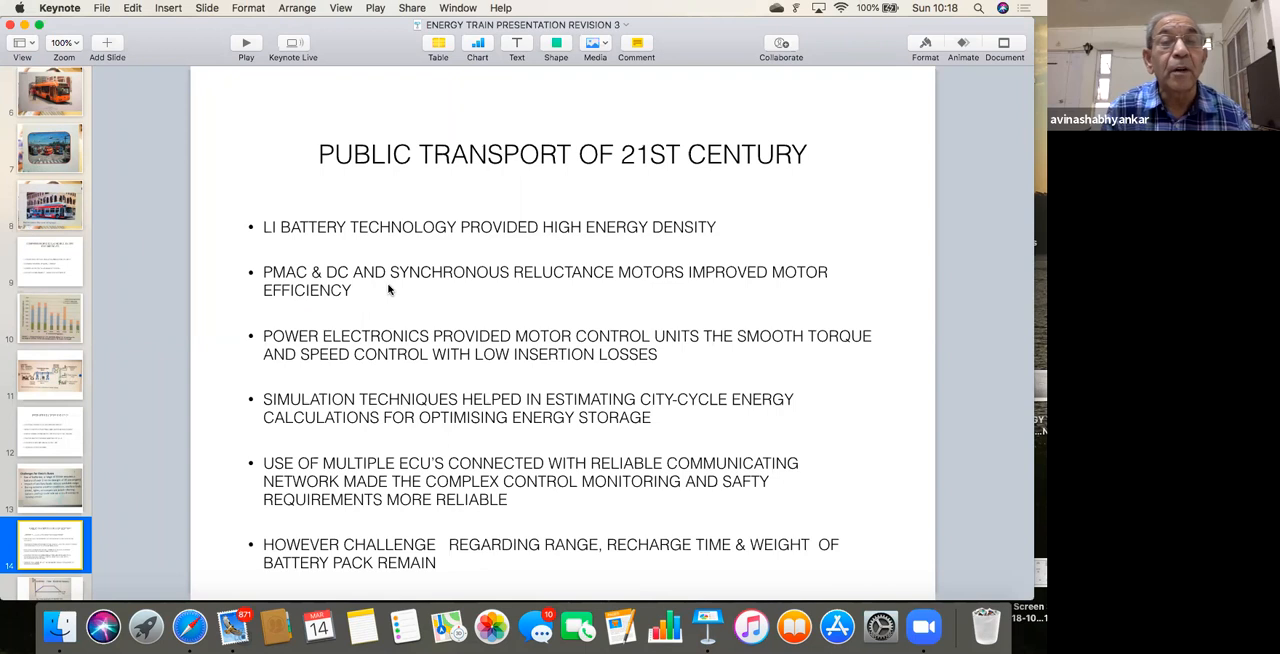
{"action": "mouse_move", "coordinate": [462, 298]}
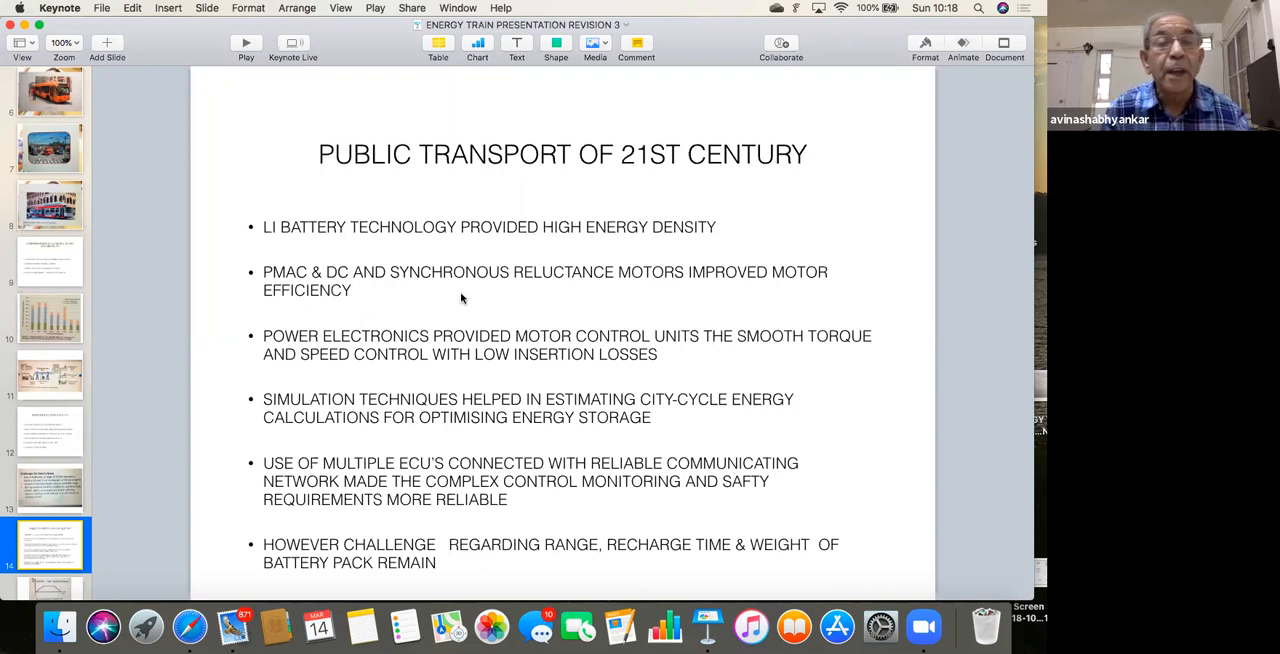
{"action": "mouse_move", "coordinate": [456, 304]}
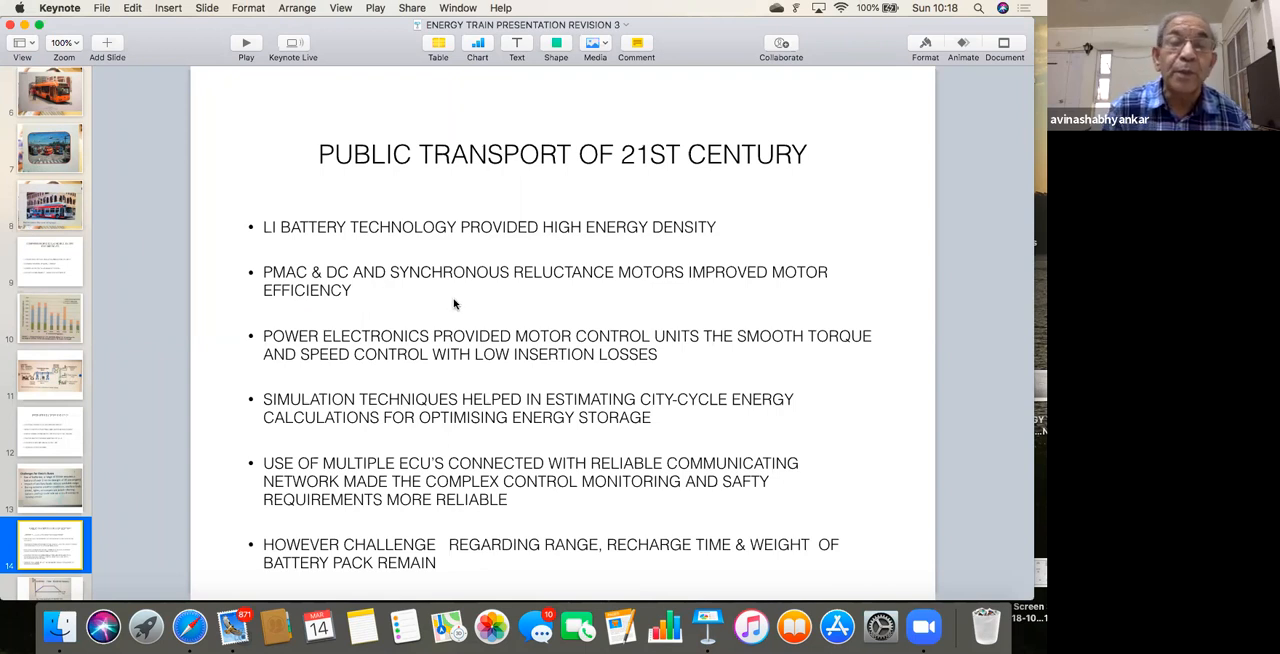
{"action": "mouse_move", "coordinate": [424, 376]}
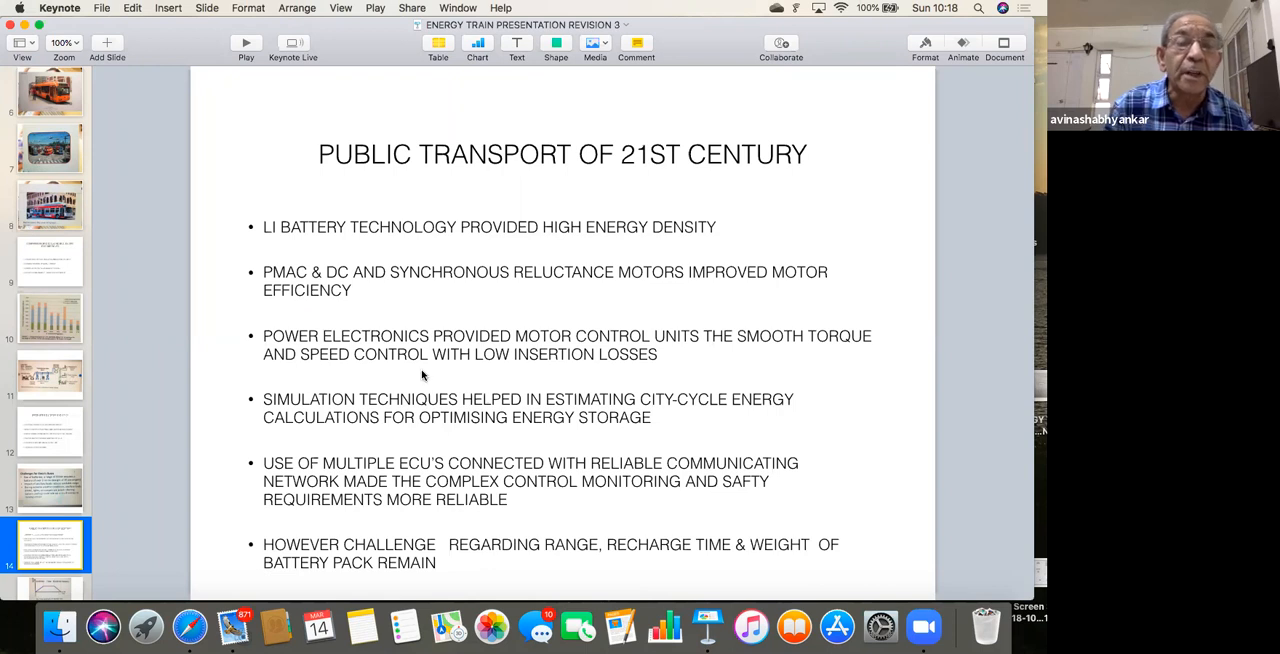
{"action": "mouse_move", "coordinate": [498, 374]}
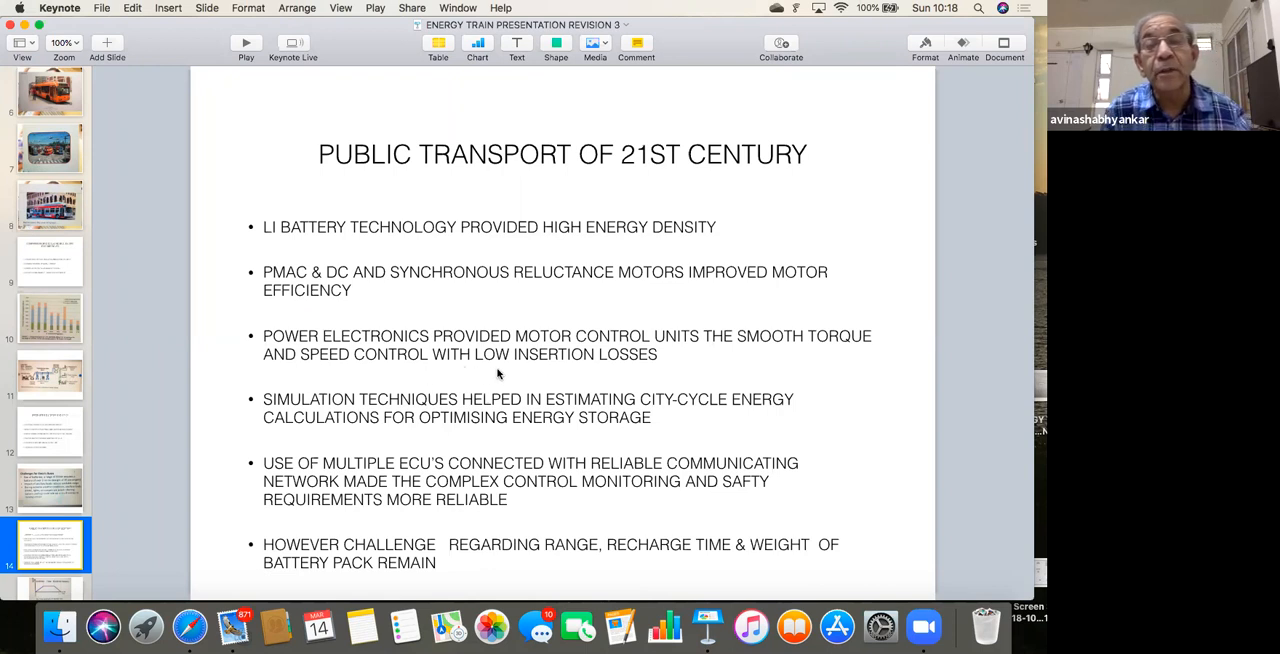
{"action": "mouse_move", "coordinate": [500, 364]}
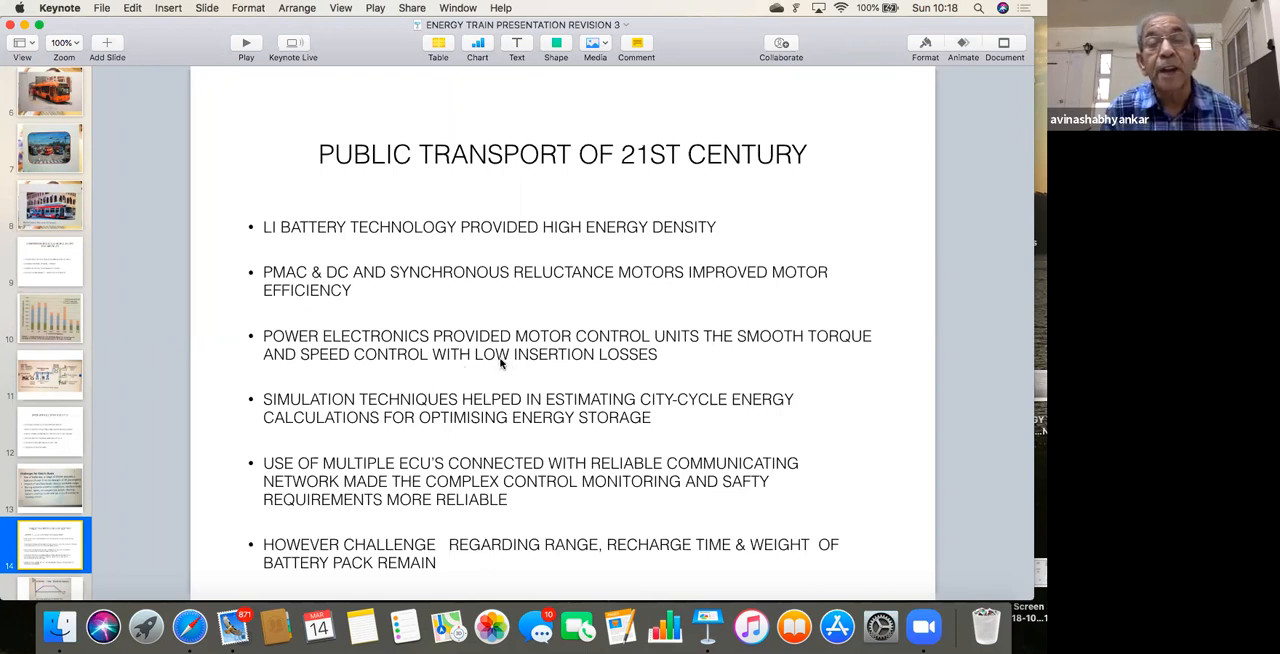
{"action": "mouse_move", "coordinate": [512, 380]}
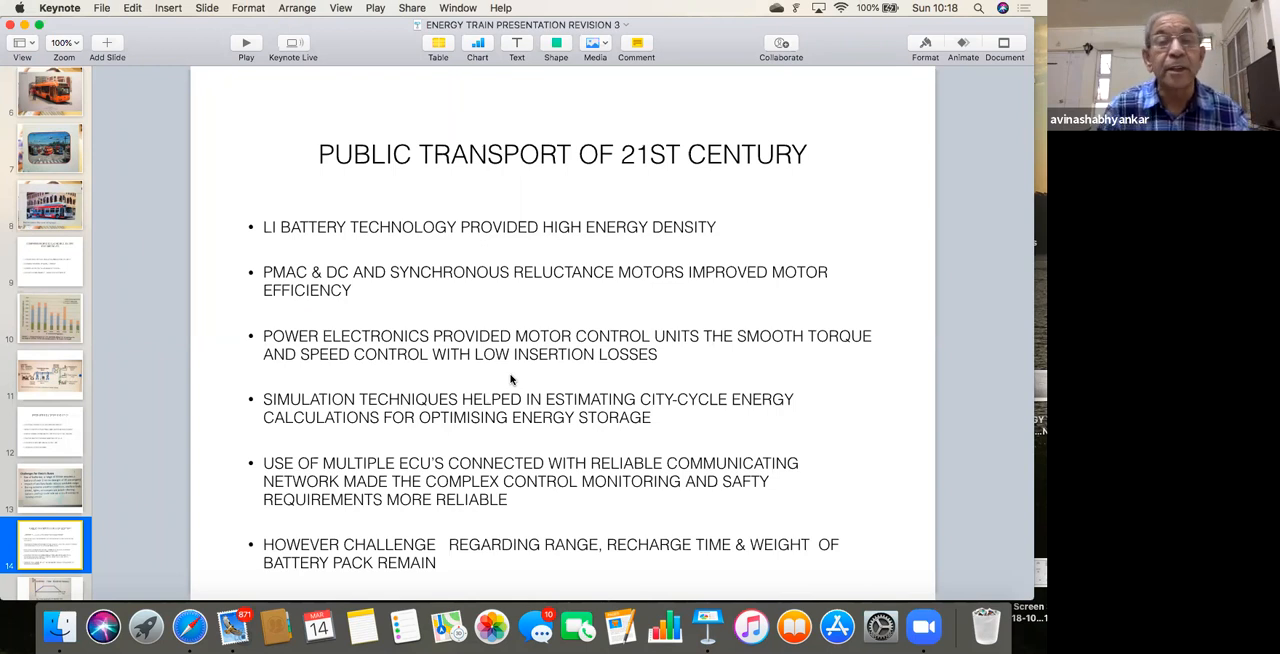
{"action": "mouse_move", "coordinate": [552, 368]}
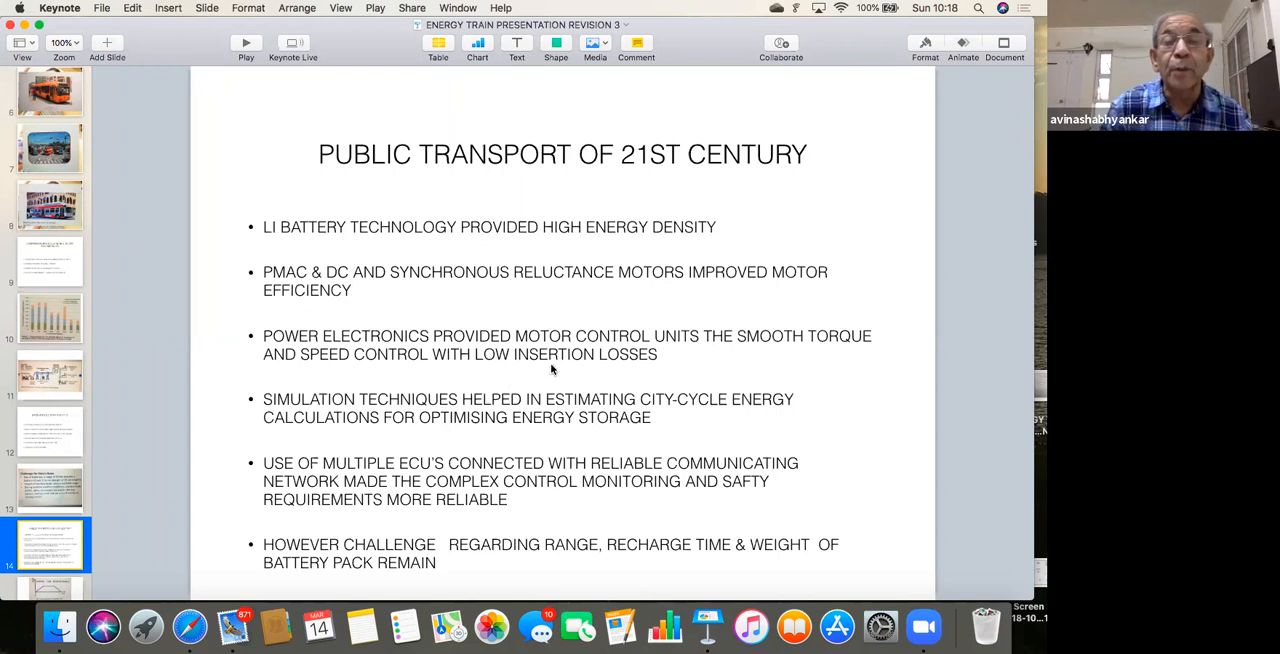
{"action": "mouse_move", "coordinate": [660, 356]}
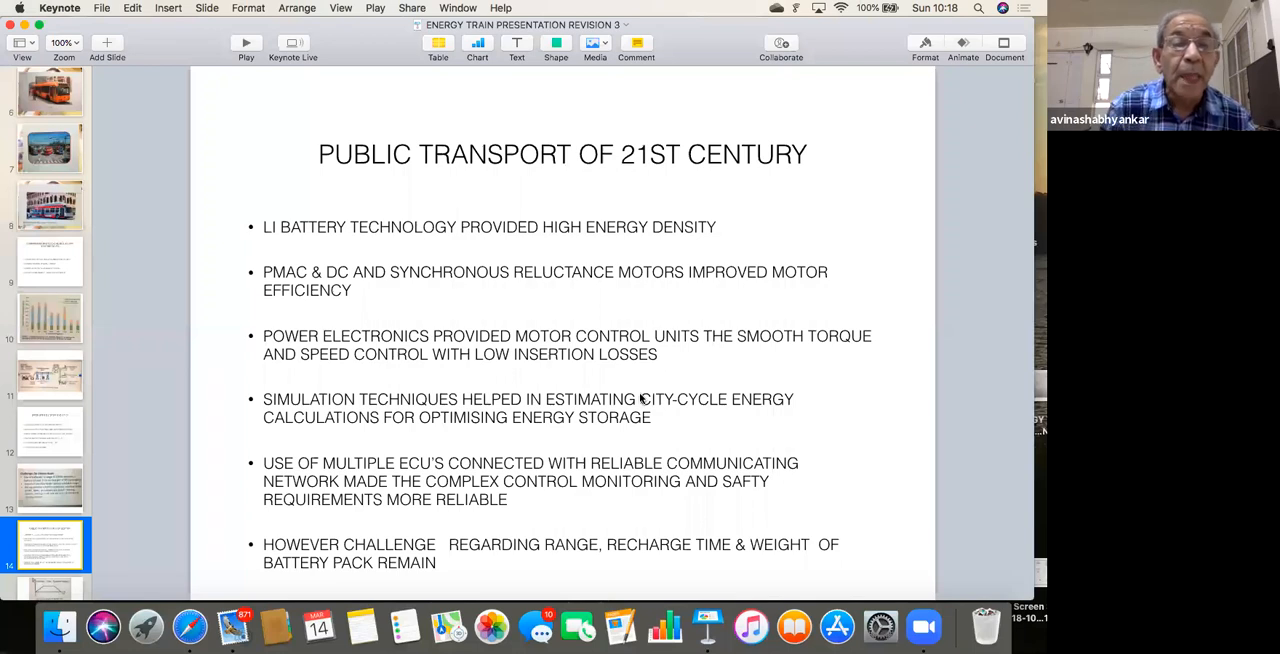
{"action": "mouse_move", "coordinate": [678, 420]}
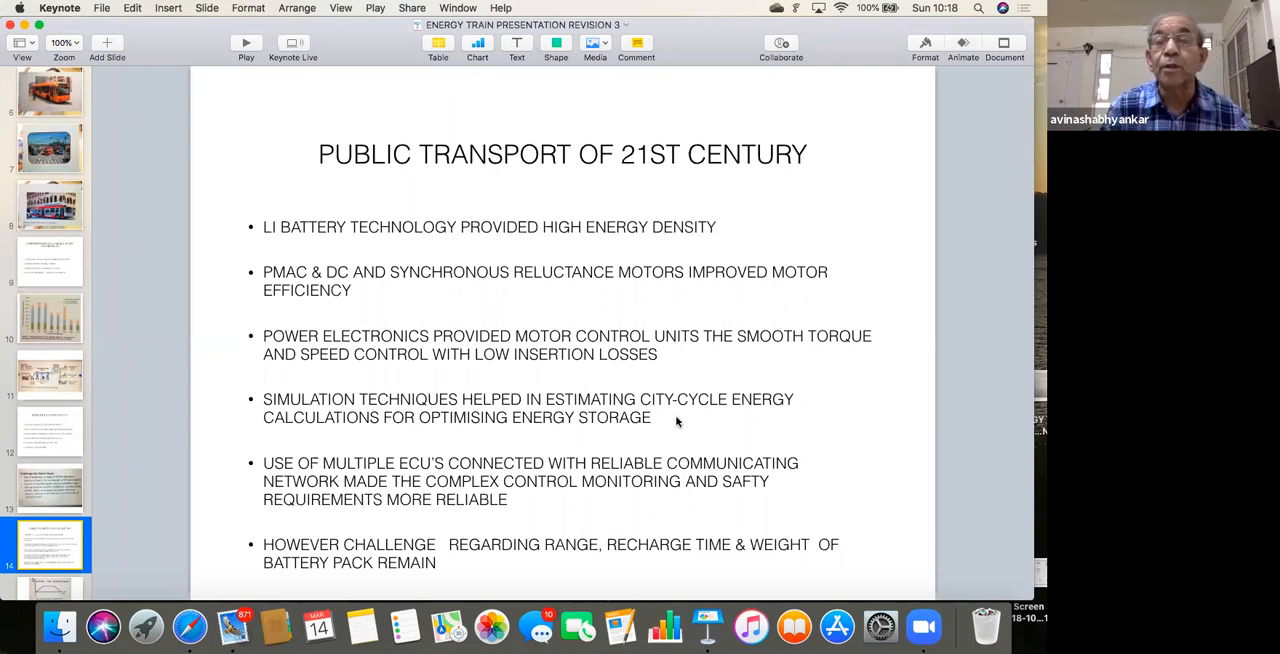
{"action": "mouse_move", "coordinate": [670, 452]}
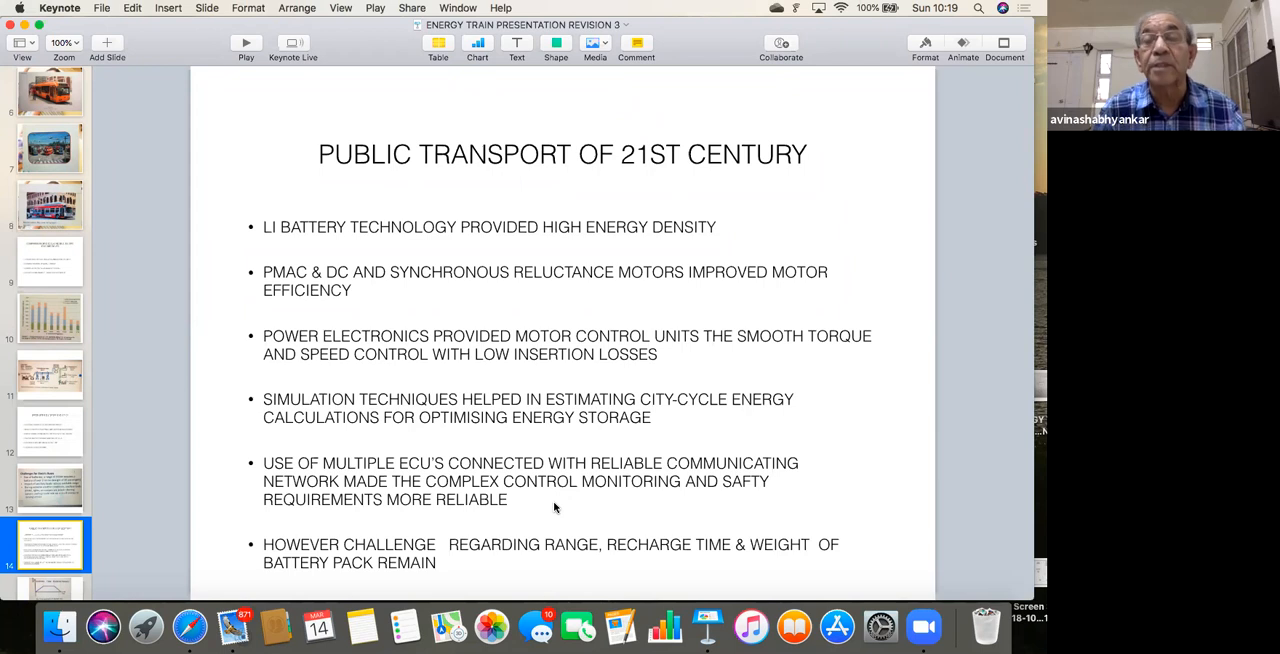
{"action": "mouse_move", "coordinate": [552, 508]}
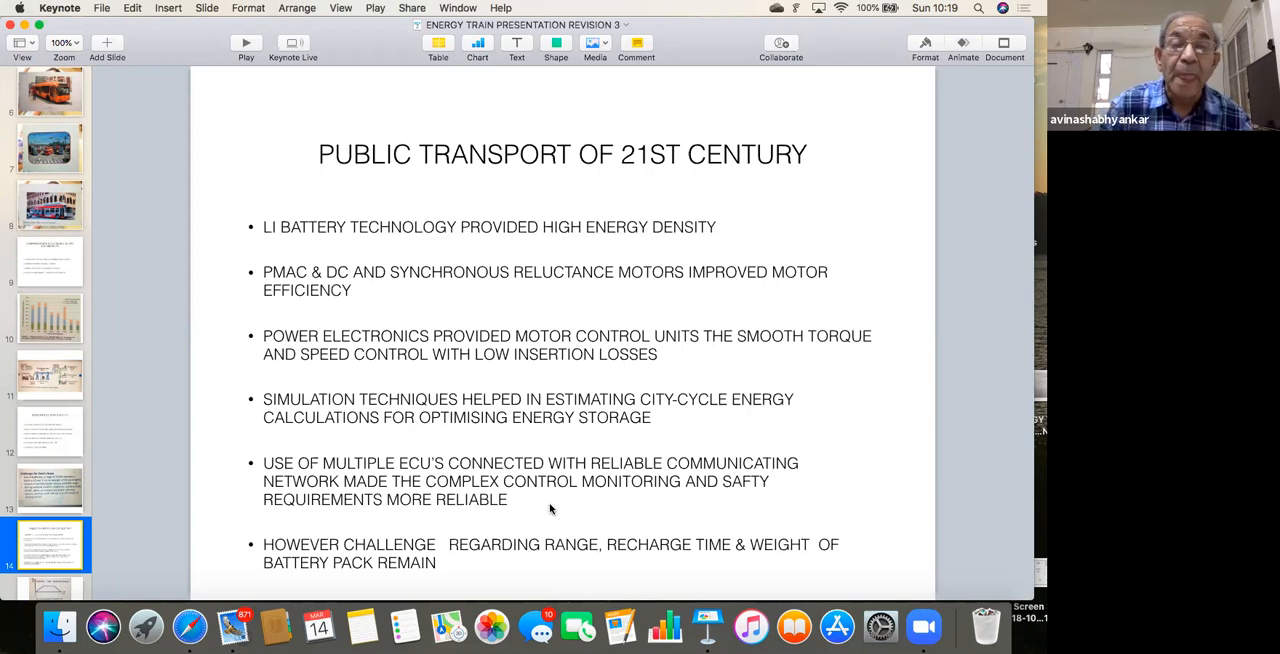
{"action": "mouse_move", "coordinate": [420, 552]}
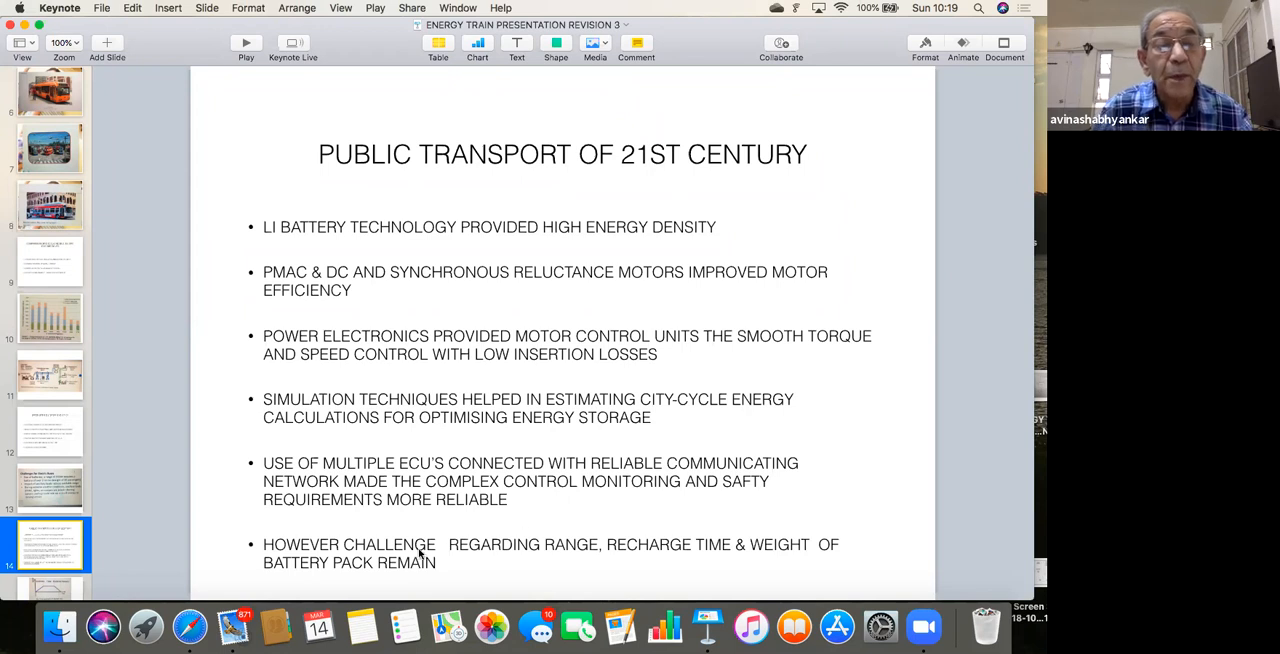
{"action": "mouse_move", "coordinate": [528, 520]}
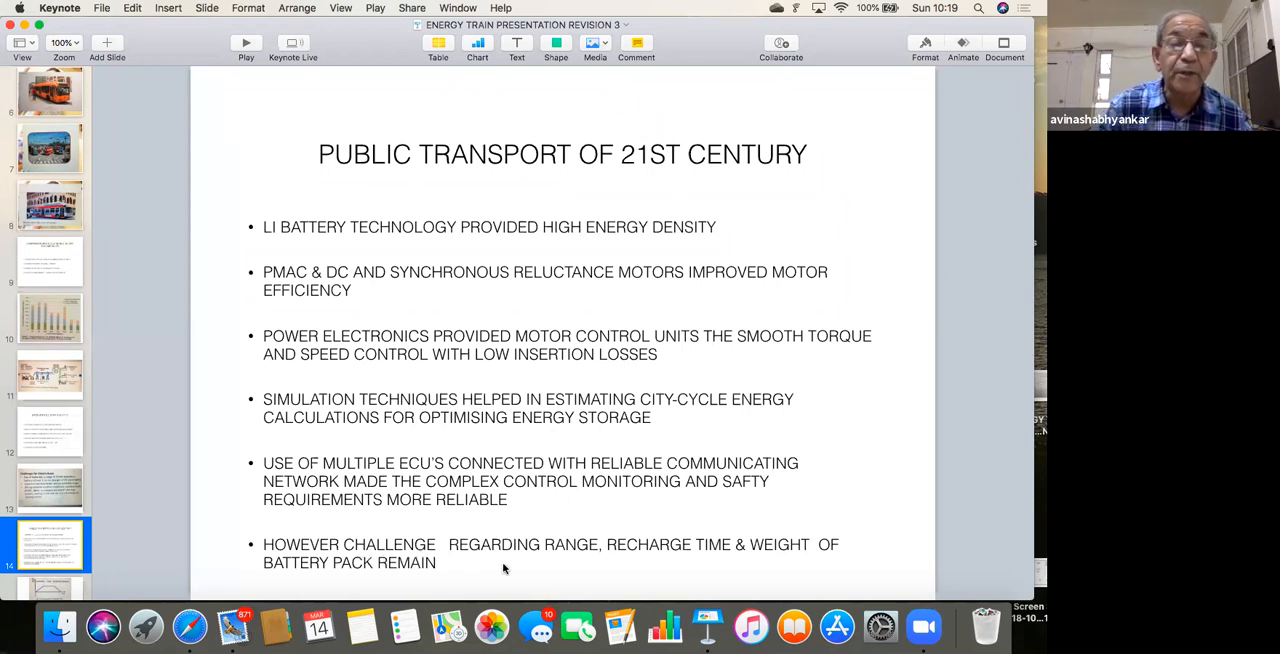
{"action": "mouse_move", "coordinate": [630, 560]}
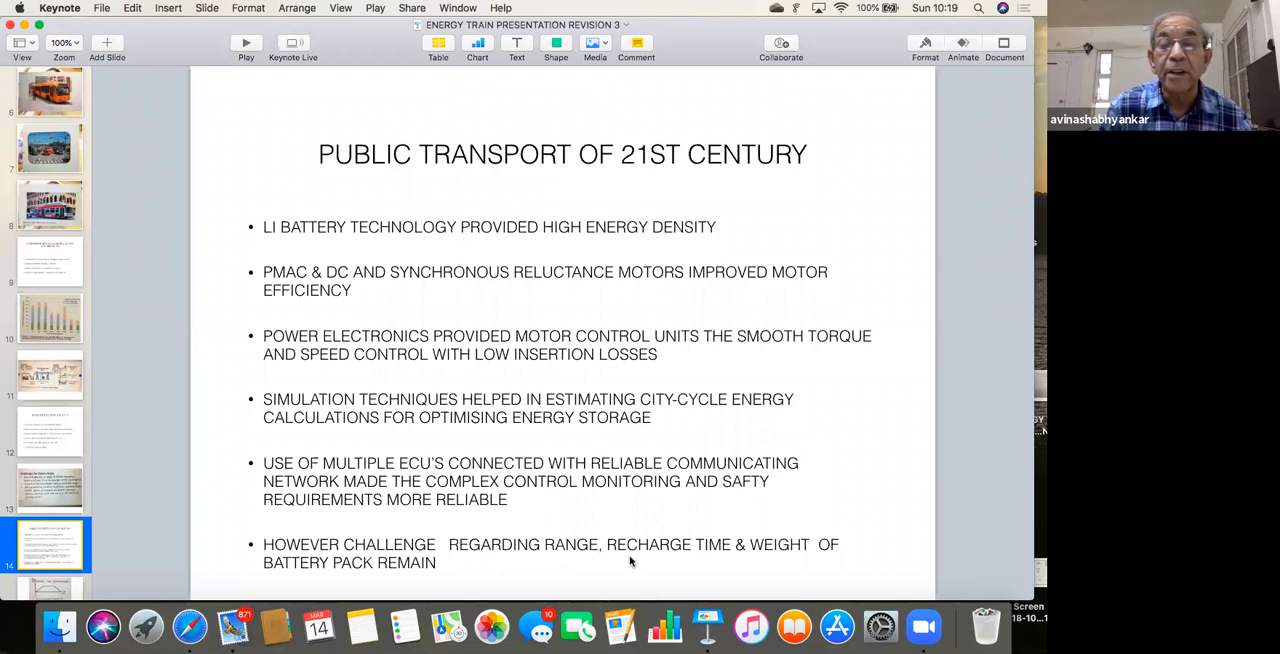
{"action": "mouse_move", "coordinate": [616, 560]}
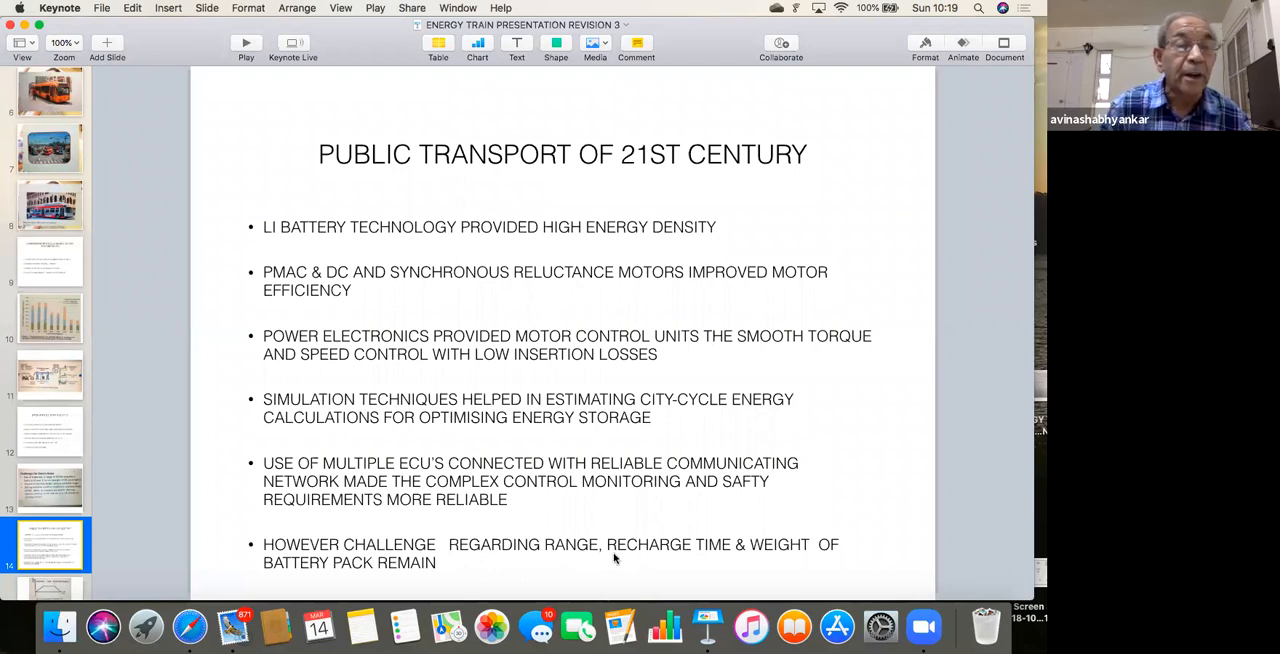
{"action": "mouse_move", "coordinate": [56, 452]}
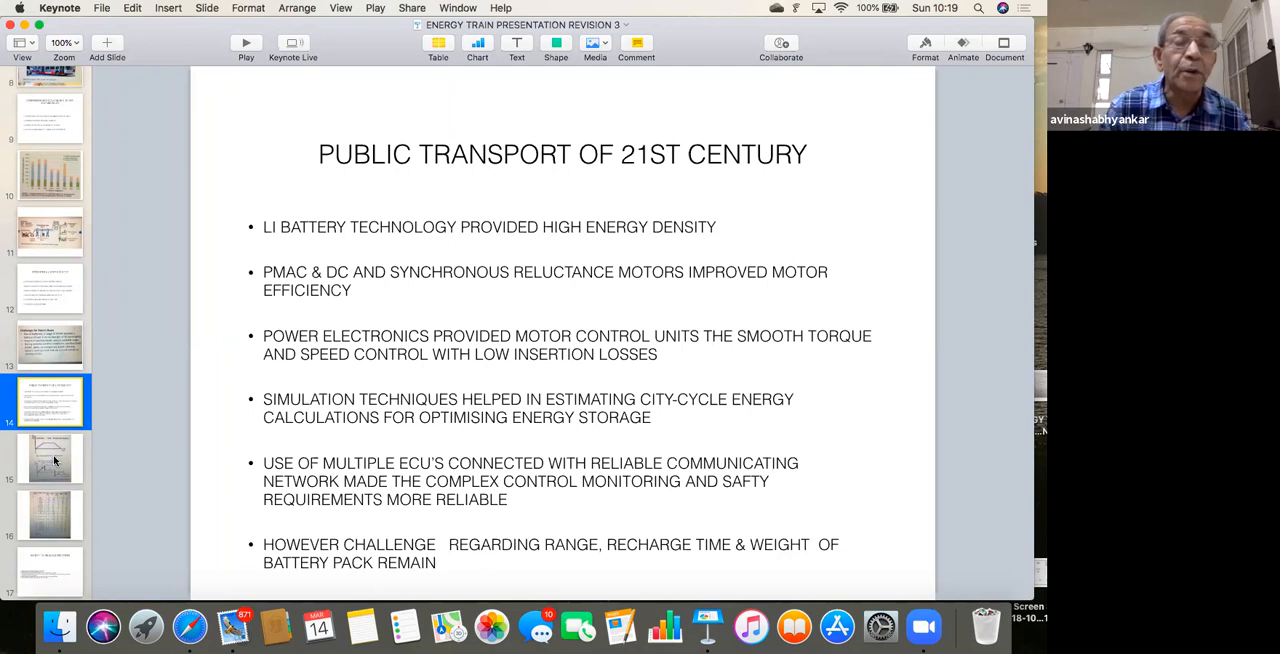
Show the ideal stop/start speed profile and propulsion power demand graphs slide.
{"action": "left_click", "coordinate": [50, 458]}
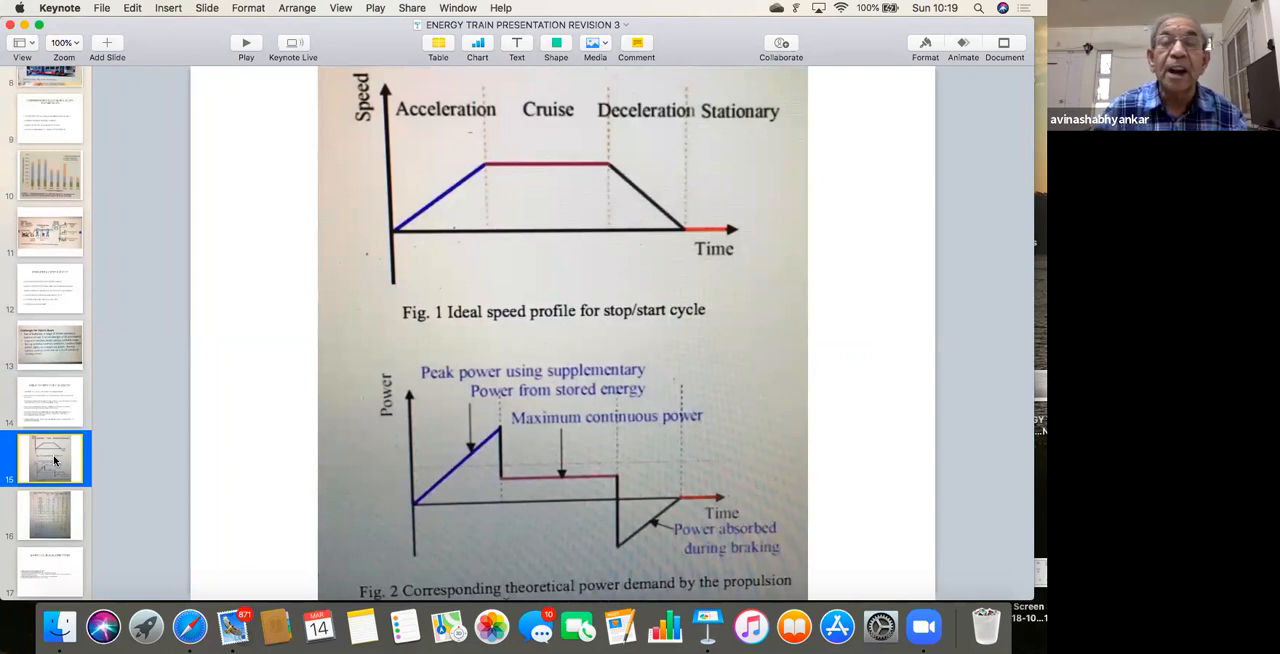
{"action": "mouse_move", "coordinate": [228, 390]}
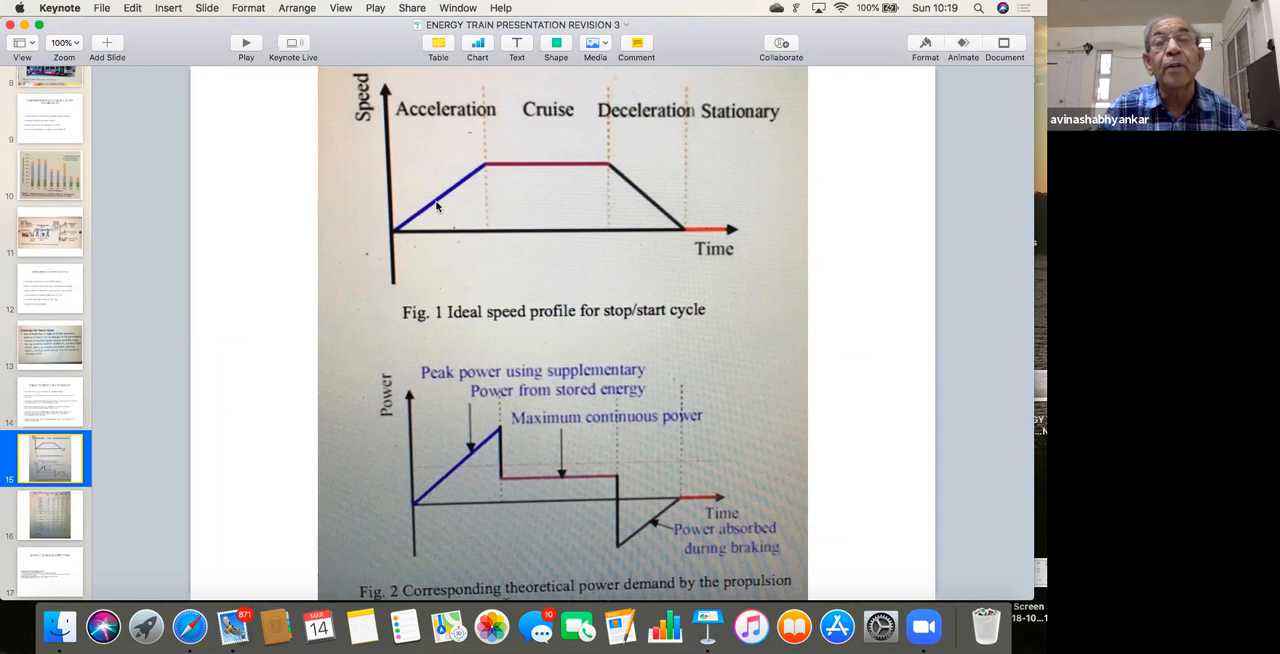
{"action": "mouse_move", "coordinate": [608, 166]}
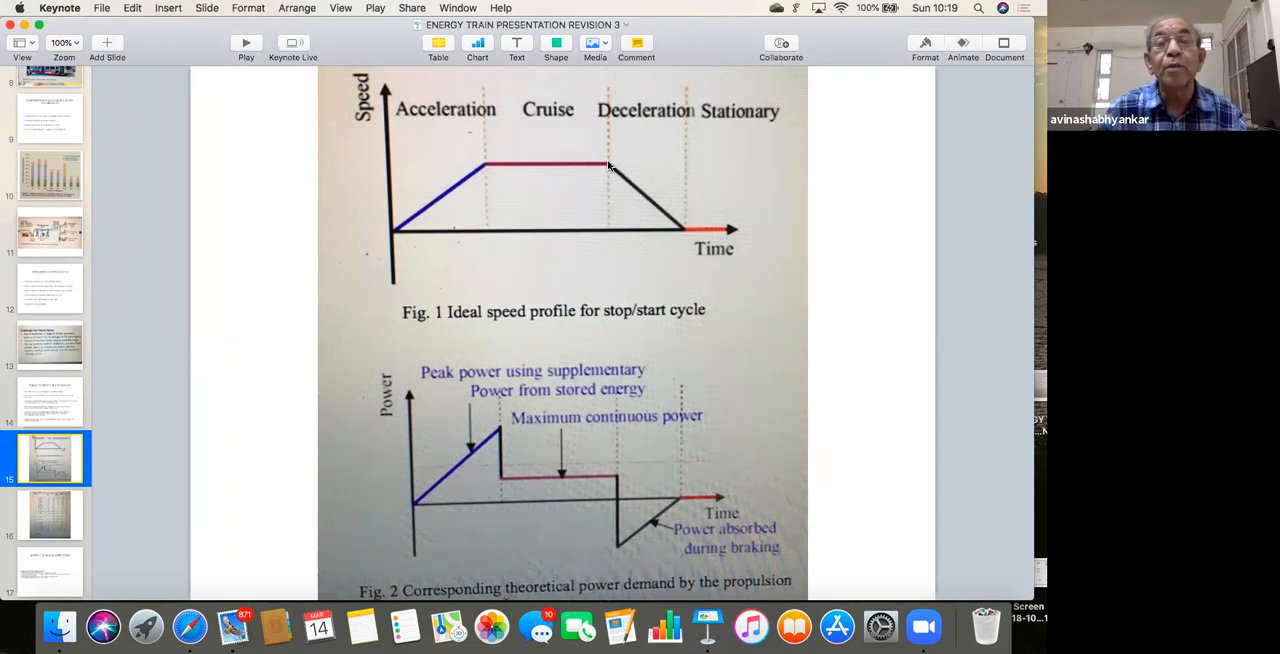
{"action": "mouse_move", "coordinate": [680, 224]}
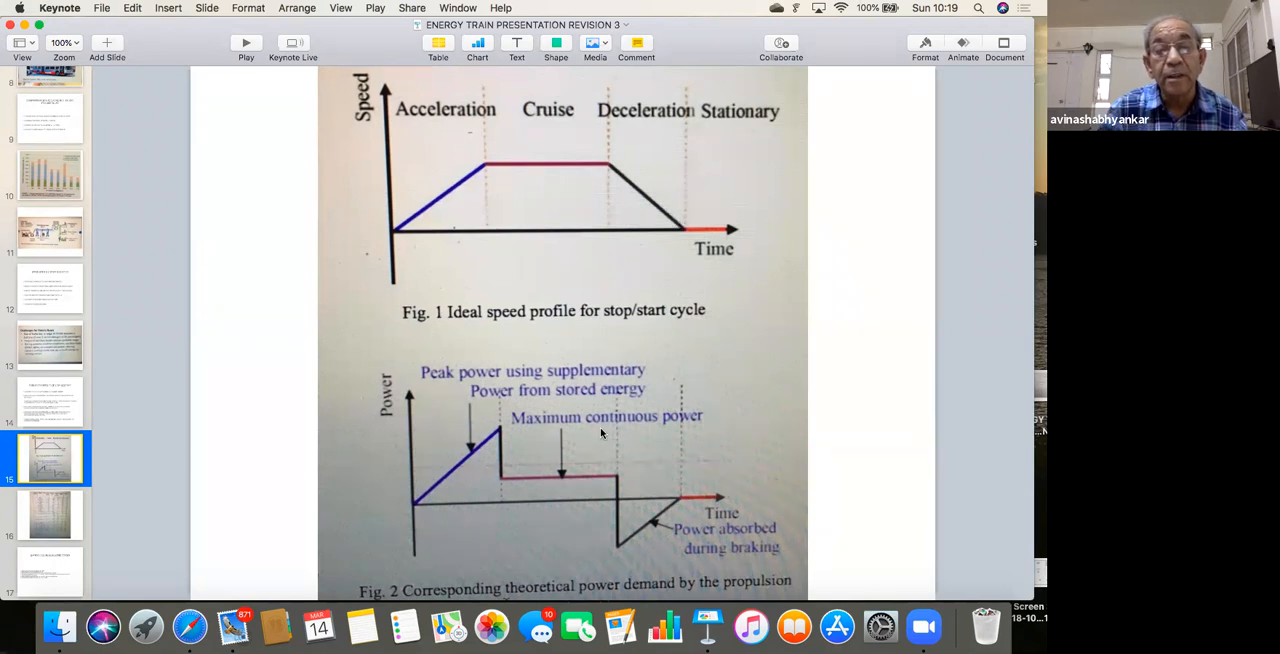
{"action": "mouse_move", "coordinate": [496, 436]}
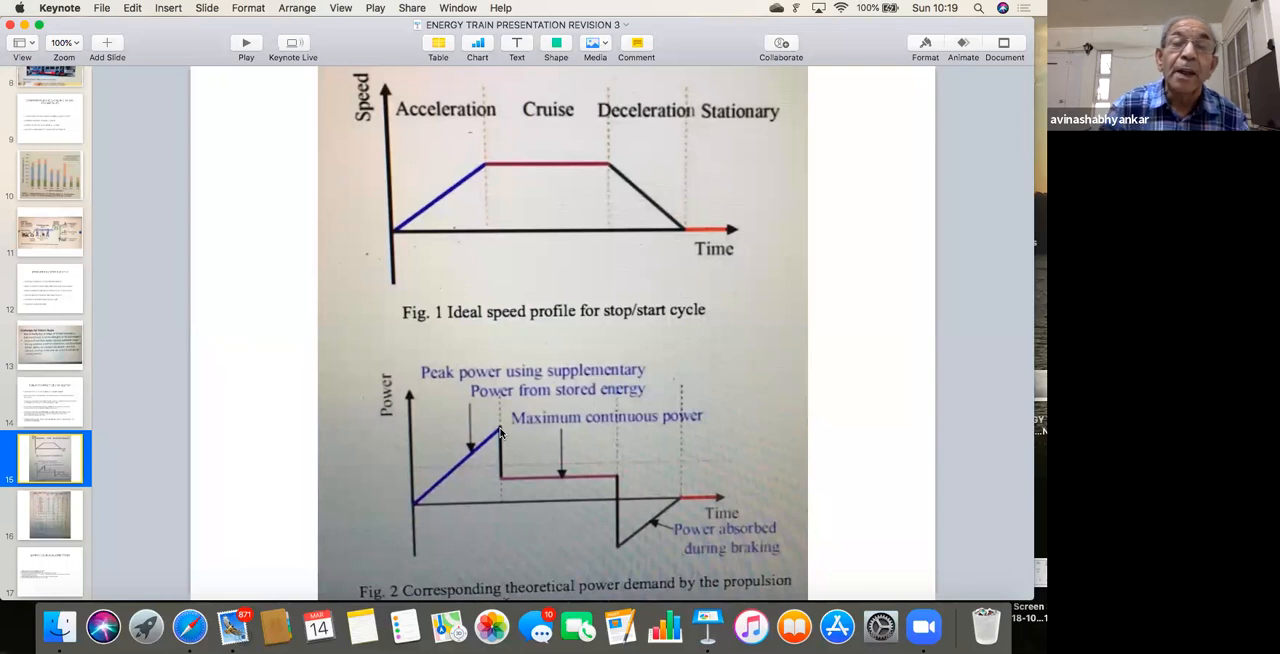
{"action": "mouse_move", "coordinate": [508, 436]}
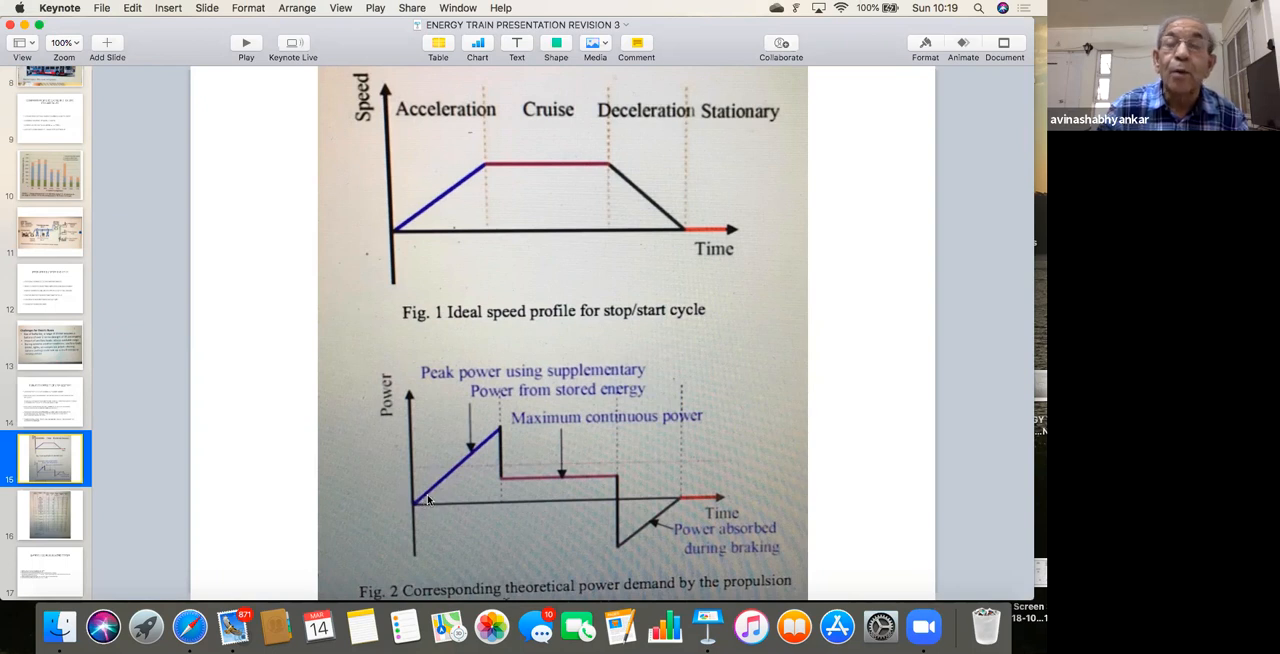
{"action": "mouse_move", "coordinate": [504, 436]}
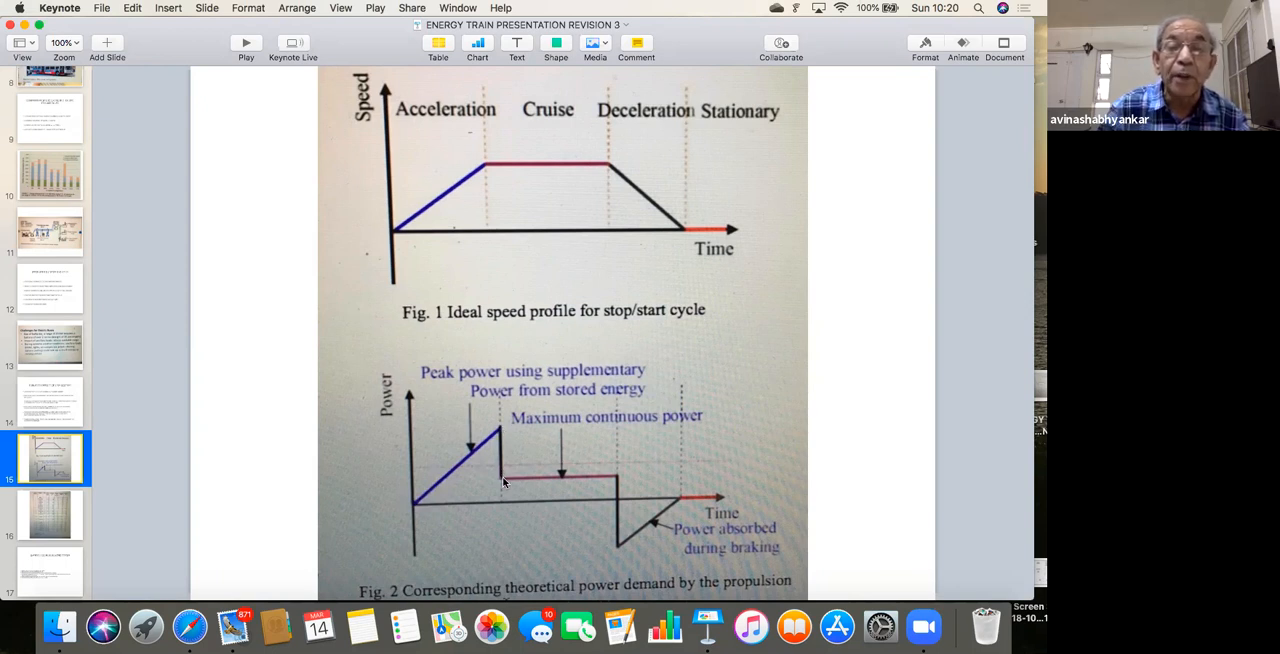
{"action": "mouse_move", "coordinate": [568, 480]}
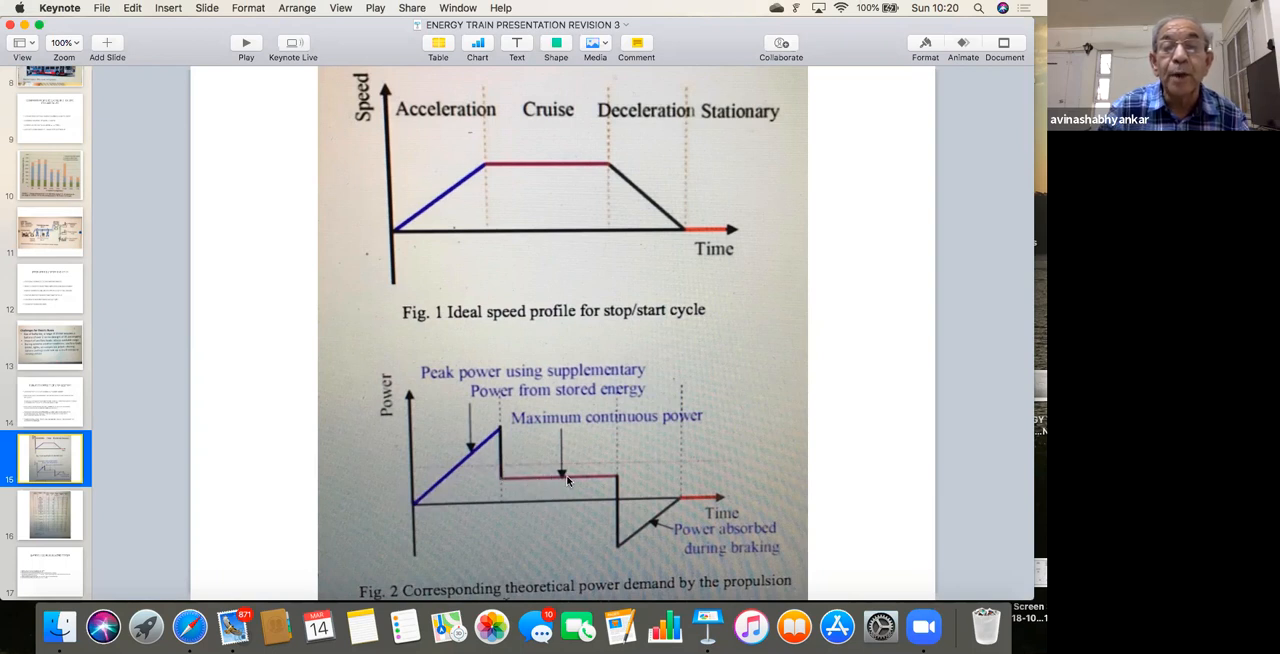
{"action": "mouse_move", "coordinate": [634, 488]}
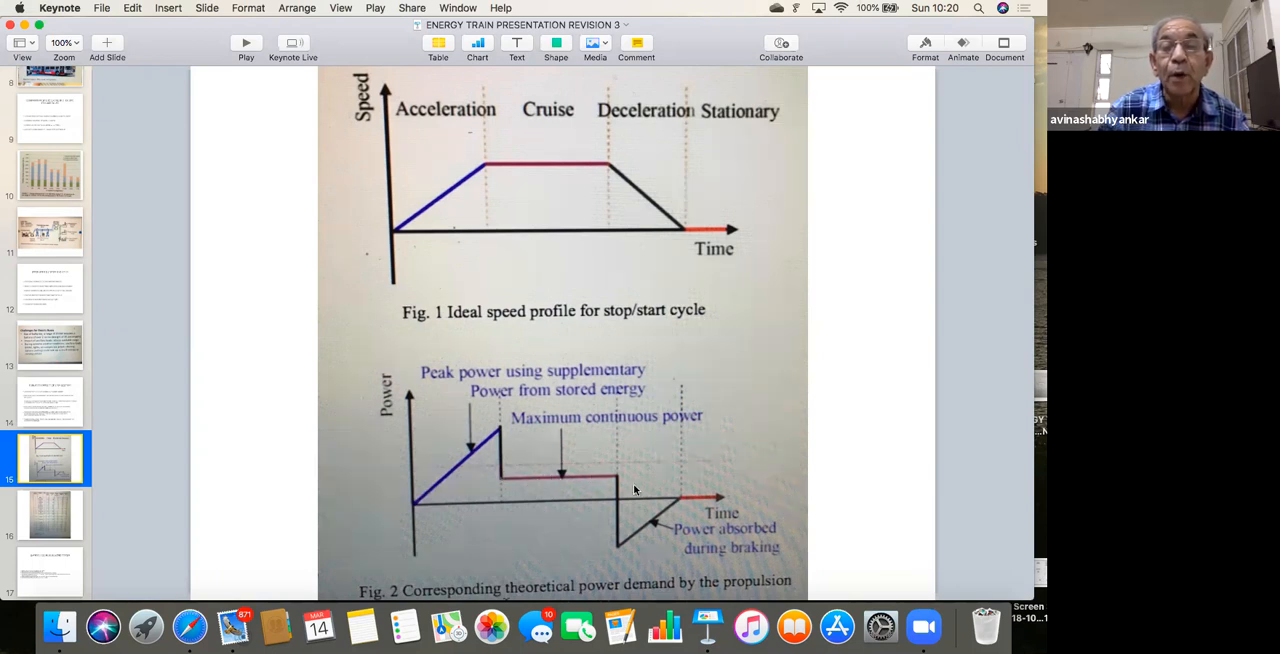
{"action": "mouse_move", "coordinate": [616, 536]}
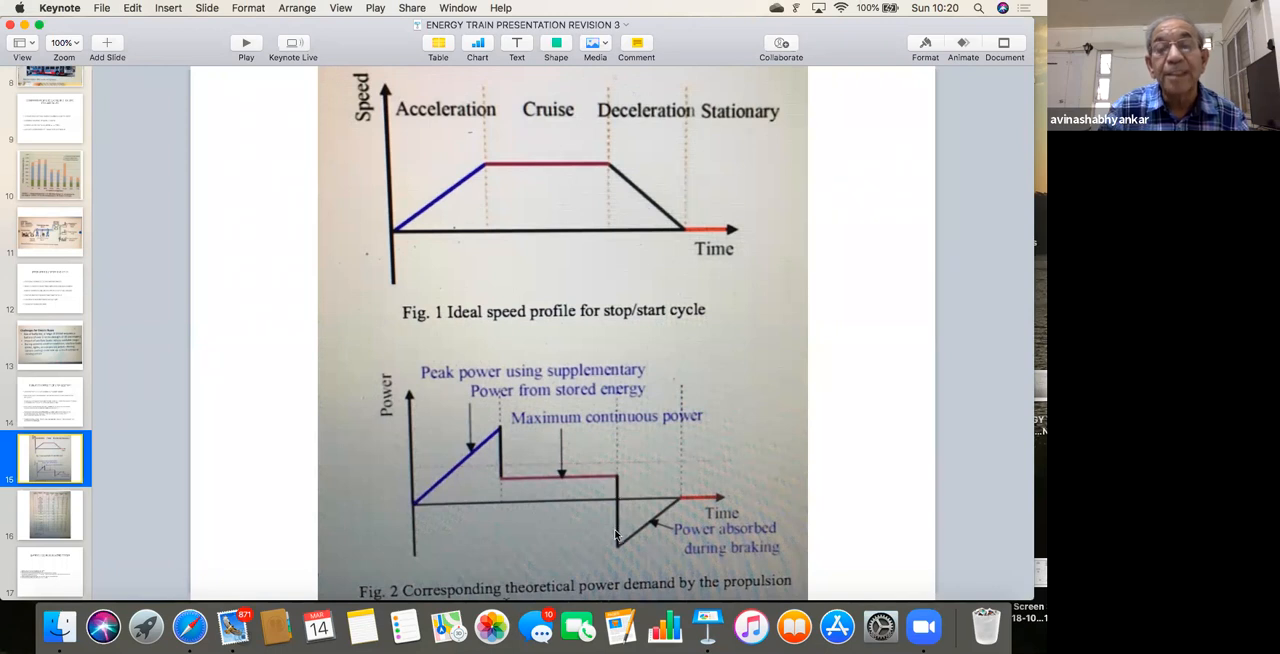
{"action": "mouse_move", "coordinate": [584, 528]}
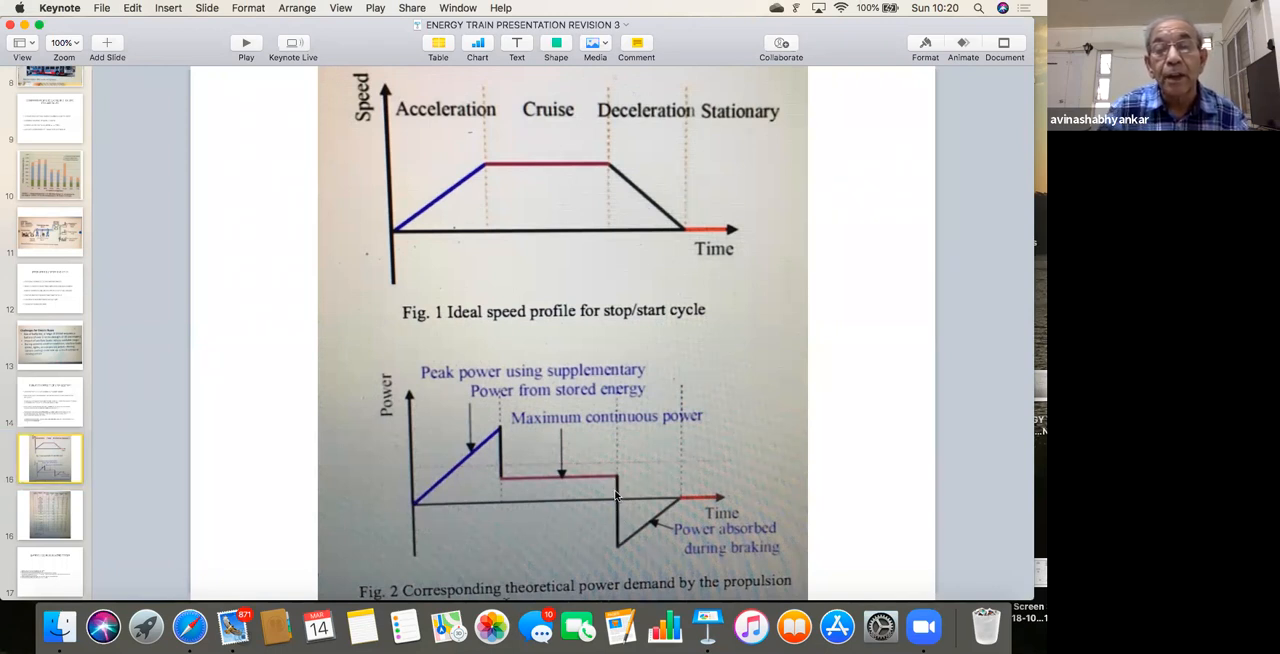
{"action": "mouse_move", "coordinate": [620, 506]}
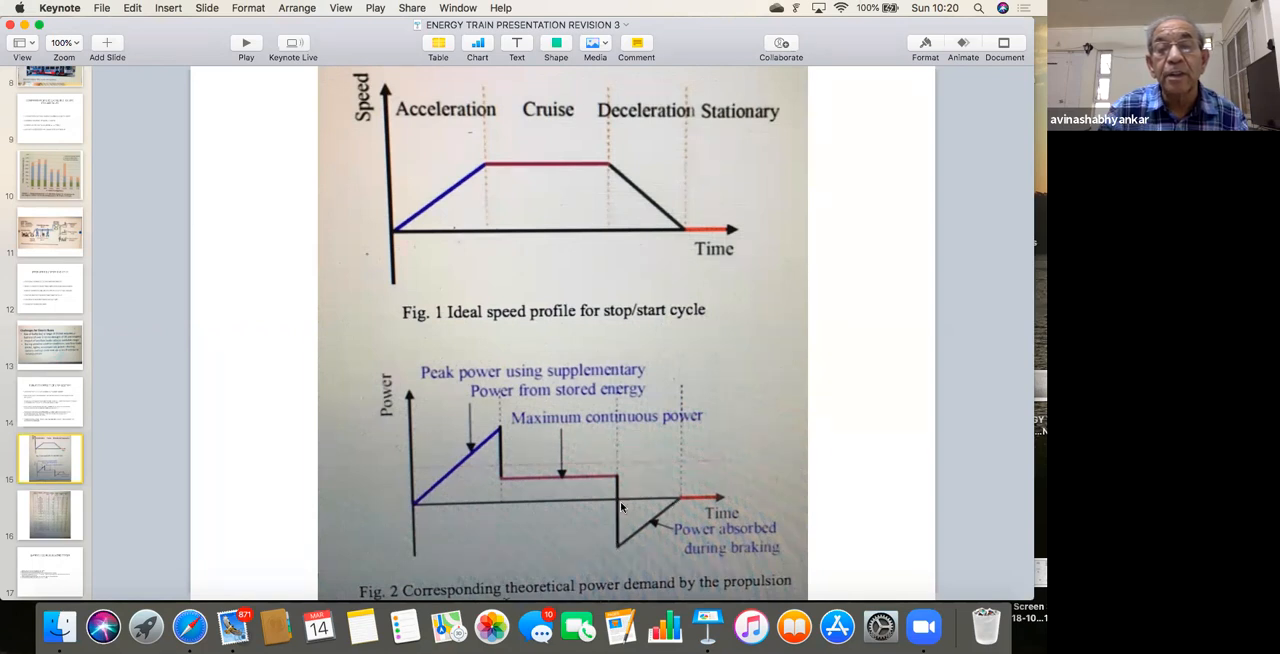
{"action": "mouse_move", "coordinate": [632, 512]}
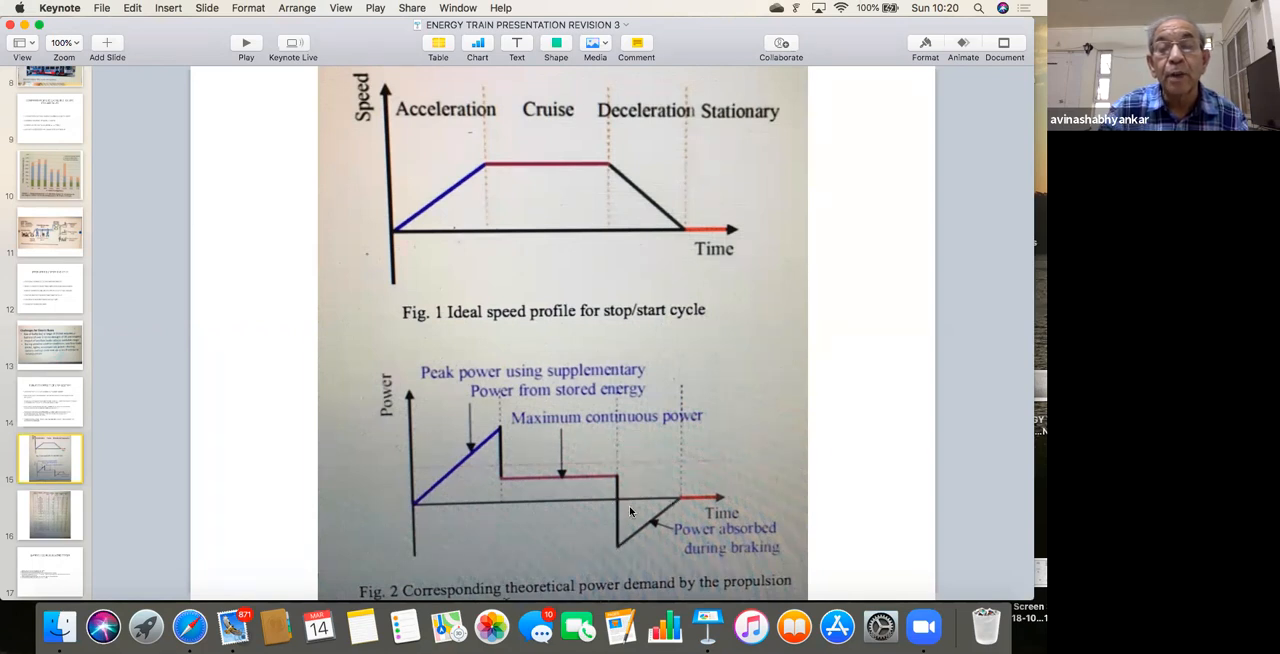
{"action": "mouse_move", "coordinate": [652, 504]}
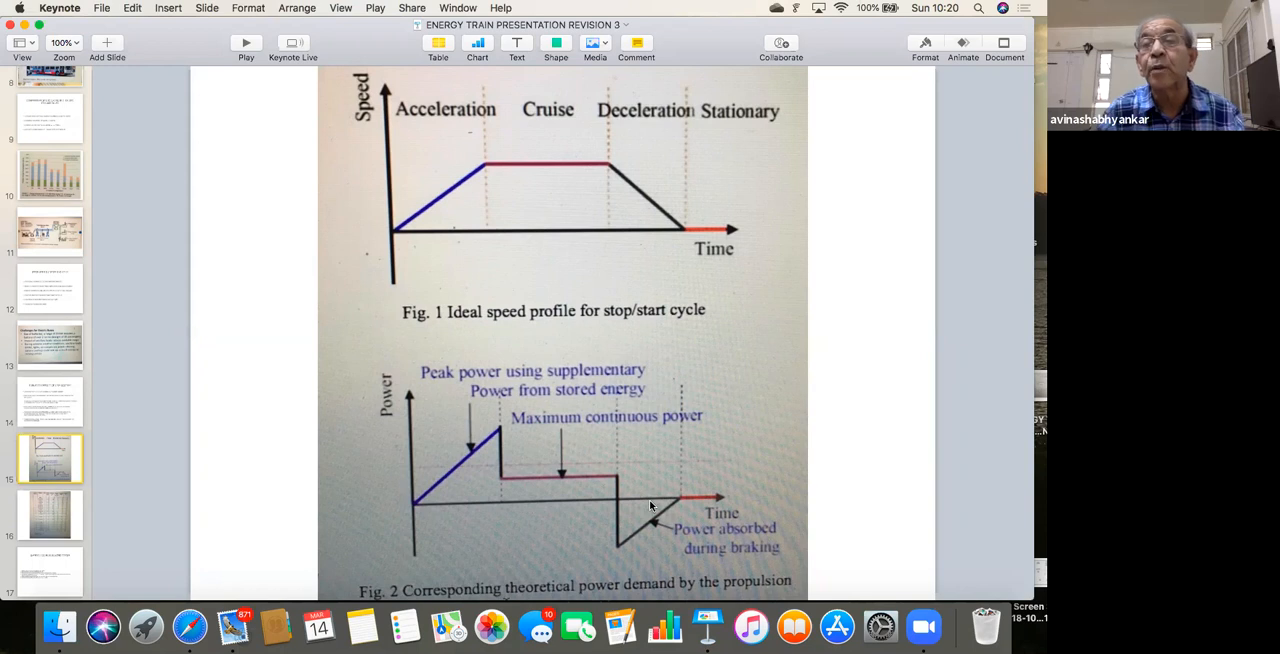
{"action": "mouse_move", "coordinate": [584, 520]}
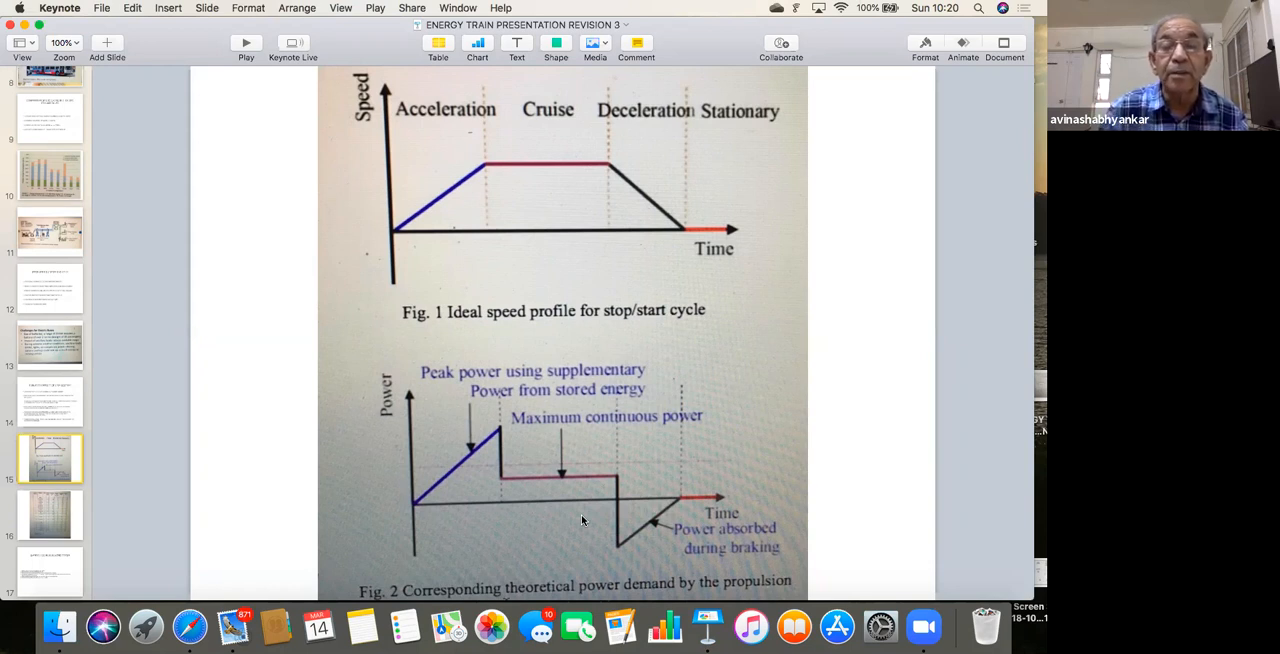
{"action": "mouse_move", "coordinate": [632, 518]}
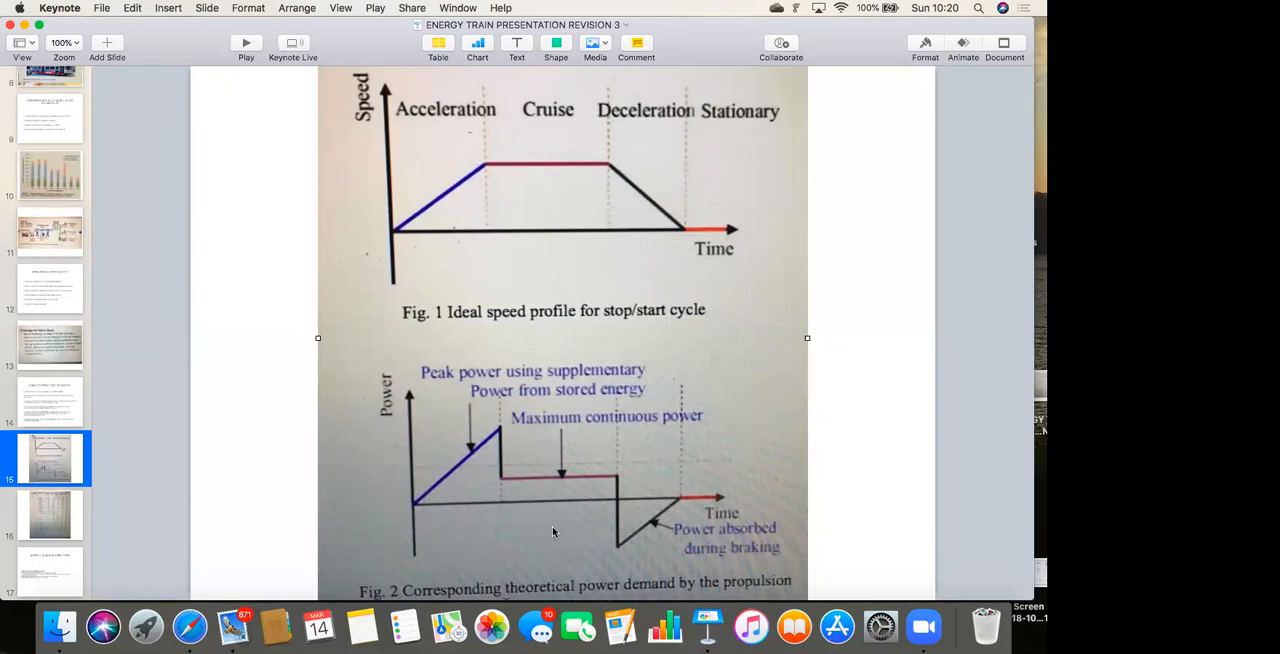
{"action": "mouse_move", "coordinate": [118, 488]}
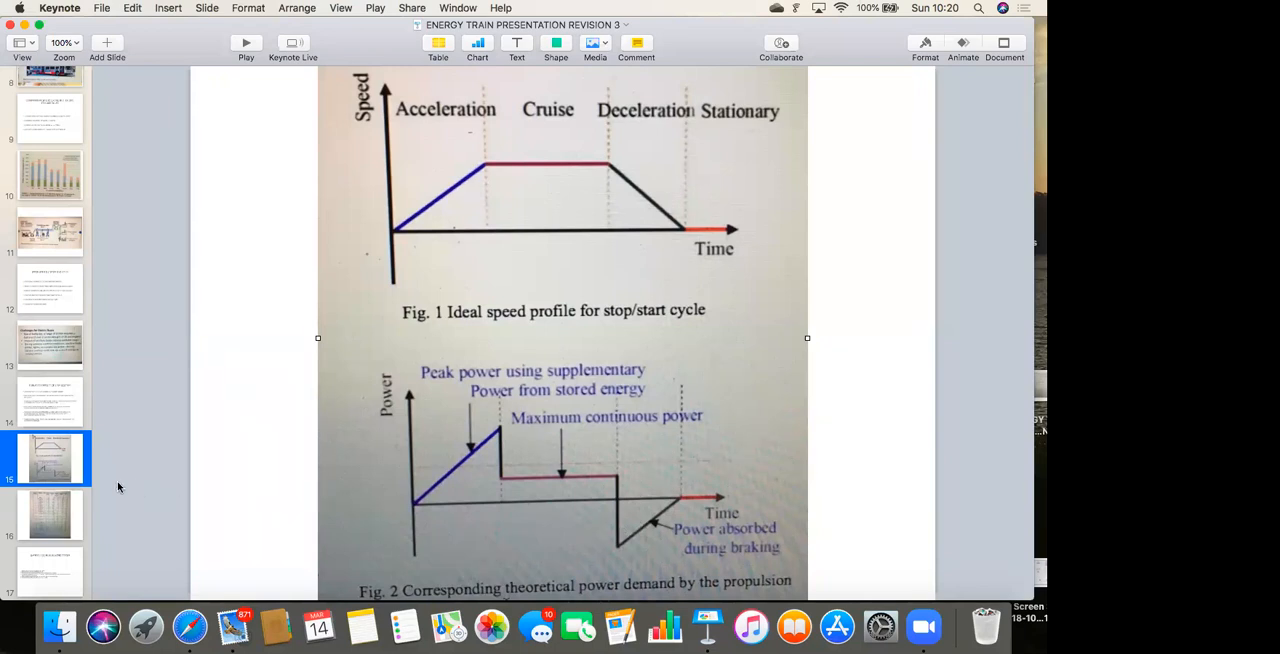
{"action": "left_click", "coordinate": [48, 514]}
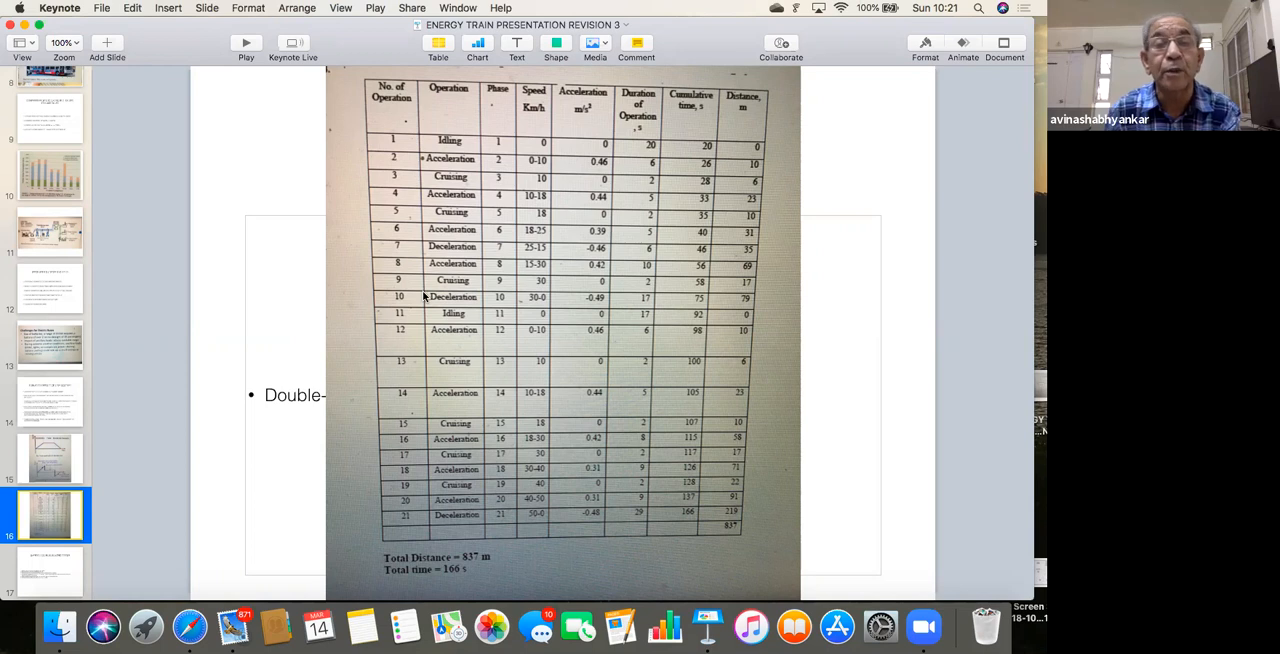
{"action": "mouse_move", "coordinate": [680, 214]}
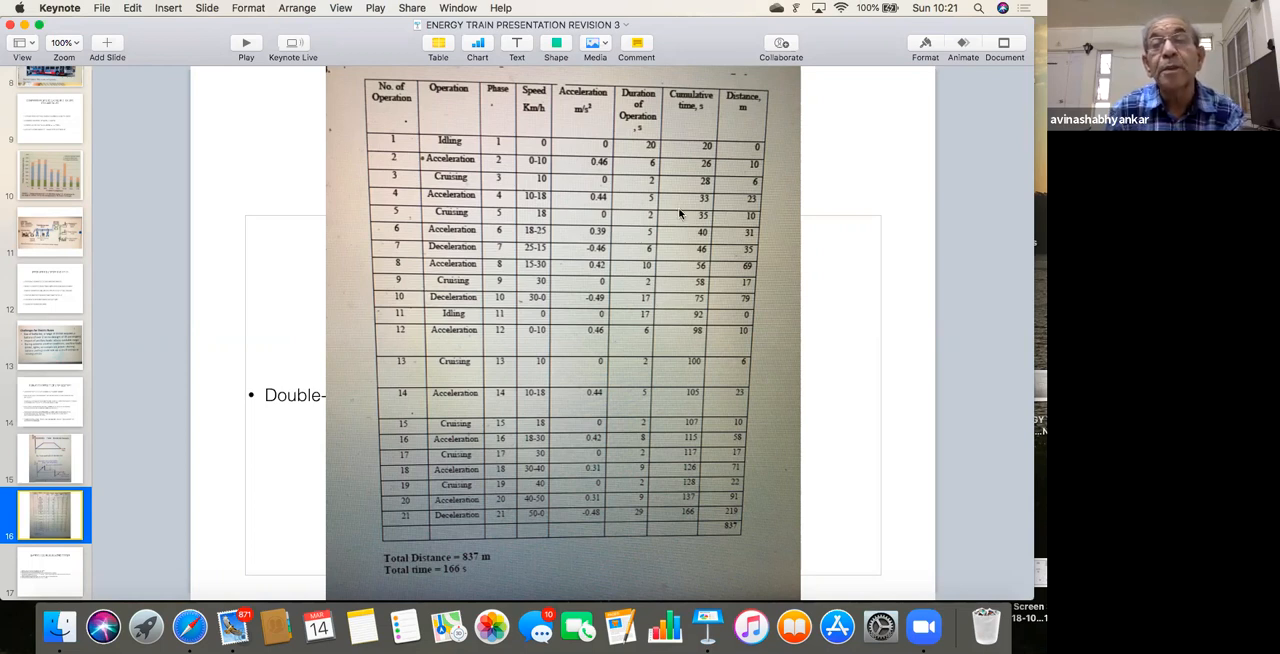
{"action": "mouse_move", "coordinate": [720, 536]}
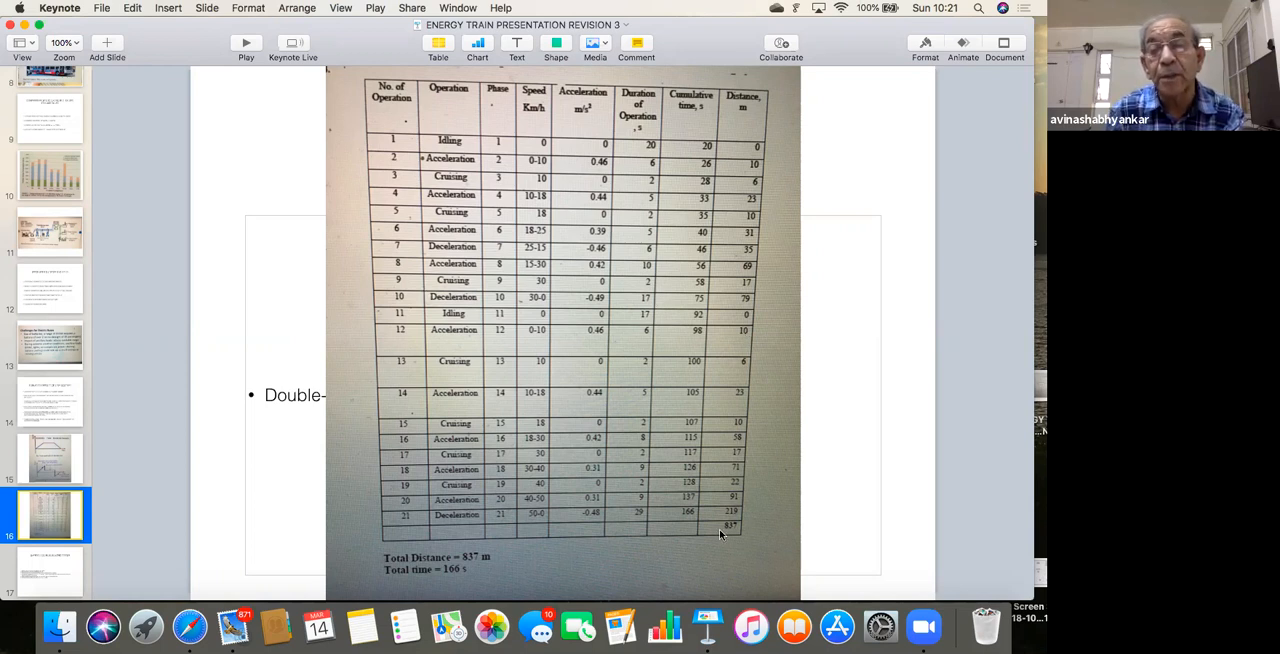
{"action": "mouse_move", "coordinate": [728, 540]}
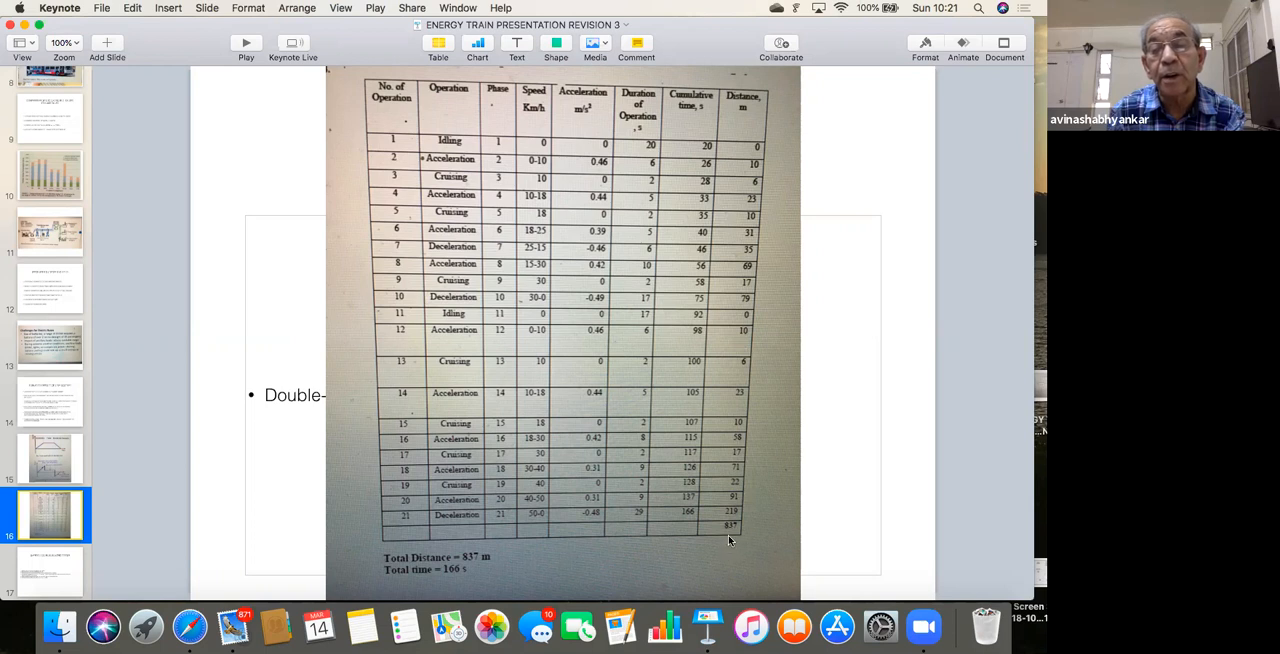
{"action": "mouse_move", "coordinate": [482, 576]}
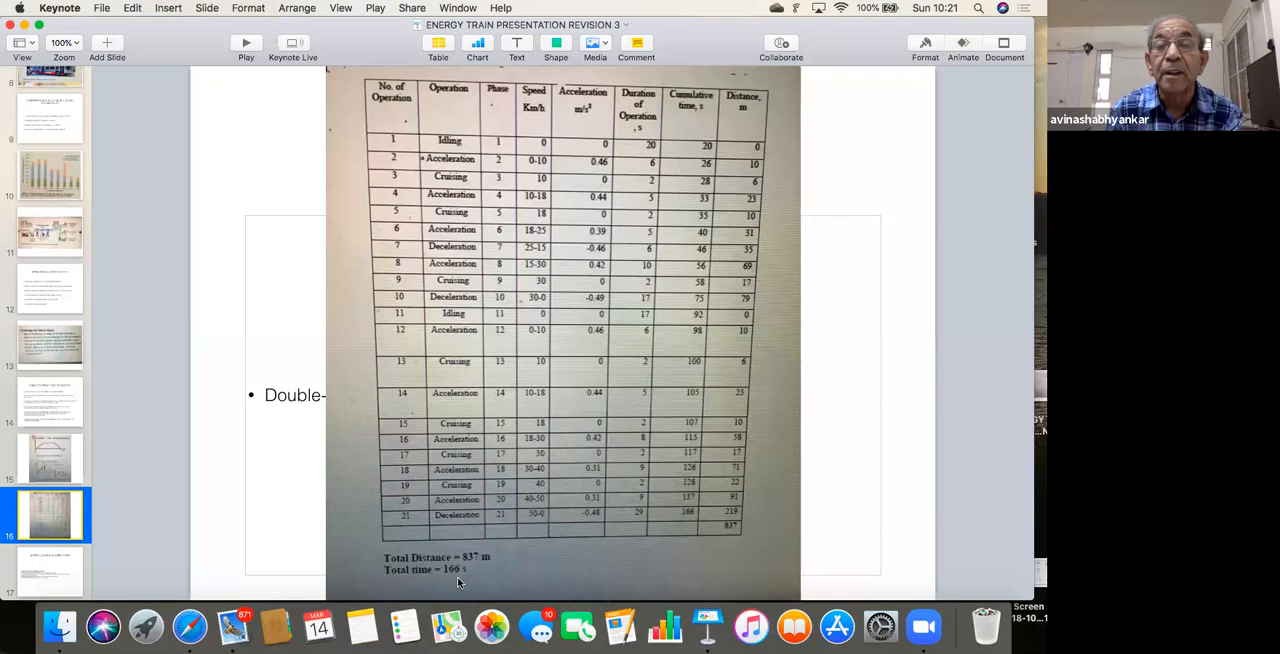
{"action": "mouse_move", "coordinate": [322, 460]}
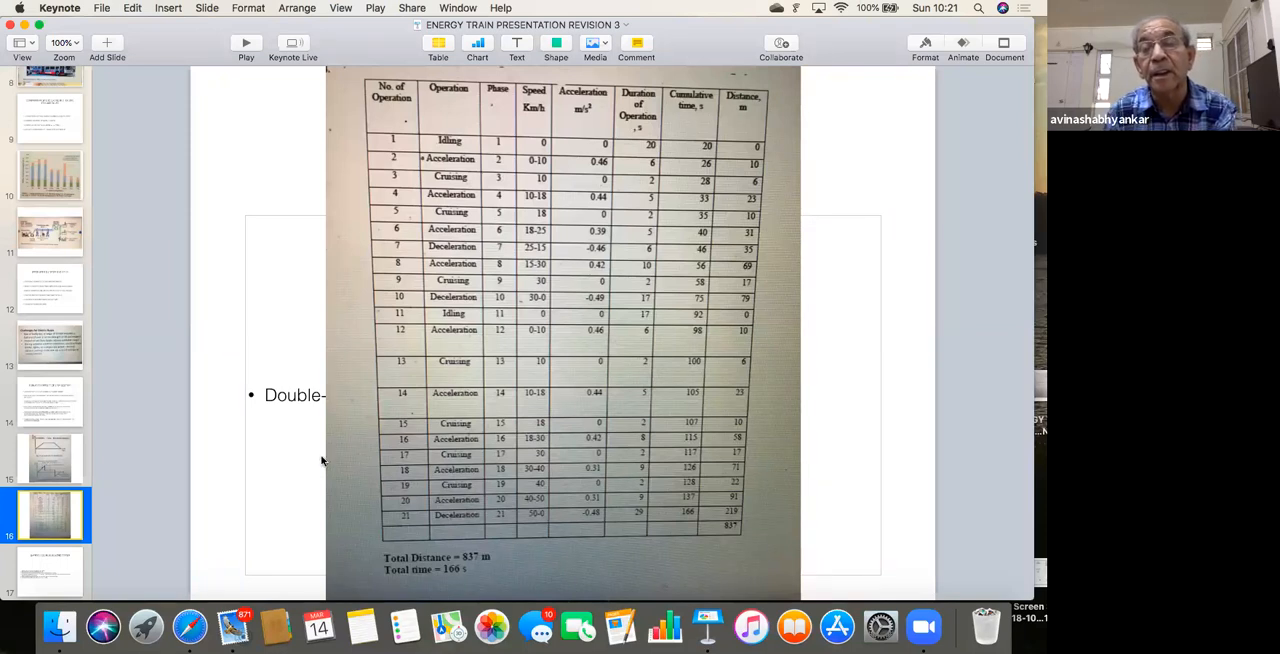
{"action": "mouse_move", "coordinate": [300, 456]}
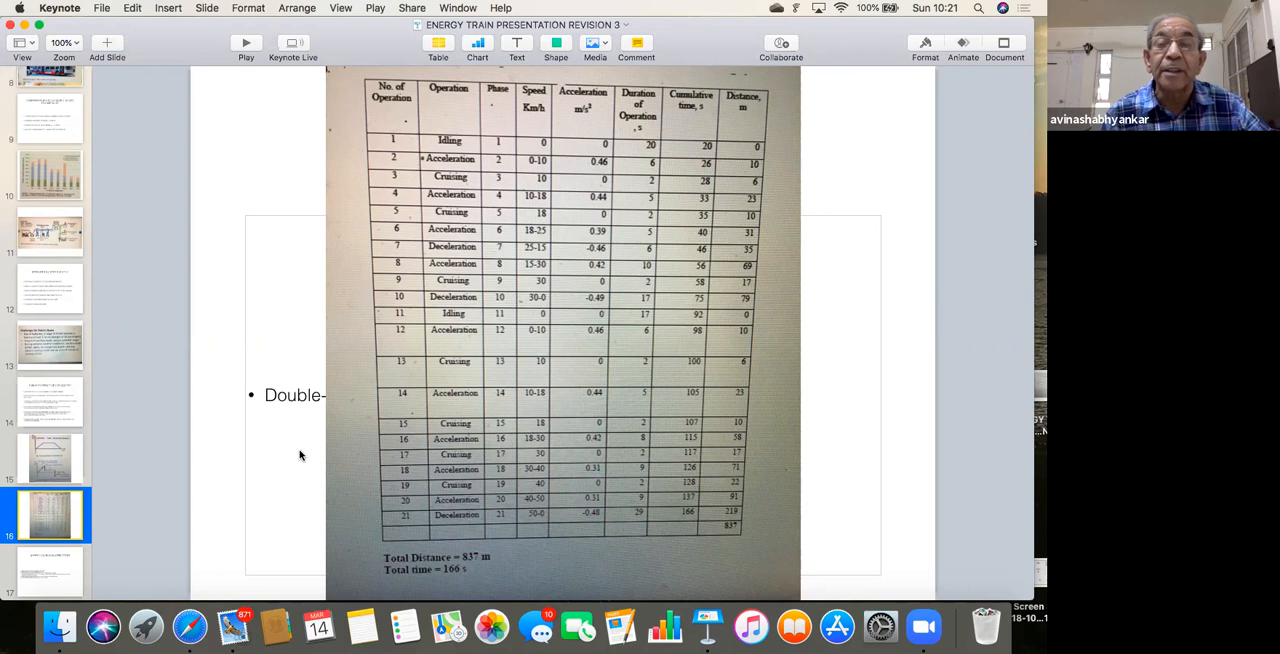
{"action": "mouse_move", "coordinate": [280, 440]}
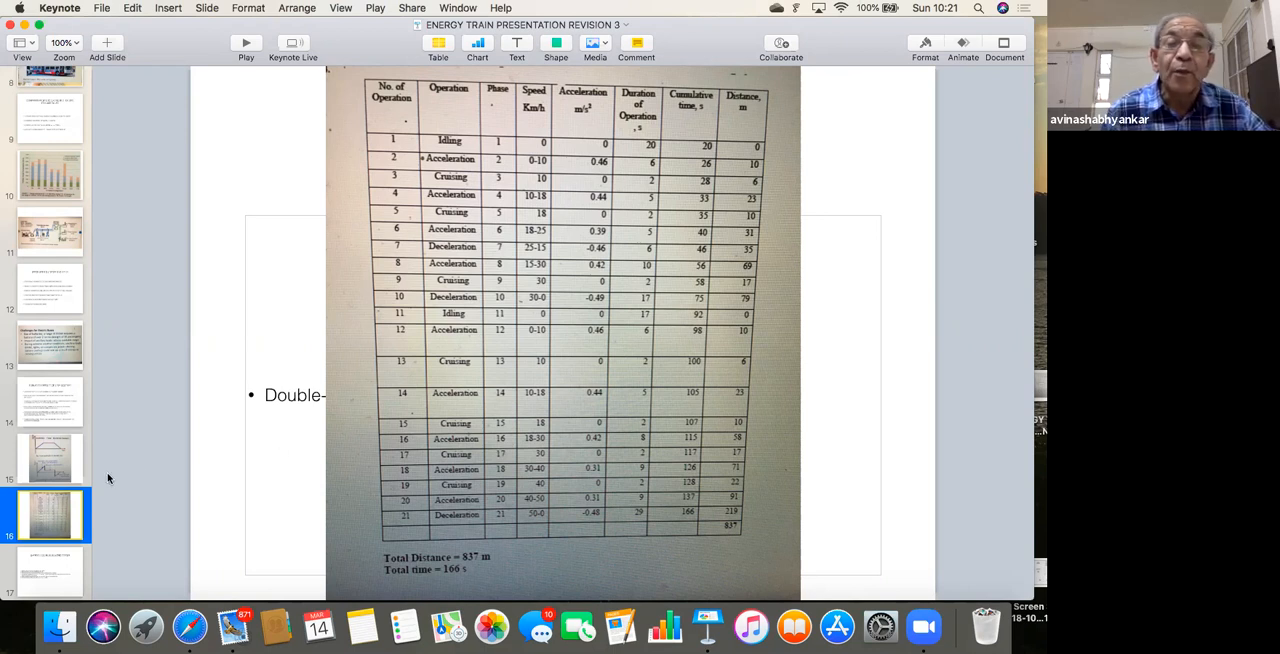
Scroll the navigator down to reach the Battery Technology the Driver slide.
{"action": "scroll", "scroll_direction": "down", "scroll_amount": 3}
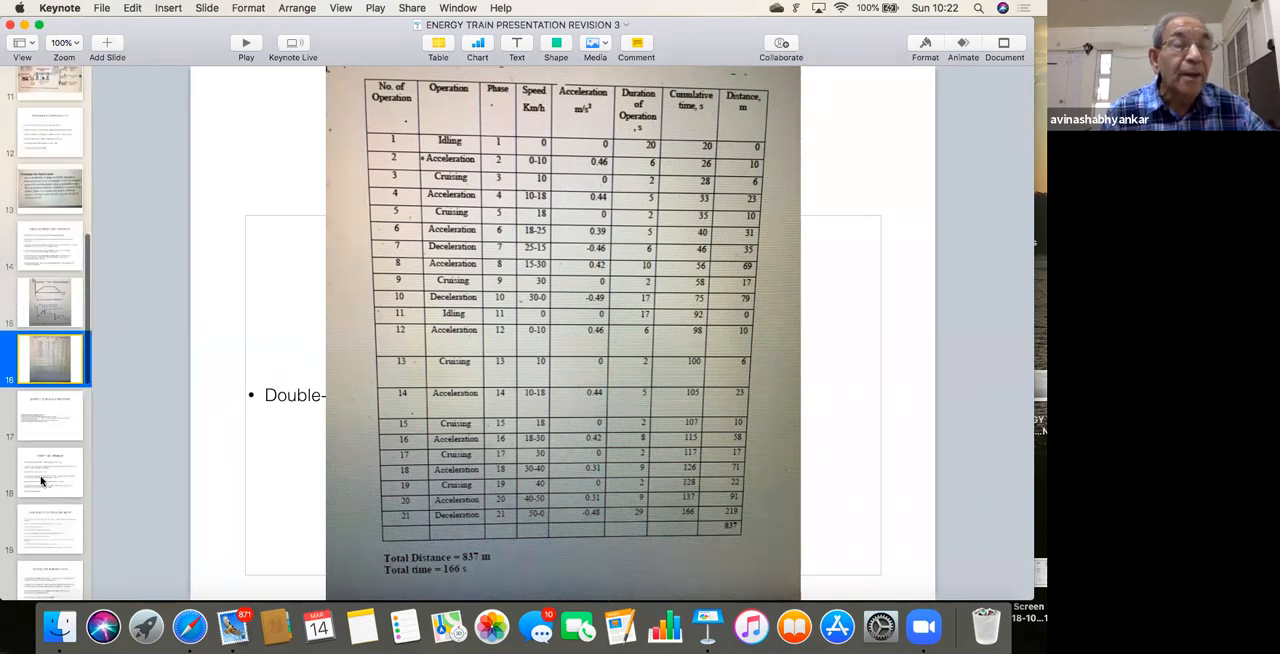
{"action": "scroll", "scroll_direction": "down", "scroll_amount": 3}
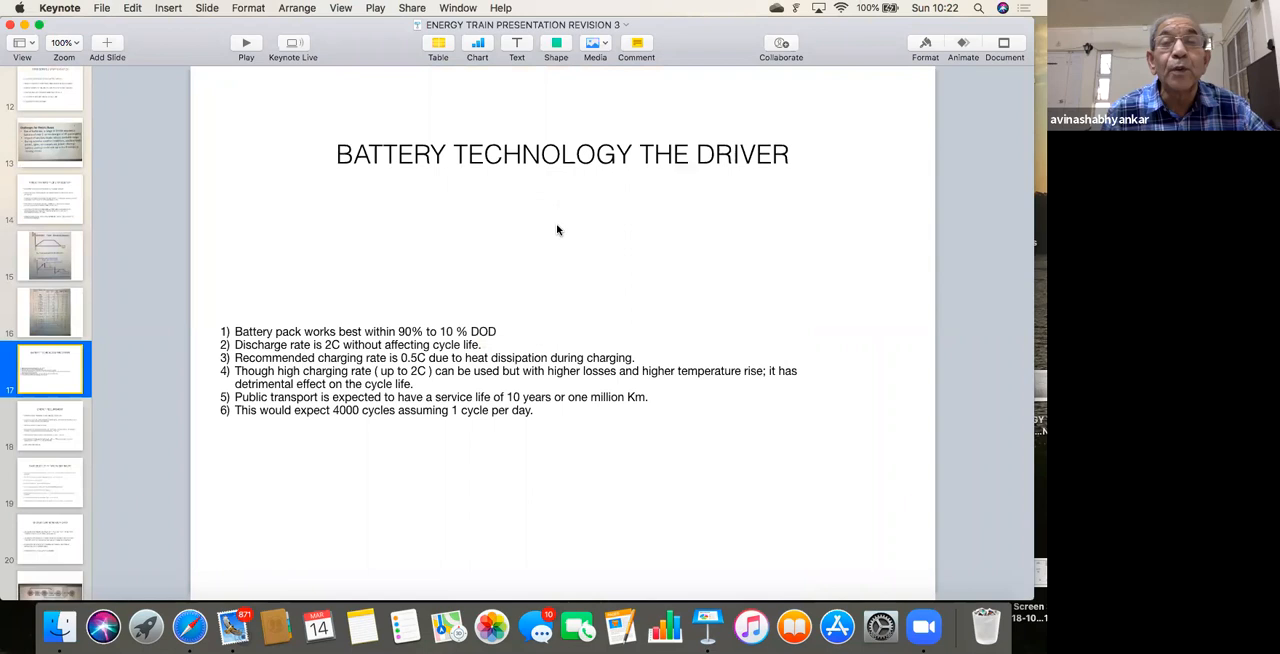
{"action": "mouse_move", "coordinate": [440, 428]}
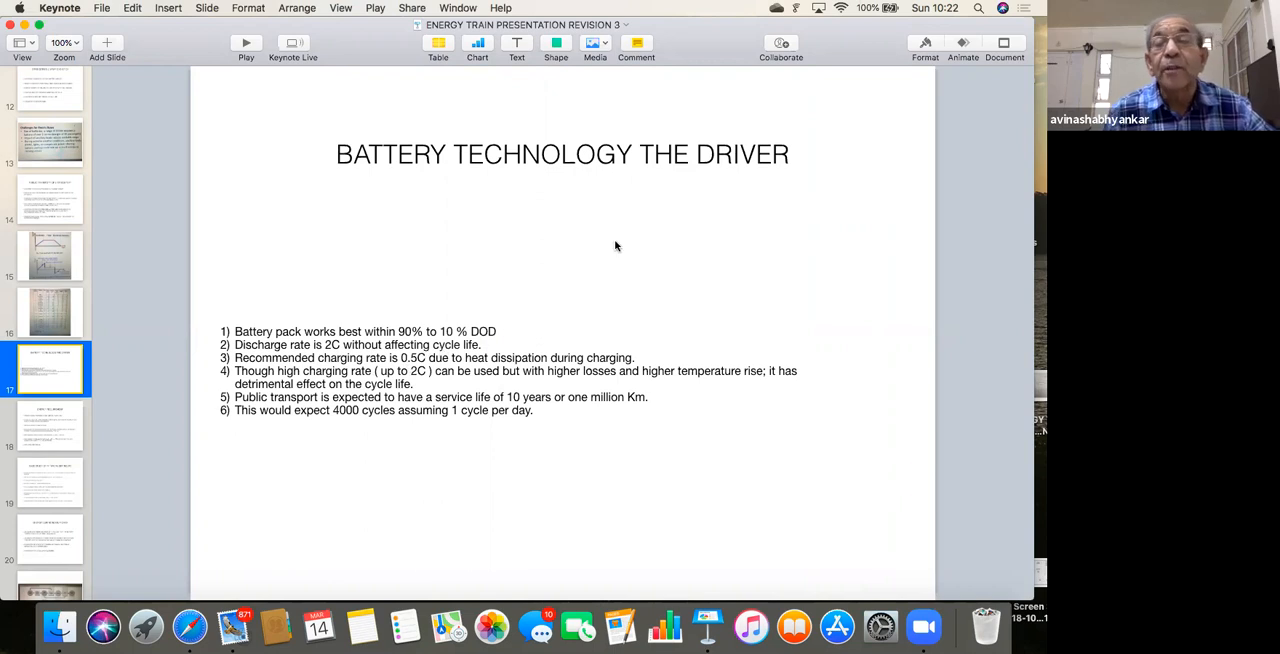
{"action": "mouse_move", "coordinate": [576, 268]}
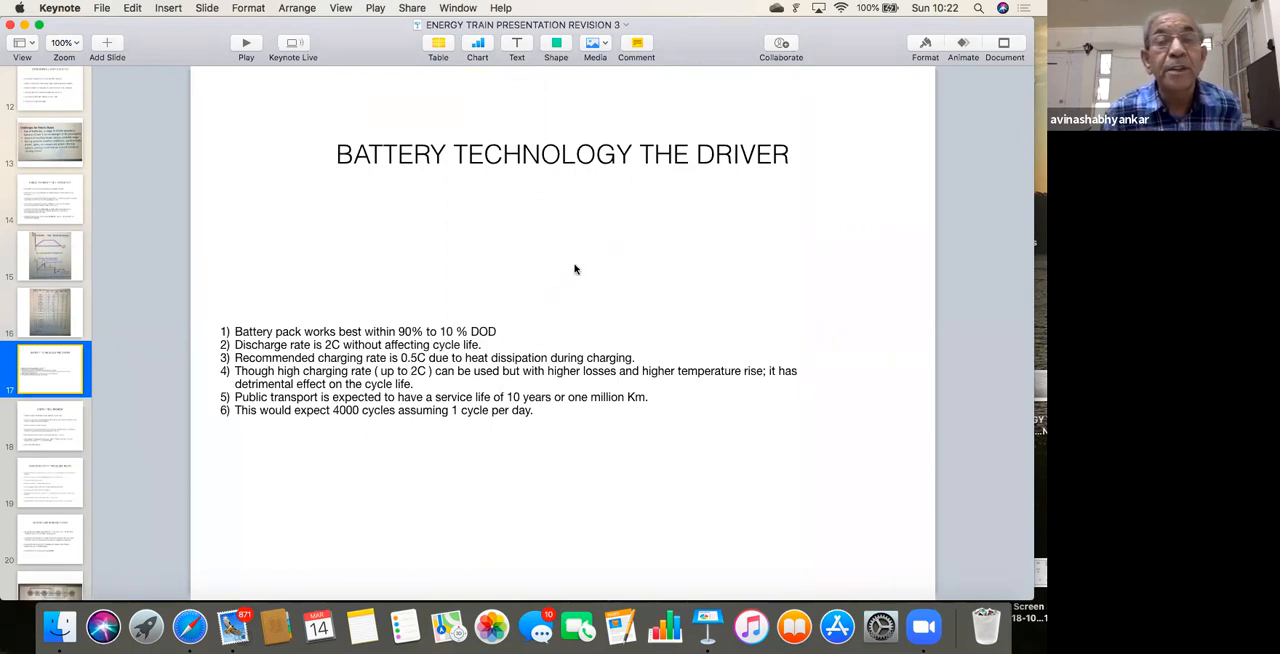
{"action": "mouse_move", "coordinate": [536, 320]}
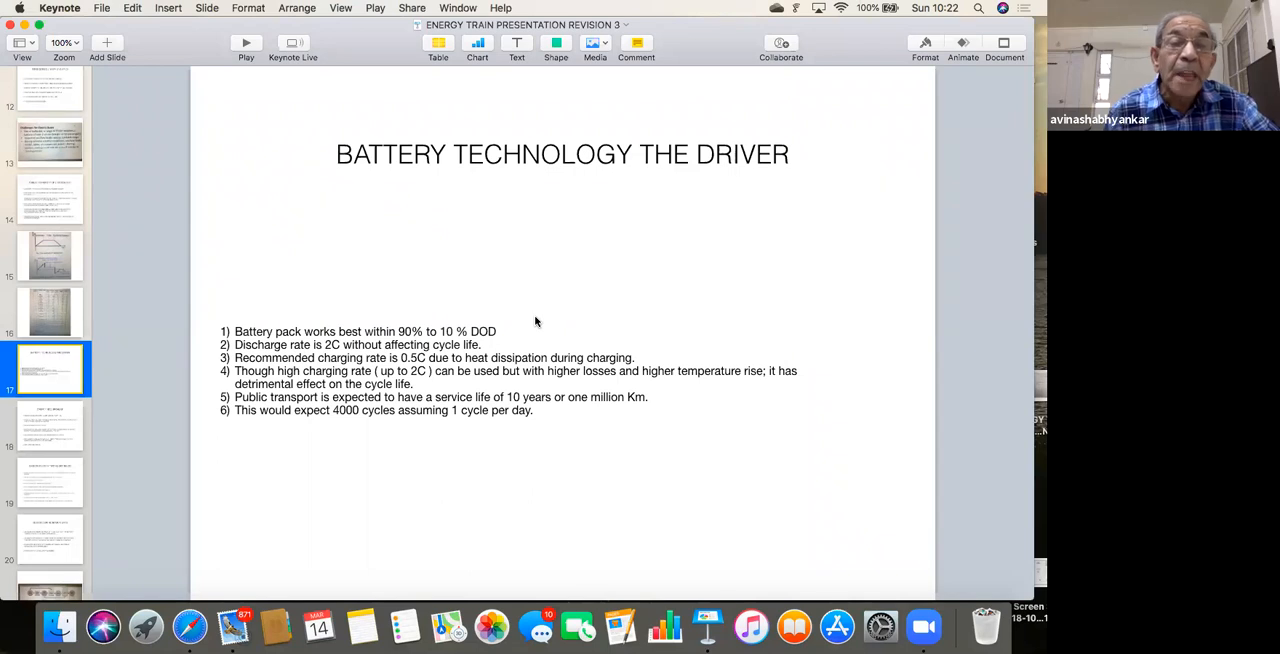
{"action": "mouse_move", "coordinate": [536, 428]}
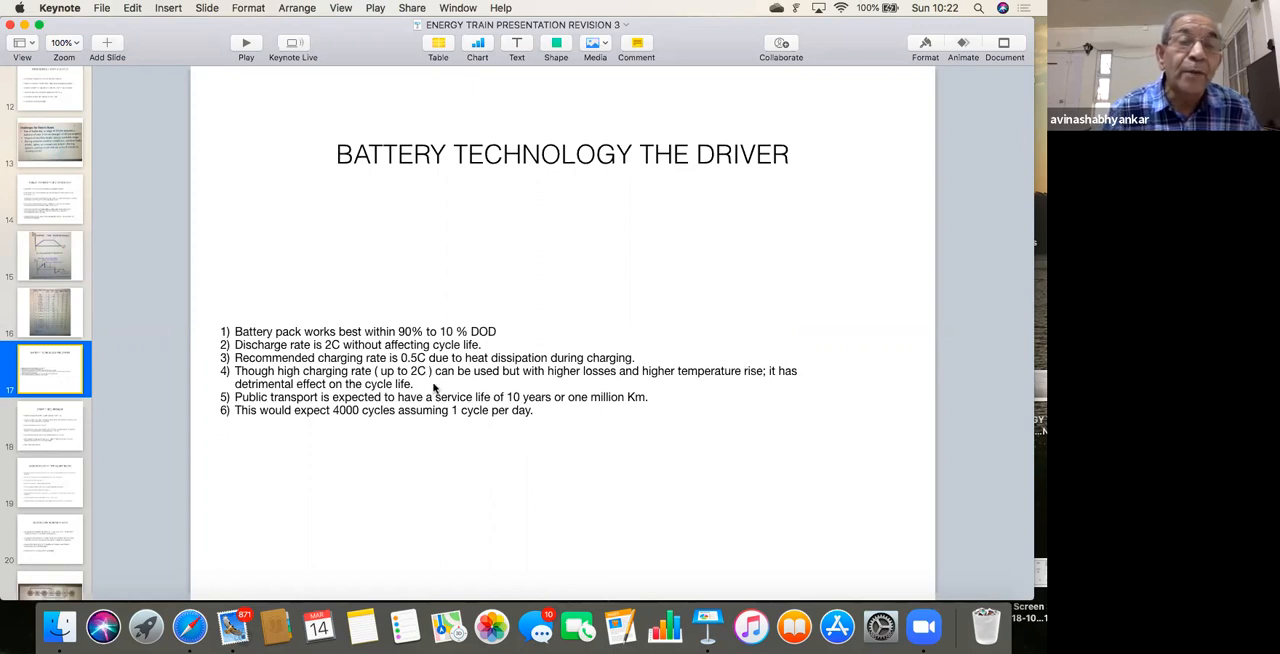
{"action": "mouse_move", "coordinate": [460, 356]}
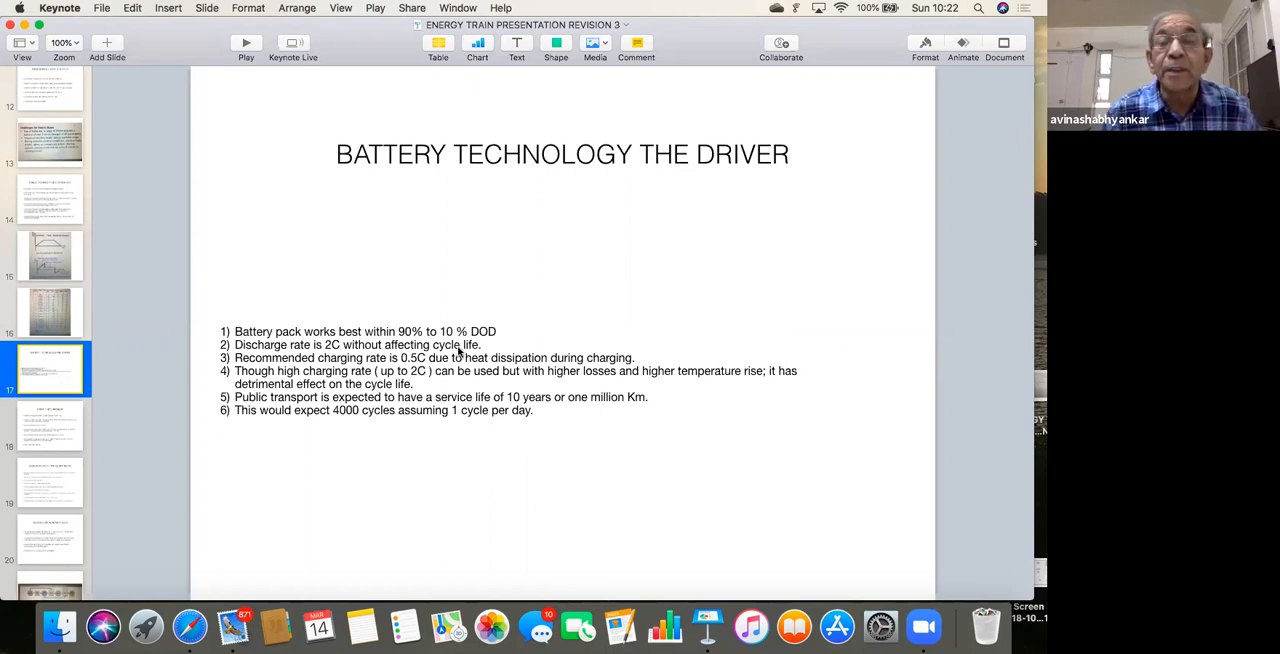
{"action": "mouse_move", "coordinate": [392, 448]}
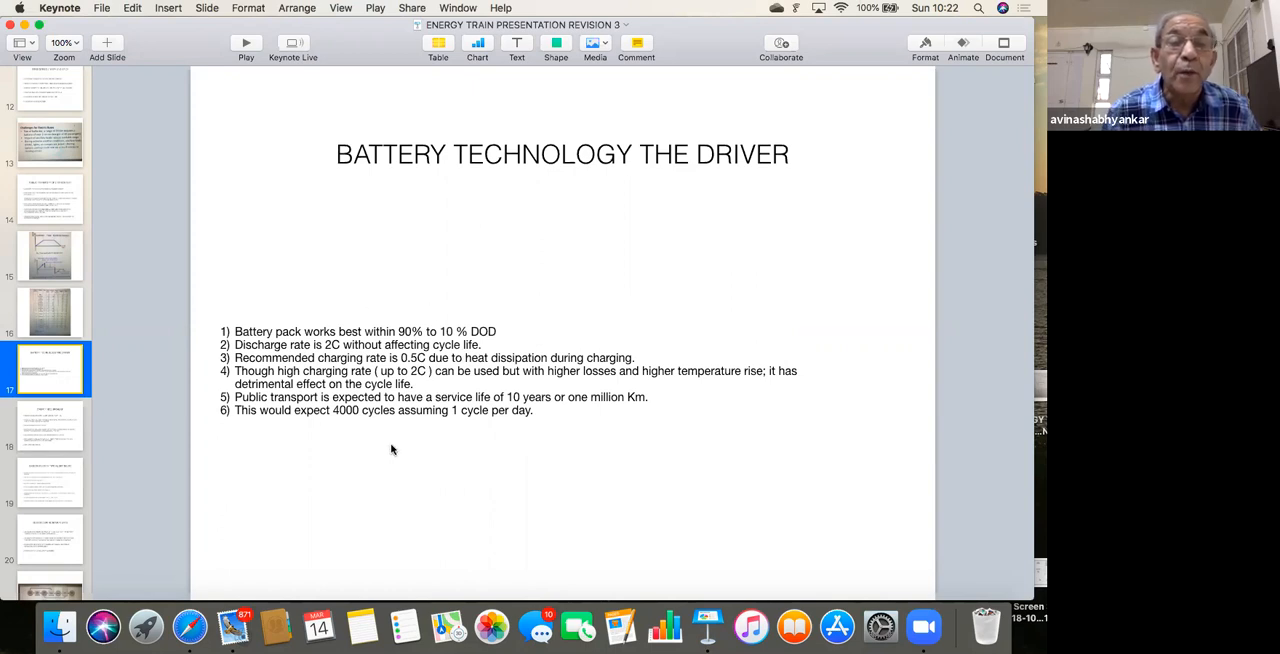
{"action": "mouse_move", "coordinate": [540, 452]}
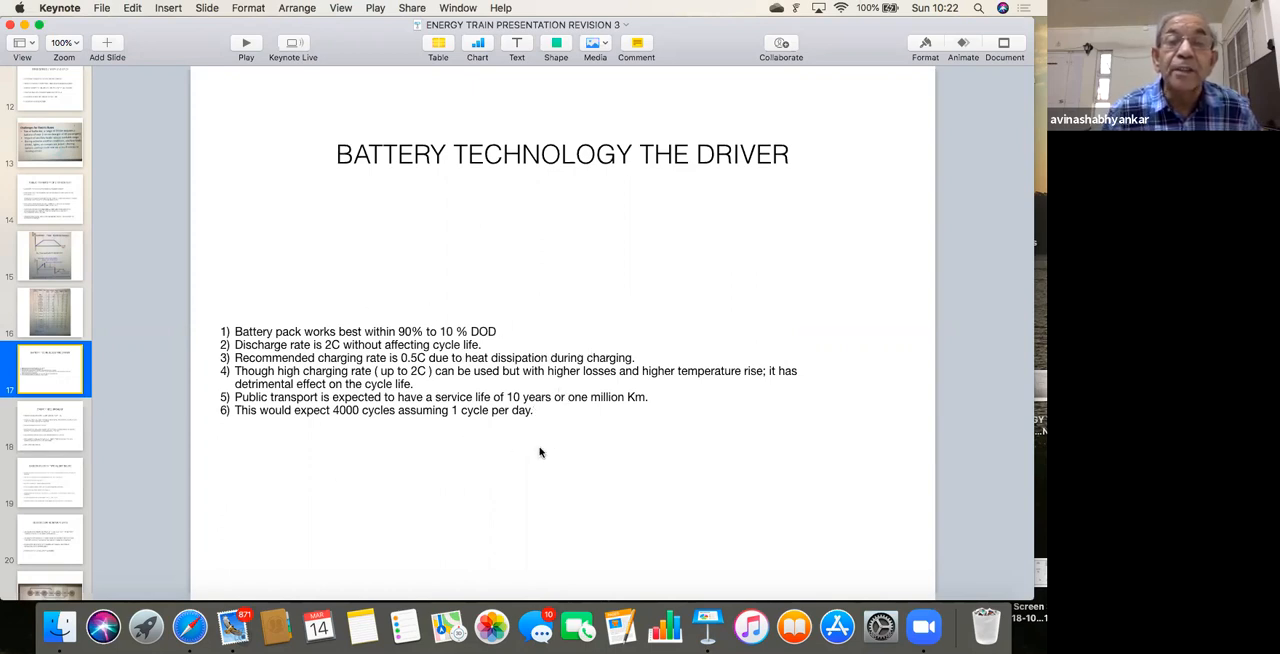
{"action": "mouse_move", "coordinate": [464, 476]}
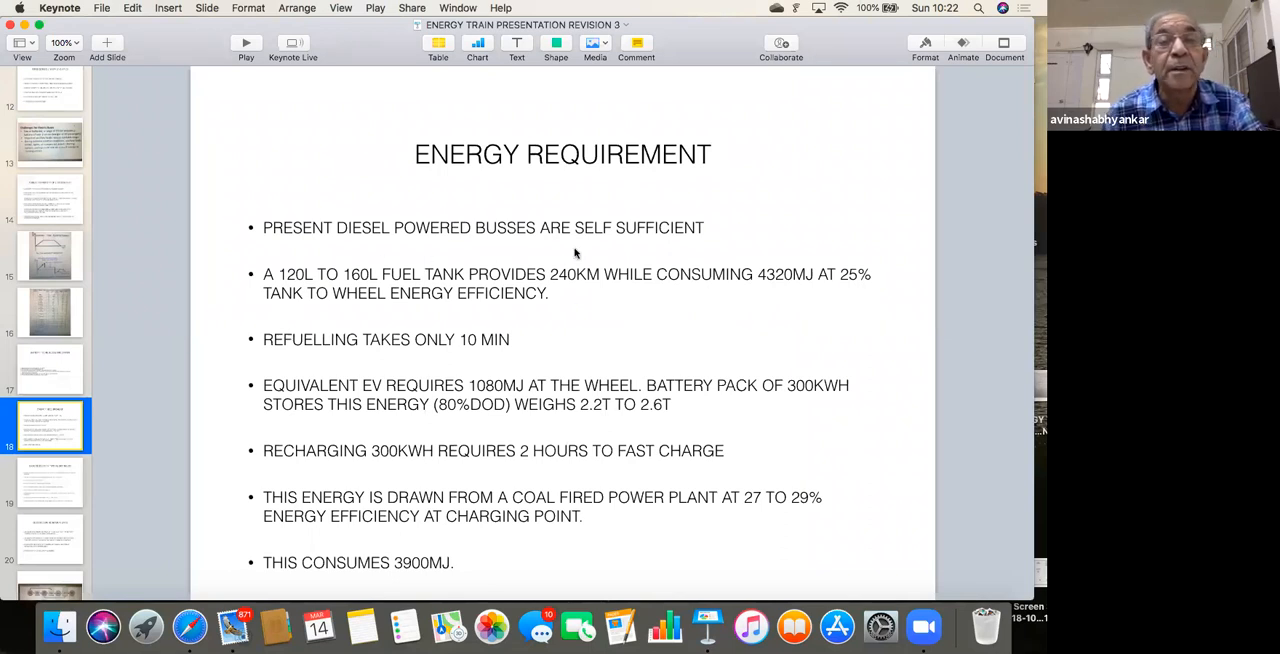
{"action": "mouse_move", "coordinate": [628, 250]}
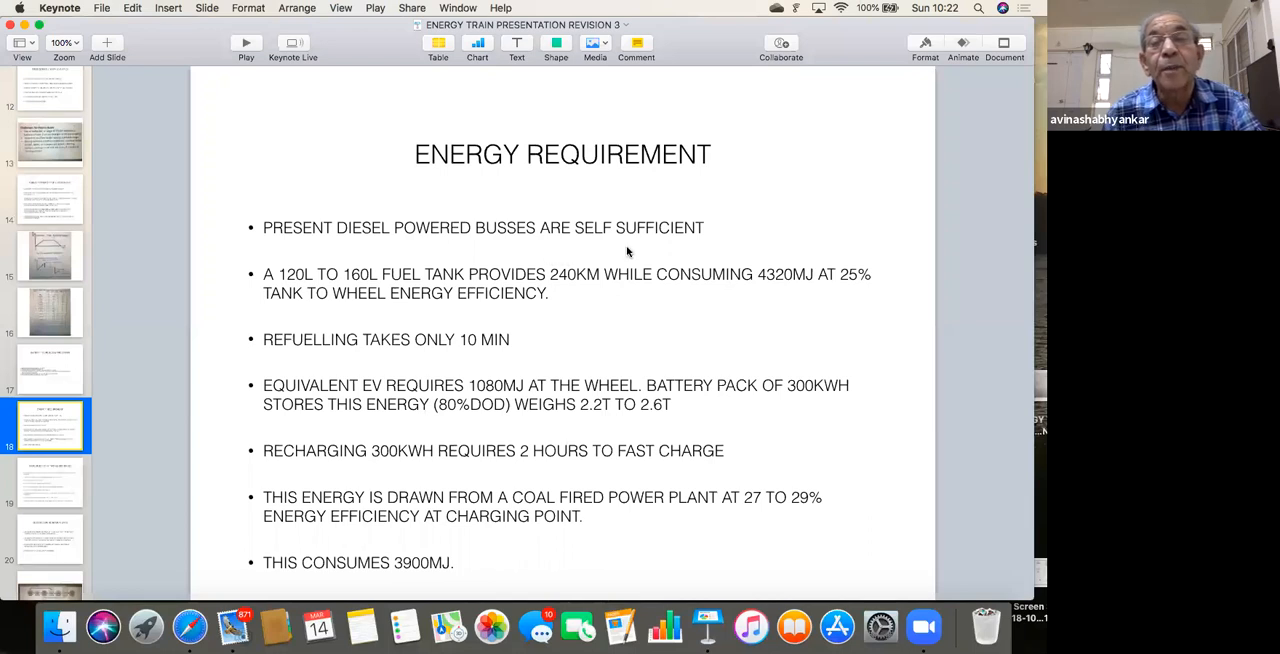
{"action": "mouse_move", "coordinate": [708, 308]}
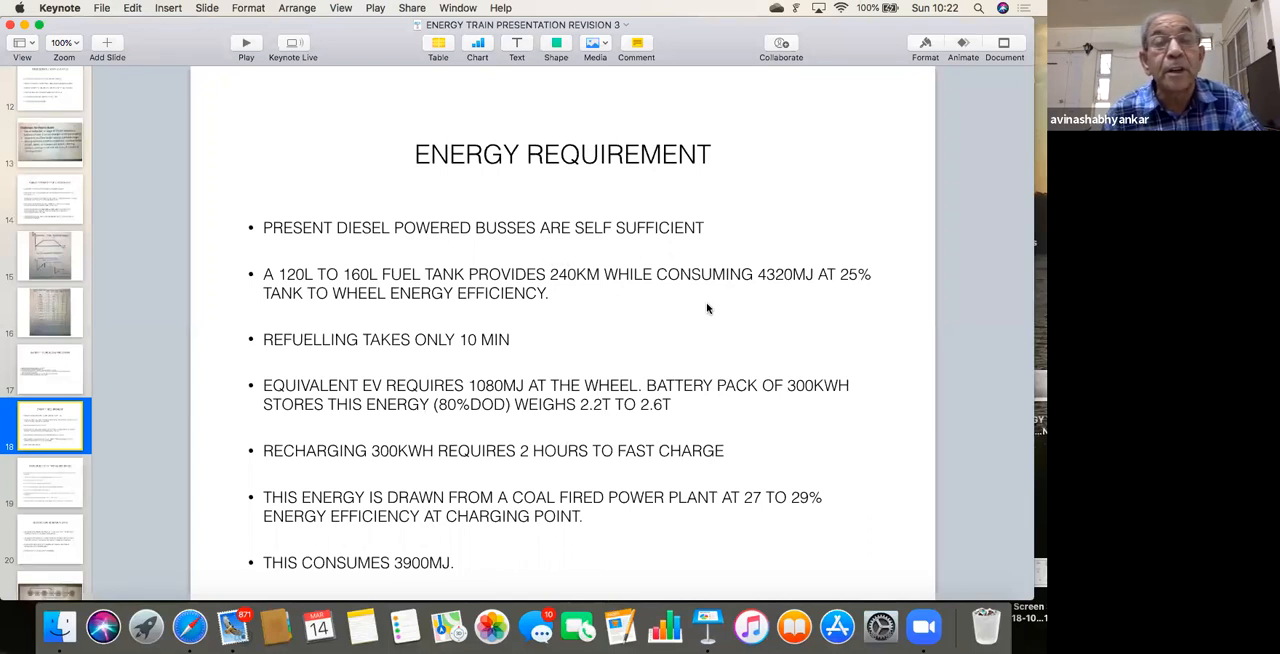
{"action": "mouse_move", "coordinate": [310, 288]}
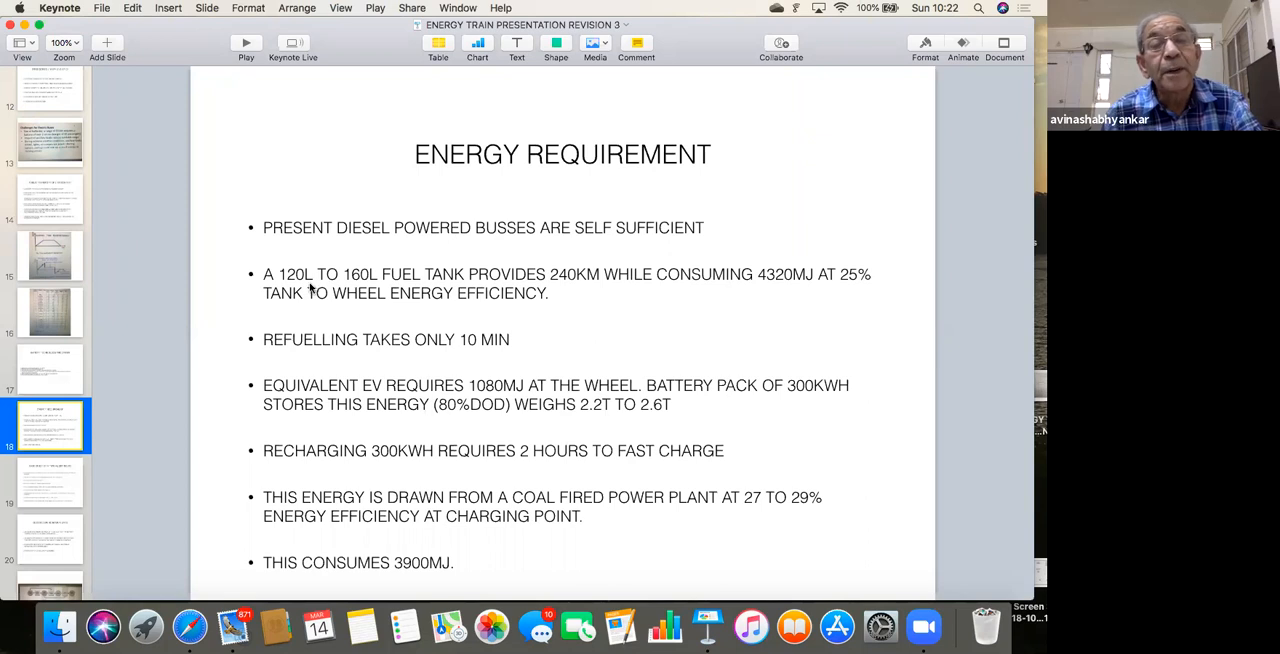
{"action": "mouse_move", "coordinate": [516, 312]}
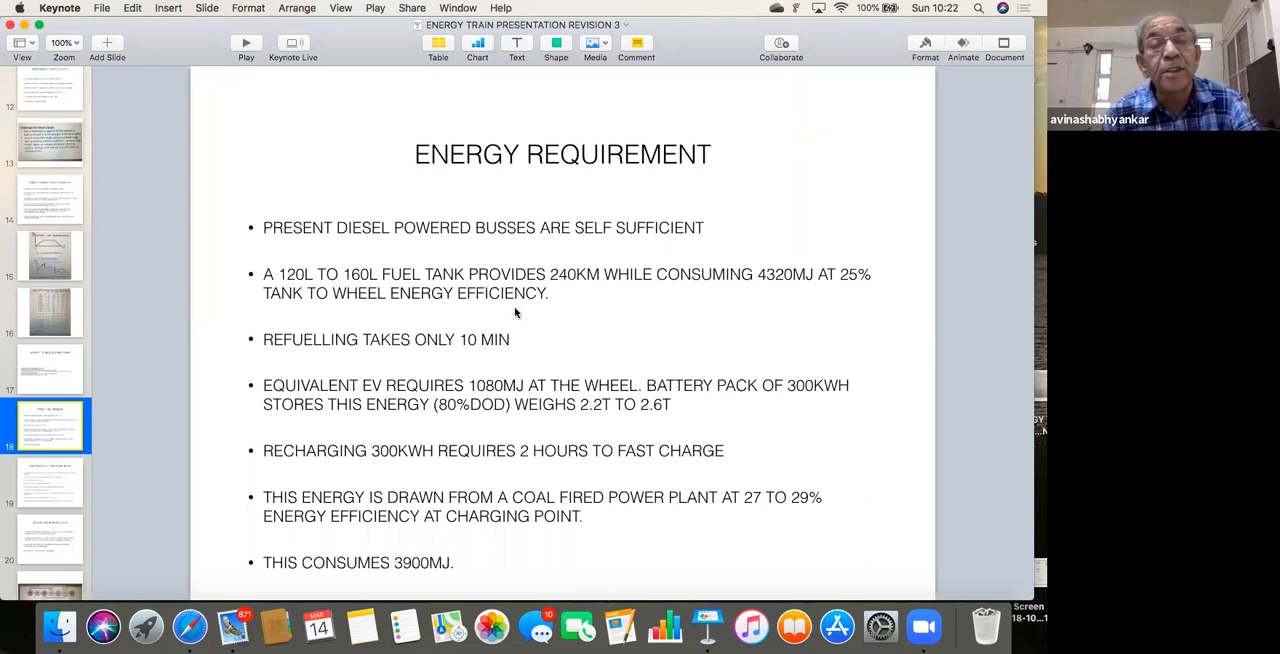
{"action": "mouse_move", "coordinate": [404, 364]}
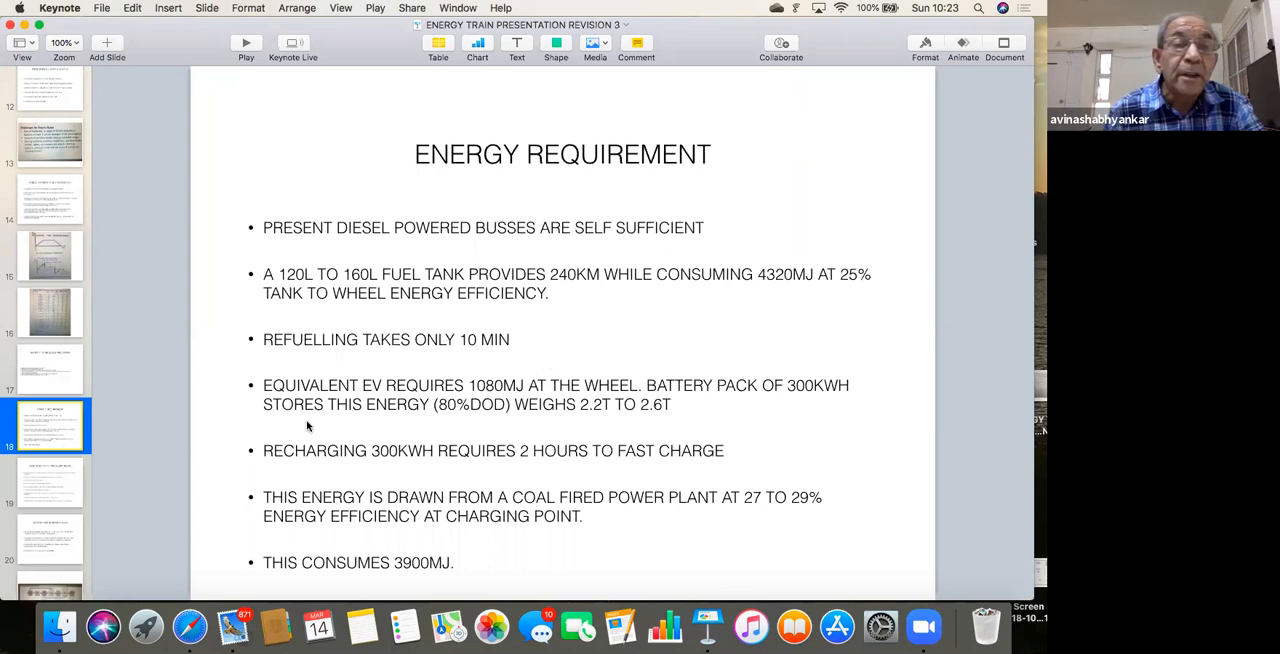
{"action": "mouse_move", "coordinate": [516, 424]}
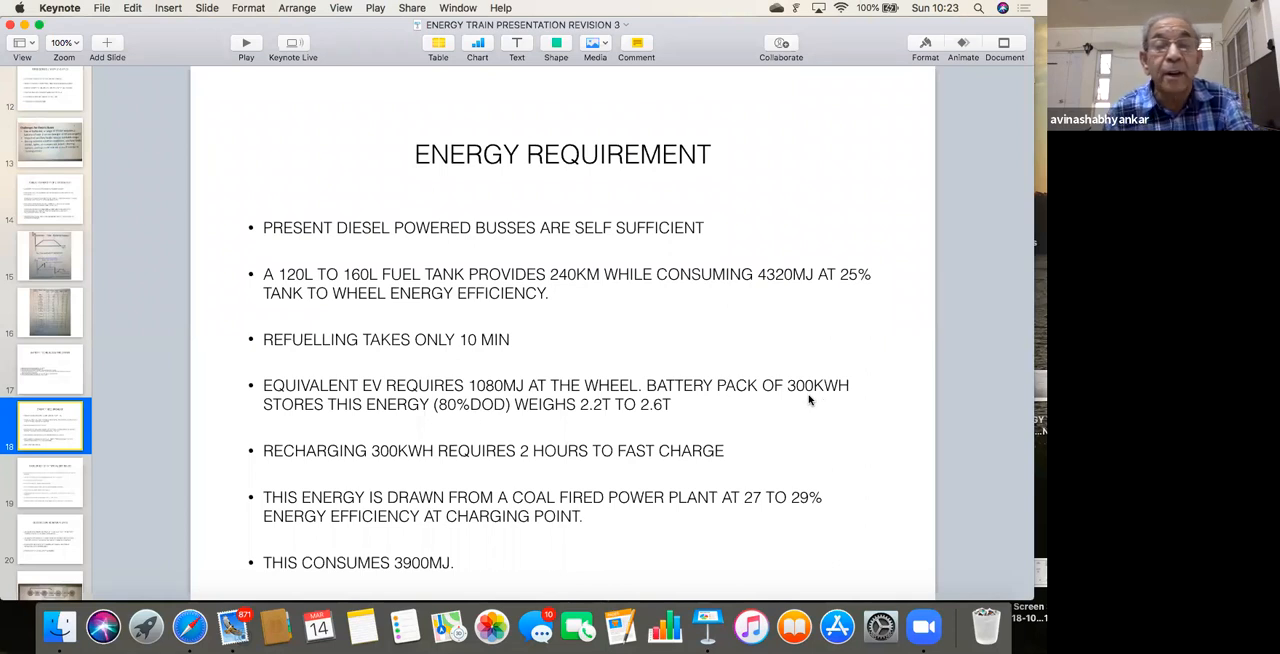
{"action": "mouse_move", "coordinate": [332, 472]}
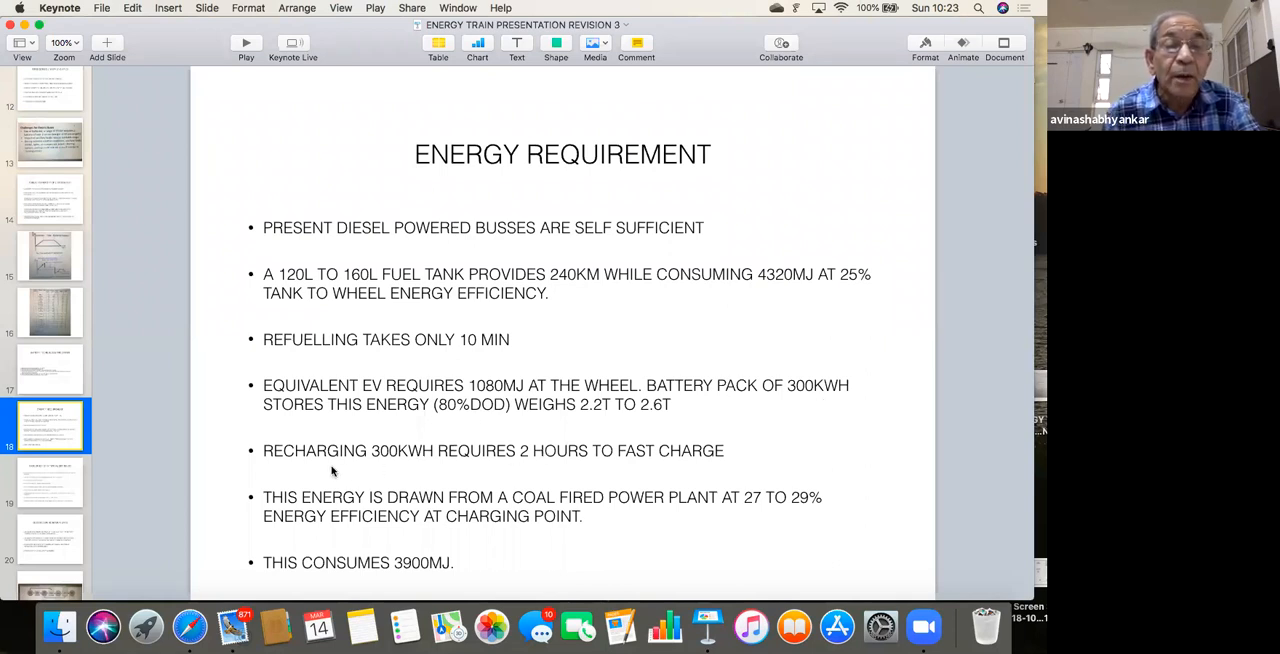
{"action": "mouse_move", "coordinate": [544, 462]}
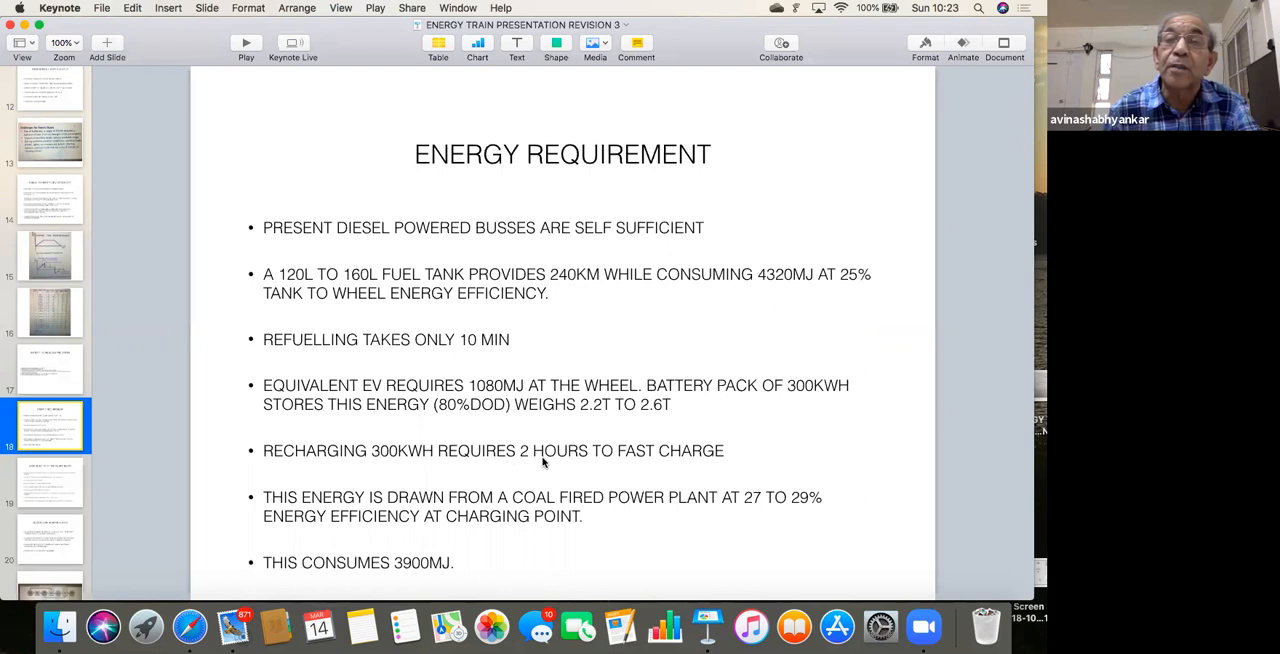
{"action": "mouse_move", "coordinate": [428, 488]}
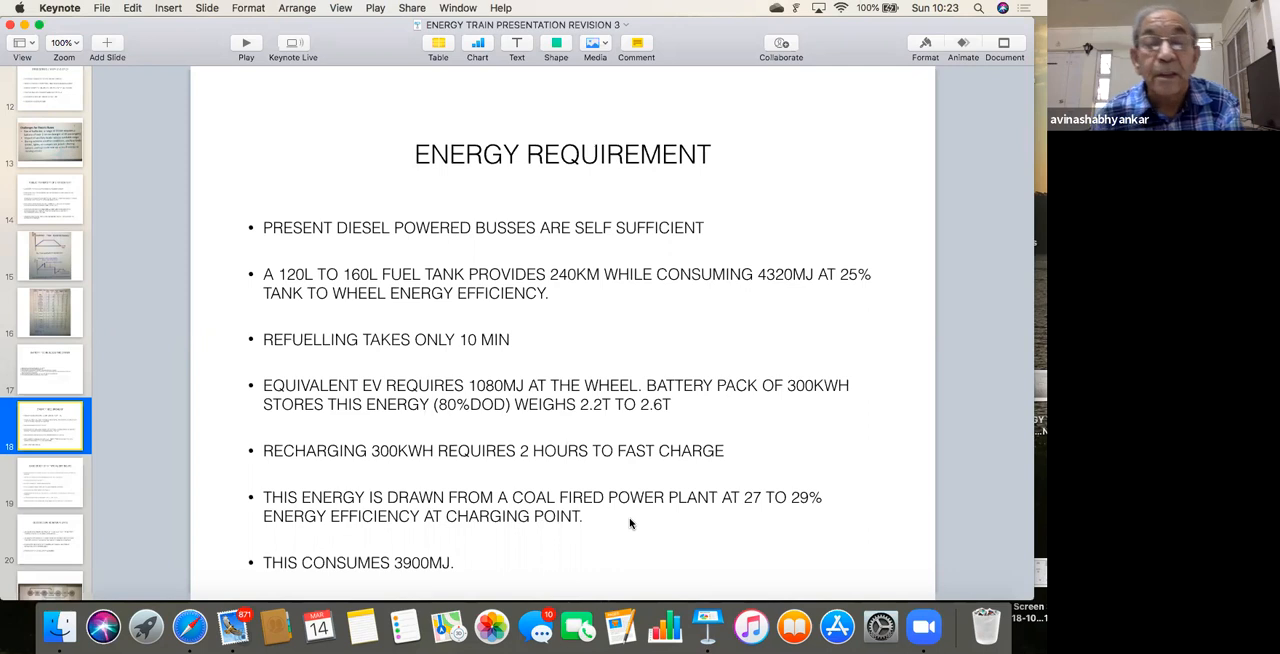
{"action": "mouse_move", "coordinate": [448, 532]}
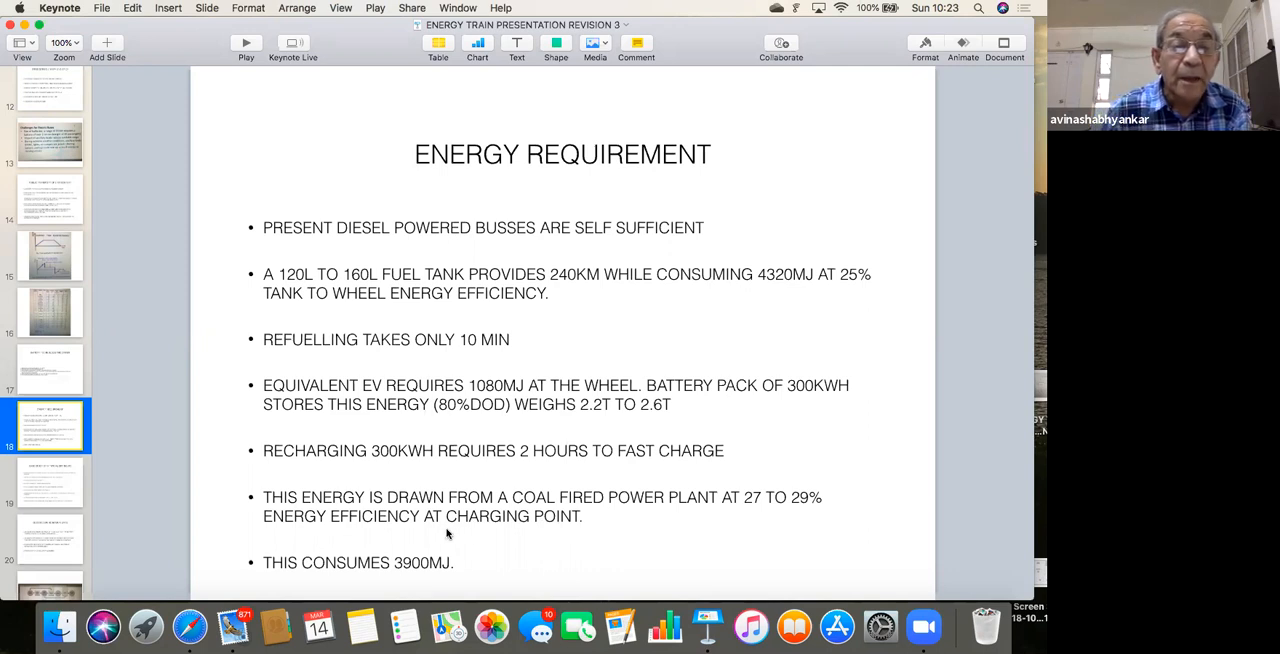
{"action": "mouse_move", "coordinate": [640, 520]}
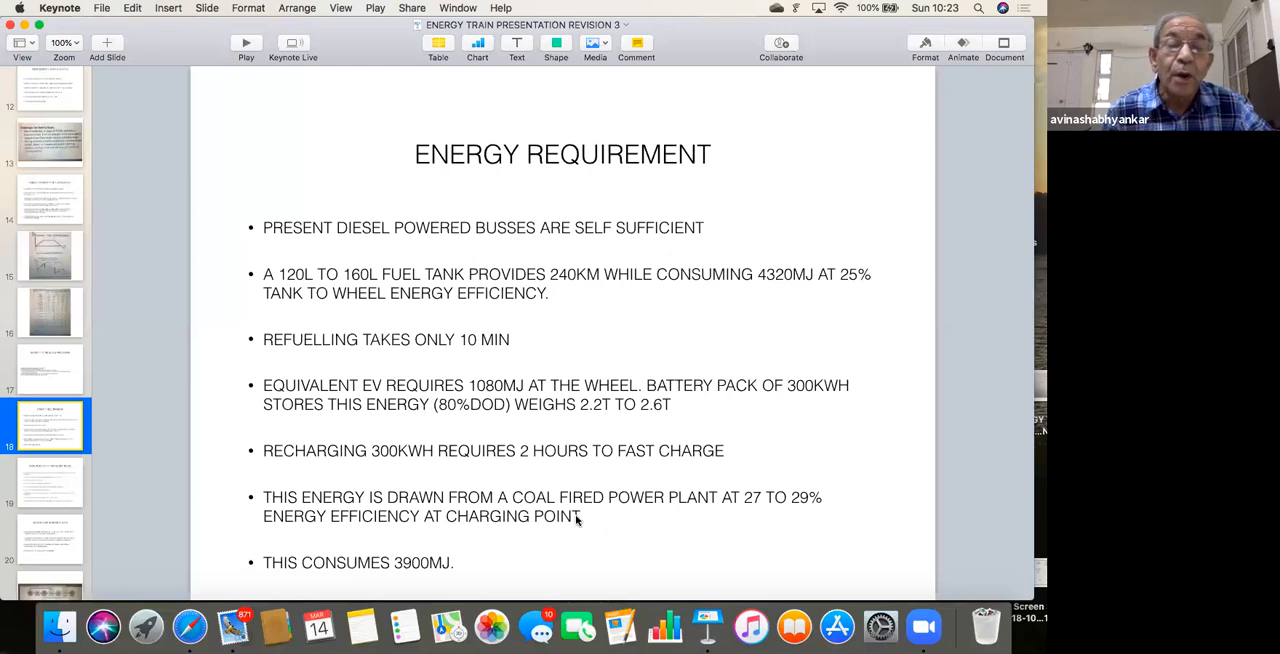
{"action": "mouse_move", "coordinate": [628, 524]}
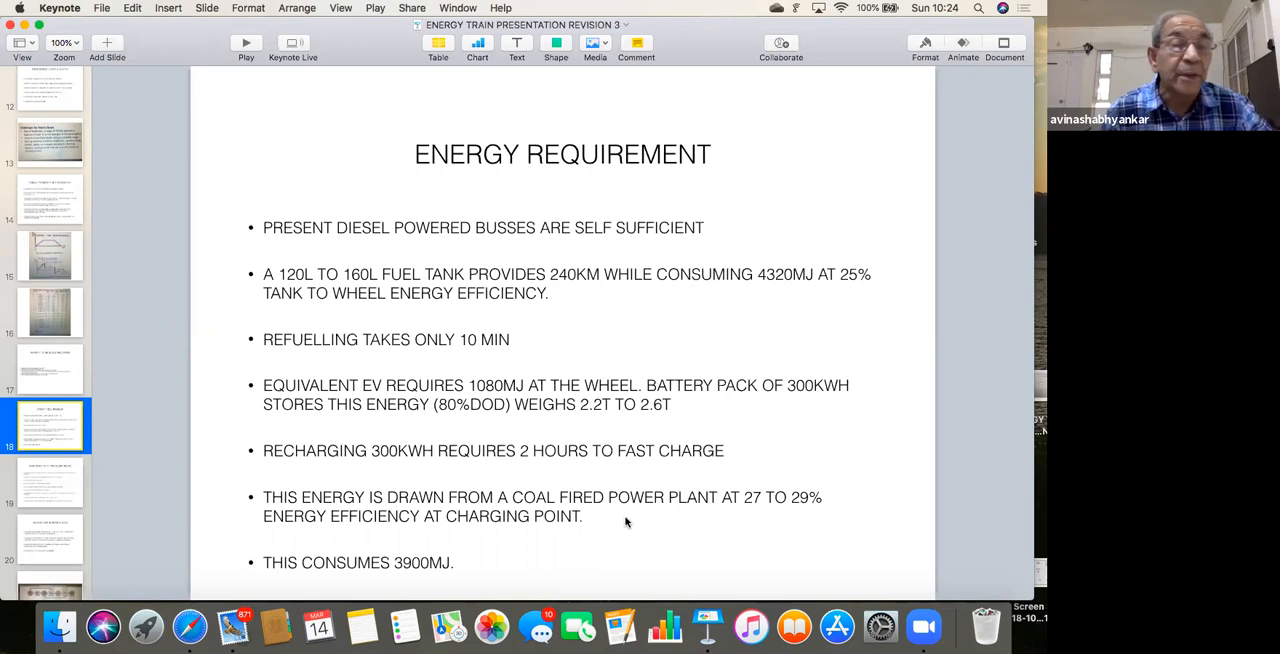
{"action": "left_click", "coordinate": [50, 482]}
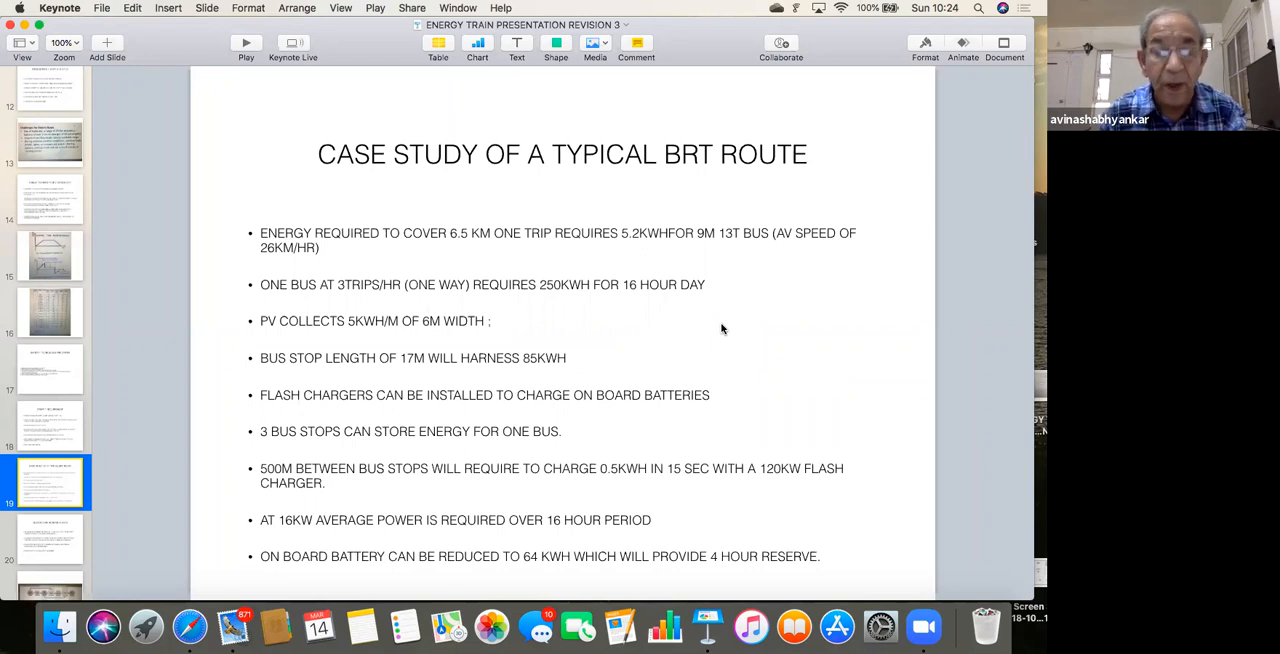
{"action": "mouse_move", "coordinate": [752, 304]}
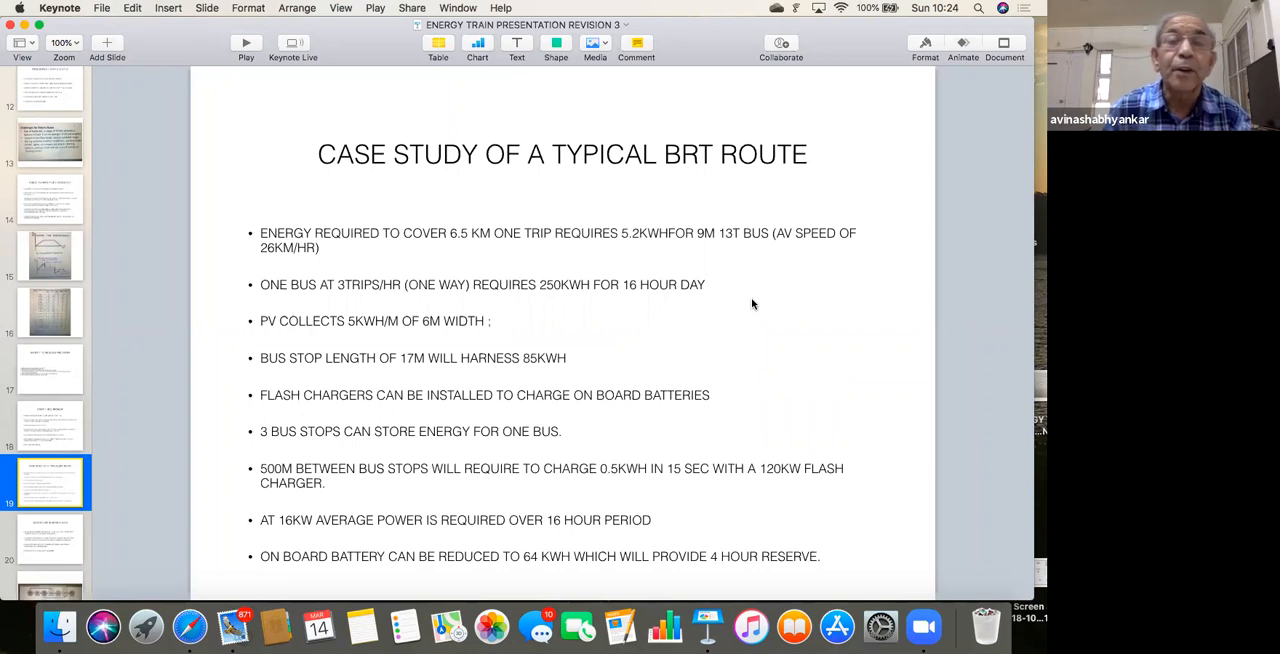
{"action": "mouse_move", "coordinate": [750, 270]}
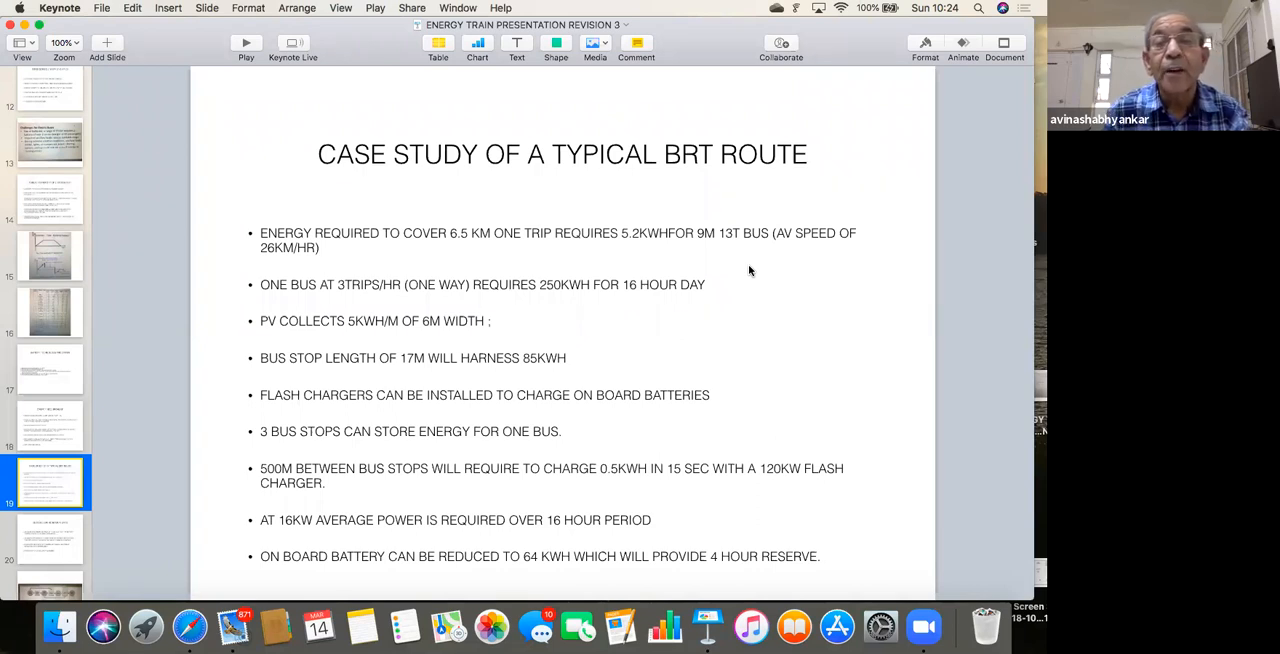
{"action": "mouse_move", "coordinate": [768, 276]}
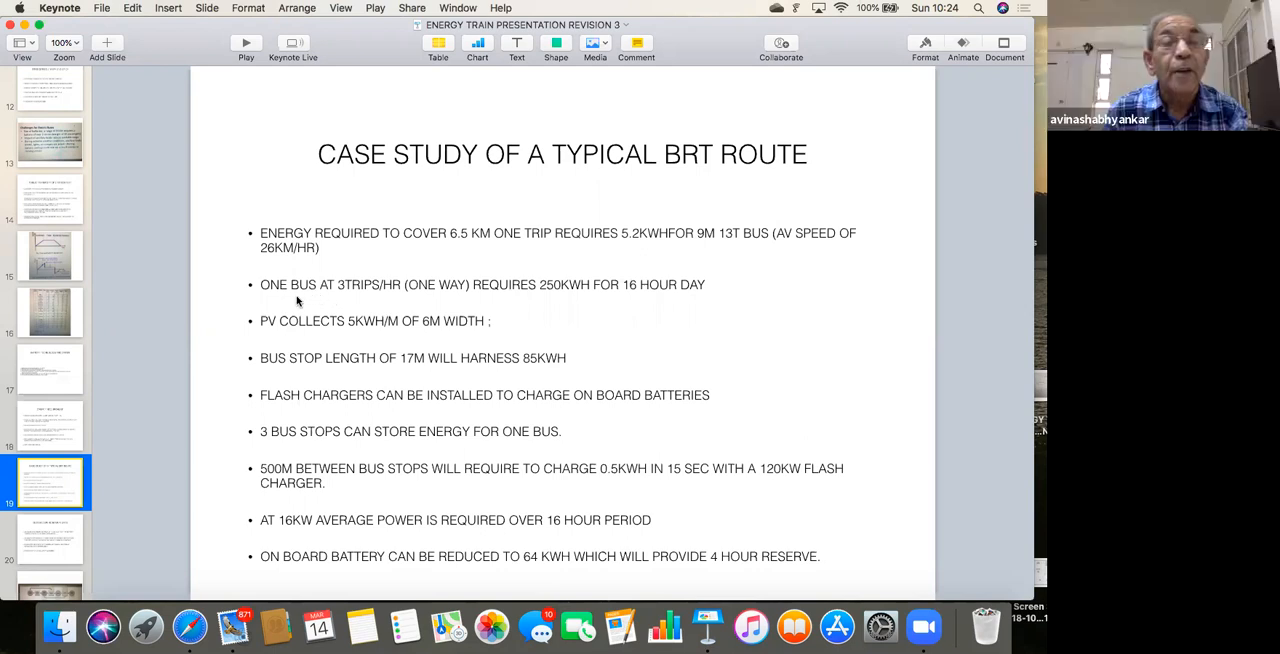
{"action": "mouse_move", "coordinate": [466, 248]}
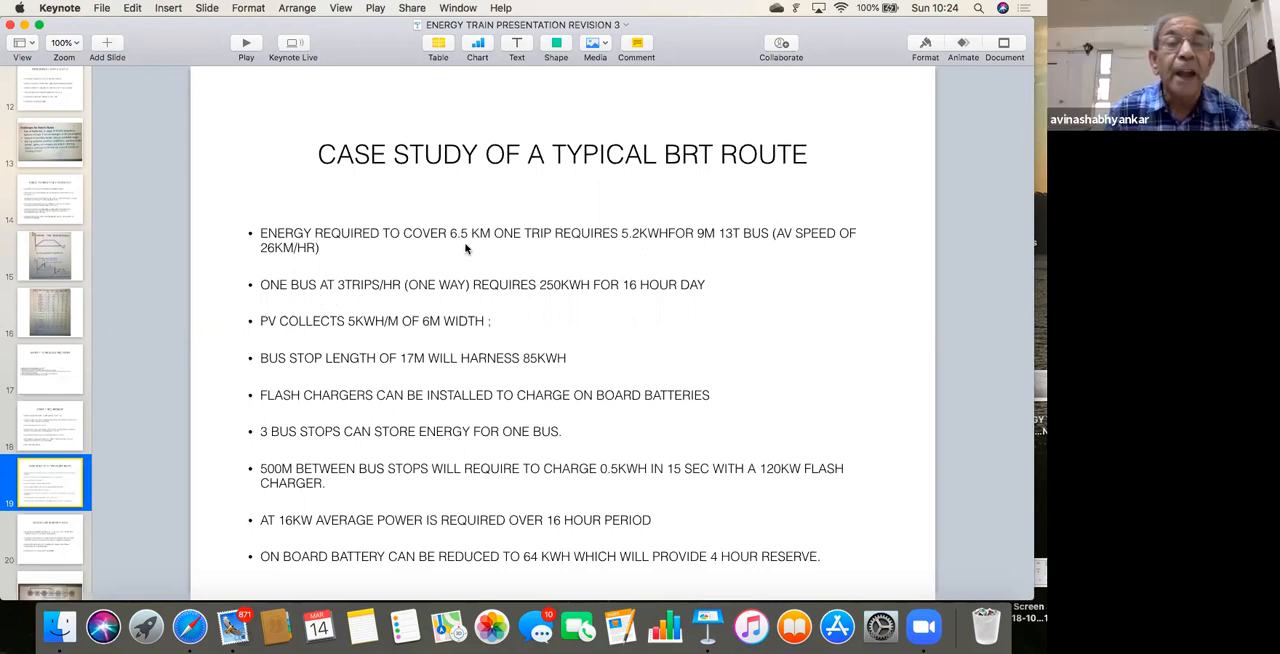
{"action": "mouse_move", "coordinate": [410, 302]}
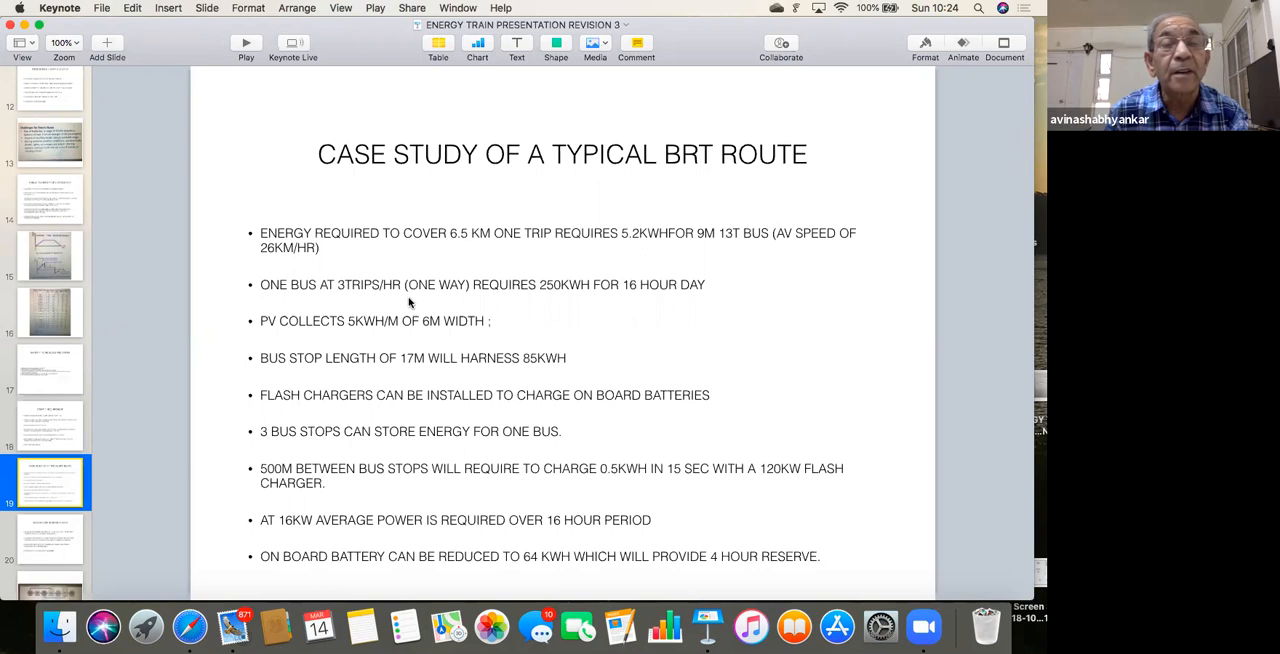
{"action": "mouse_move", "coordinate": [462, 306]}
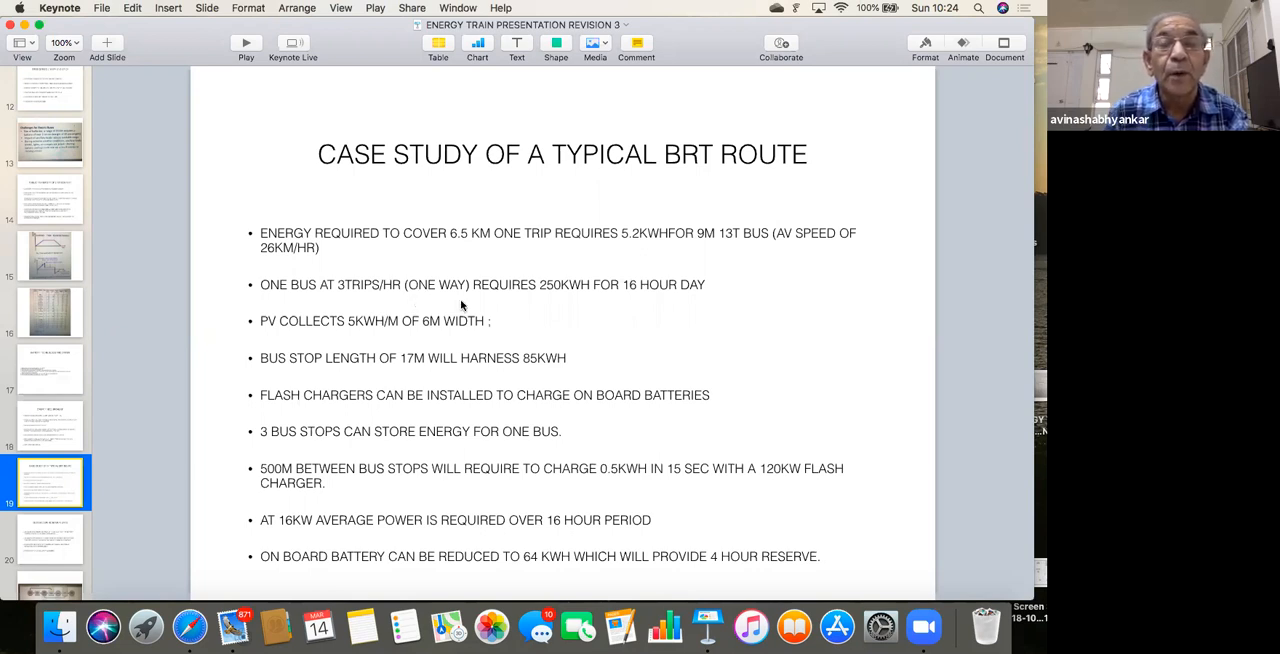
{"action": "mouse_move", "coordinate": [480, 302]}
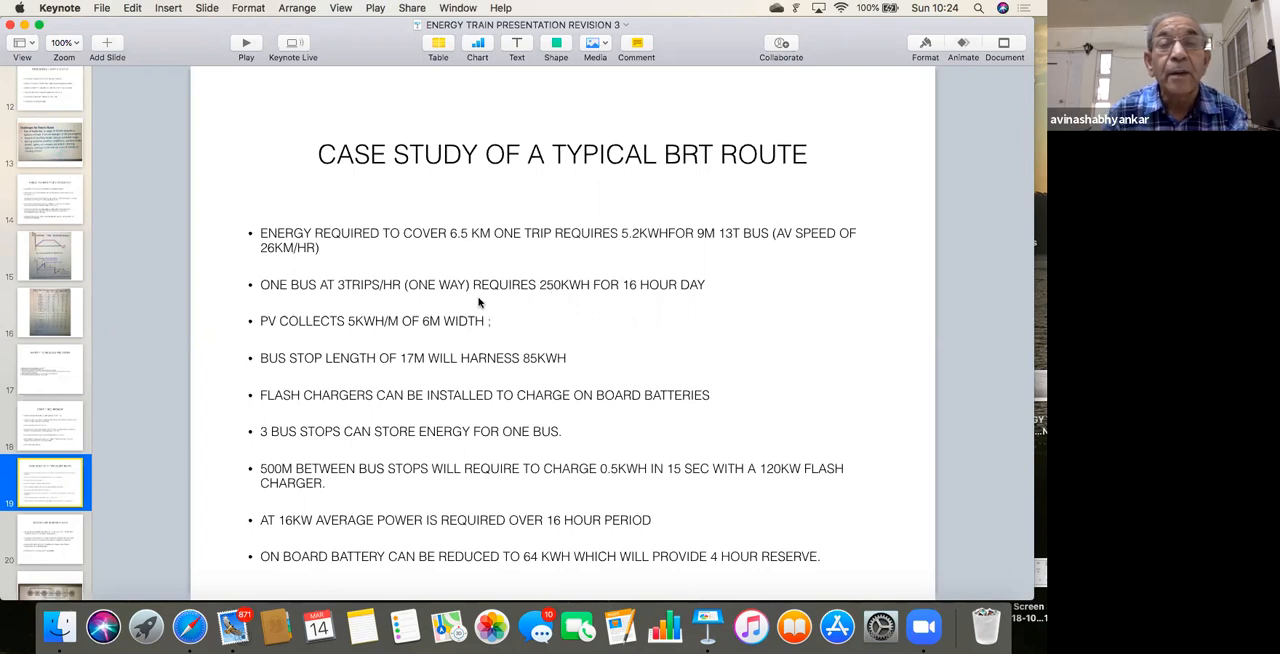
{"action": "mouse_move", "coordinate": [606, 308]}
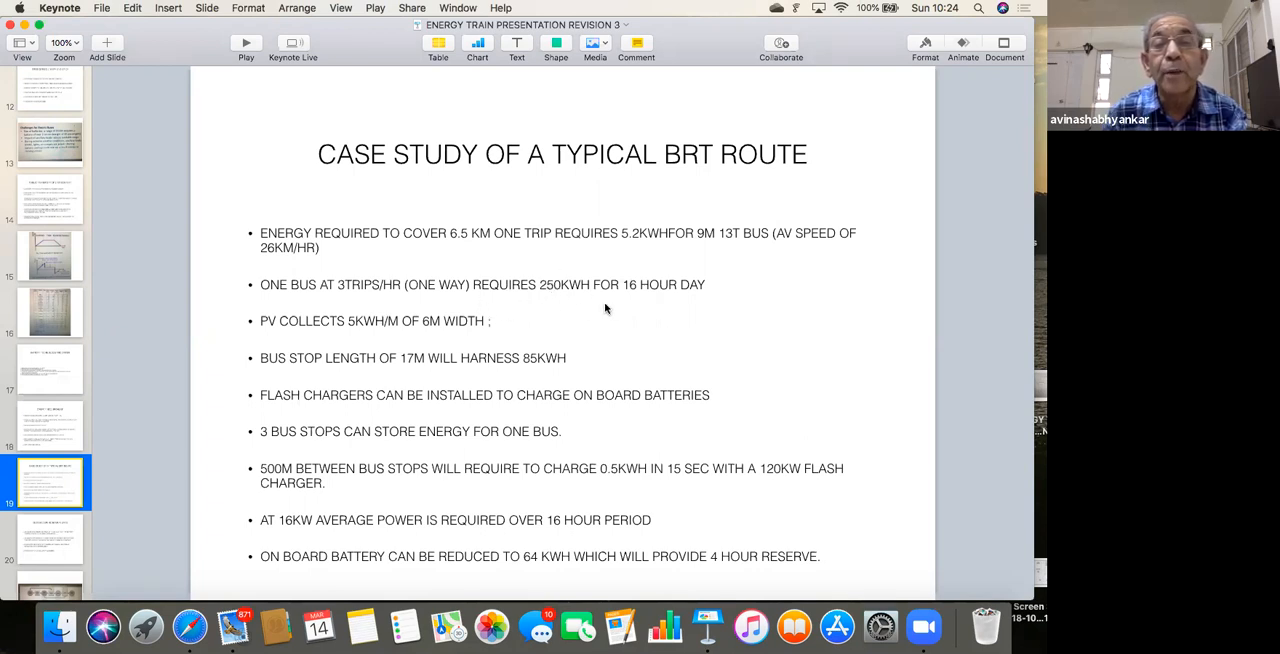
{"action": "mouse_move", "coordinate": [740, 292]}
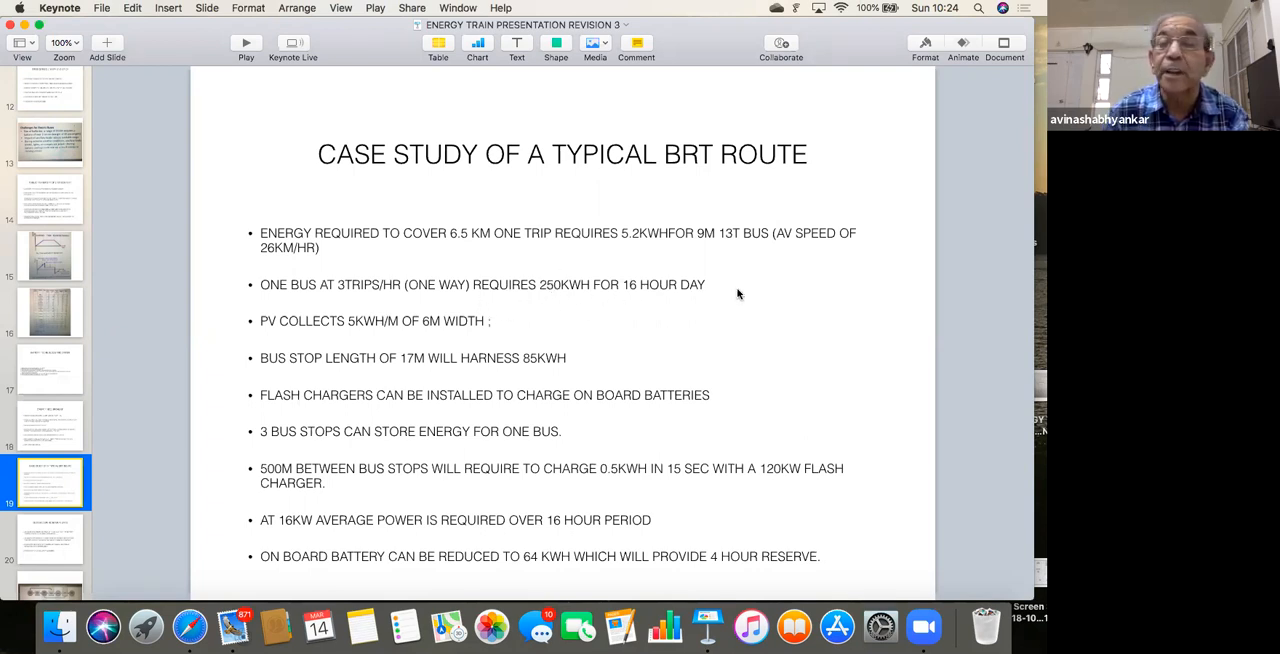
{"action": "mouse_move", "coordinate": [714, 288]}
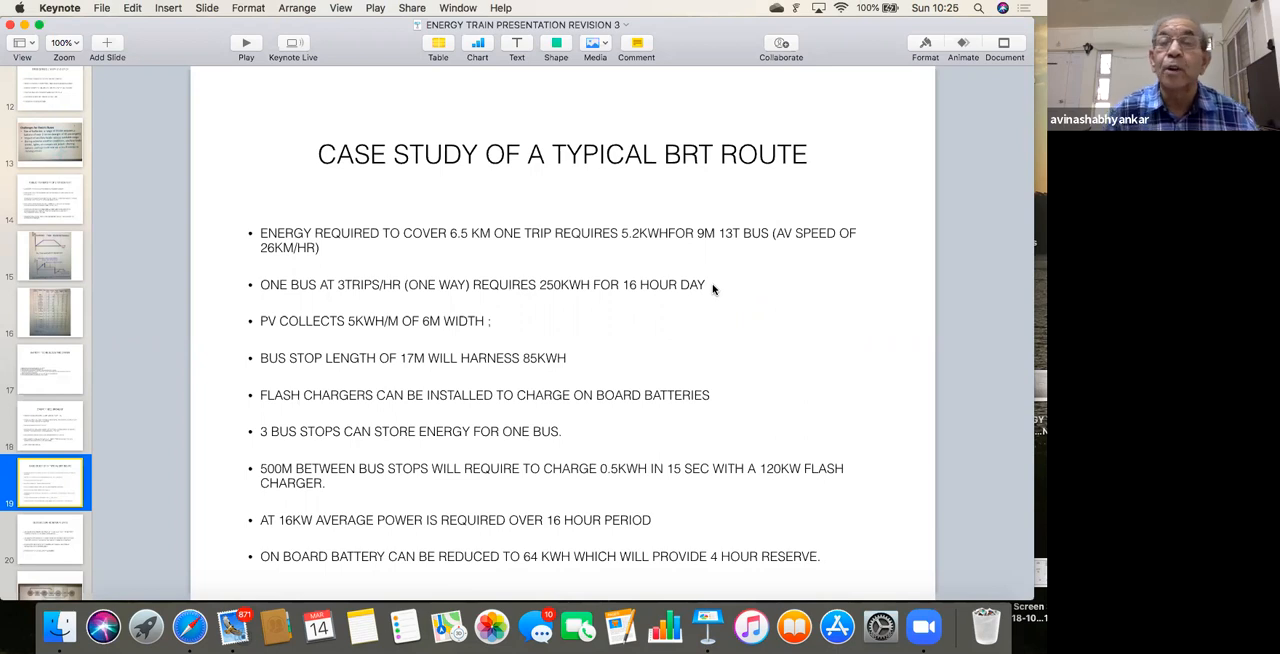
{"action": "mouse_move", "coordinate": [550, 320]}
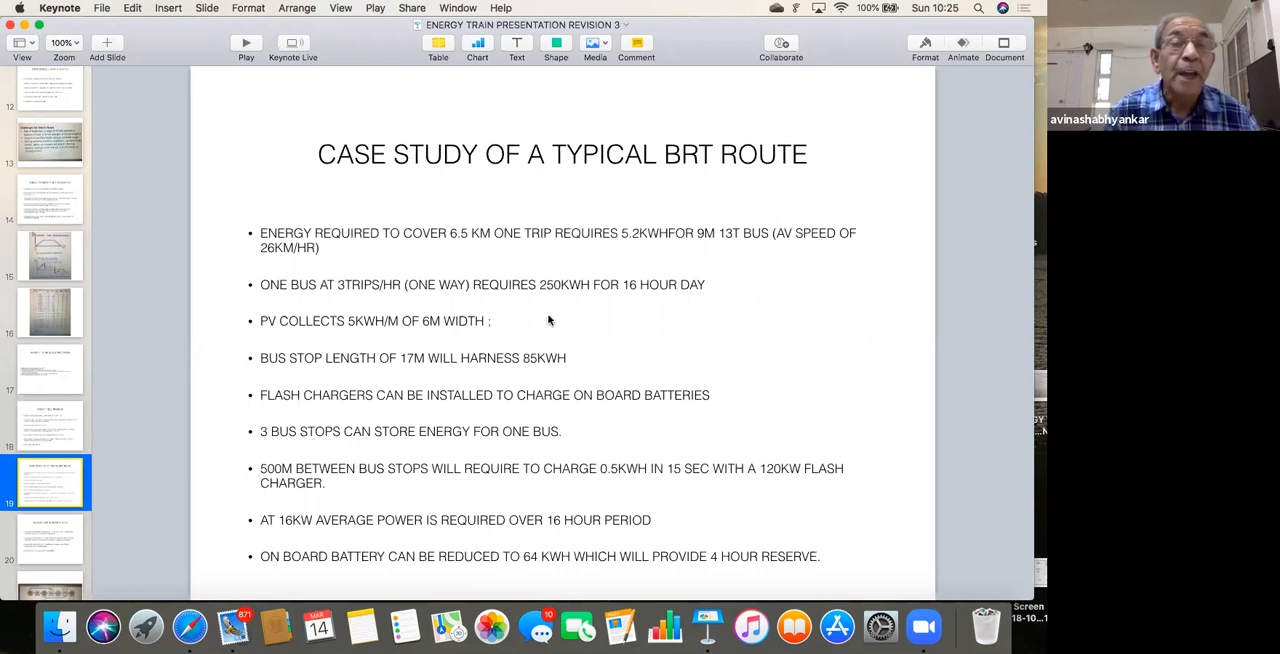
{"action": "mouse_move", "coordinate": [506, 328]}
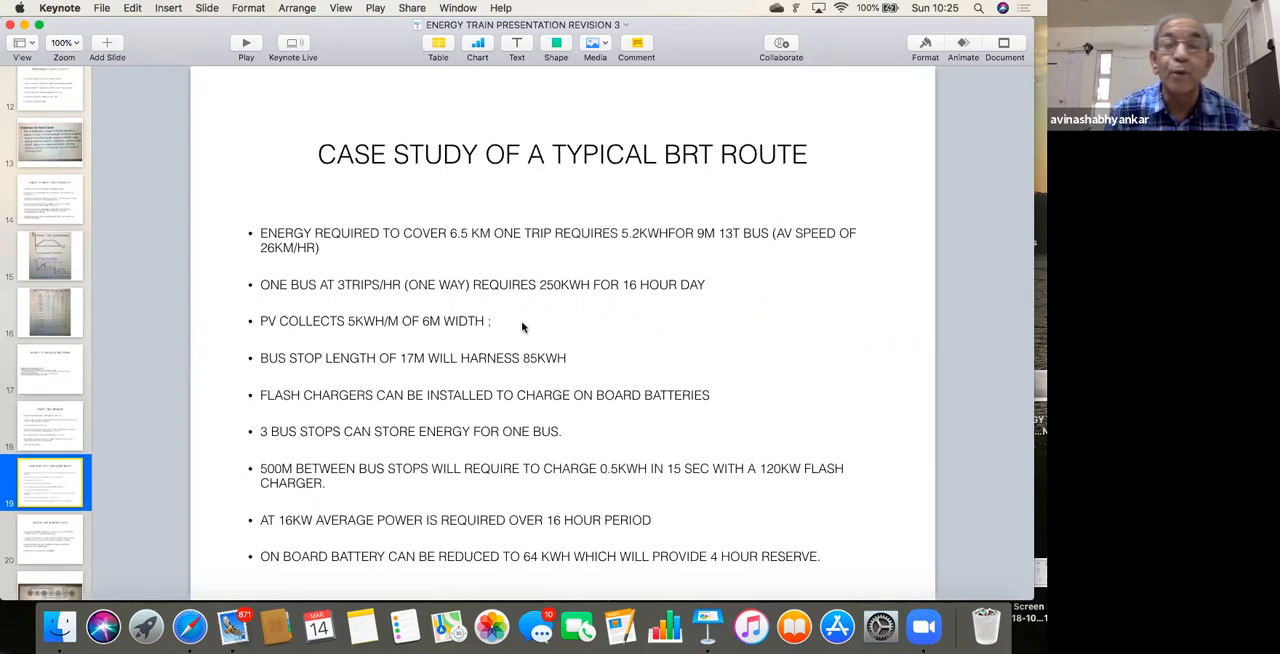
{"action": "mouse_move", "coordinate": [516, 328]}
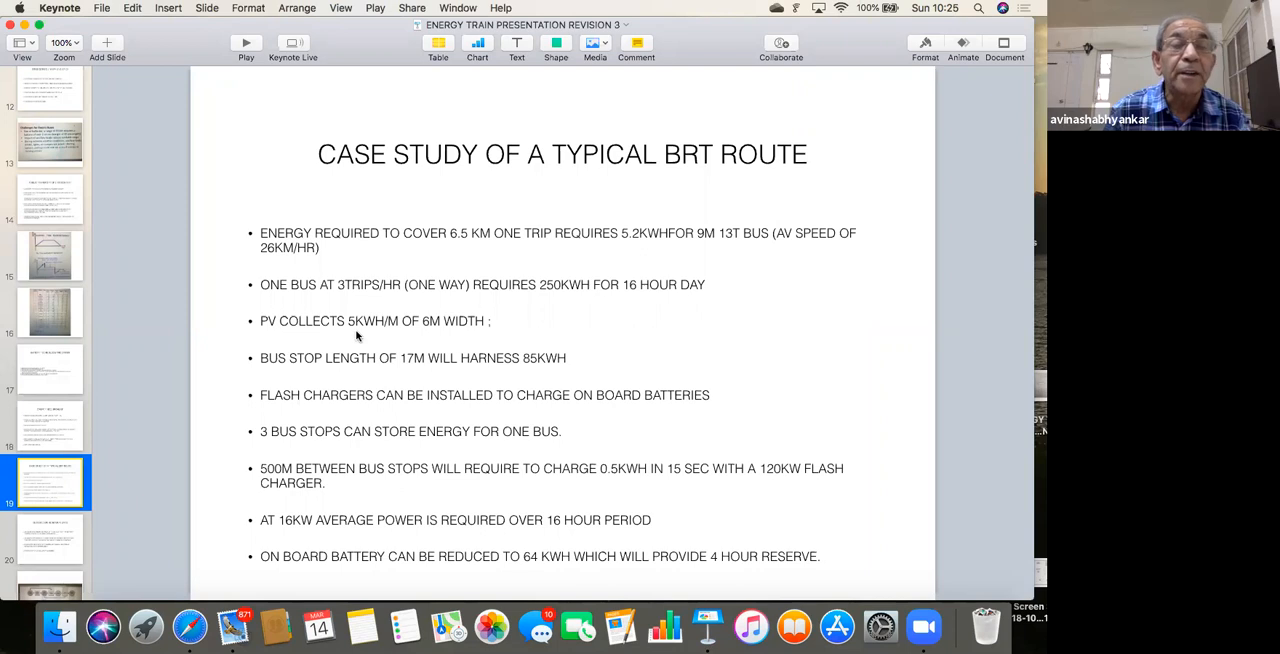
{"action": "mouse_move", "coordinate": [392, 336]}
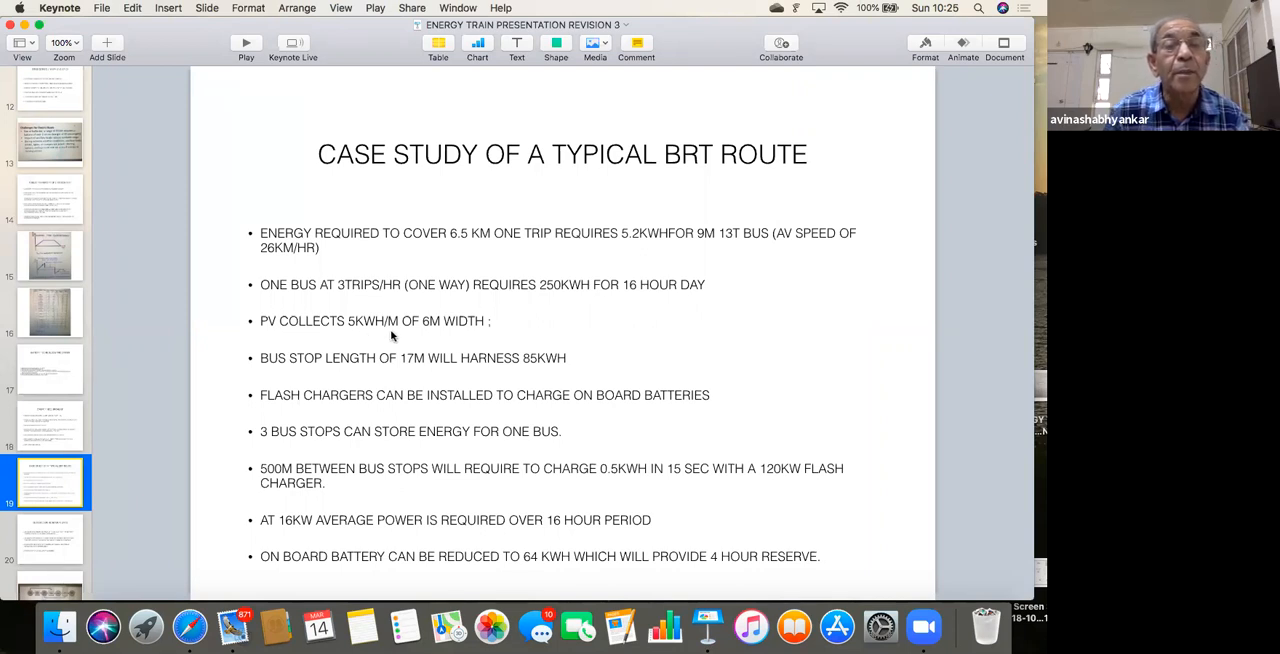
{"action": "mouse_move", "coordinate": [430, 336]}
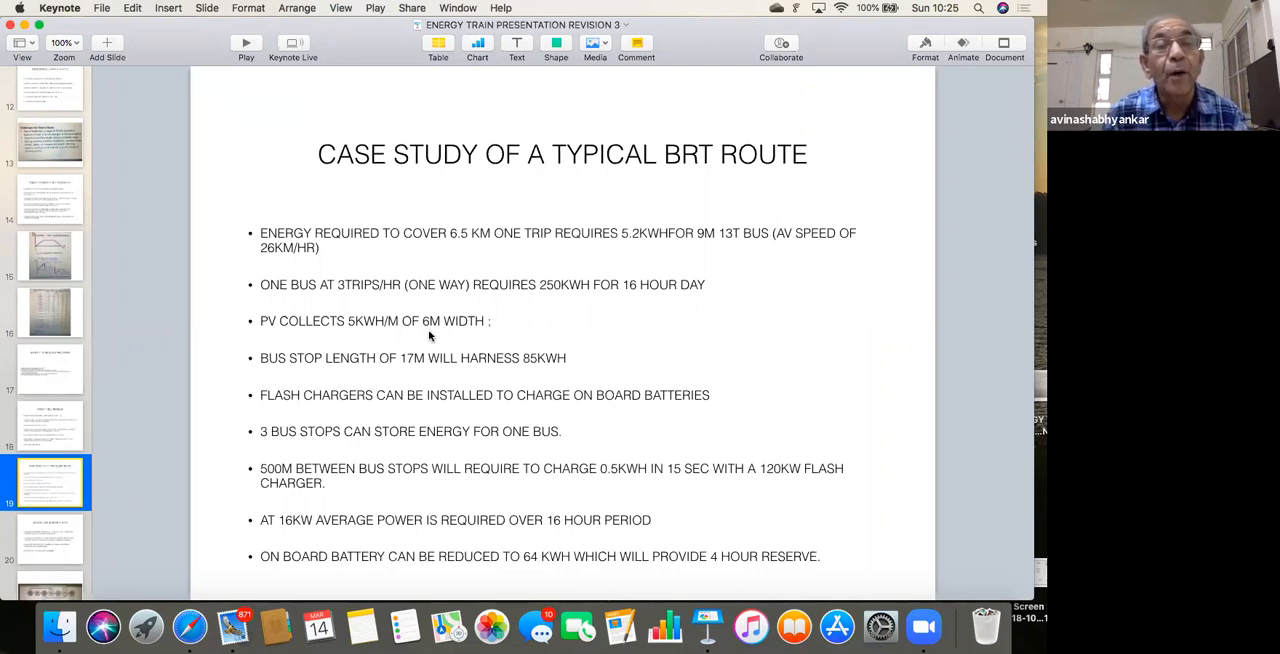
{"action": "mouse_move", "coordinate": [494, 332]}
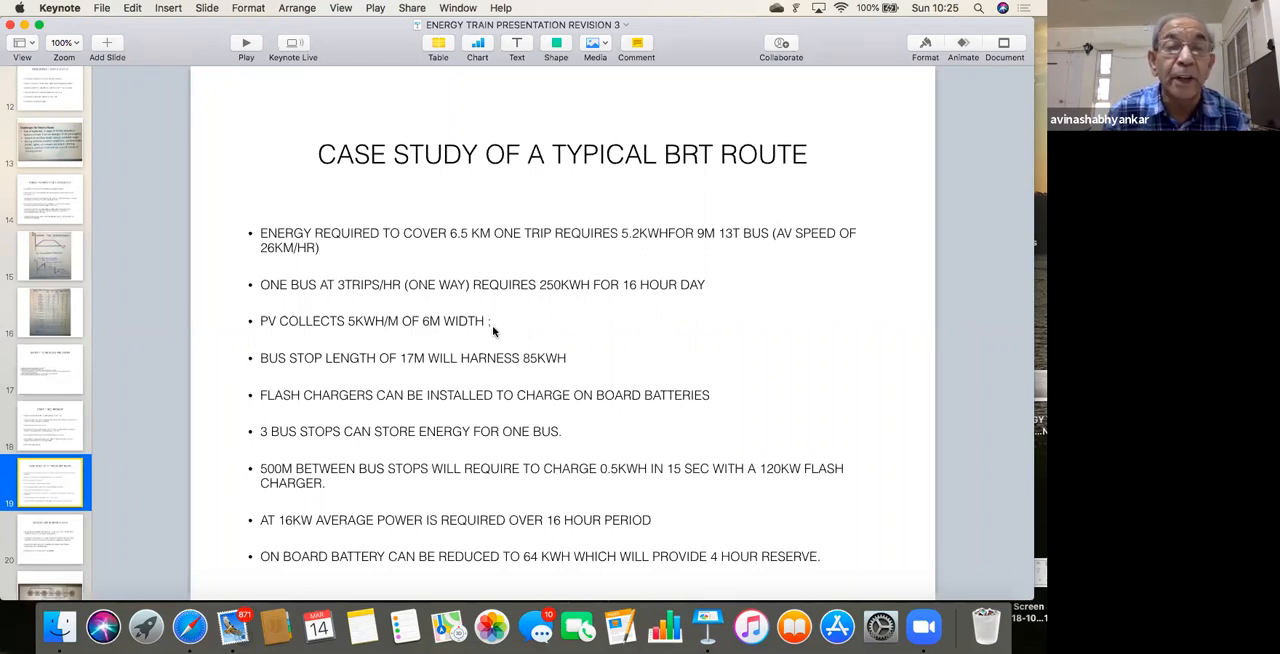
{"action": "mouse_move", "coordinate": [298, 364]}
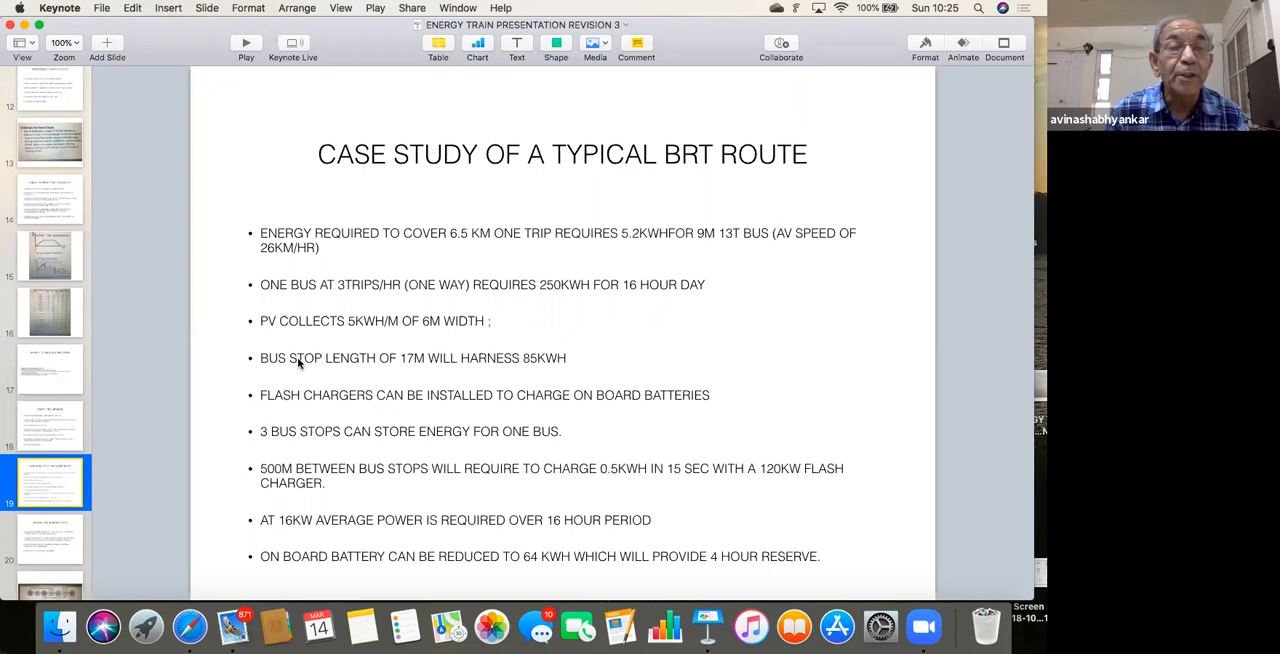
{"action": "mouse_move", "coordinate": [420, 368]}
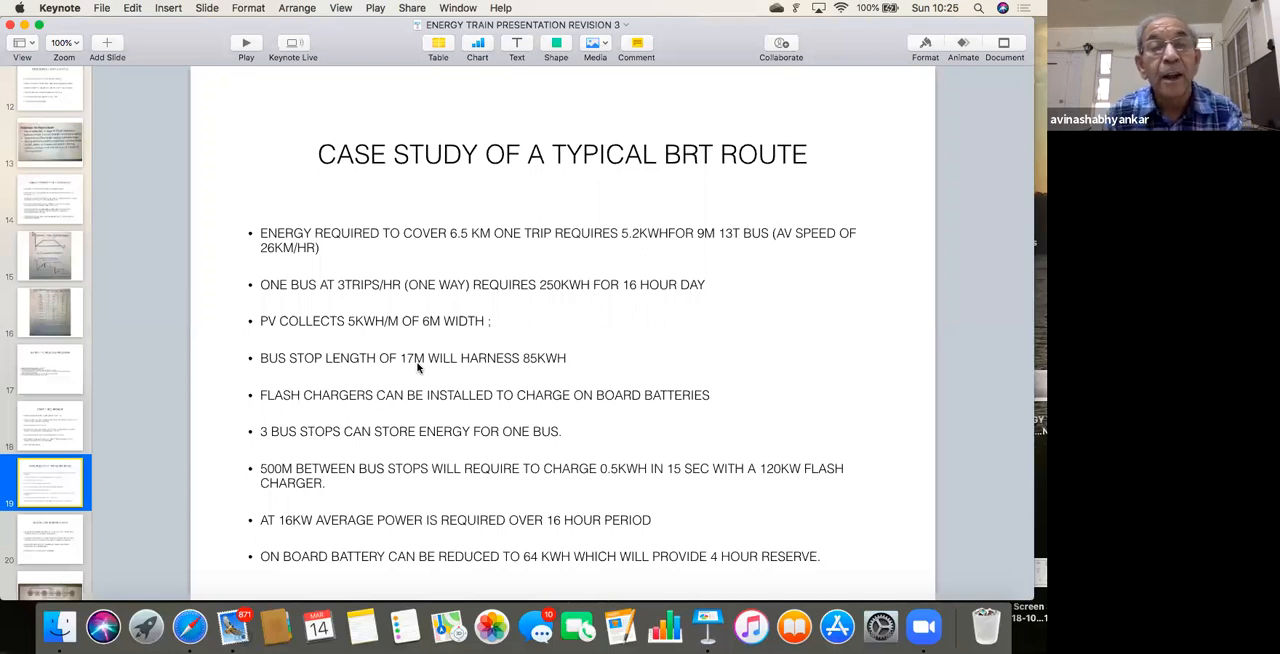
{"action": "mouse_move", "coordinate": [538, 372]}
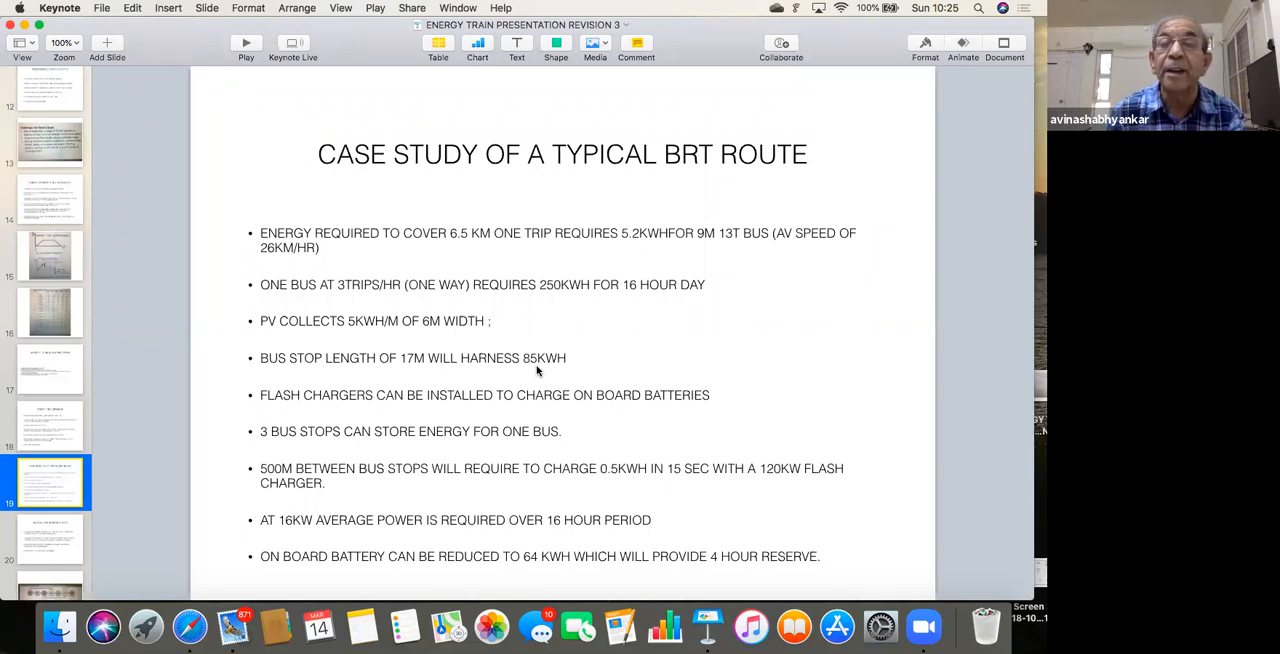
{"action": "mouse_move", "coordinate": [570, 364]}
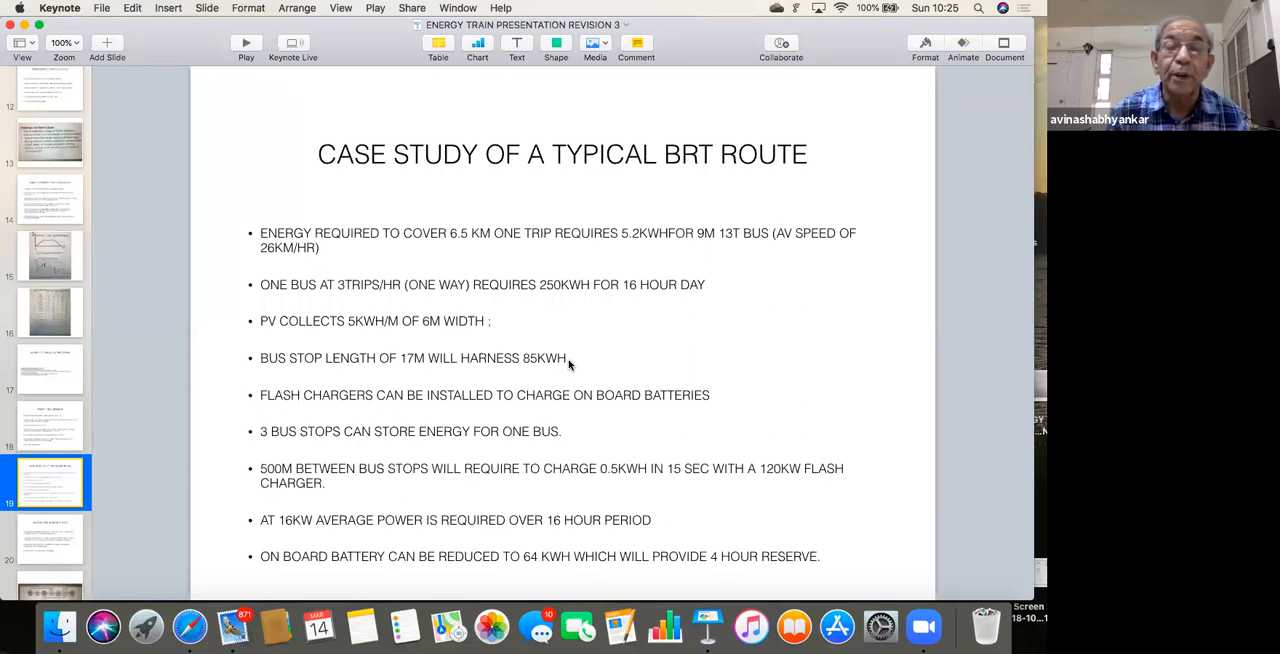
{"action": "mouse_move", "coordinate": [624, 350]}
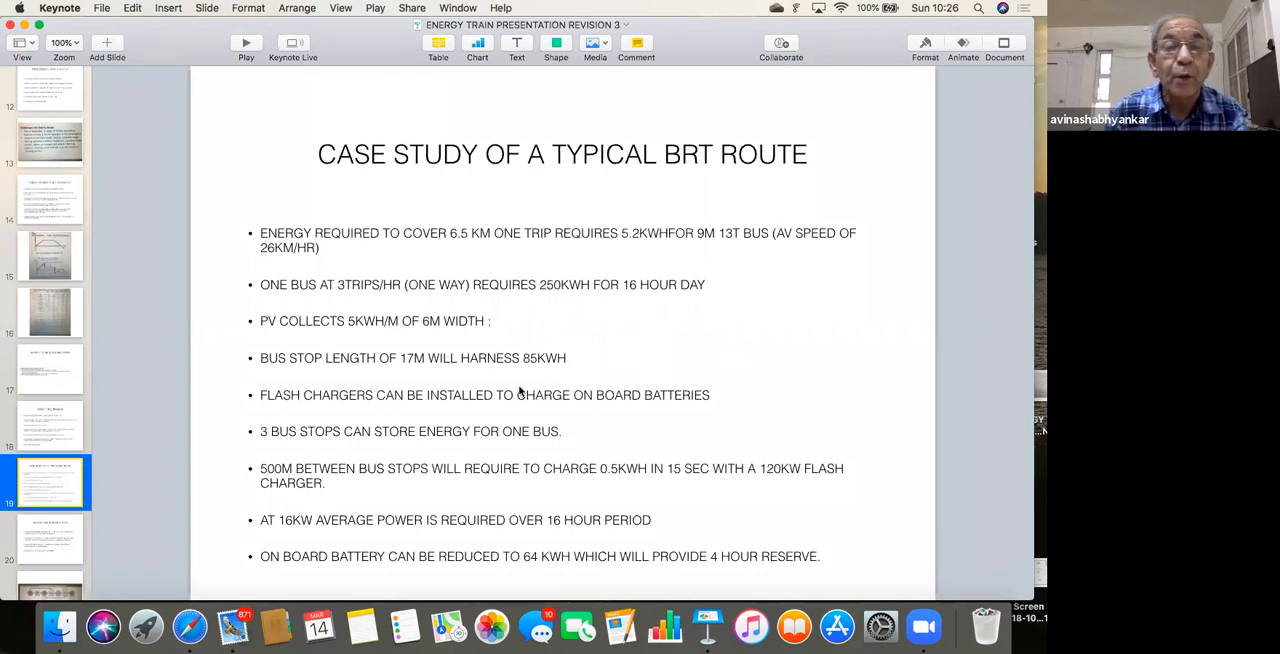
{"action": "mouse_move", "coordinate": [406, 418]}
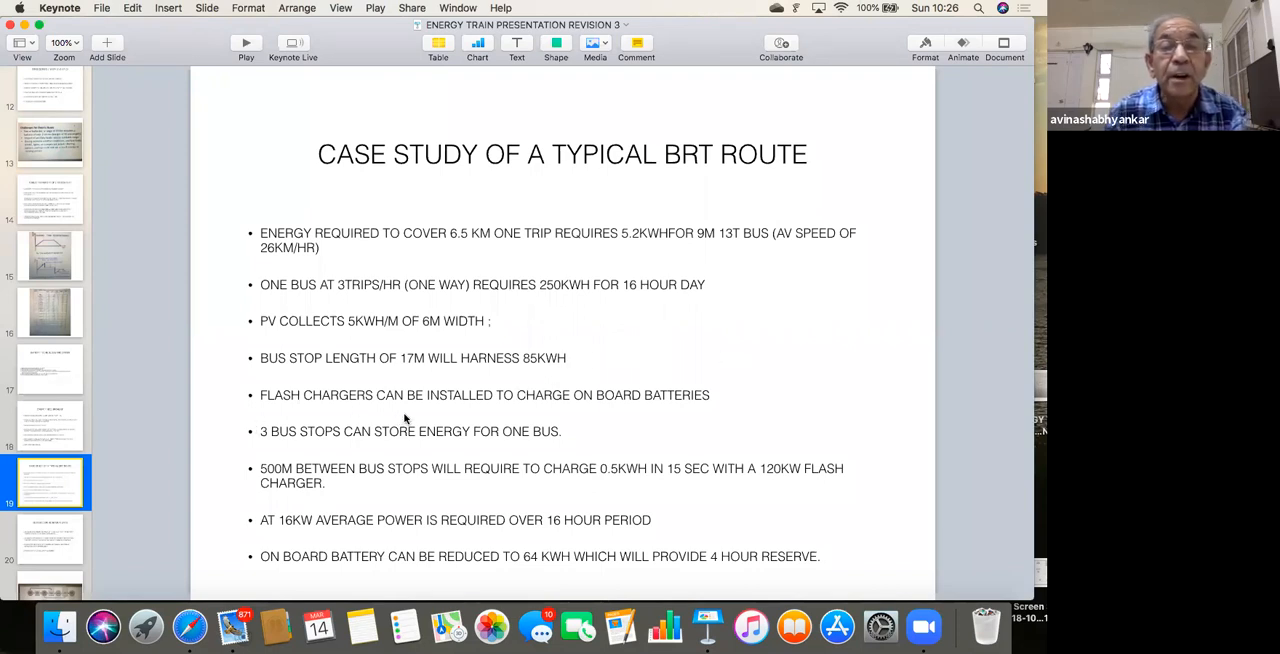
{"action": "mouse_move", "coordinate": [574, 420]}
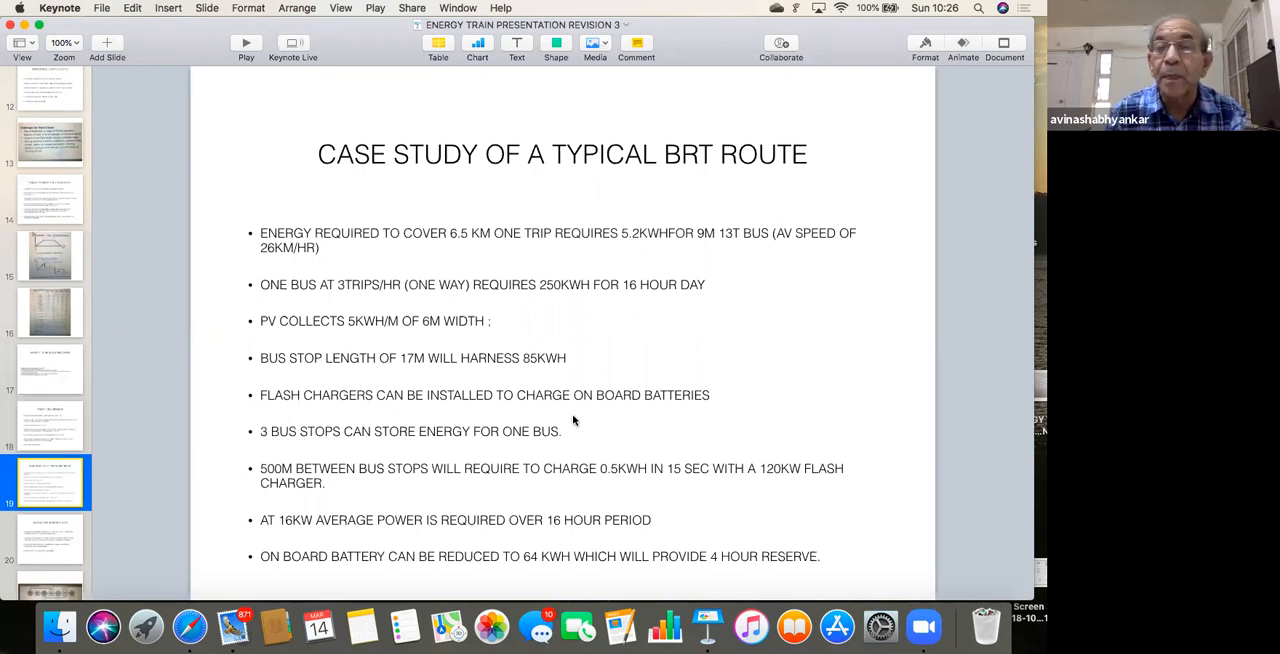
{"action": "mouse_move", "coordinate": [586, 416]}
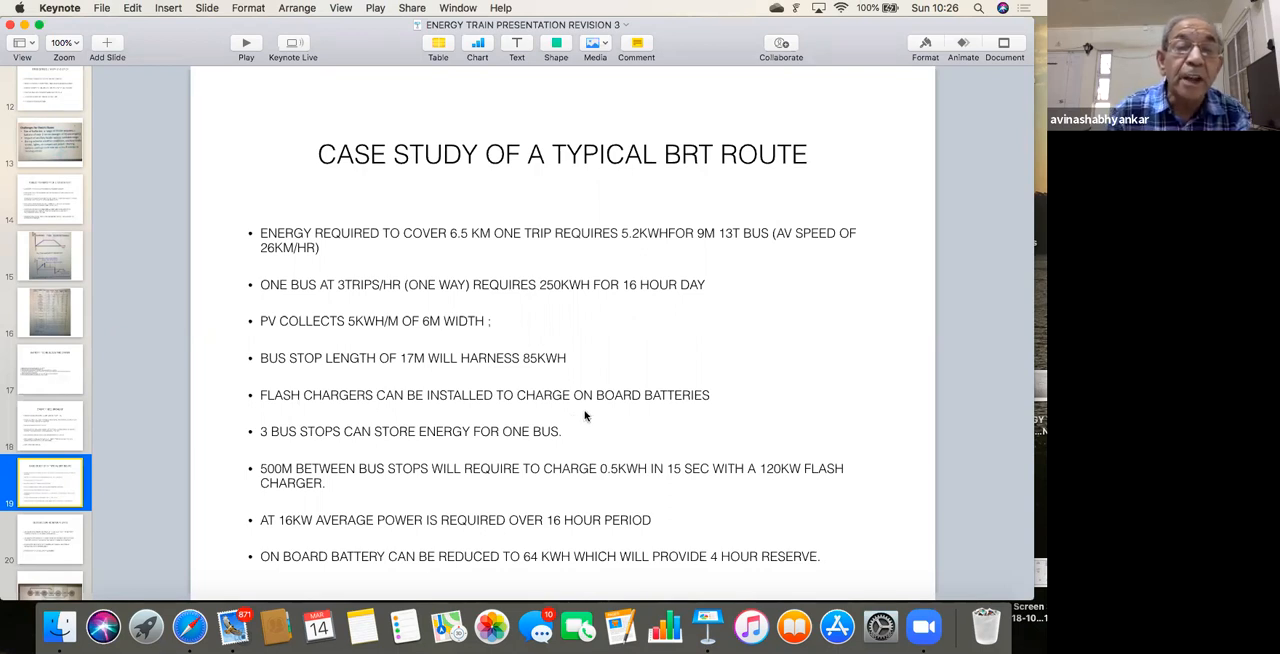
{"action": "mouse_move", "coordinate": [716, 408]}
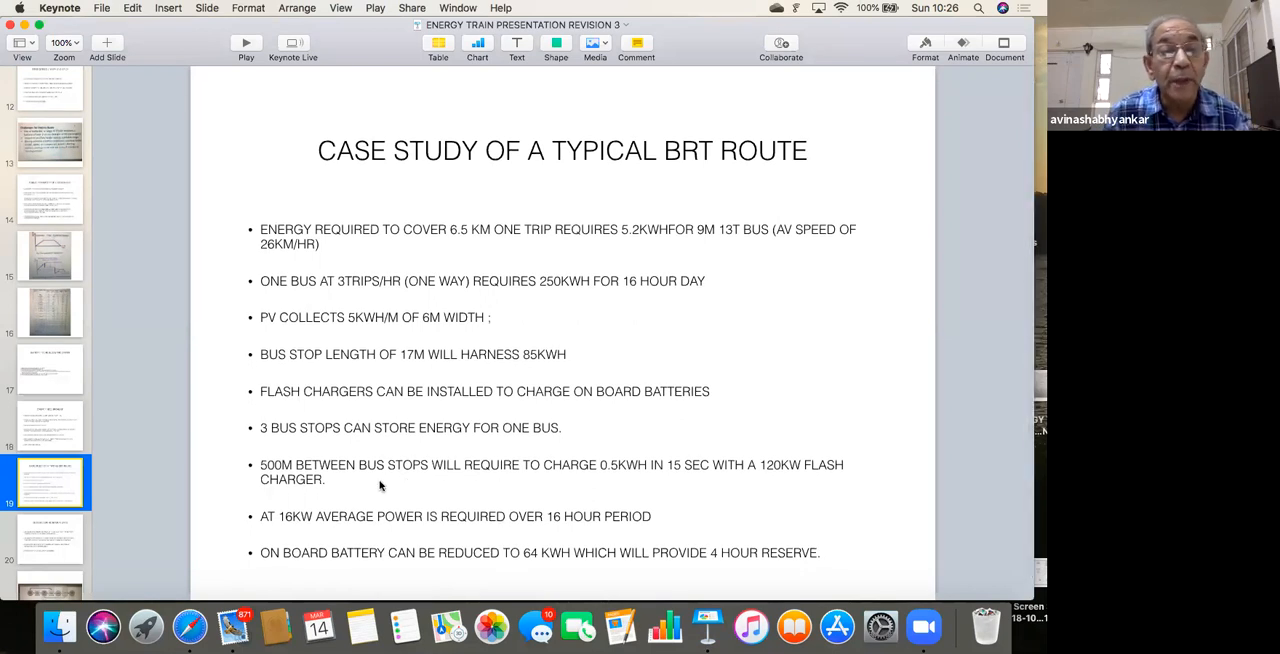
{"action": "mouse_move", "coordinate": [352, 490]}
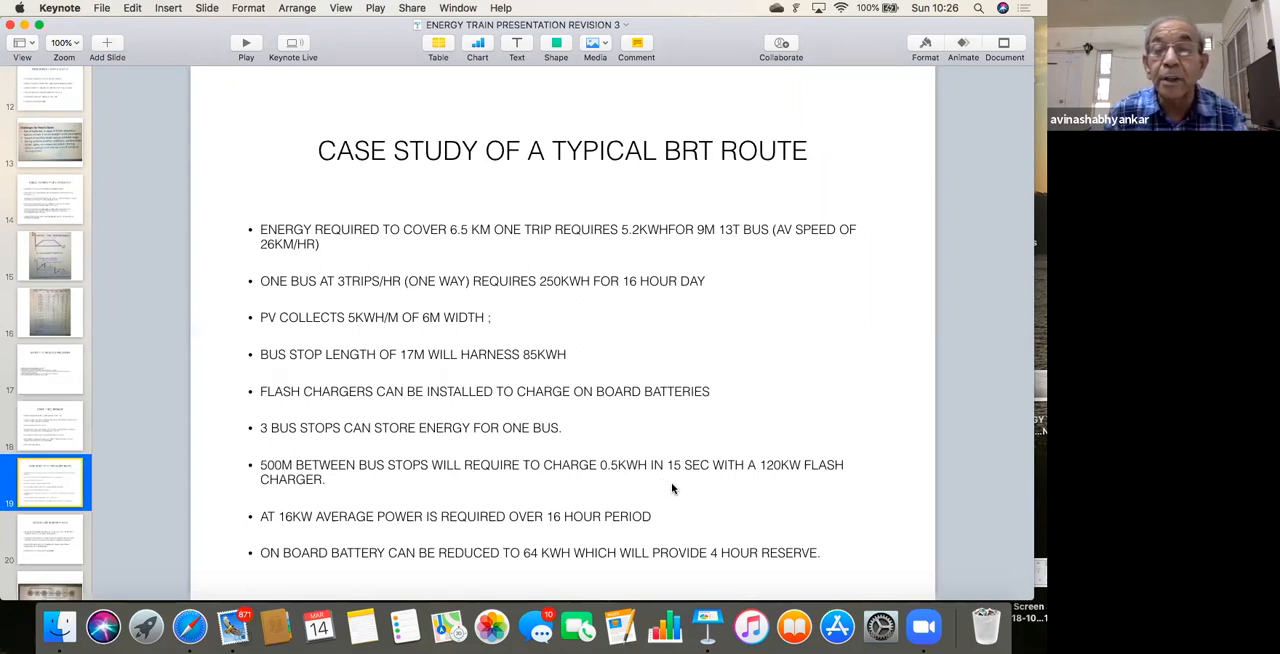
{"action": "mouse_move", "coordinate": [786, 480]}
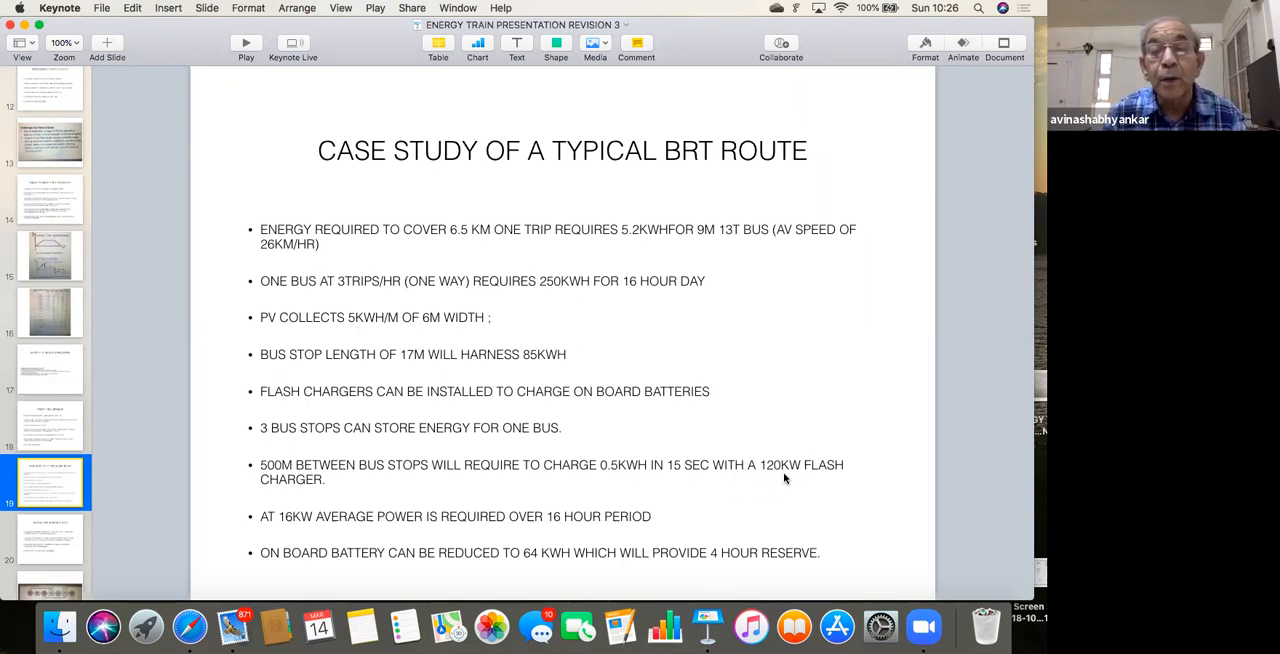
{"action": "mouse_move", "coordinate": [652, 490]}
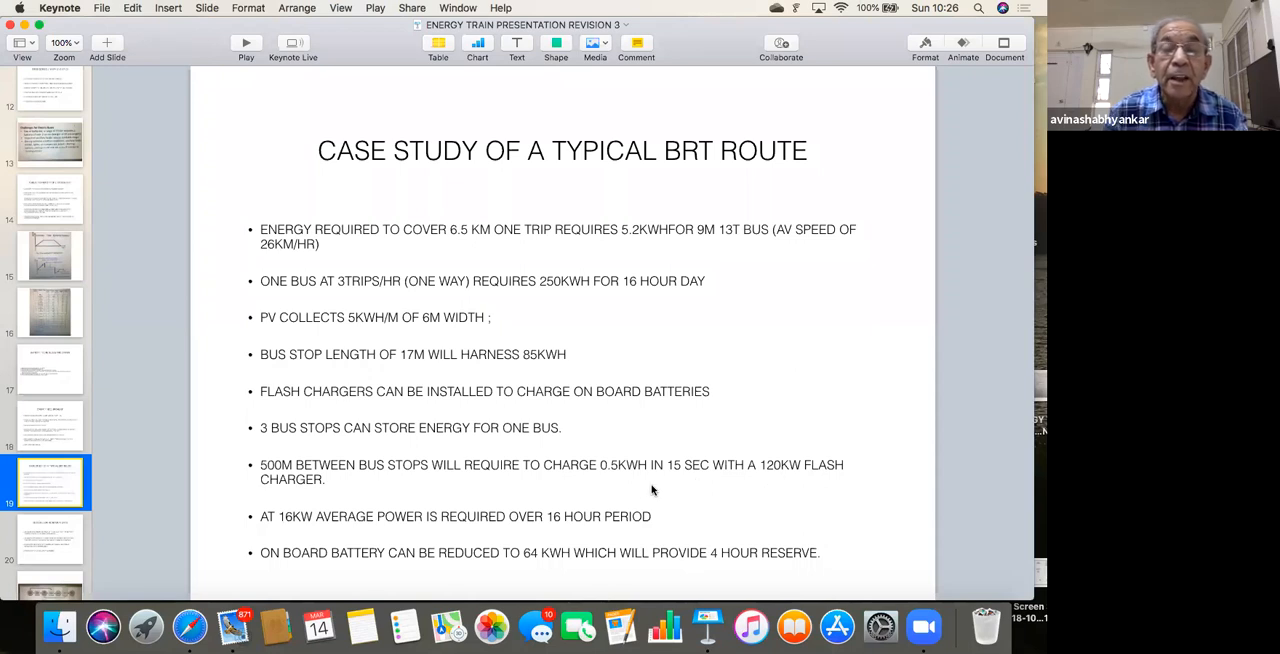
{"action": "mouse_move", "coordinate": [624, 476]}
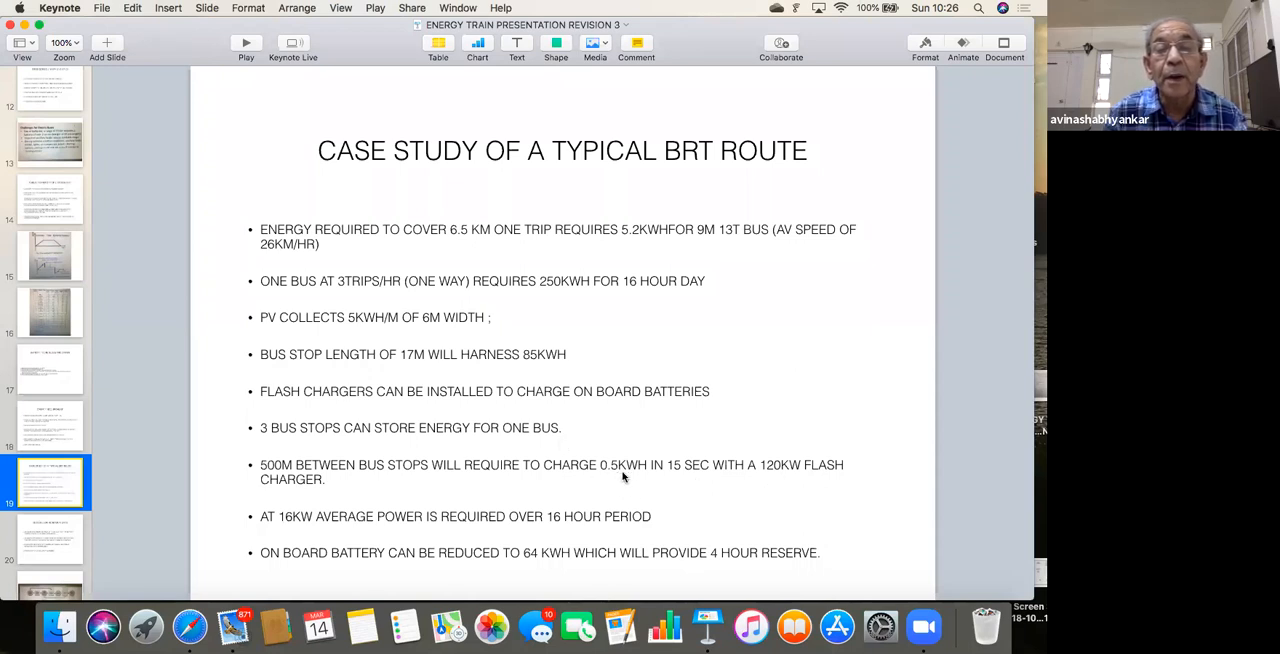
{"action": "mouse_move", "coordinate": [670, 444]}
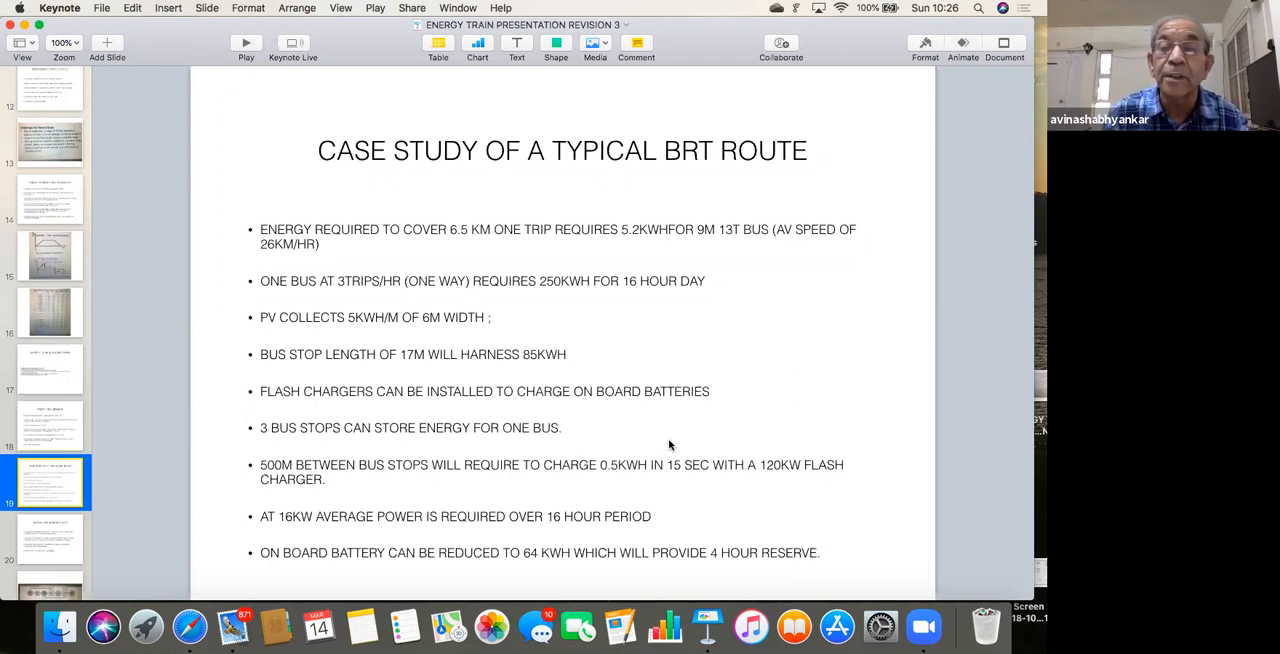
{"action": "mouse_move", "coordinate": [686, 492]}
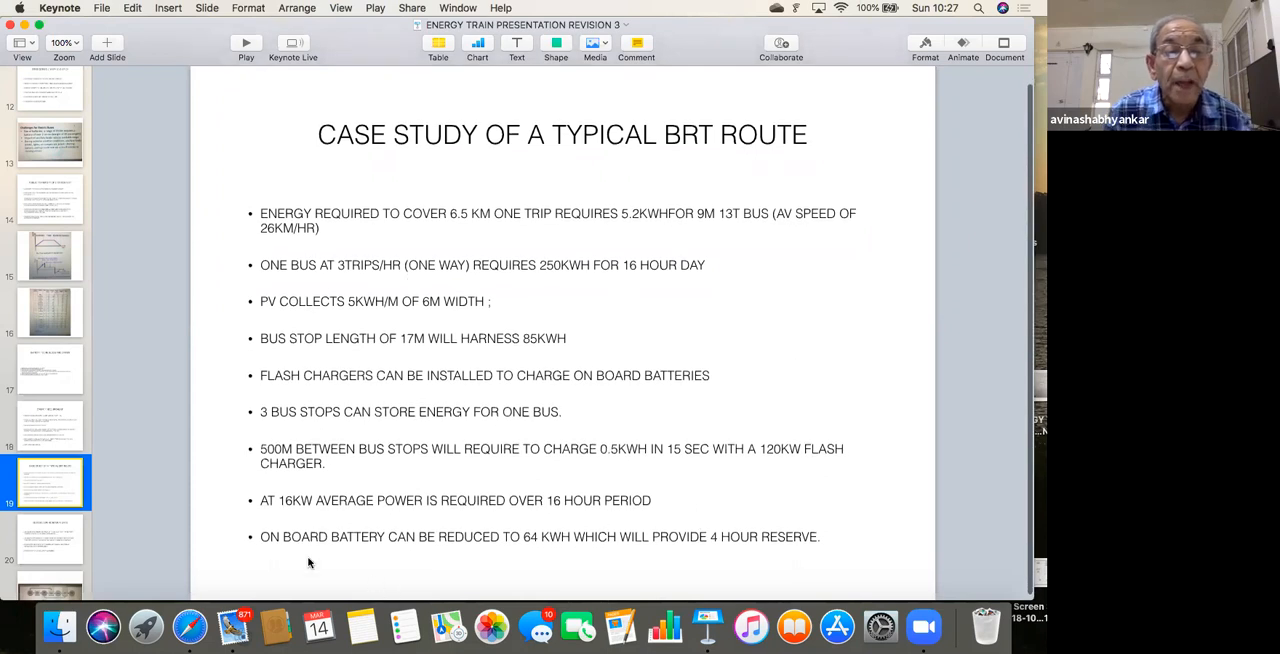
{"action": "mouse_move", "coordinate": [700, 552]}
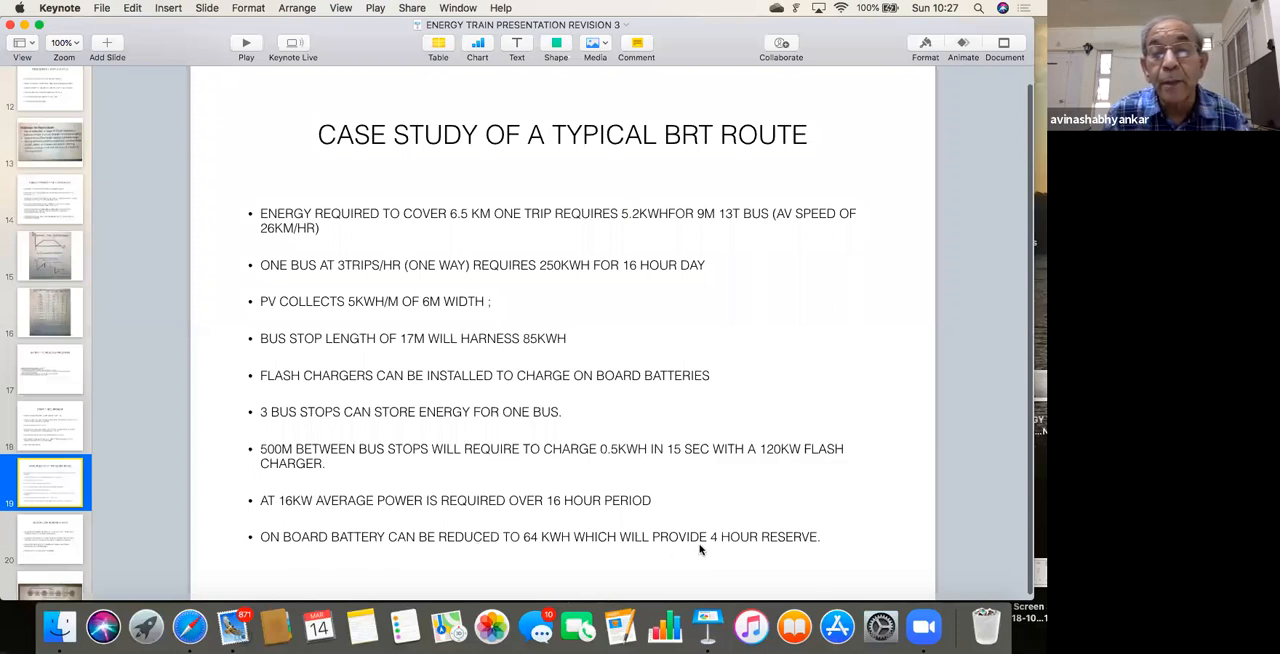
{"action": "mouse_move", "coordinate": [712, 558]}
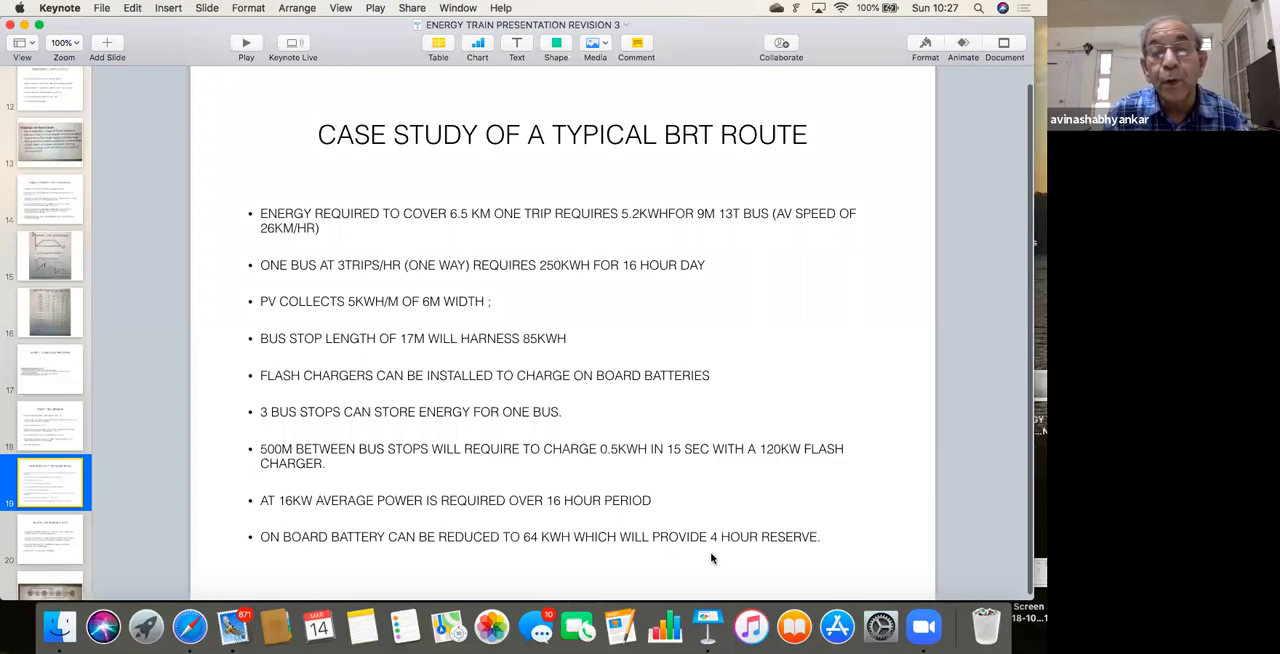
{"action": "mouse_move", "coordinate": [720, 552]}
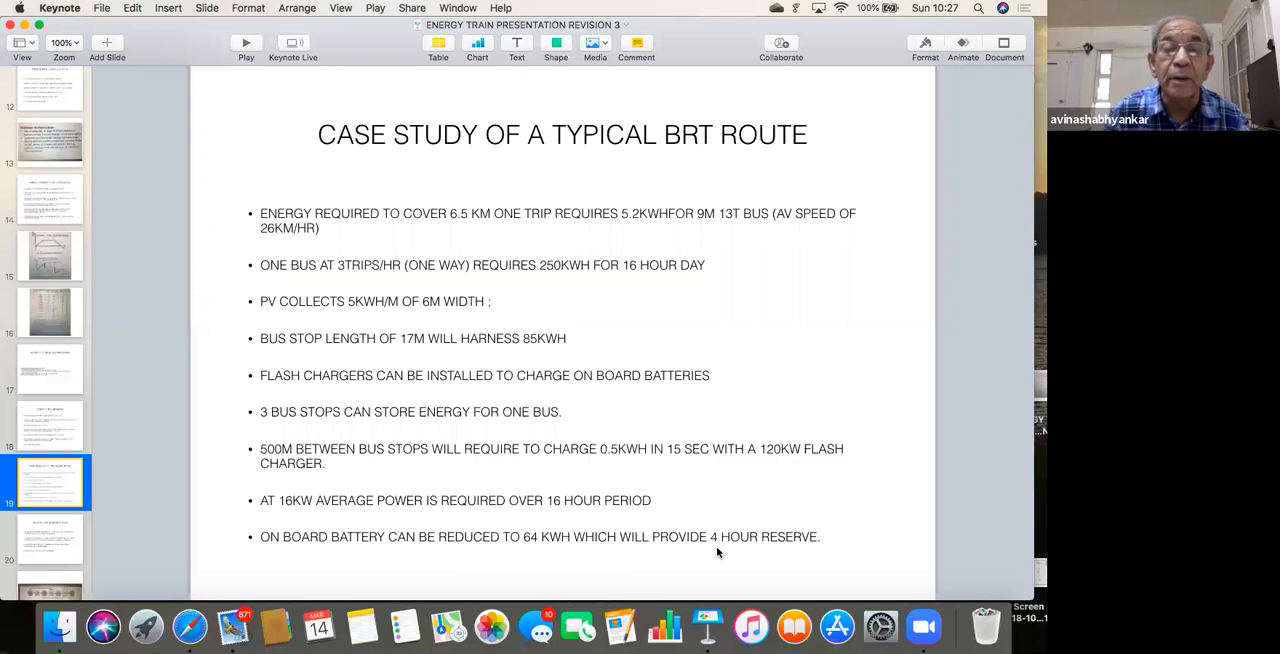
{"action": "mouse_move", "coordinate": [712, 560]}
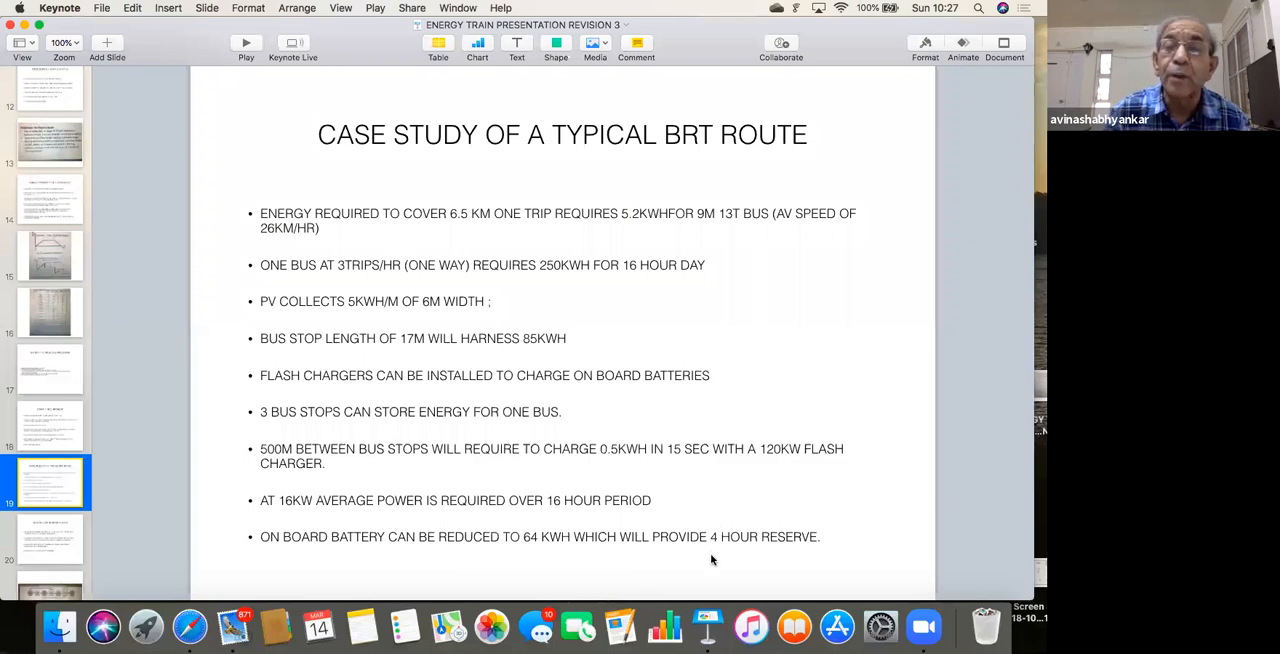
{"action": "mouse_move", "coordinate": [718, 556]}
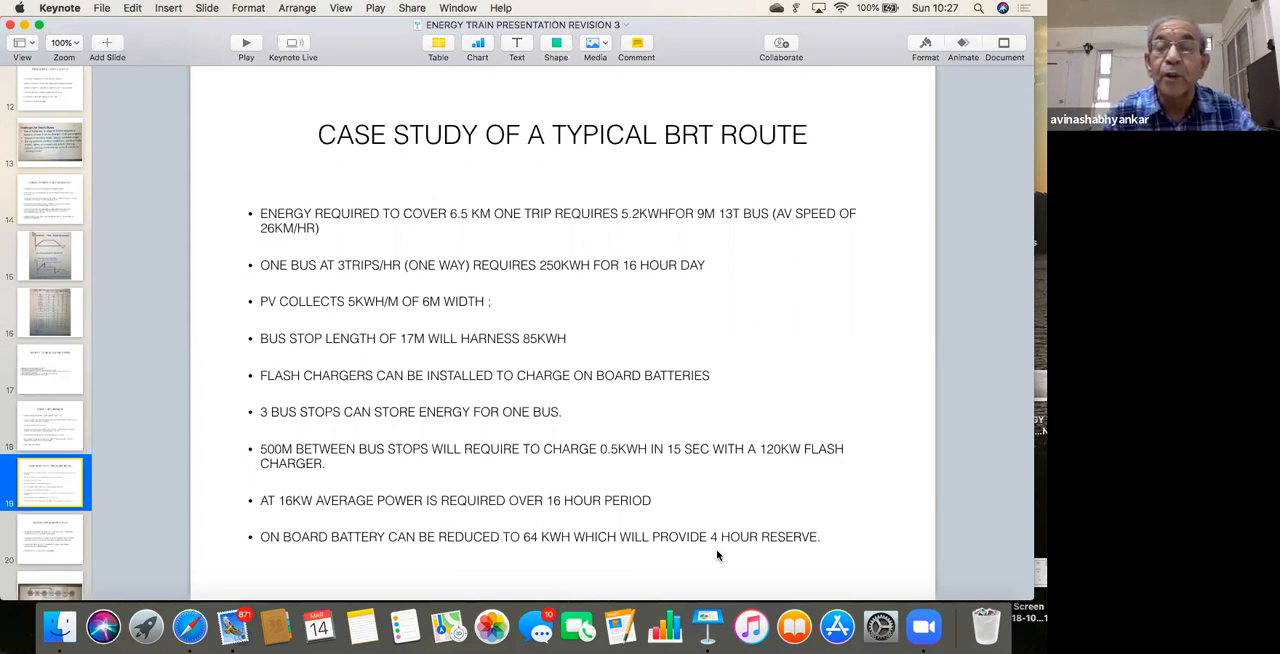
{"action": "mouse_move", "coordinate": [722, 482]}
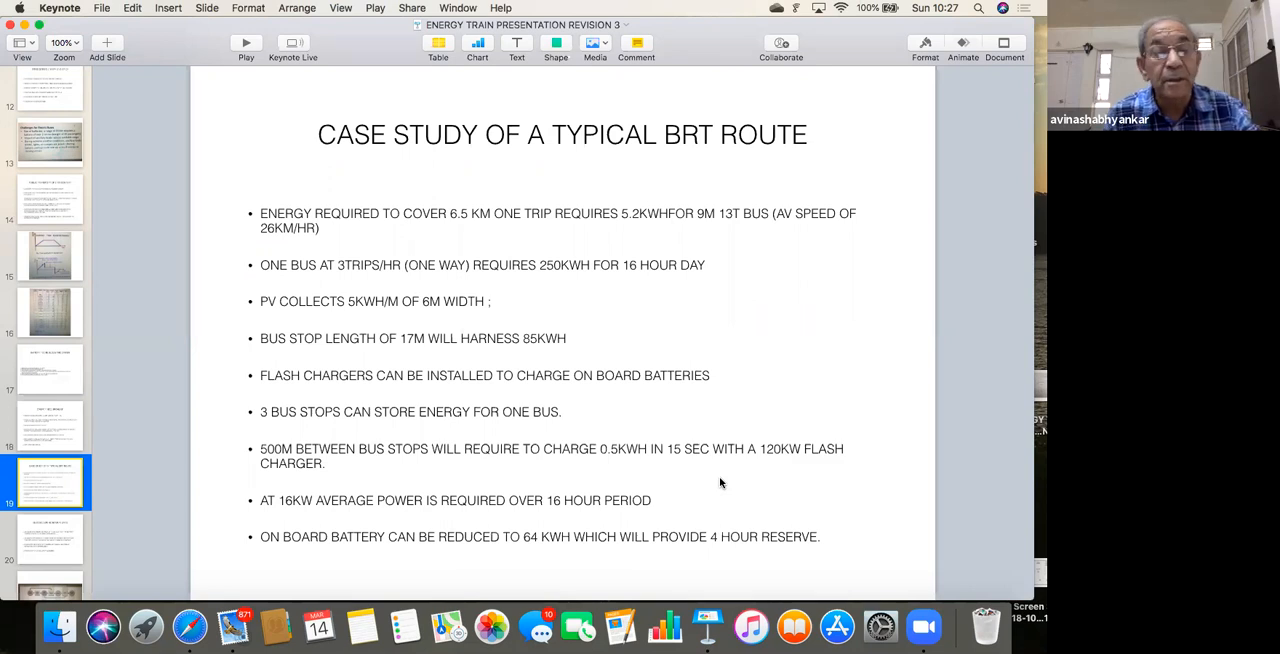
{"action": "mouse_move", "coordinate": [60, 544]}
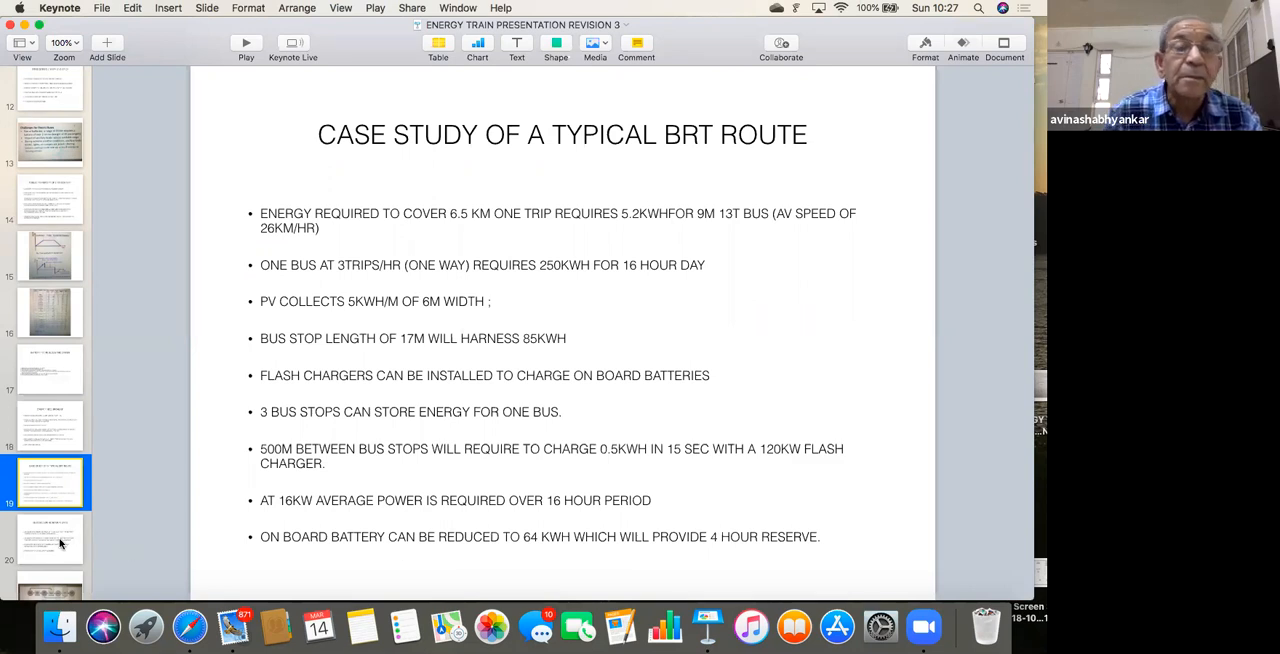
Show the Energy During No Sun Days slide on 16 kW generation and fuel cells.
{"action": "left_click", "coordinate": [48, 548]}
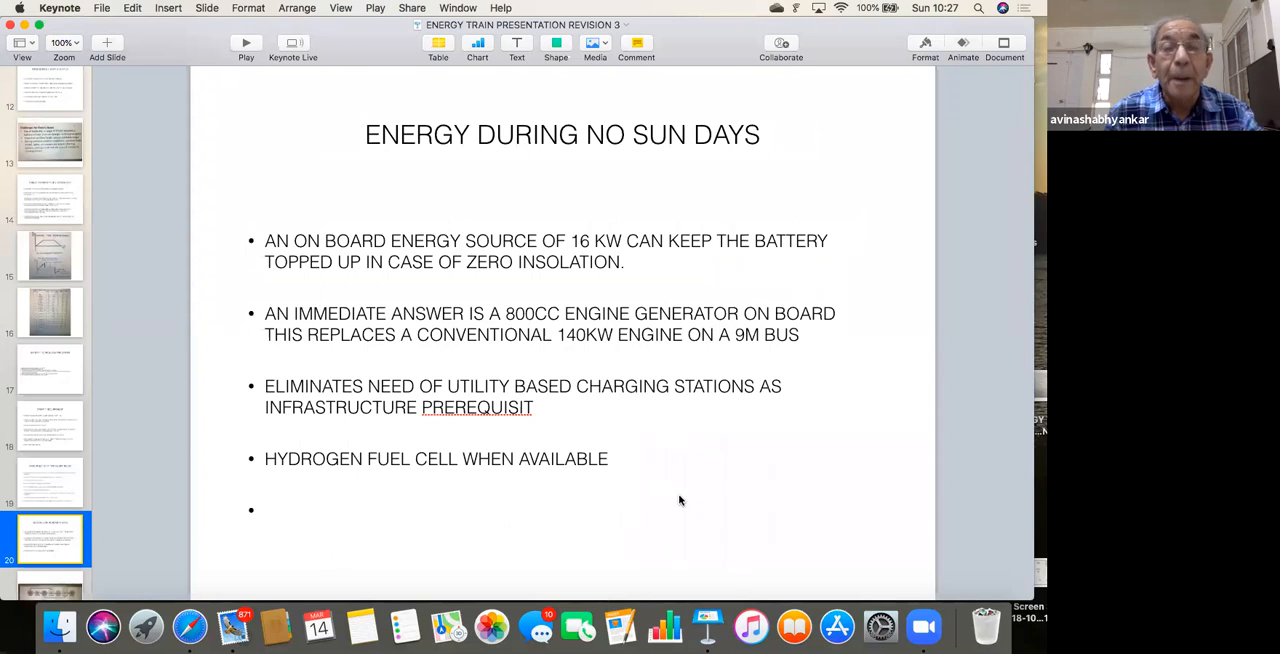
{"action": "mouse_move", "coordinate": [694, 484]}
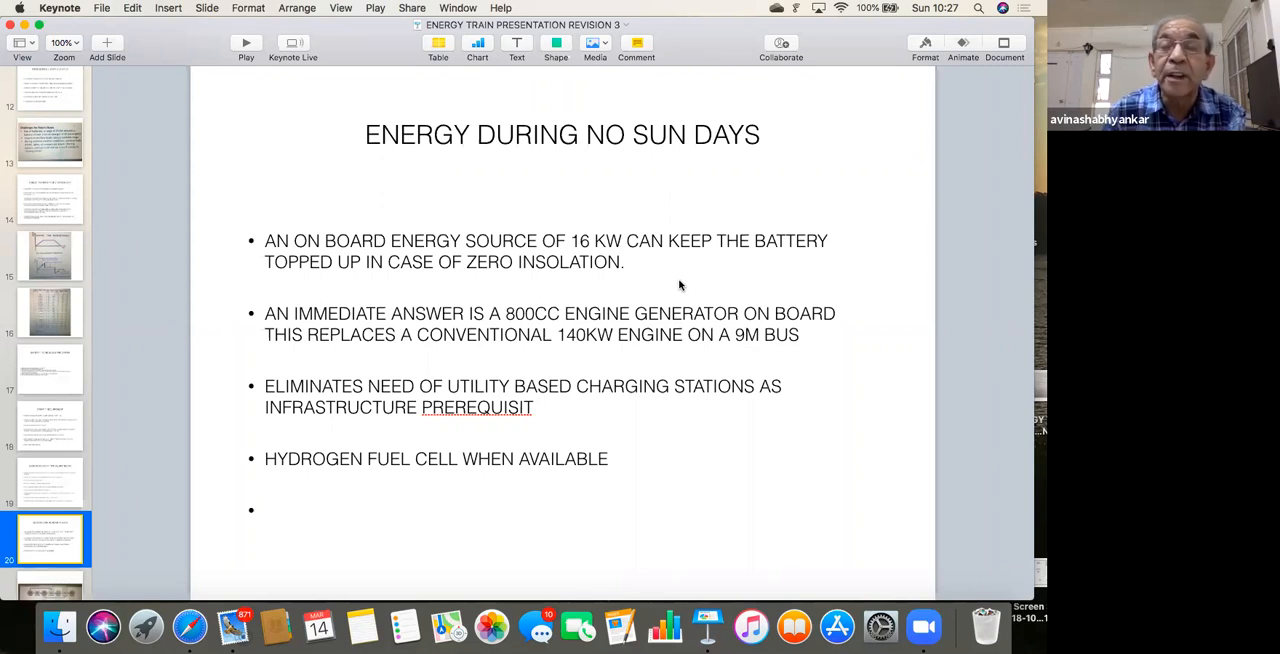
{"action": "mouse_move", "coordinate": [562, 328]}
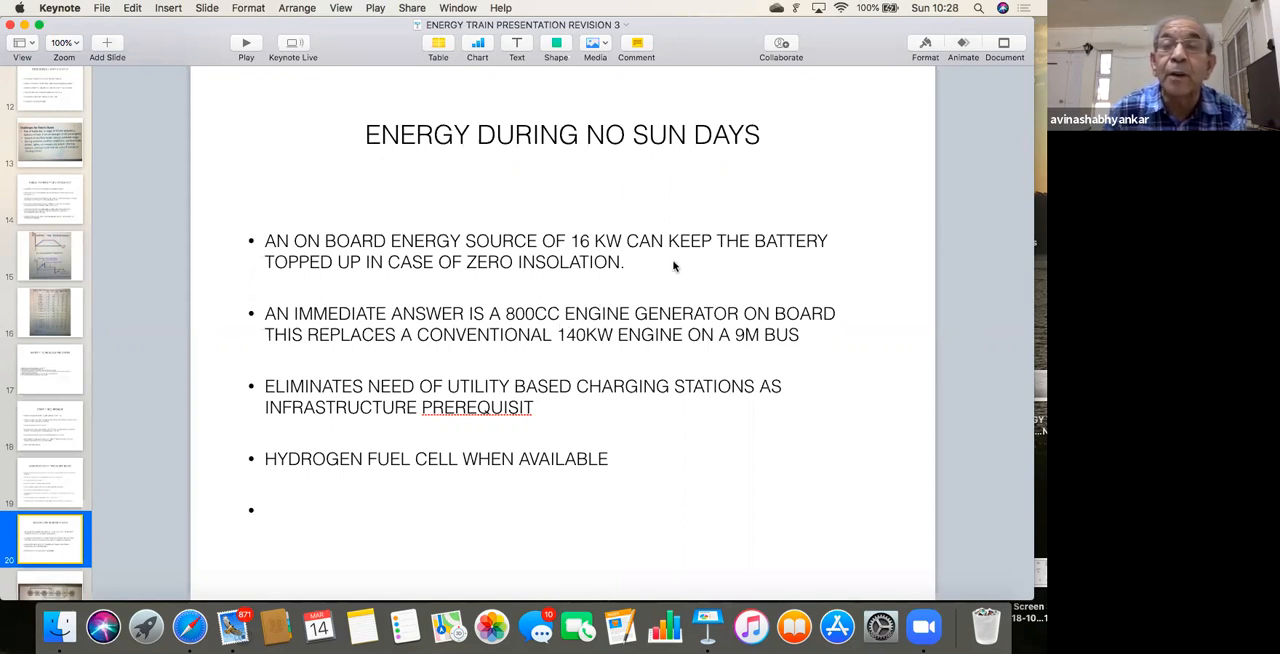
{"action": "mouse_move", "coordinate": [638, 272]}
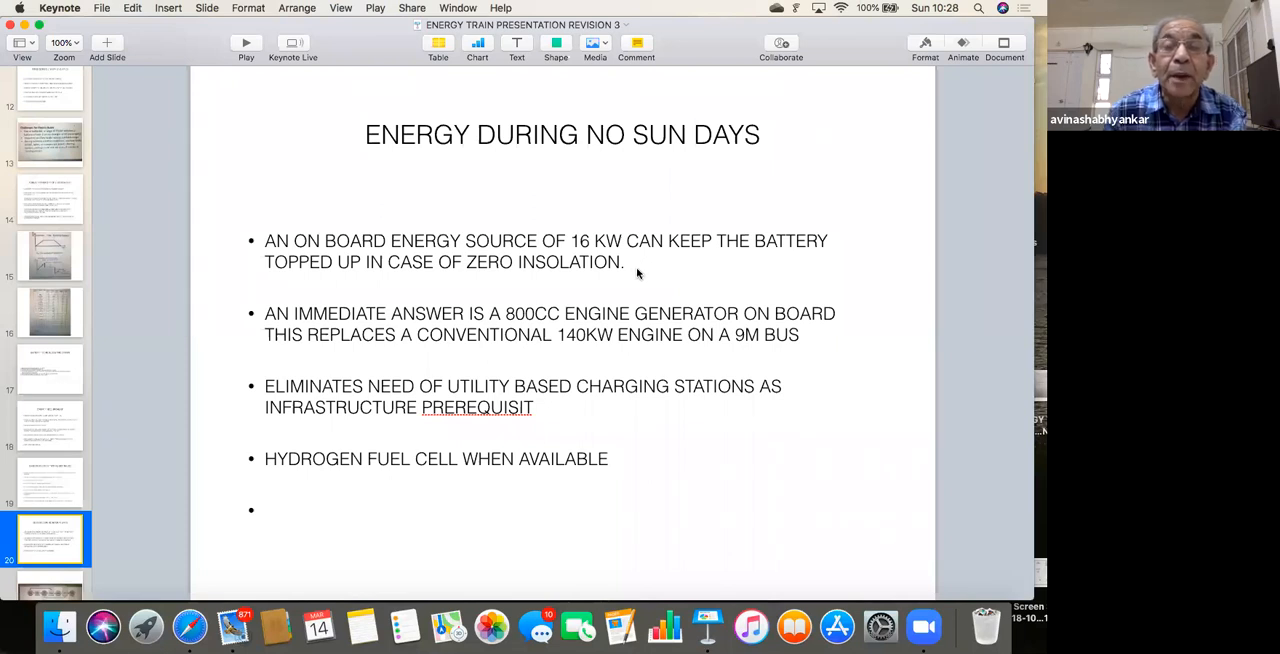
{"action": "mouse_move", "coordinate": [644, 282]}
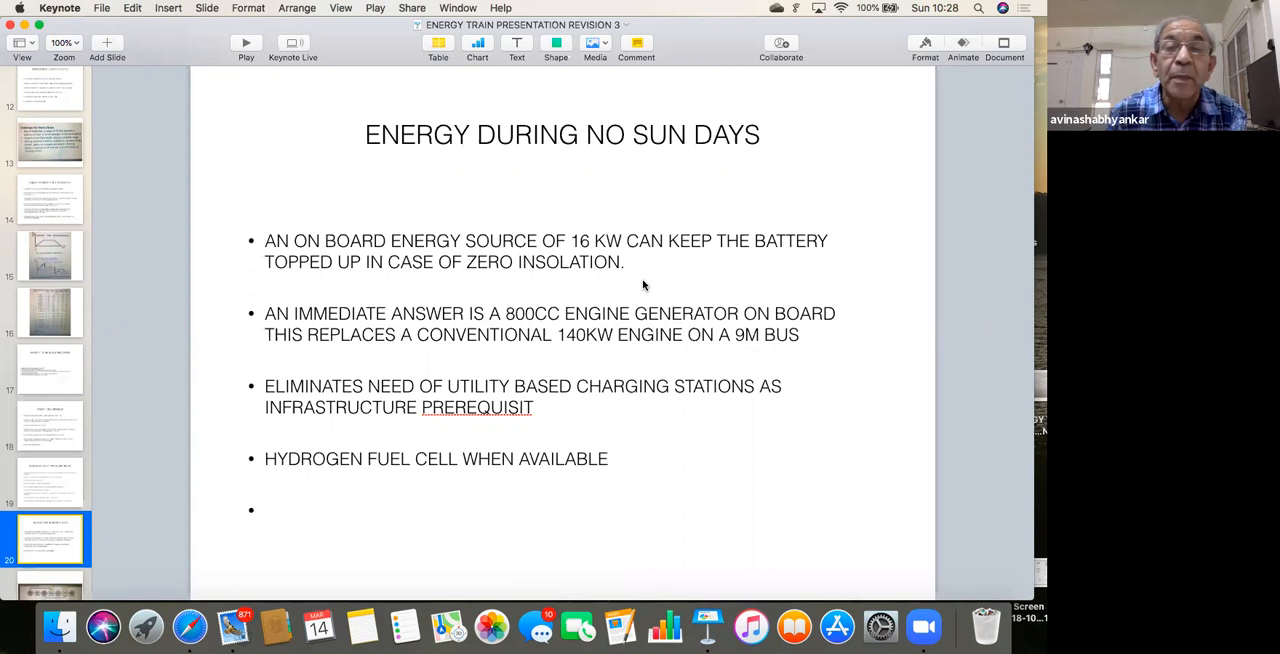
{"action": "mouse_move", "coordinate": [672, 280]}
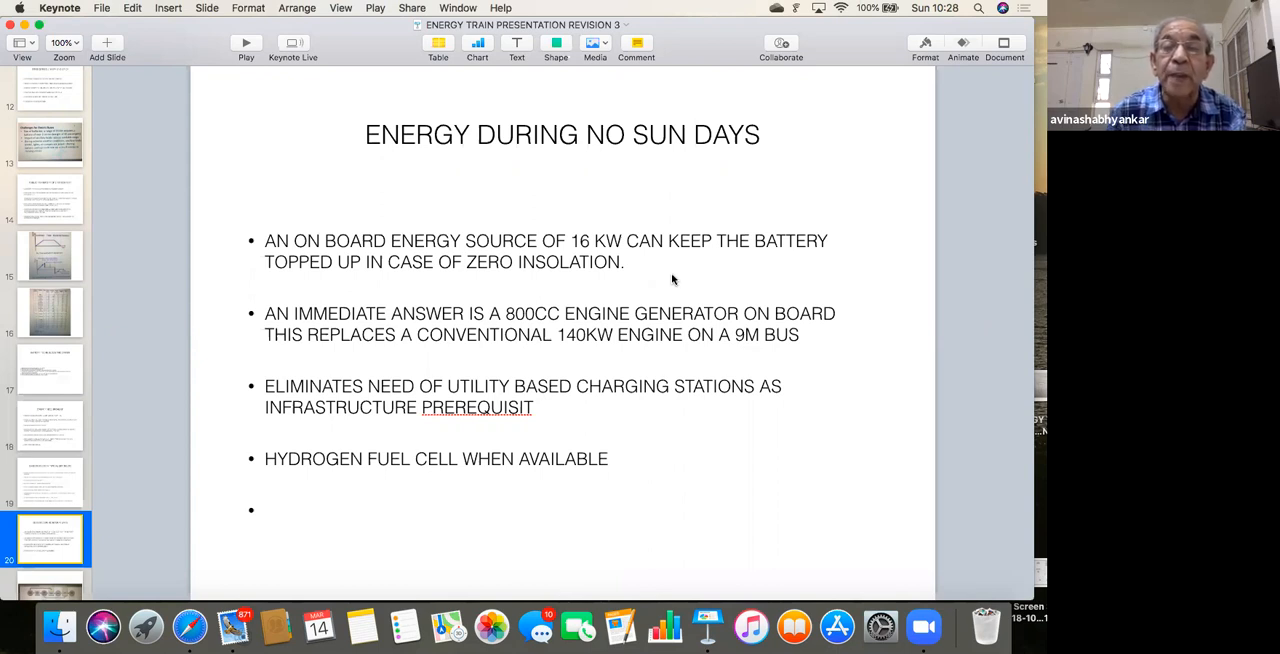
{"action": "mouse_move", "coordinate": [560, 370]}
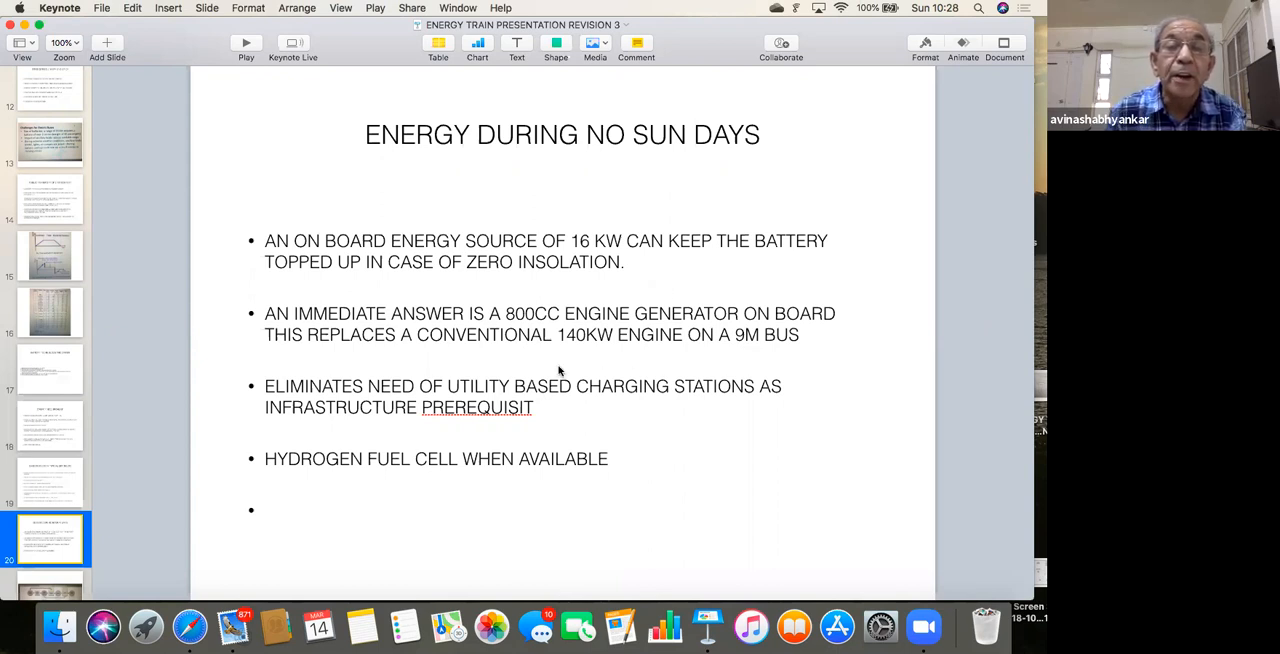
{"action": "mouse_move", "coordinate": [574, 354]}
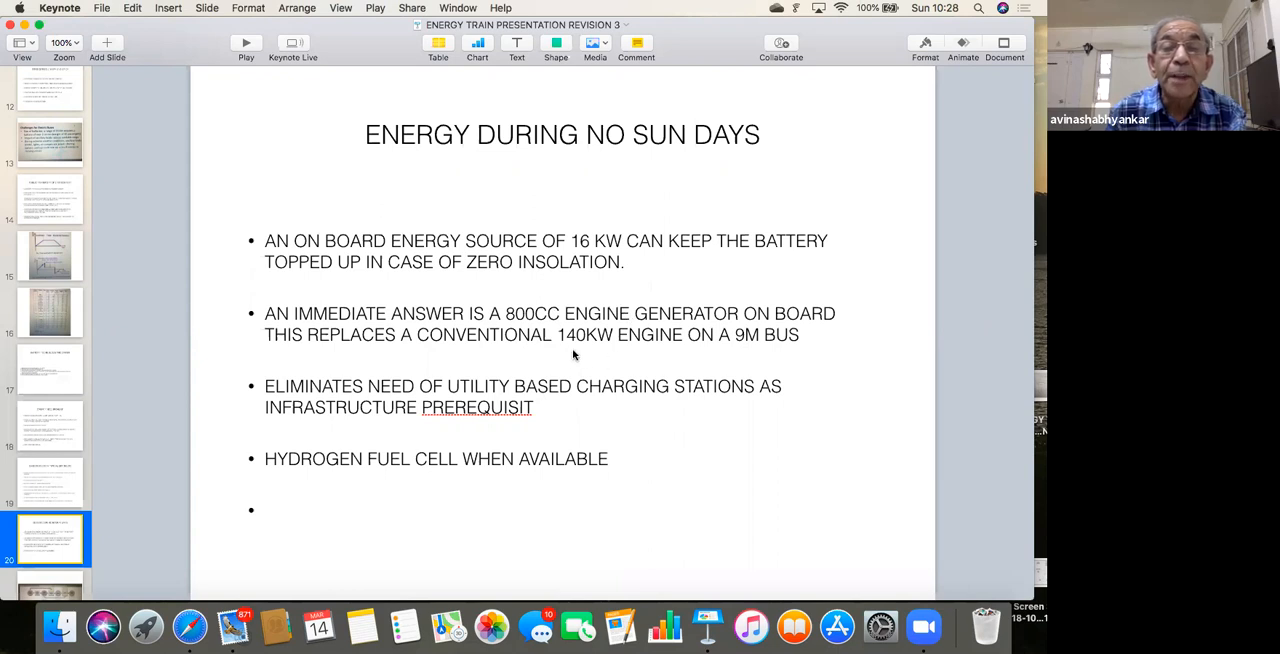
{"action": "mouse_move", "coordinate": [596, 352]}
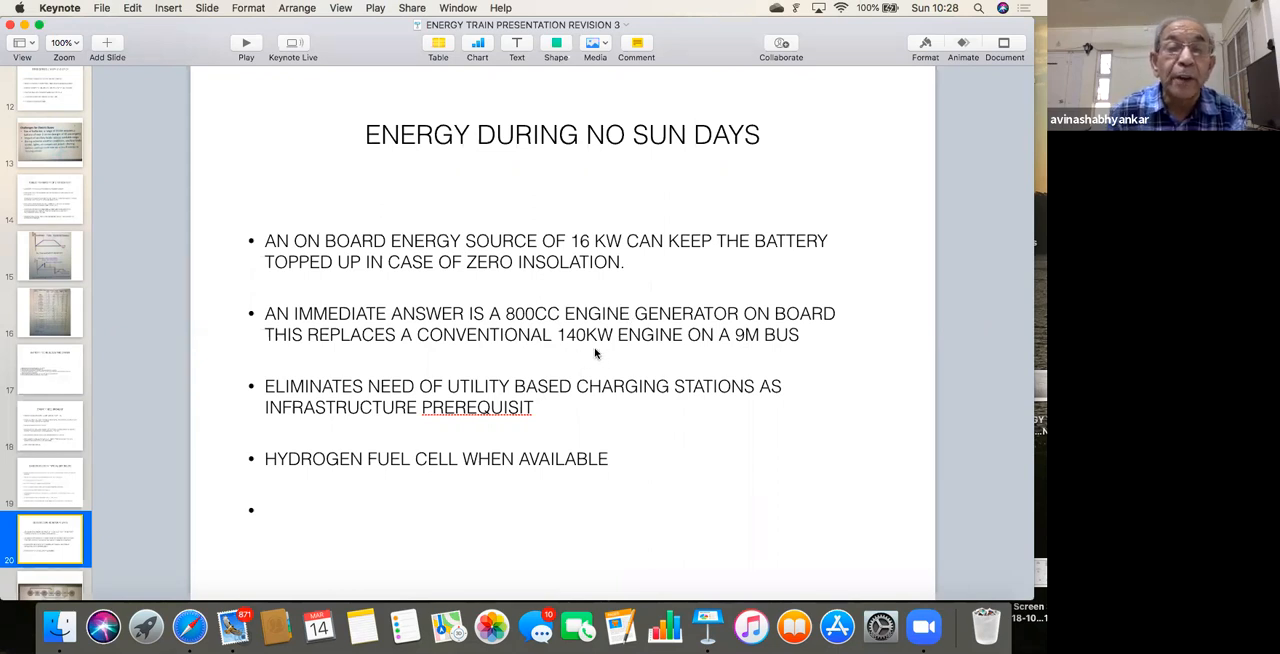
{"action": "mouse_move", "coordinate": [438, 404]}
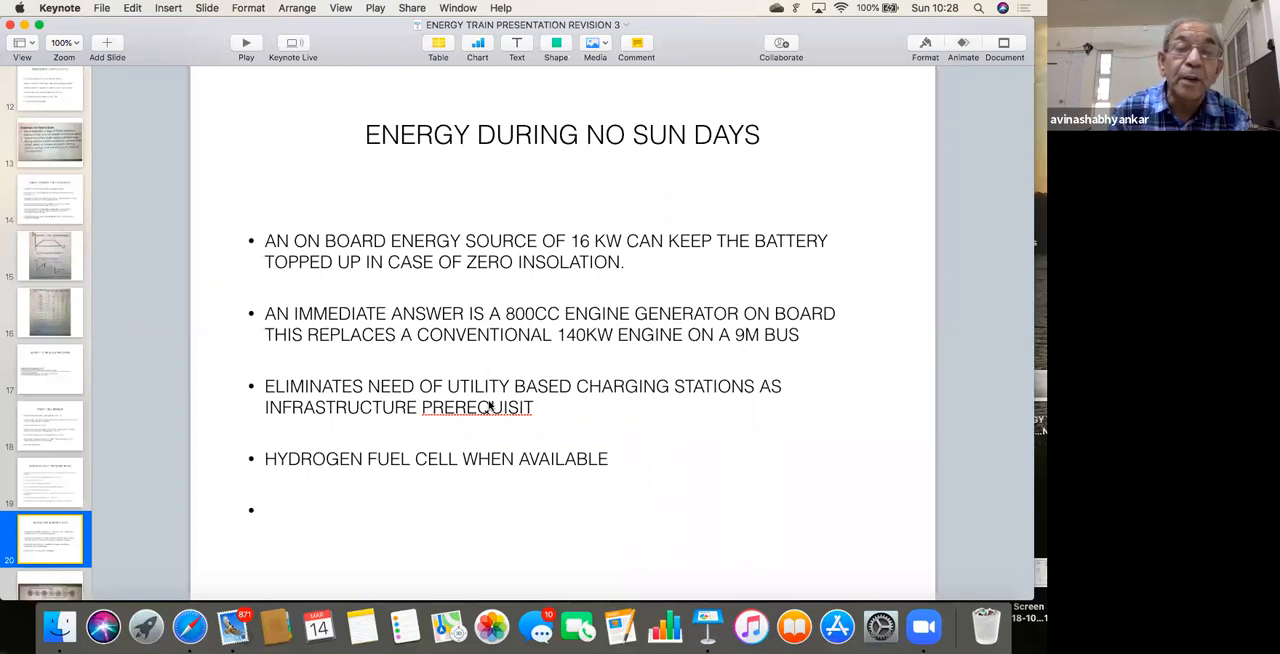
{"action": "mouse_move", "coordinate": [622, 408]}
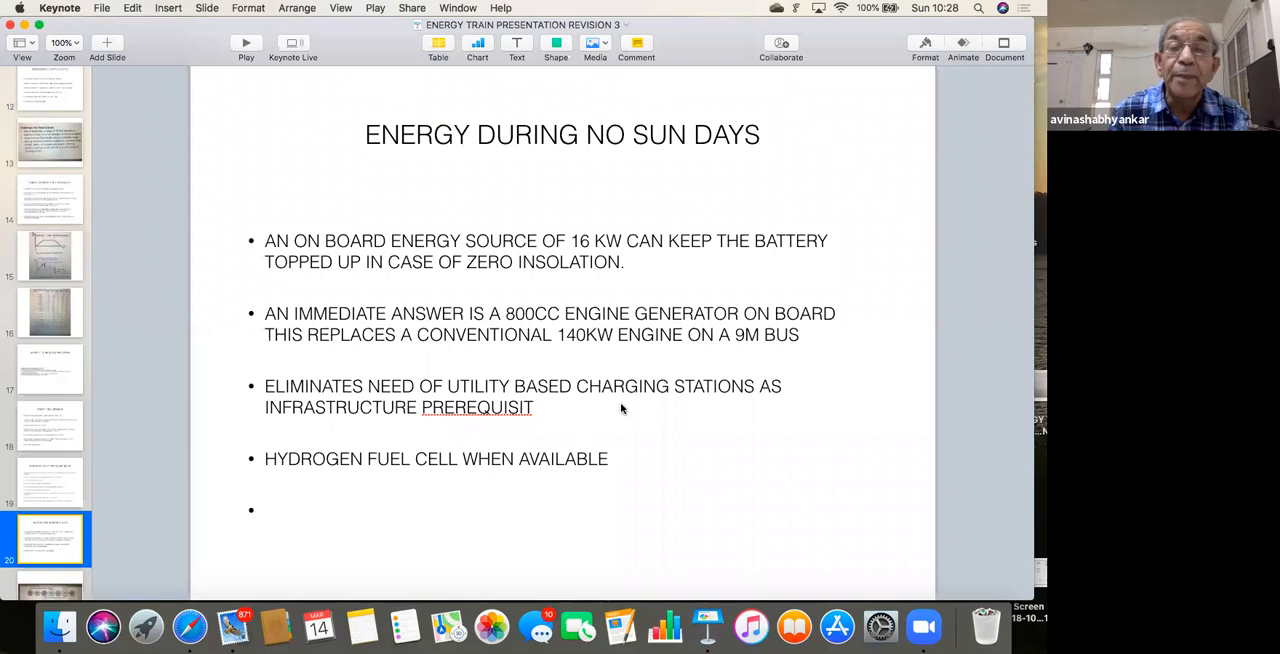
{"action": "mouse_move", "coordinate": [576, 416]}
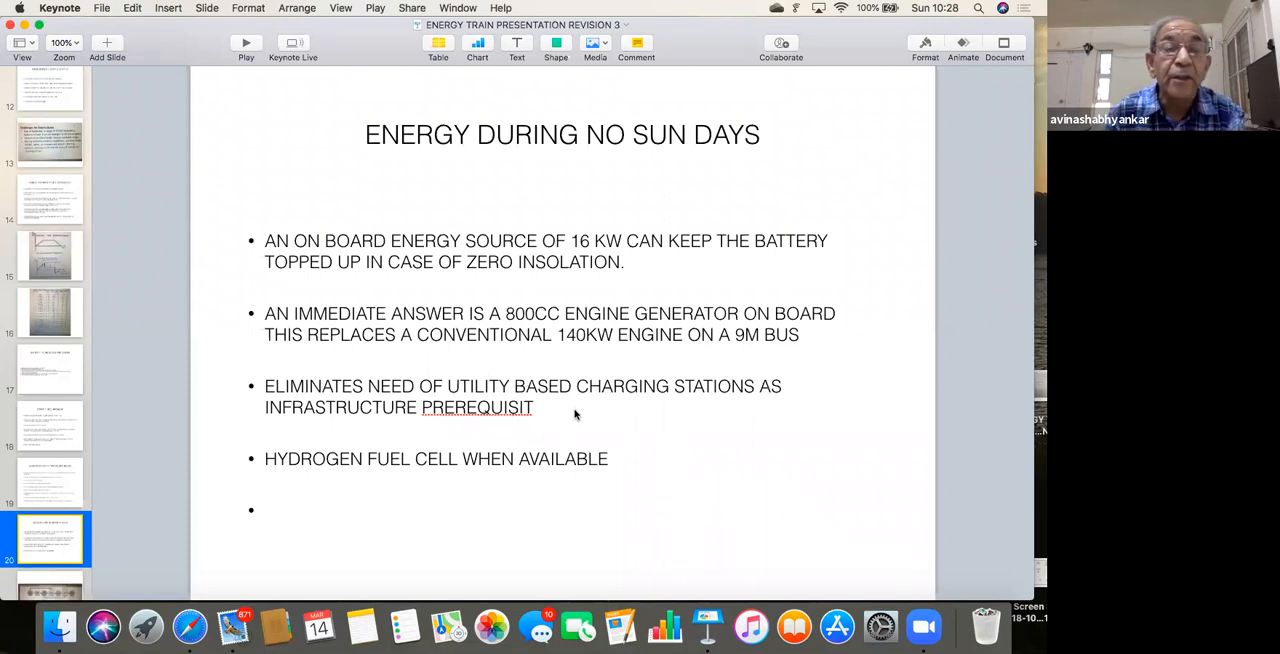
{"action": "mouse_move", "coordinate": [552, 420]}
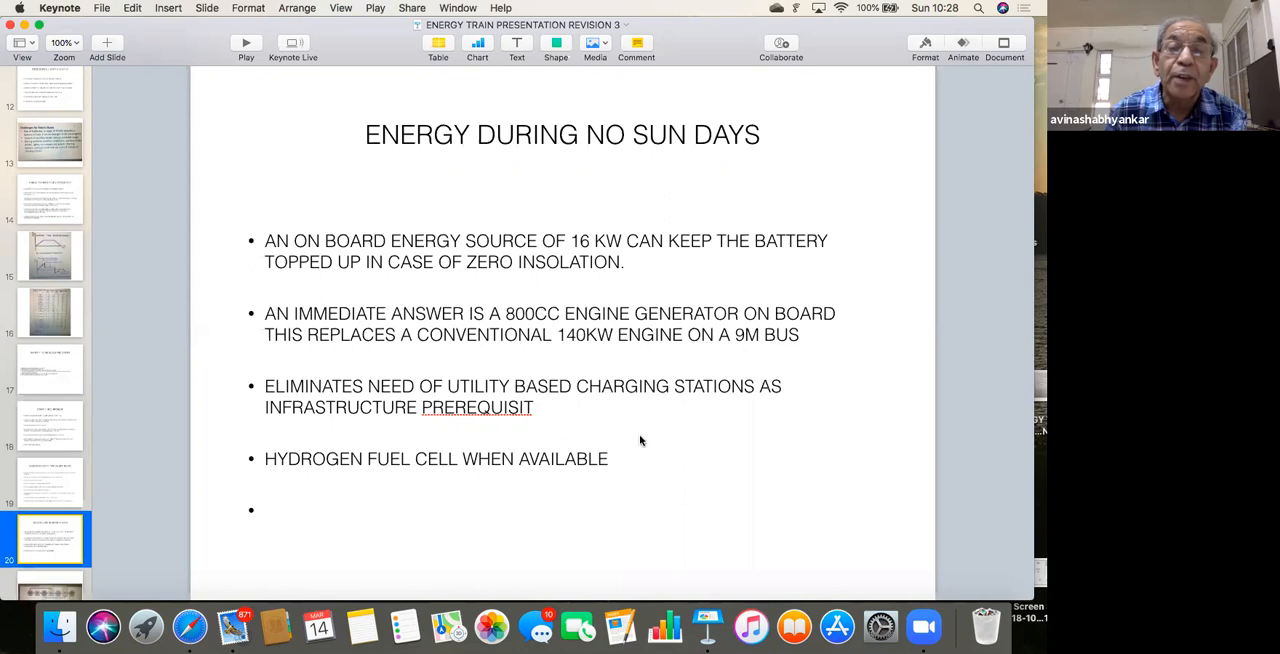
{"action": "mouse_move", "coordinate": [628, 476]}
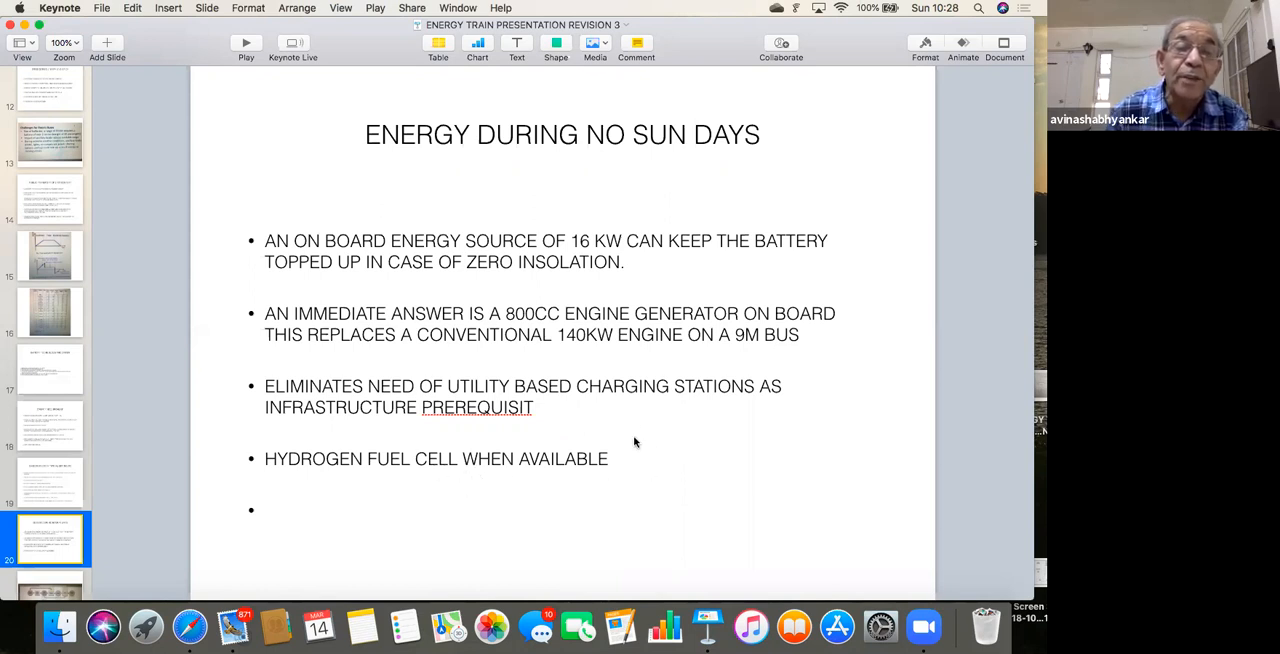
{"action": "mouse_move", "coordinate": [380, 484]}
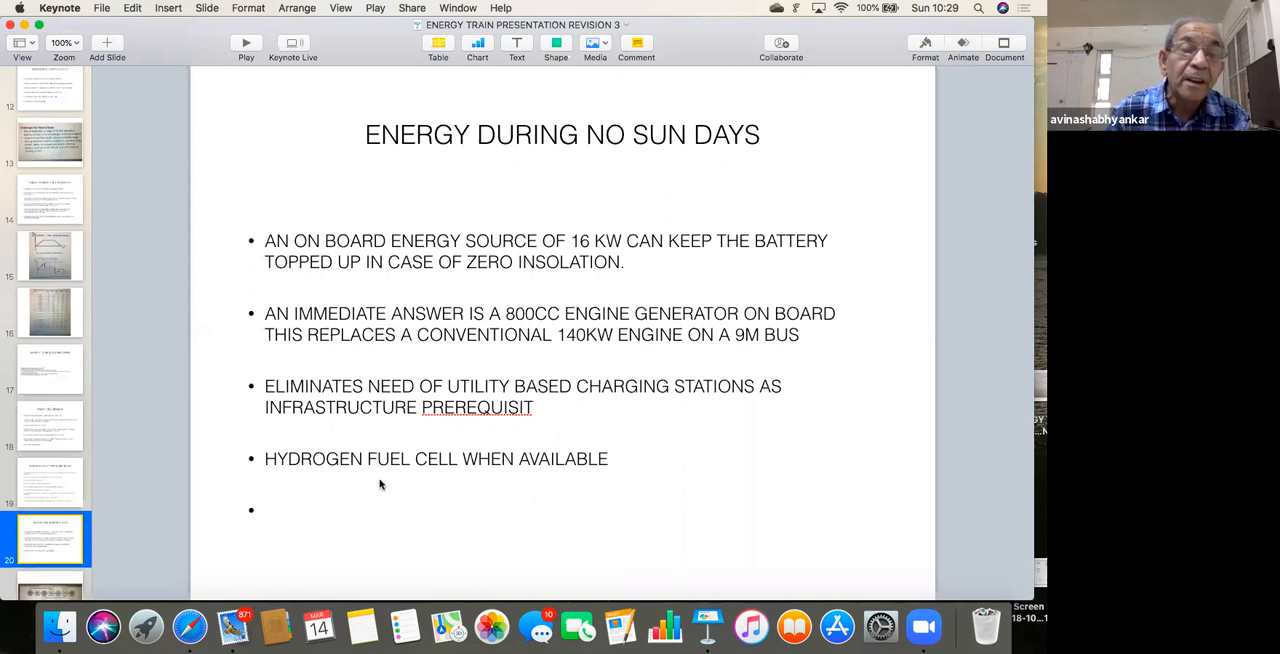
{"action": "mouse_move", "coordinate": [448, 492]}
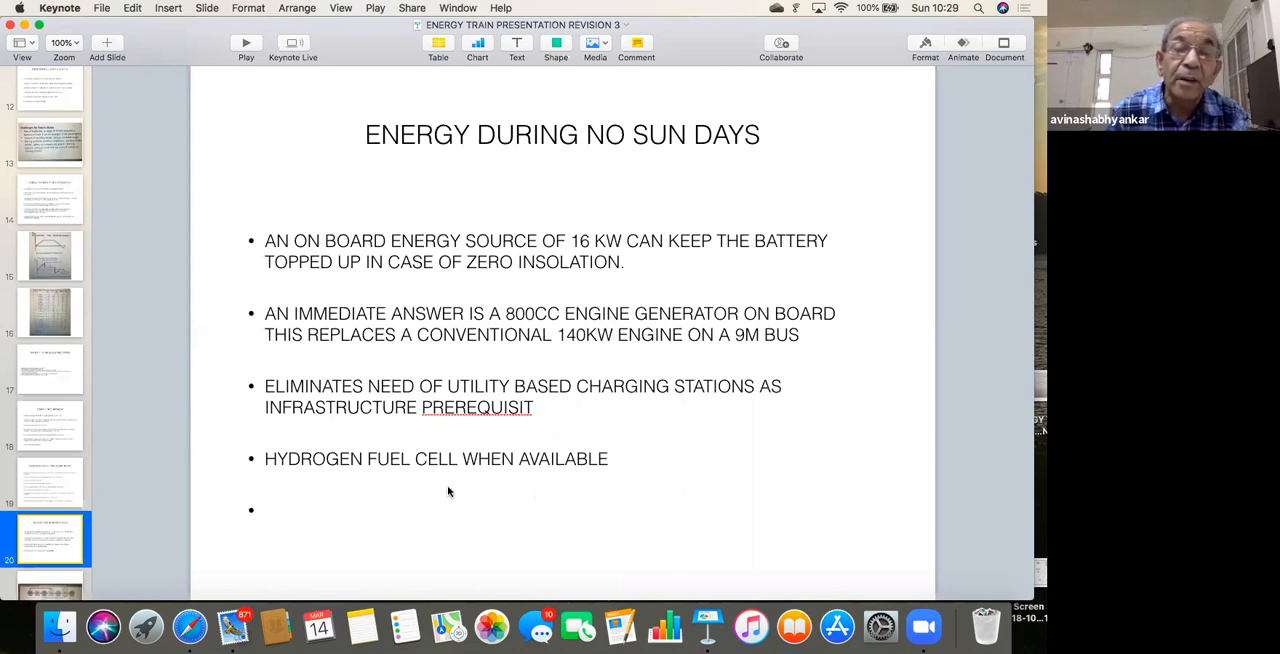
{"action": "mouse_move", "coordinate": [674, 460]}
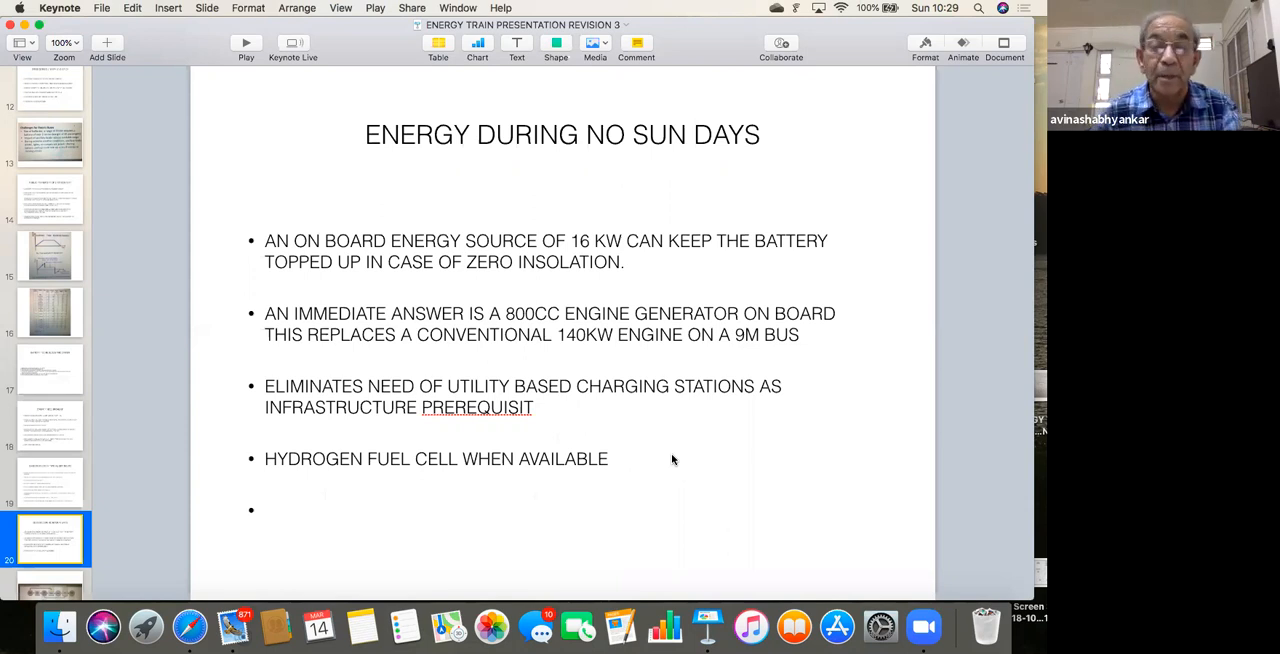
{"action": "mouse_move", "coordinate": [644, 468]}
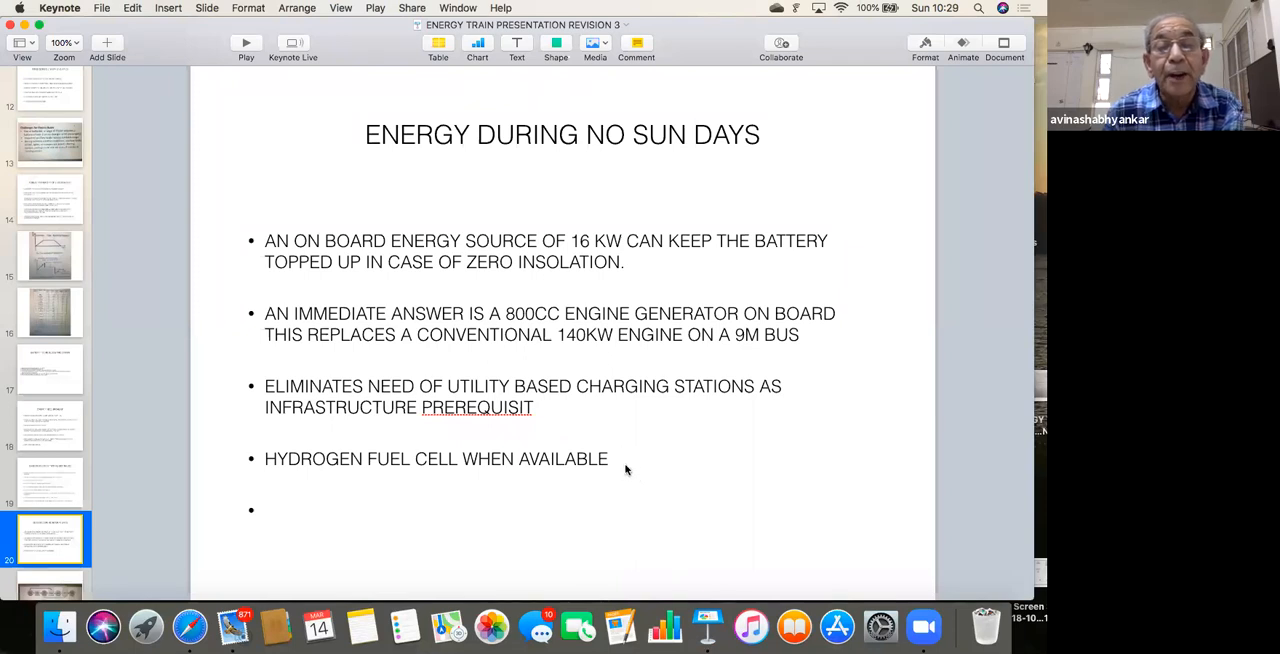
{"action": "mouse_move", "coordinate": [642, 458]}
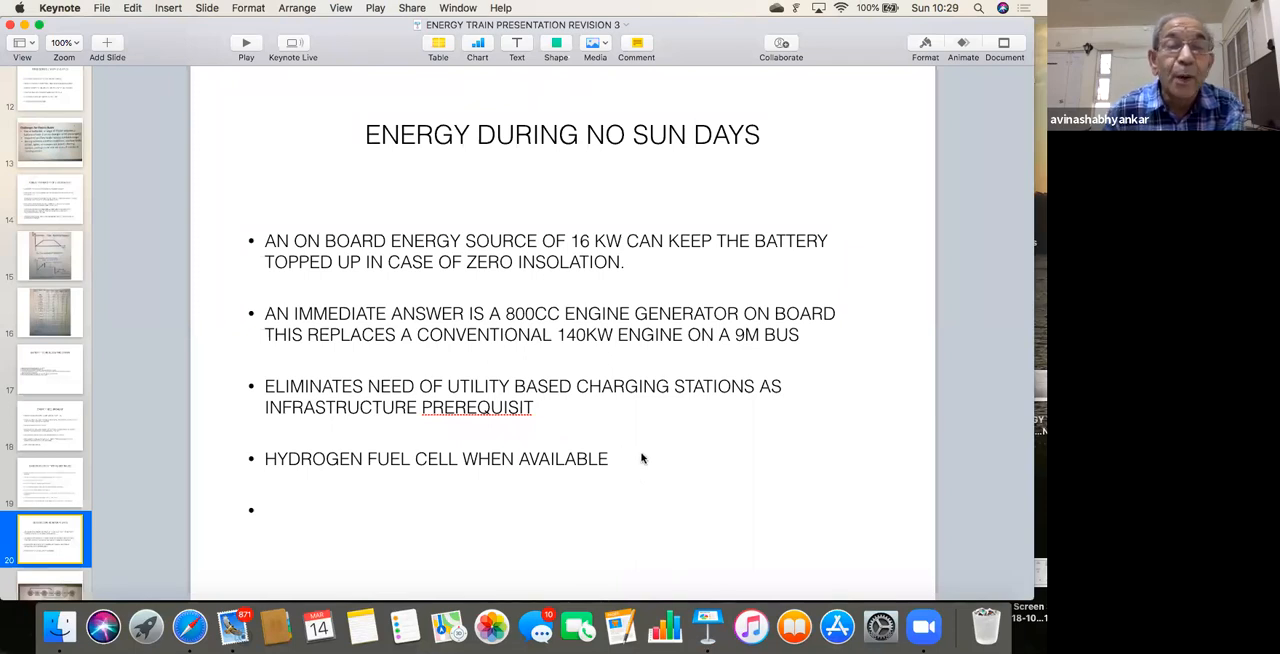
{"action": "mouse_move", "coordinate": [626, 474]}
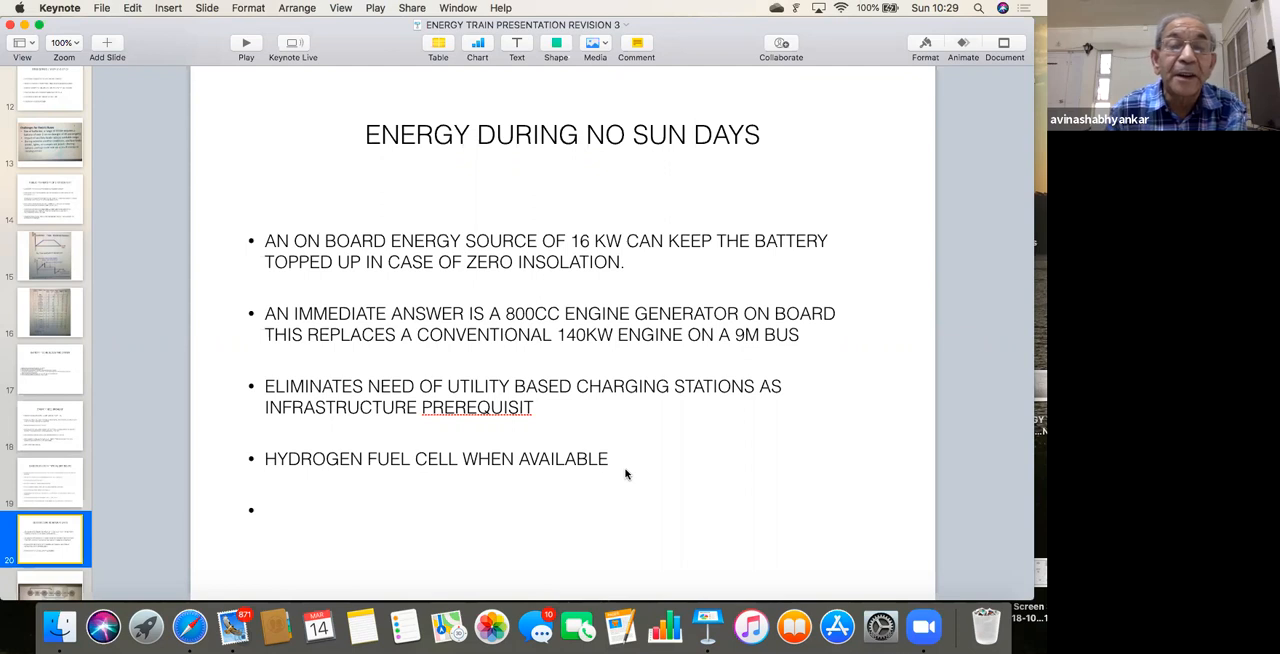
{"action": "mouse_move", "coordinate": [648, 458]}
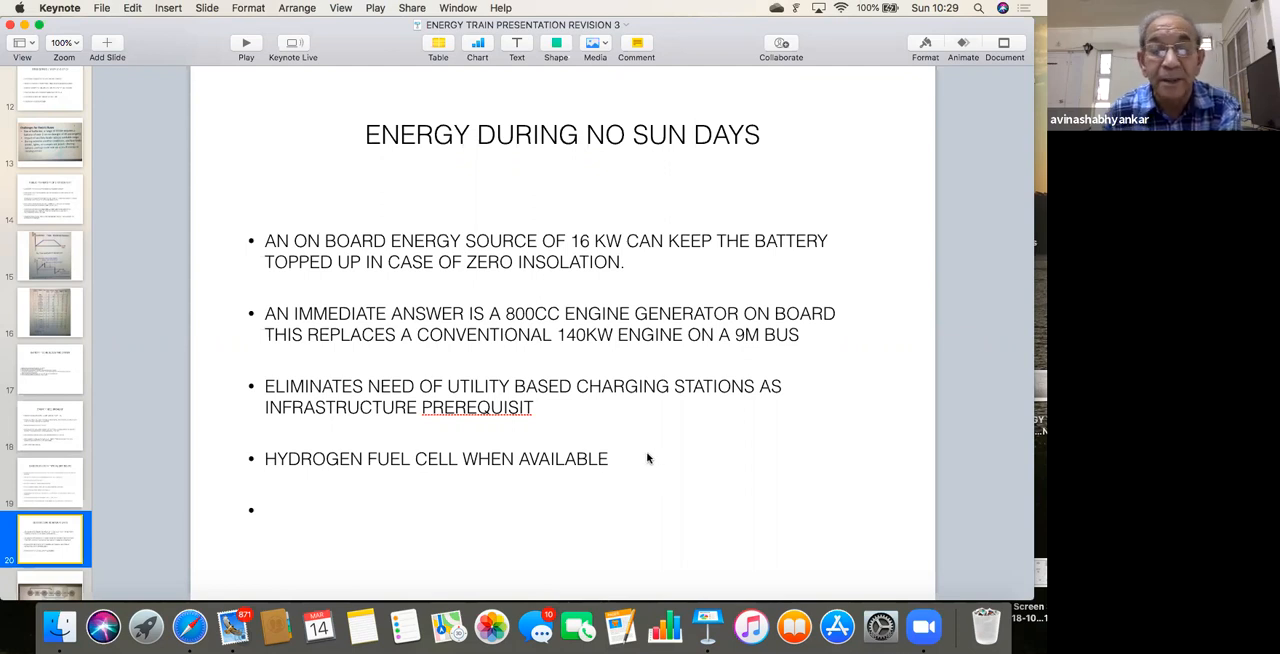
{"action": "mouse_move", "coordinate": [528, 528]}
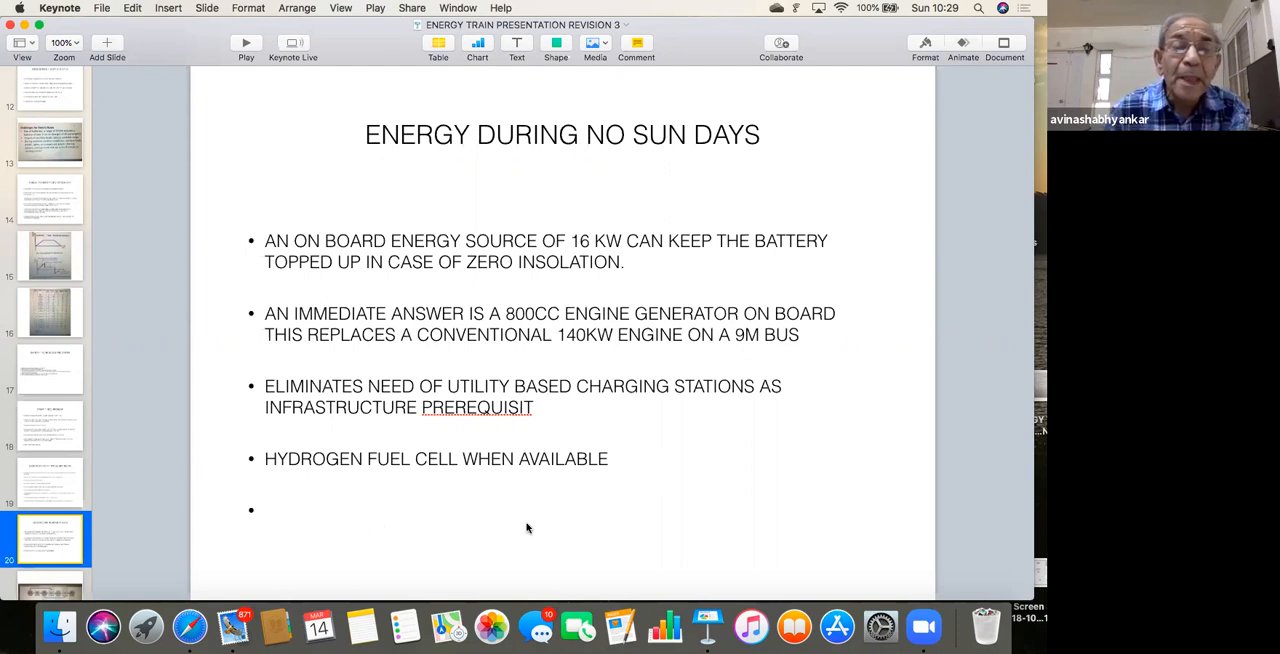
{"action": "mouse_move", "coordinate": [652, 468]}
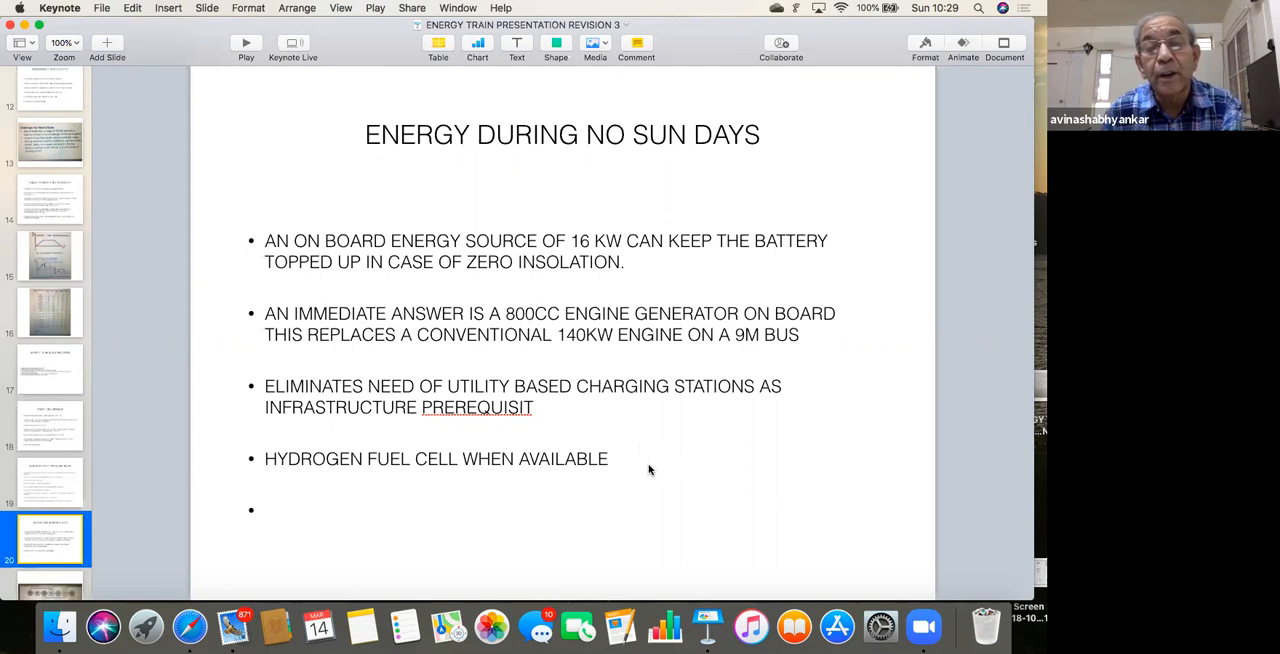
{"action": "mouse_move", "coordinate": [620, 440]}
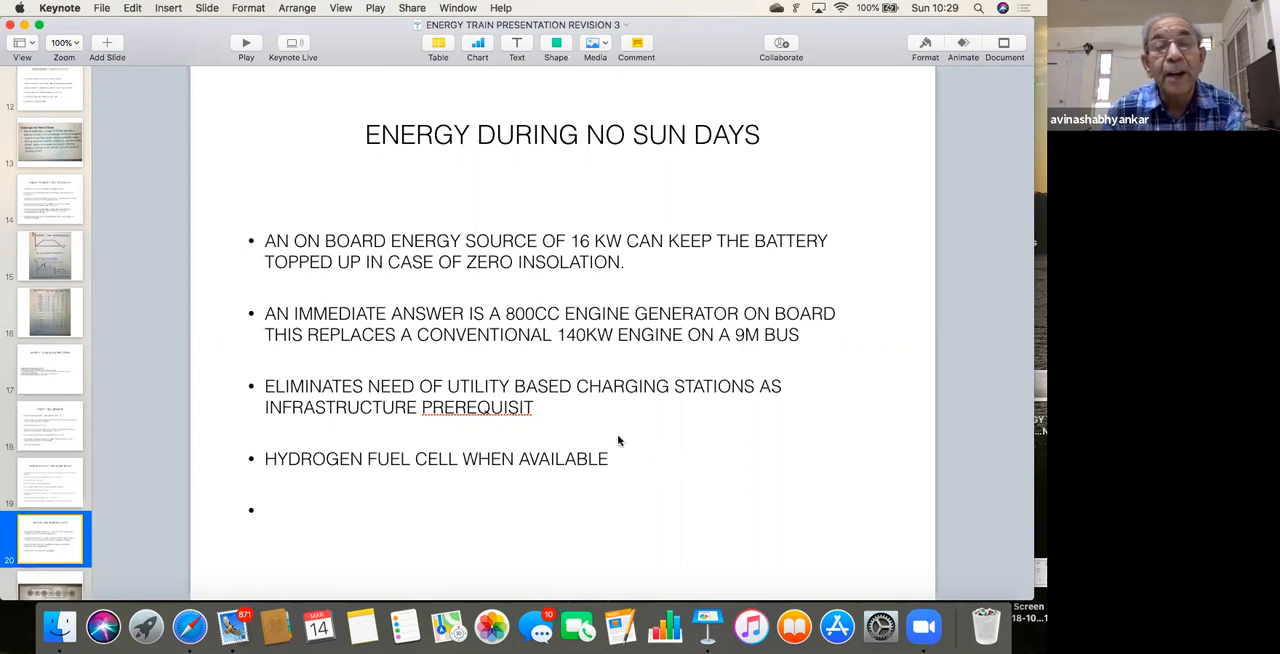
{"action": "mouse_move", "coordinate": [612, 492]}
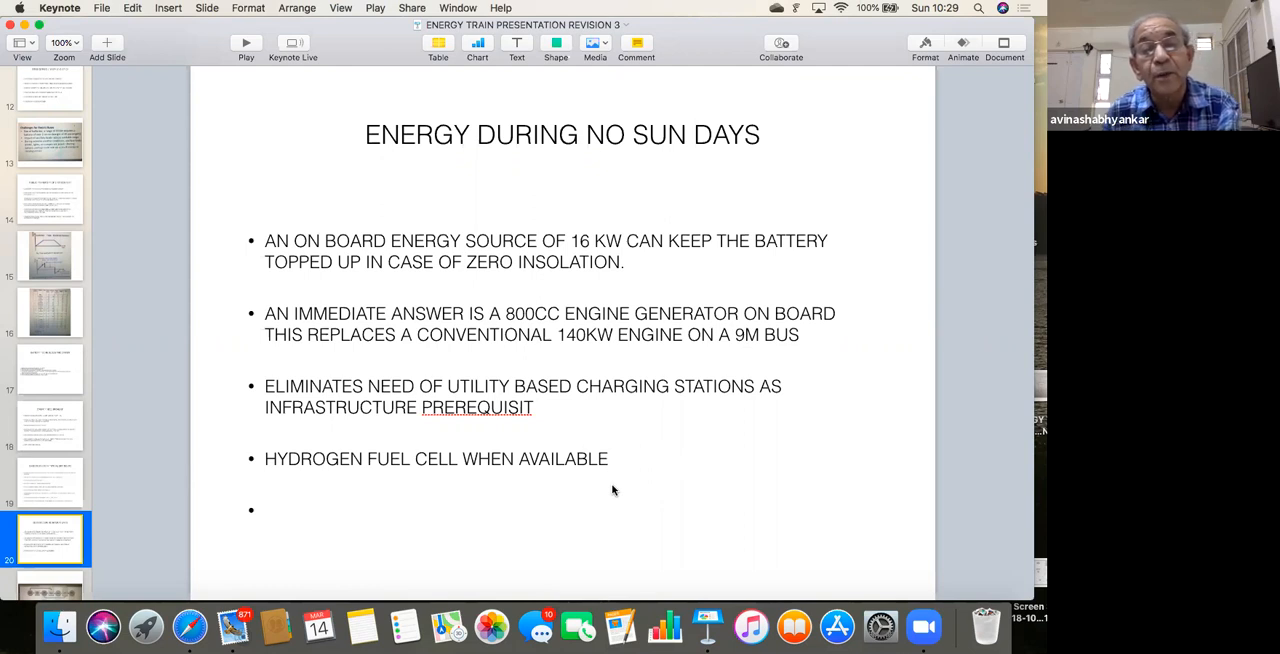
{"action": "mouse_move", "coordinate": [656, 466]}
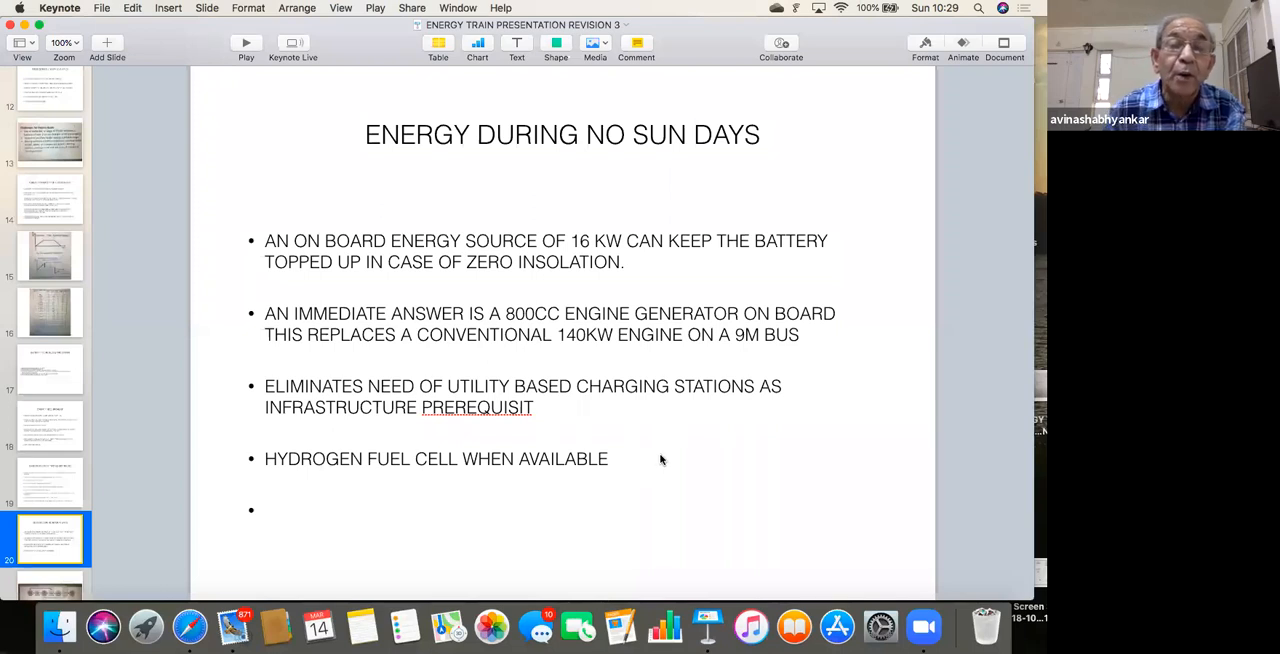
{"action": "mouse_move", "coordinate": [432, 532]}
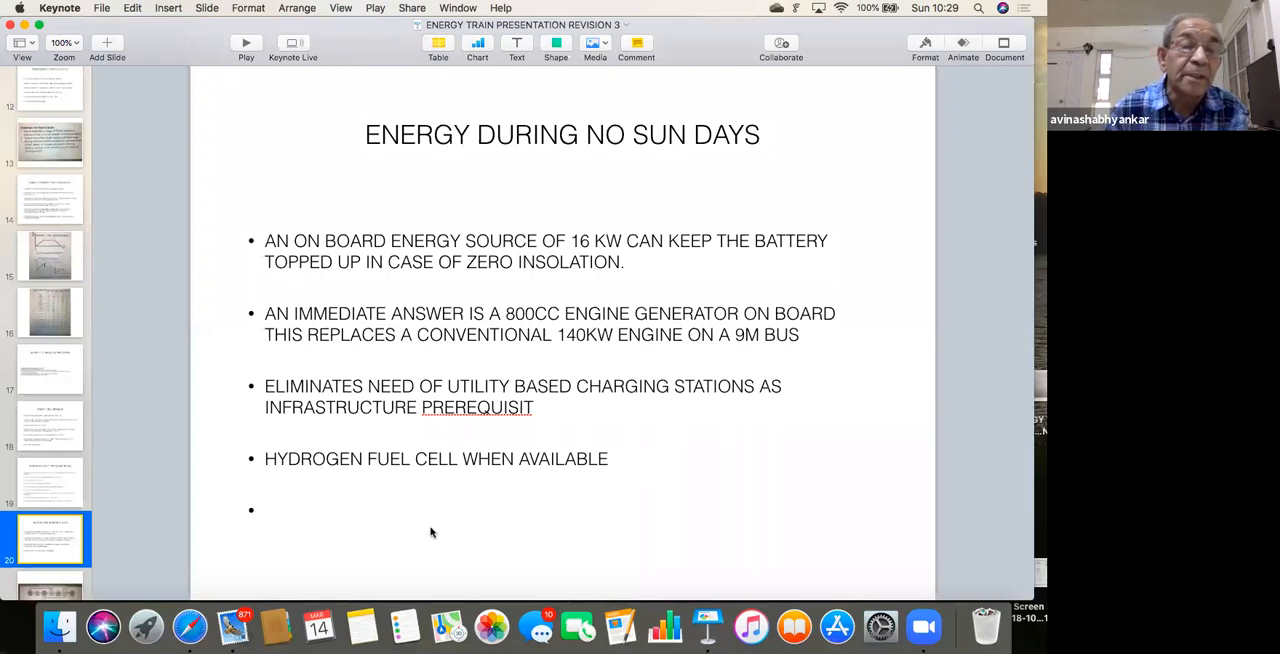
{"action": "scroll", "scroll_direction": "down", "scroll_amount": 3}
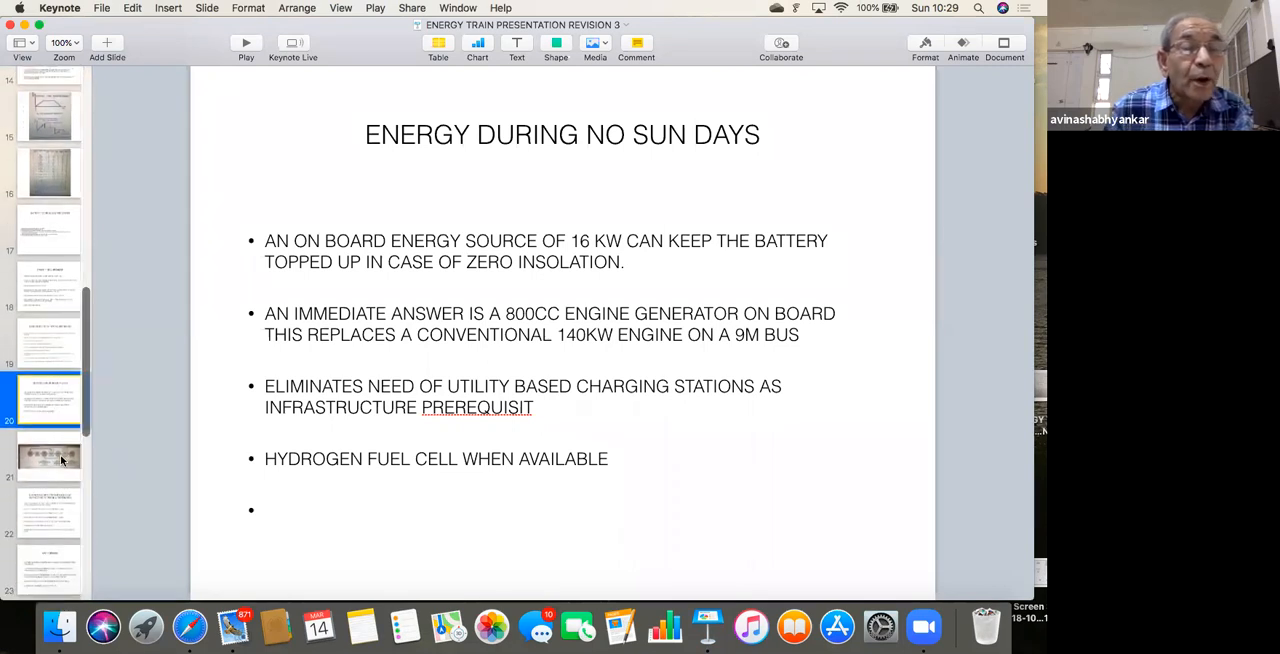
Show the hydrogen energy flow diagram slide, then advance to the Economics of Distributed Energy slide.
{"action": "left_click", "coordinate": [50, 456]}
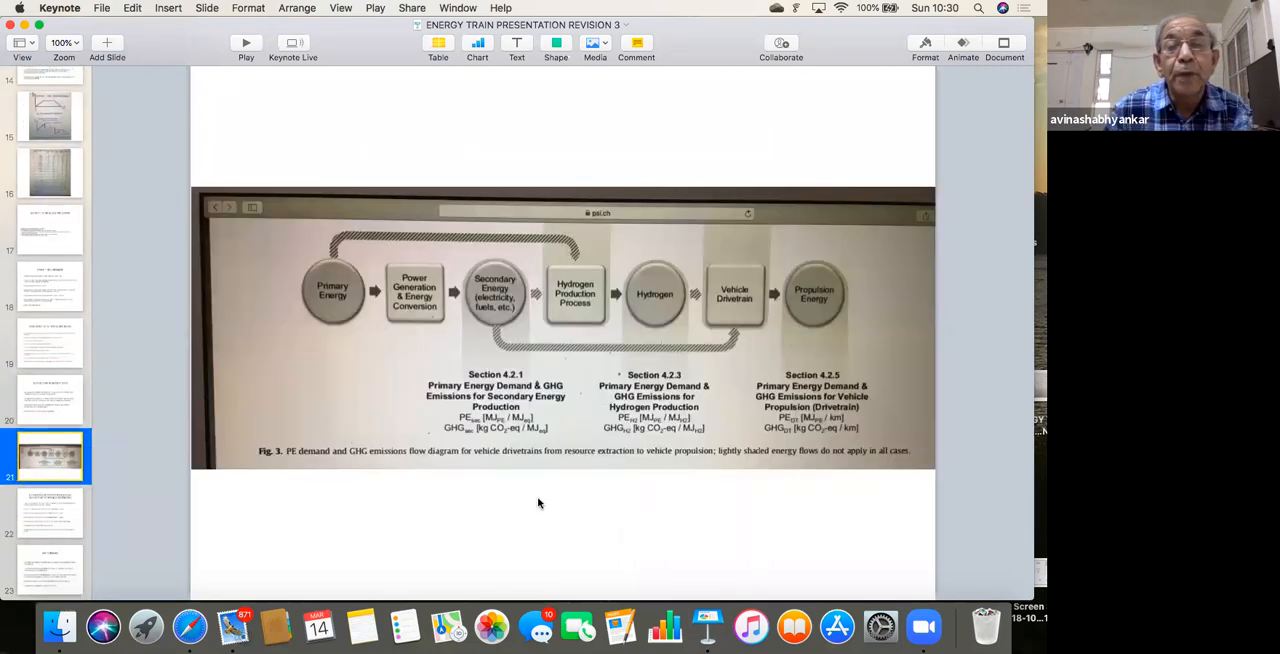
{"action": "mouse_move", "coordinate": [578, 488]}
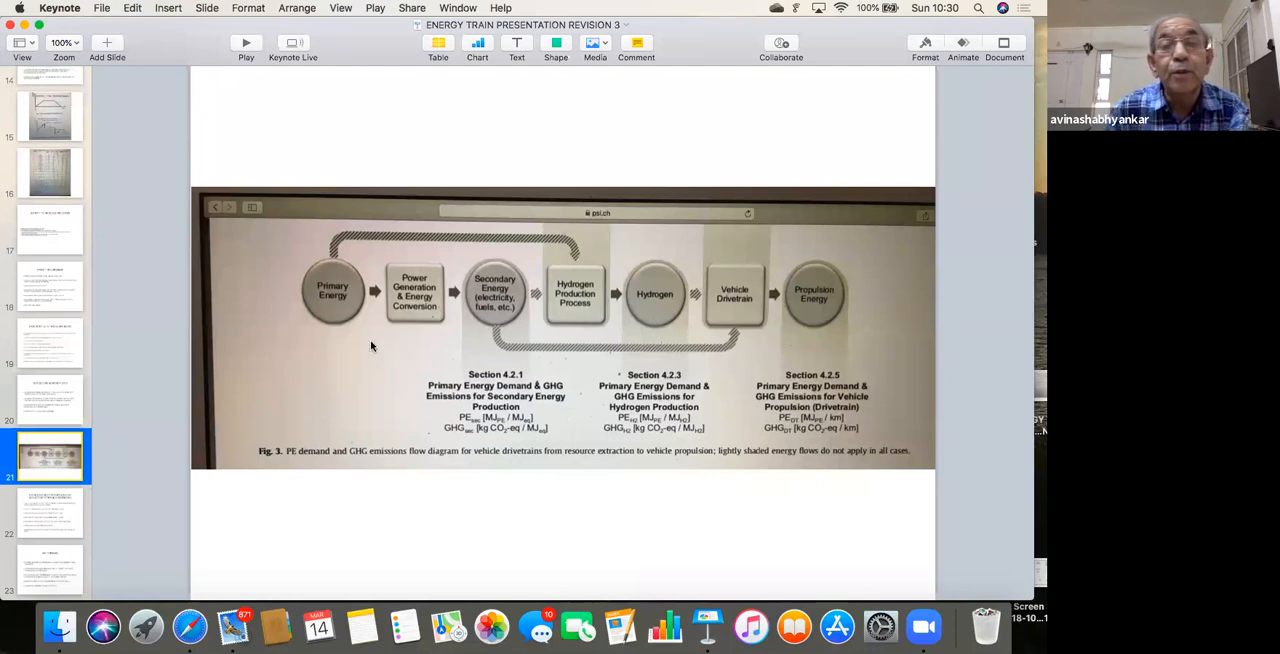
{"action": "mouse_move", "coordinate": [368, 308]}
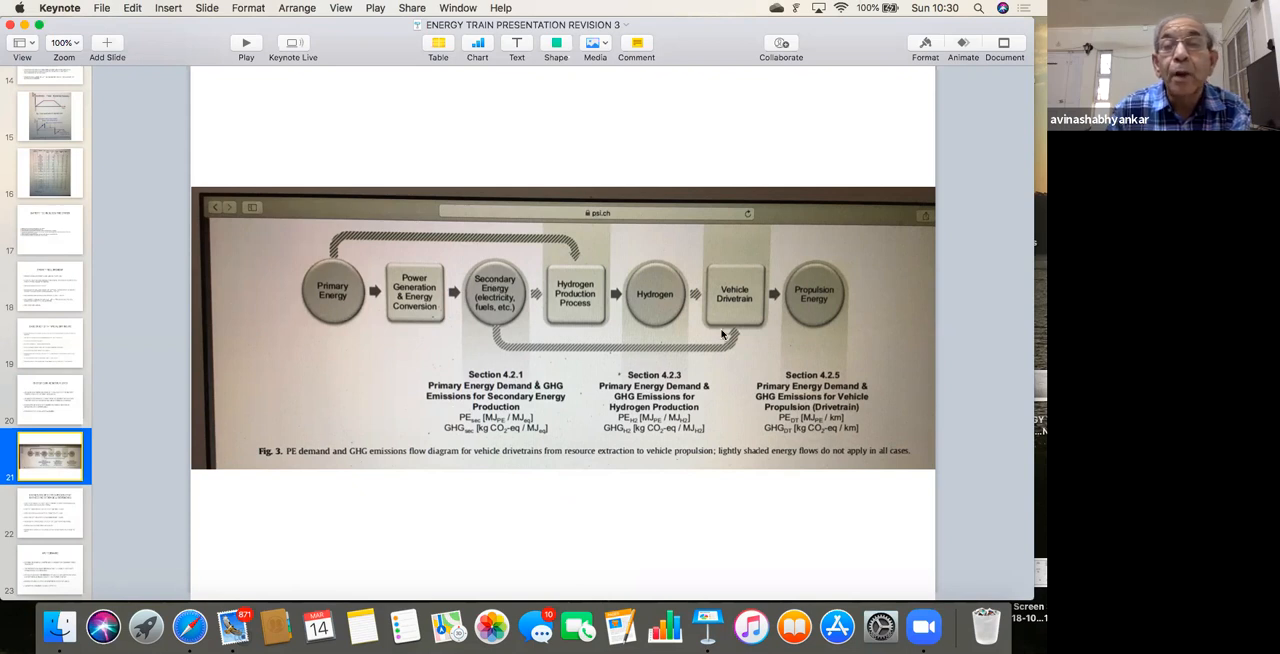
{"action": "mouse_move", "coordinate": [826, 292]}
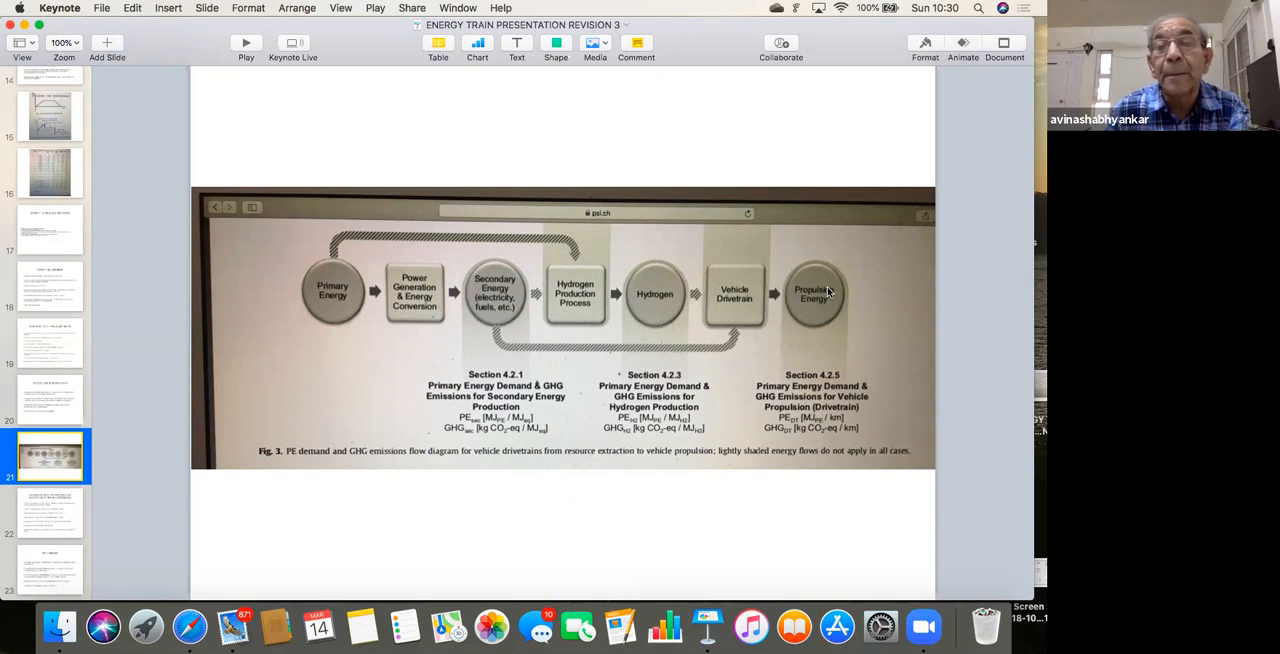
{"action": "mouse_move", "coordinate": [336, 284]}
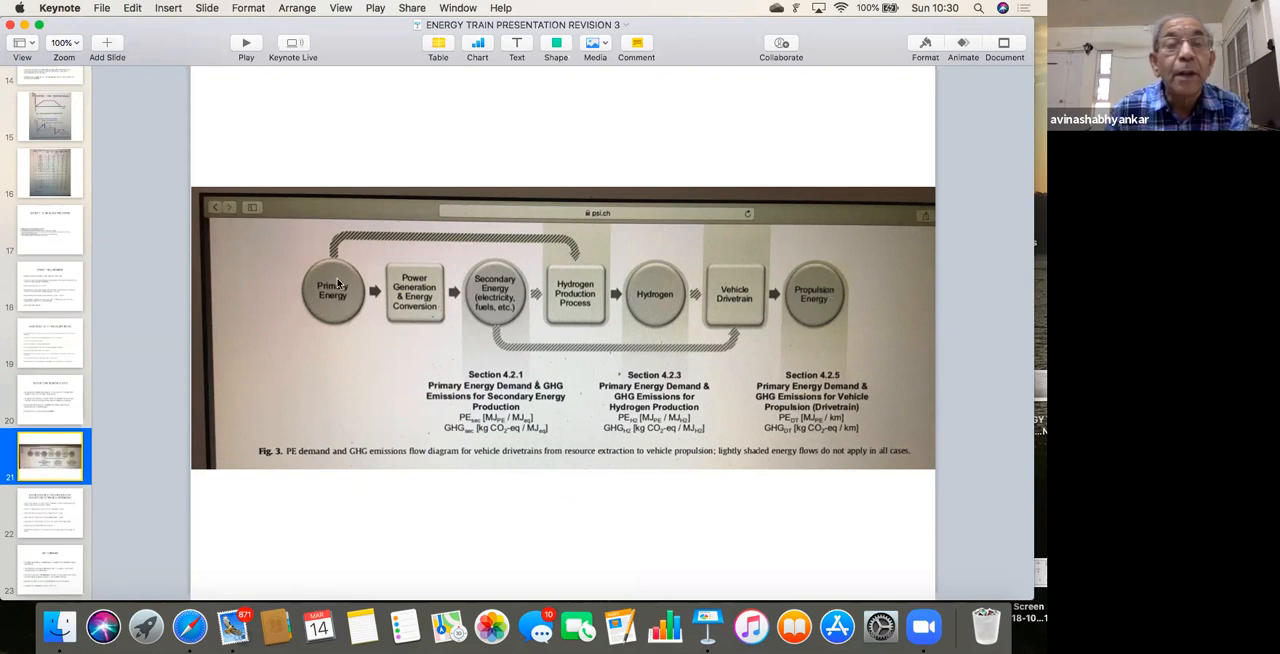
{"action": "mouse_move", "coordinate": [656, 300]}
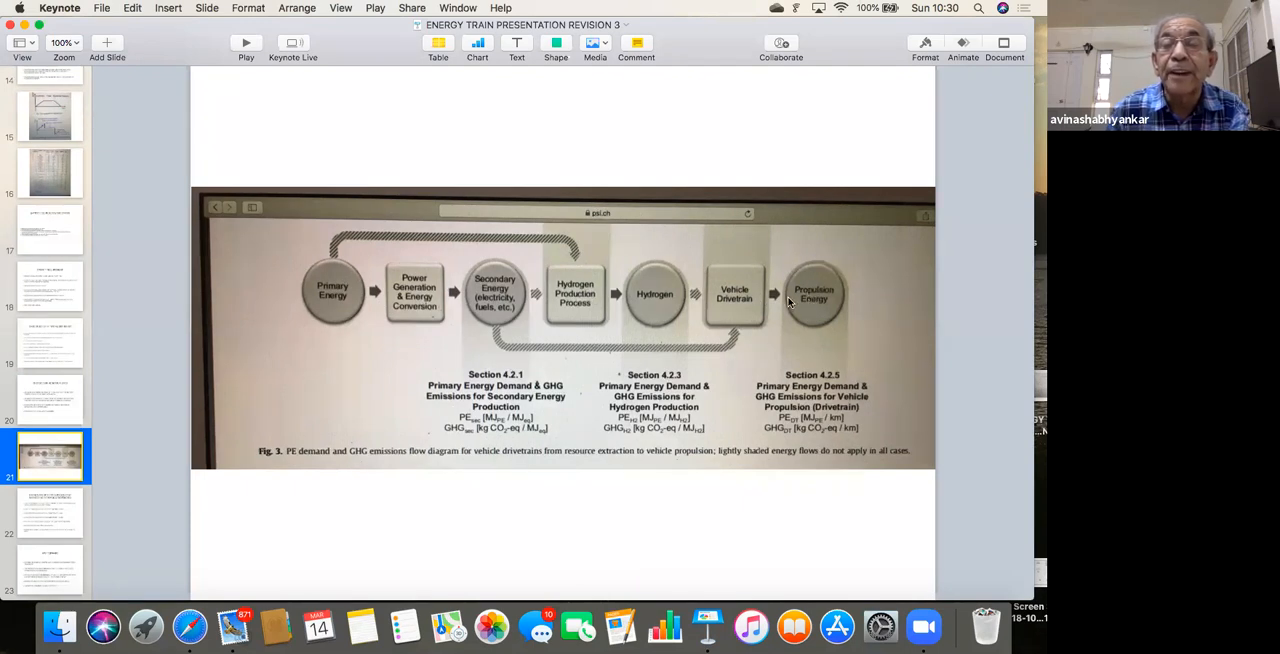
{"action": "mouse_move", "coordinate": [764, 354]}
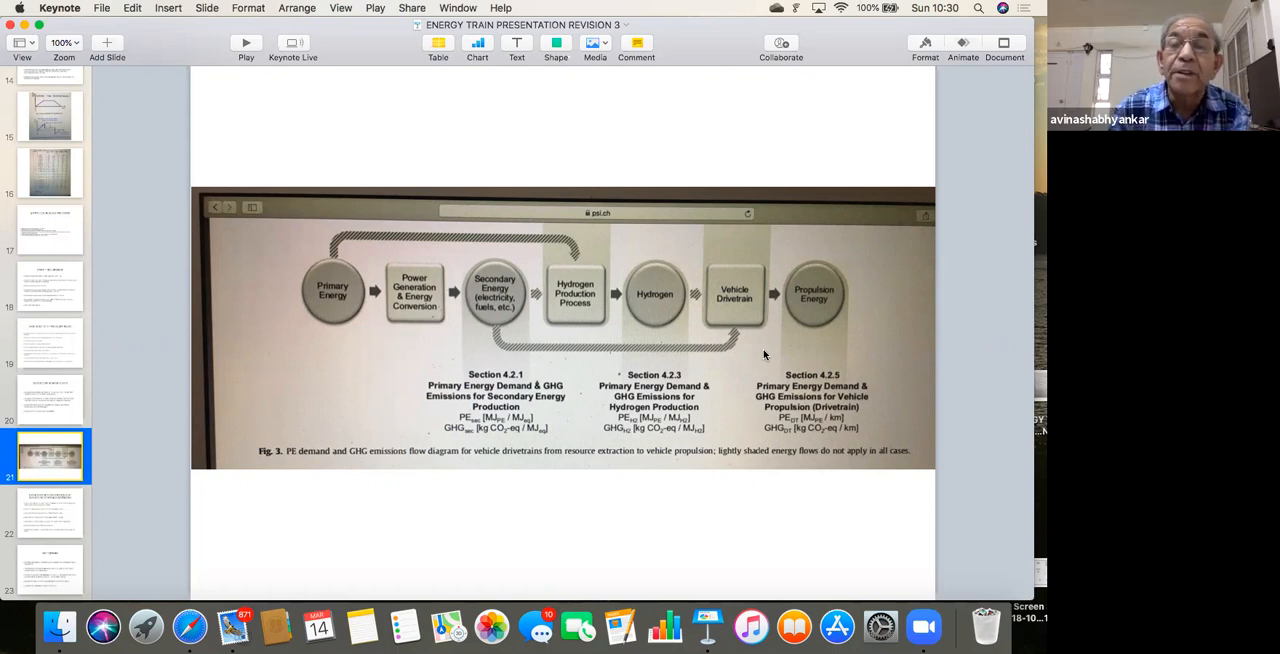
{"action": "mouse_move", "coordinate": [480, 296]}
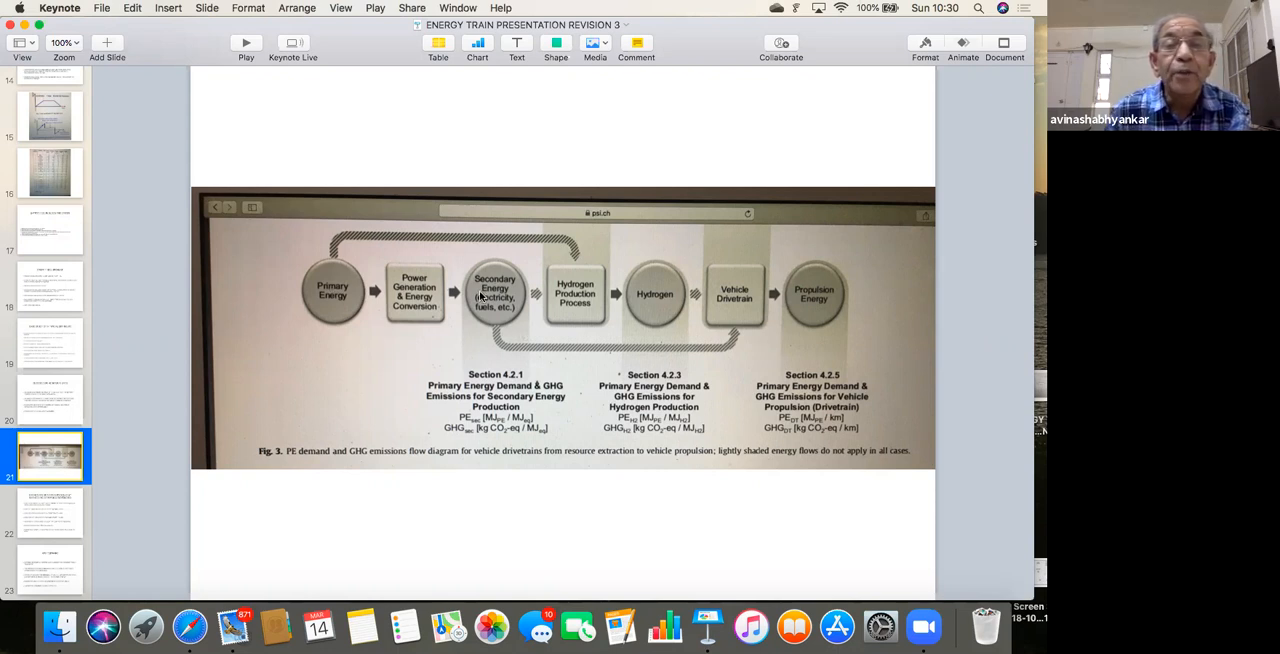
{"action": "mouse_move", "coordinate": [460, 300]}
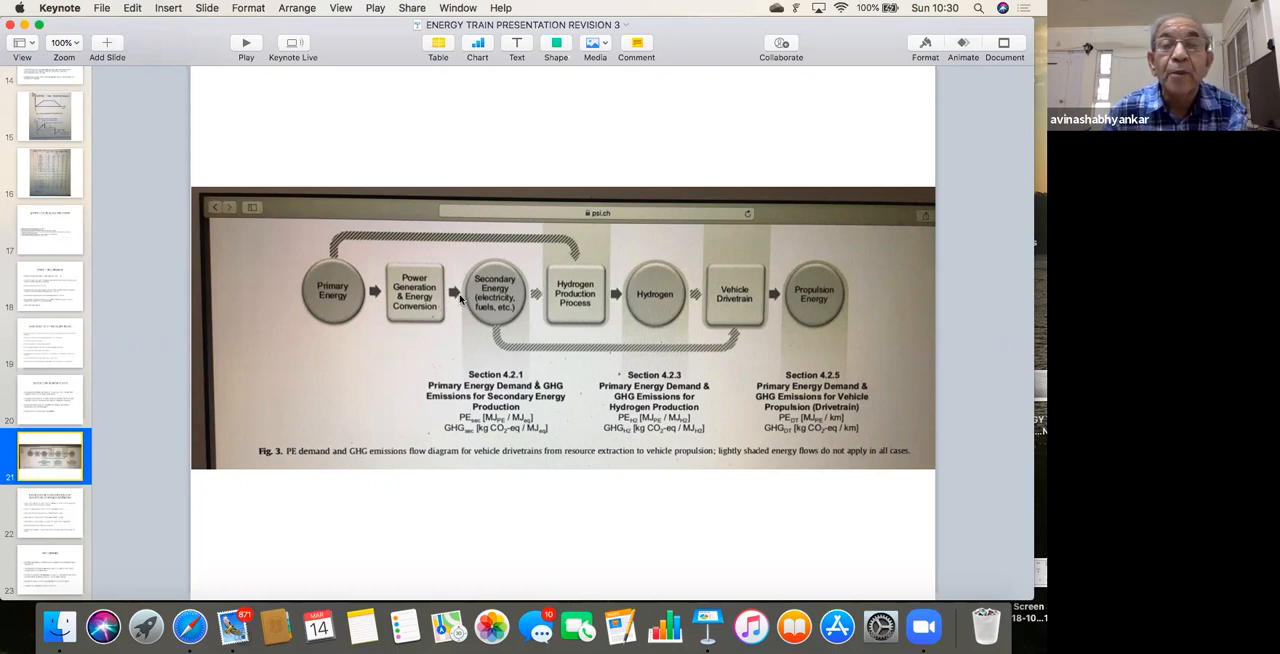
{"action": "mouse_move", "coordinate": [474, 322]}
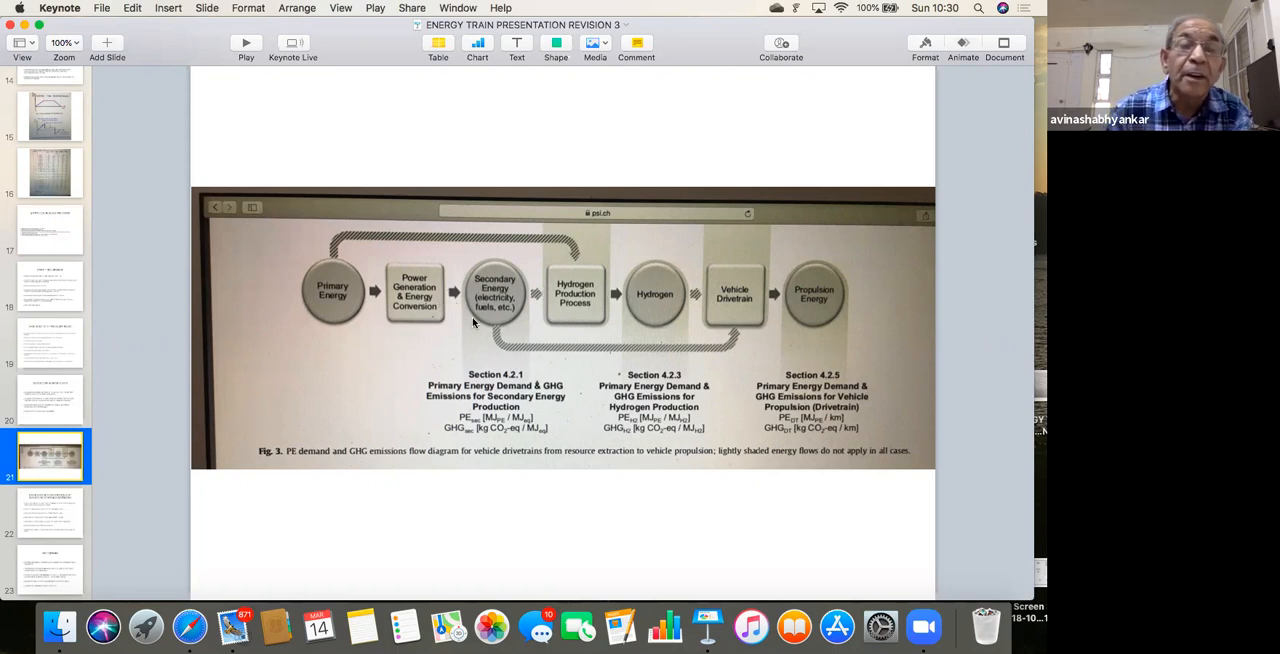
{"action": "mouse_move", "coordinate": [598, 328]}
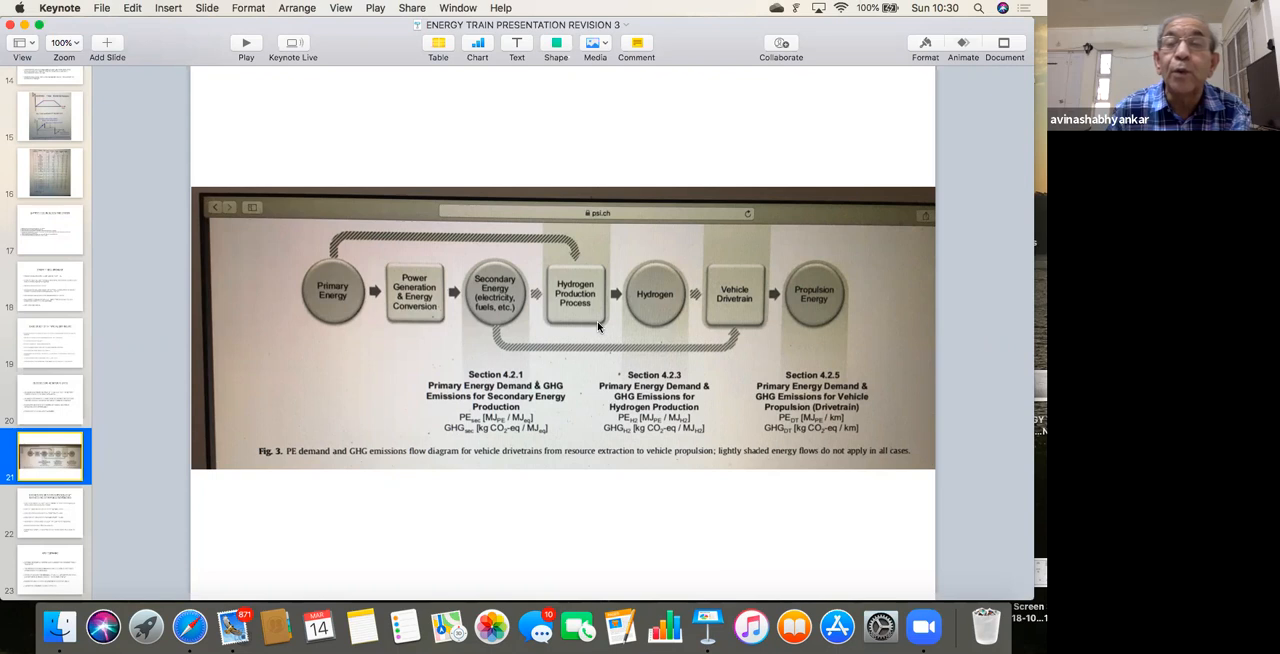
{"action": "mouse_move", "coordinate": [586, 368]}
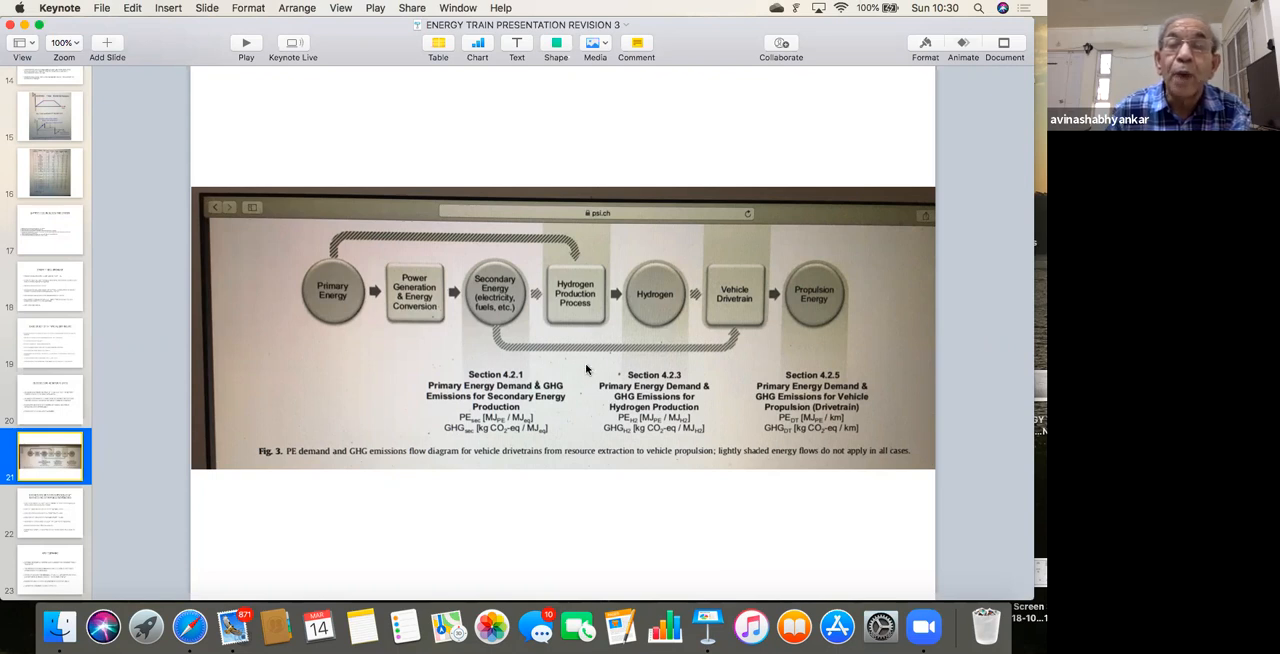
{"action": "mouse_move", "coordinate": [208, 476]}
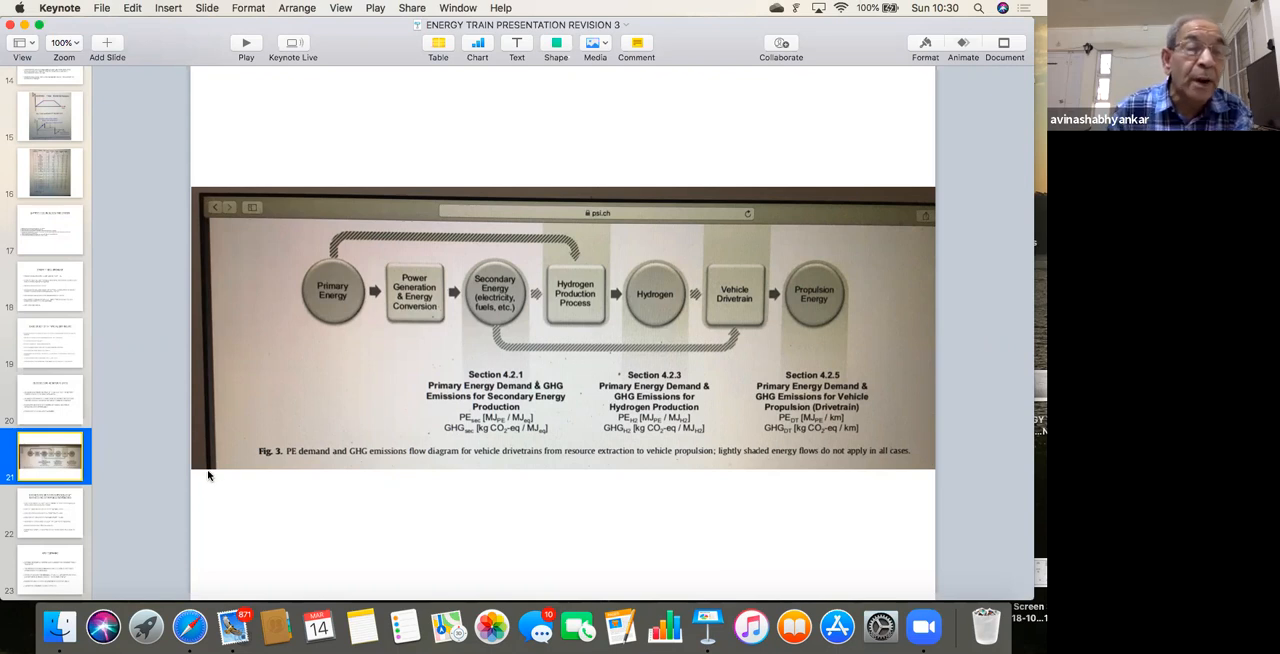
{"action": "mouse_move", "coordinate": [144, 456]}
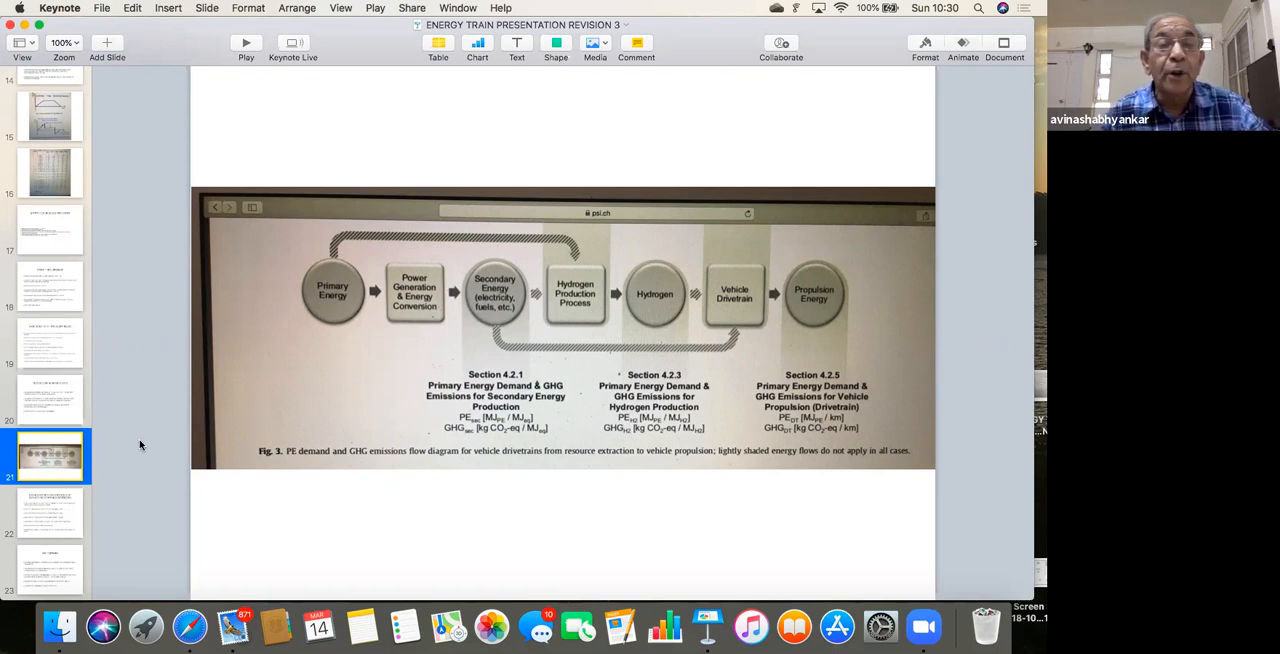
{"action": "mouse_move", "coordinate": [316, 388]}
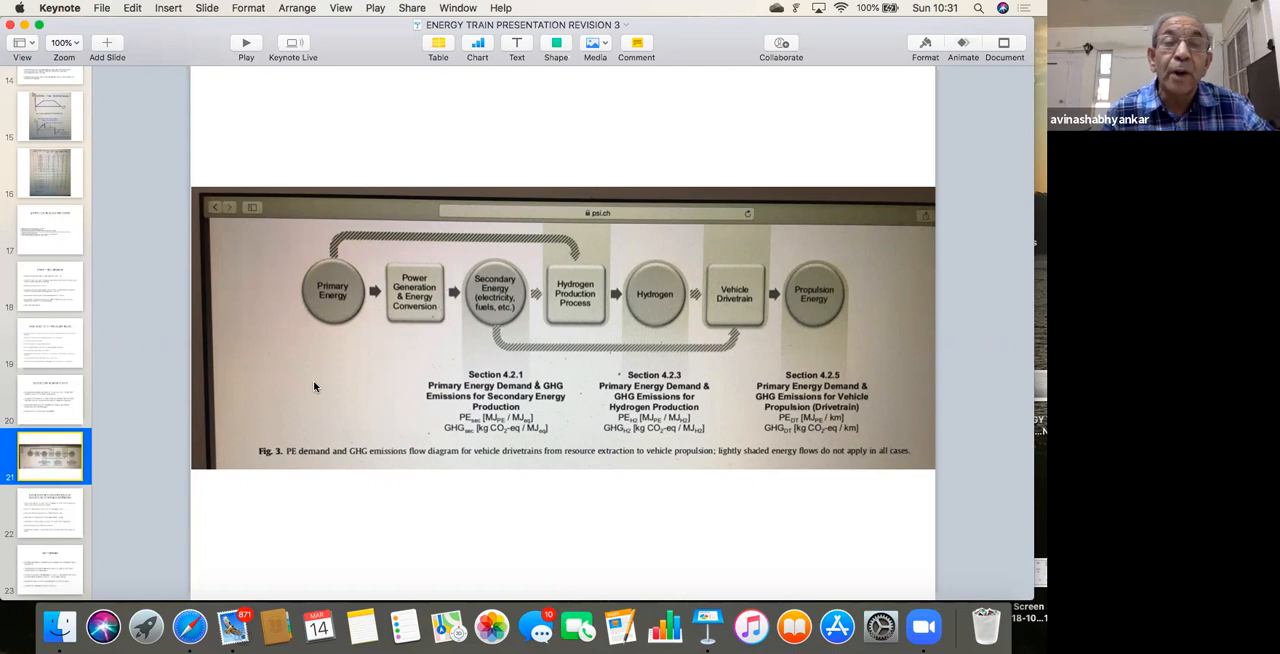
{"action": "mouse_move", "coordinate": [372, 350]}
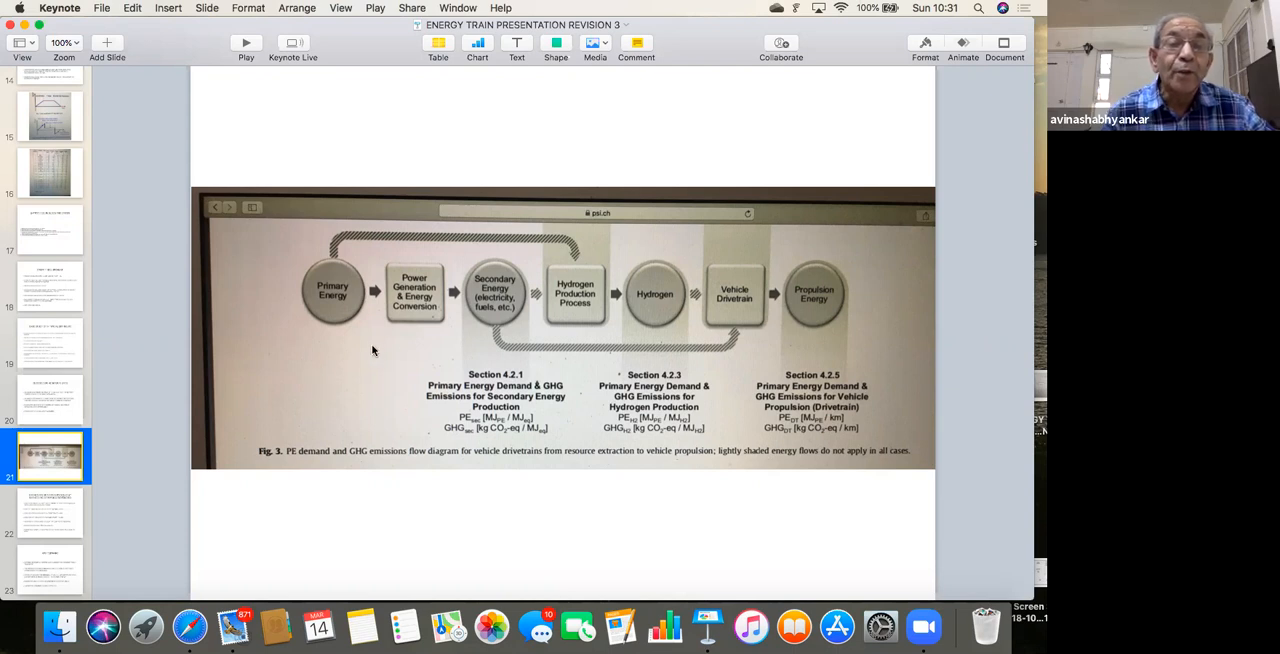
{"action": "mouse_move", "coordinate": [380, 402]}
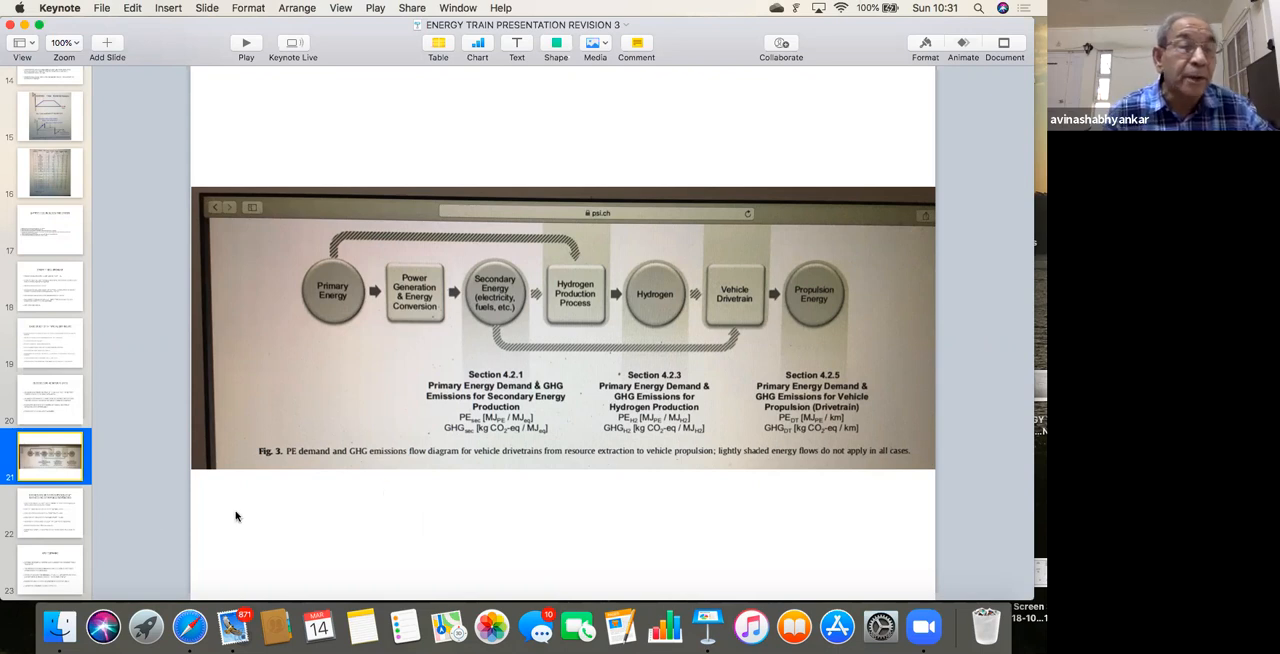
{"action": "left_click", "coordinate": [50, 512]}
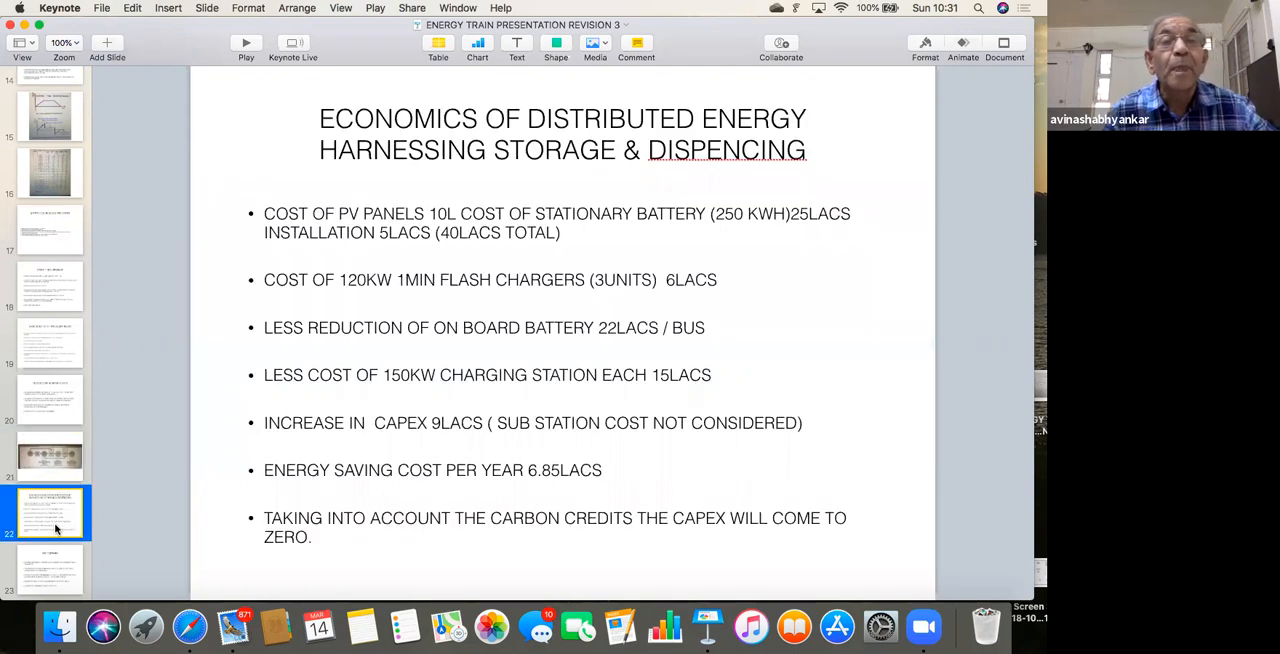
{"action": "mouse_move", "coordinate": [730, 322]}
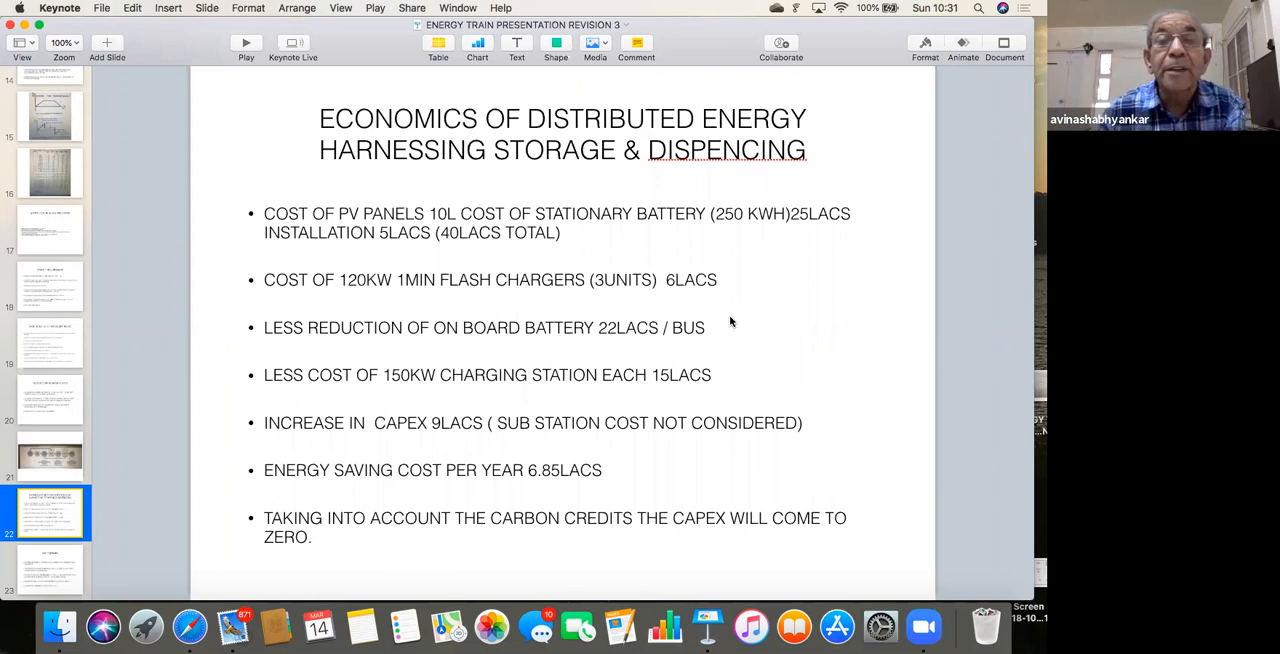
{"action": "mouse_move", "coordinate": [770, 300]}
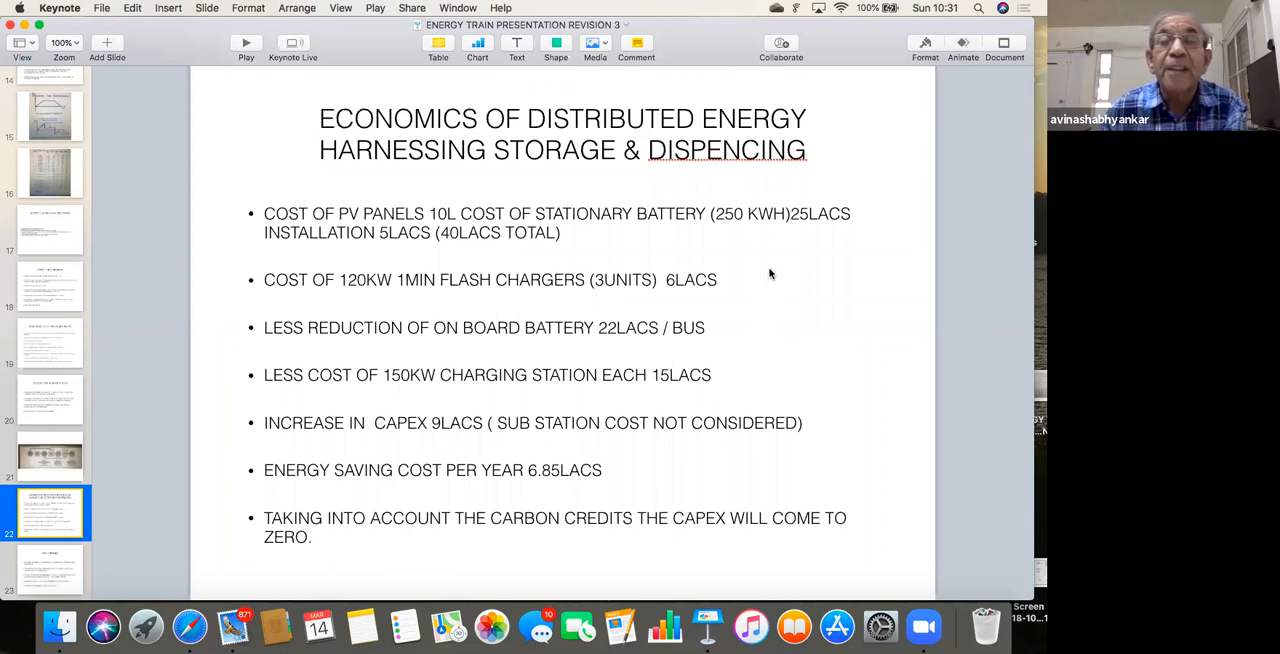
{"action": "mouse_move", "coordinate": [704, 262]}
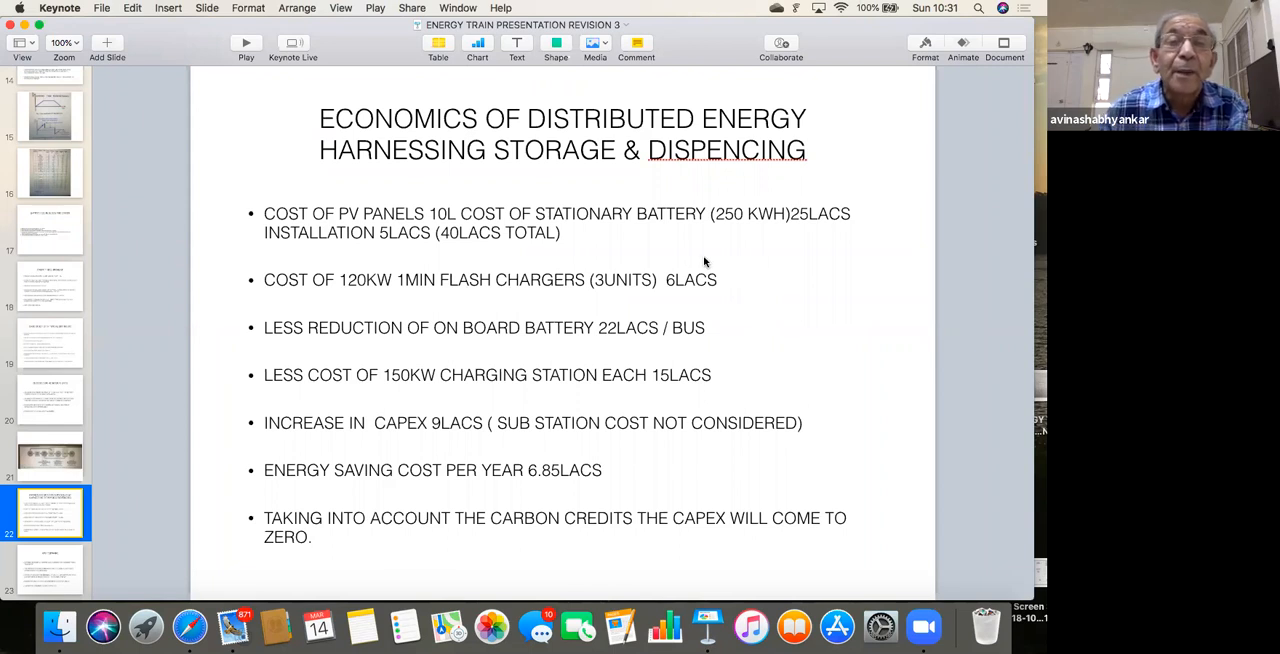
{"action": "mouse_move", "coordinate": [752, 256]}
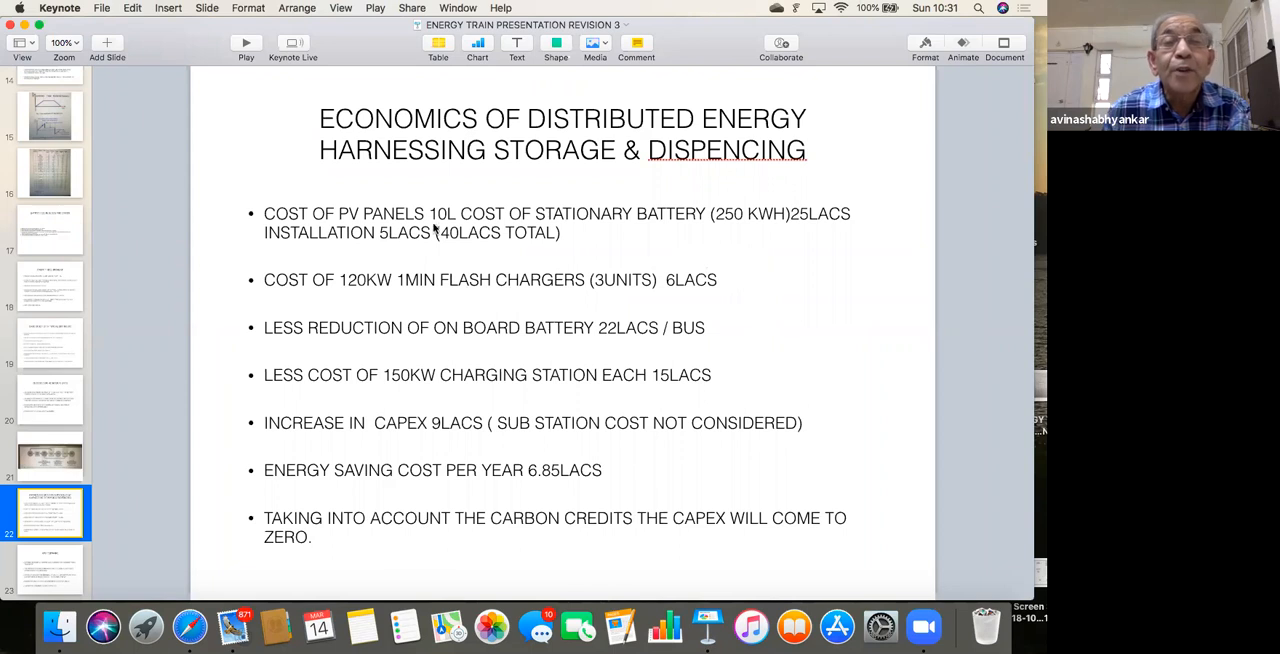
{"action": "mouse_move", "coordinate": [448, 232]}
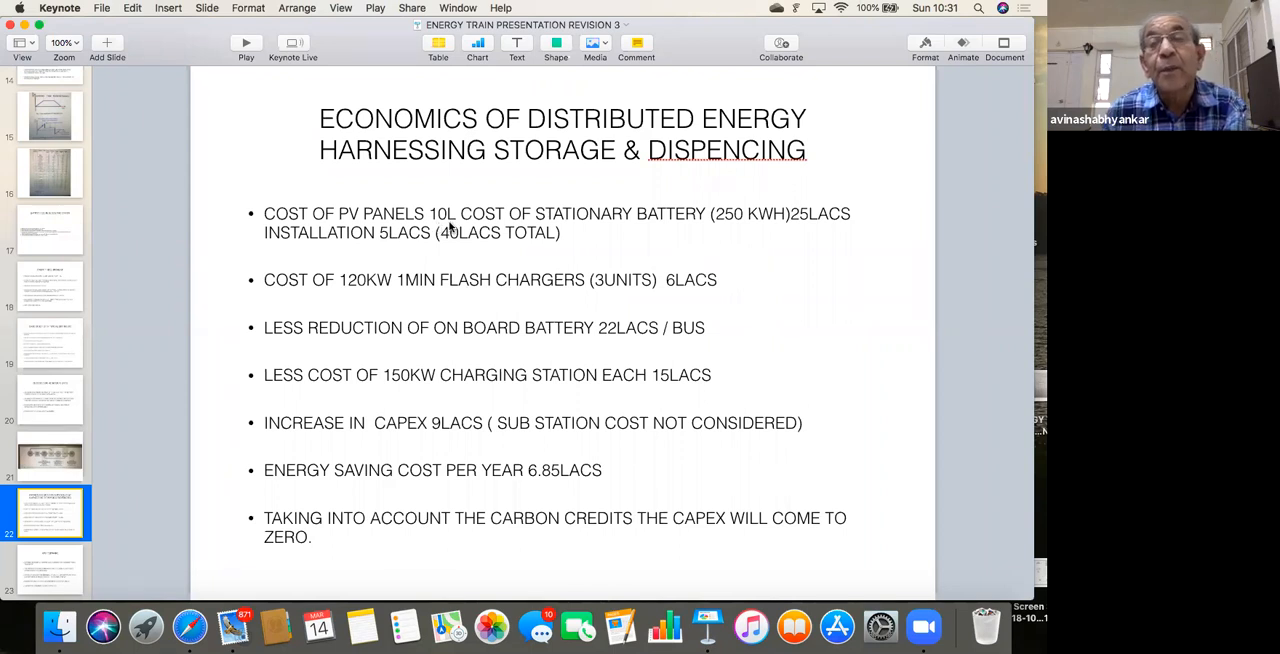
{"action": "mouse_move", "coordinate": [512, 244]}
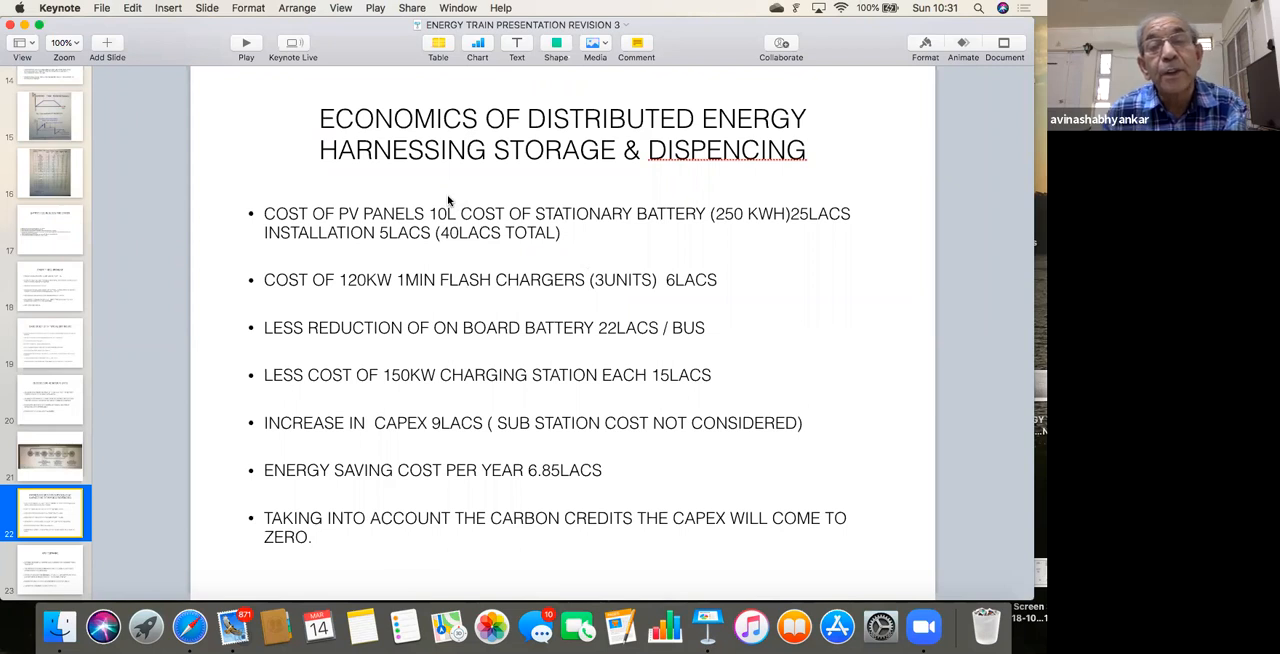
{"action": "mouse_move", "coordinate": [460, 222]}
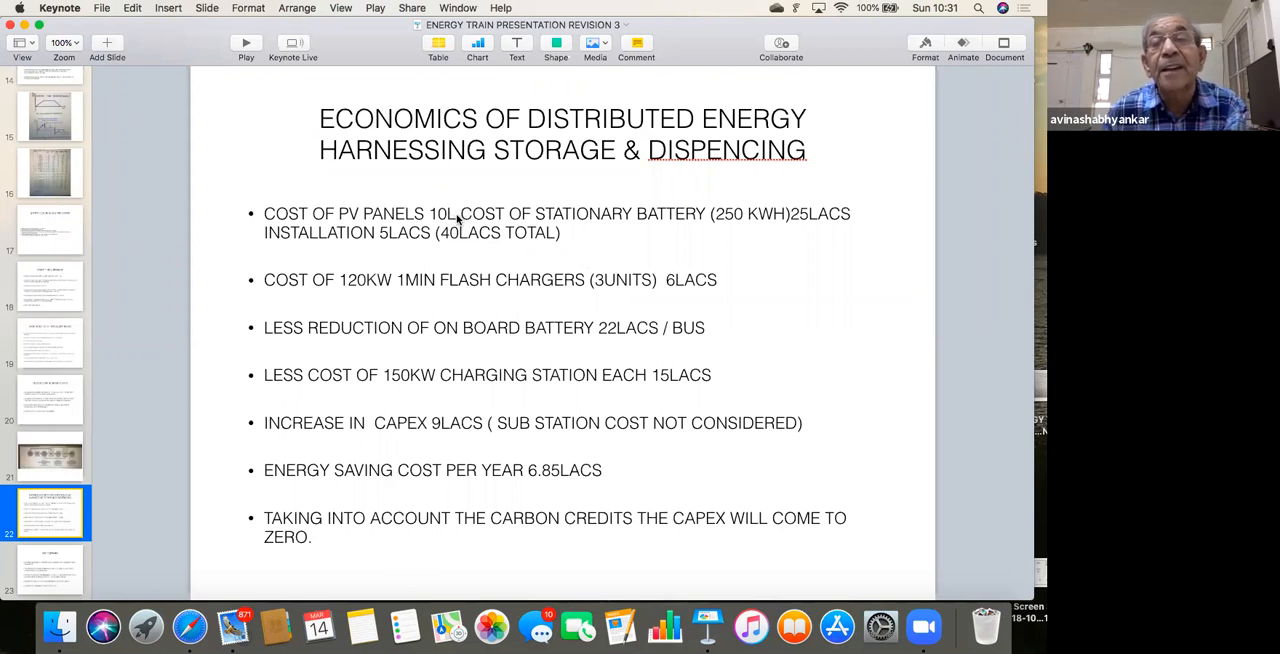
{"action": "mouse_move", "coordinate": [764, 228]}
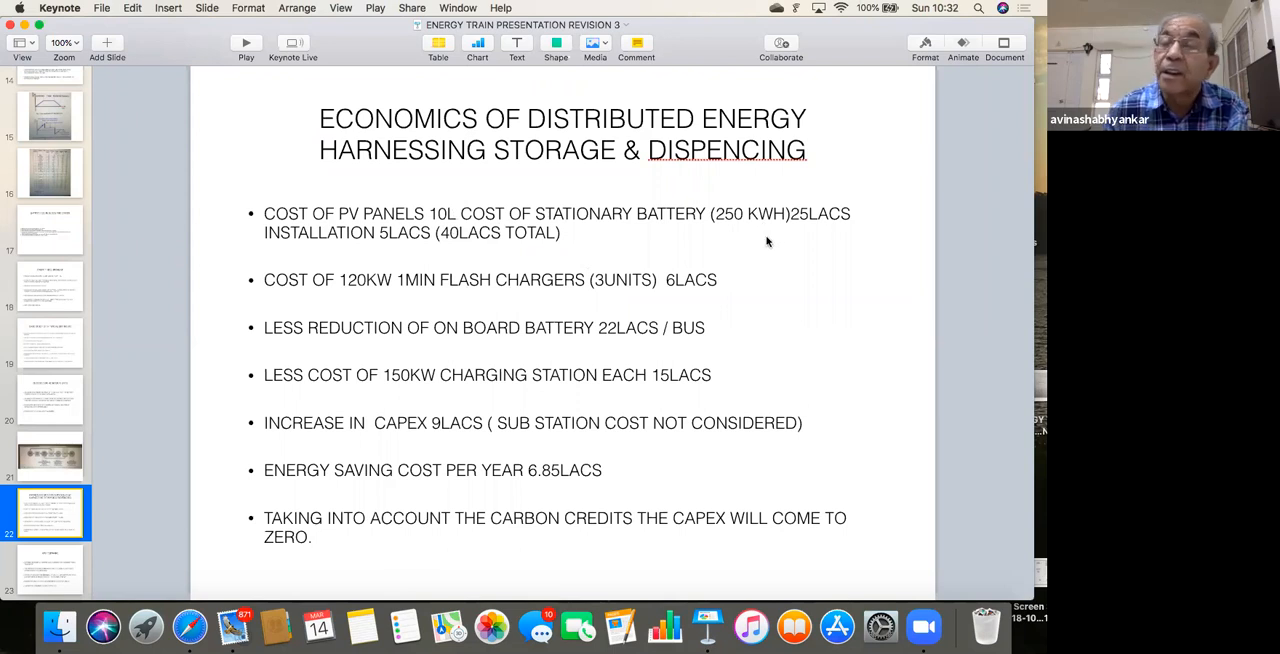
{"action": "mouse_move", "coordinate": [802, 228]}
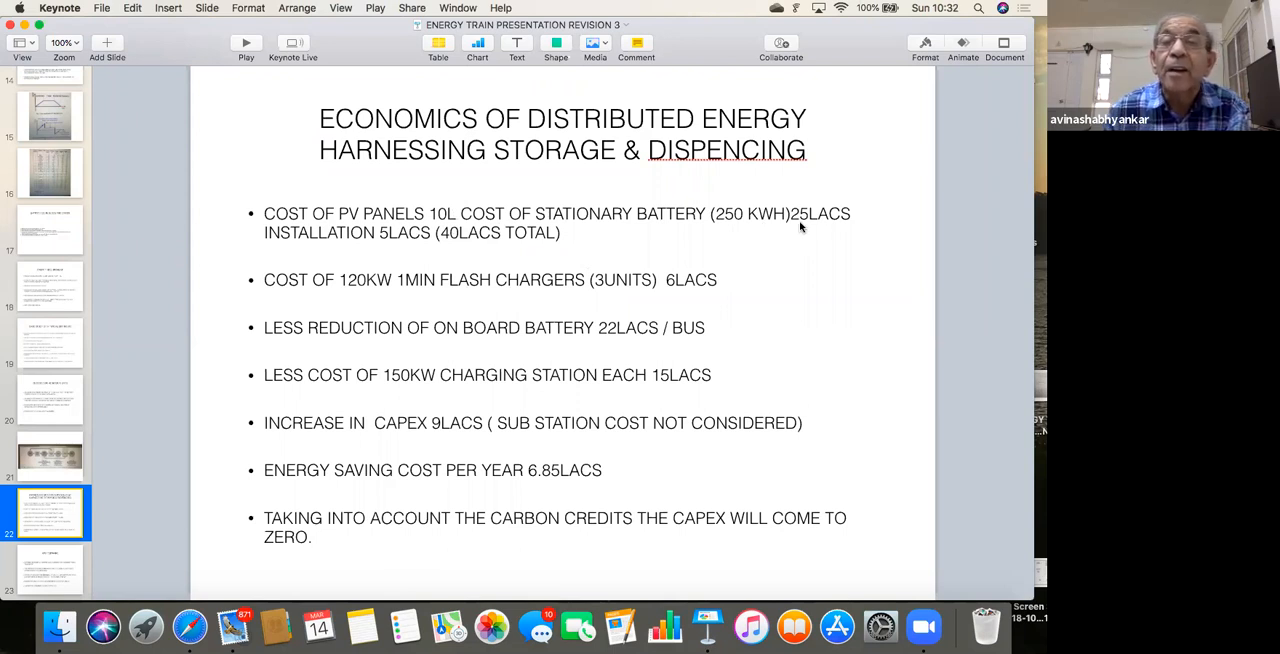
{"action": "mouse_move", "coordinate": [752, 232]}
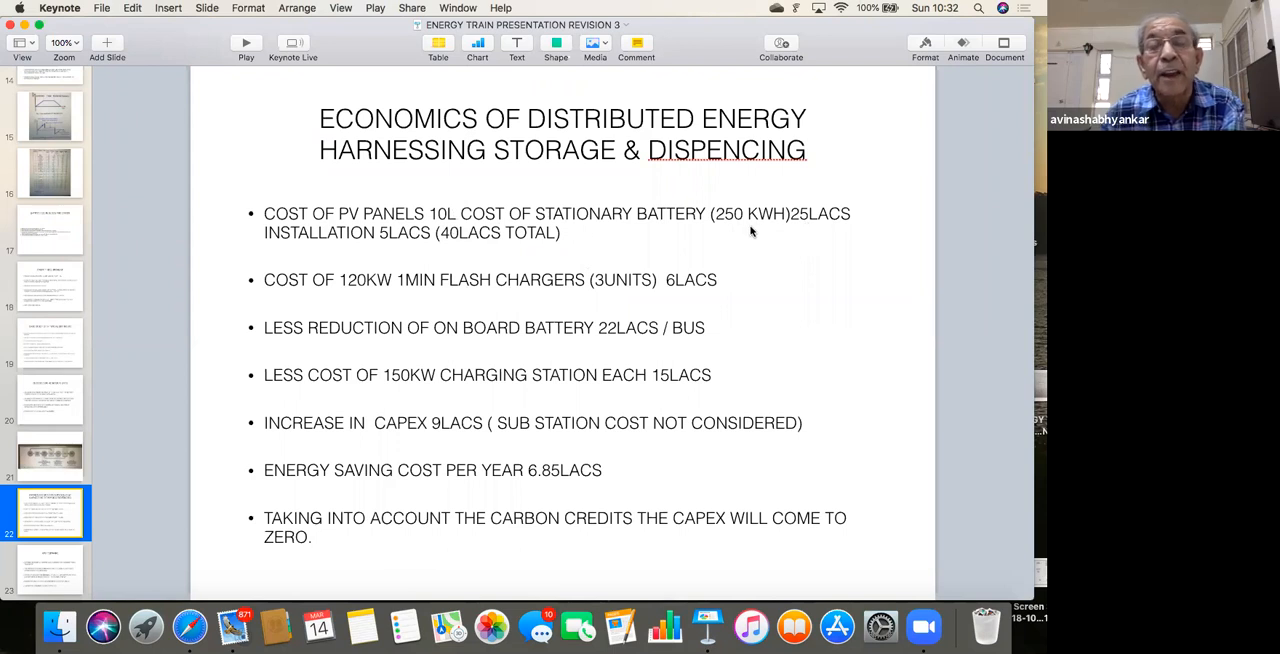
{"action": "mouse_move", "coordinate": [572, 248]}
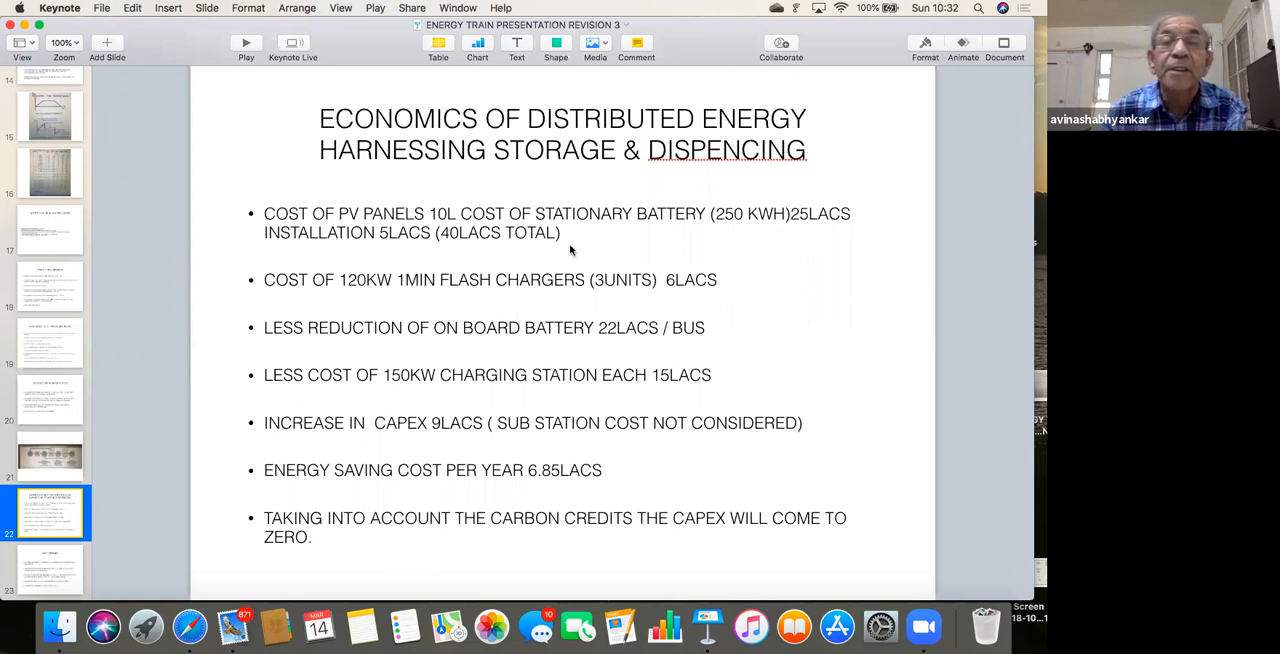
{"action": "mouse_move", "coordinate": [280, 298]}
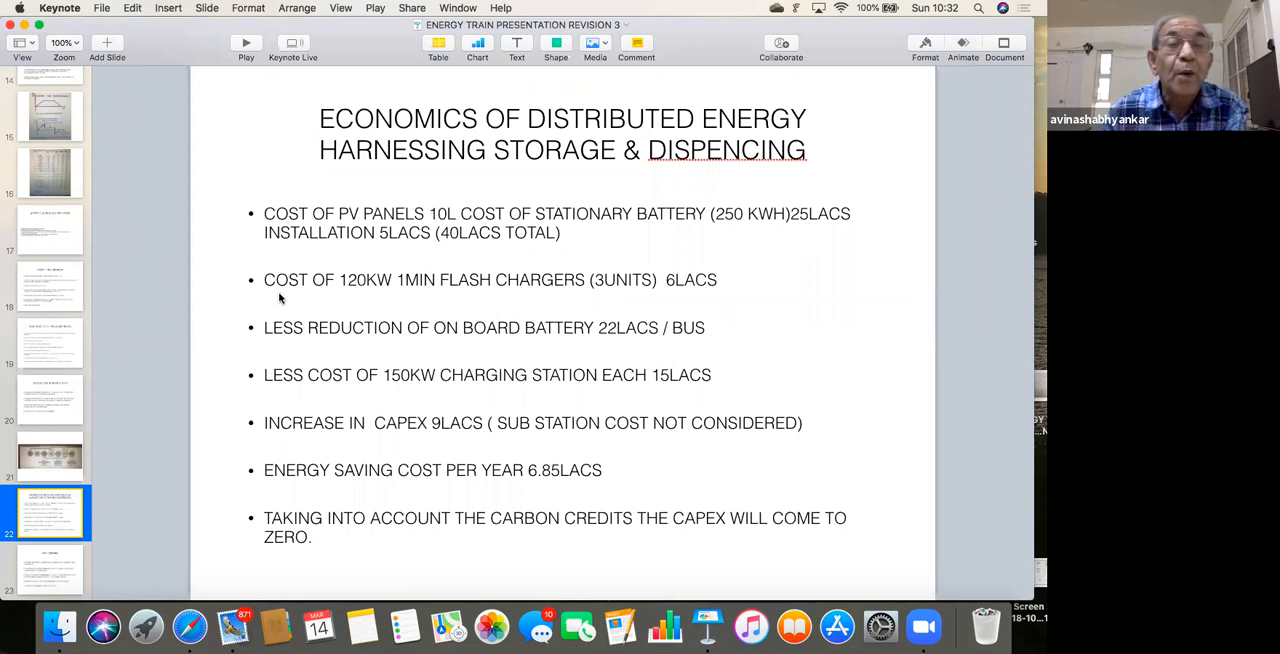
{"action": "mouse_move", "coordinate": [492, 296]}
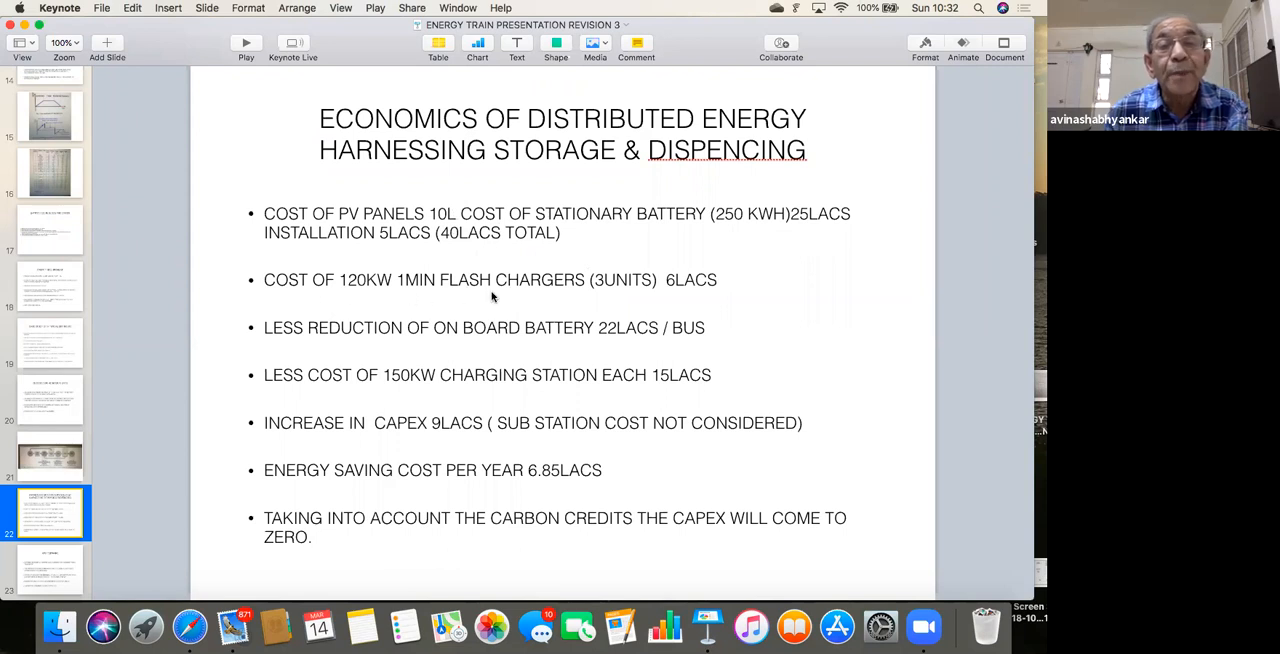
{"action": "mouse_move", "coordinate": [604, 304]}
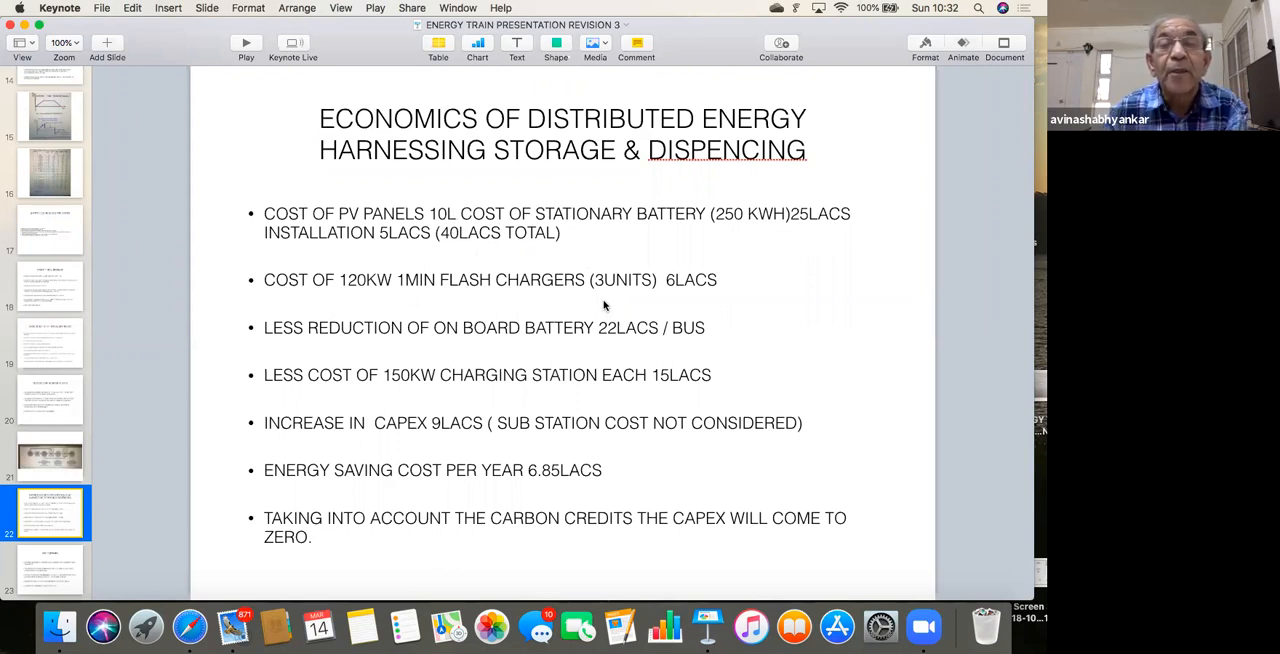
{"action": "mouse_move", "coordinate": [612, 304]}
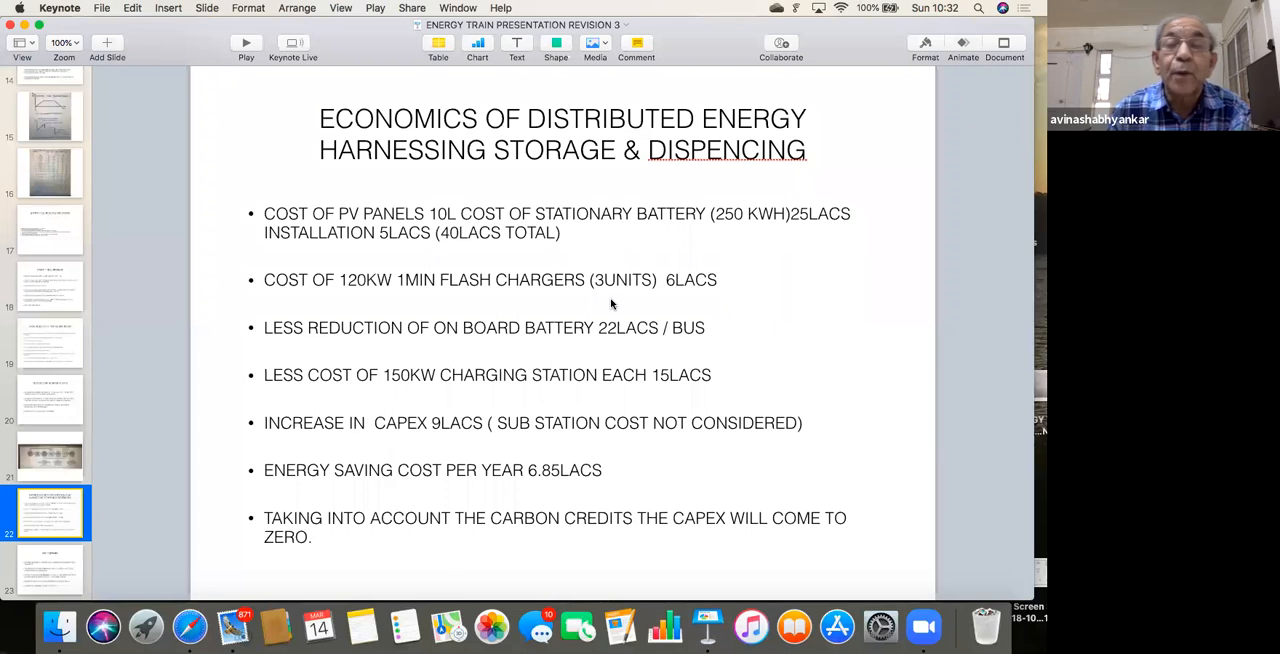
{"action": "mouse_move", "coordinate": [724, 264]}
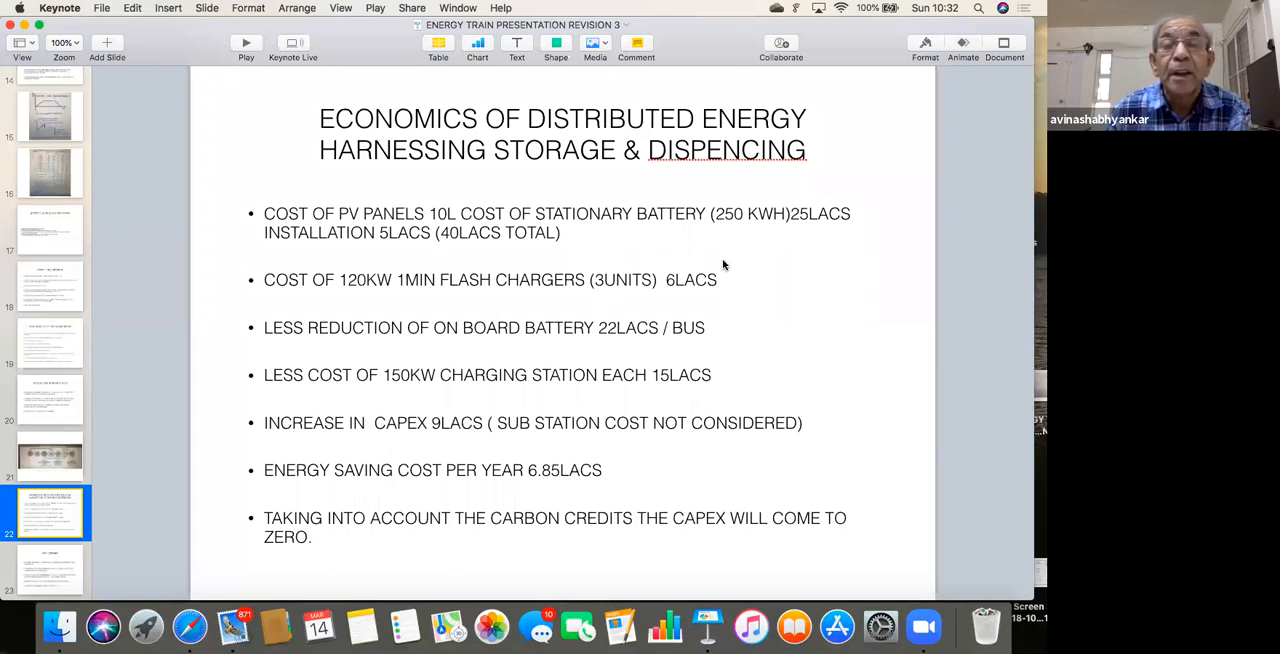
{"action": "mouse_move", "coordinate": [440, 304]}
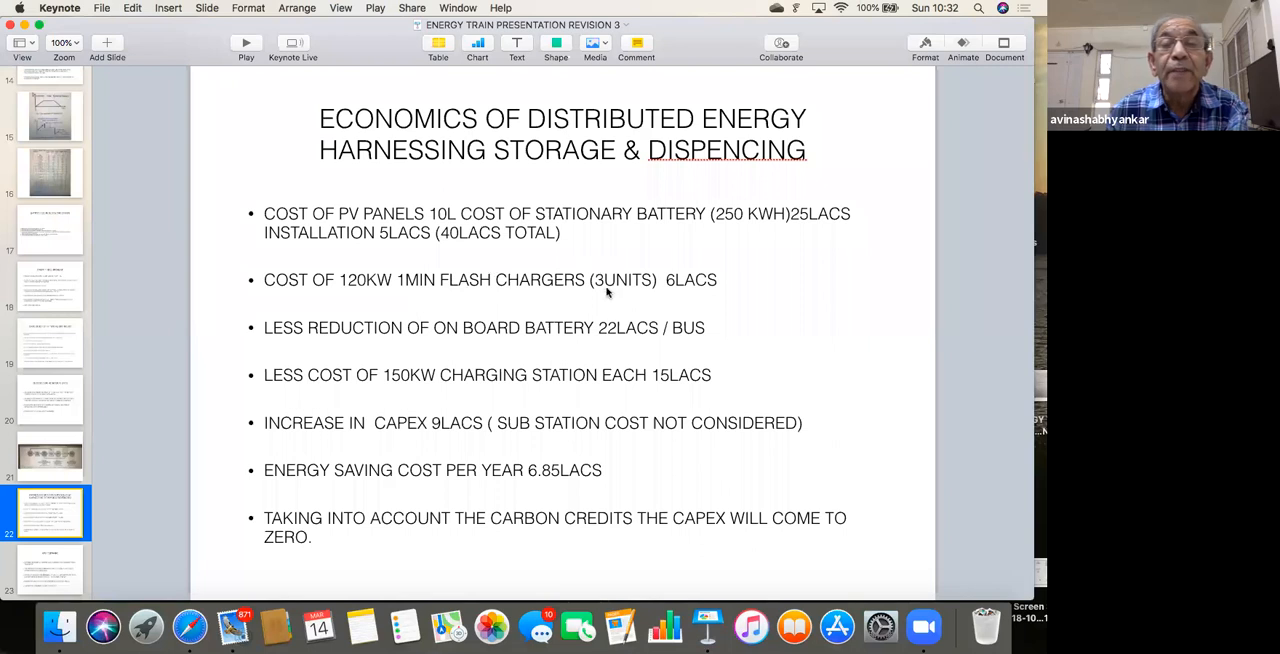
{"action": "mouse_move", "coordinate": [582, 300]}
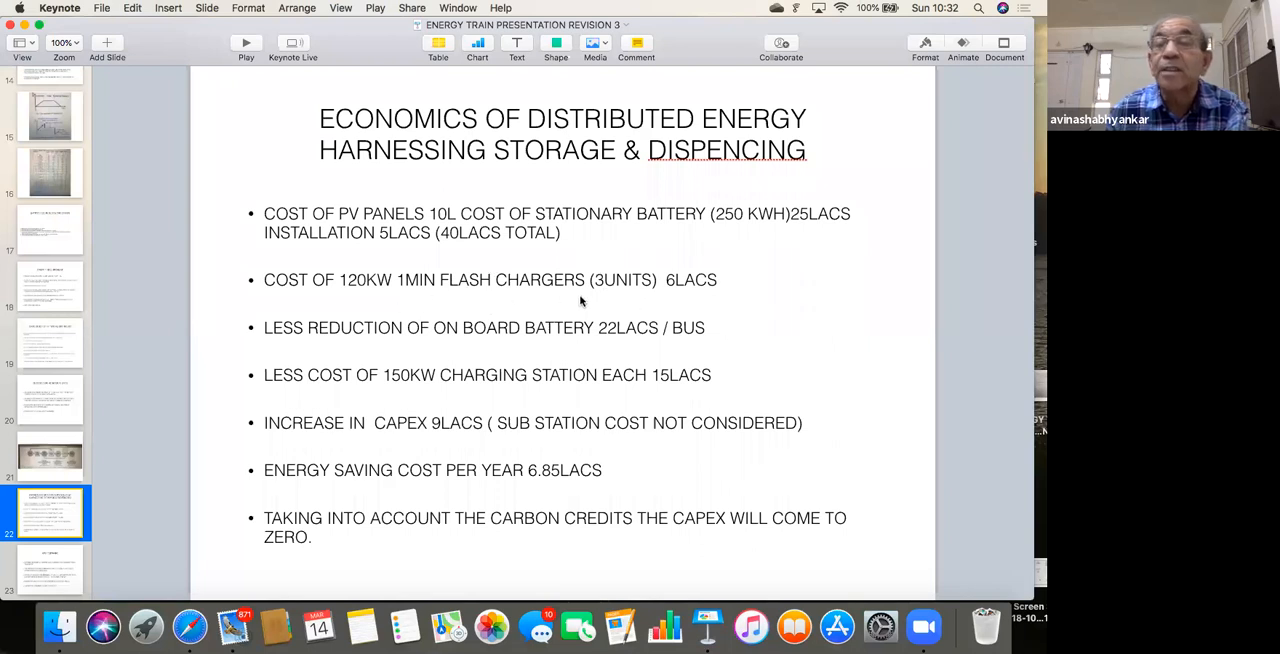
{"action": "mouse_move", "coordinate": [580, 296]}
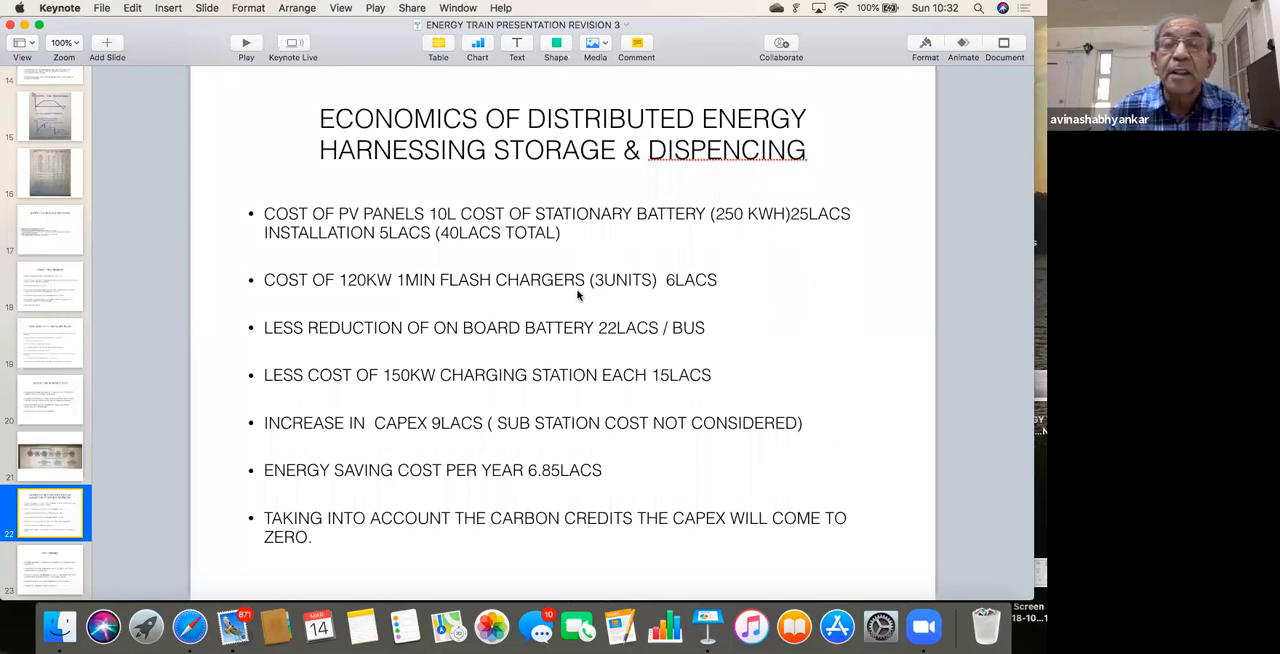
{"action": "mouse_move", "coordinate": [656, 292]}
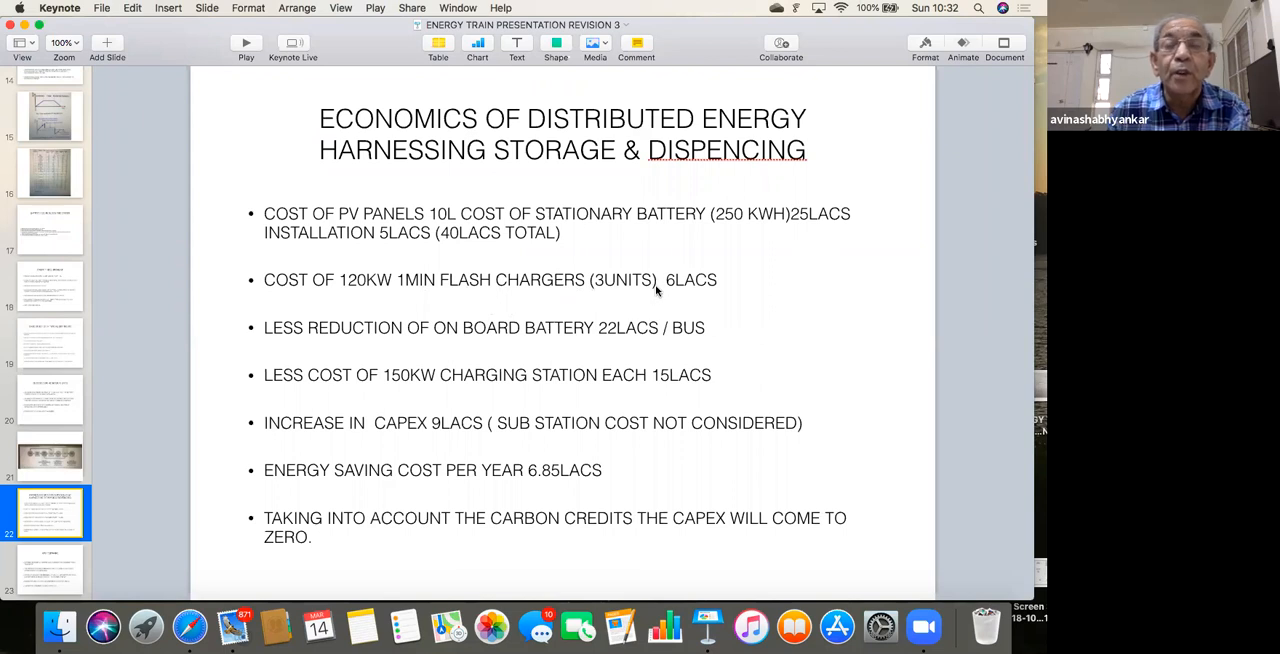
{"action": "mouse_move", "coordinate": [640, 300]}
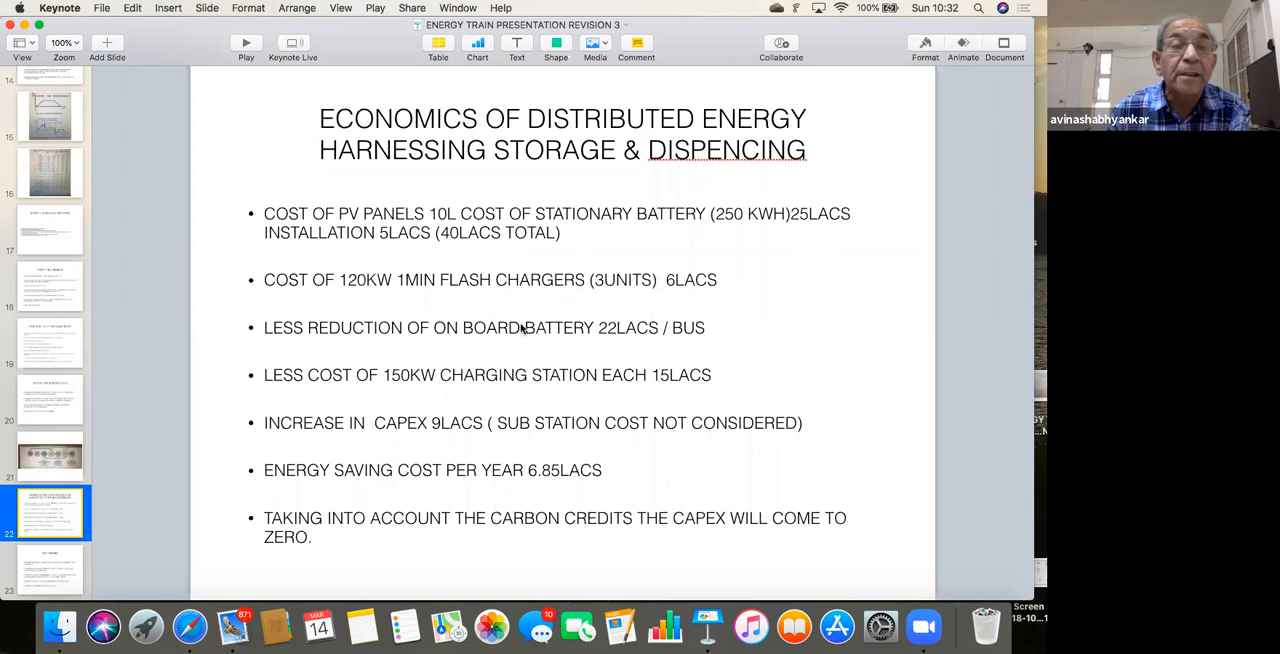
{"action": "mouse_move", "coordinate": [292, 352]}
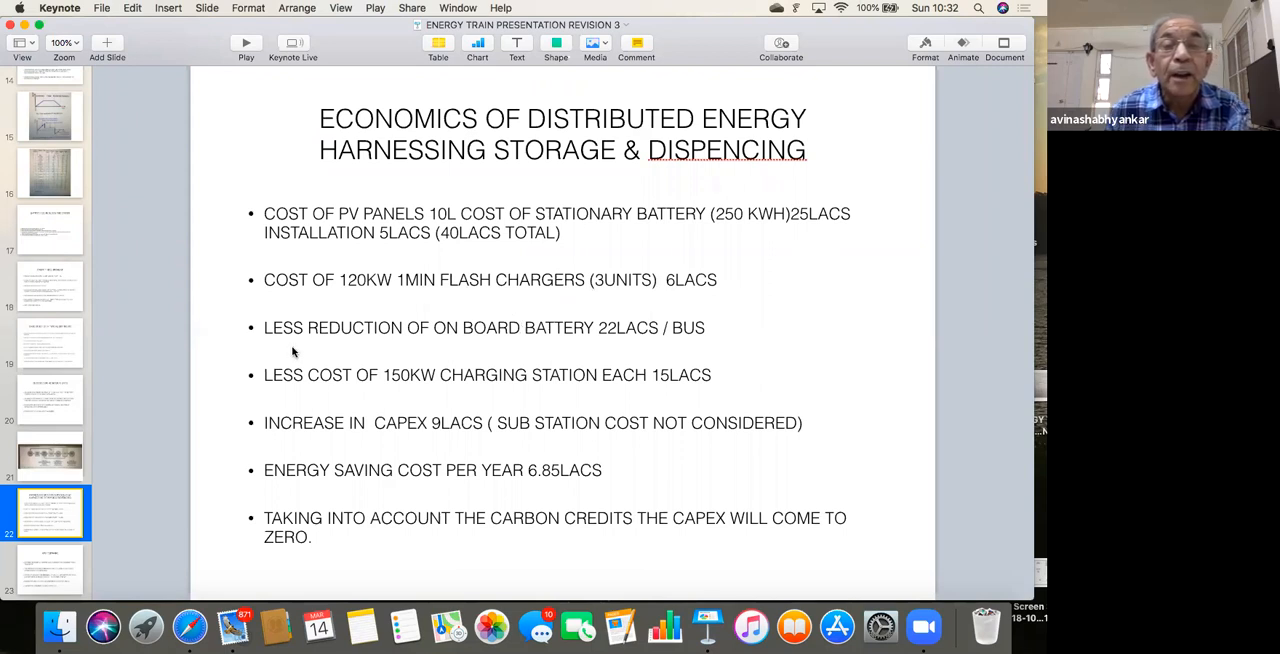
{"action": "mouse_move", "coordinate": [612, 346]}
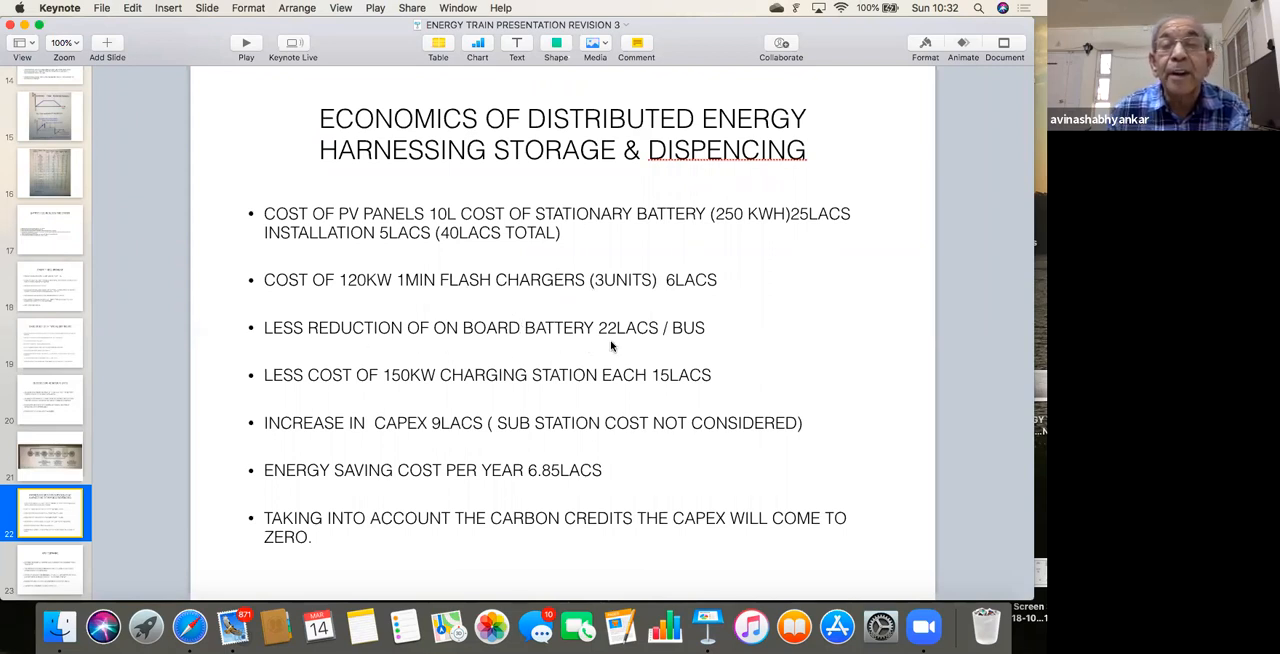
{"action": "mouse_move", "coordinate": [684, 348]}
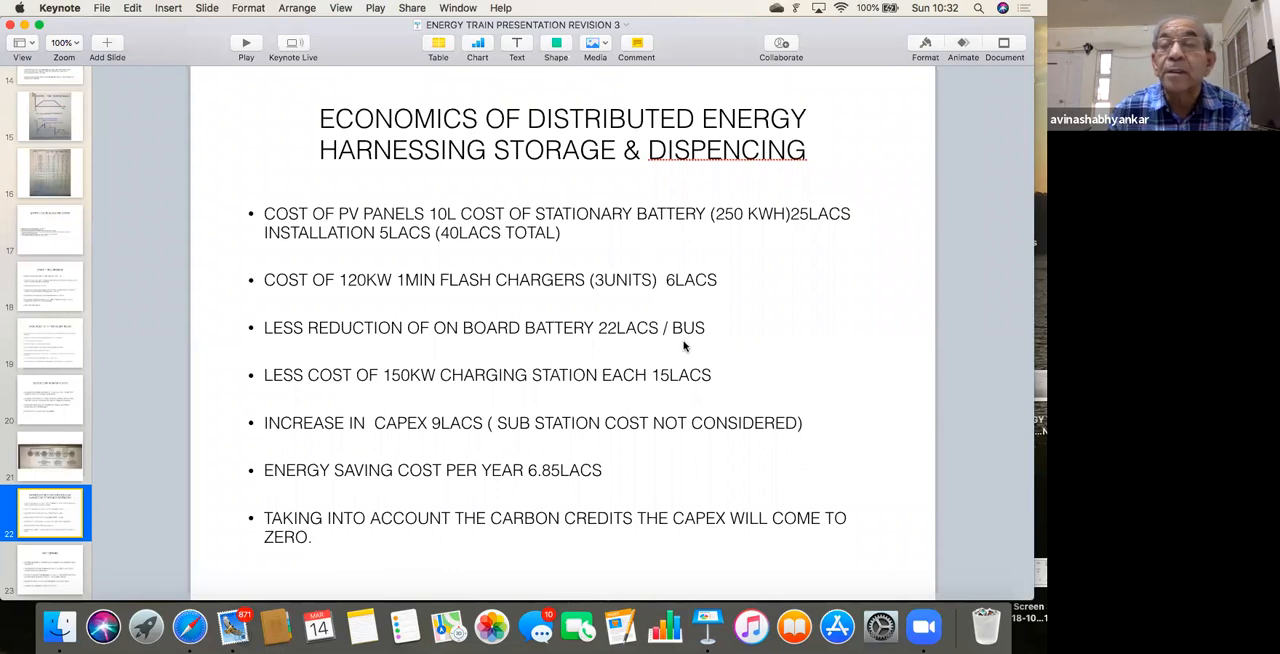
{"action": "mouse_move", "coordinate": [730, 322]}
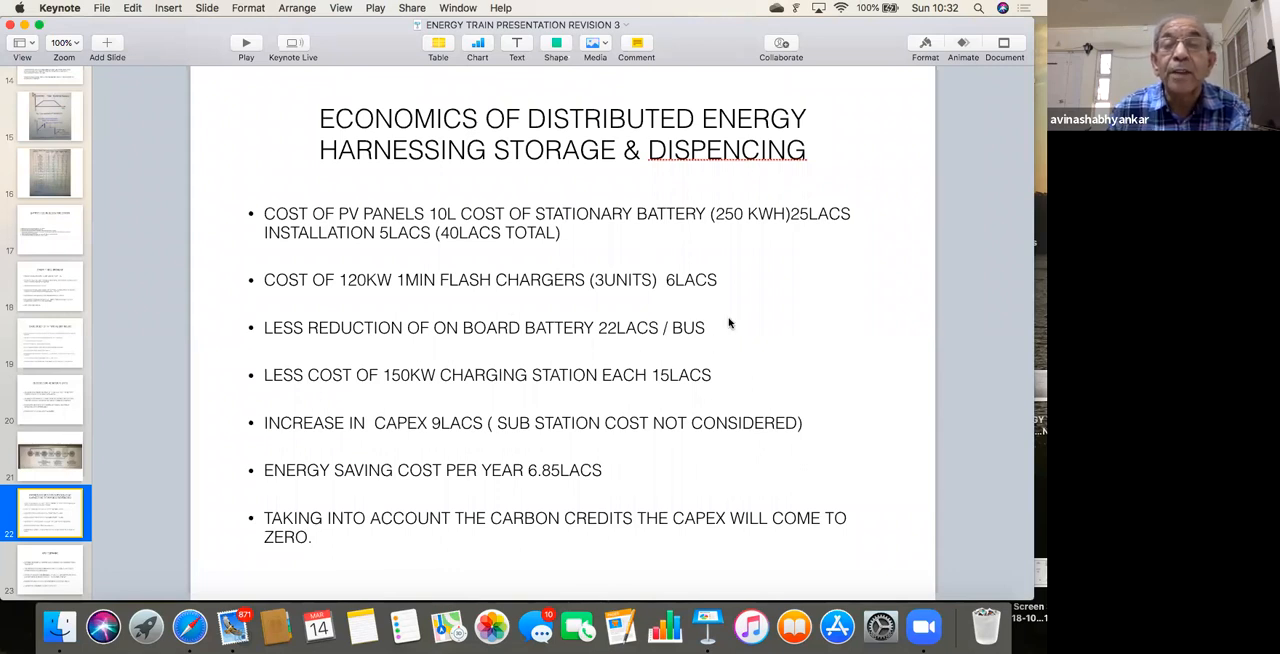
{"action": "mouse_move", "coordinate": [722, 340]}
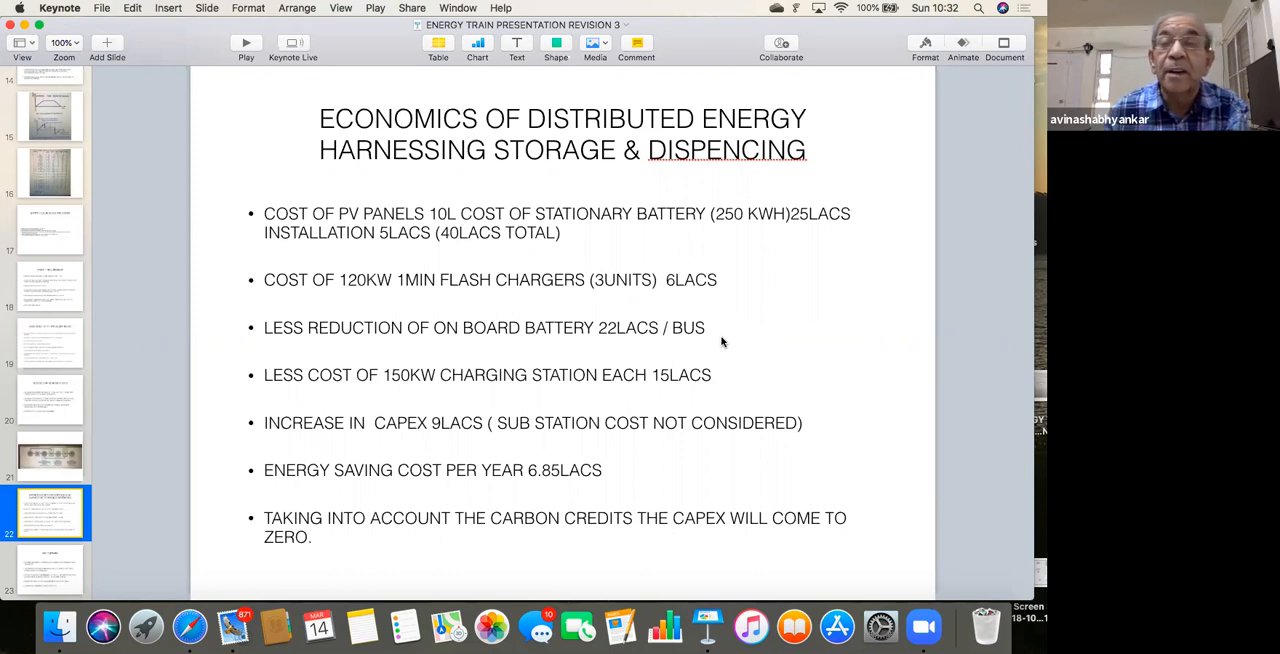
{"action": "mouse_move", "coordinate": [716, 328]}
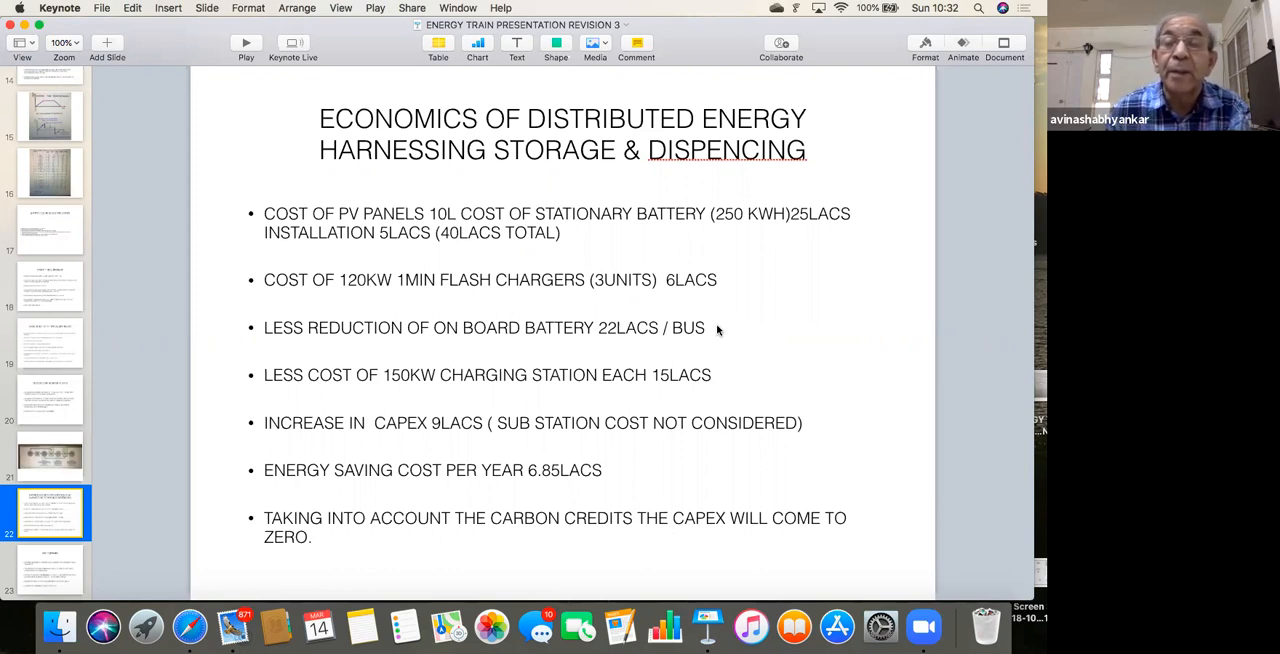
{"action": "mouse_move", "coordinate": [284, 392]}
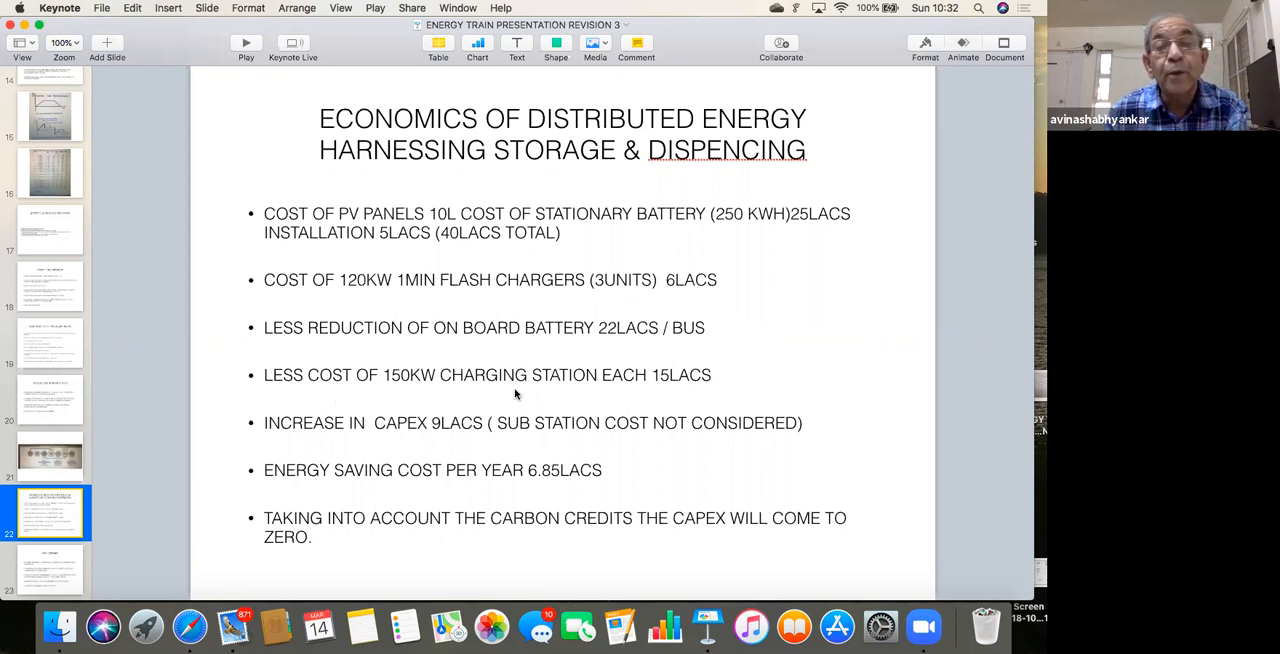
{"action": "mouse_move", "coordinate": [608, 396]}
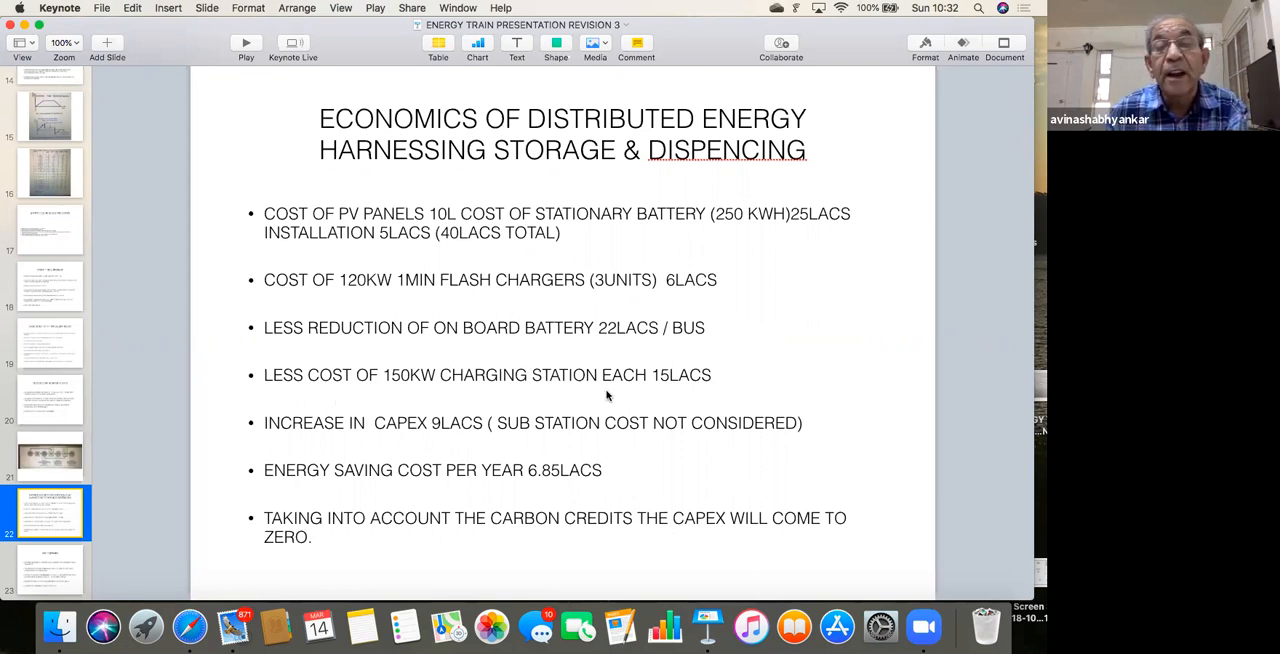
{"action": "mouse_move", "coordinate": [668, 396]}
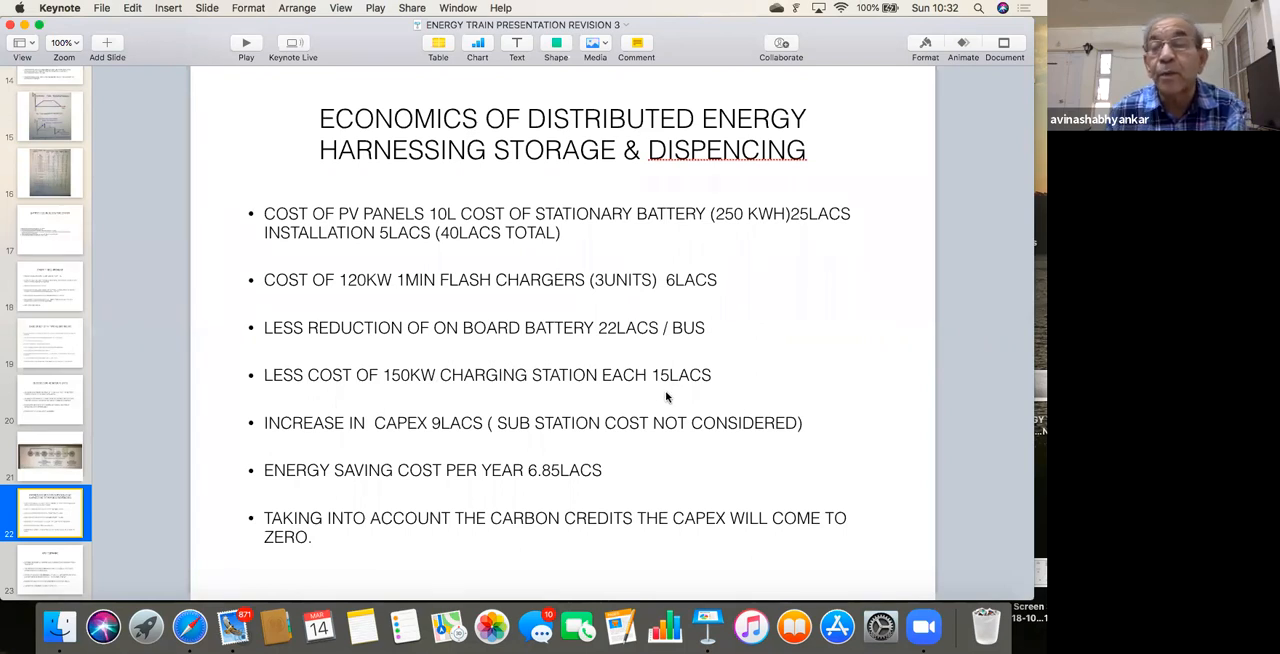
{"action": "mouse_move", "coordinate": [670, 394]}
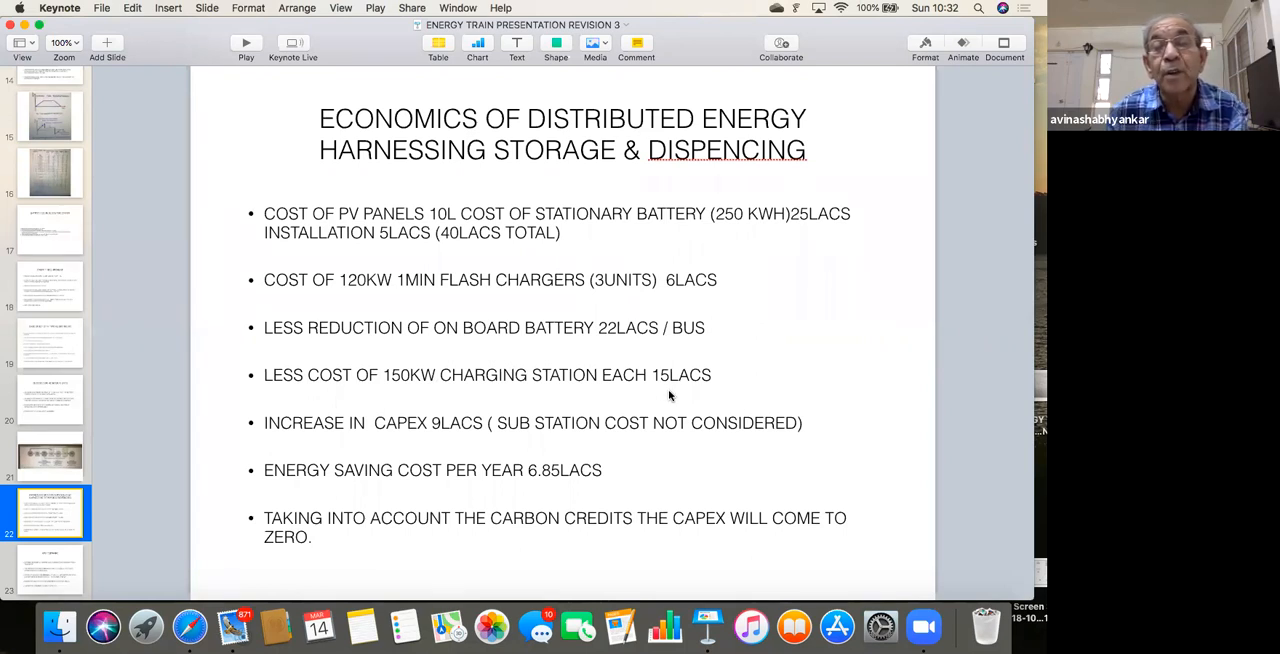
{"action": "mouse_move", "coordinate": [652, 402]}
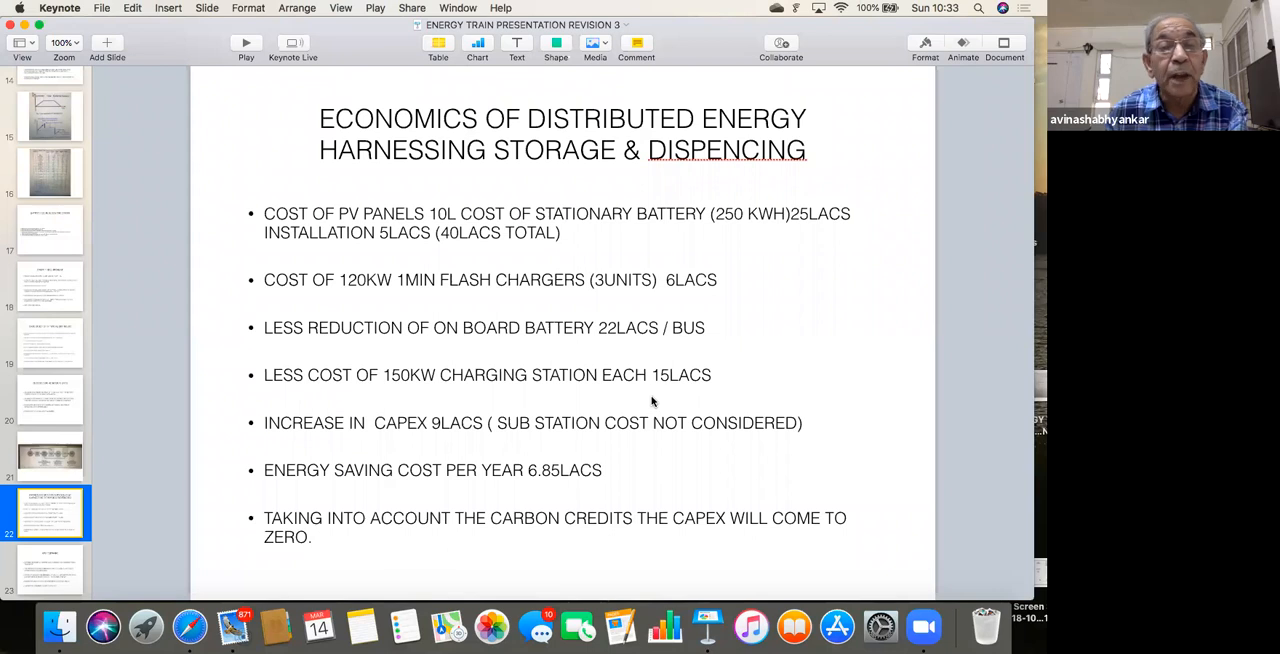
{"action": "mouse_move", "coordinate": [396, 436]}
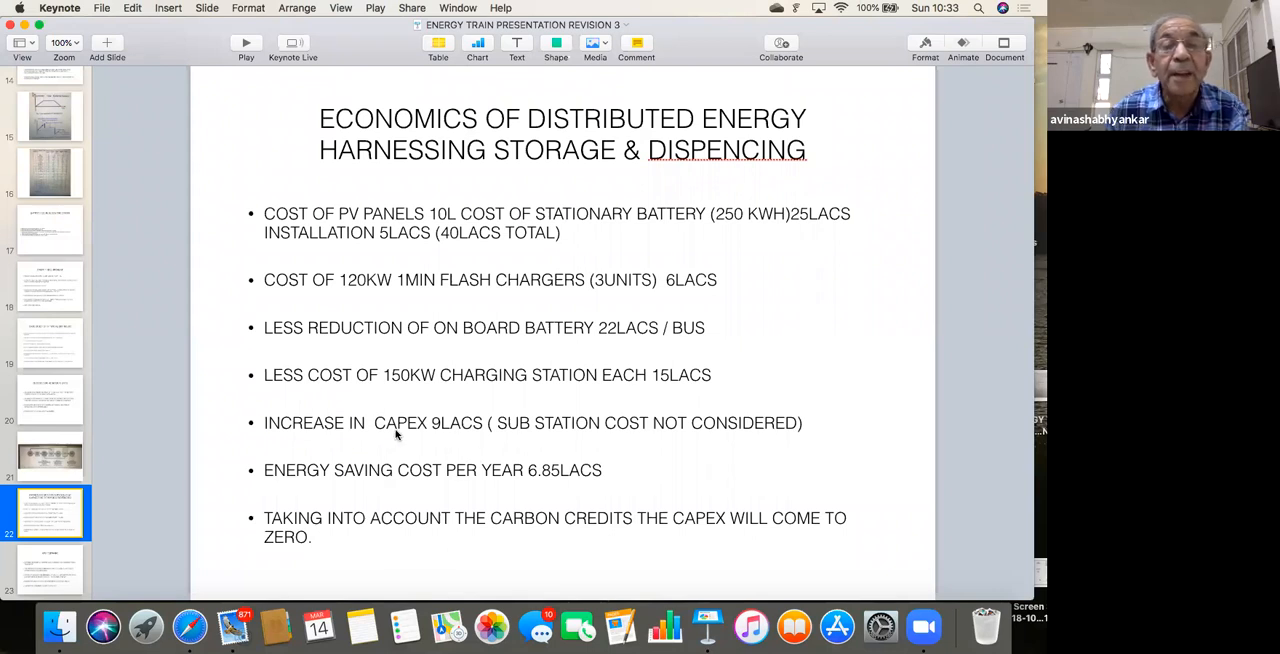
{"action": "mouse_move", "coordinate": [442, 434]}
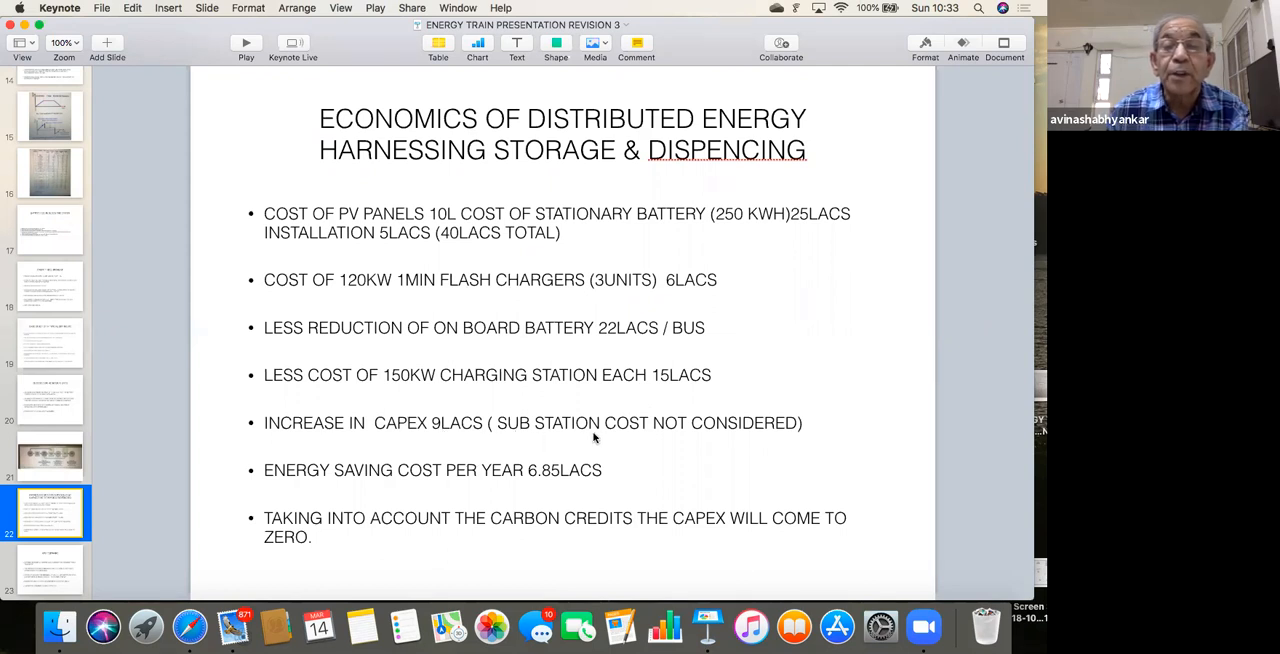
{"action": "mouse_move", "coordinate": [744, 376]}
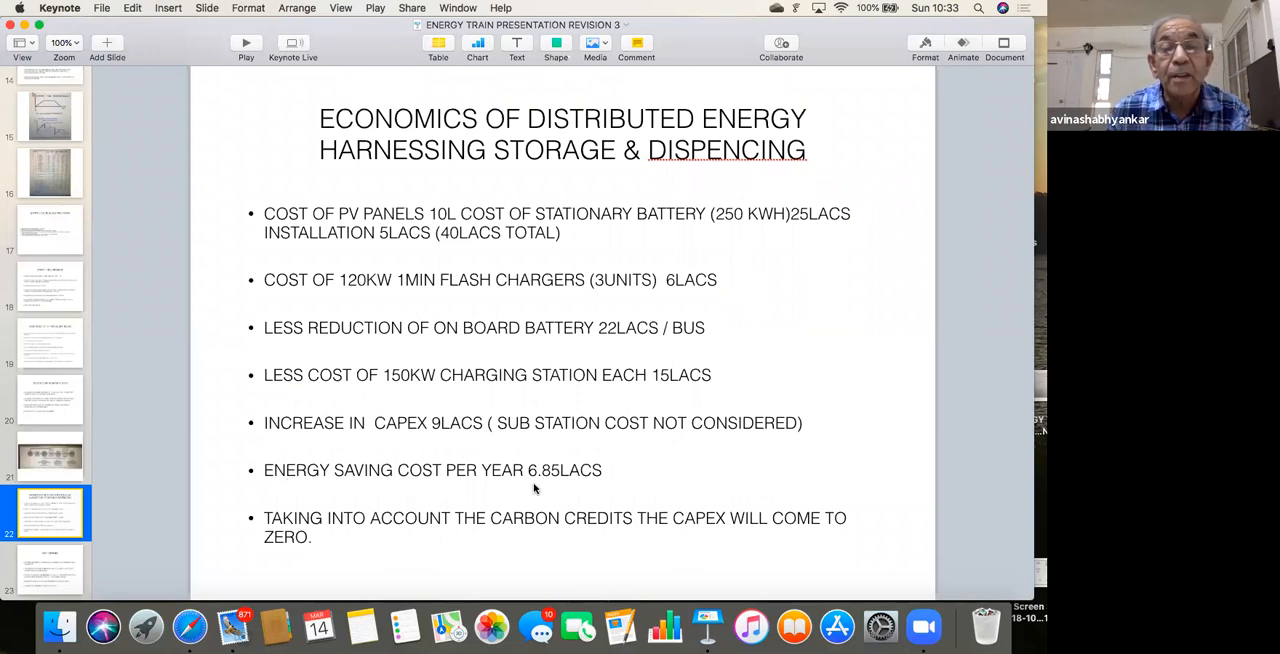
{"action": "mouse_move", "coordinate": [556, 484]}
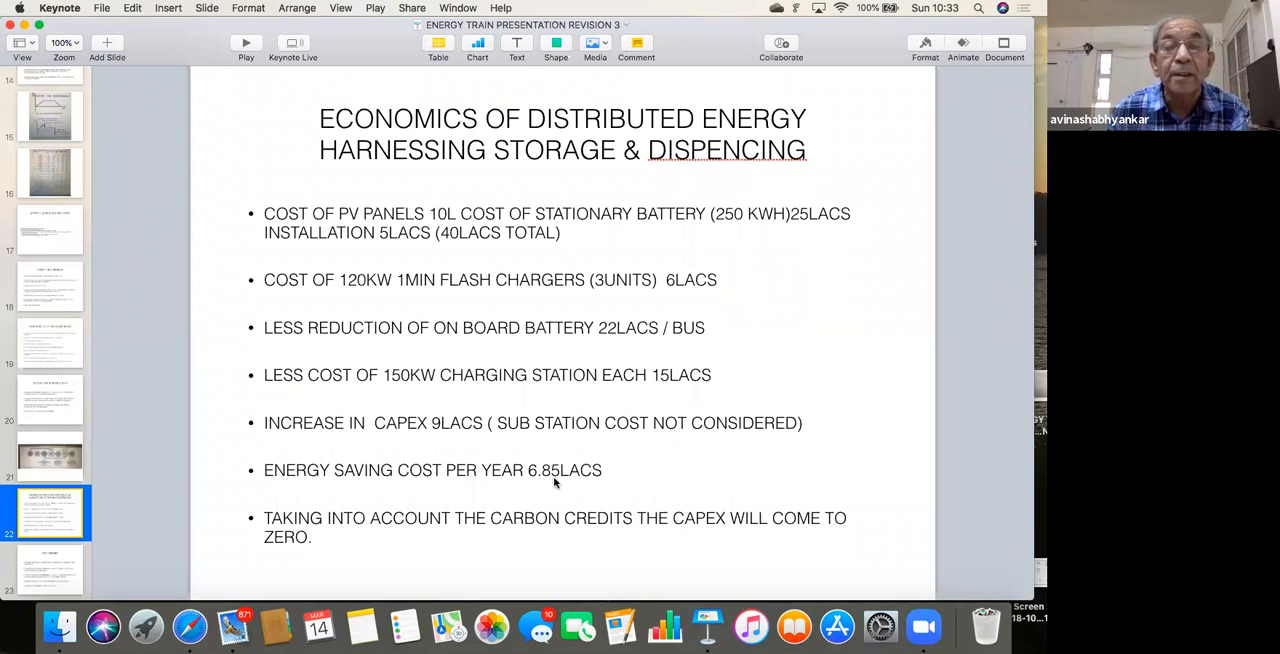
{"action": "mouse_move", "coordinate": [364, 548]}
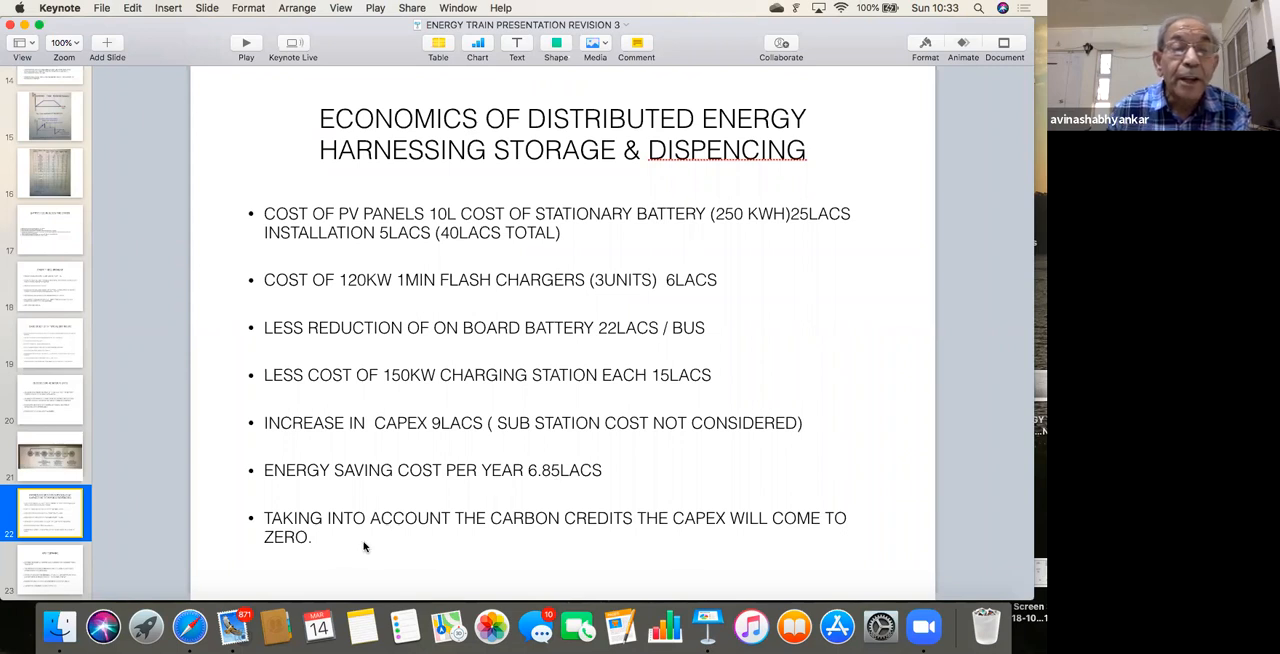
{"action": "mouse_move", "coordinate": [540, 548]}
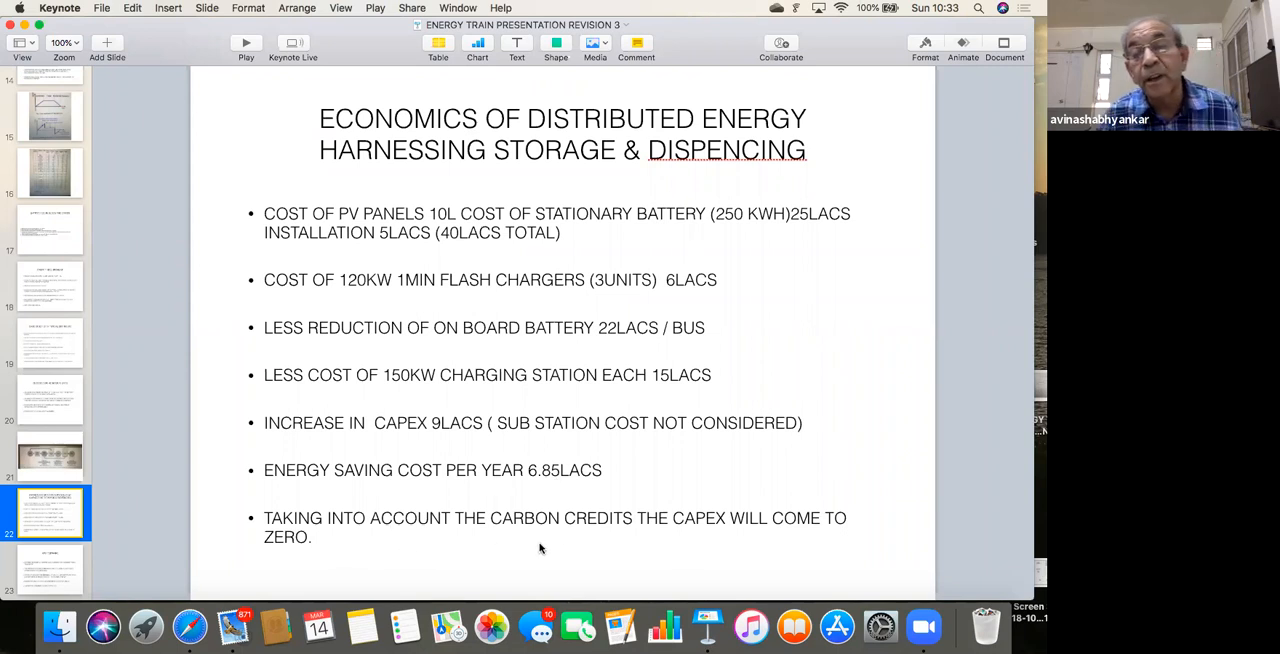
{"action": "mouse_move", "coordinate": [680, 558]}
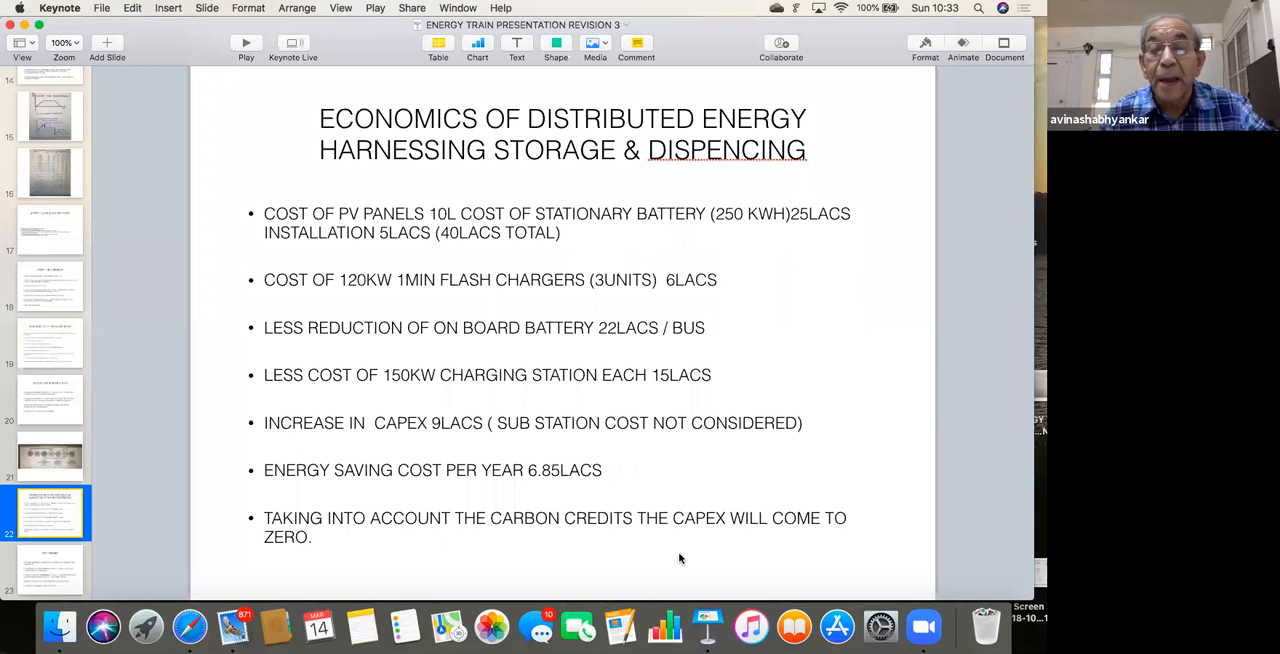
{"action": "mouse_move", "coordinate": [720, 554]}
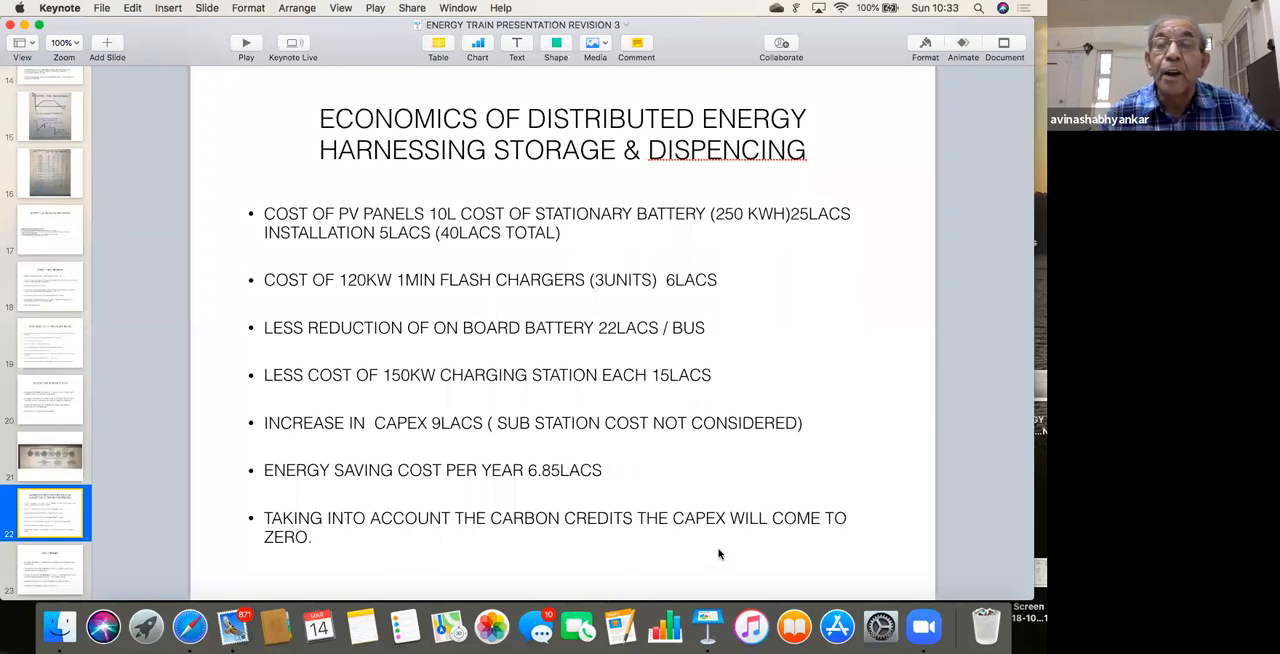
{"action": "mouse_move", "coordinate": [556, 396]}
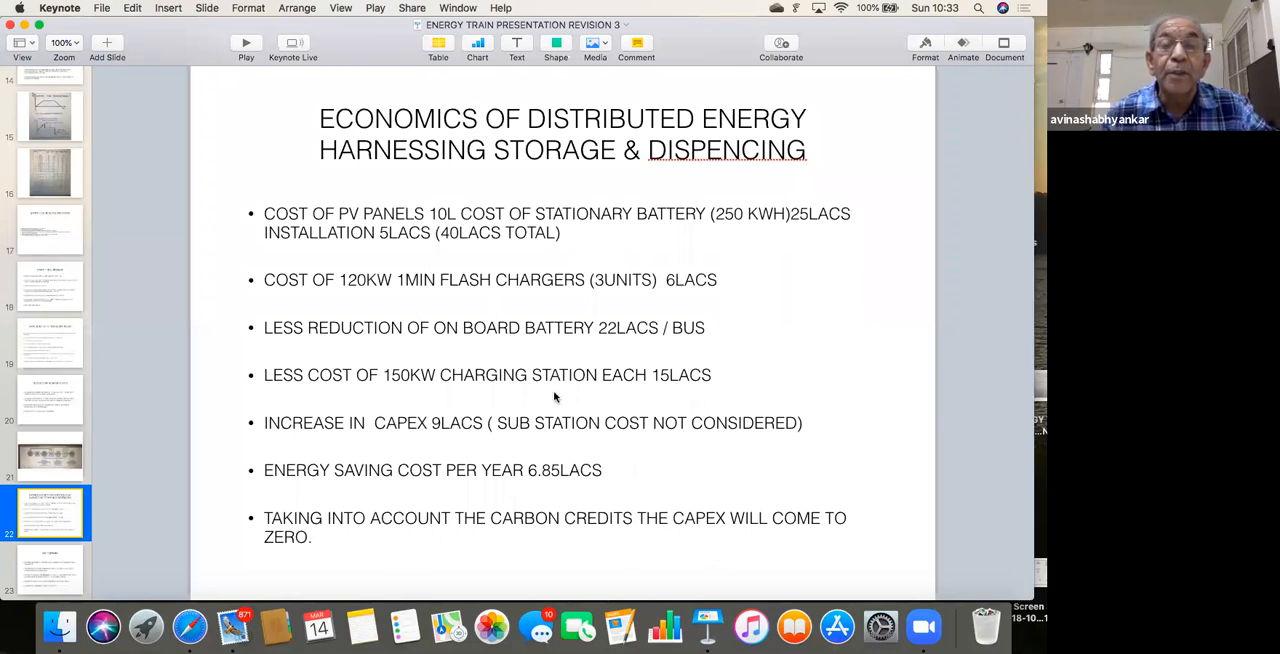
{"action": "mouse_move", "coordinate": [668, 540]}
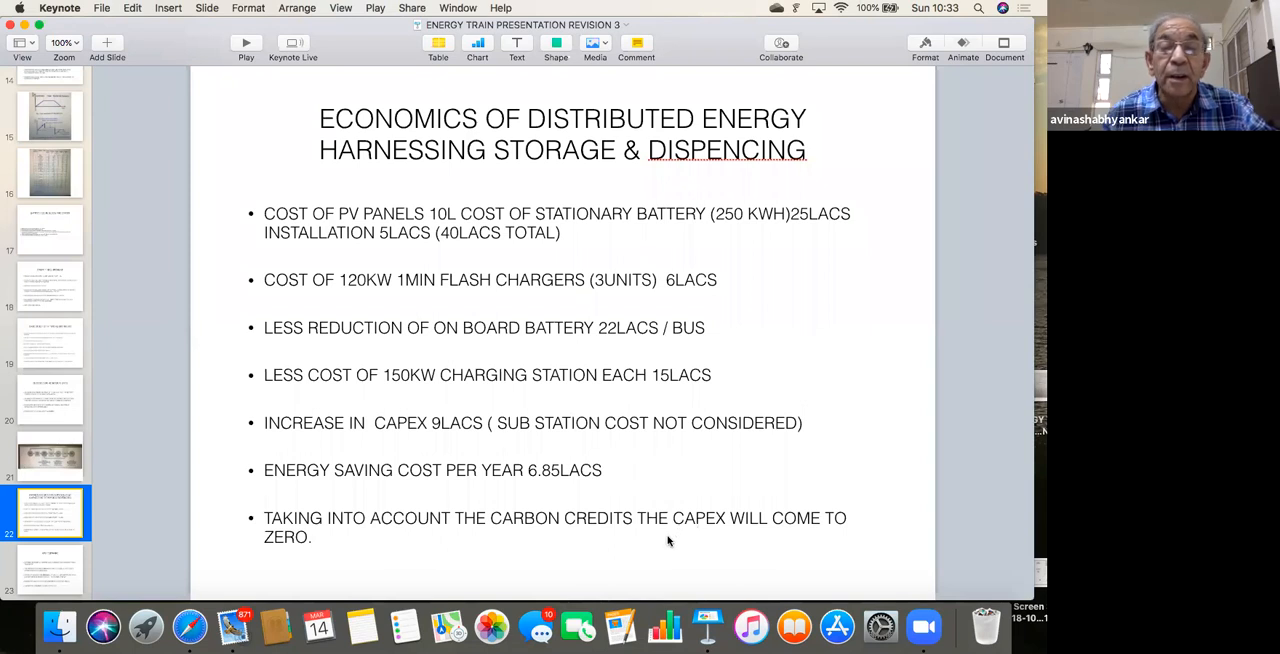
{"action": "mouse_move", "coordinate": [496, 552]}
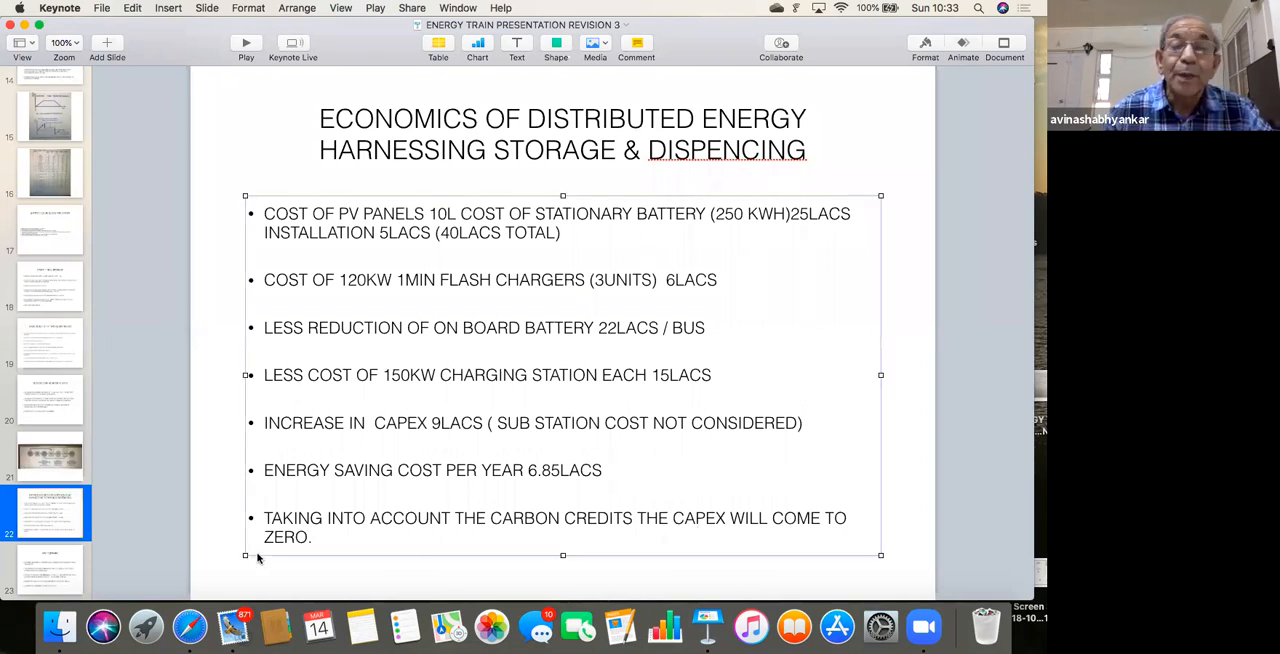
{"action": "mouse_move", "coordinate": [532, 454]}
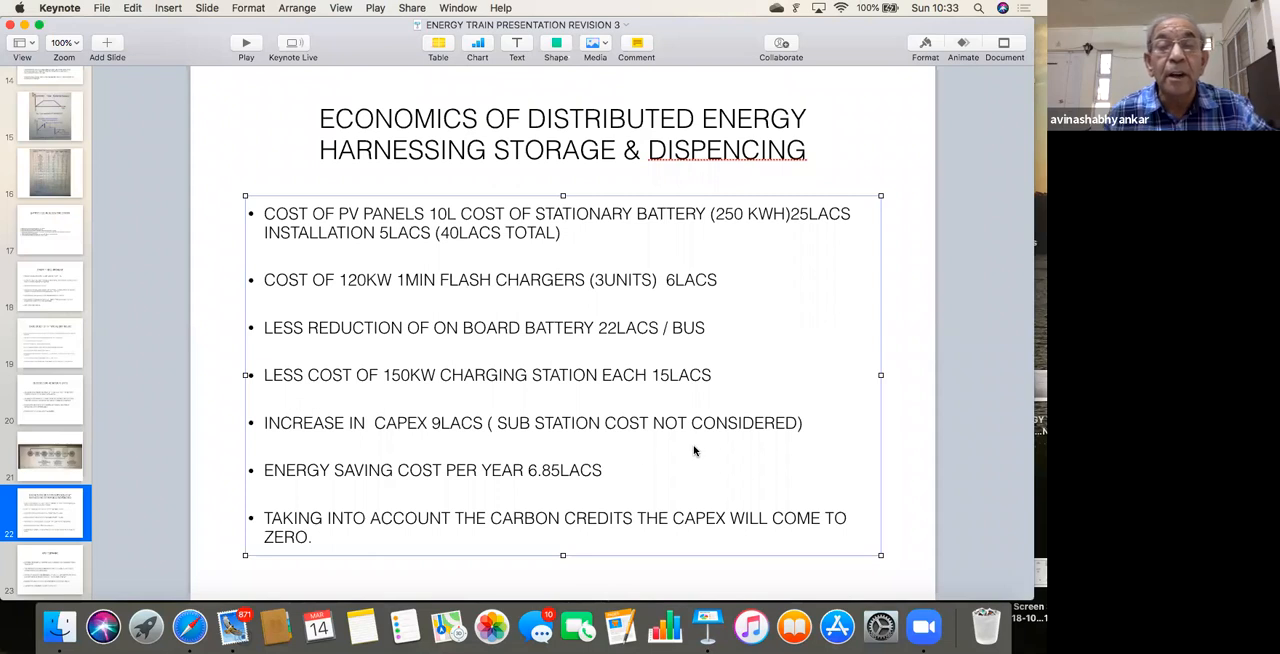
{"action": "mouse_move", "coordinate": [648, 452]}
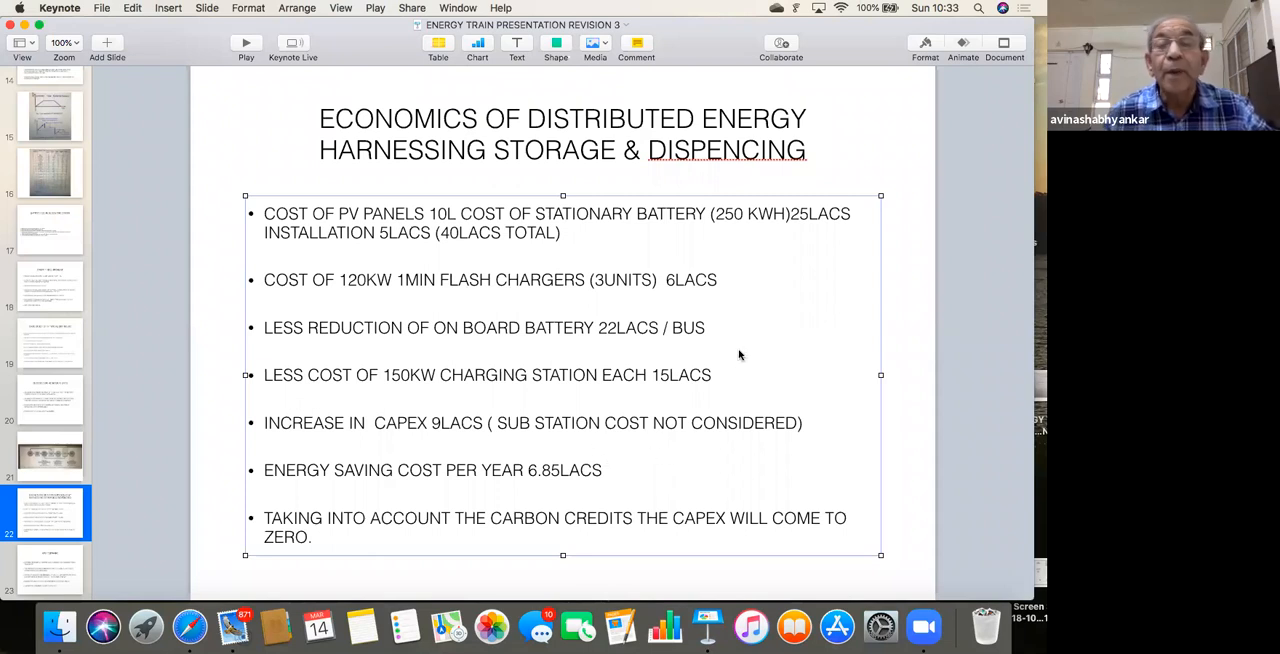
{"action": "mouse_move", "coordinate": [744, 328]}
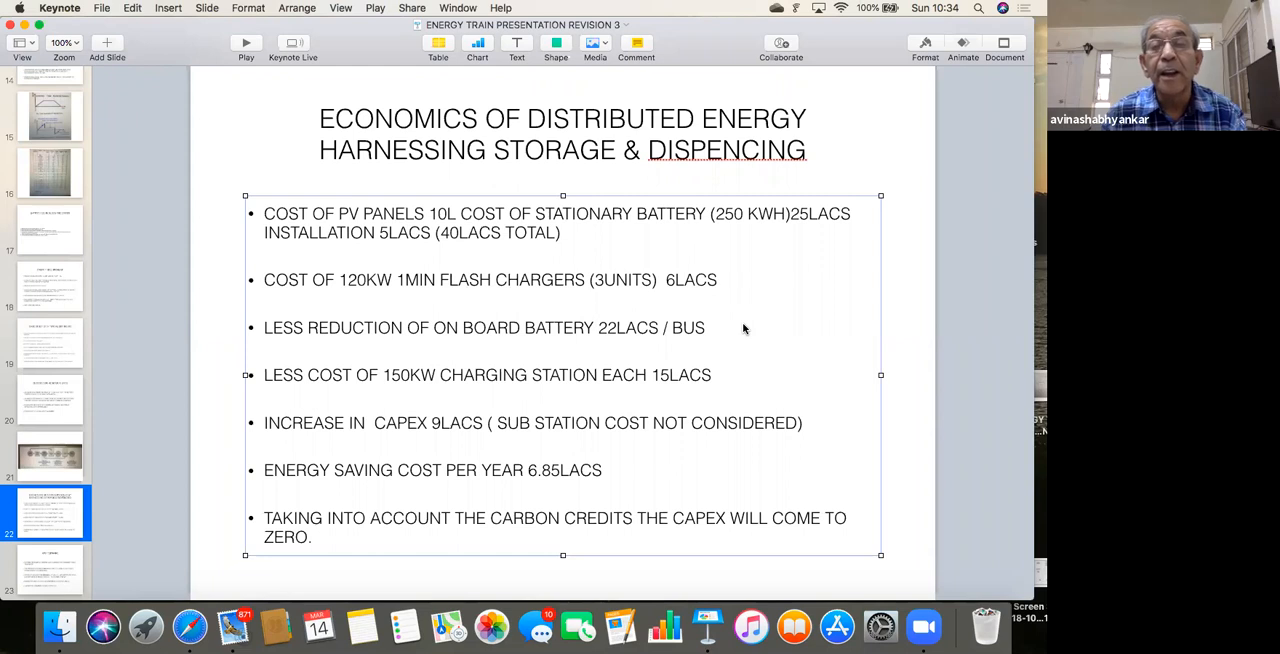
{"action": "mouse_move", "coordinate": [736, 232]}
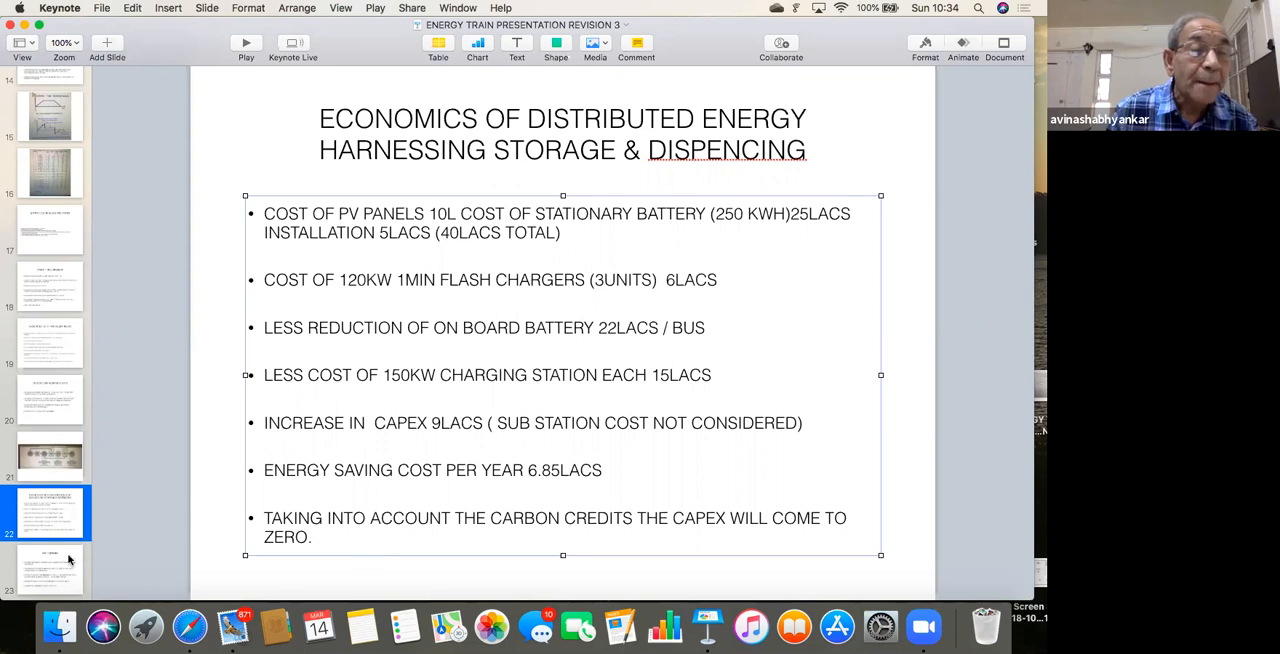
Advance to the WAY FORWARD slide on cleaner public transport and fleet optimisation.
{"action": "left_click", "coordinate": [52, 570]}
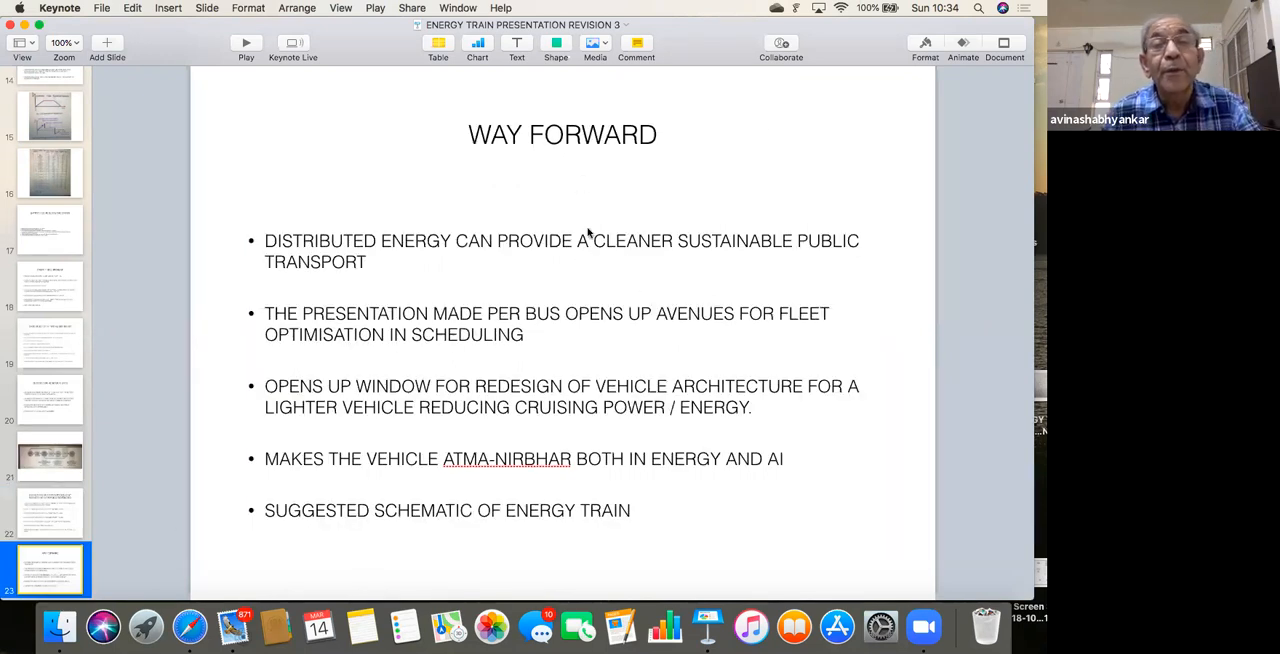
{"action": "mouse_move", "coordinate": [454, 260]}
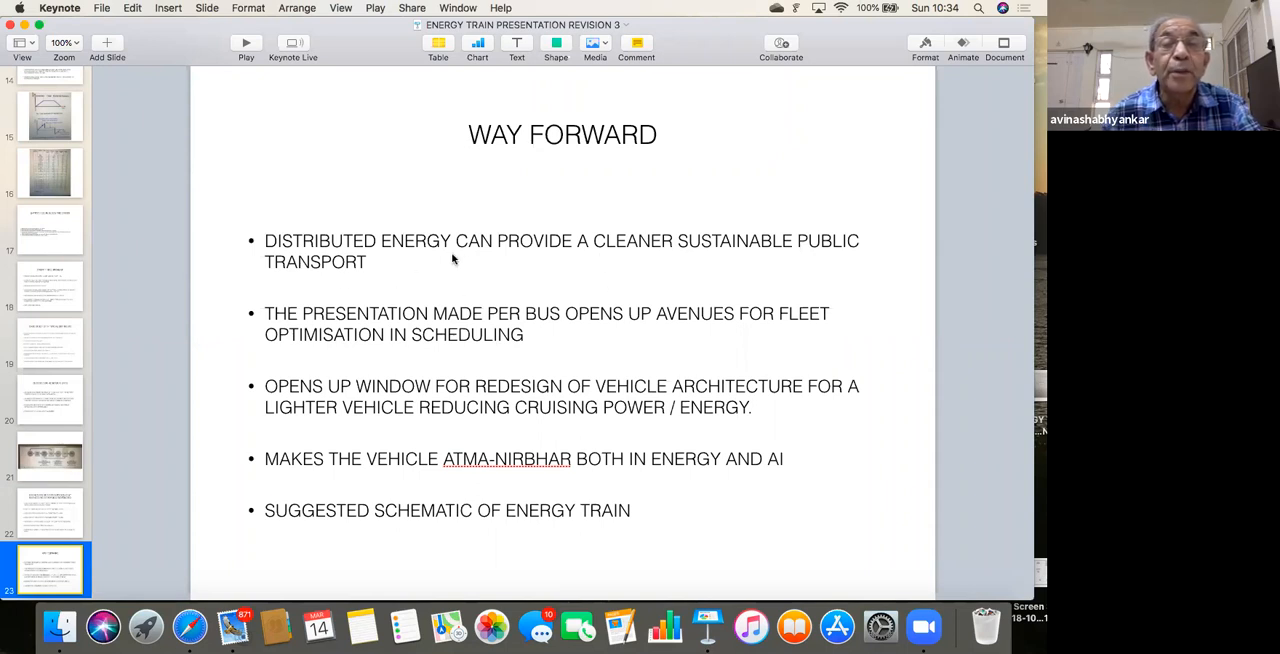
{"action": "mouse_move", "coordinate": [696, 268]}
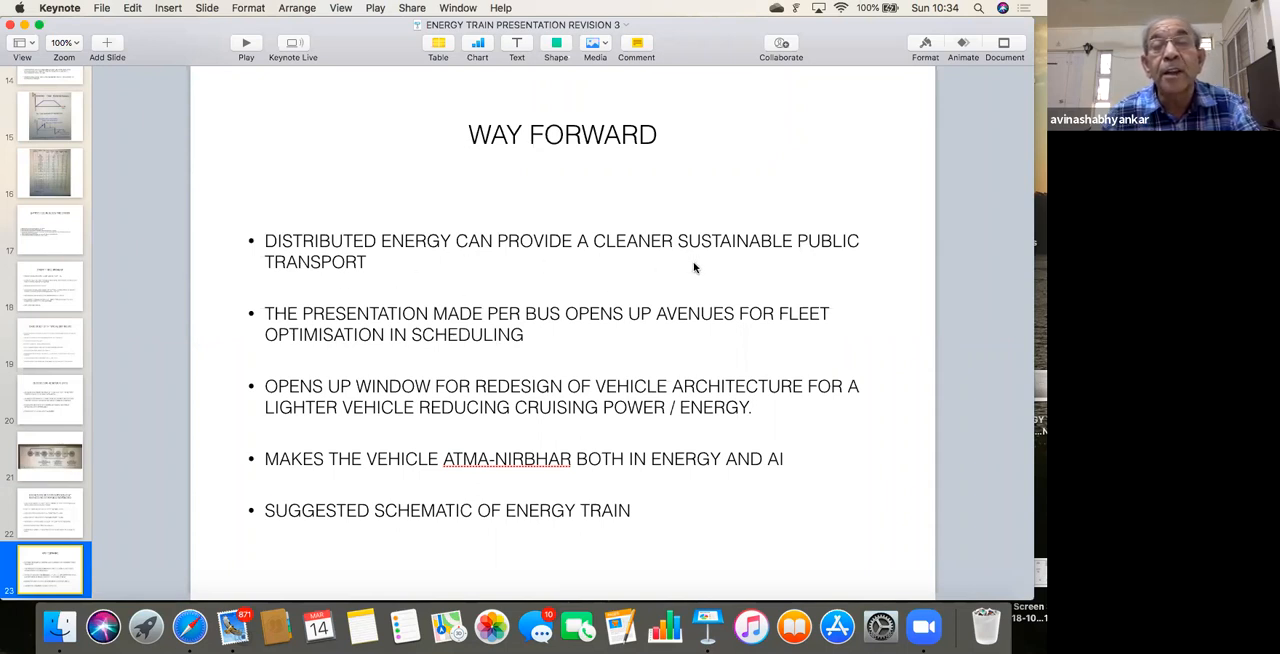
{"action": "mouse_move", "coordinate": [804, 266]}
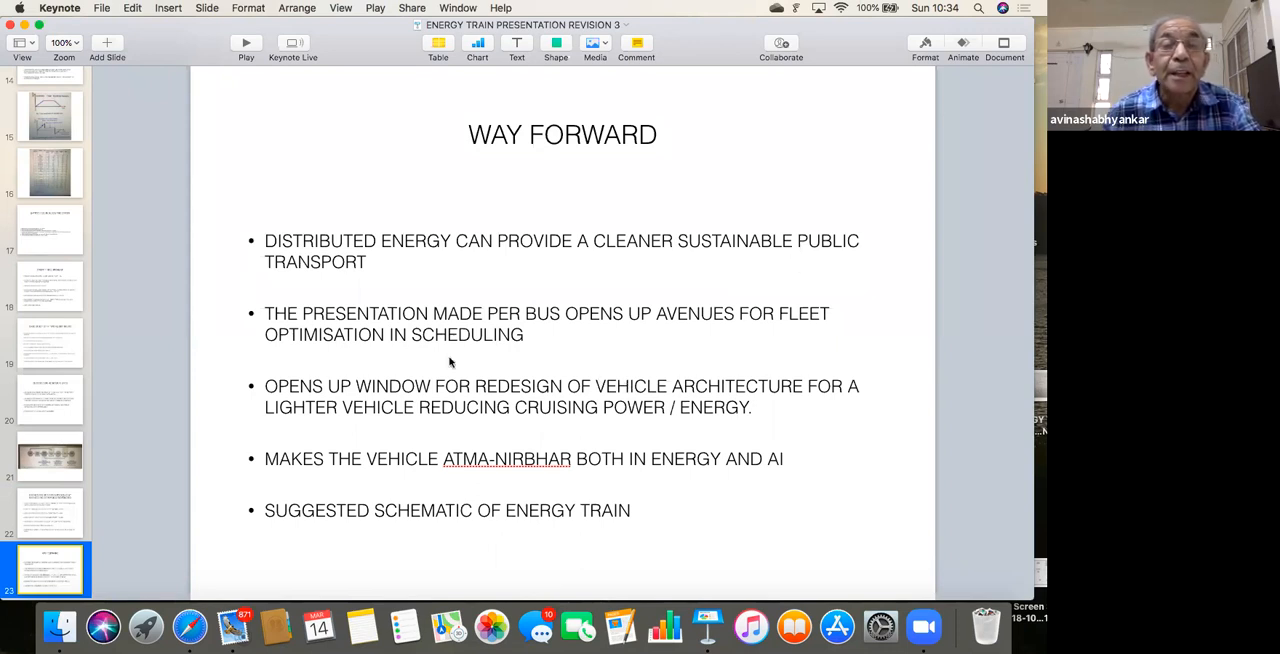
{"action": "mouse_move", "coordinate": [532, 336]}
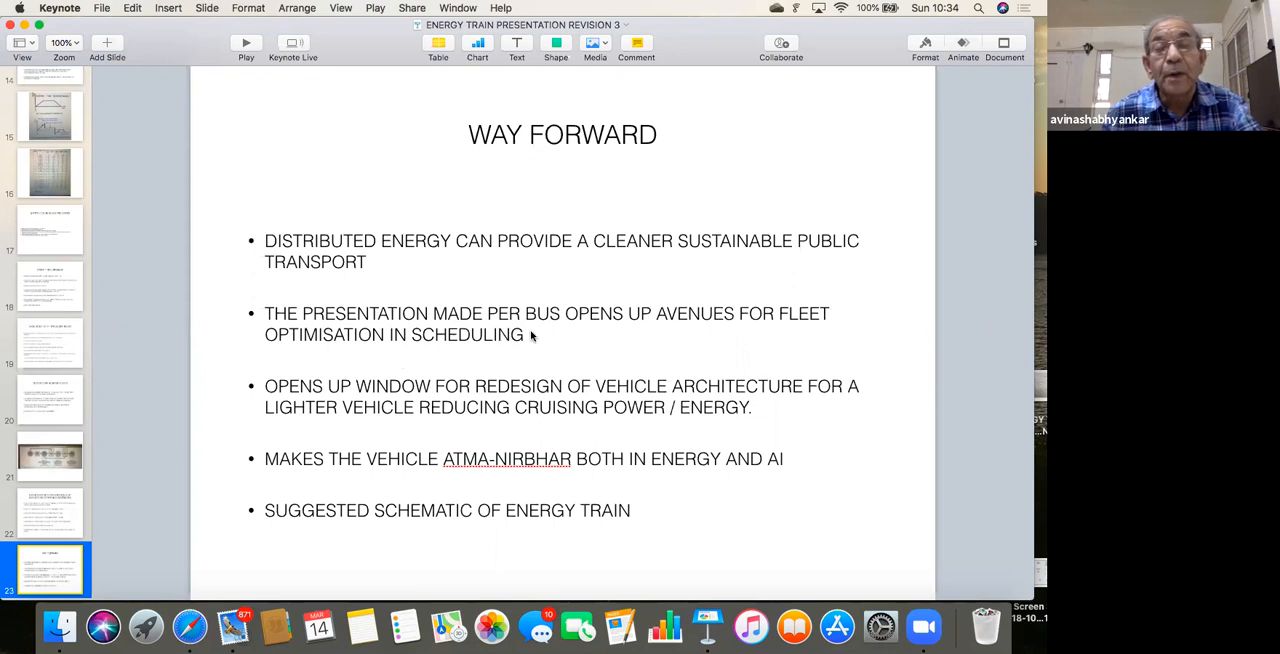
{"action": "mouse_move", "coordinate": [548, 336]}
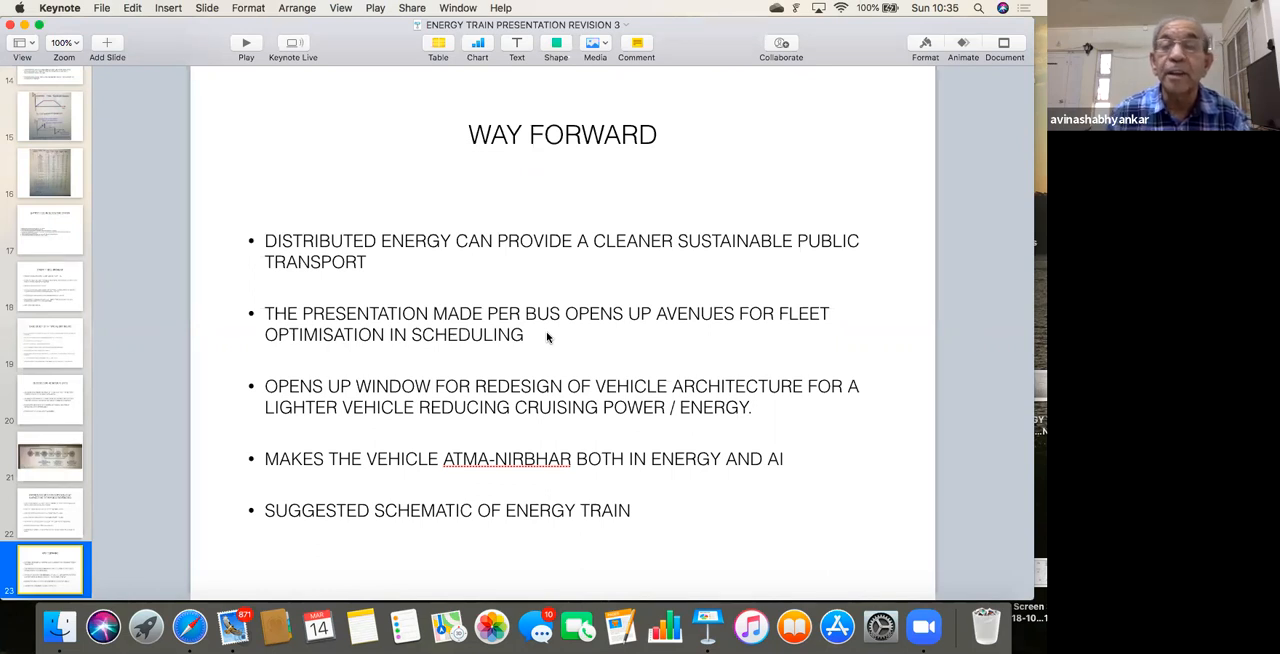
{"action": "mouse_move", "coordinate": [584, 352]}
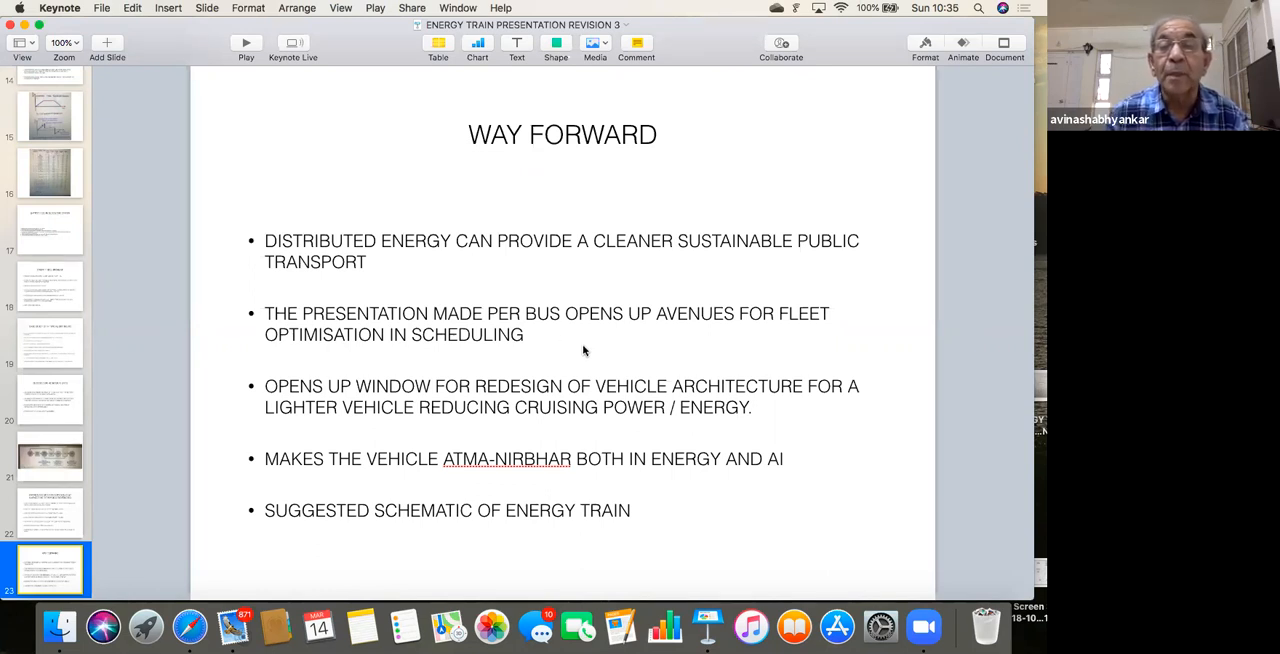
{"action": "mouse_move", "coordinate": [416, 444]}
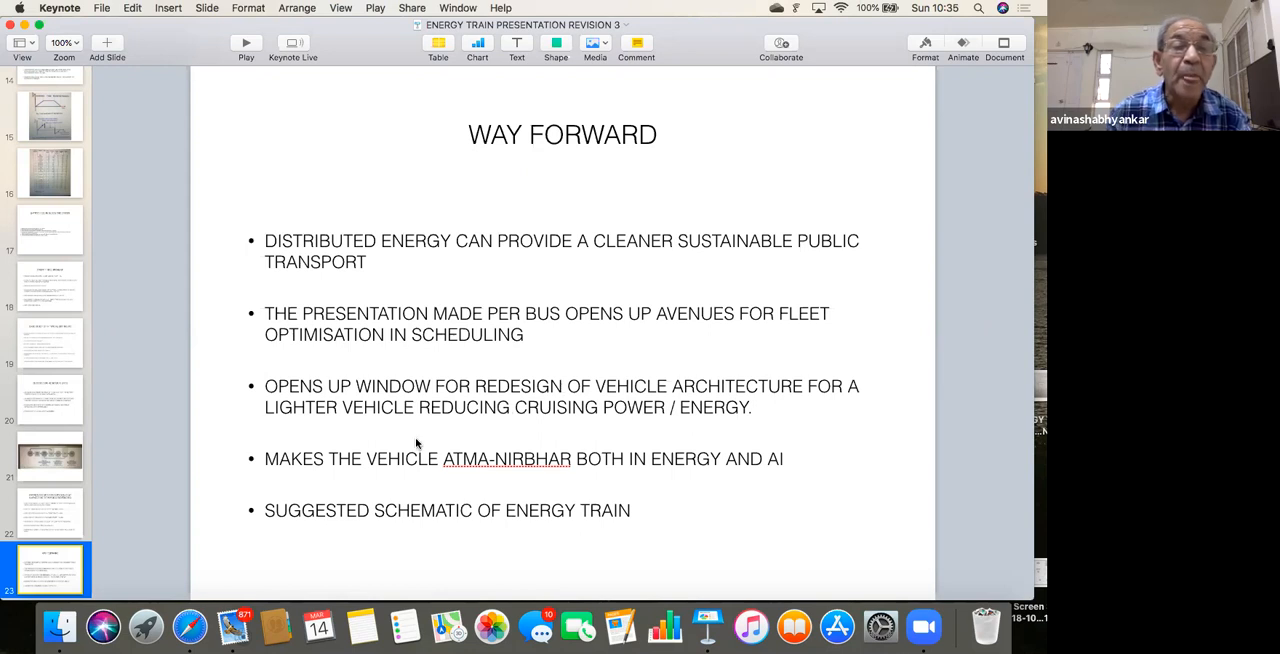
{"action": "mouse_move", "coordinate": [542, 424]}
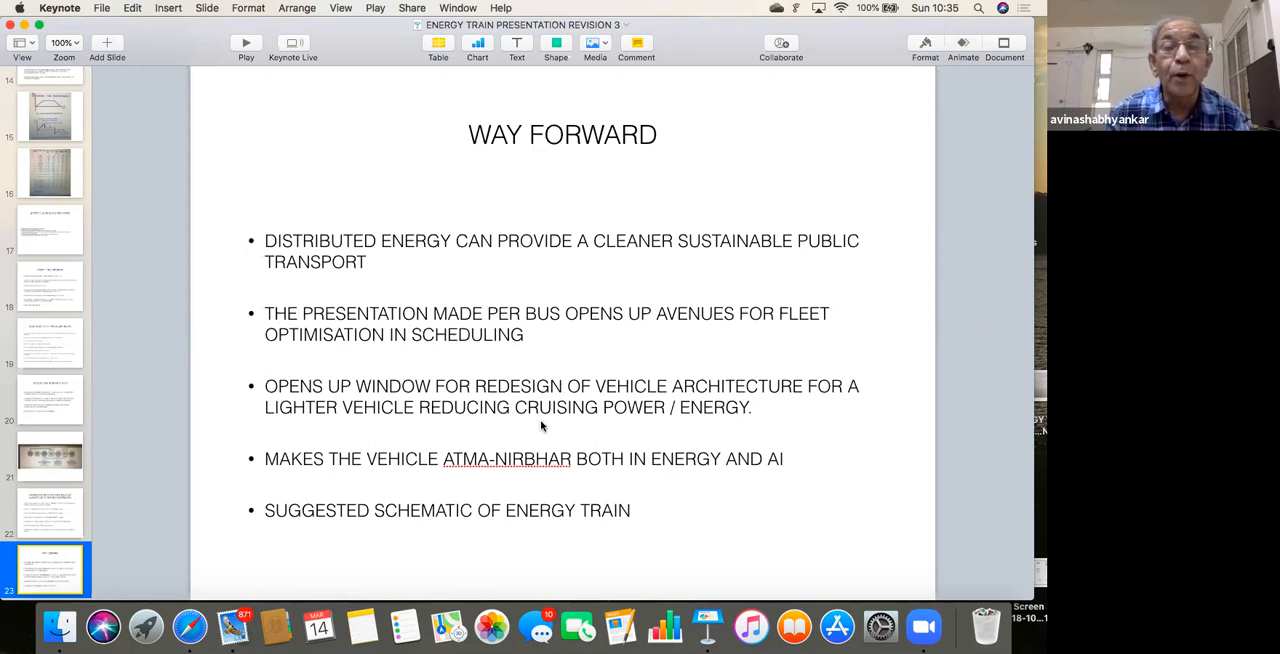
{"action": "mouse_move", "coordinate": [768, 418]}
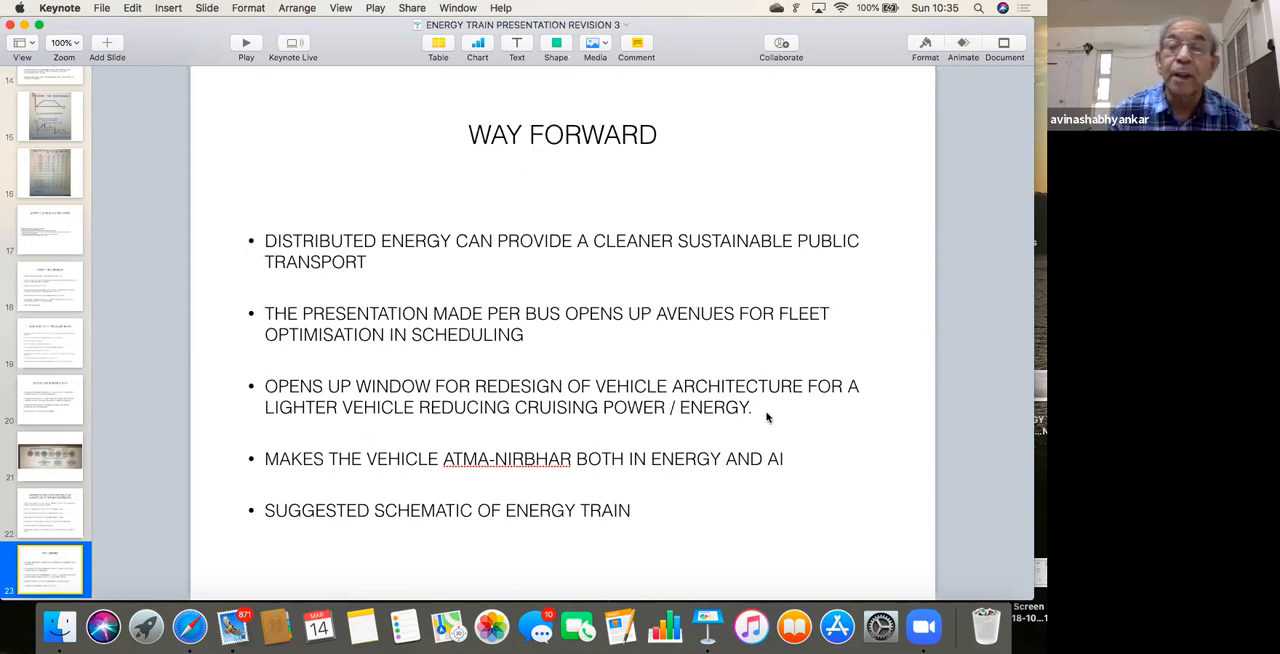
{"action": "mouse_move", "coordinate": [464, 422]}
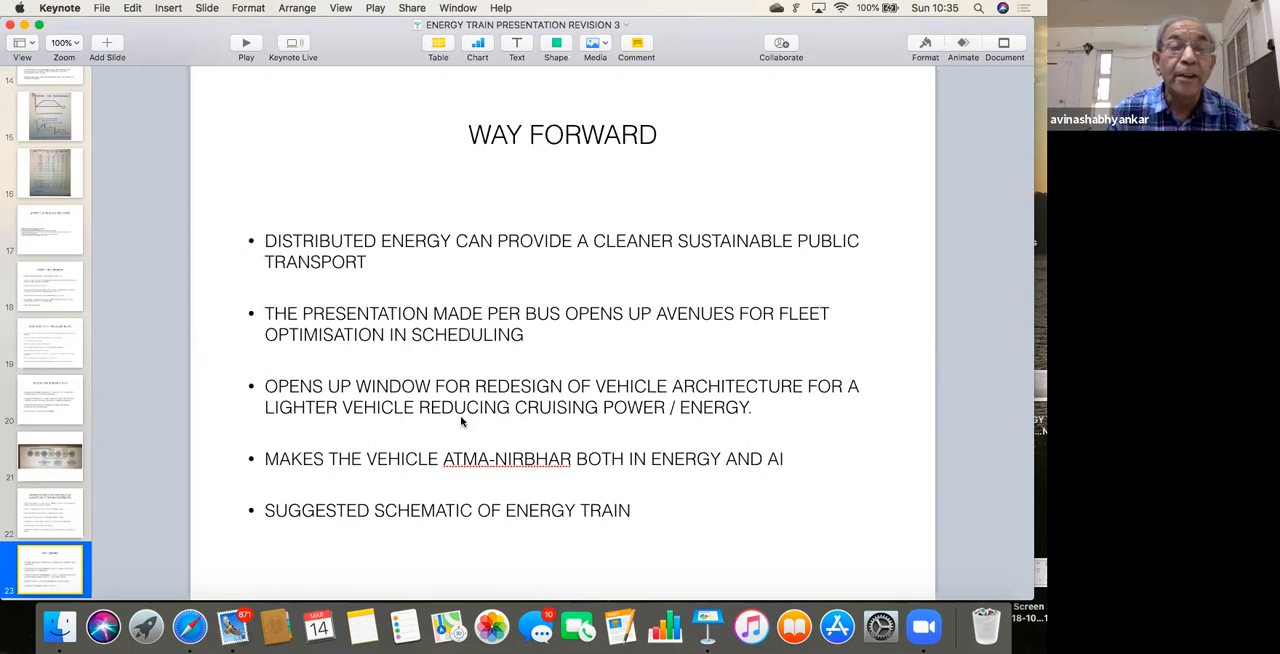
{"action": "mouse_move", "coordinate": [520, 436]}
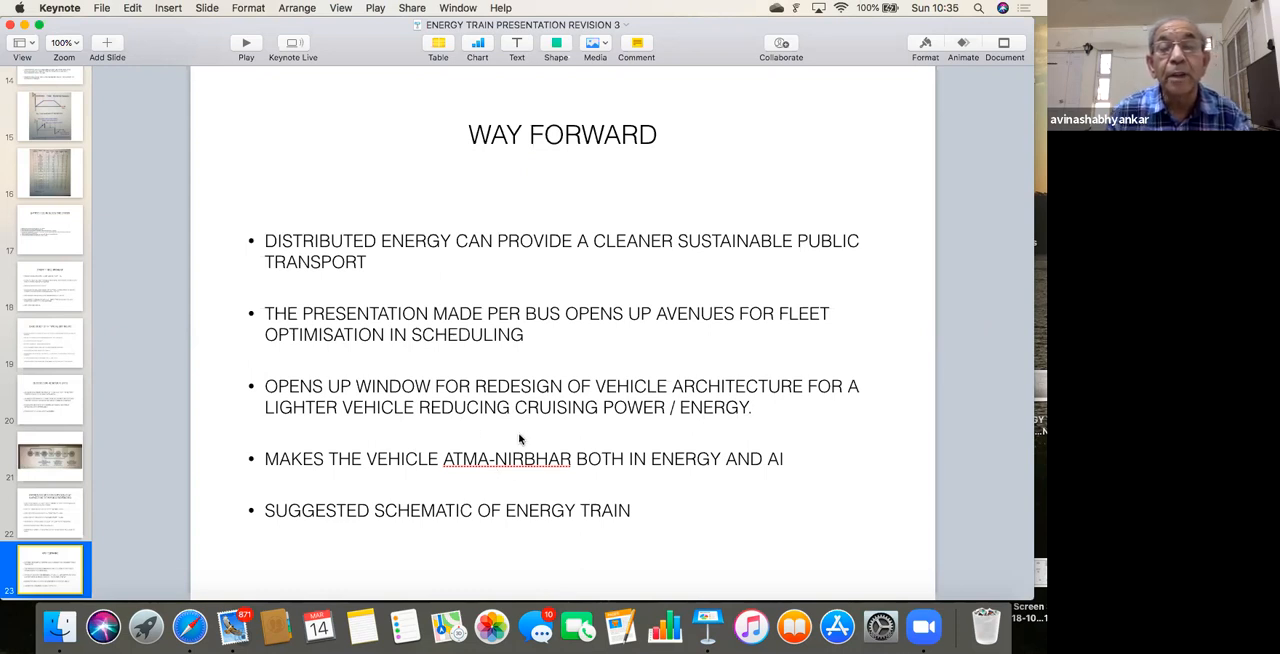
{"action": "mouse_move", "coordinate": [680, 436]}
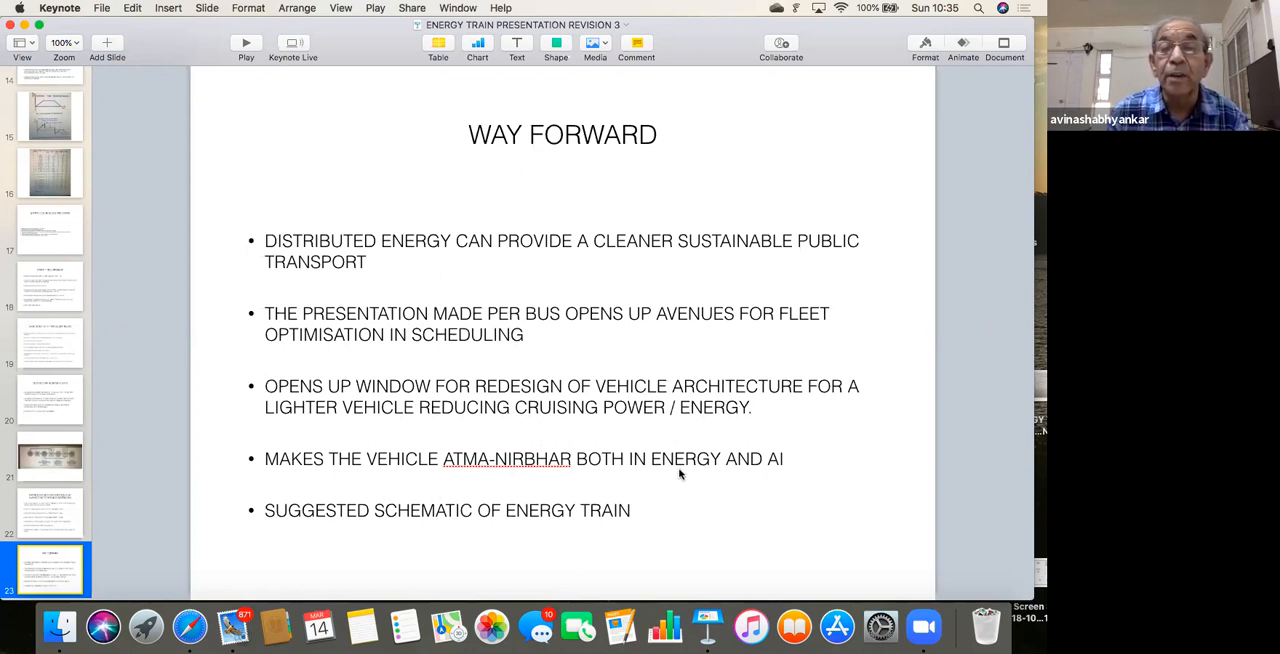
{"action": "mouse_move", "coordinate": [780, 476]}
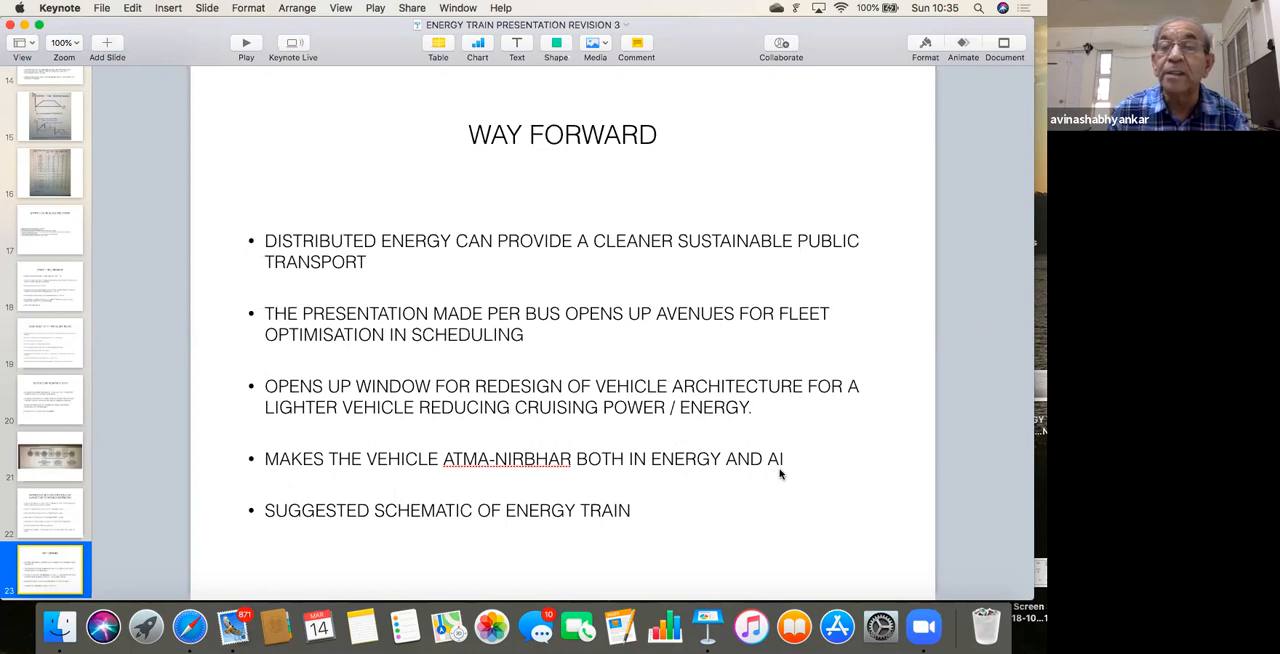
{"action": "mouse_move", "coordinate": [286, 532]}
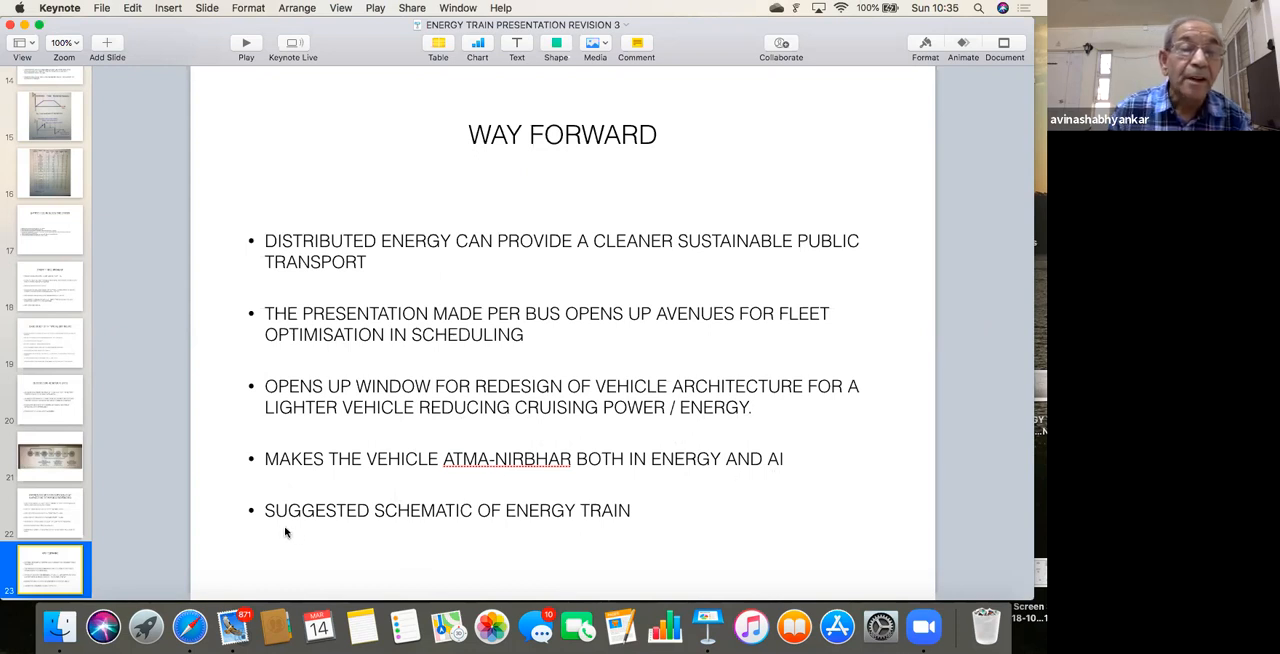
{"action": "mouse_move", "coordinate": [156, 548]}
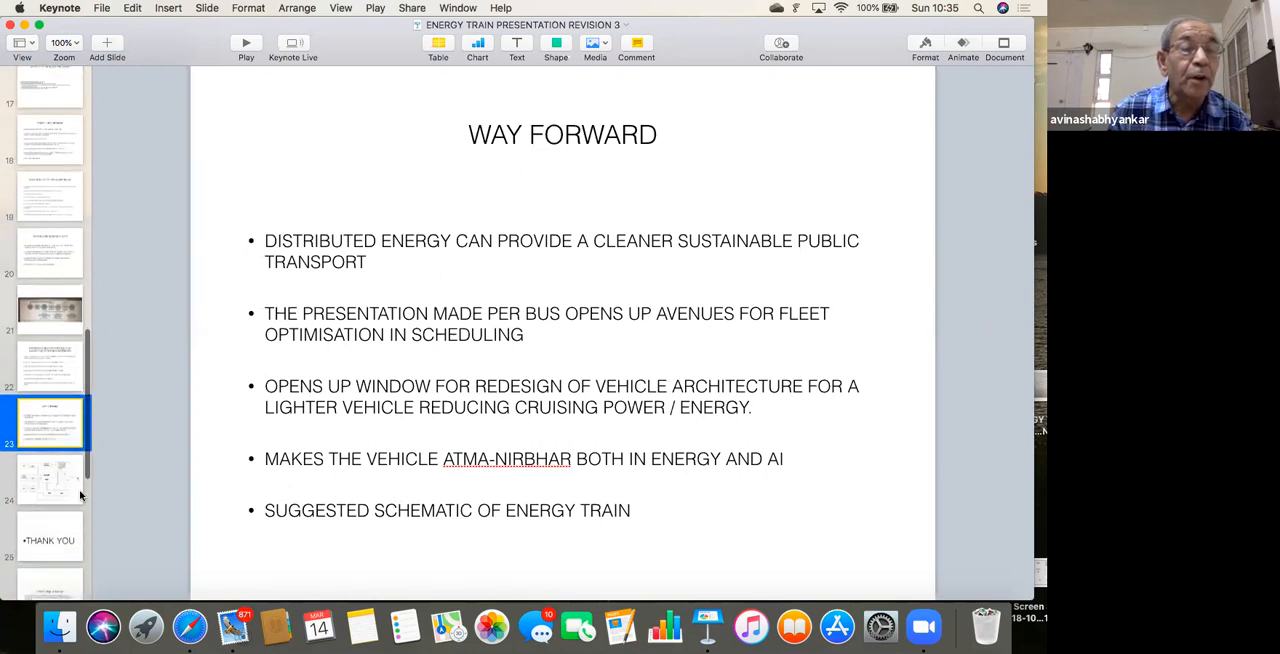
{"action": "left_click", "coordinate": [50, 478]}
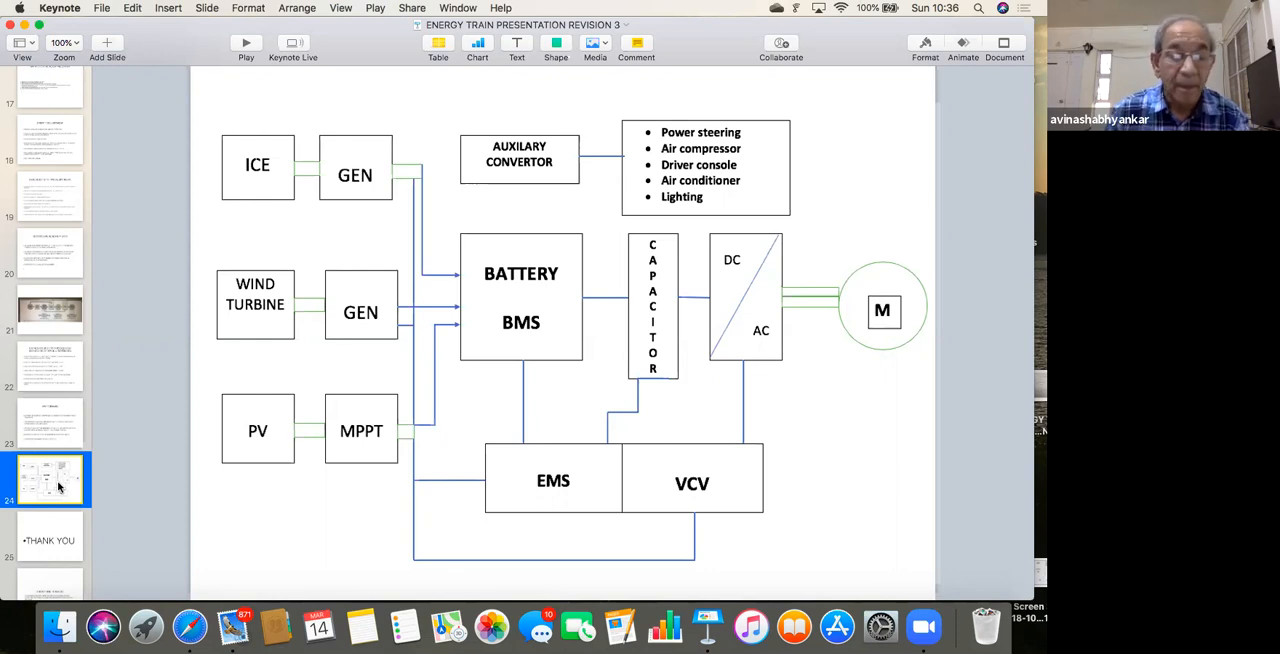
{"action": "mouse_move", "coordinate": [274, 512]}
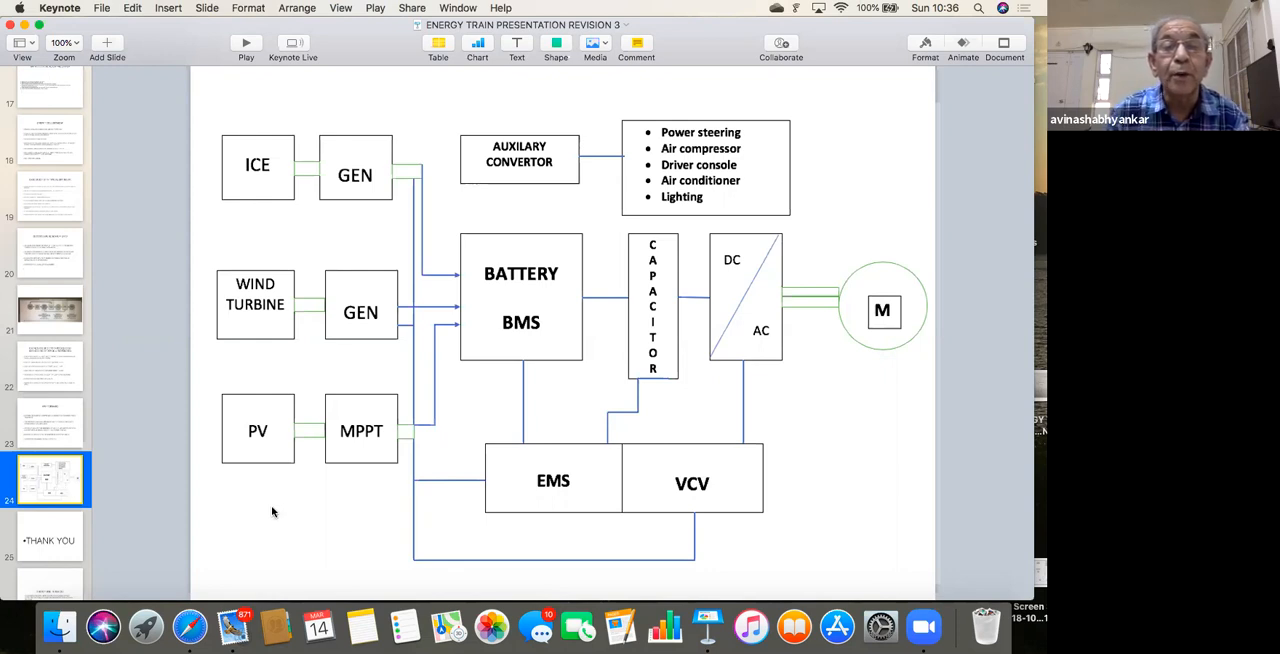
{"action": "mouse_move", "coordinate": [288, 508]}
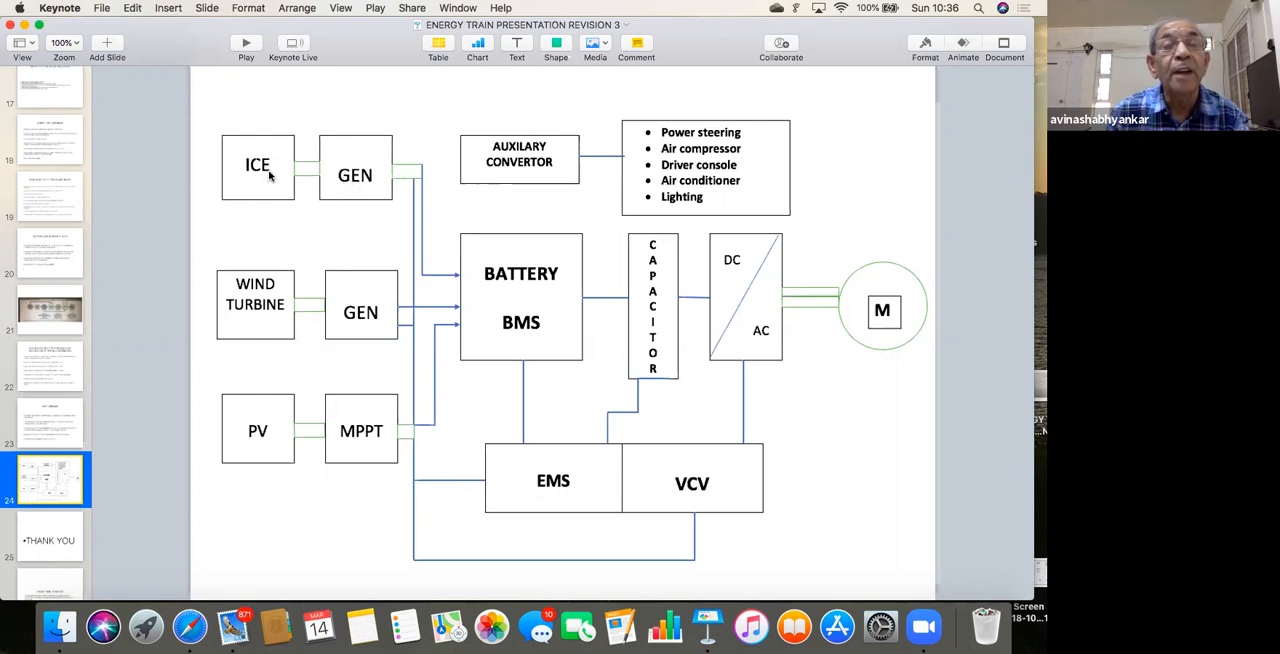
{"action": "mouse_move", "coordinate": [326, 184]}
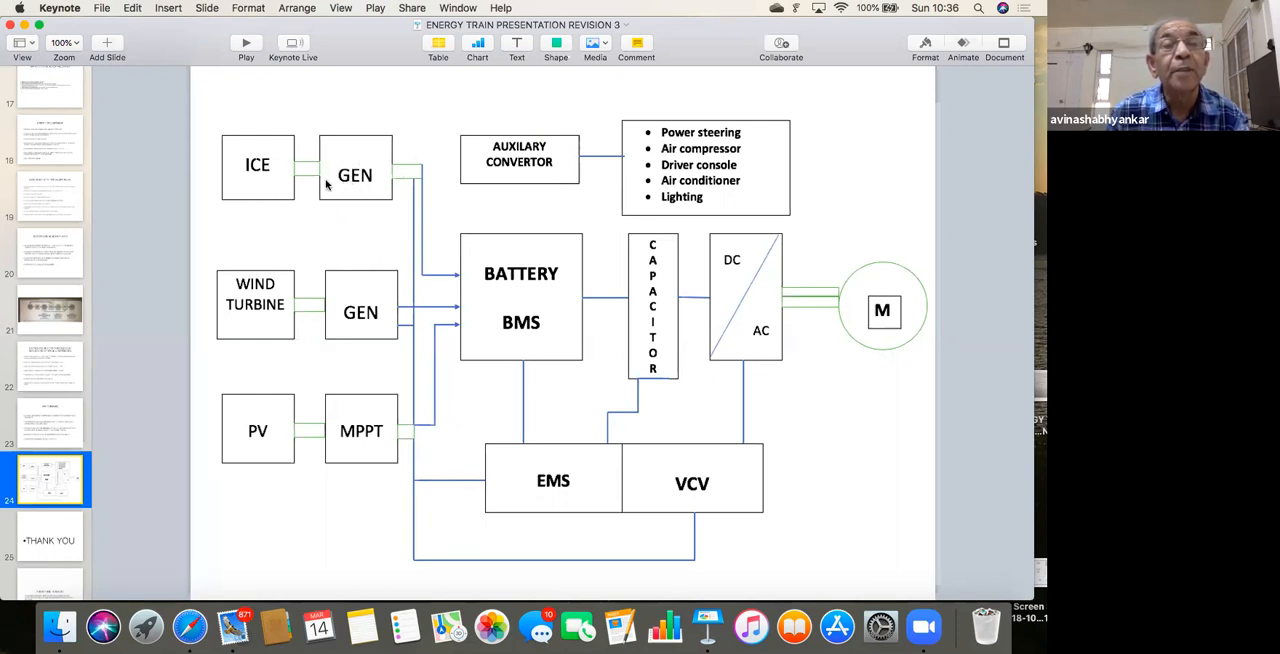
{"action": "mouse_move", "coordinate": [376, 196]}
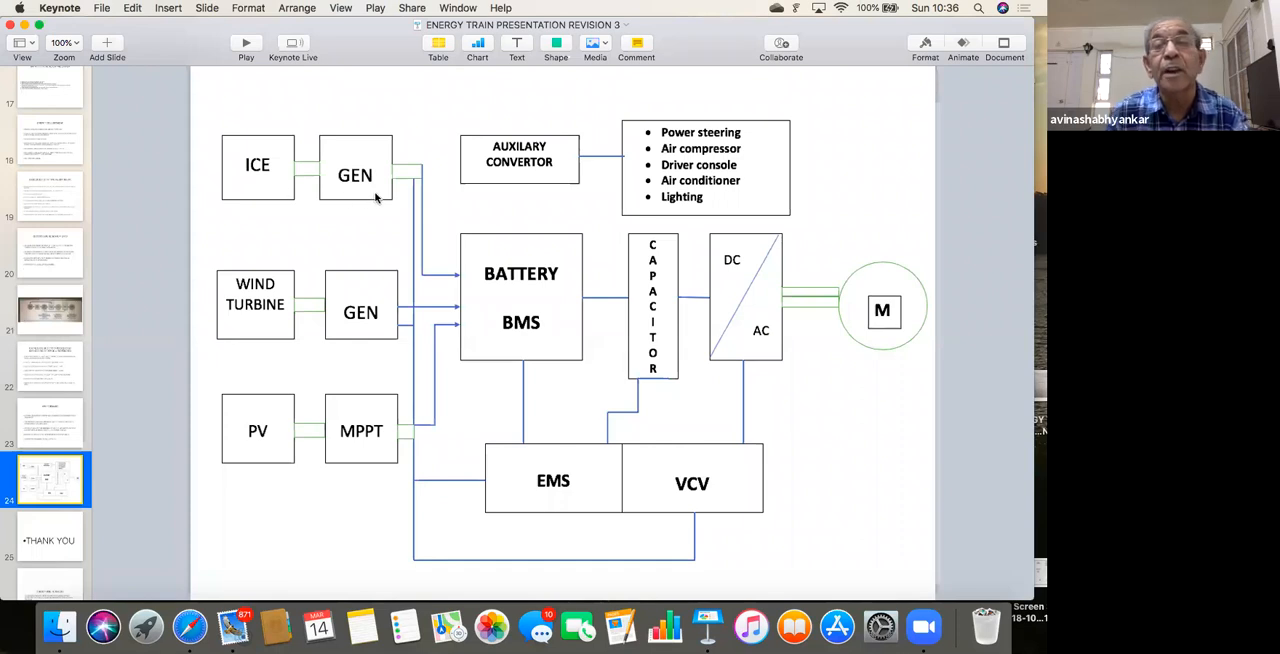
{"action": "mouse_move", "coordinate": [300, 164]}
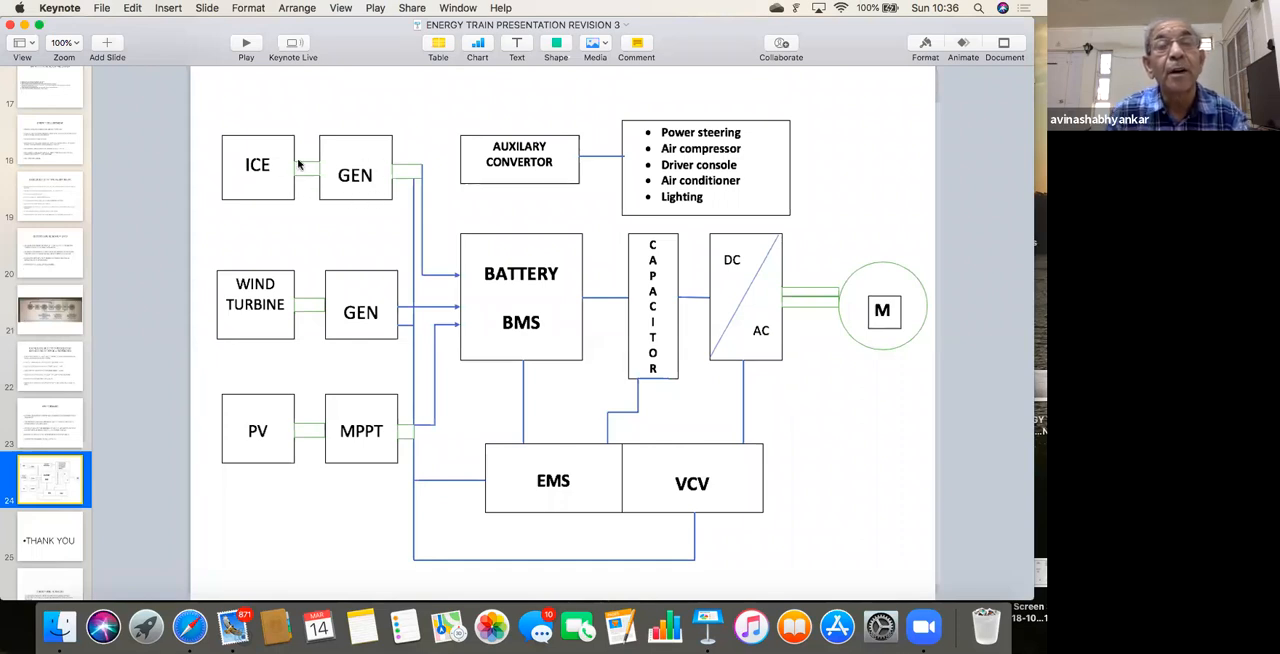
{"action": "mouse_move", "coordinate": [444, 202]}
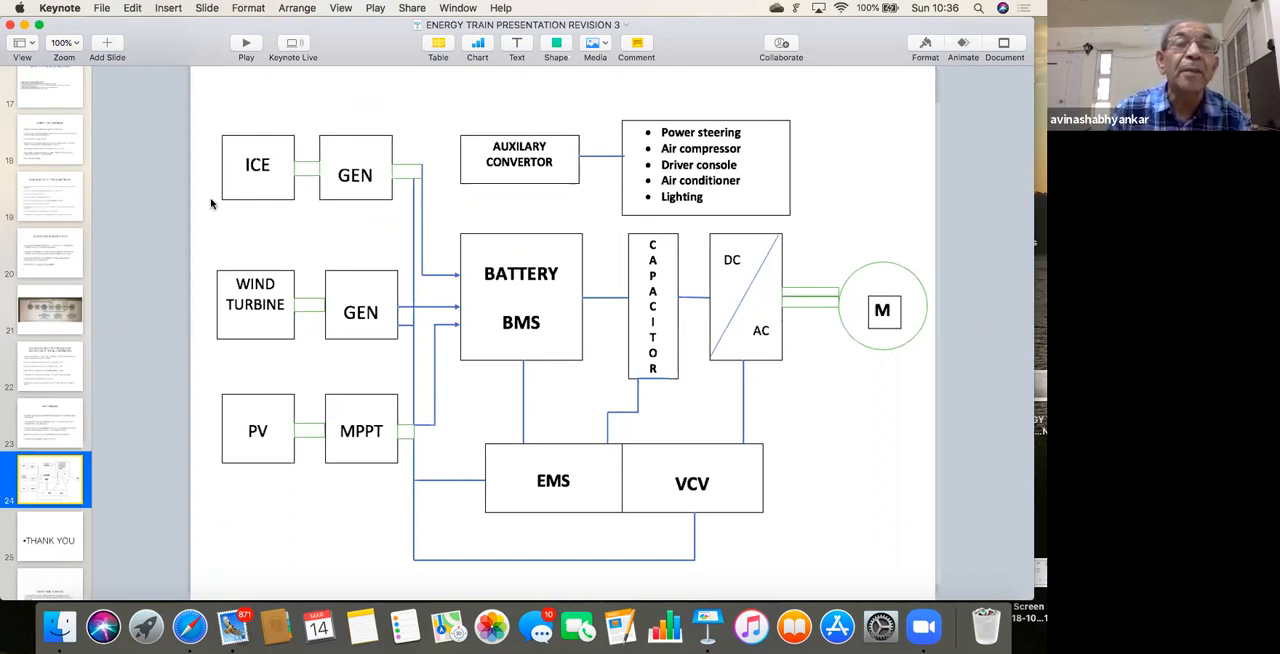
{"action": "mouse_move", "coordinate": [296, 218]}
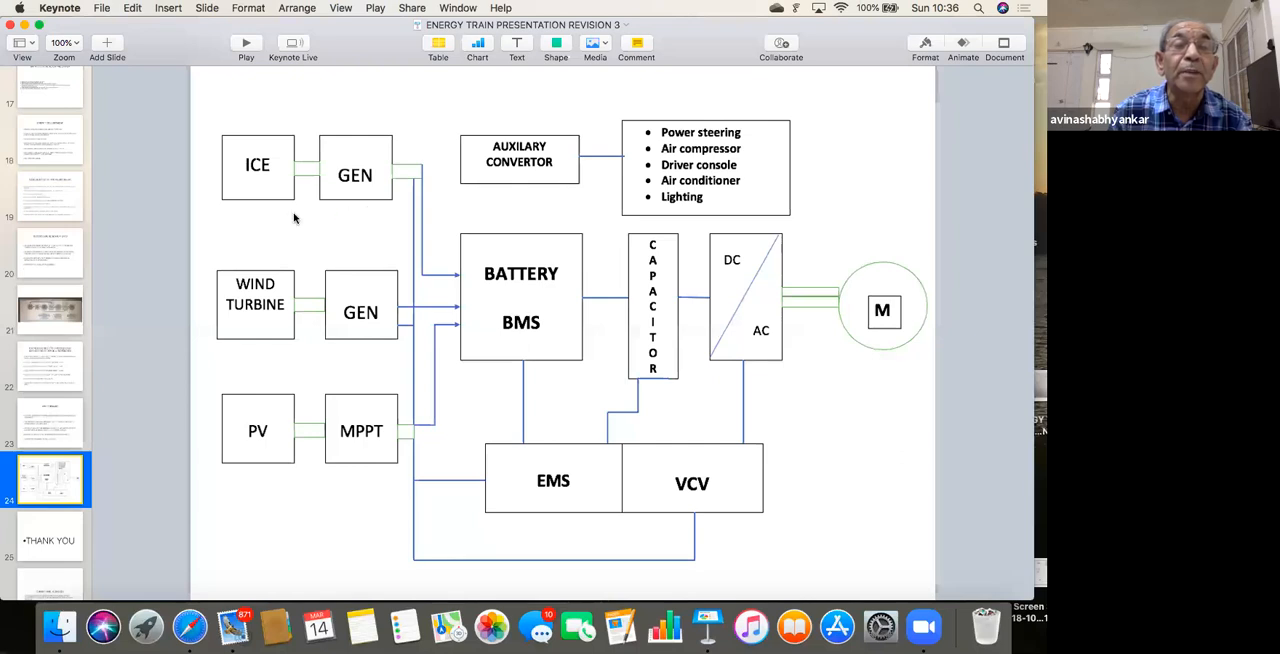
{"action": "mouse_move", "coordinate": [260, 218]}
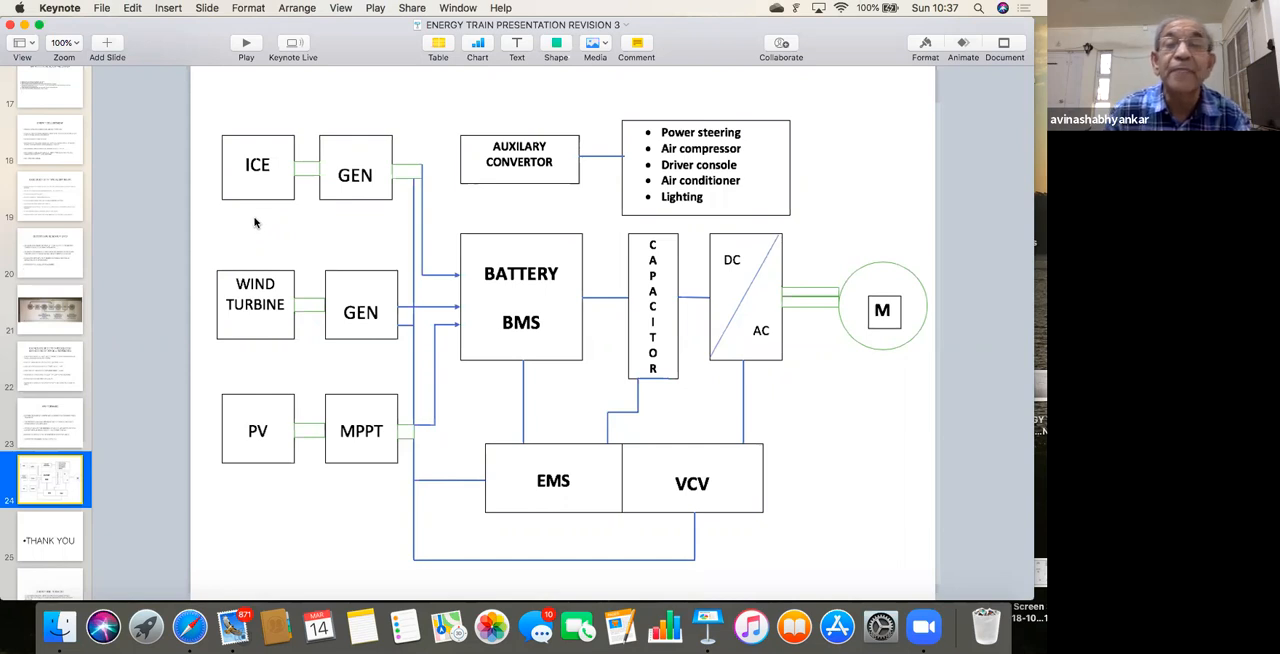
{"action": "mouse_move", "coordinate": [252, 224]}
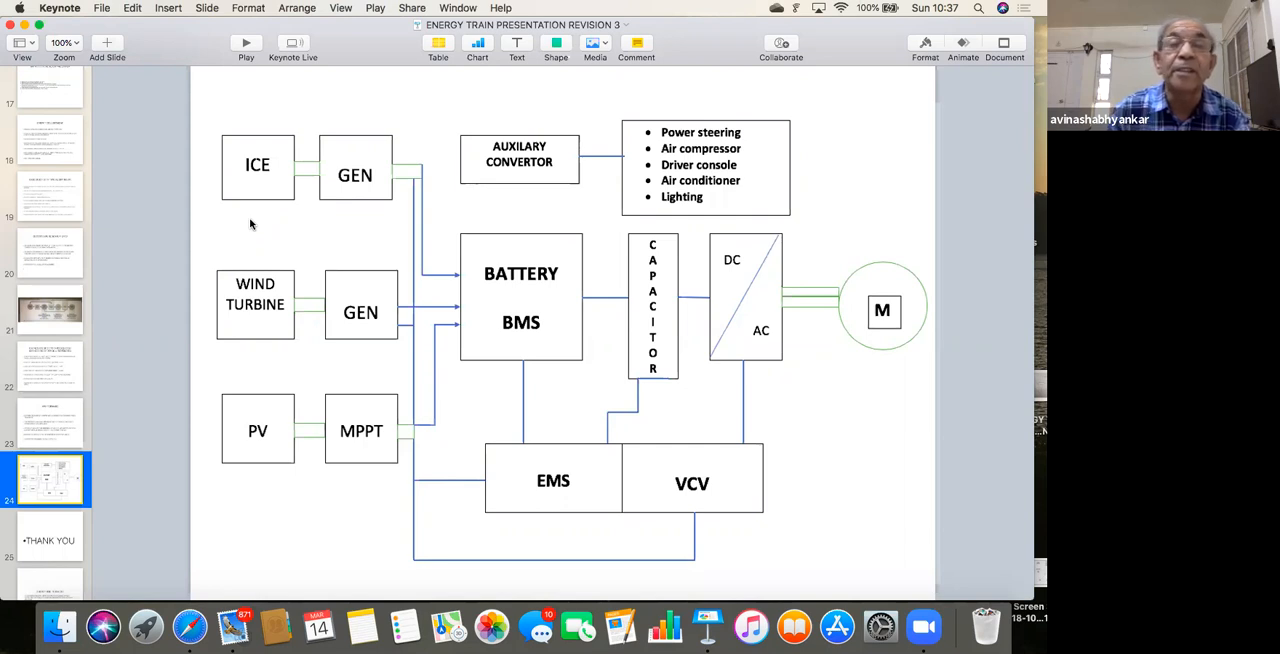
{"action": "mouse_move", "coordinate": [232, 190]}
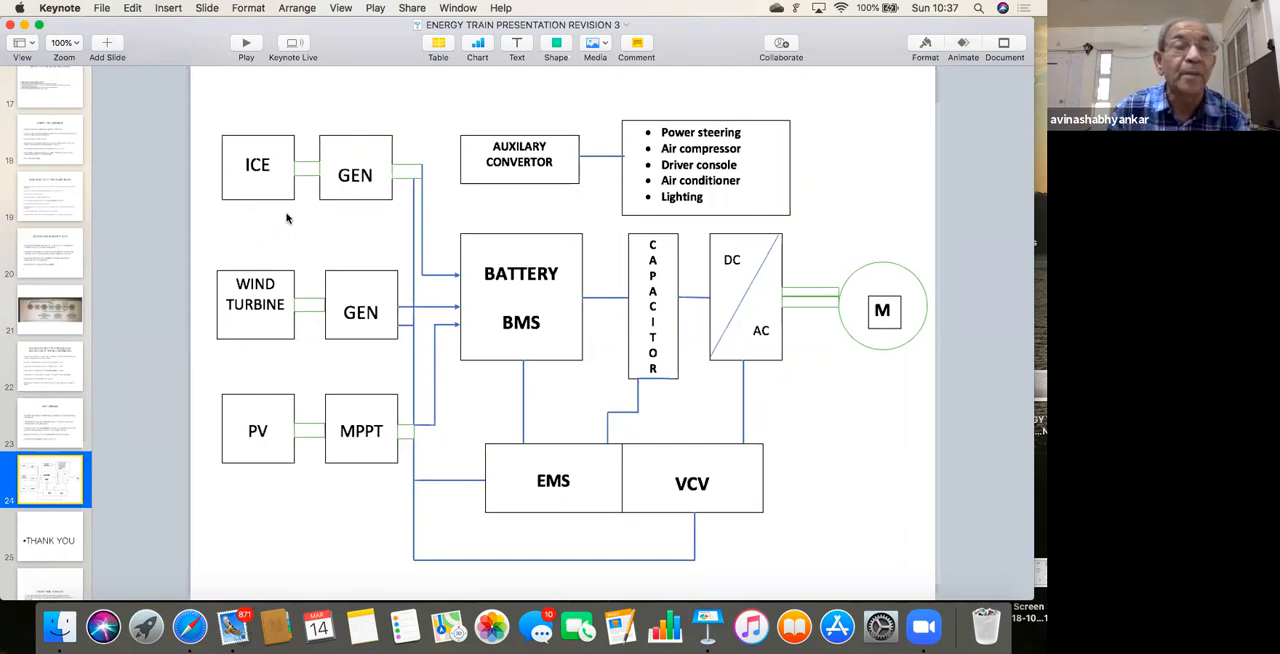
{"action": "mouse_move", "coordinate": [224, 298]}
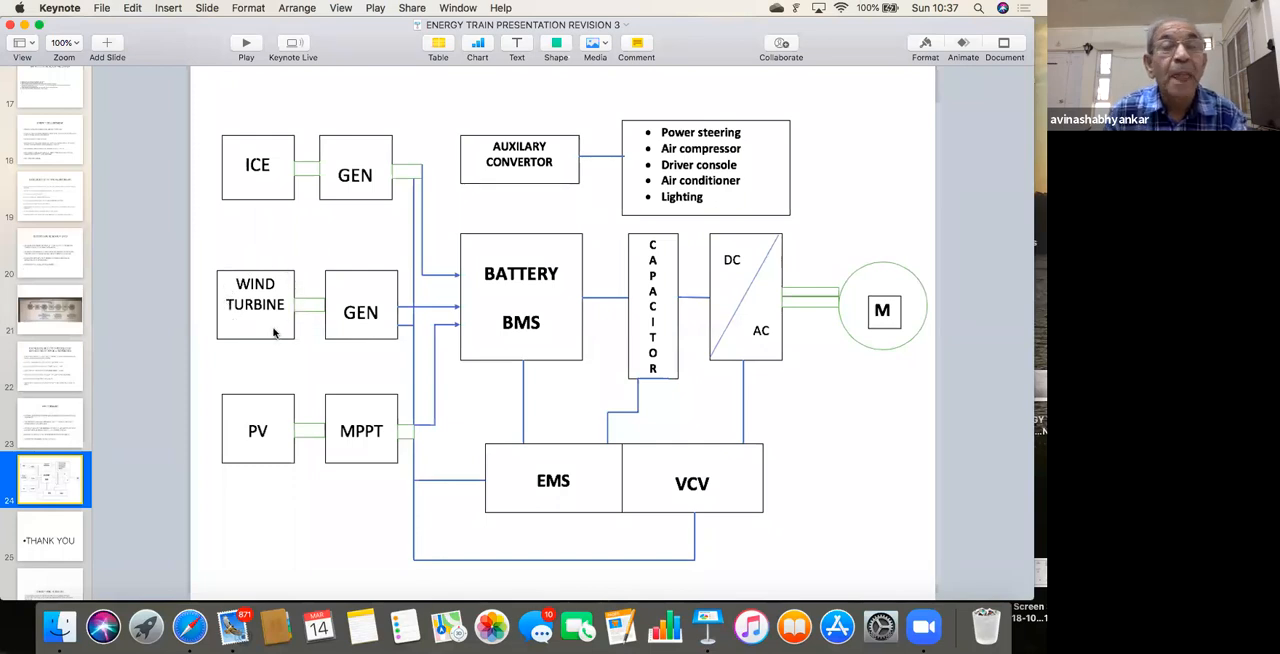
{"action": "mouse_move", "coordinate": [316, 252]}
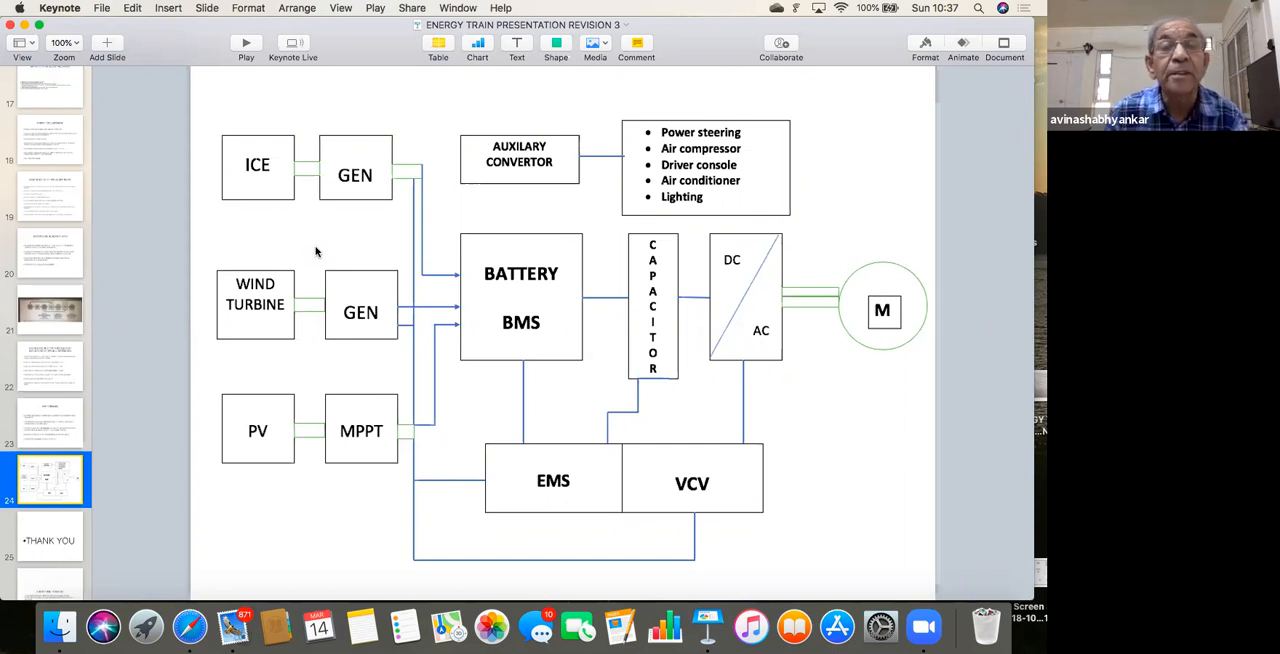
{"action": "mouse_move", "coordinate": [356, 240]}
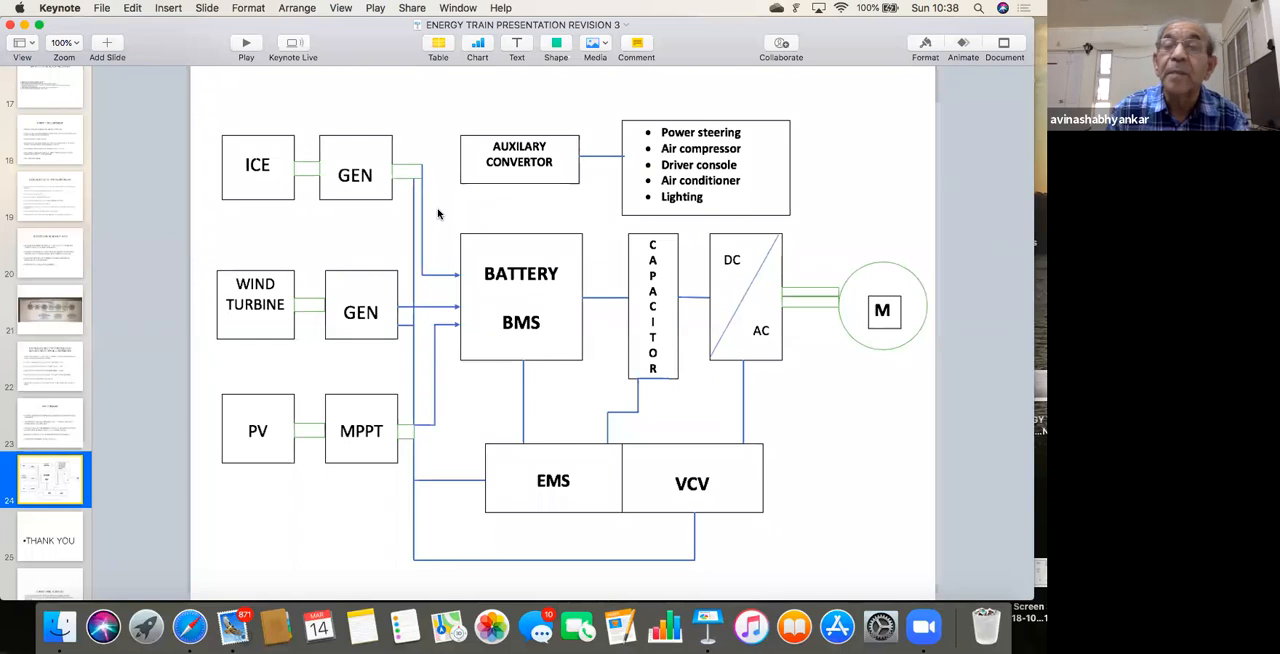
{"action": "mouse_move", "coordinate": [444, 224]}
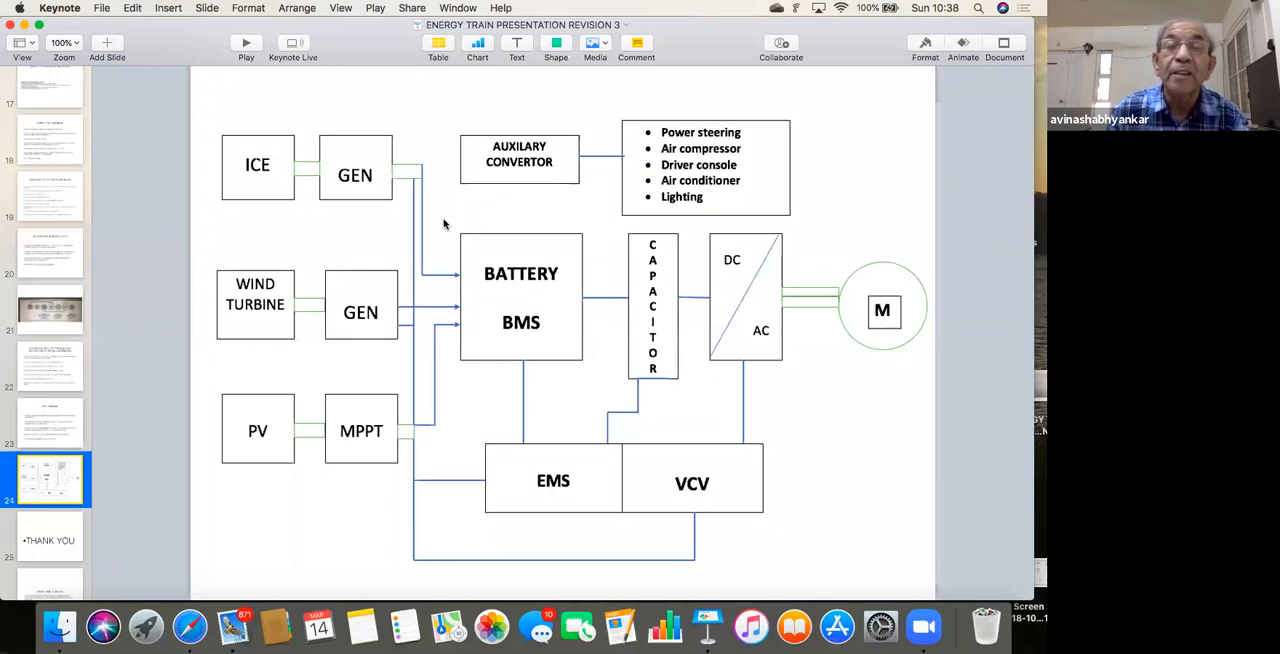
{"action": "mouse_move", "coordinate": [440, 232]}
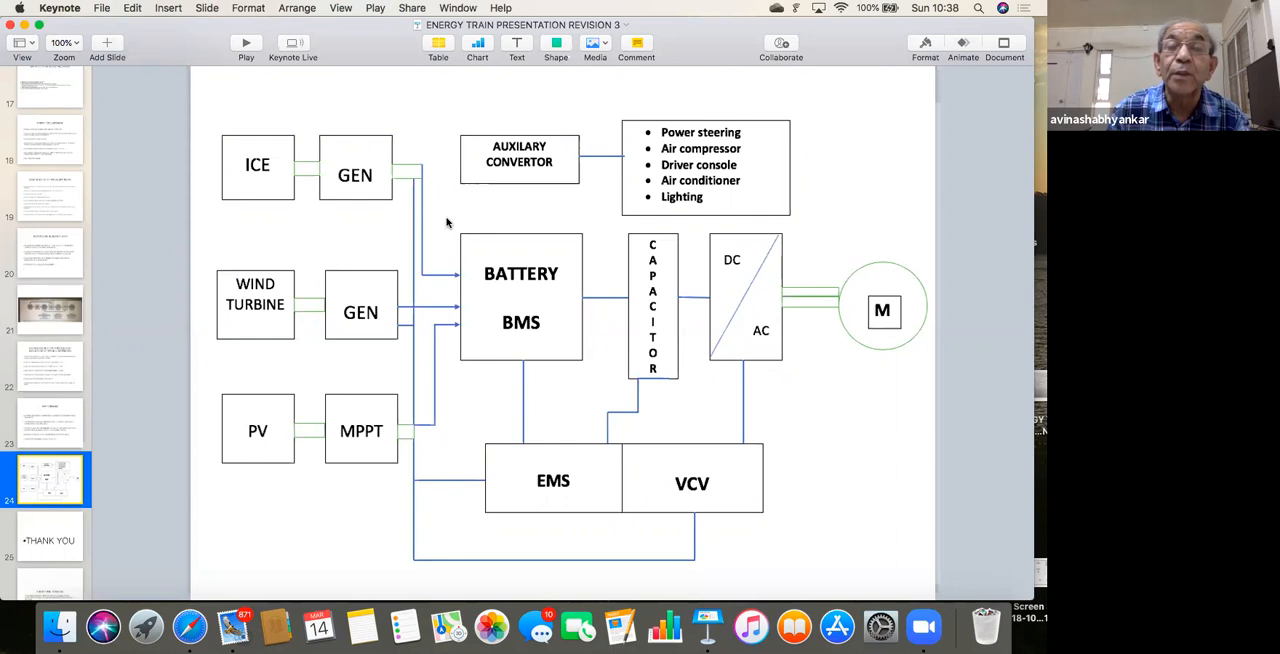
{"action": "mouse_move", "coordinate": [456, 222]}
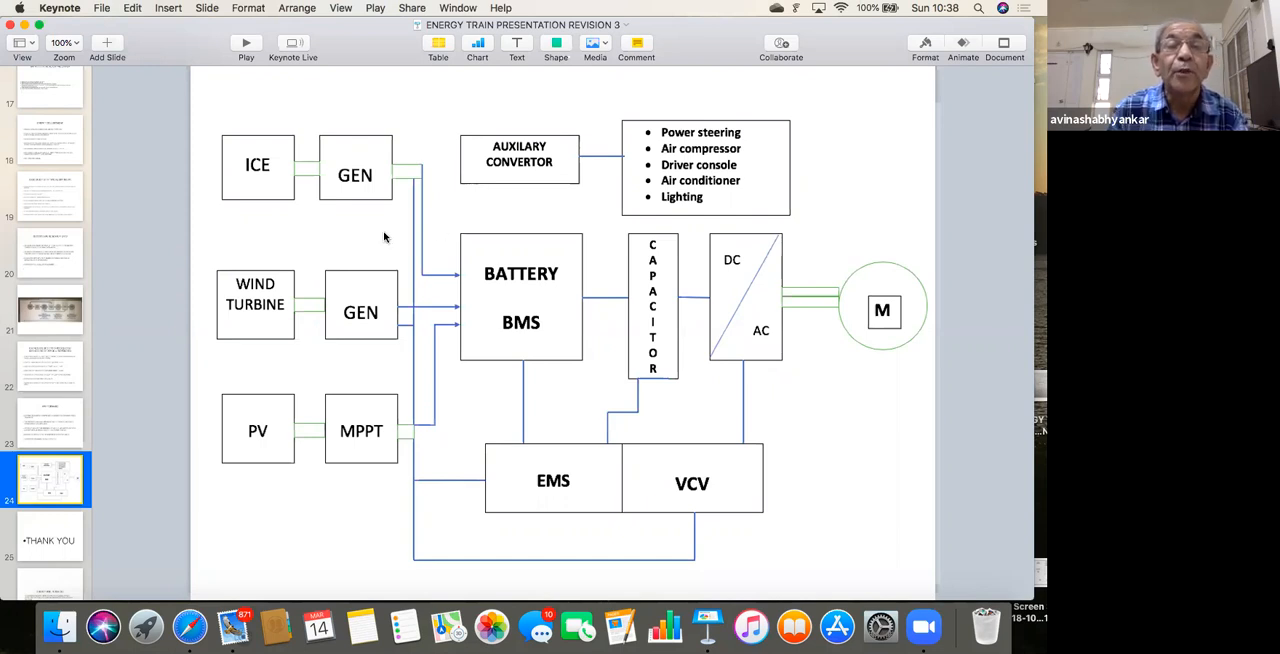
{"action": "mouse_move", "coordinate": [308, 278]}
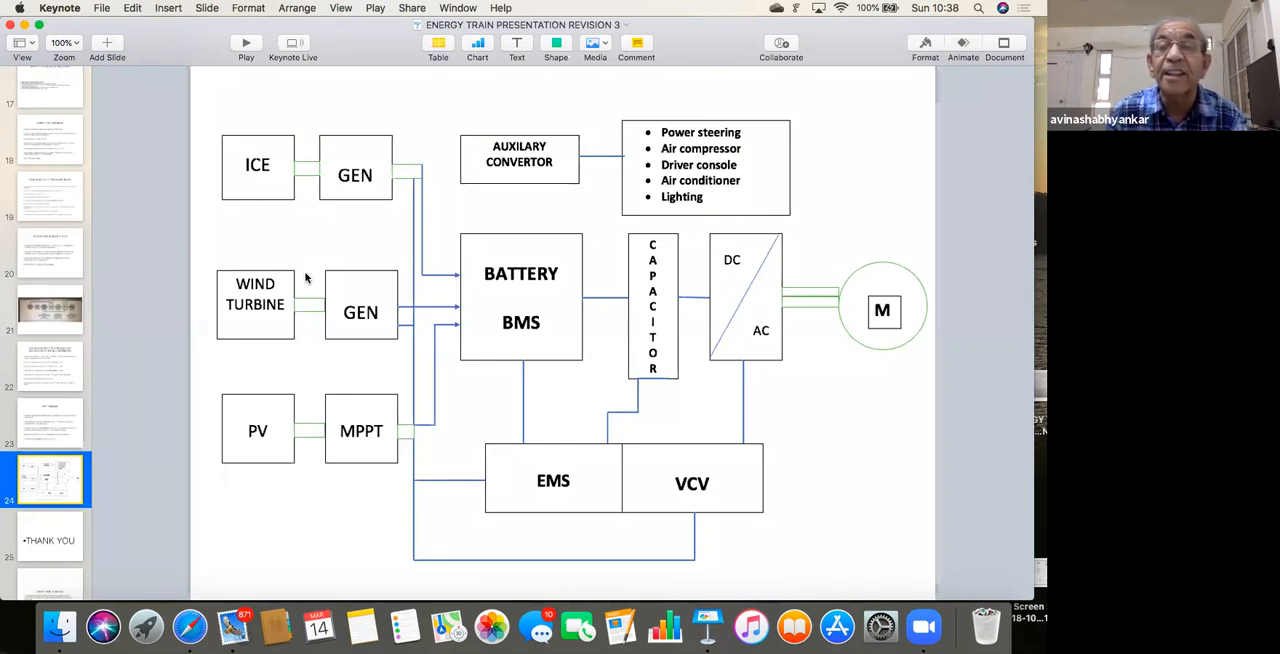
{"action": "mouse_move", "coordinate": [270, 312]}
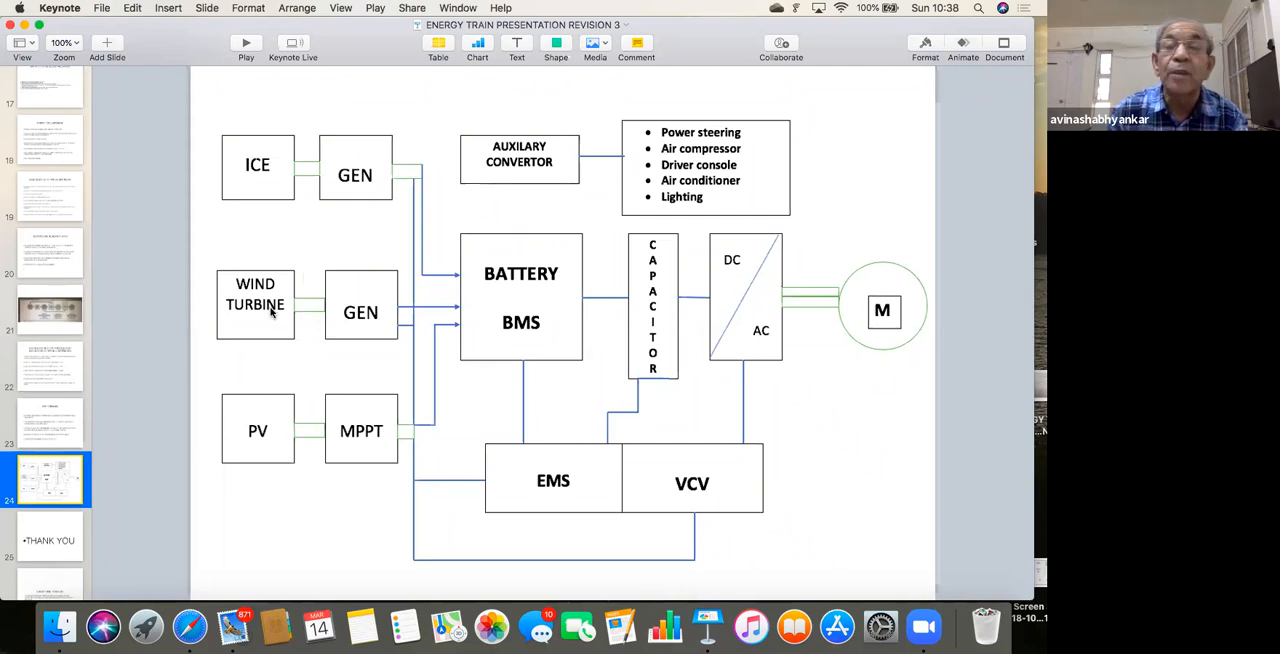
{"action": "mouse_move", "coordinate": [308, 332]}
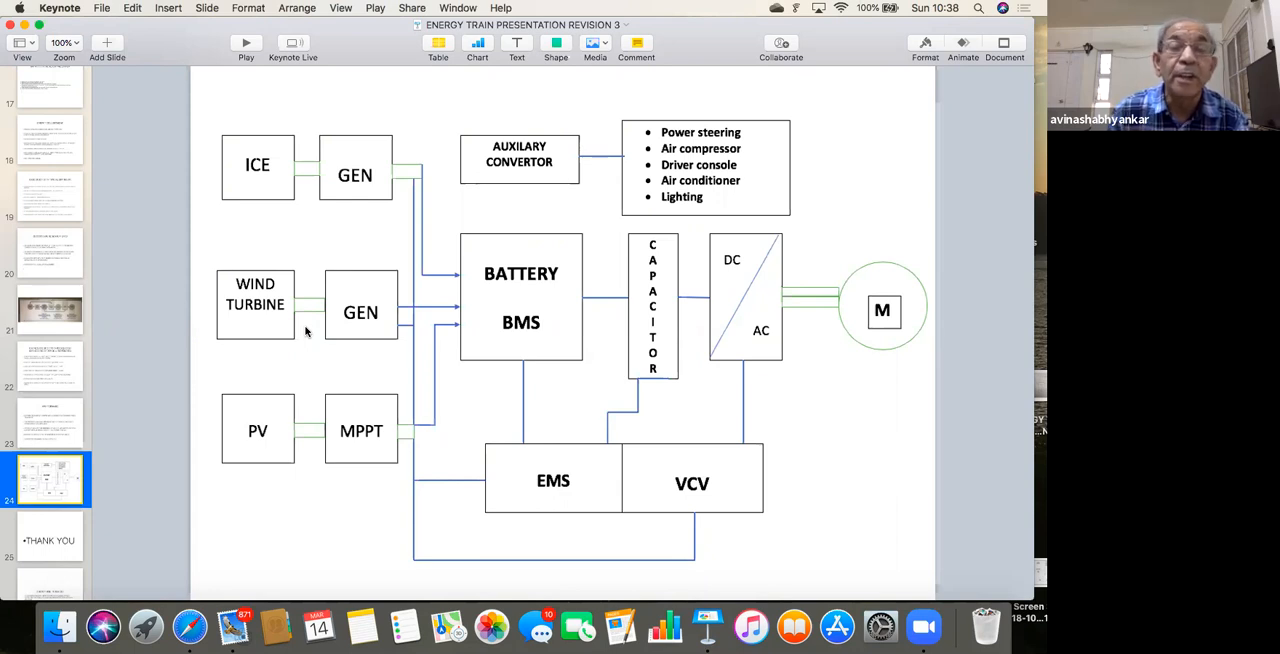
{"action": "mouse_move", "coordinate": [340, 430]}
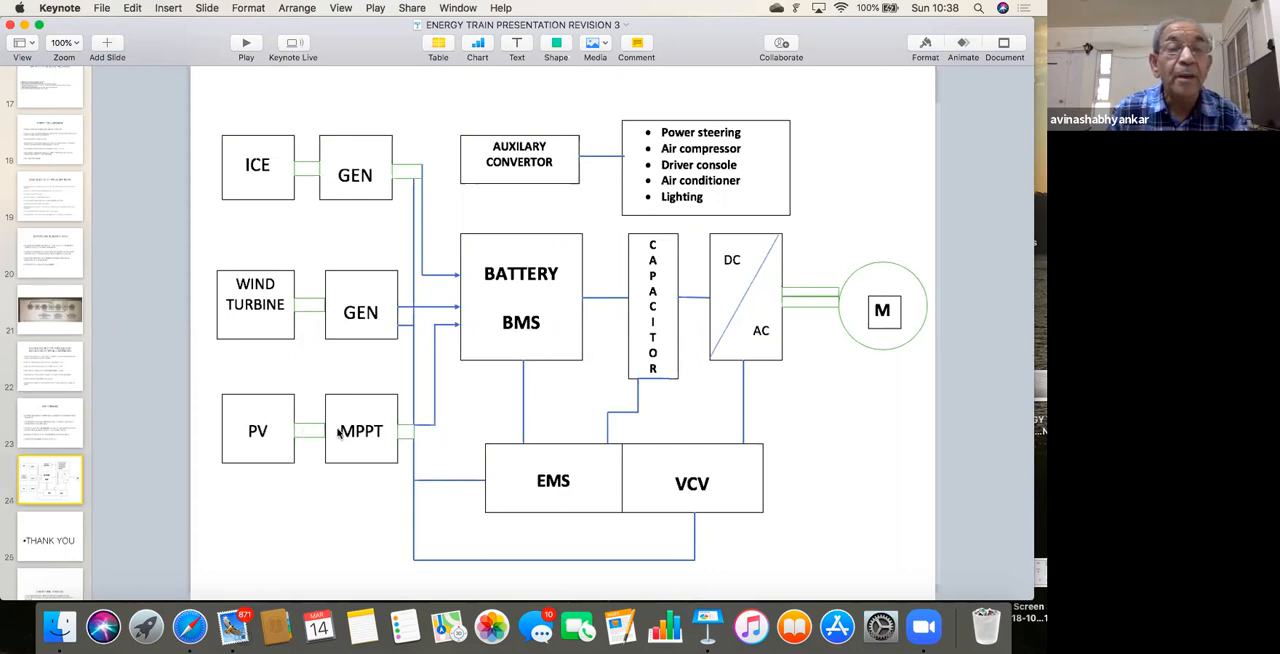
{"action": "mouse_move", "coordinate": [284, 446]}
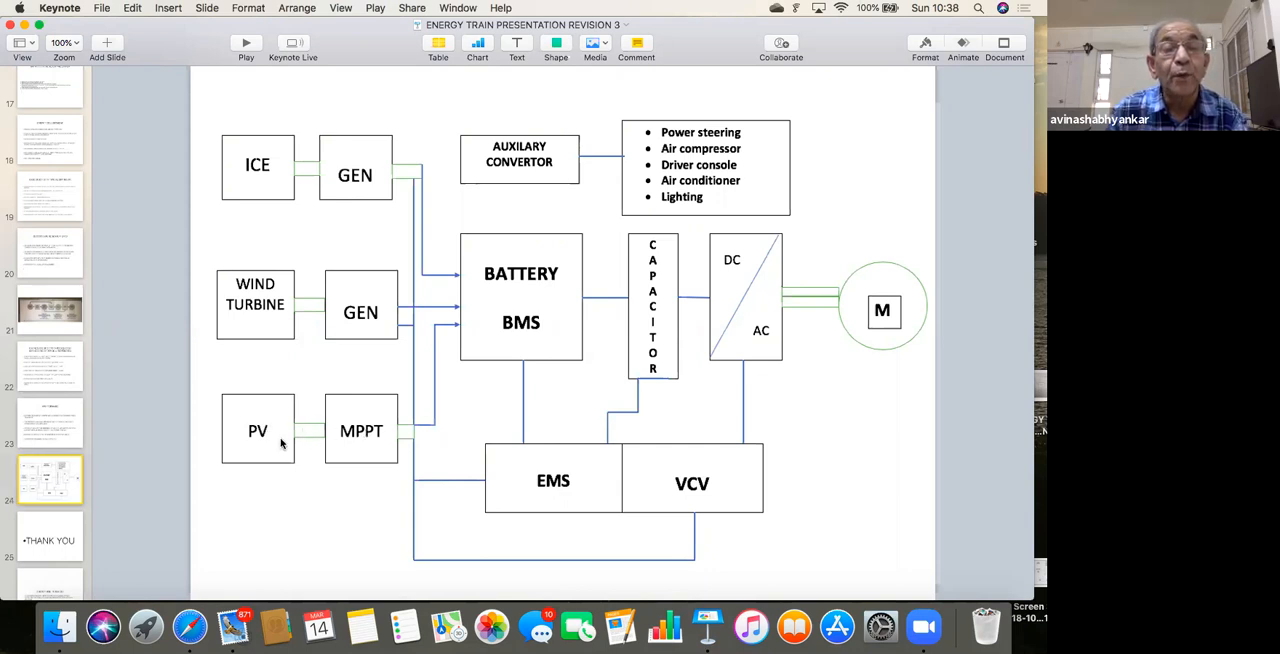
{"action": "mouse_move", "coordinate": [328, 442]}
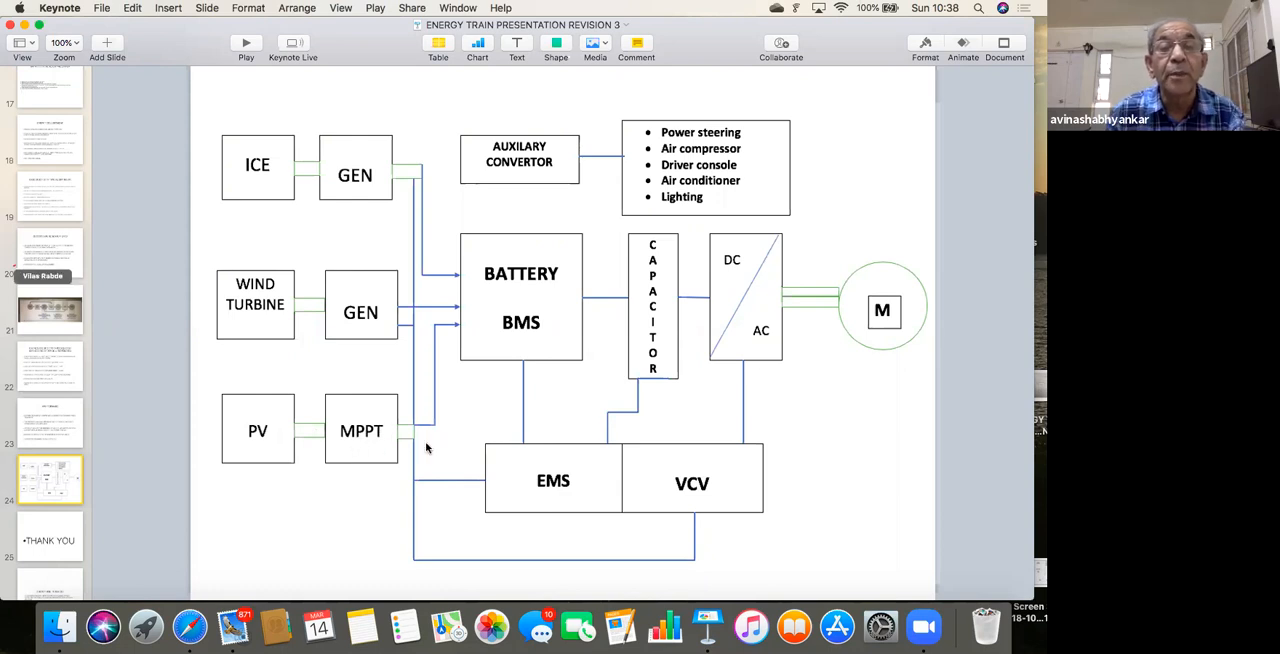
{"action": "mouse_move", "coordinate": [568, 296]}
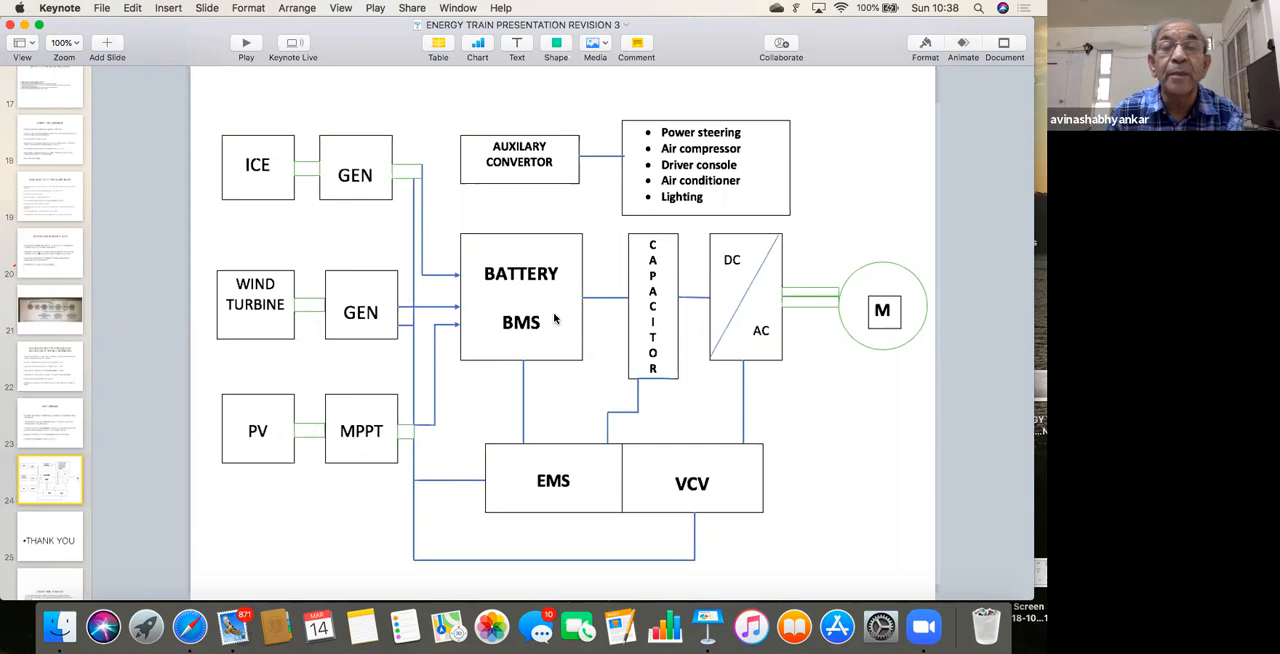
{"action": "mouse_move", "coordinate": [664, 360]}
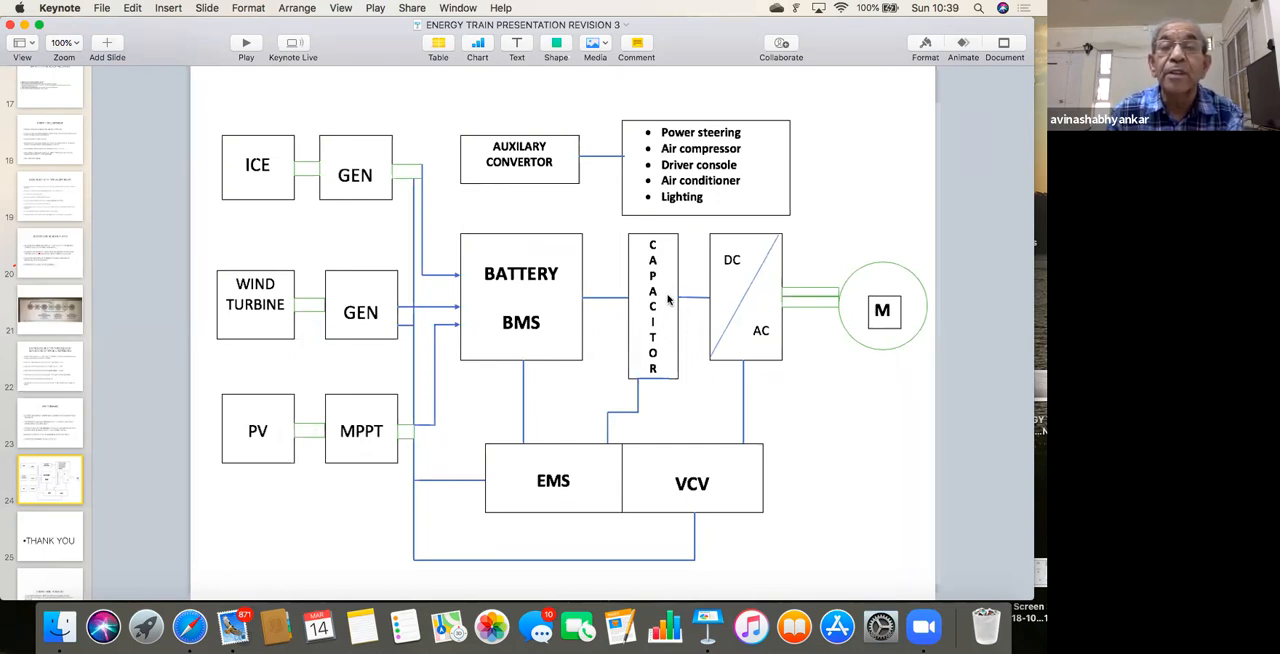
{"action": "mouse_move", "coordinate": [670, 310]}
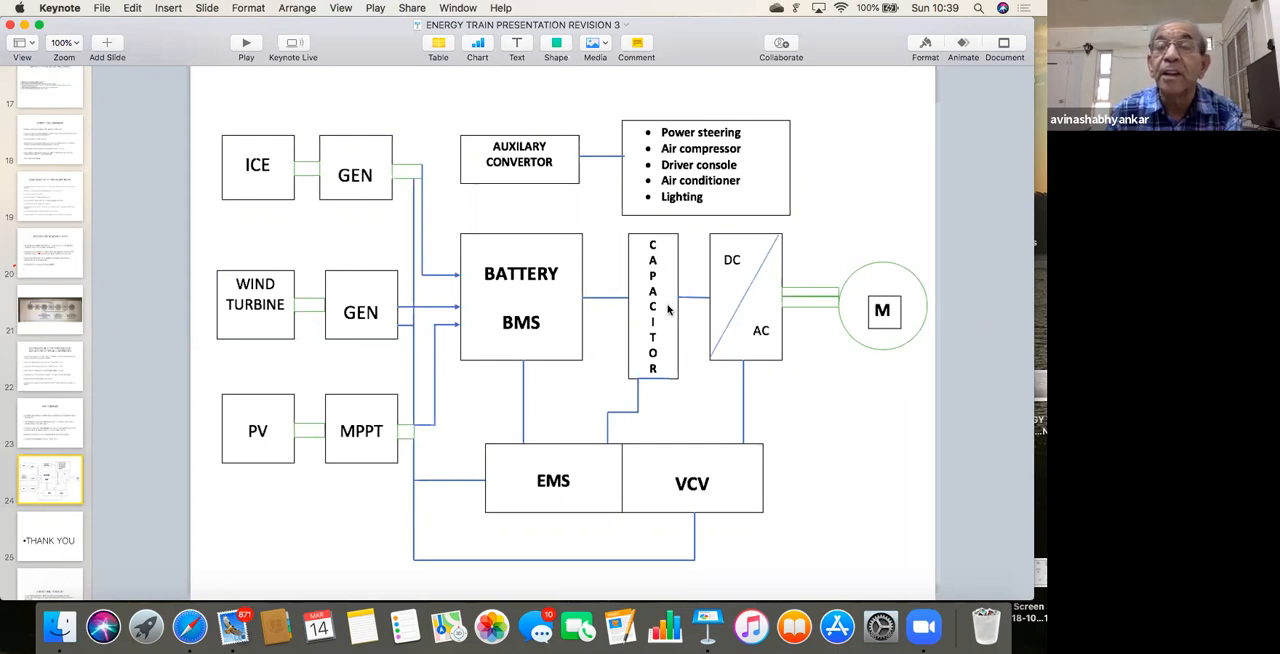
{"action": "mouse_move", "coordinate": [752, 296]}
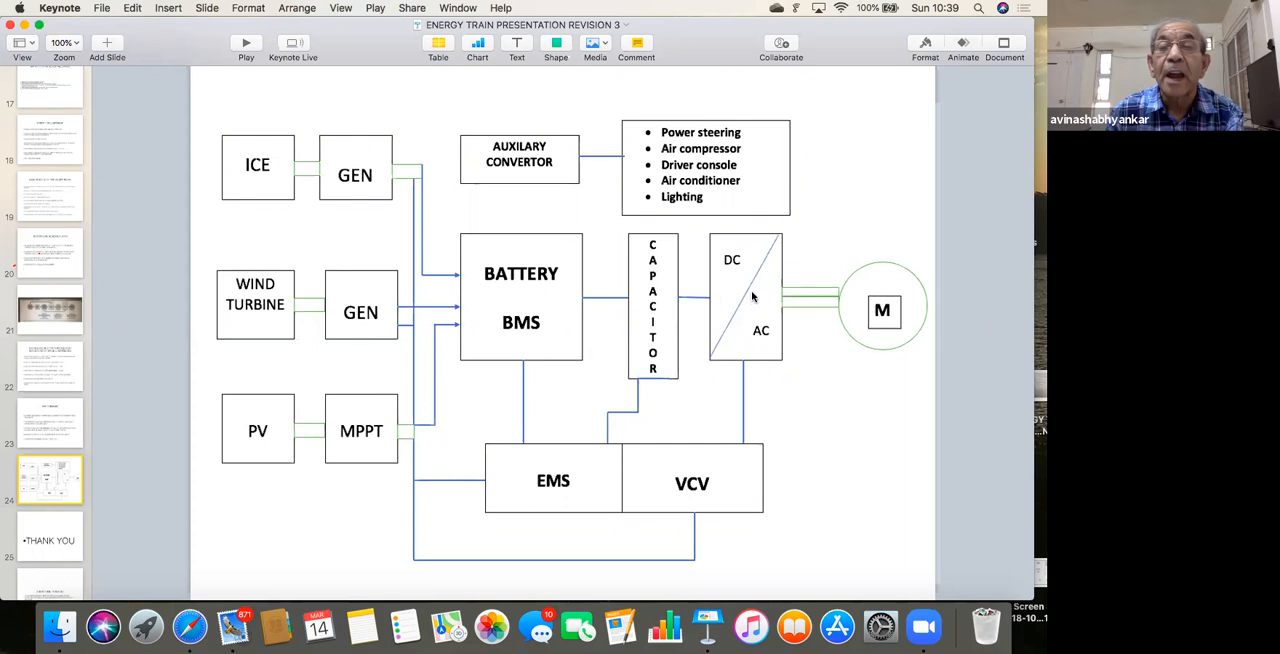
{"action": "mouse_move", "coordinate": [810, 296]}
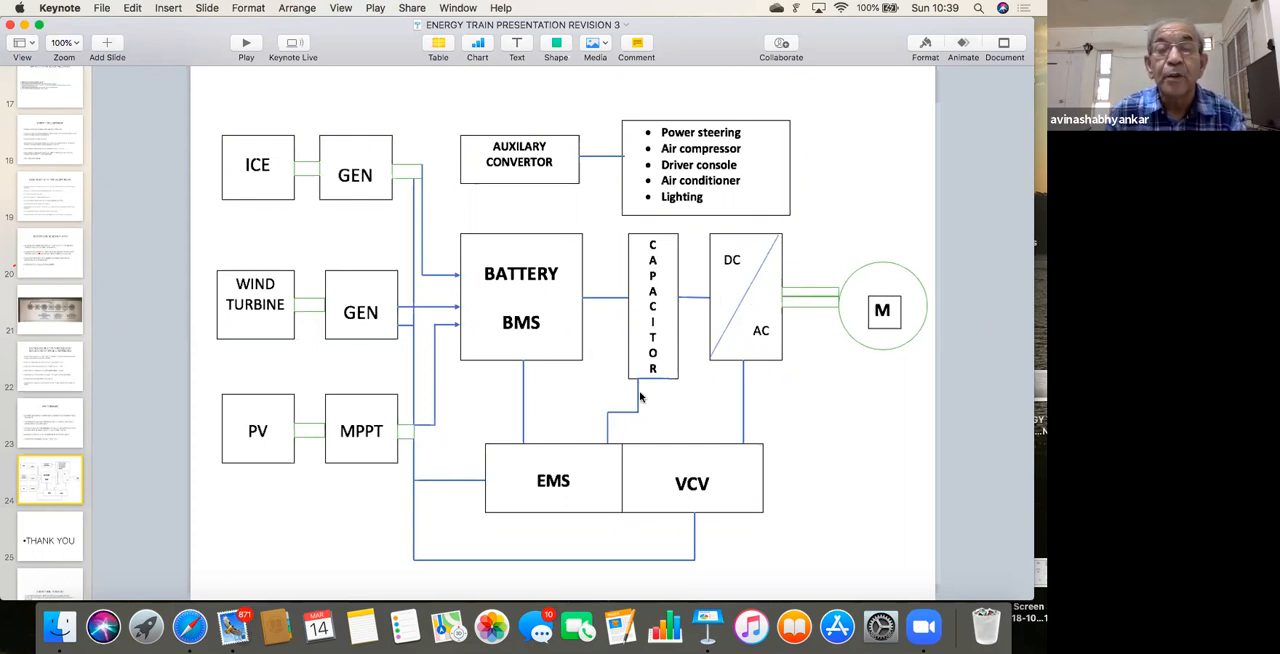
{"action": "mouse_move", "coordinate": [580, 480]}
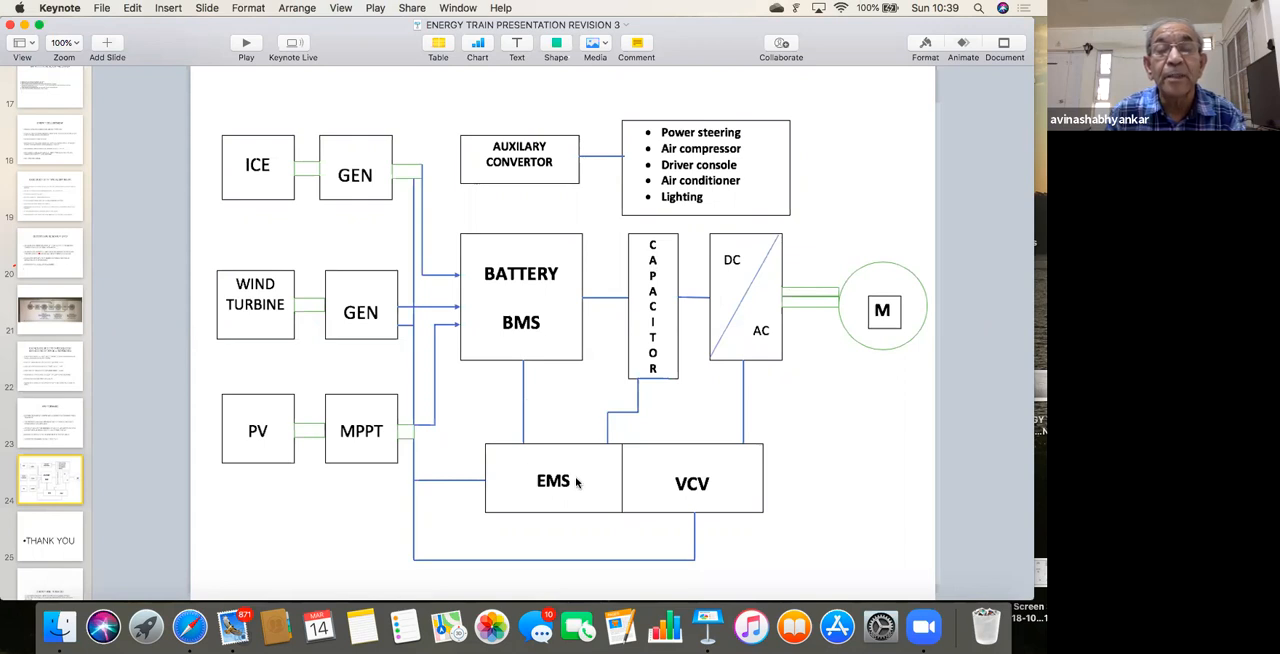
{"action": "mouse_move", "coordinate": [734, 388]}
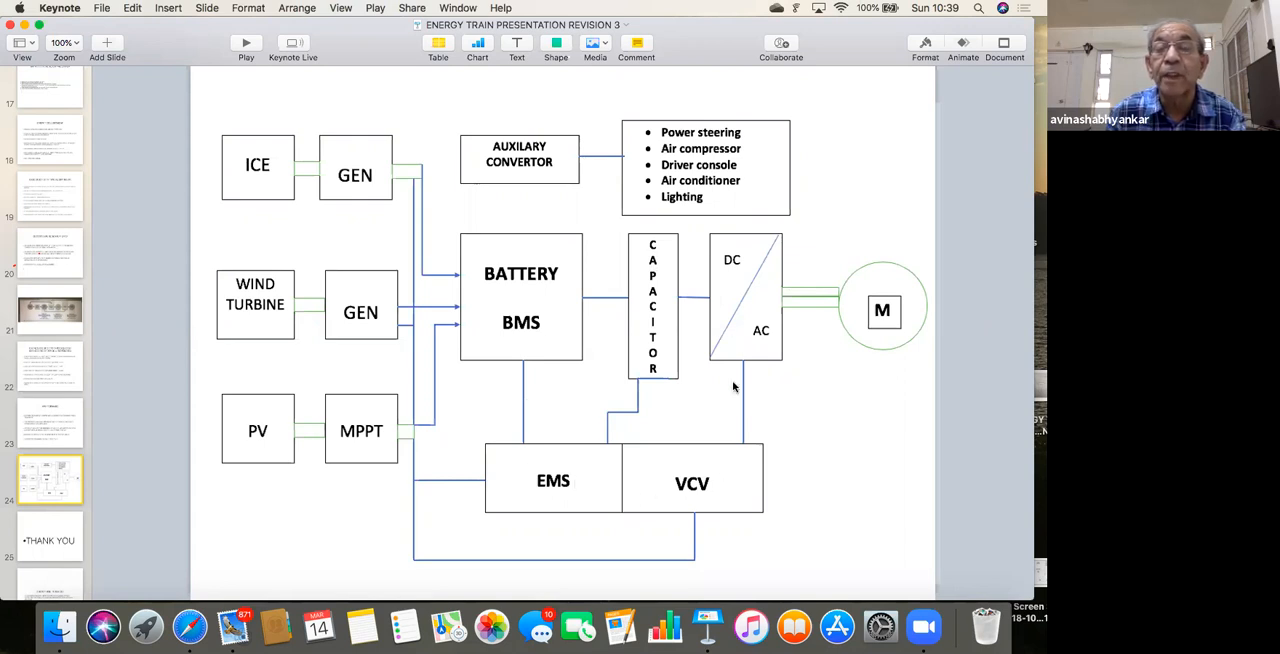
{"action": "mouse_move", "coordinate": [504, 252]}
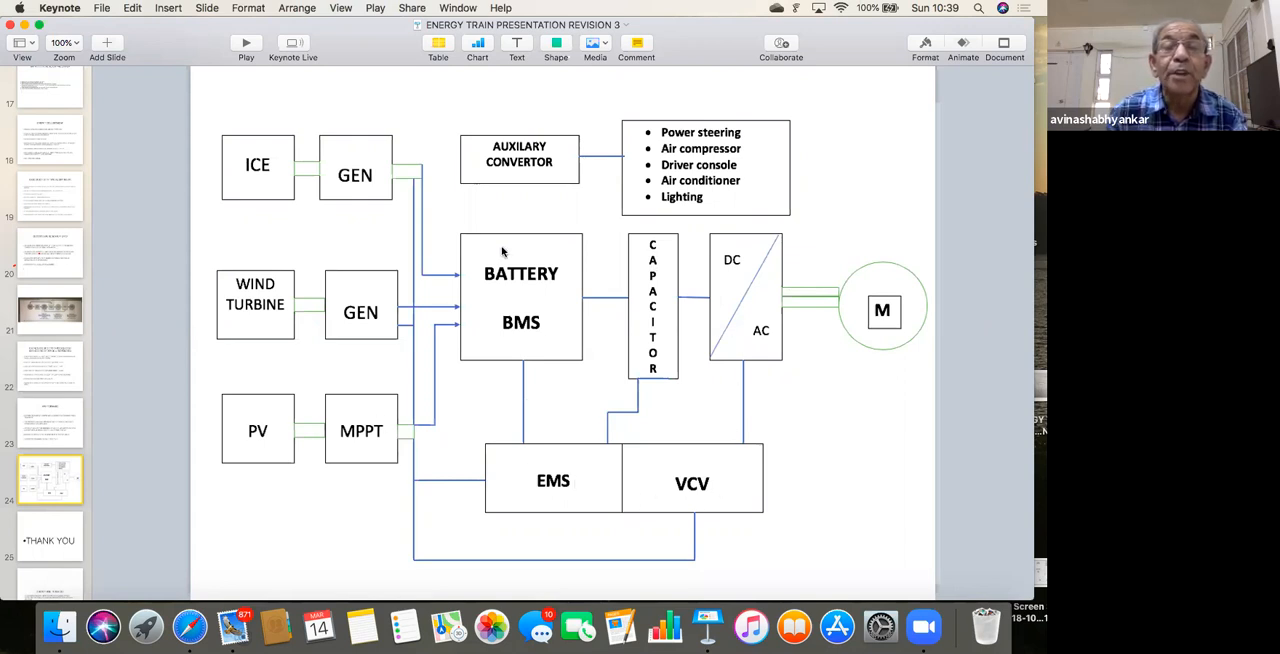
{"action": "mouse_move", "coordinate": [452, 424]}
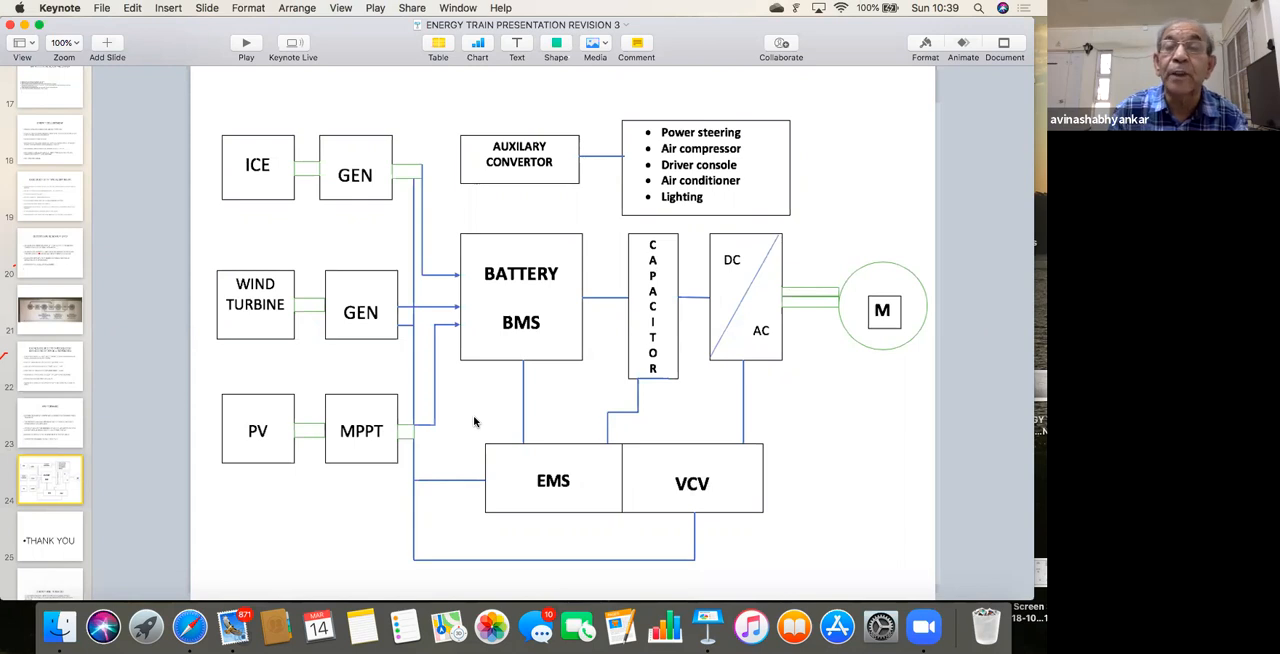
{"action": "mouse_move", "coordinate": [398, 336]}
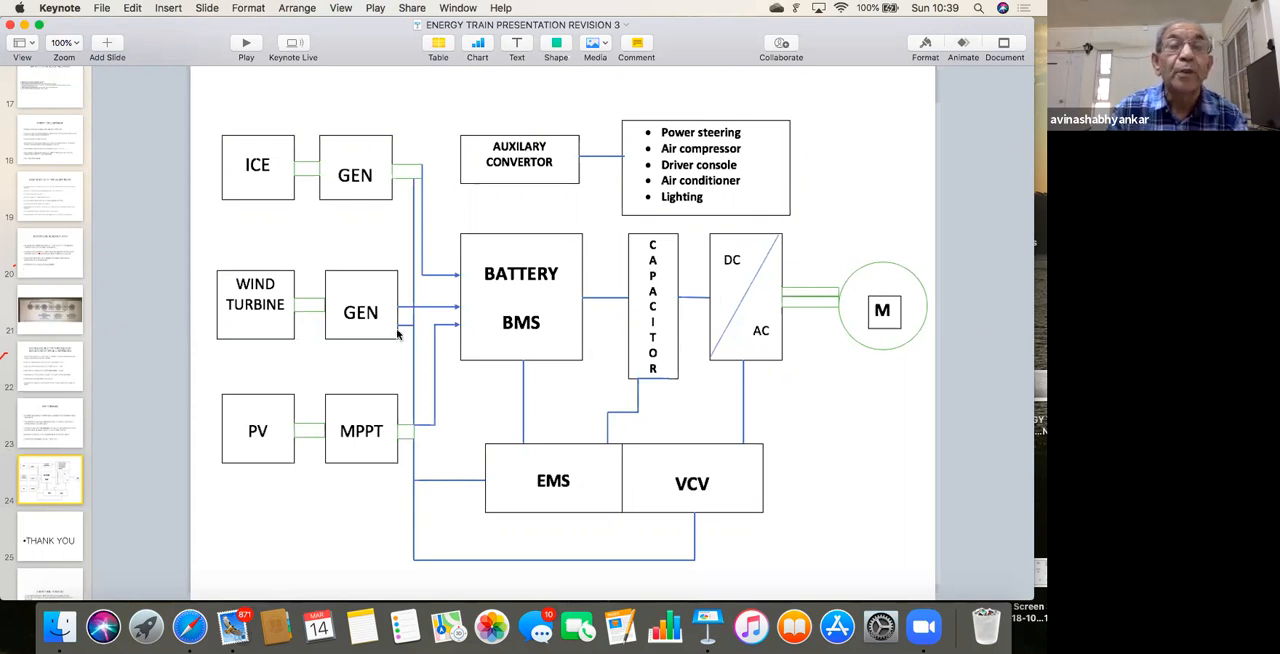
{"action": "mouse_move", "coordinate": [276, 220]}
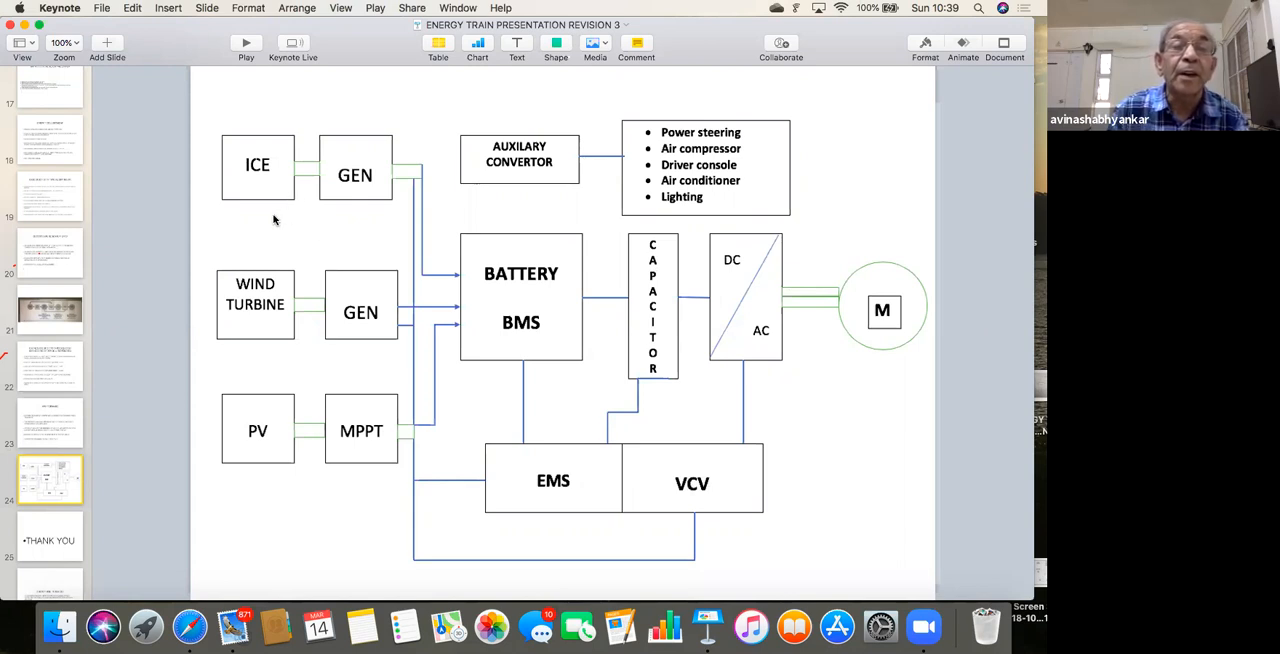
{"action": "mouse_move", "coordinate": [264, 220]}
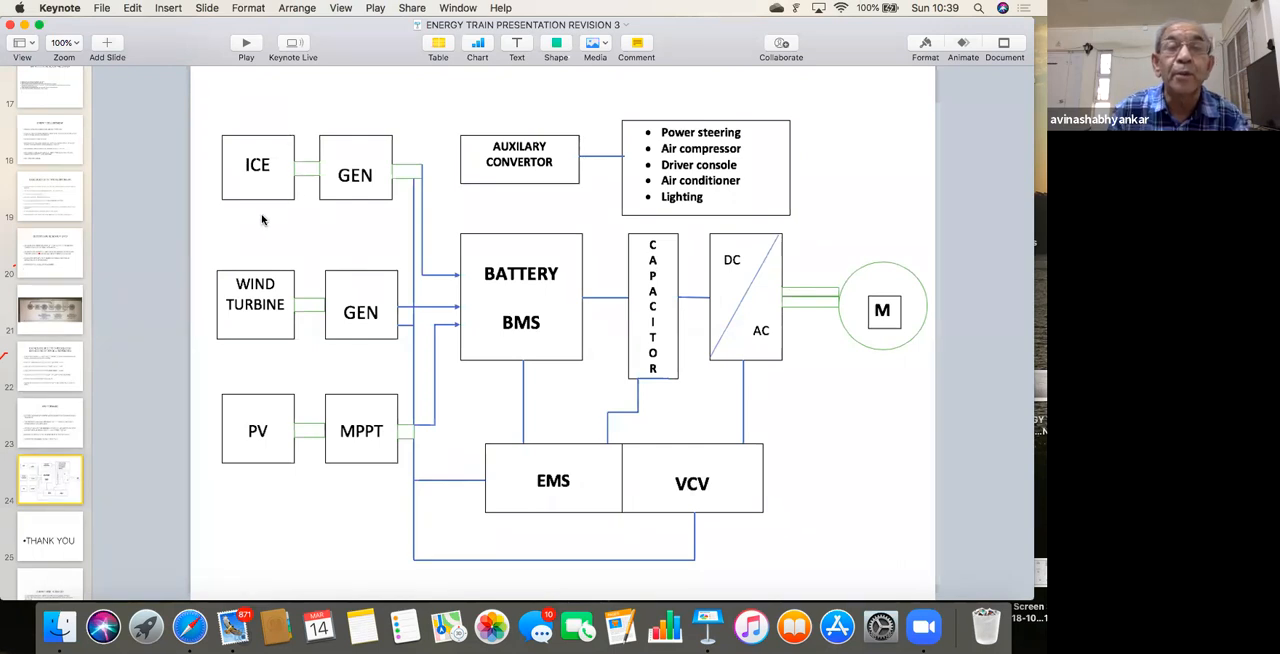
{"action": "mouse_move", "coordinate": [280, 220]}
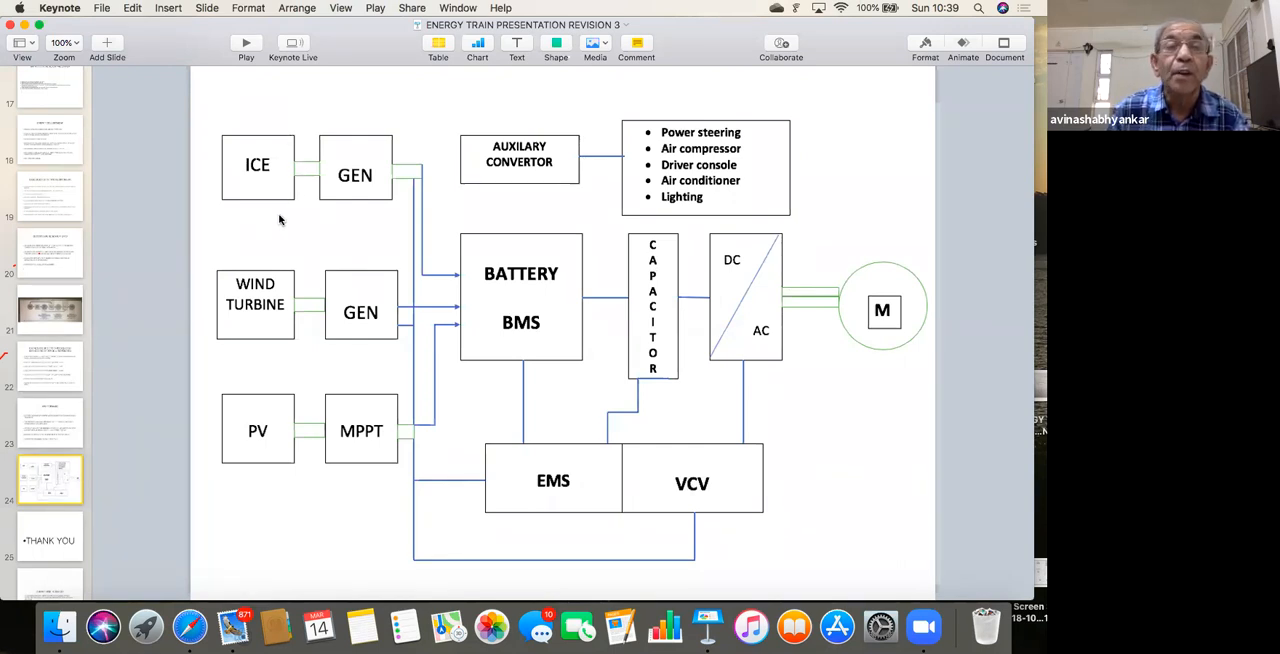
{"action": "mouse_move", "coordinate": [264, 228]}
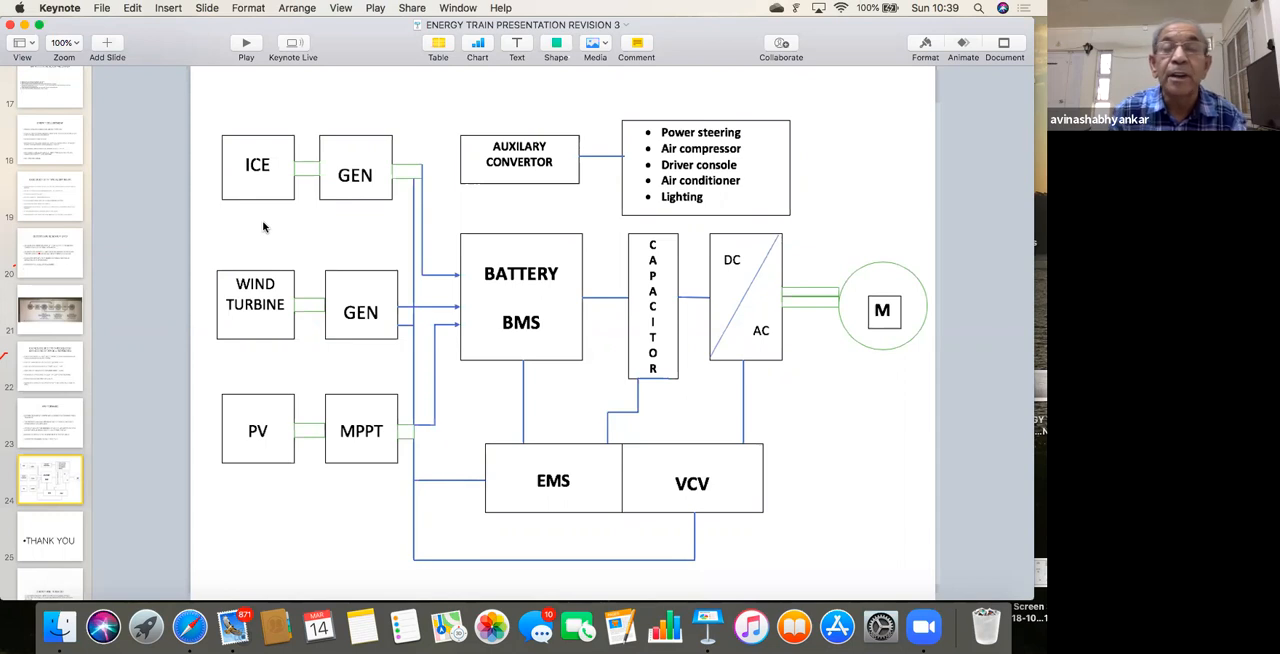
{"action": "mouse_move", "coordinate": [328, 234]}
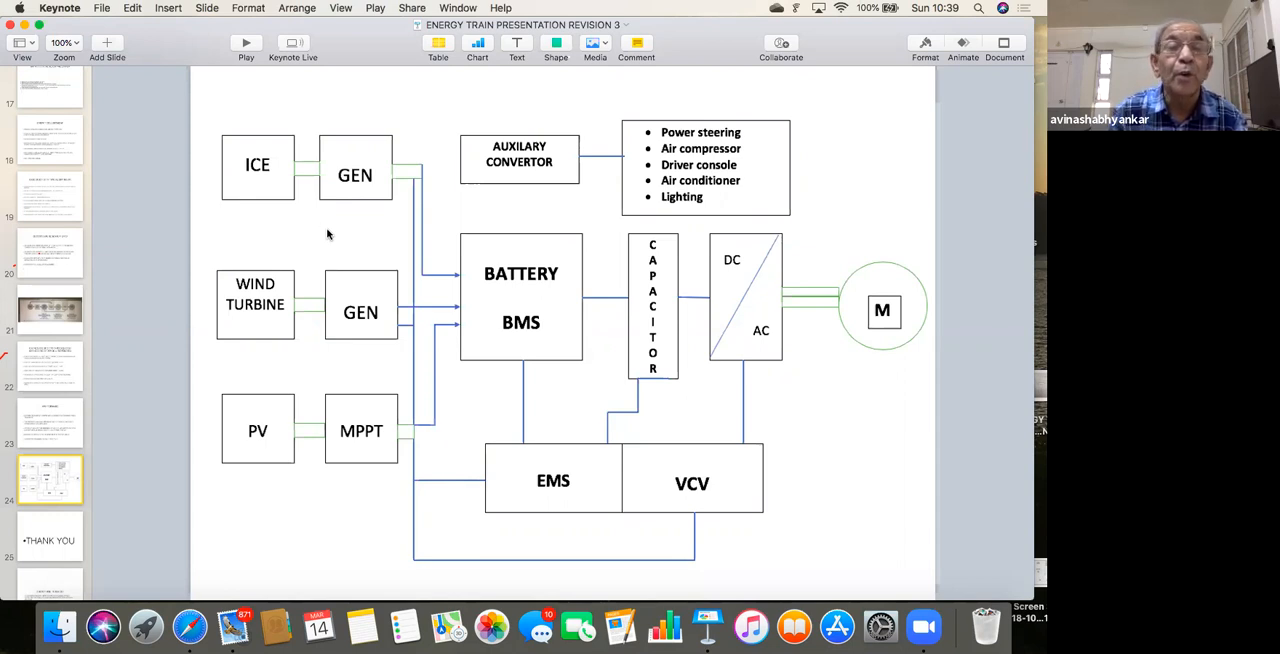
{"action": "mouse_move", "coordinate": [308, 240]}
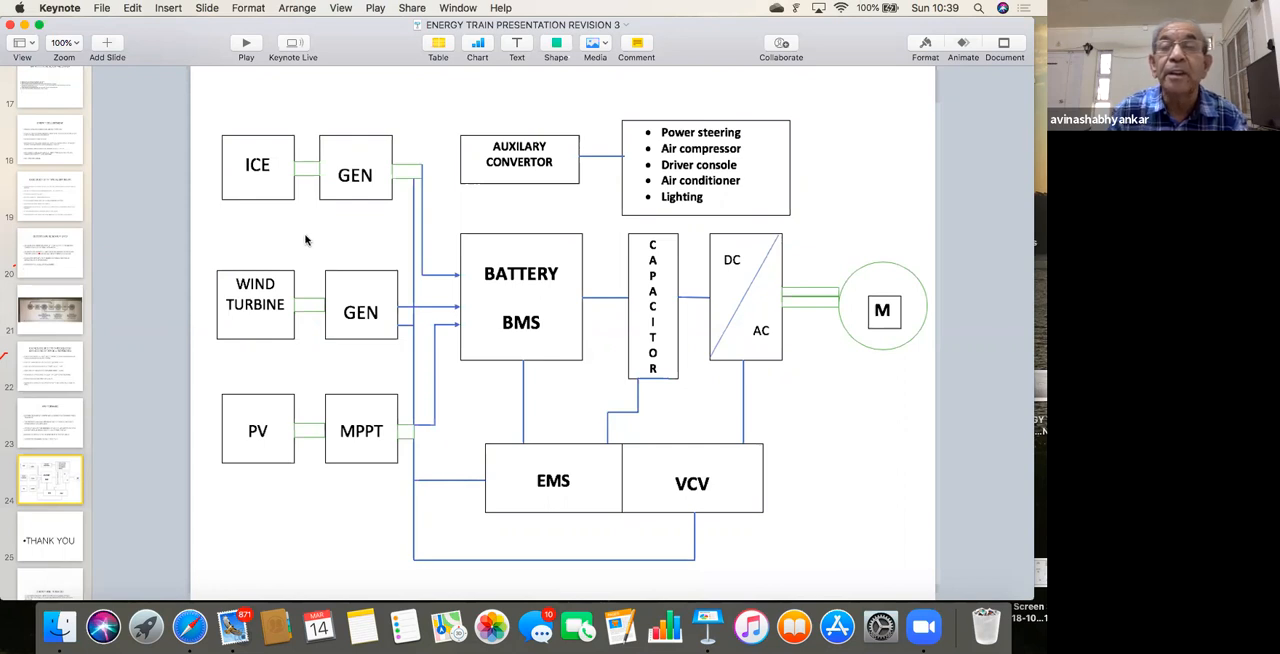
{"action": "mouse_move", "coordinate": [310, 236]}
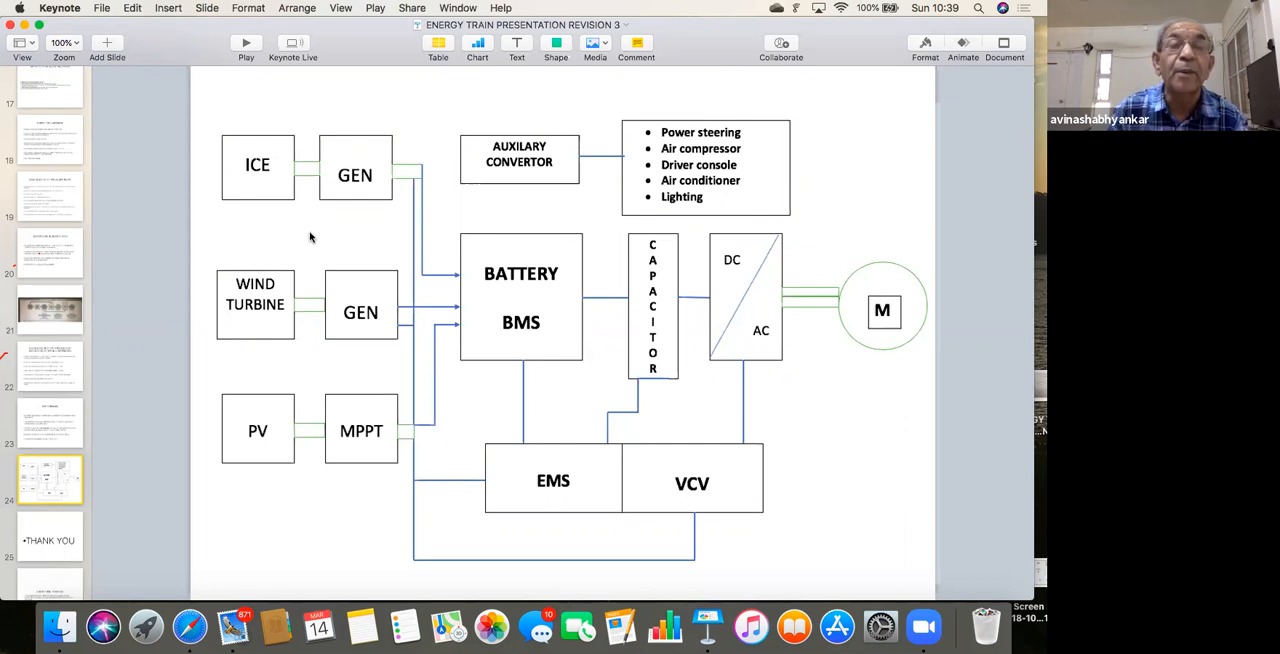
{"action": "mouse_move", "coordinate": [308, 240]}
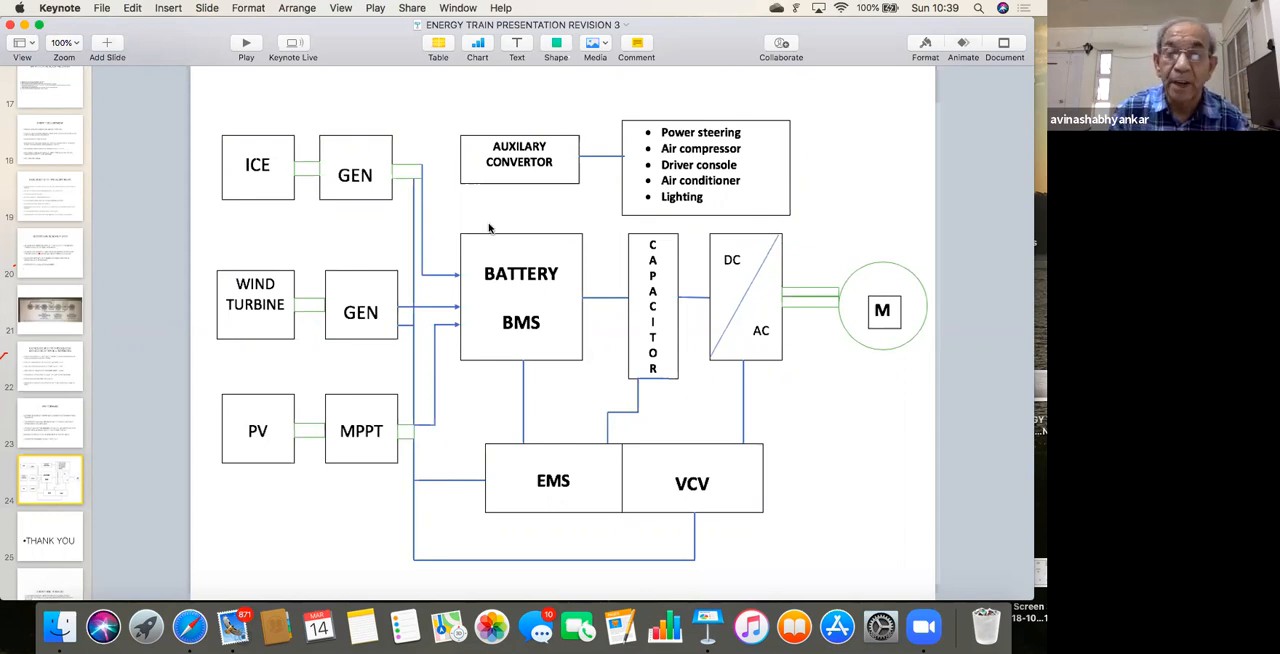
{"action": "mouse_move", "coordinate": [596, 234]}
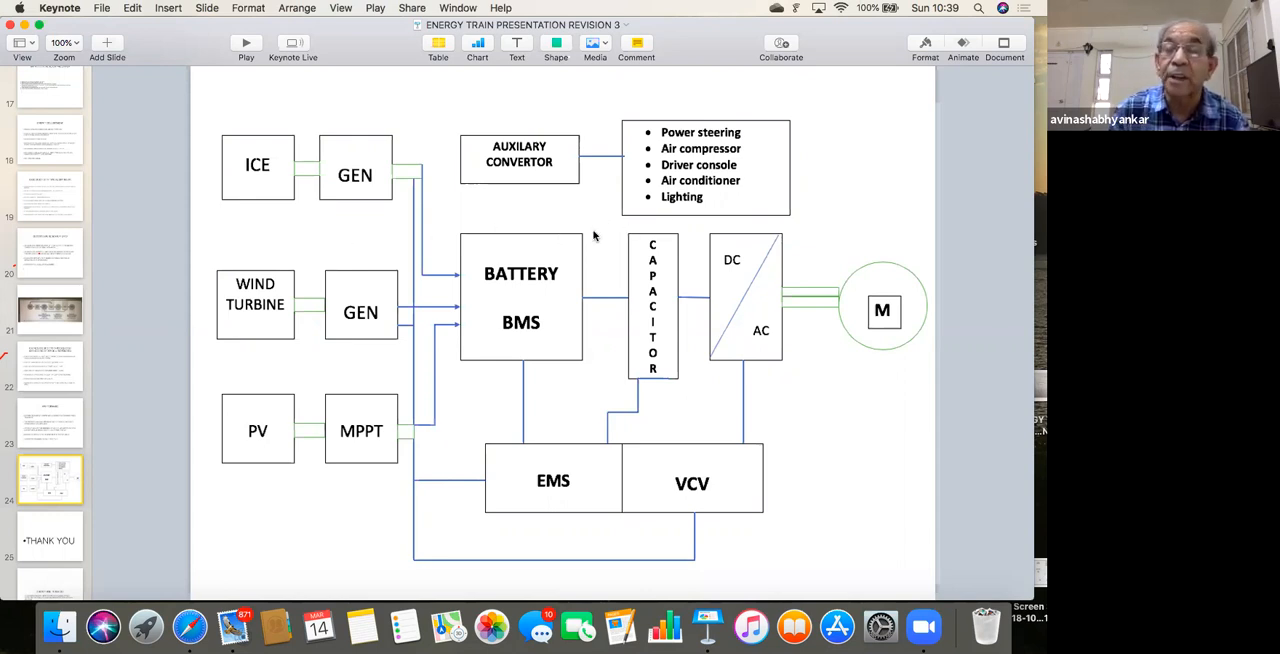
{"action": "mouse_move", "coordinate": [532, 224]}
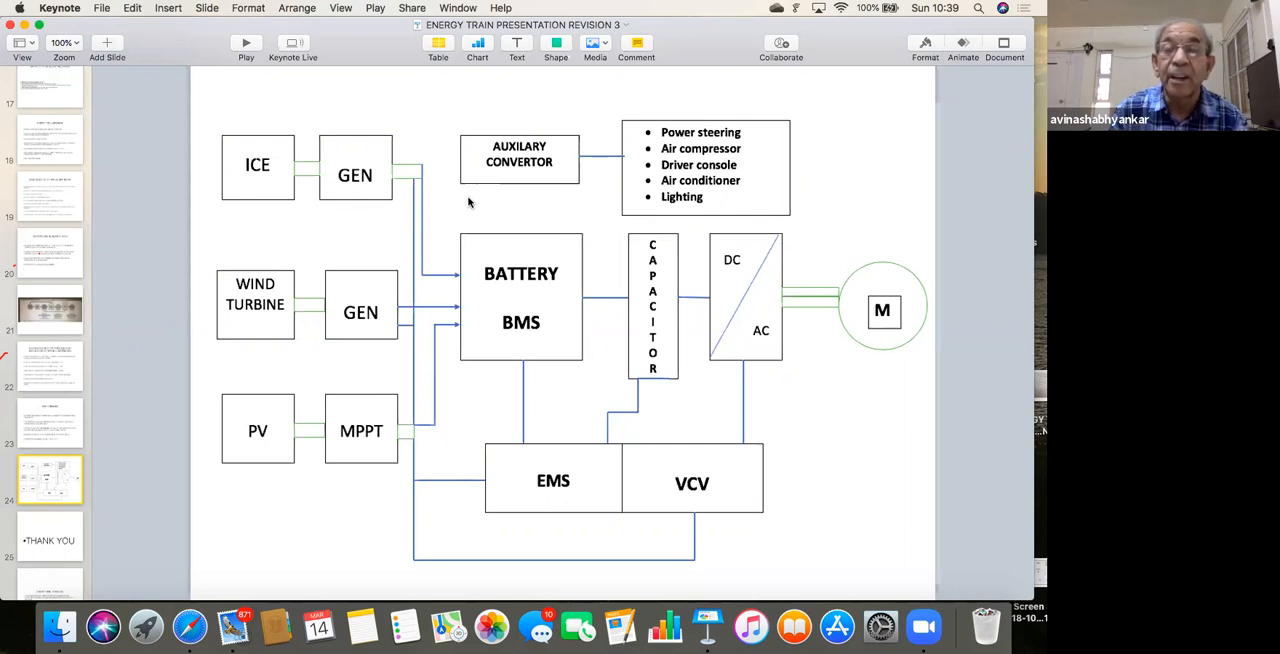
{"action": "mouse_move", "coordinate": [532, 210]}
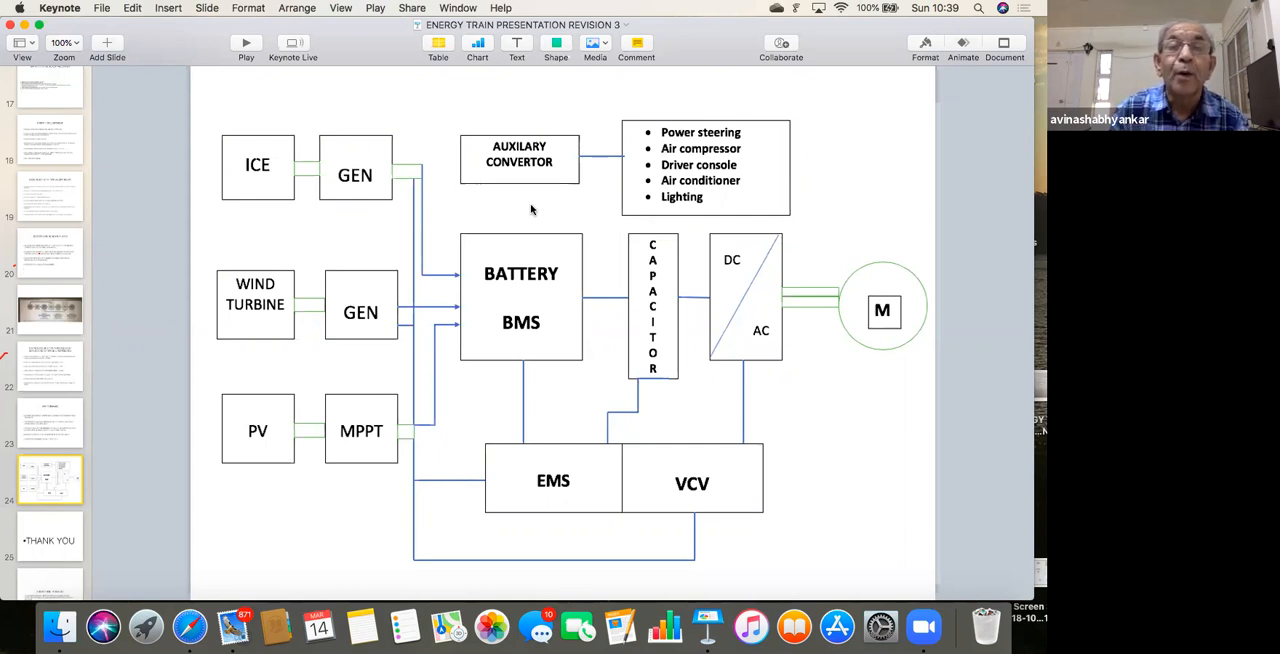
{"action": "mouse_move", "coordinate": [584, 220]}
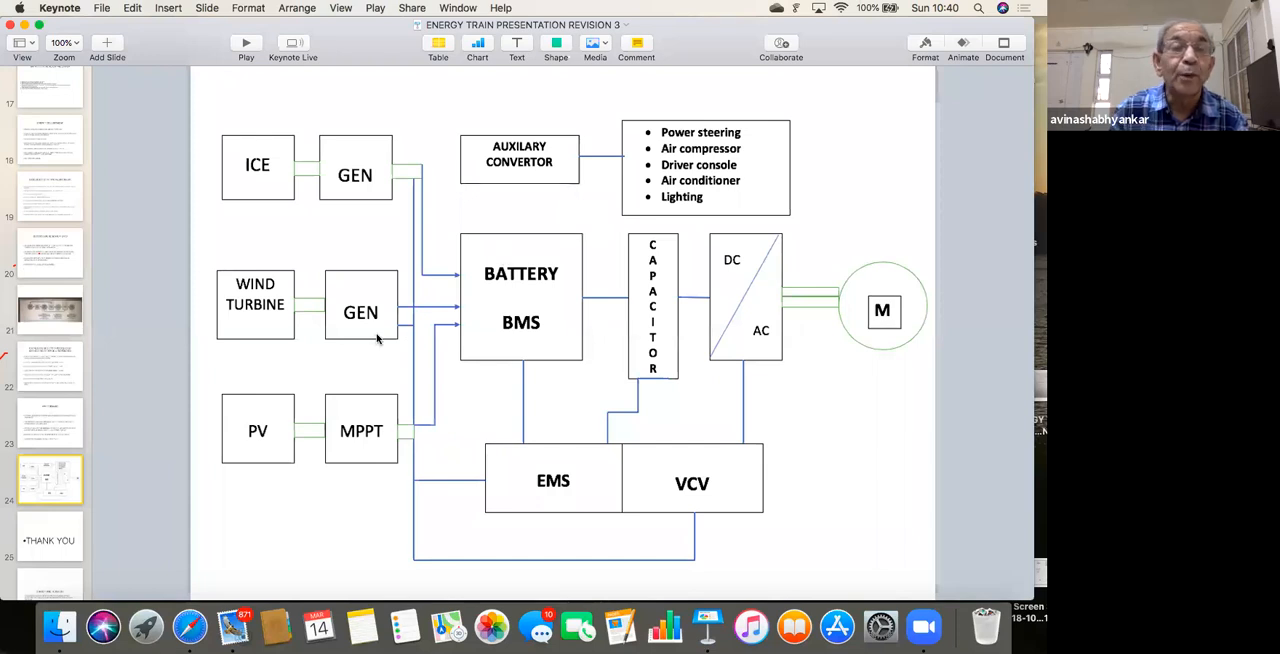
{"action": "mouse_move", "coordinate": [490, 406]}
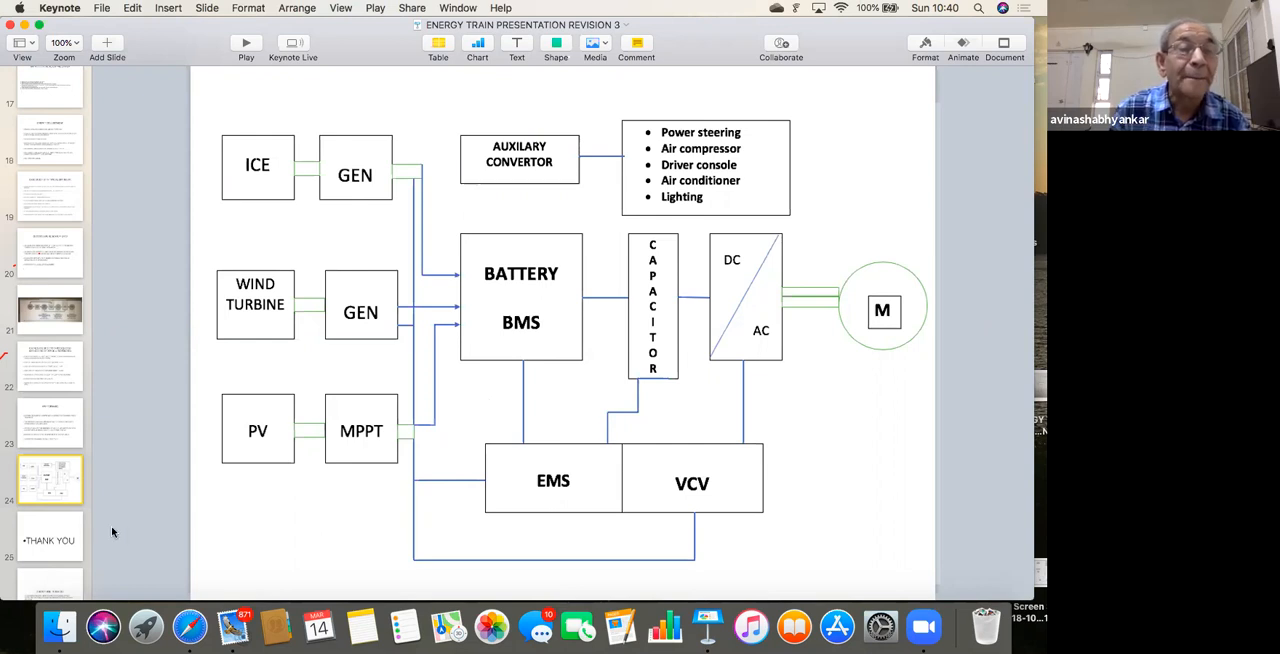
Move from the energy train schematic to the final THANK YOU slide.
{"action": "scroll", "scroll_direction": "down", "scroll_amount": 3}
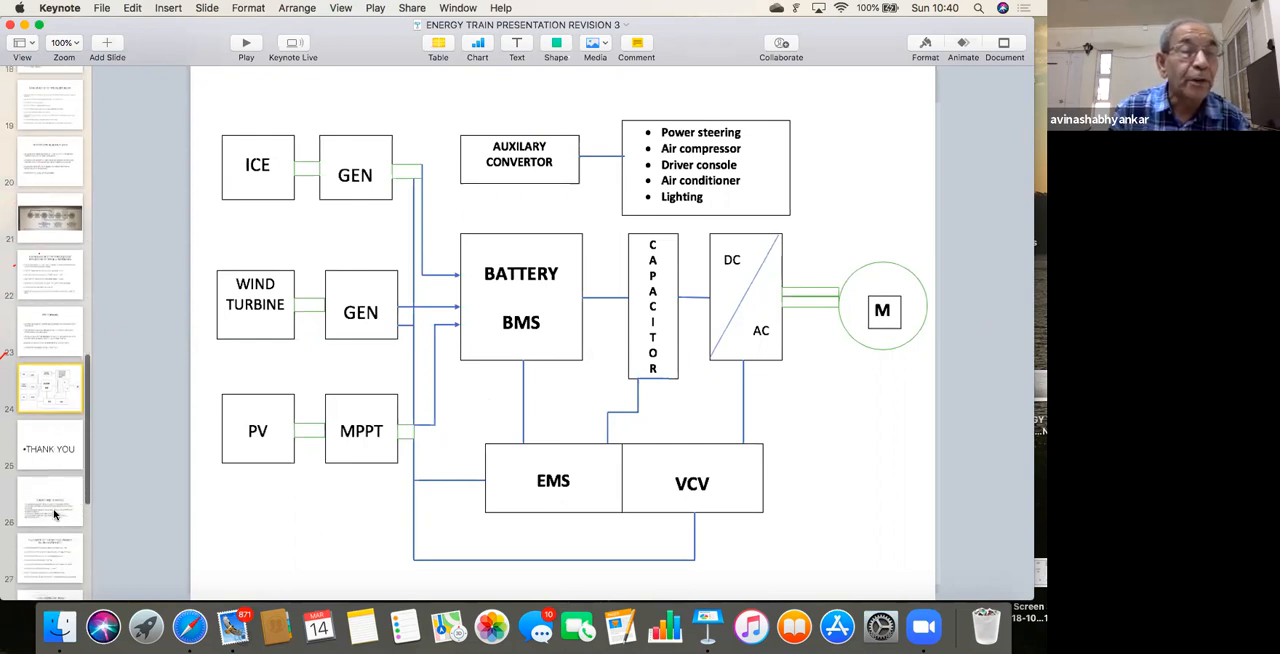
{"action": "left_click", "coordinate": [48, 448]}
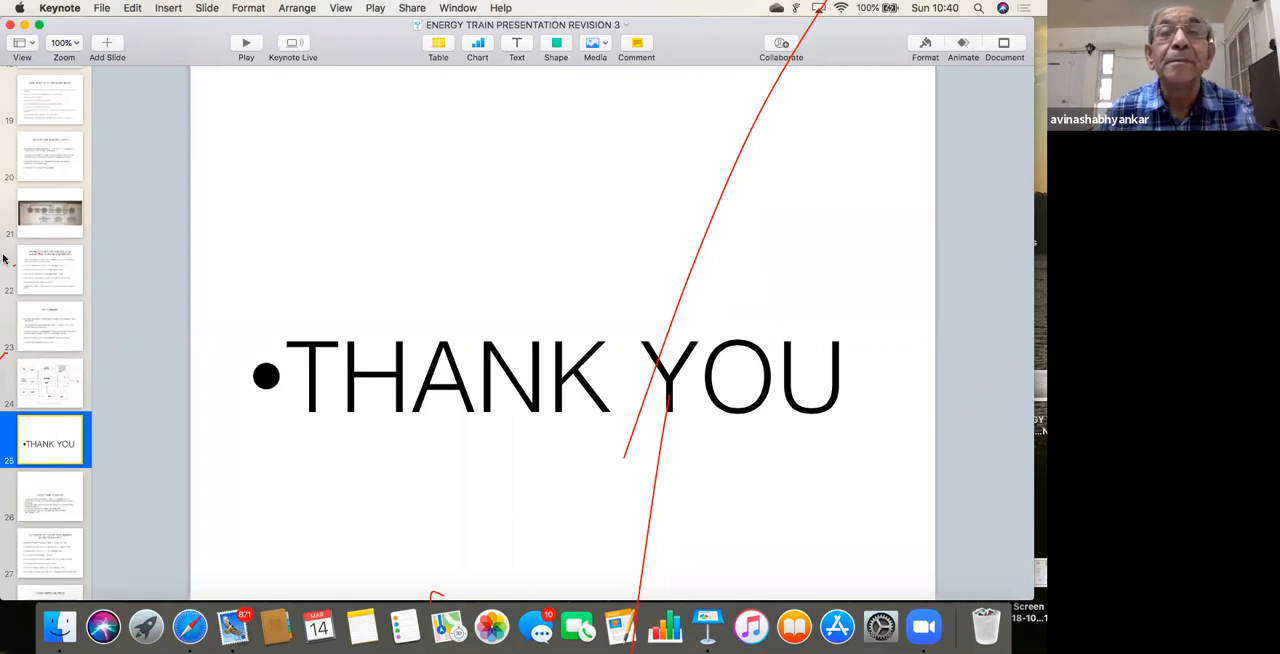
{"action": "mouse_move", "coordinate": [630, 36]}
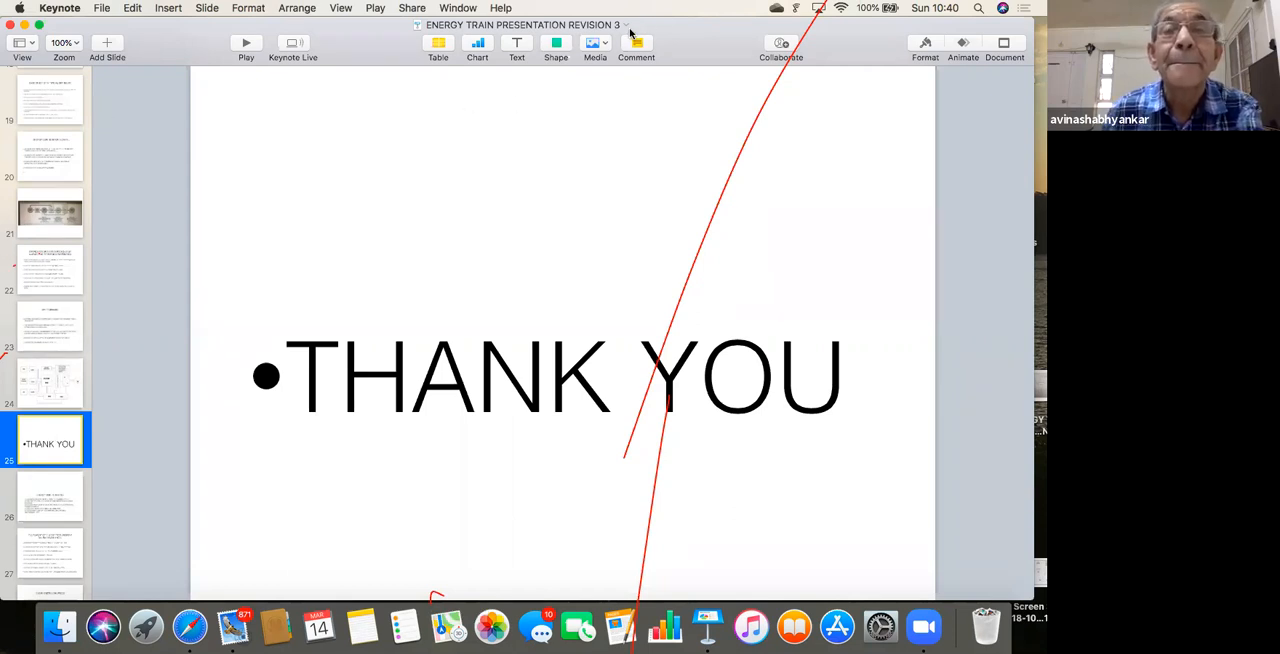